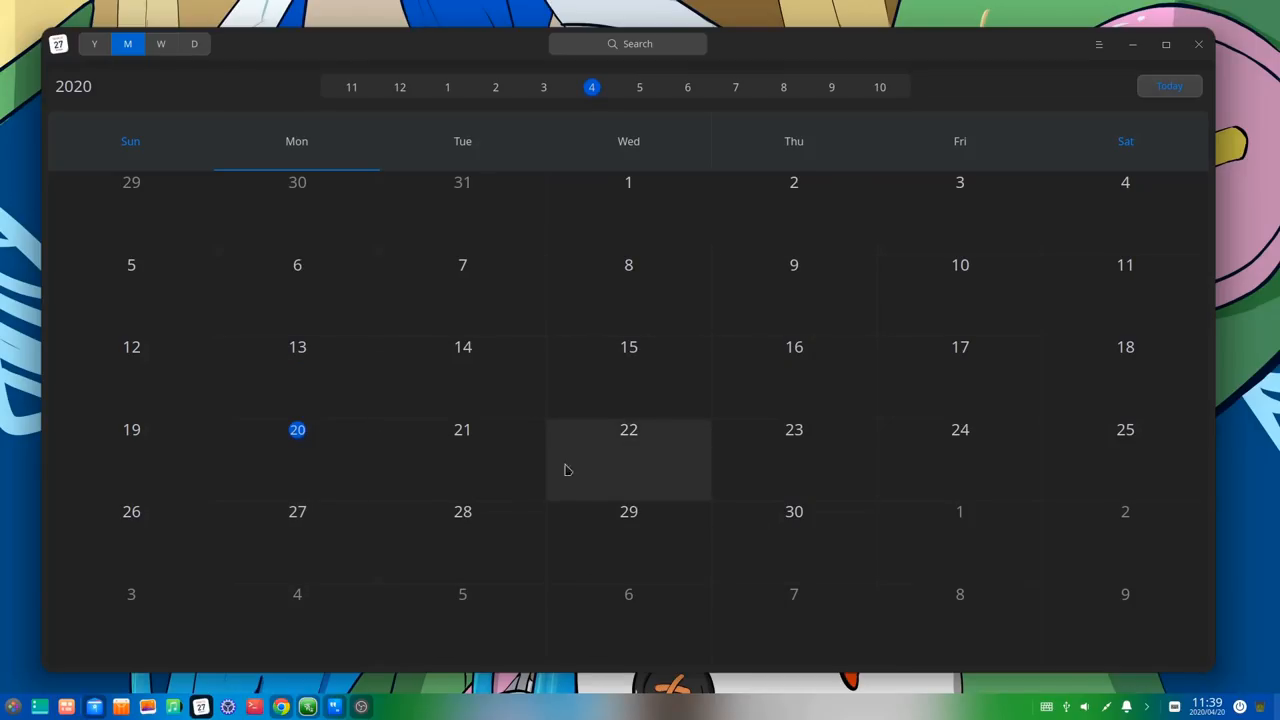
mouse_move(462, 380)
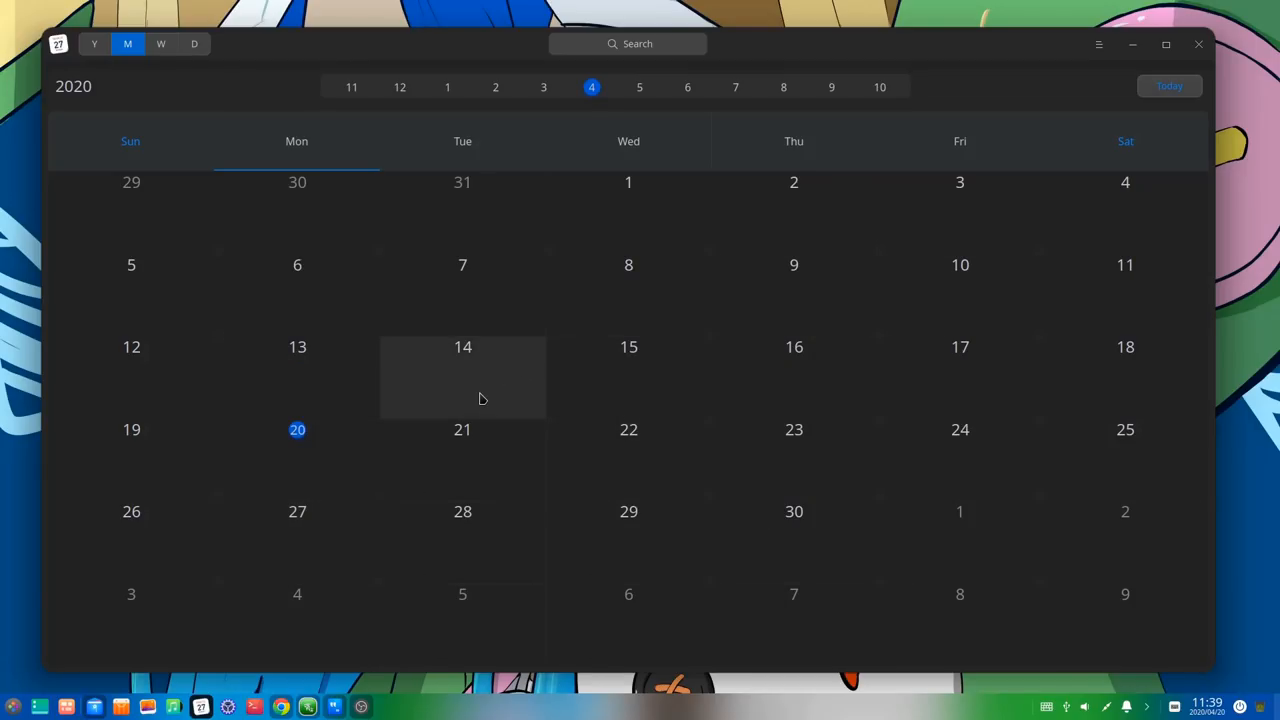
mouse_move(548, 386)
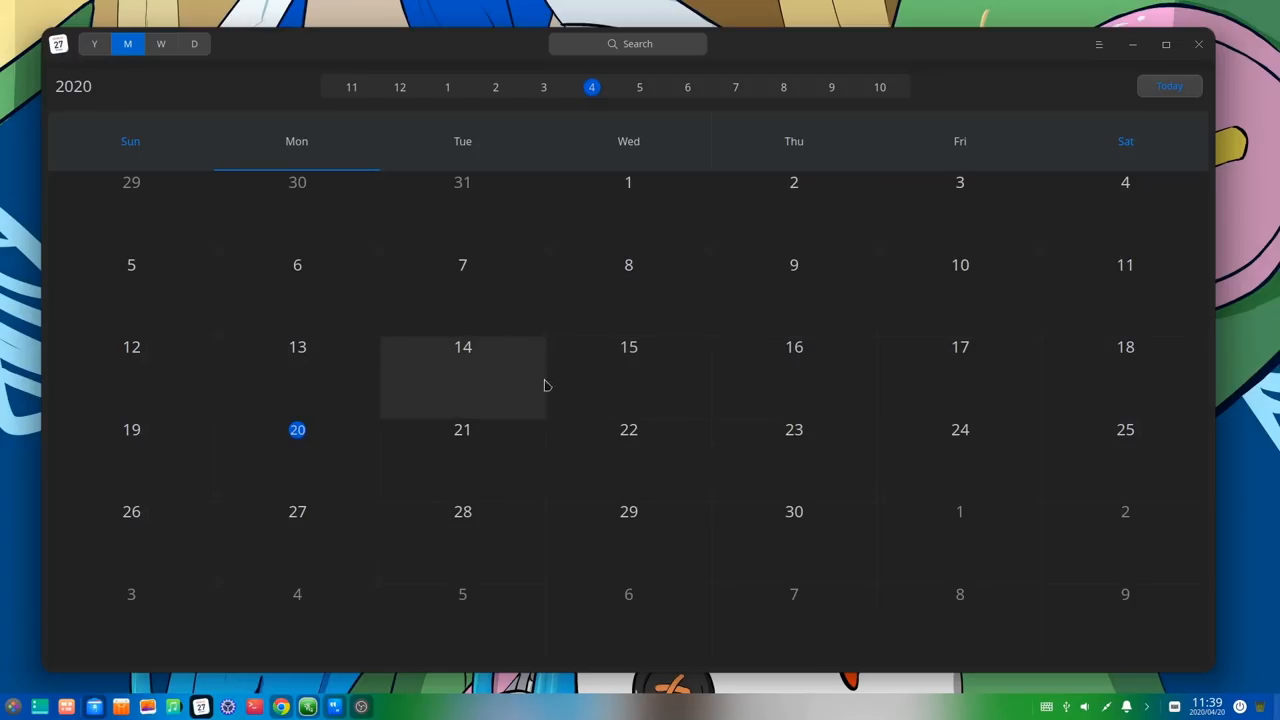
mouse_move(500, 388)
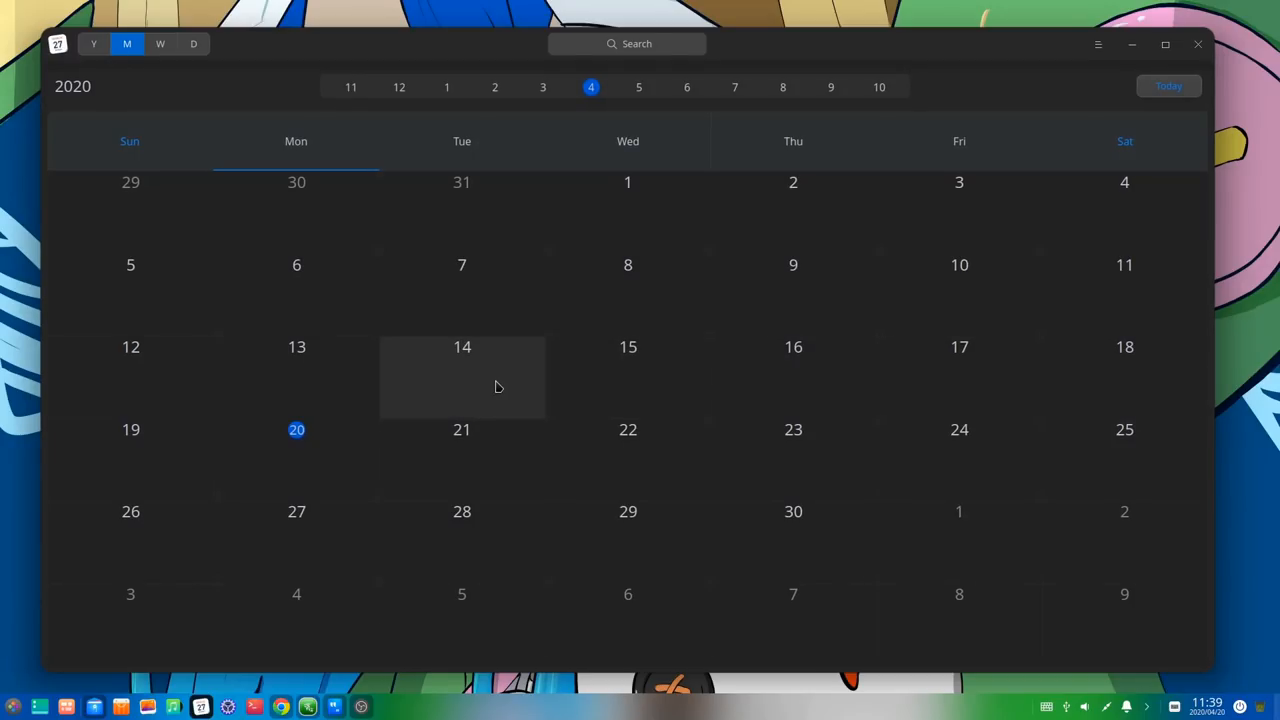
Step: Create an all-day event on April 14 of type Life with description 'Life is okay!' and save it
click(462, 380)
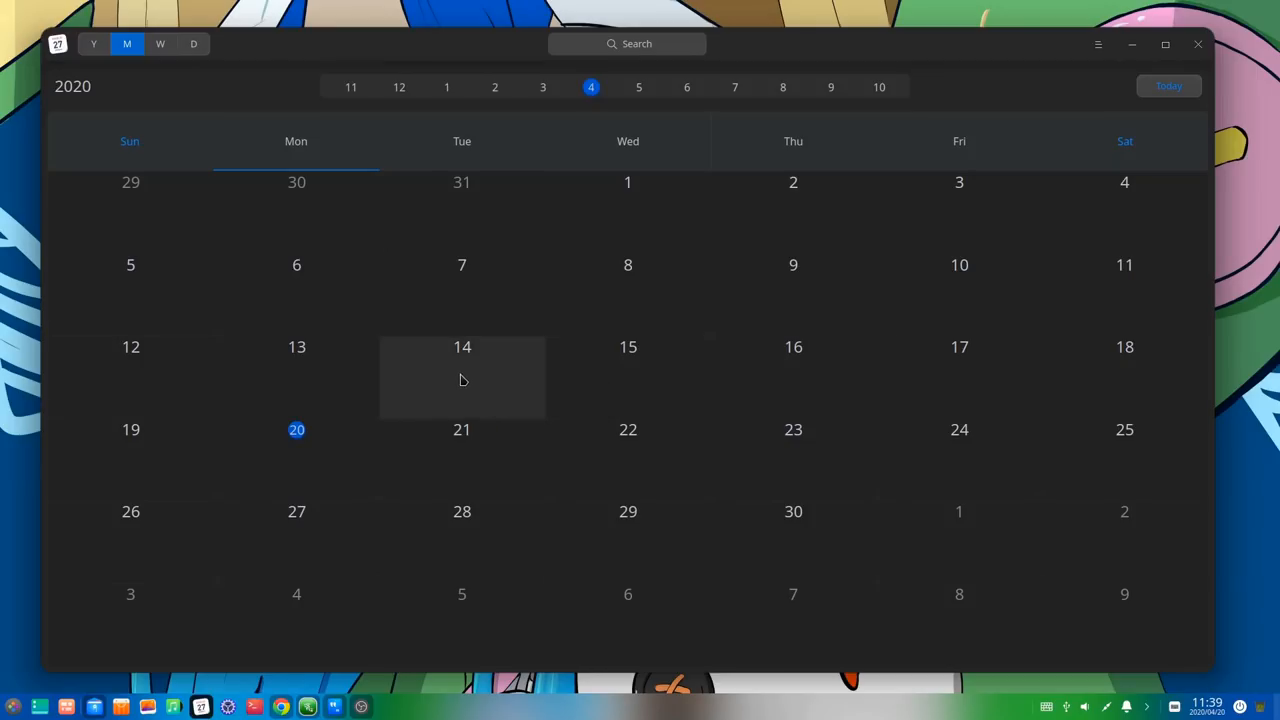
double_click(462, 376)
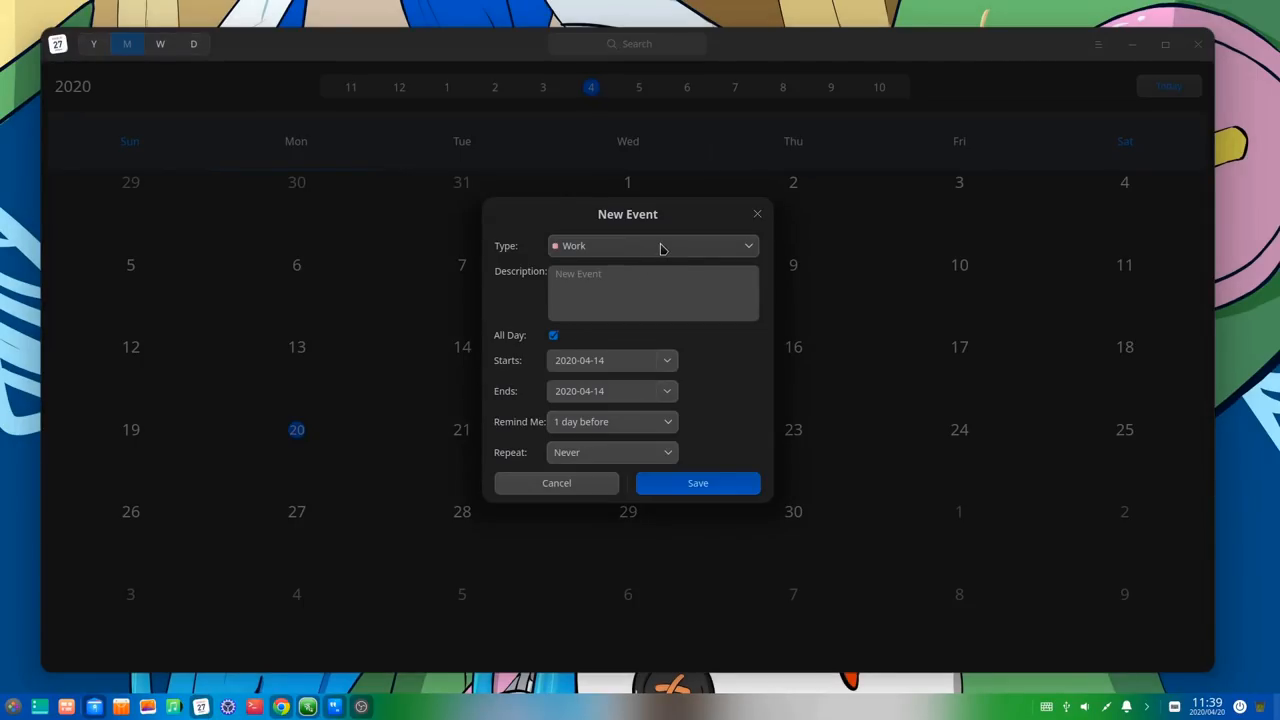
click(652, 246)
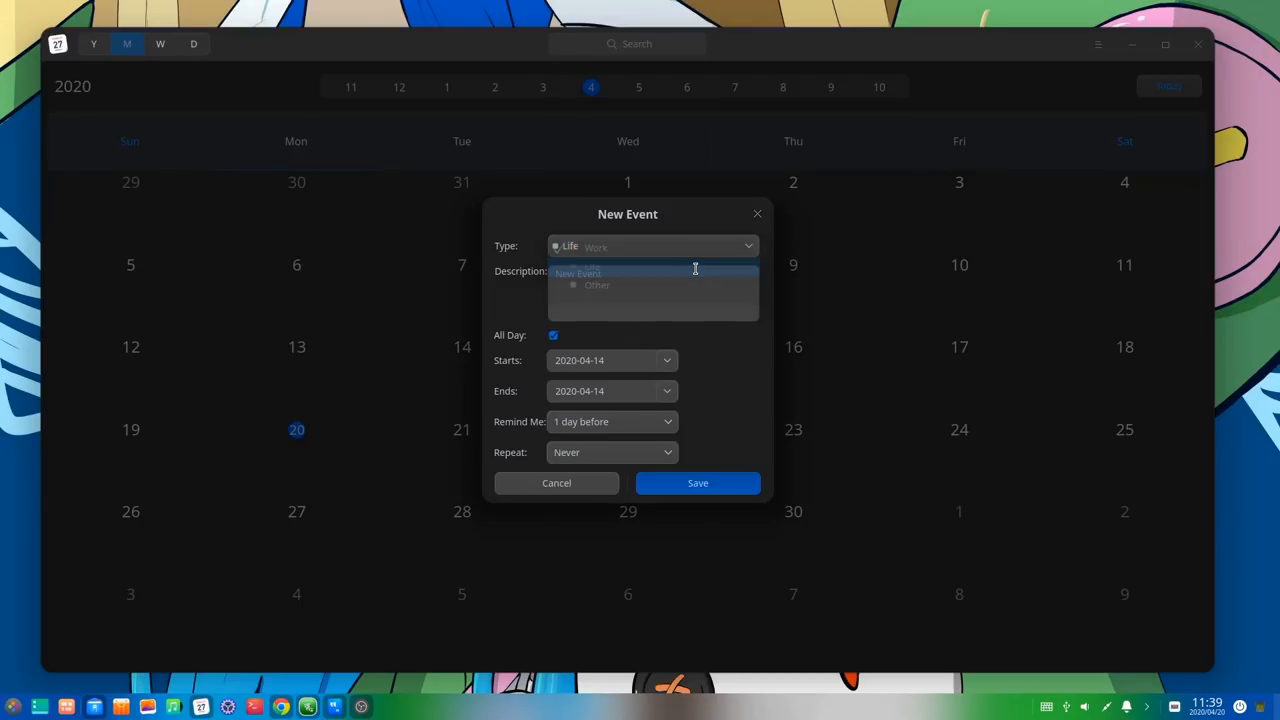
click(568, 244)
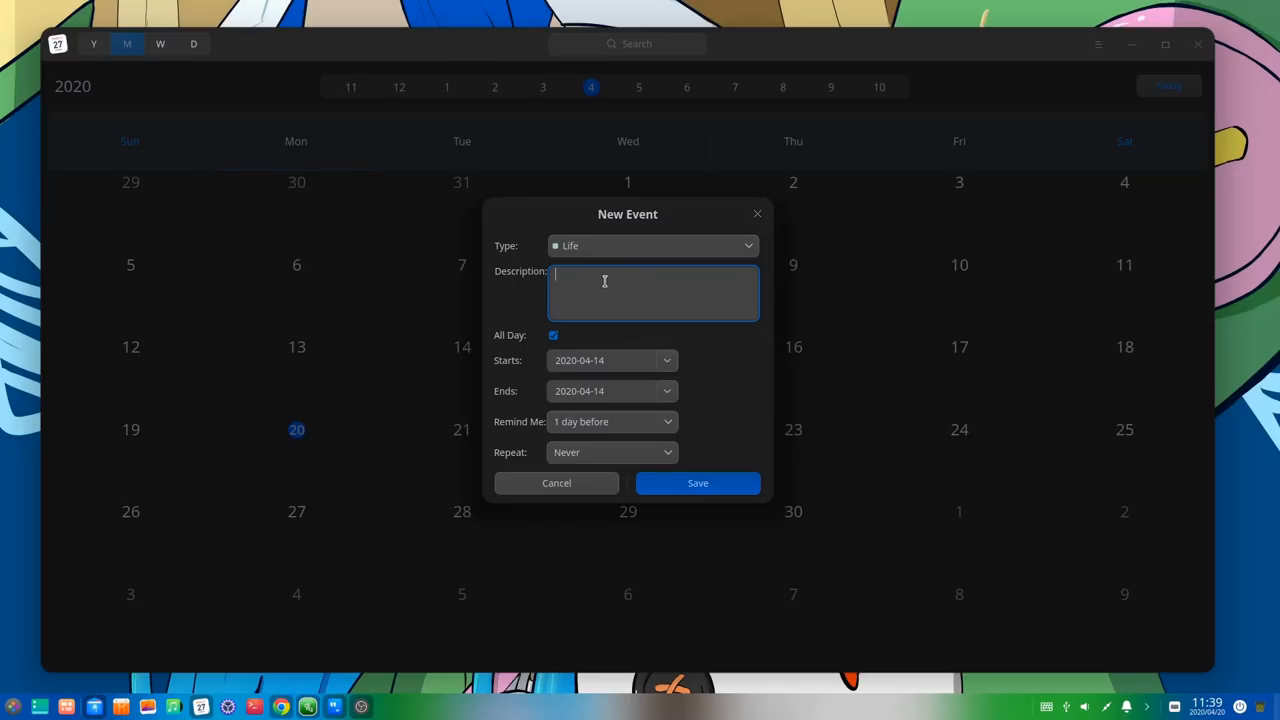
text(Life is okay!)
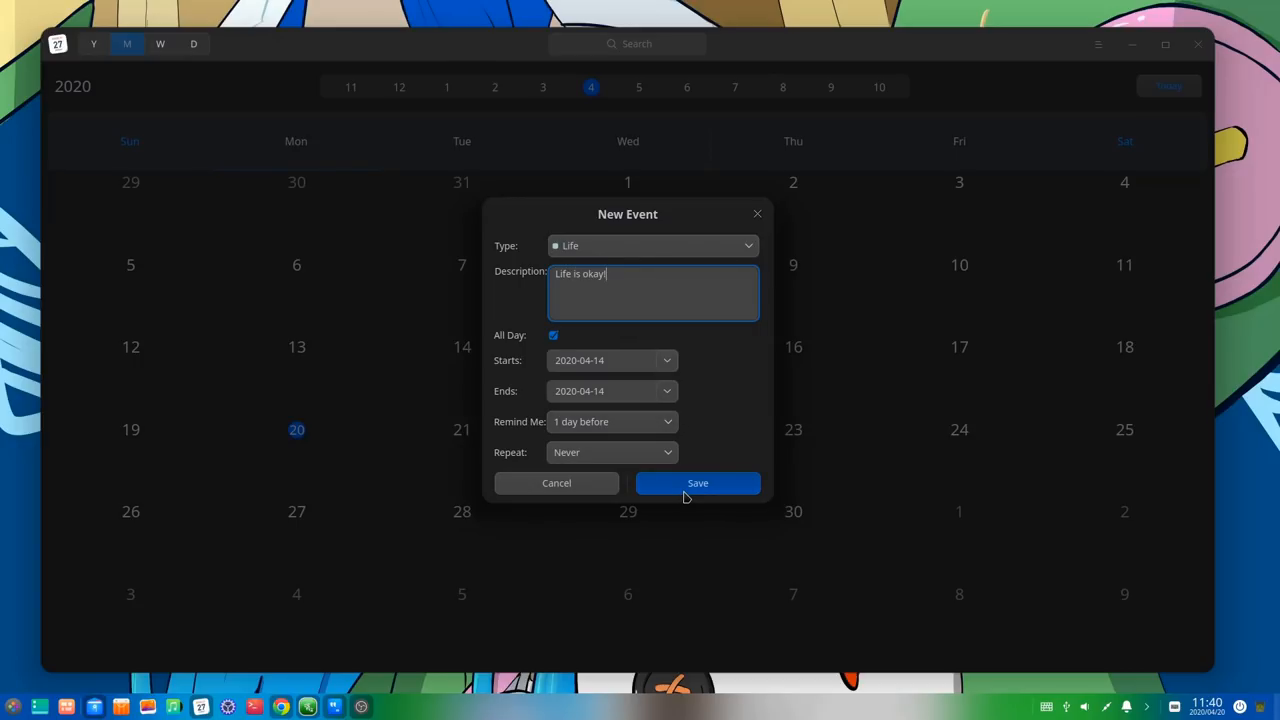
click(696, 482)
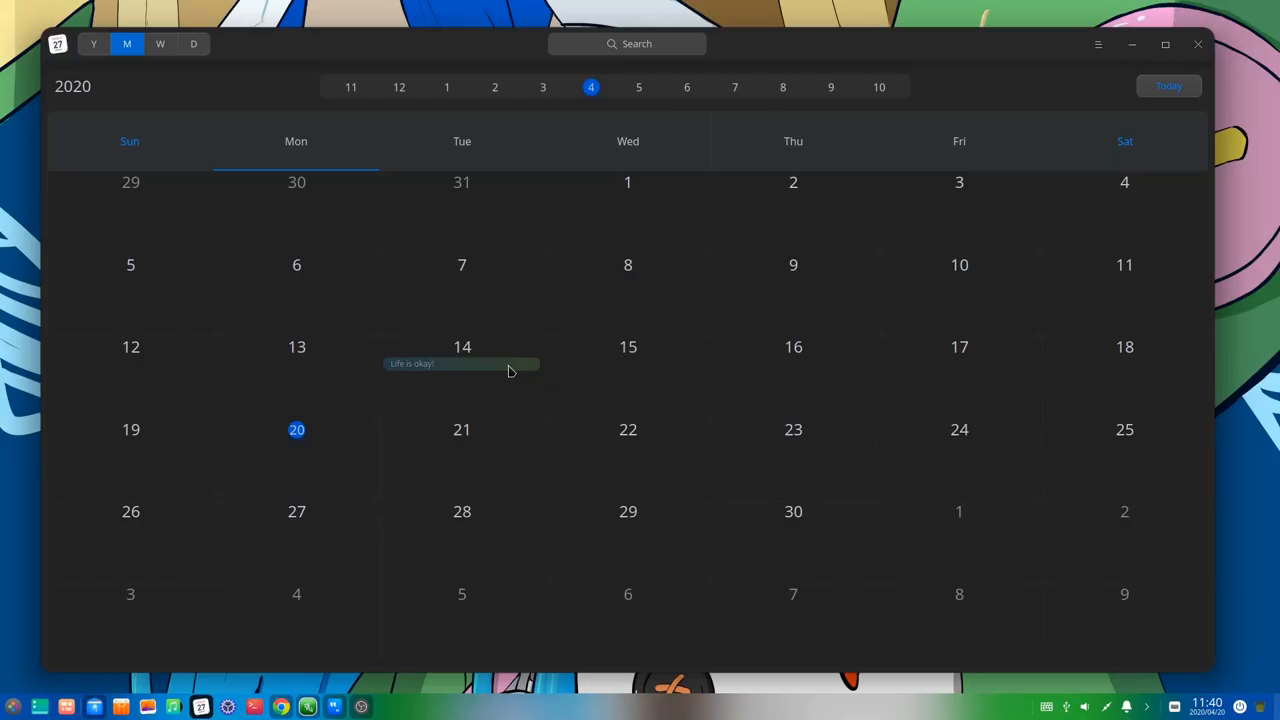
right_click(462, 364)
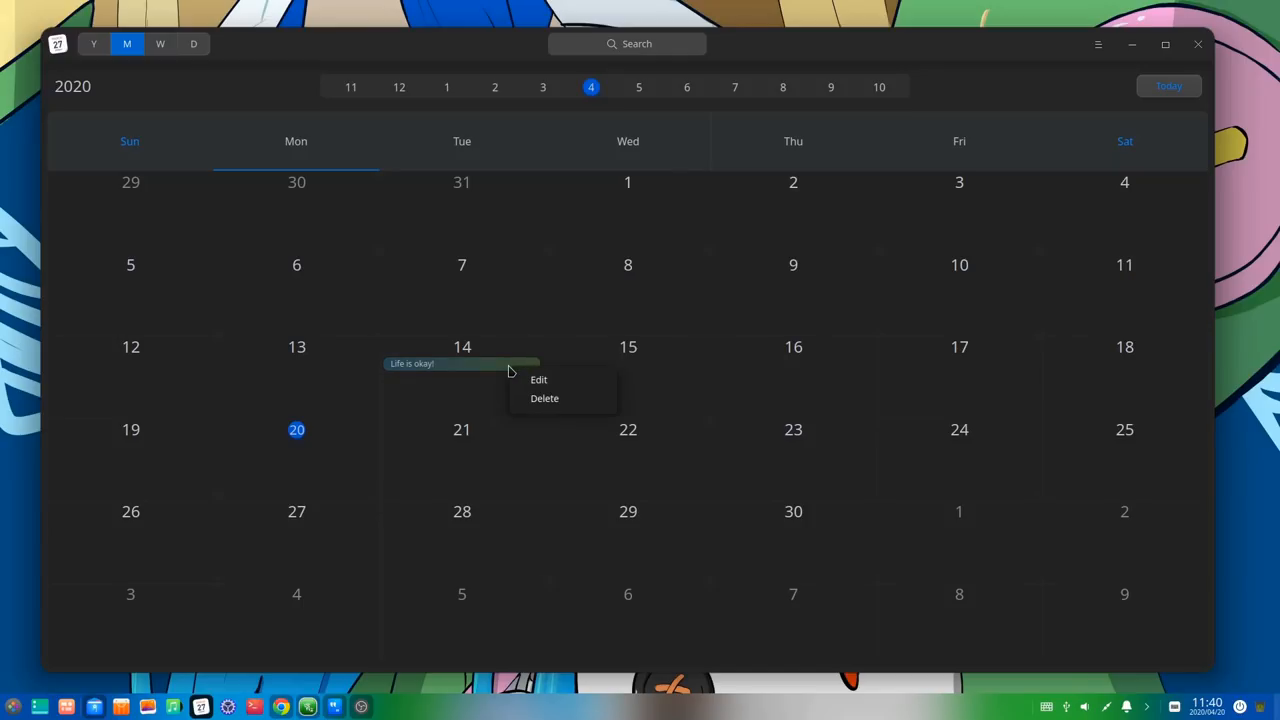
mouse_move(544, 400)
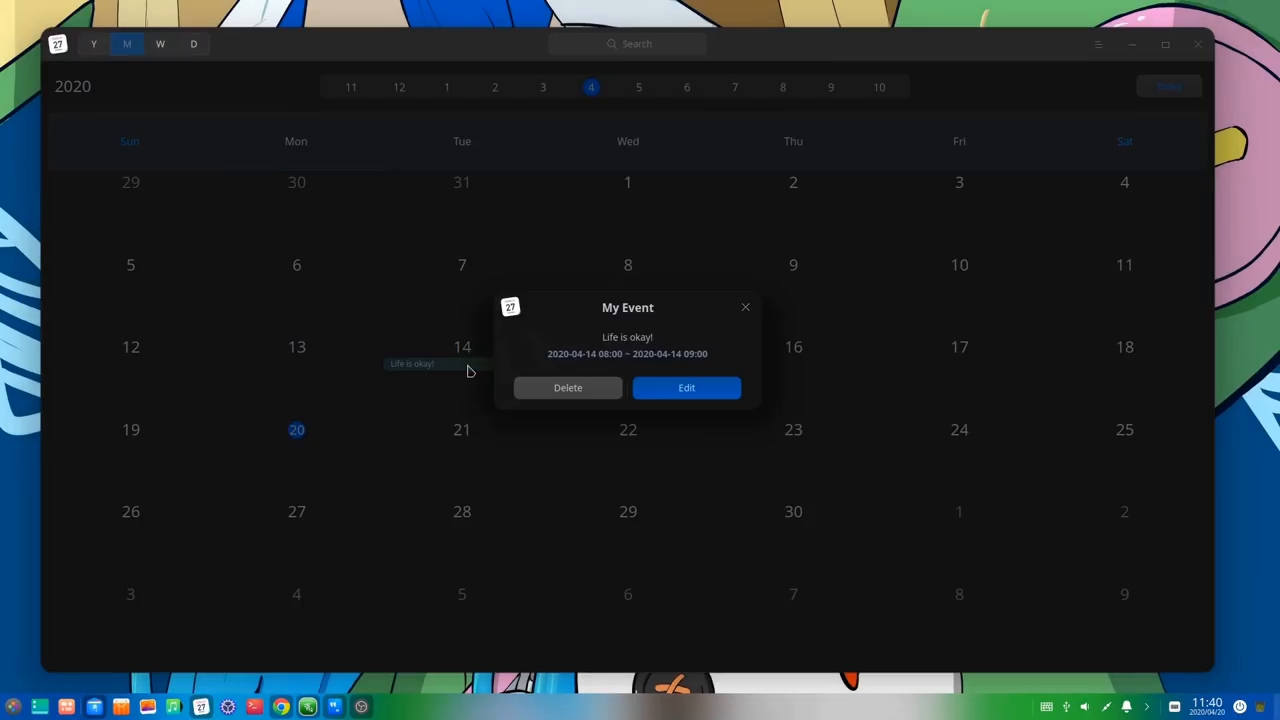
mouse_move(756, 400)
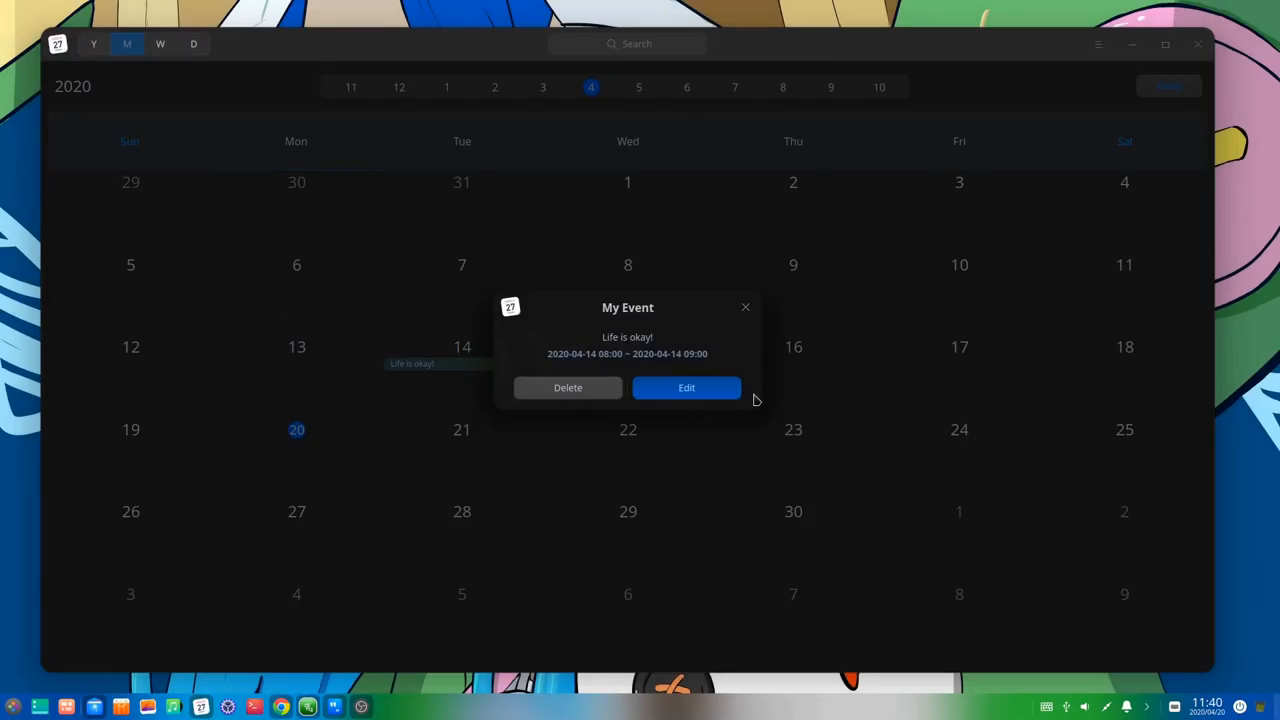
mouse_move(754, 316)
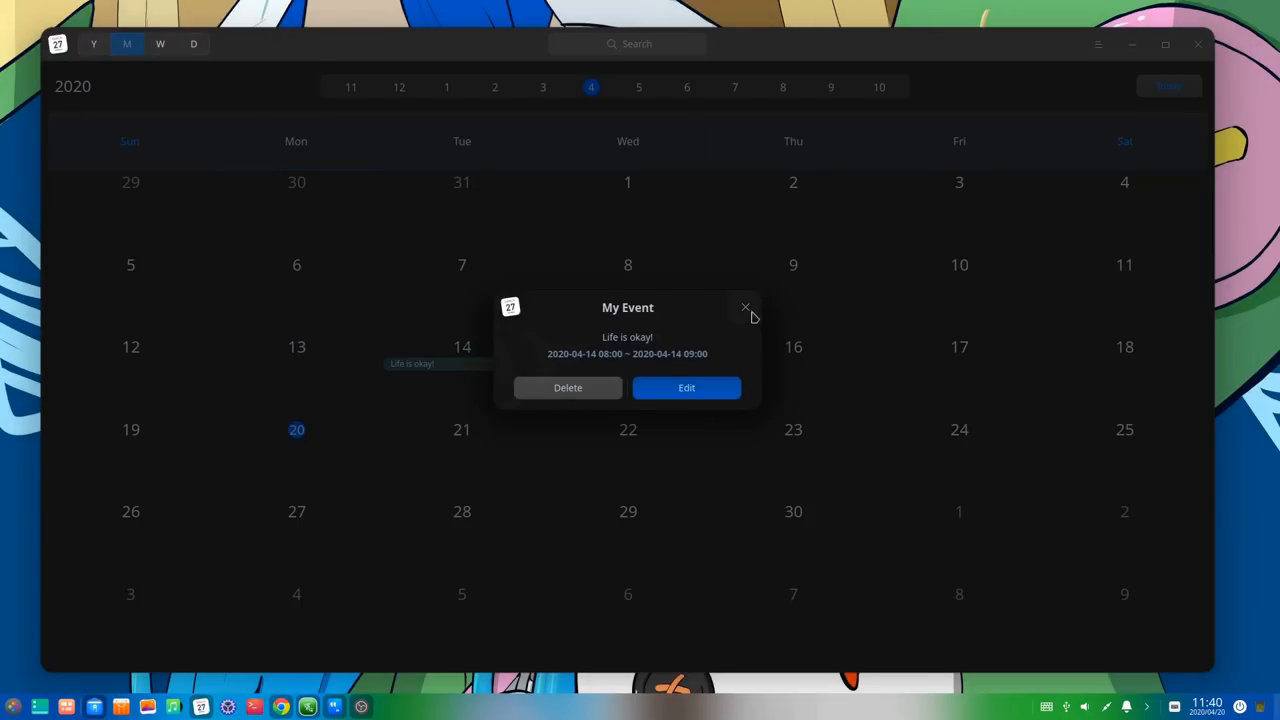
click(744, 308)
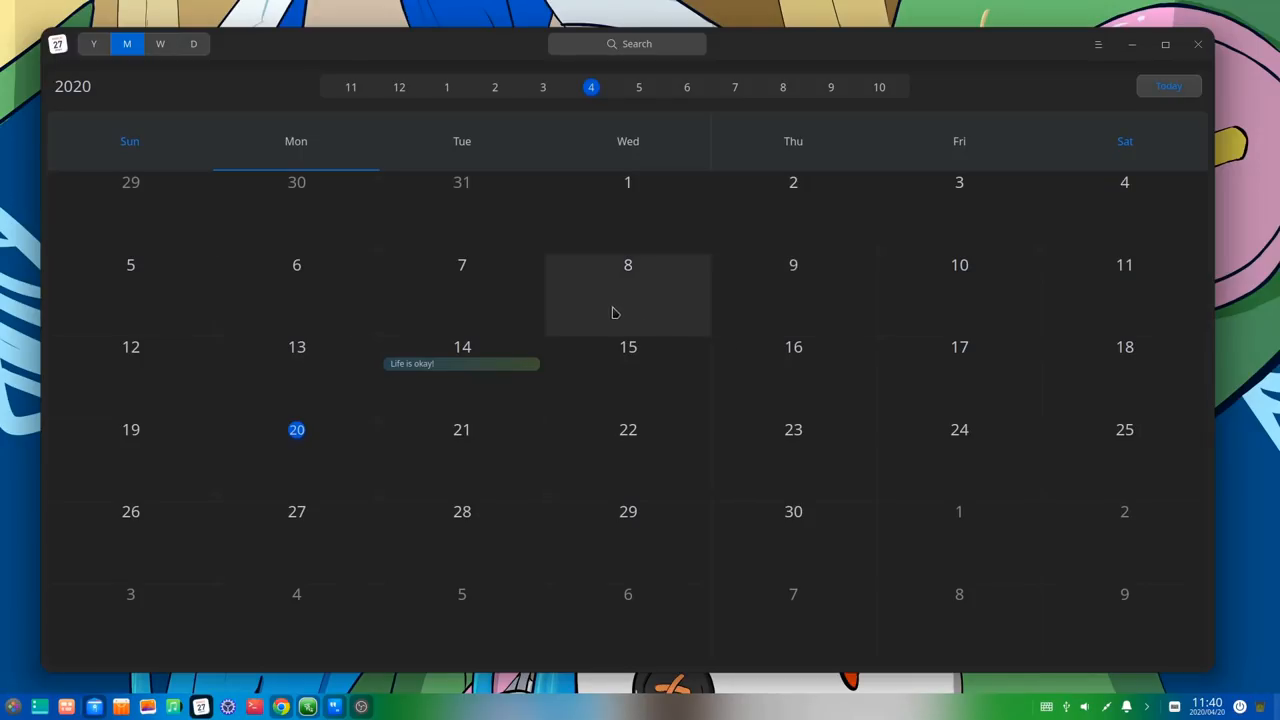
click(92, 44)
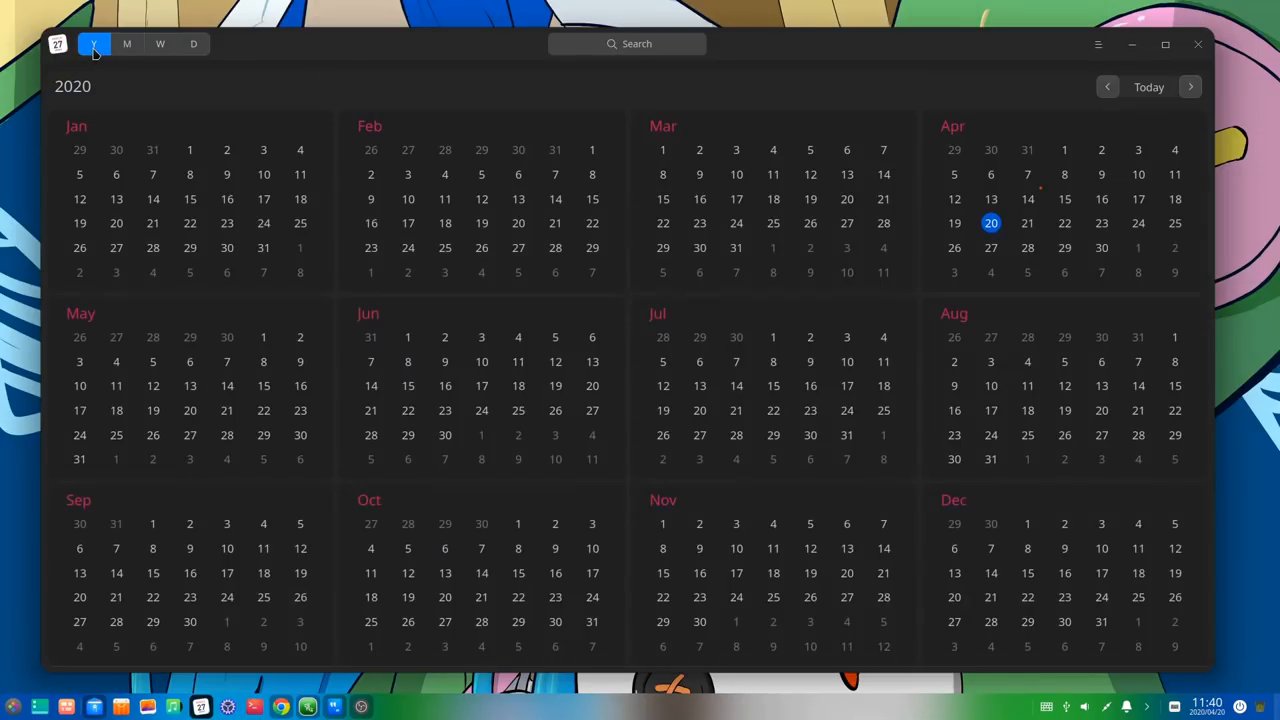
click(192, 44)
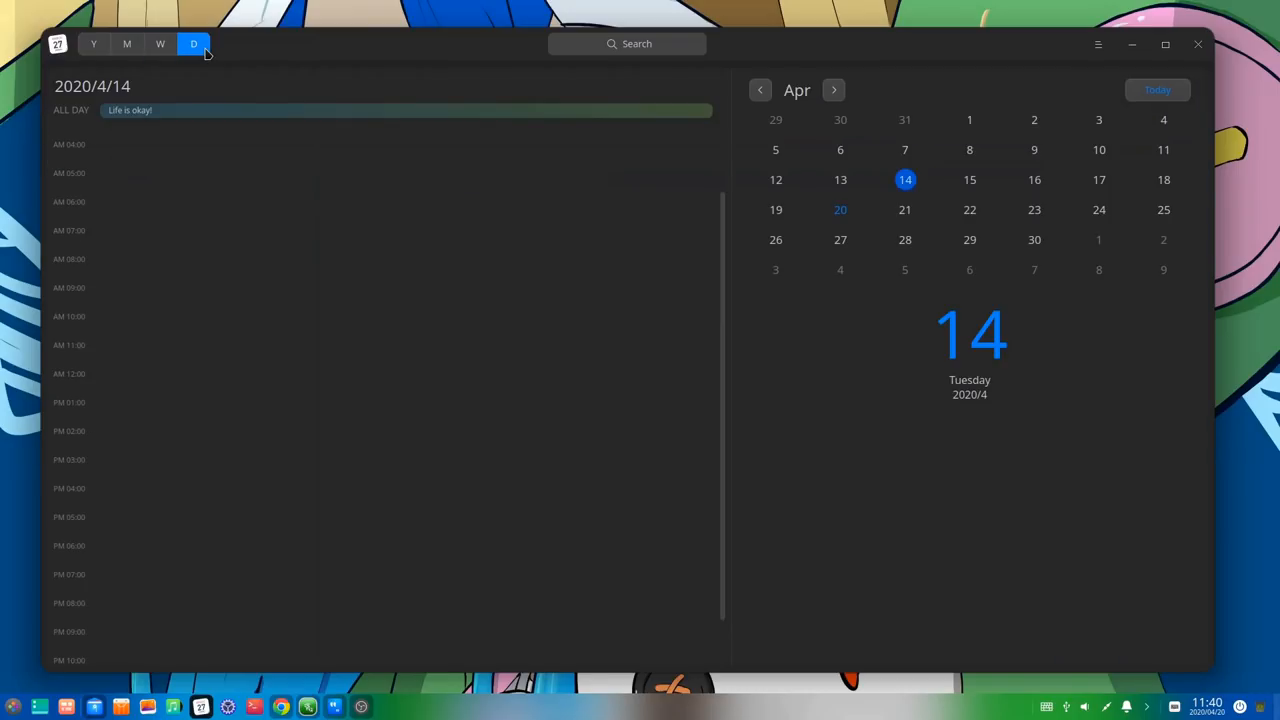
click(128, 44)
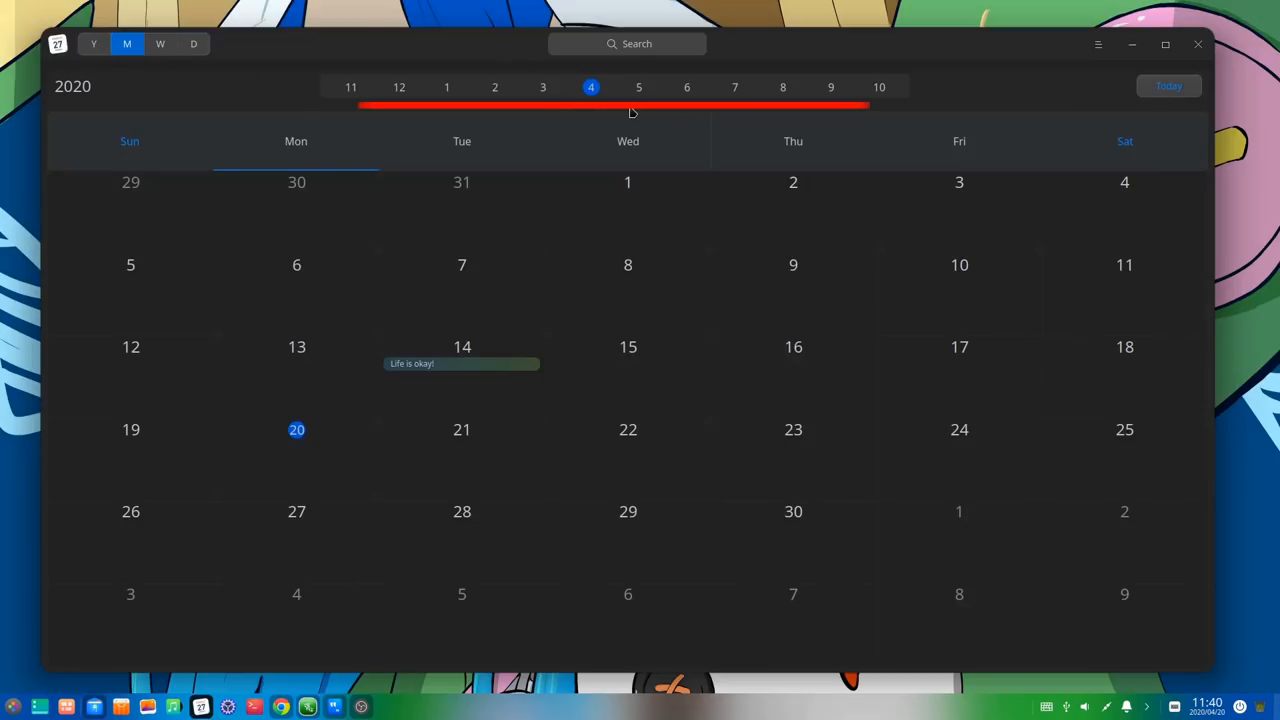
click(628, 44)
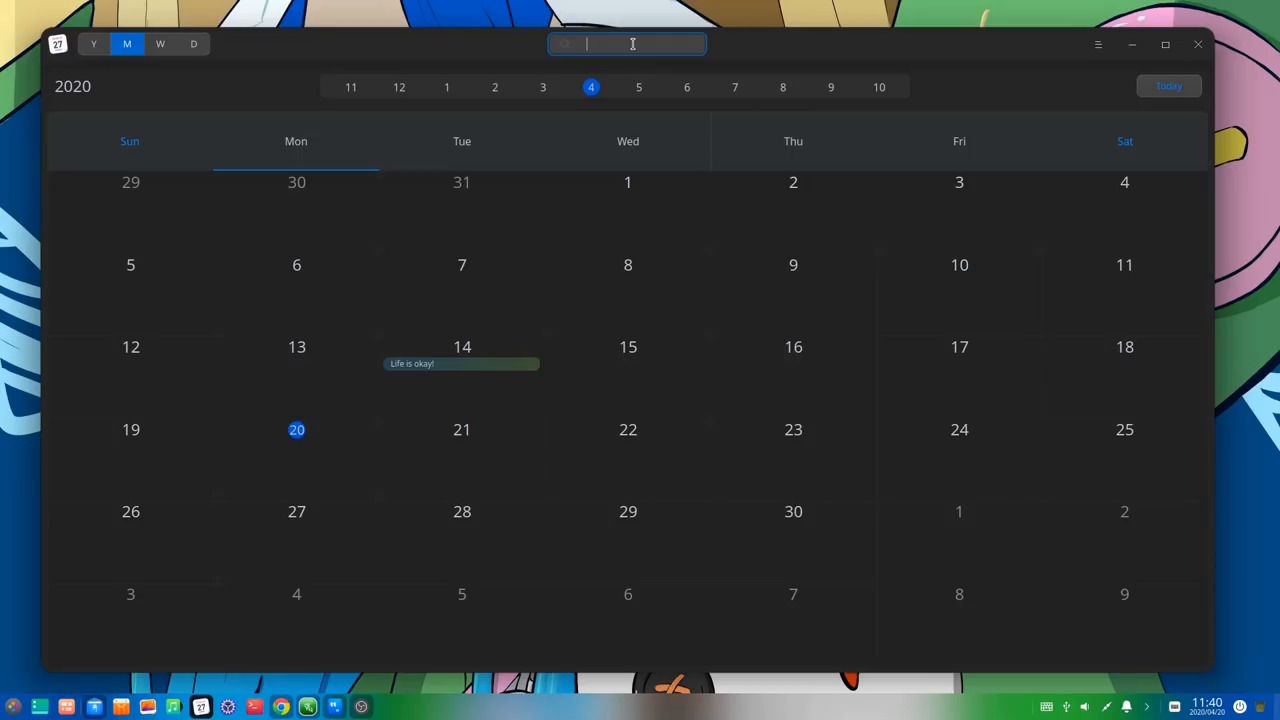
Step: Search the calendar for 'Li' to find the 'Life is okay!' event, then close the window
text(Life)
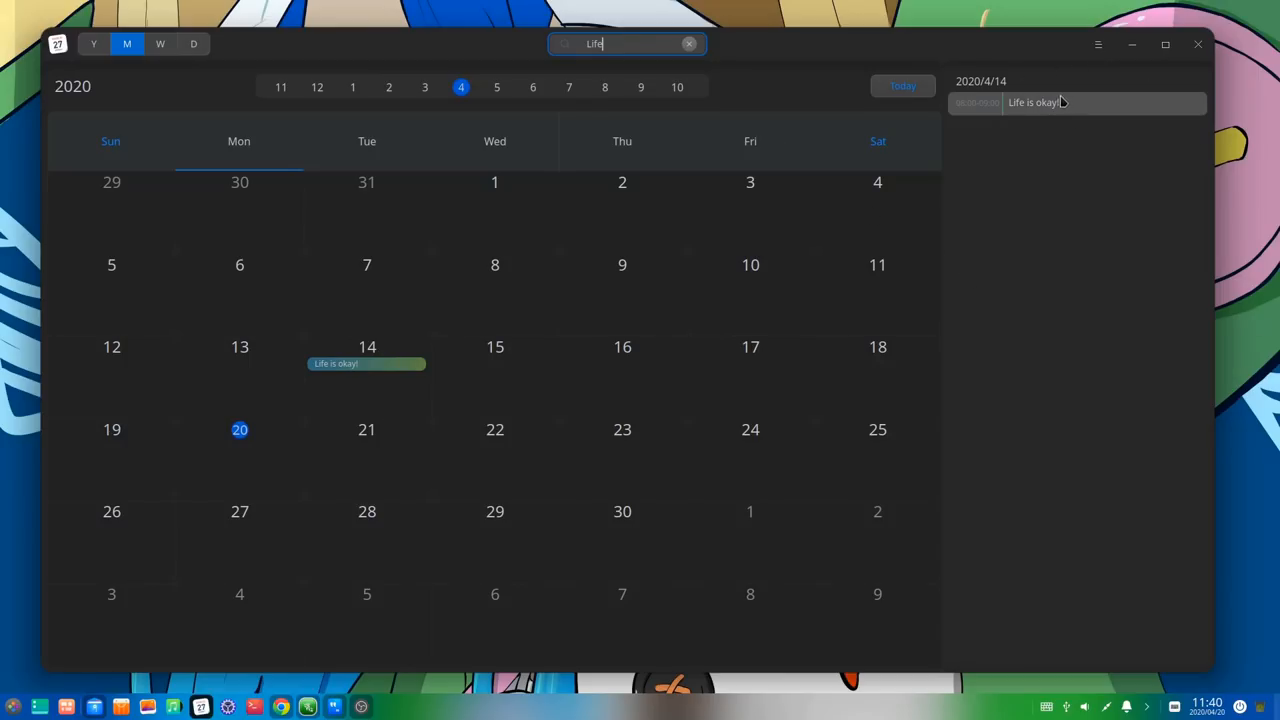
mouse_move(1080, 376)
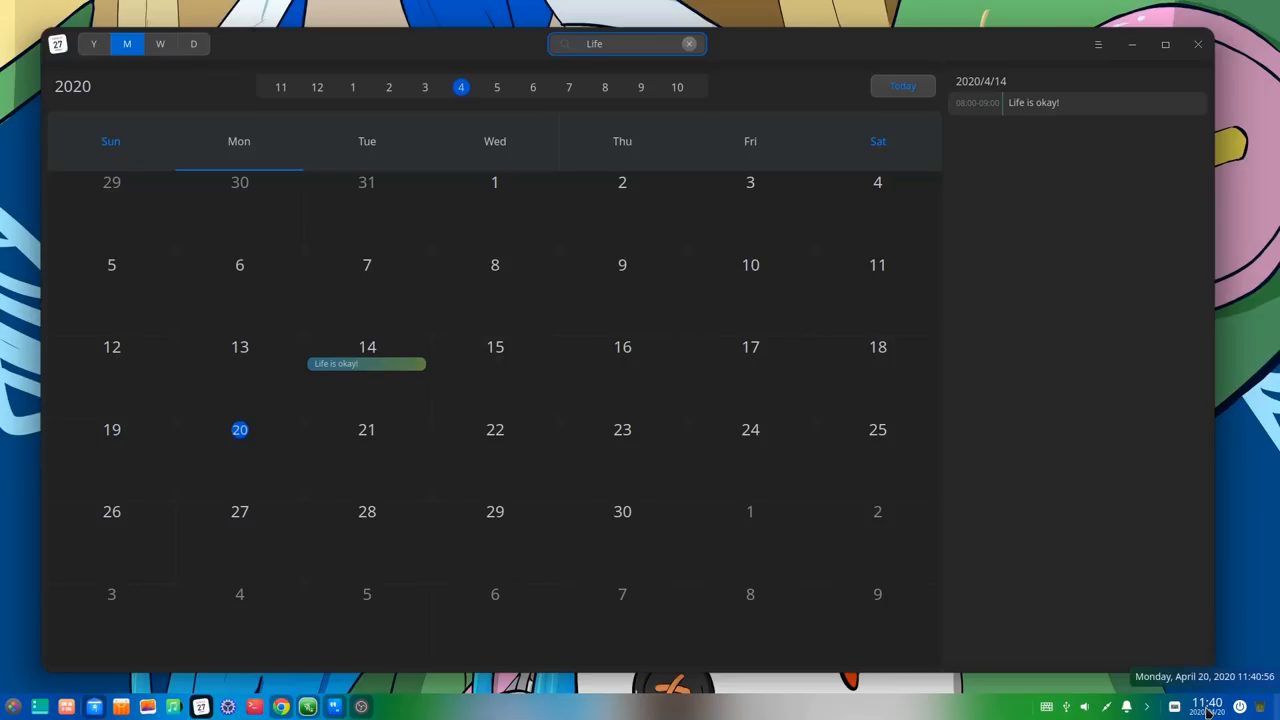
click(626, 44)
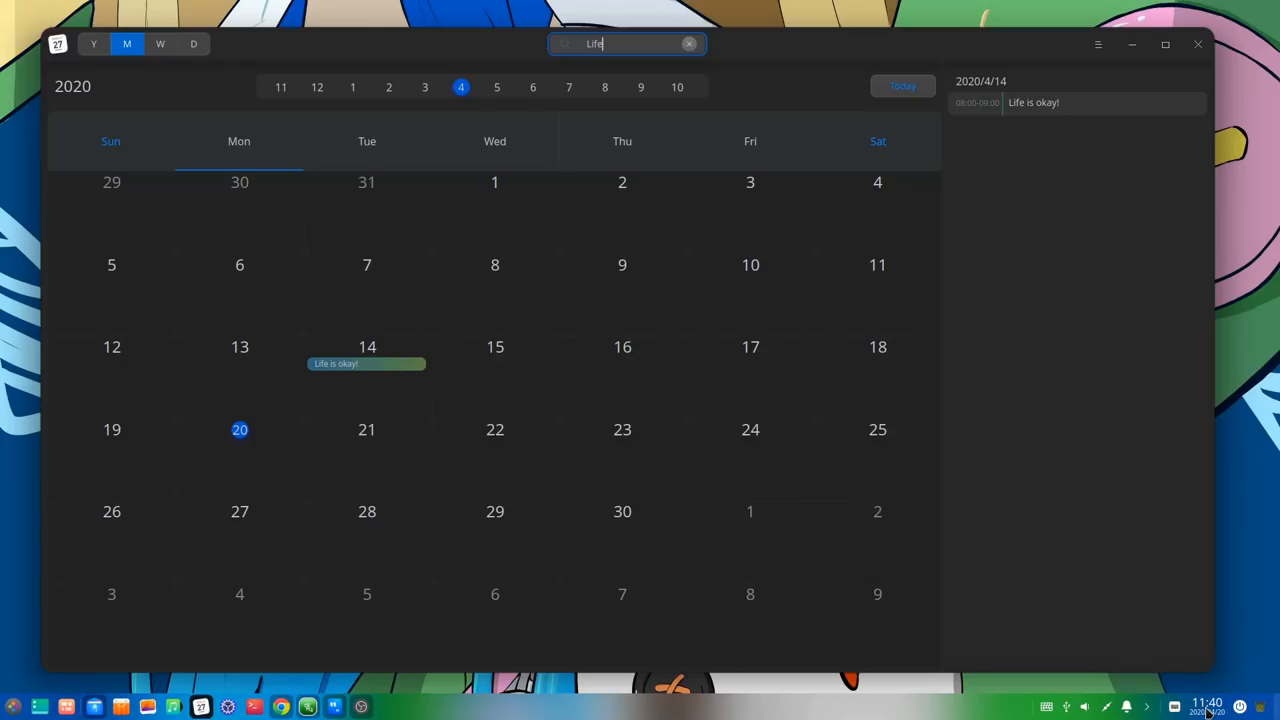
click(1196, 44)
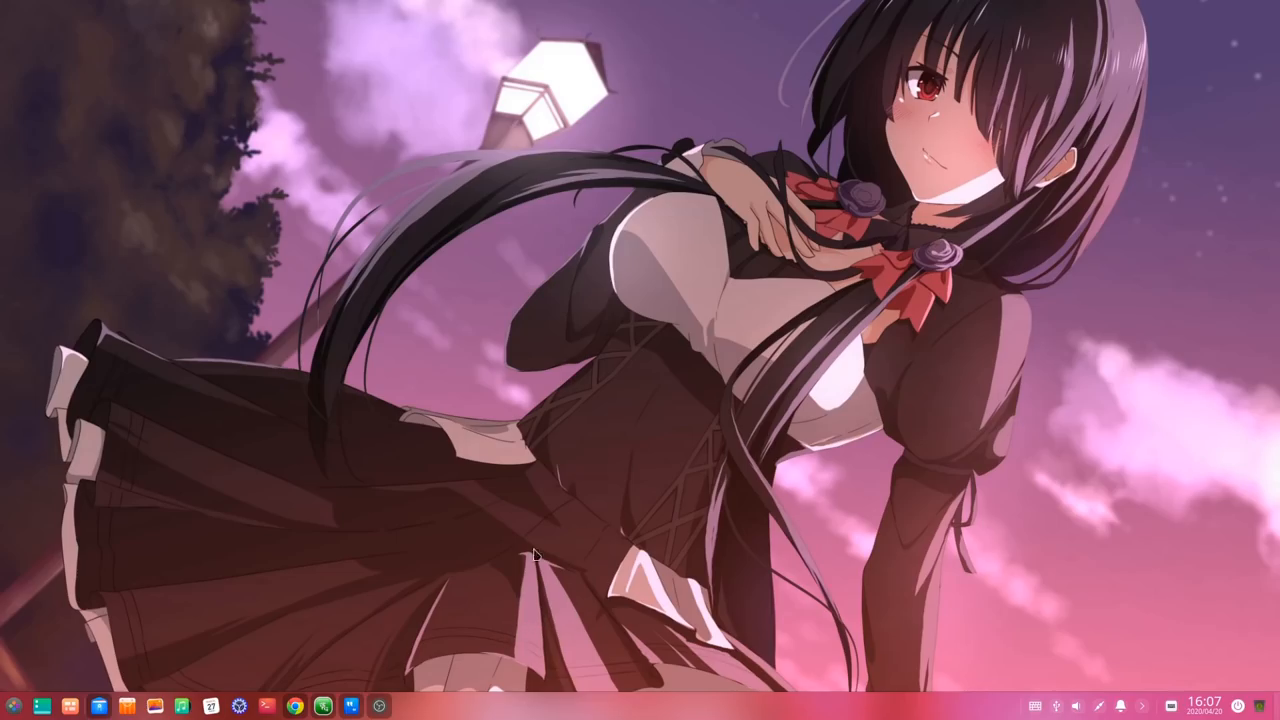
mouse_move(688, 708)
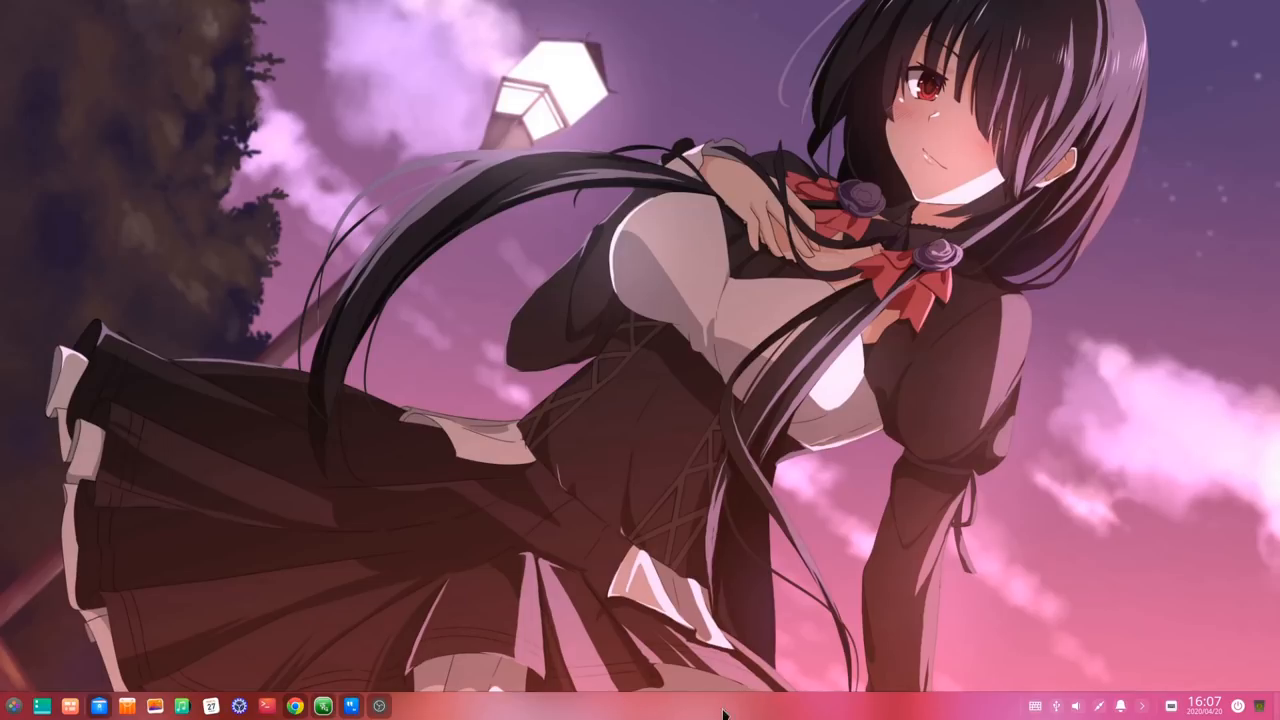
mouse_move(630, 712)
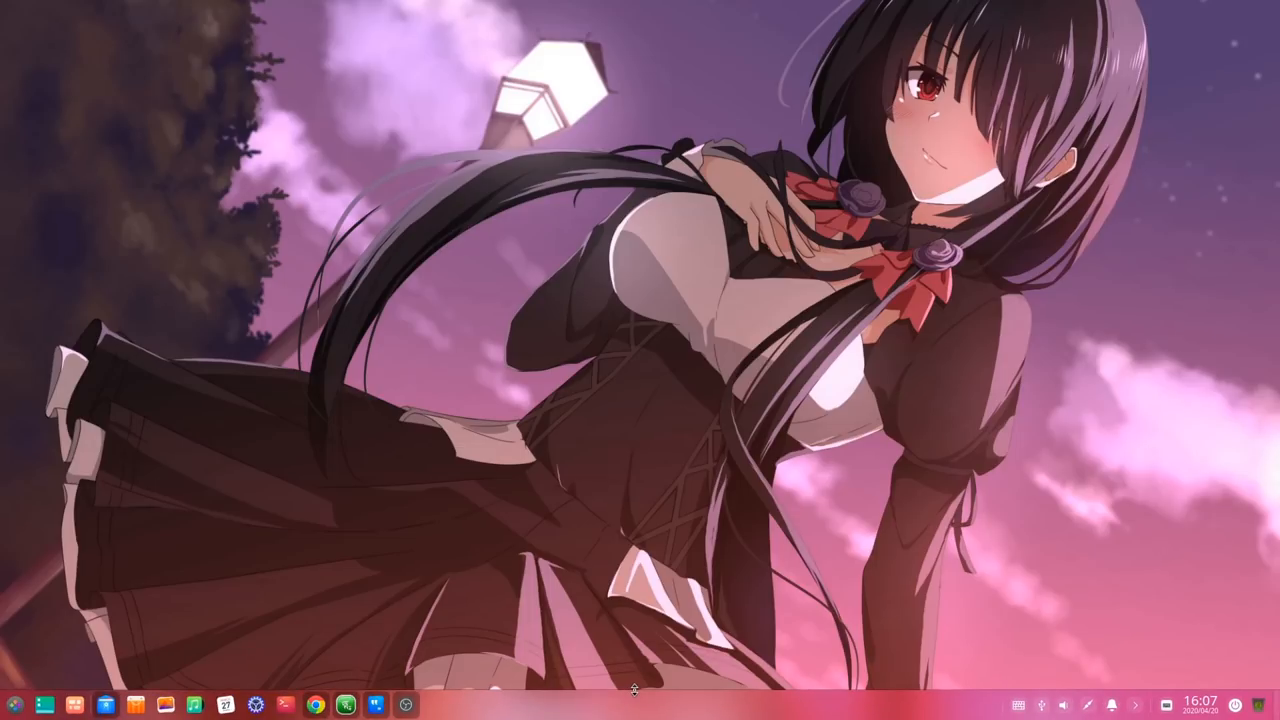
mouse_move(104, 616)
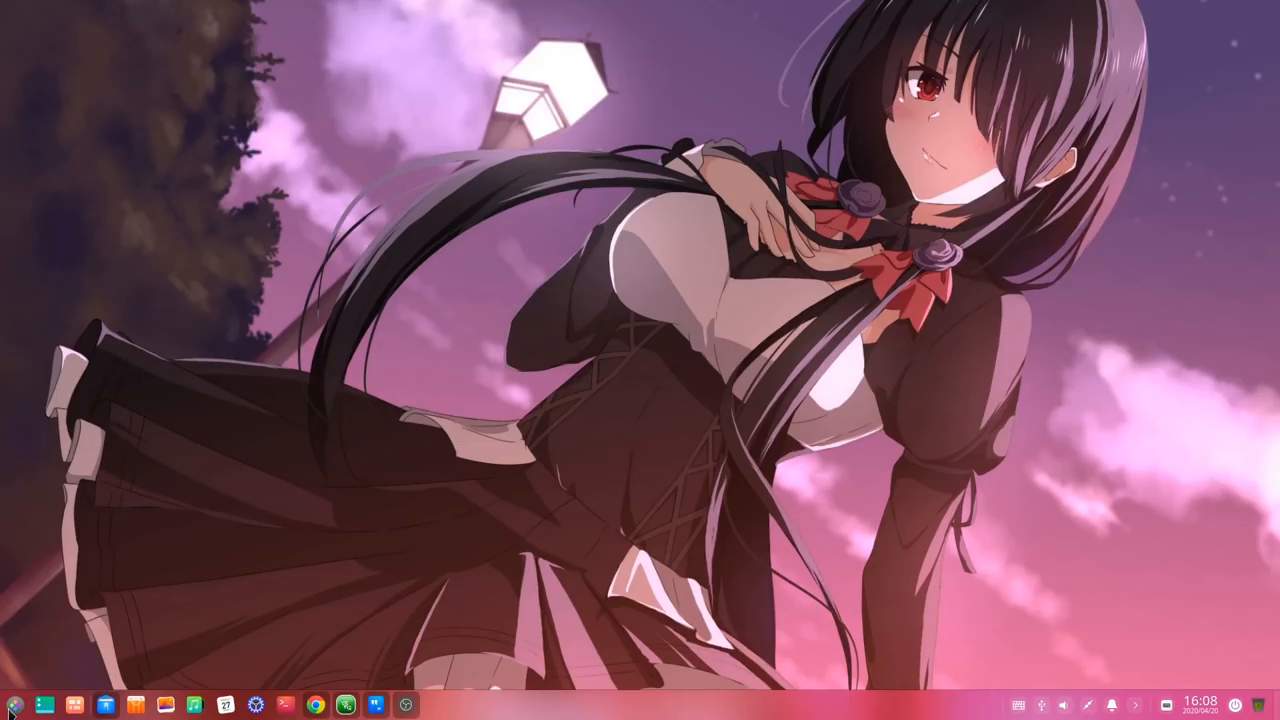
click(12, 704)
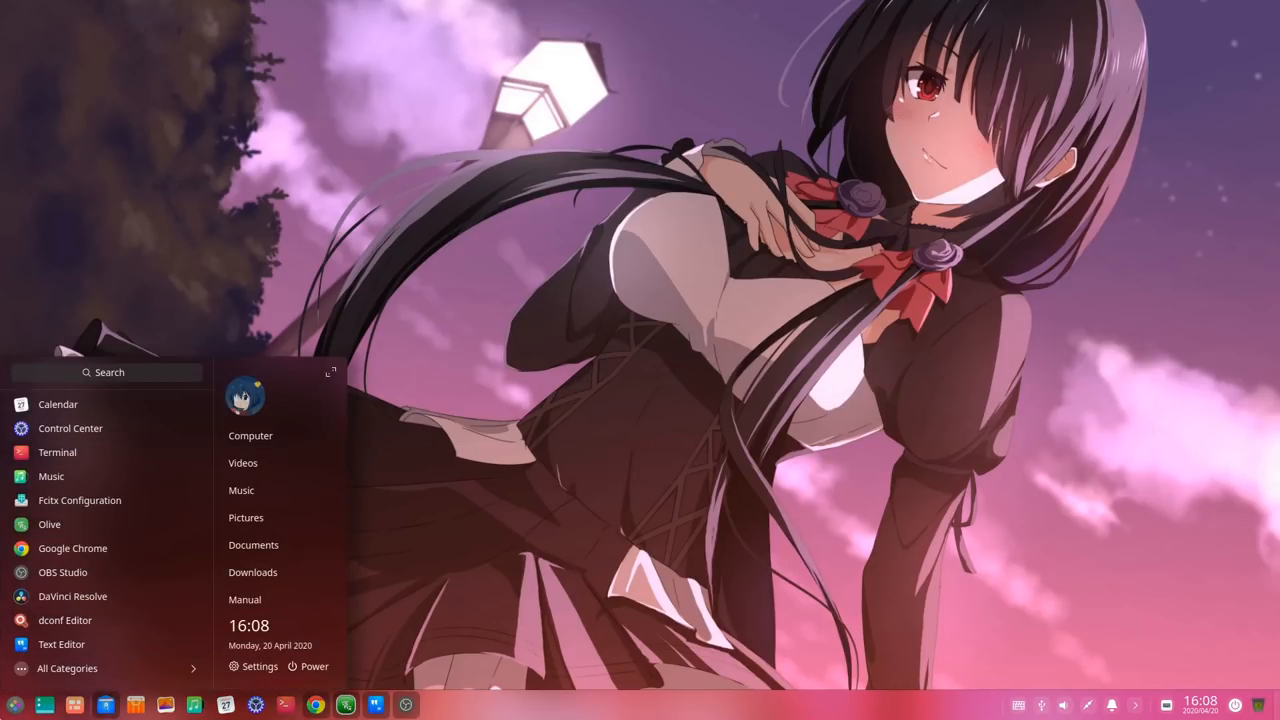
click(18, 704)
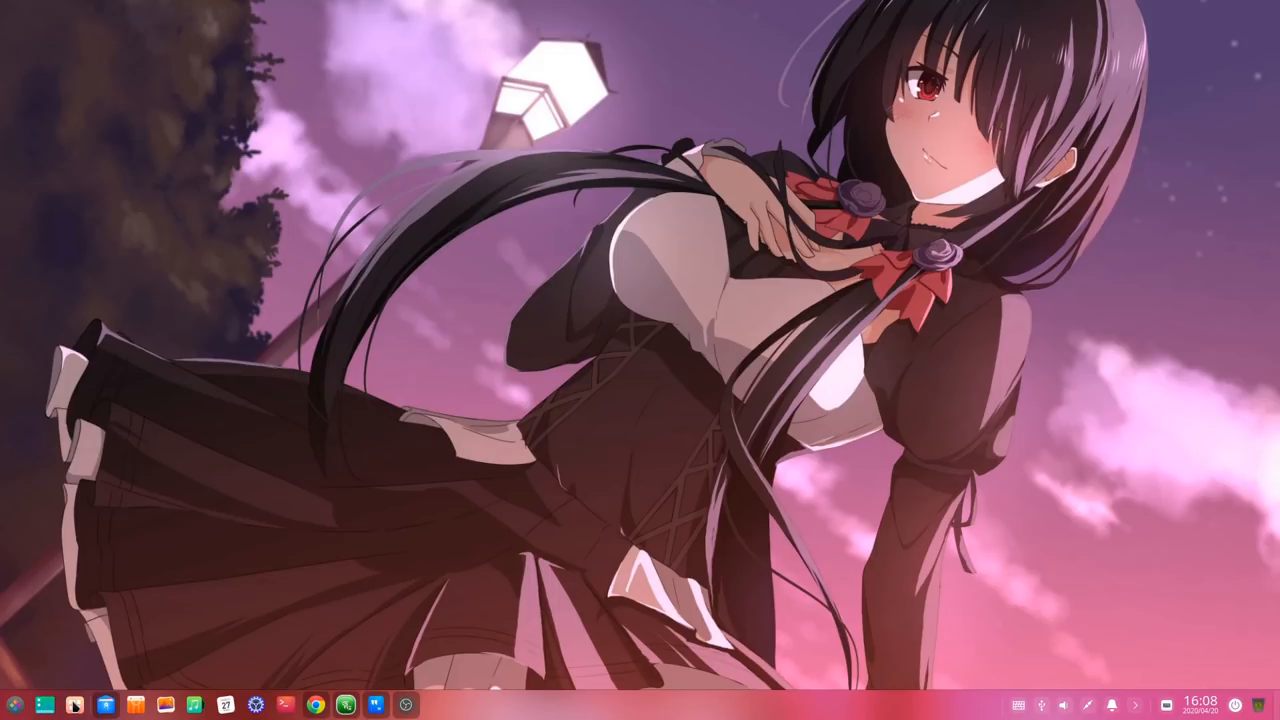
click(52, 704)
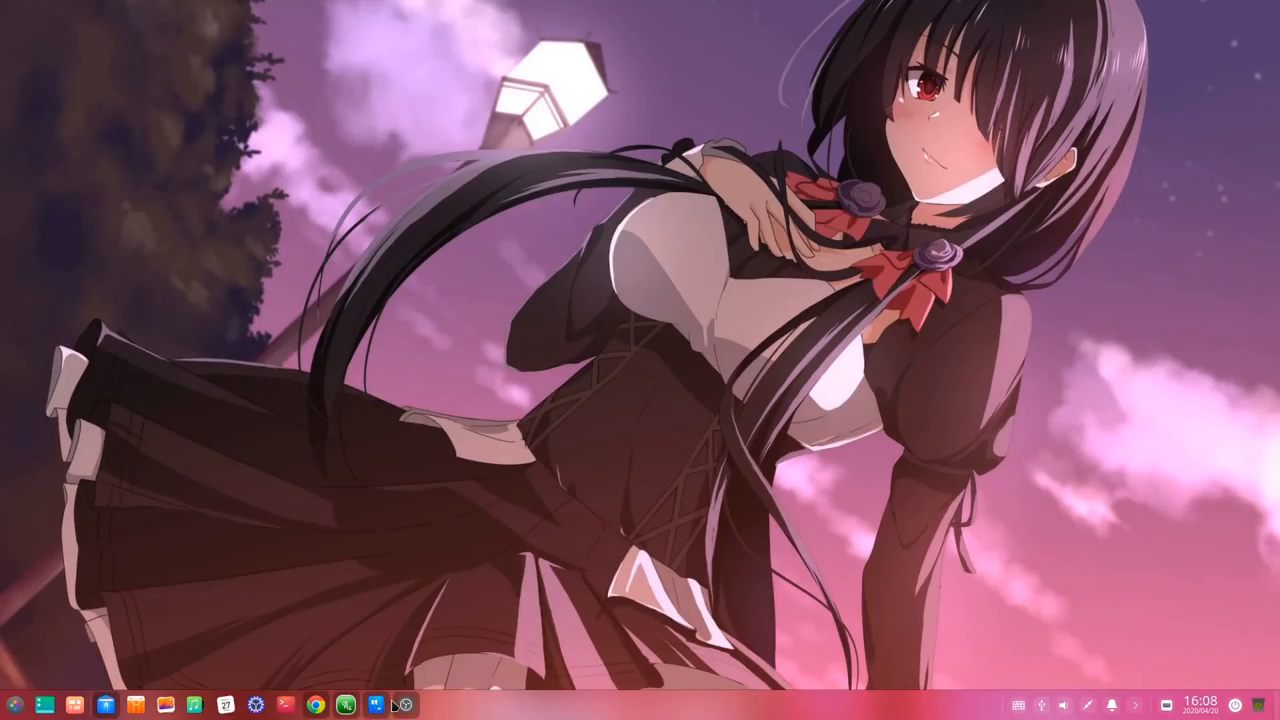
mouse_move(876, 716)
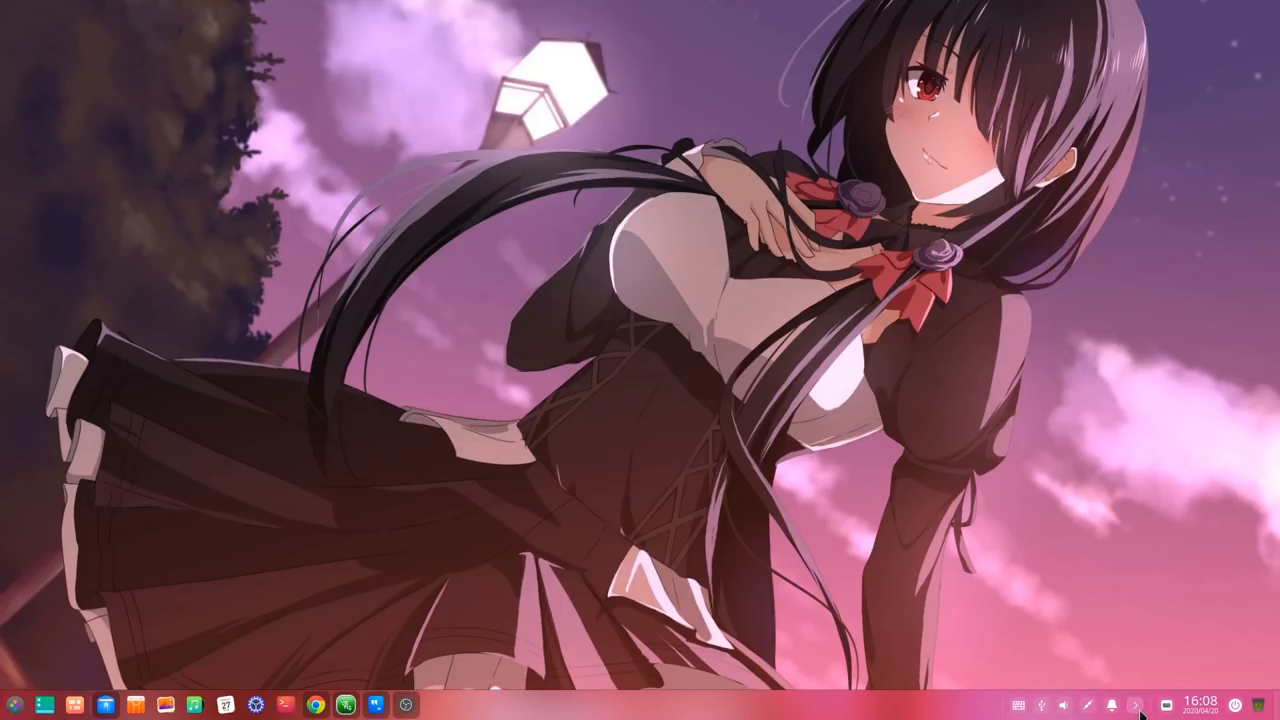
mouse_move(1112, 704)
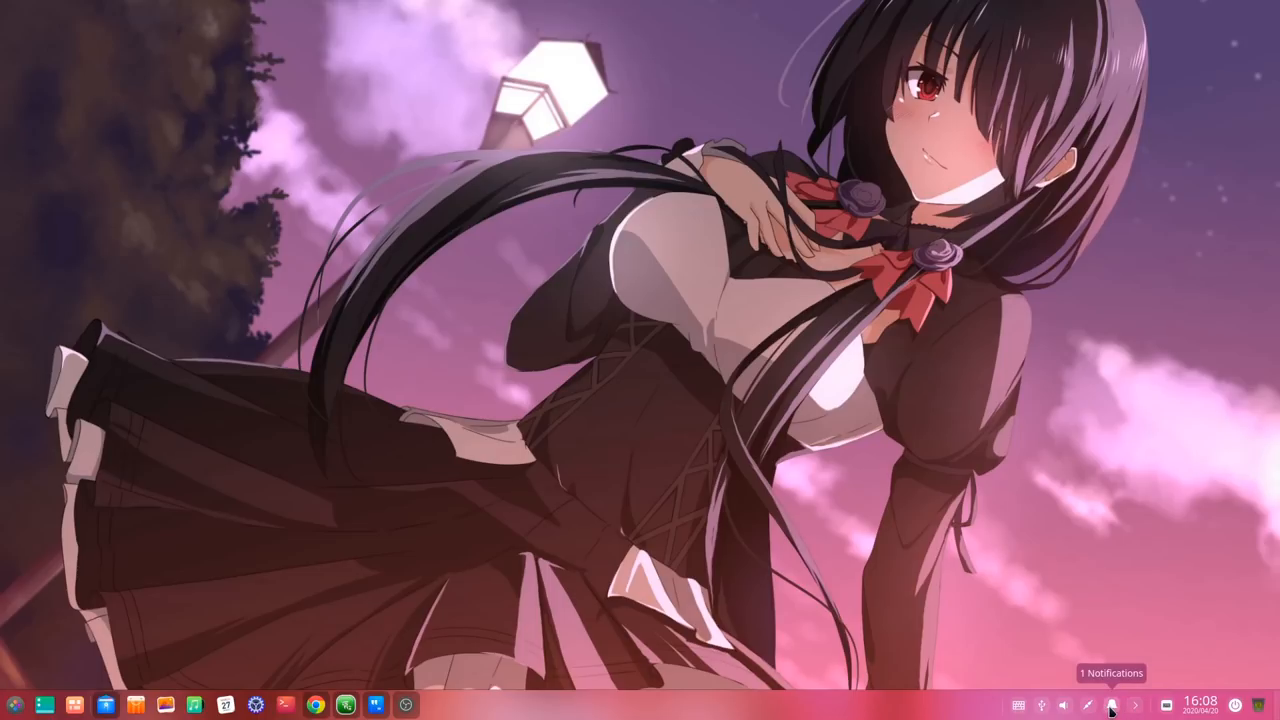
click(1112, 704)
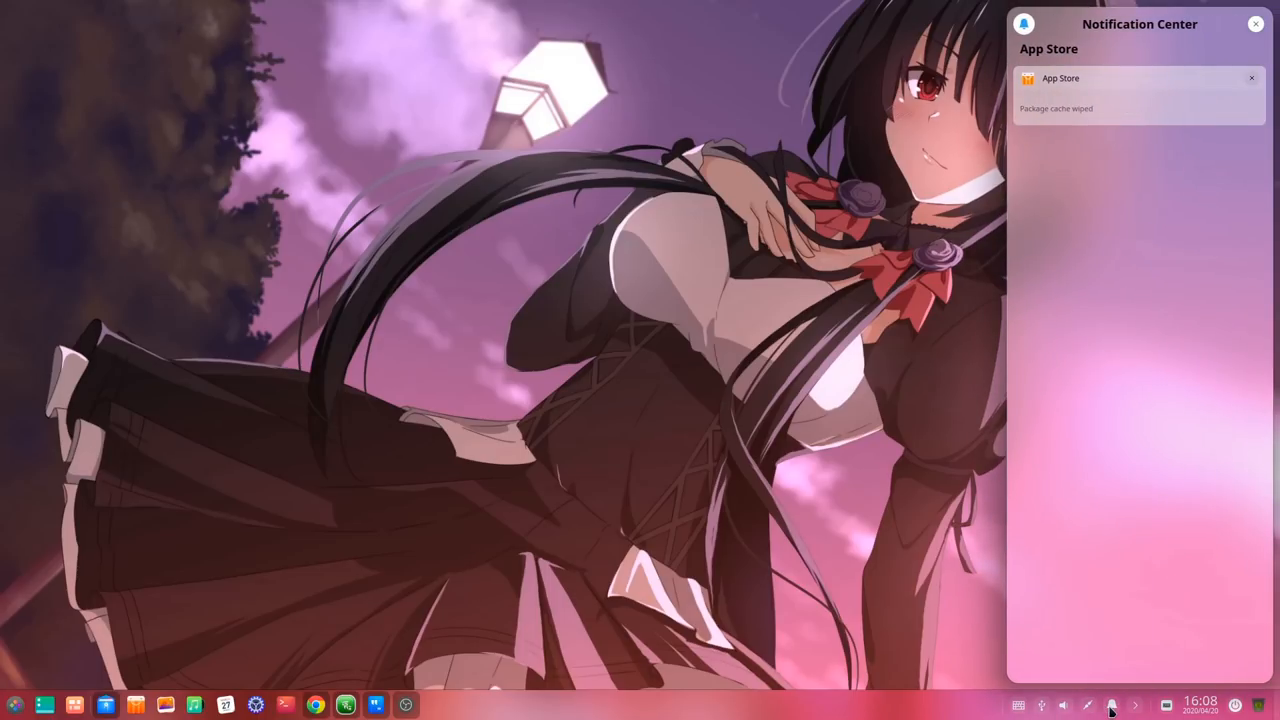
click(1112, 704)
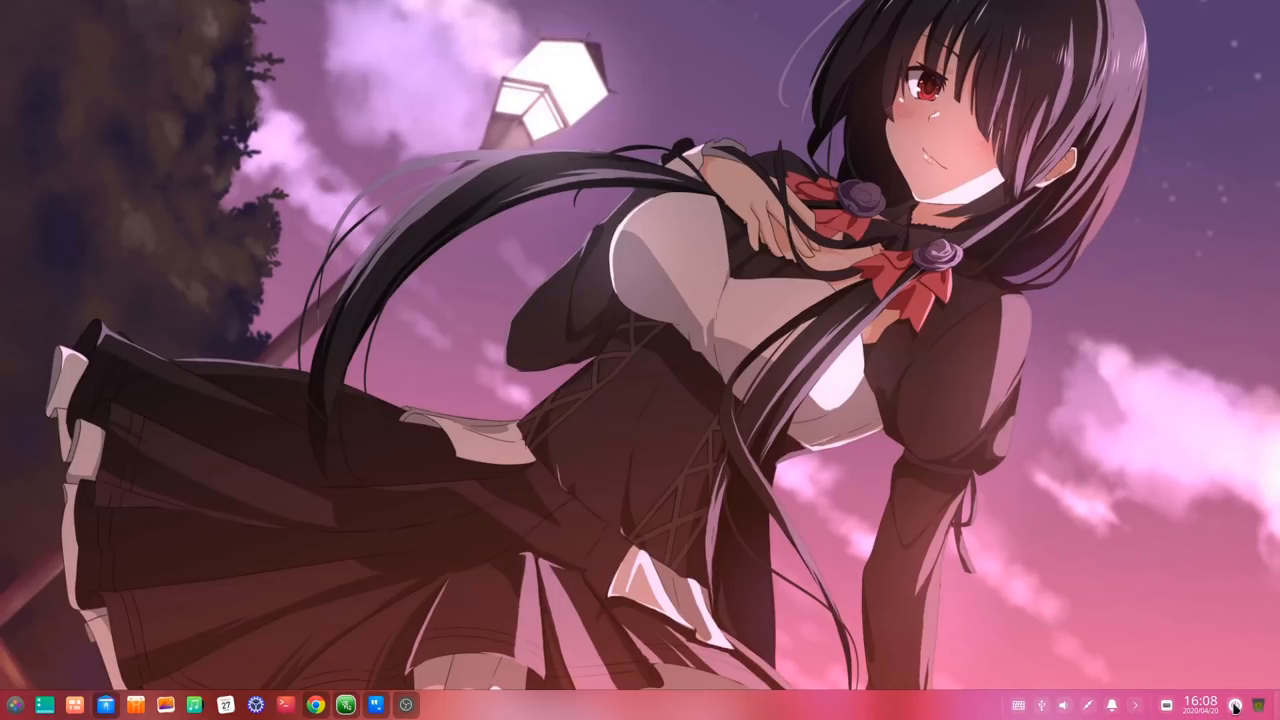
mouse_move(1234, 704)
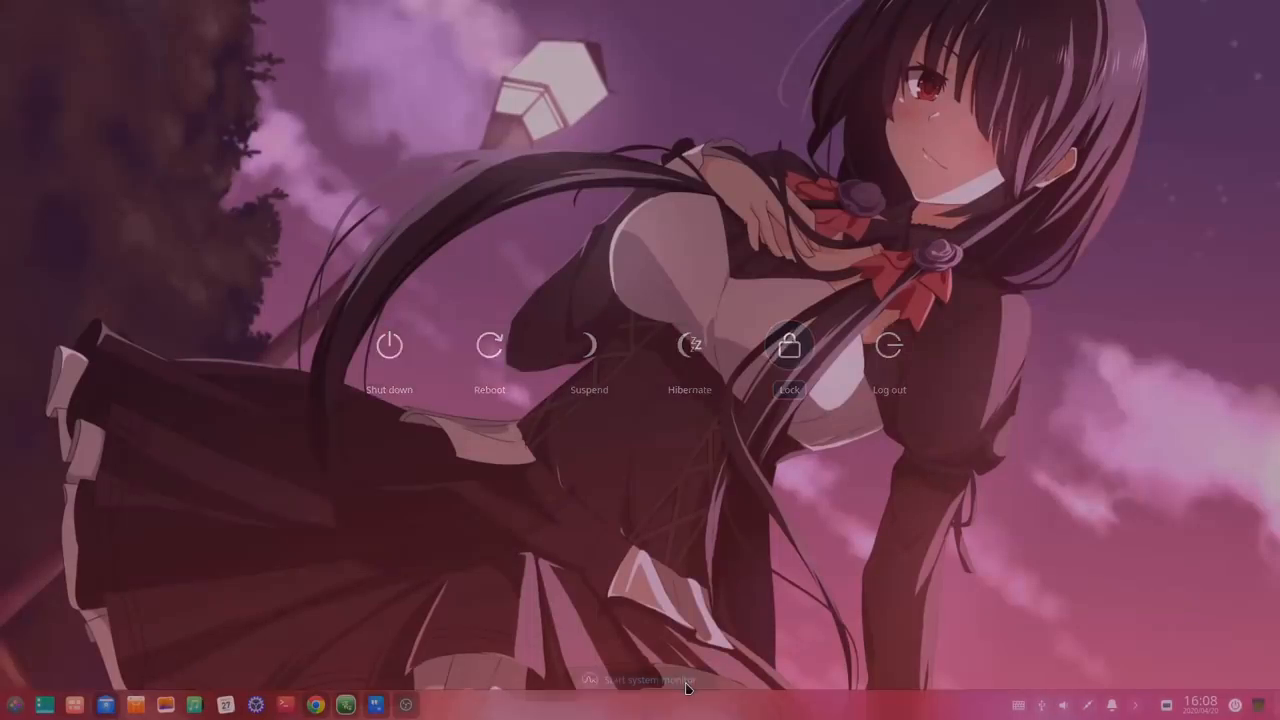
click(640, 680)
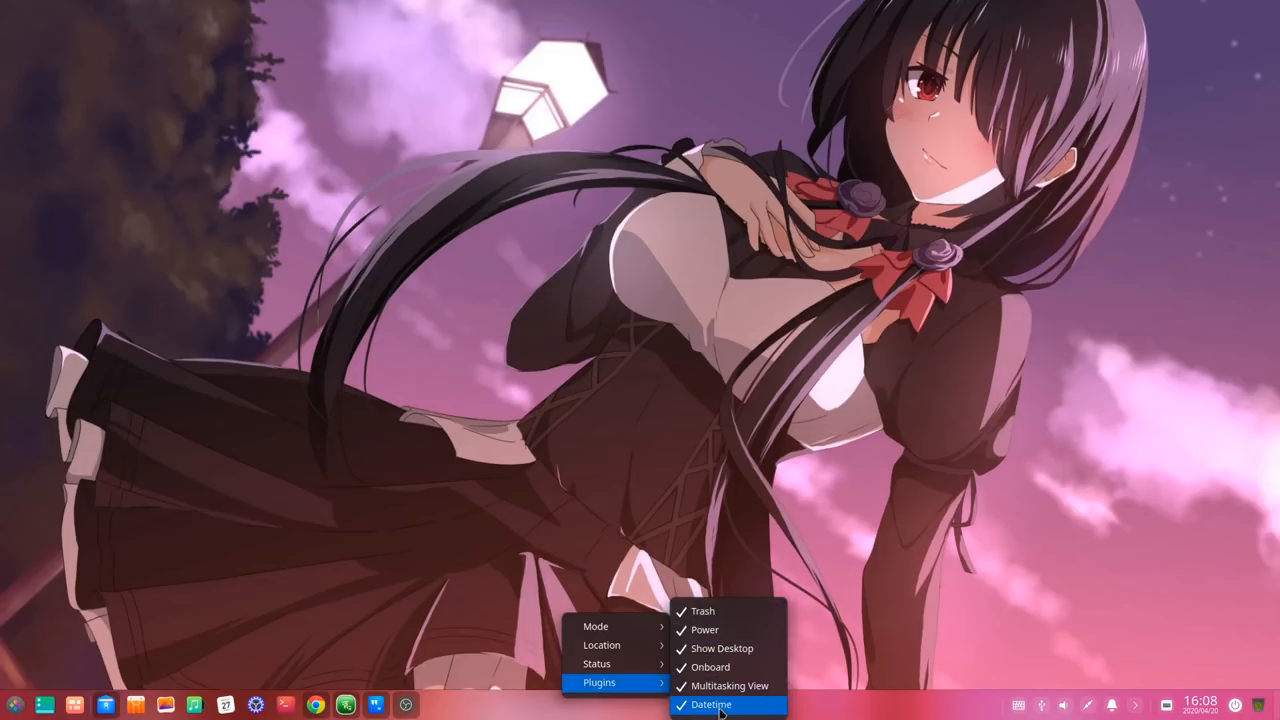
mouse_move(596, 664)
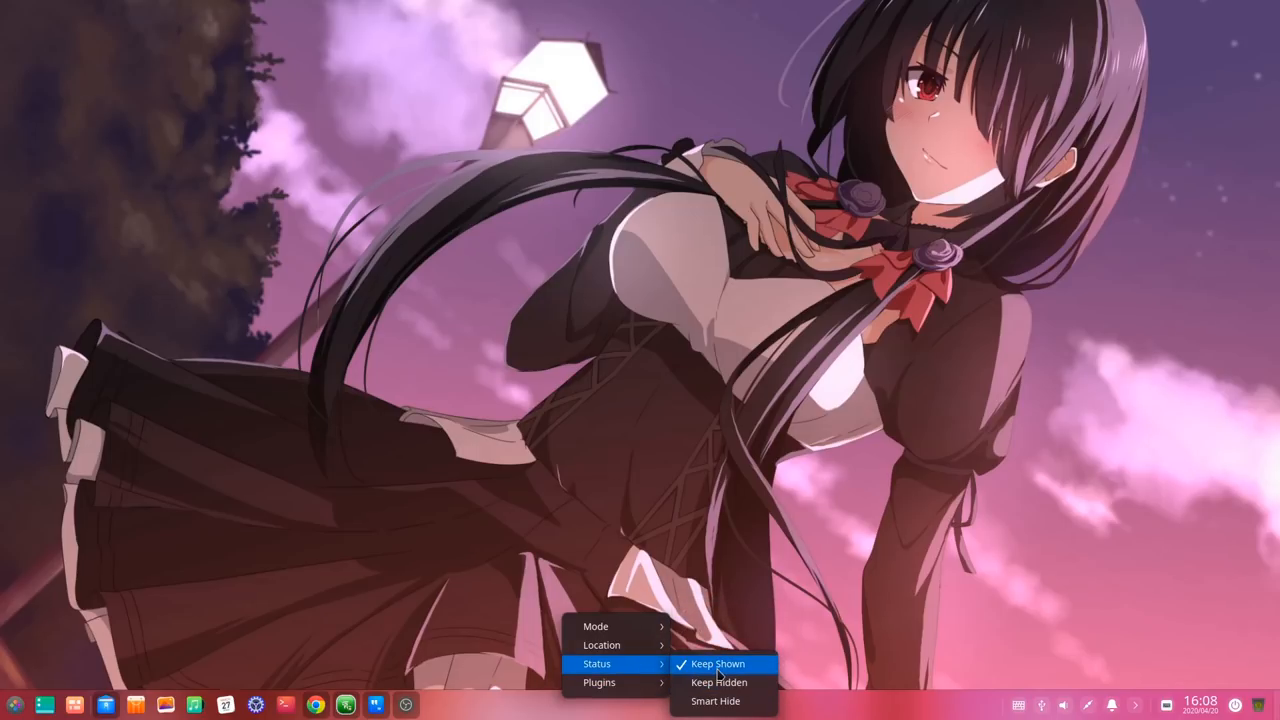
mouse_move(600, 644)
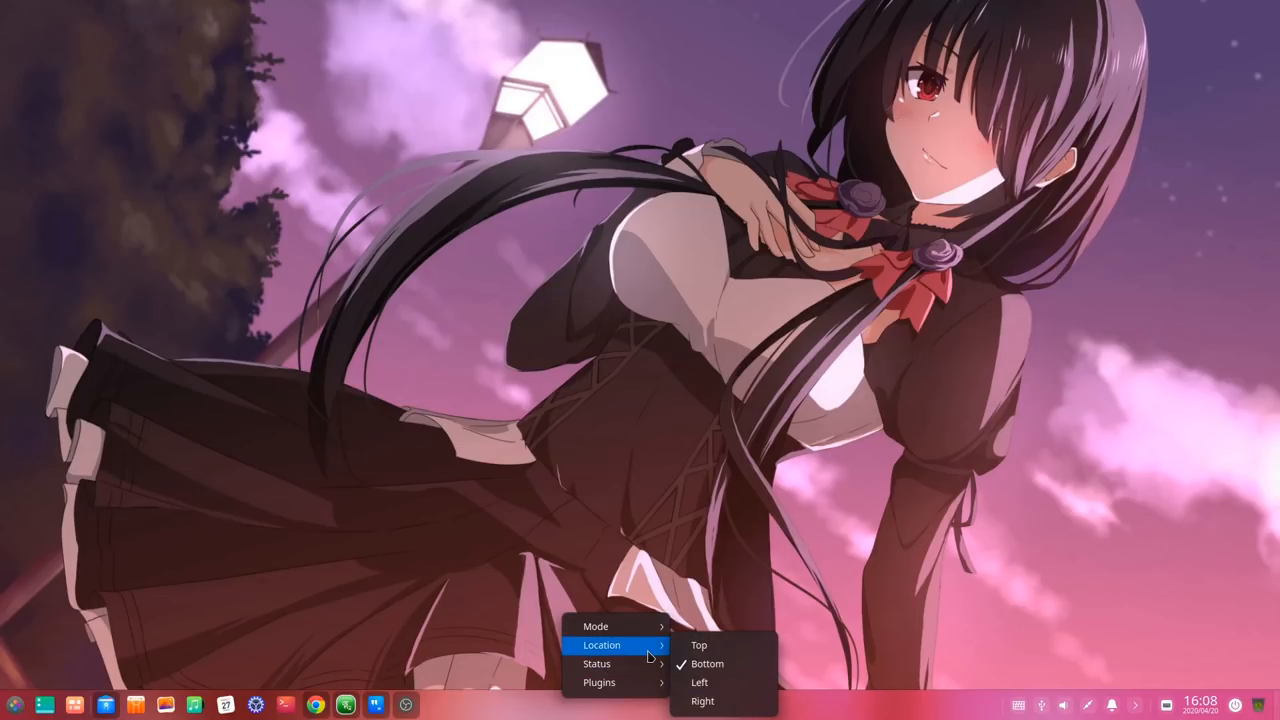
click(700, 682)
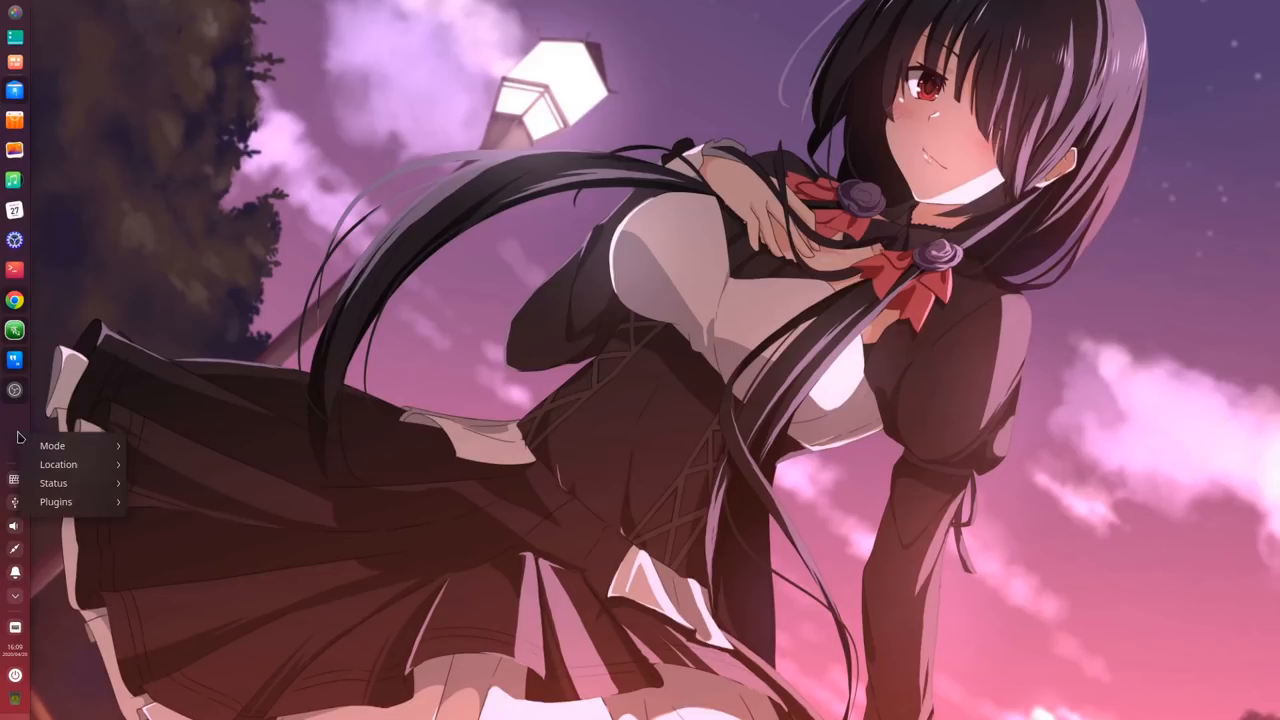
mouse_move(58, 464)
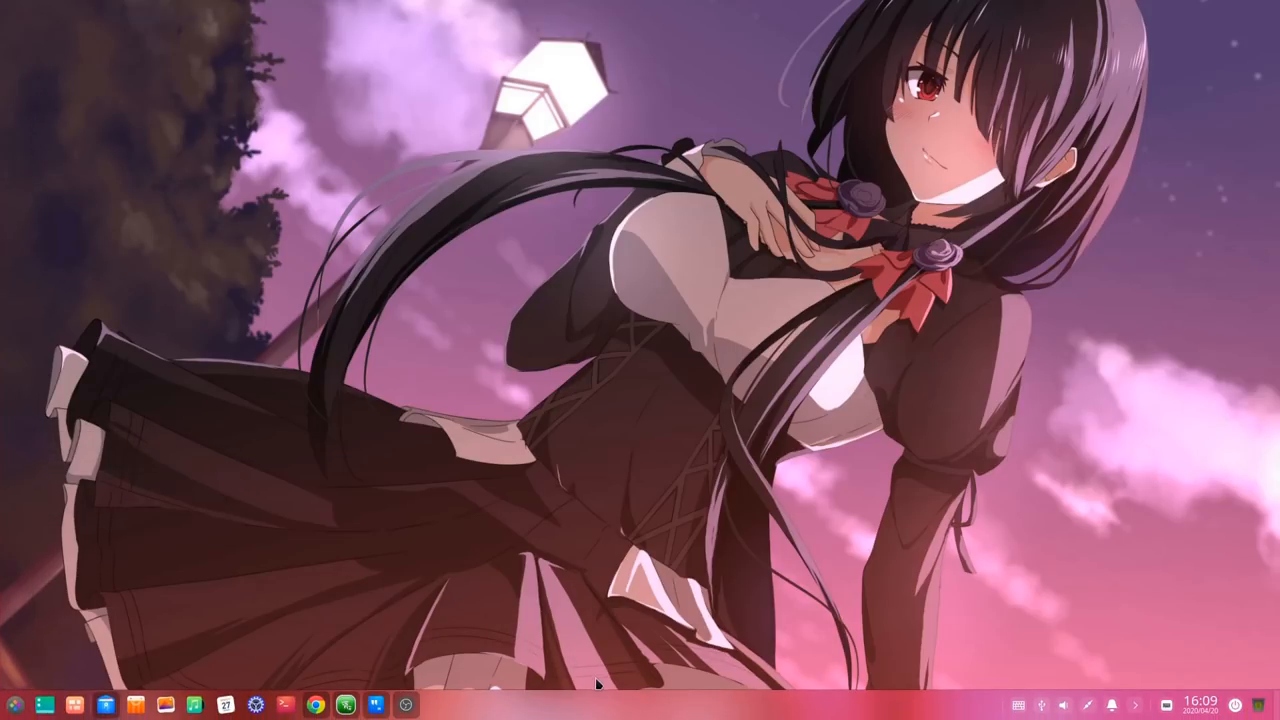
right_click(596, 684)
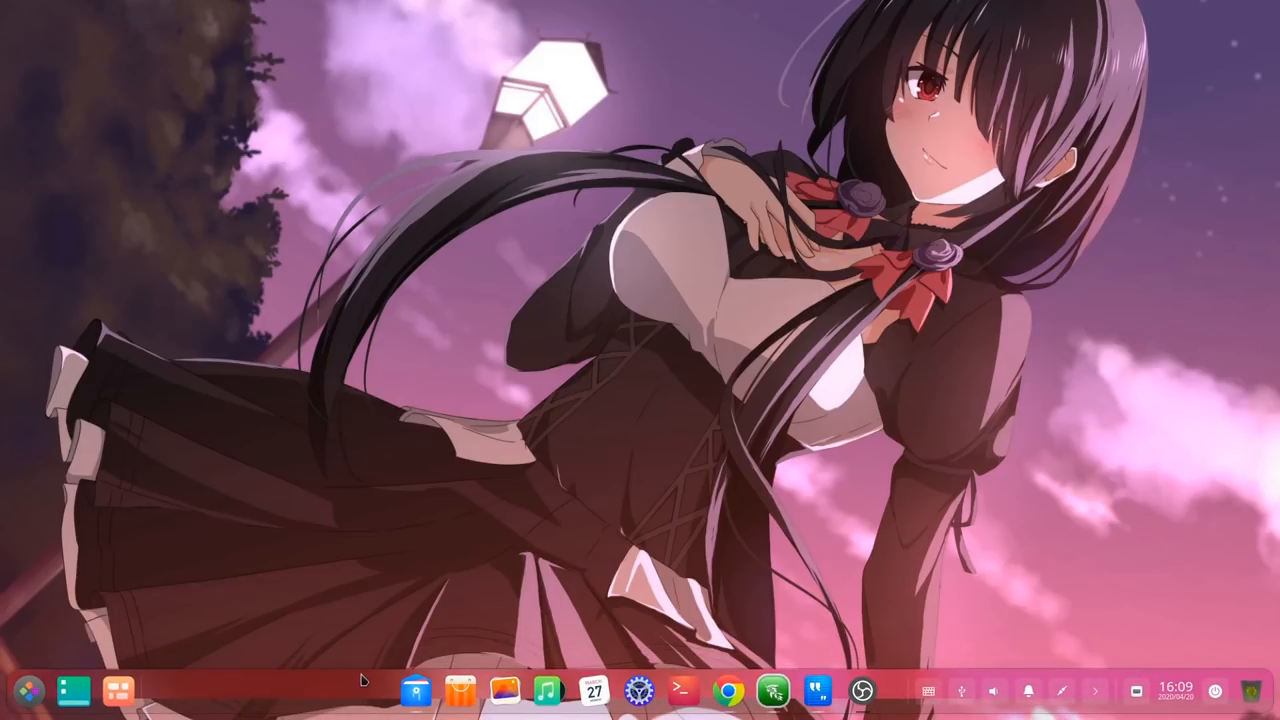
right_click(340, 682)
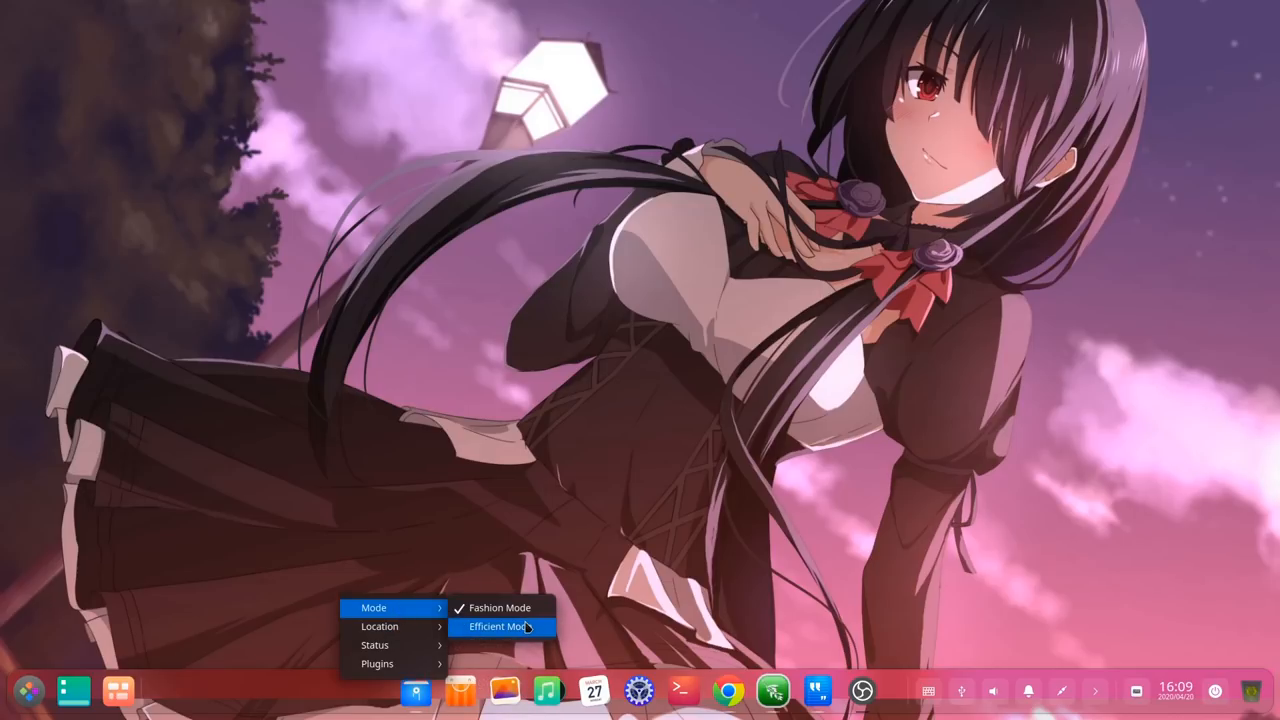
click(496, 628)
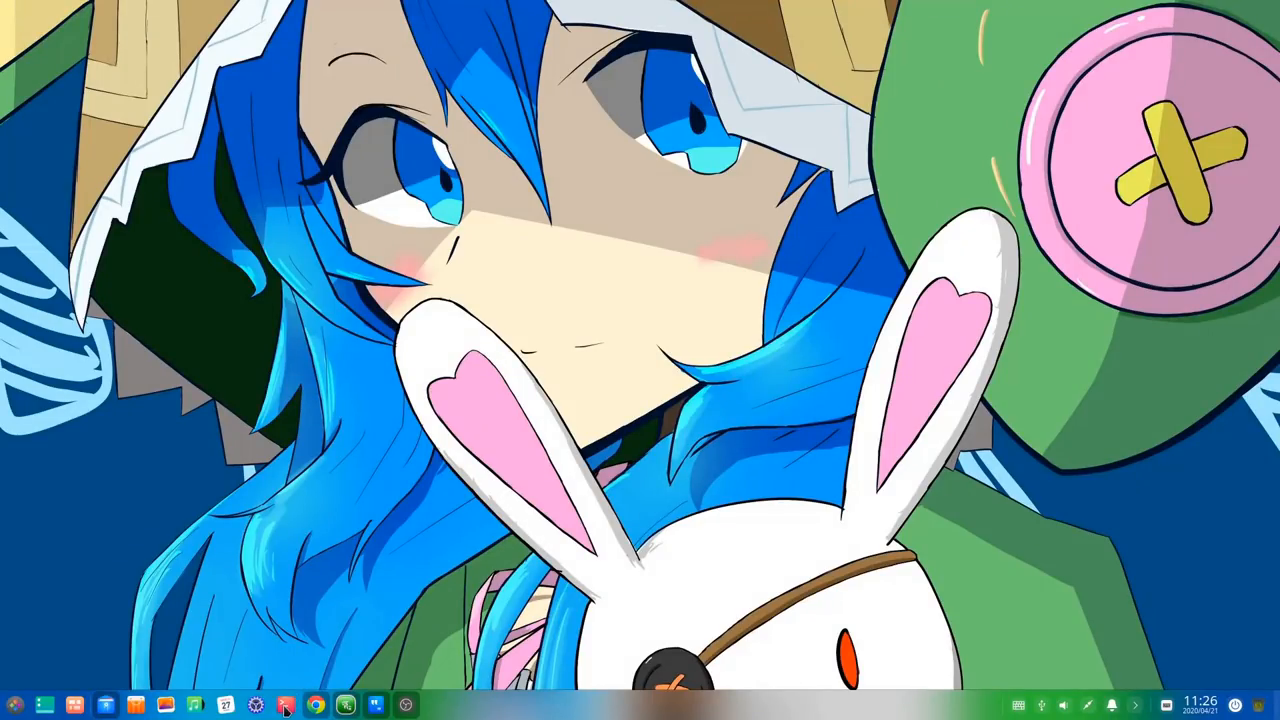
Step: Launch Deepin Terminal from the dock and bring up its context options
click(284, 706)
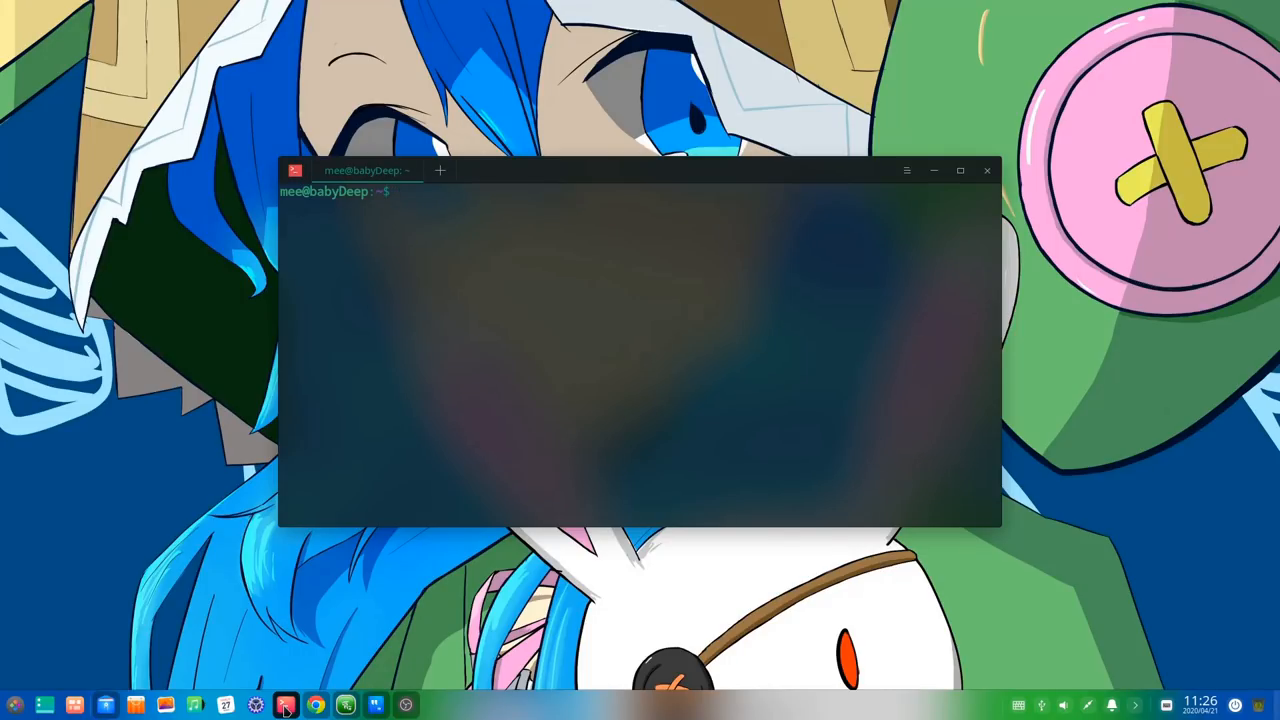
right_click(286, 704)
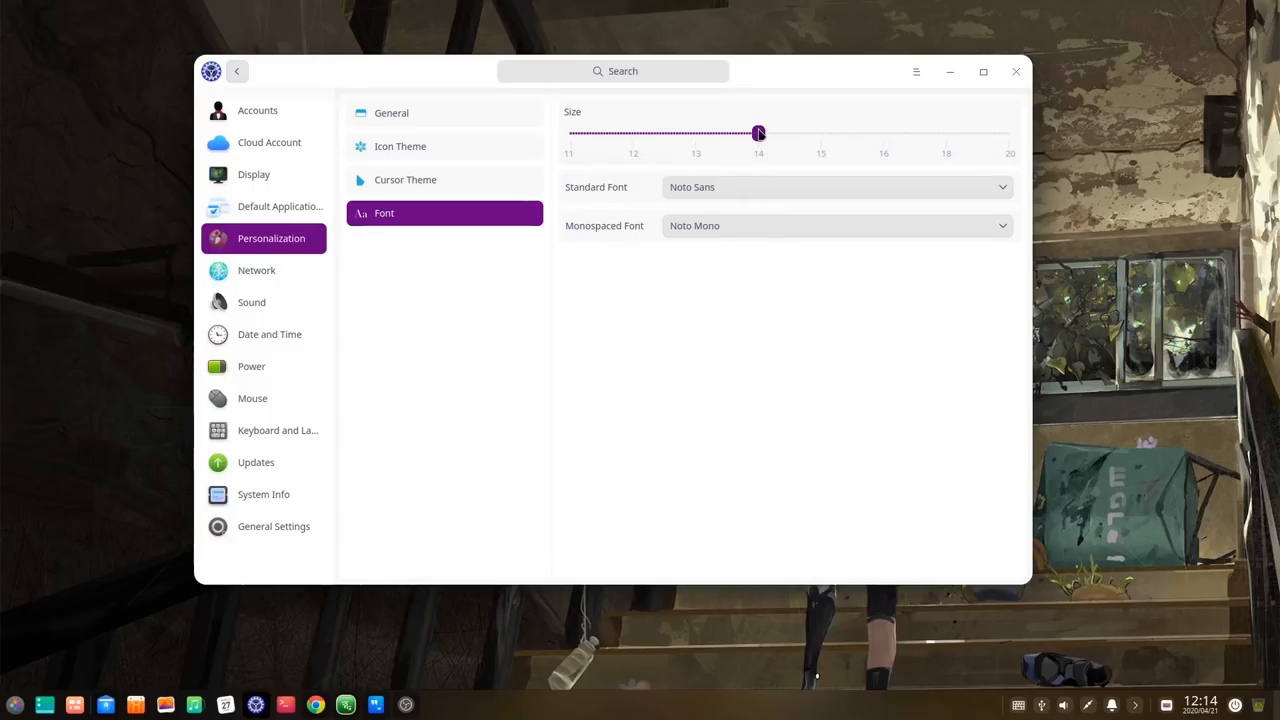
Step: Slide the system font size down to 12, back up to 14, and view the Standard Font choices
drag(758, 132, 632, 132)
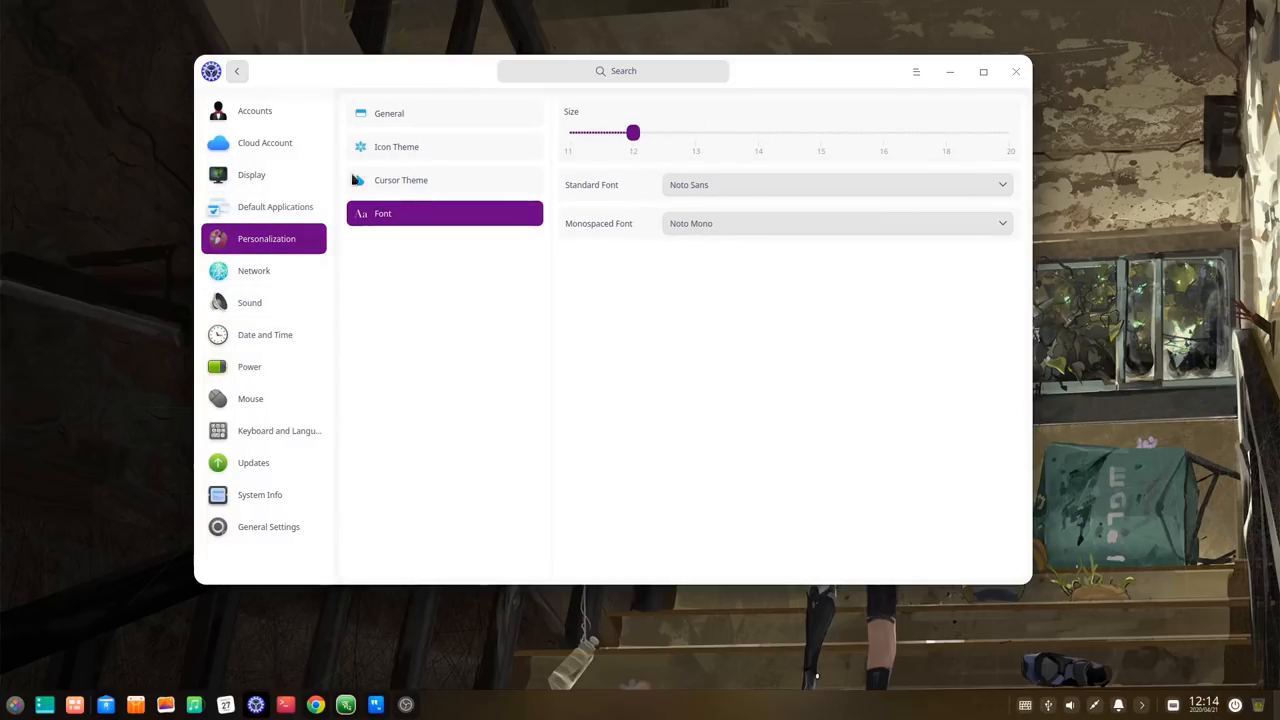
mouse_move(608, 256)
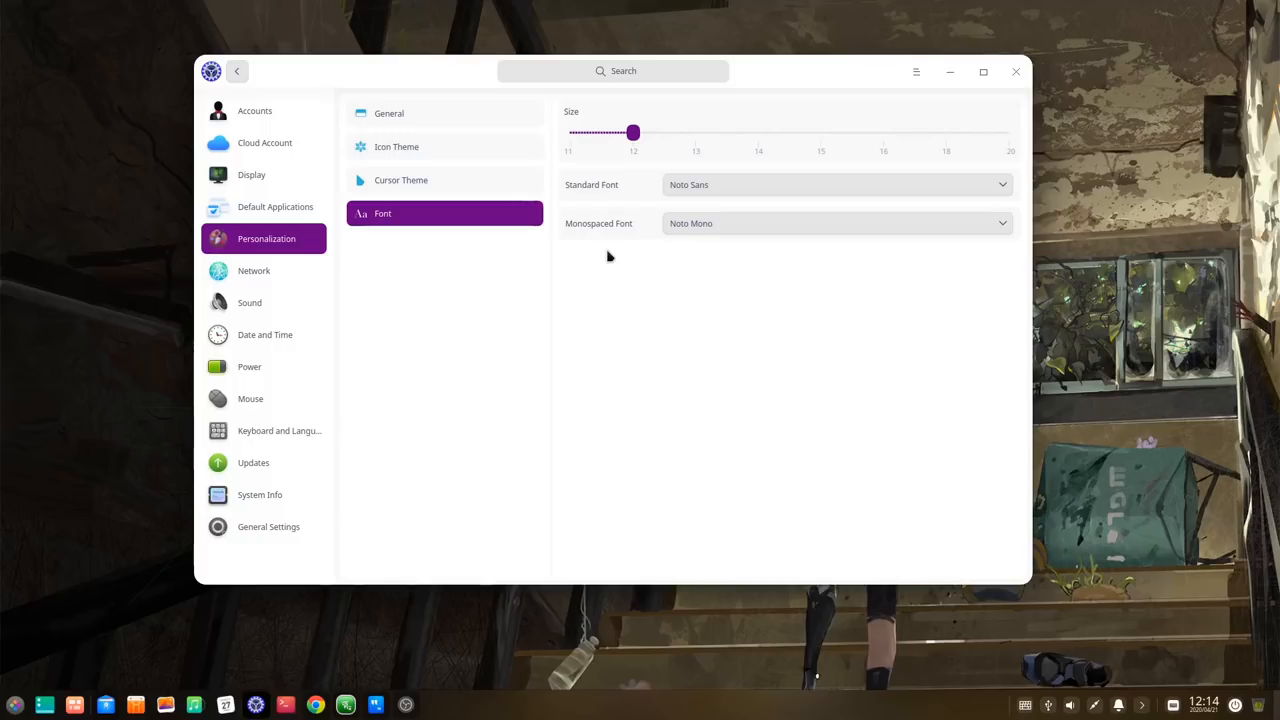
drag(632, 132, 696, 132)
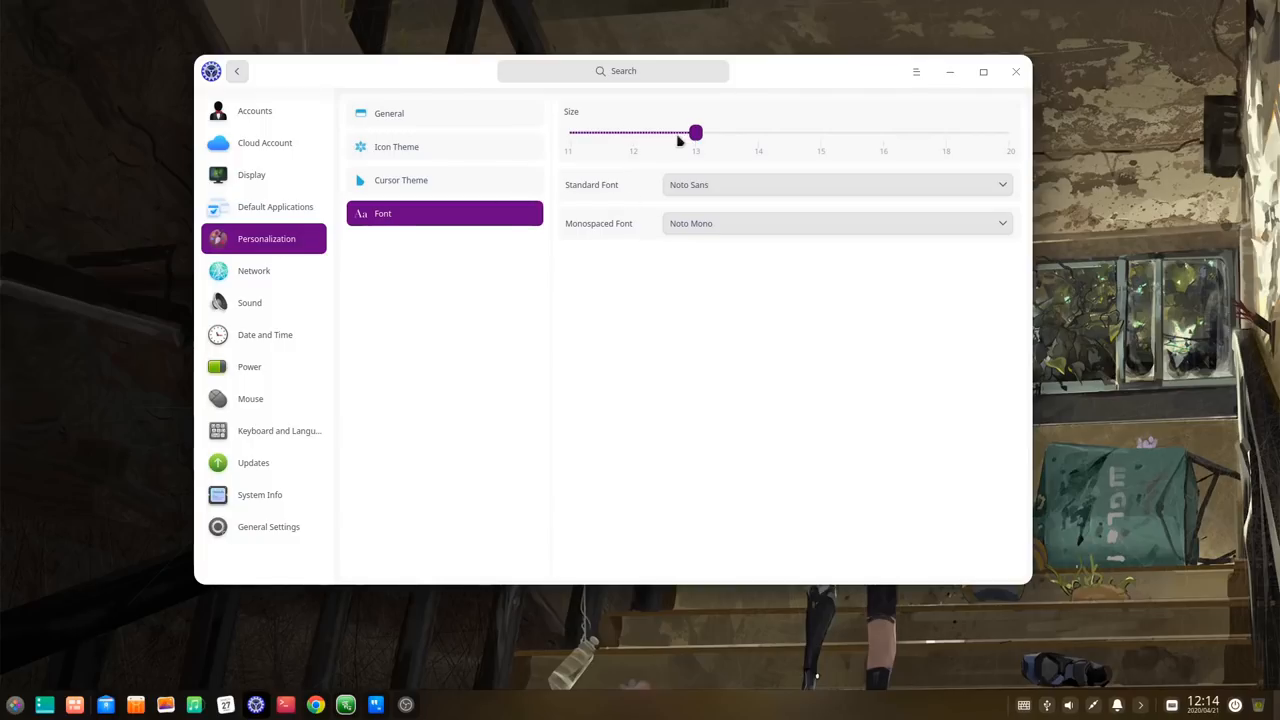
drag(696, 132, 758, 132)
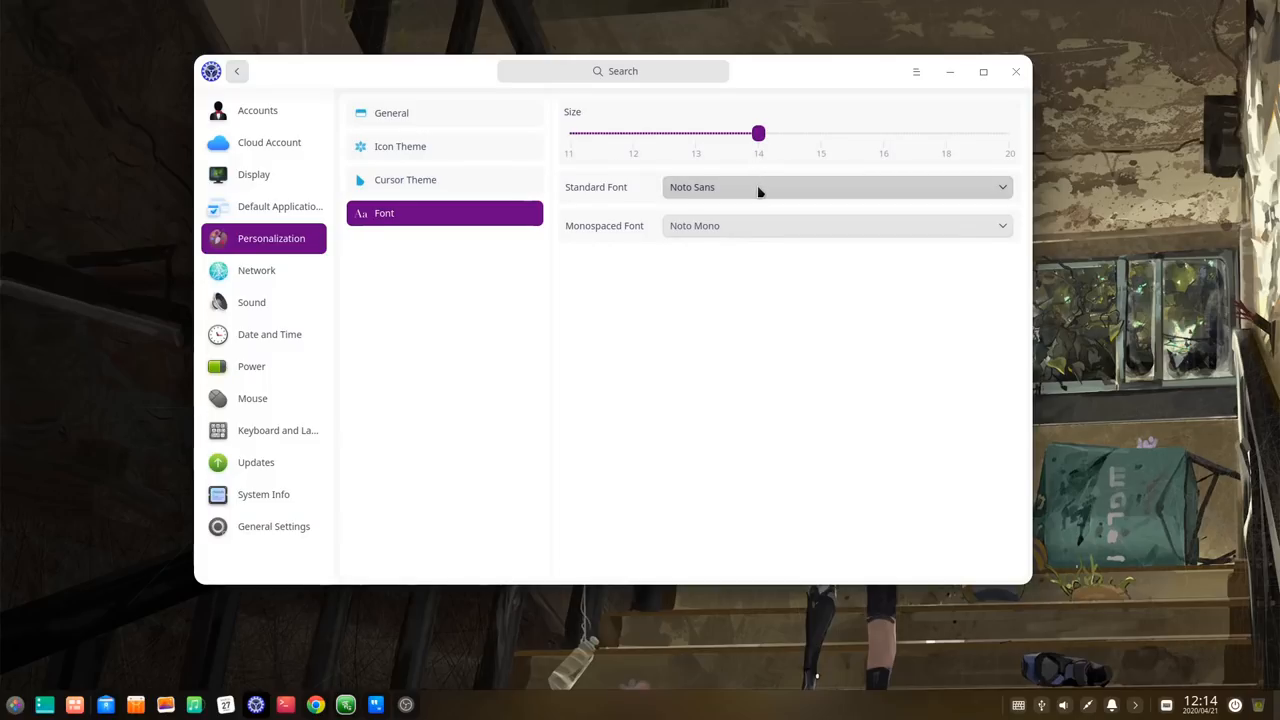
click(836, 188)
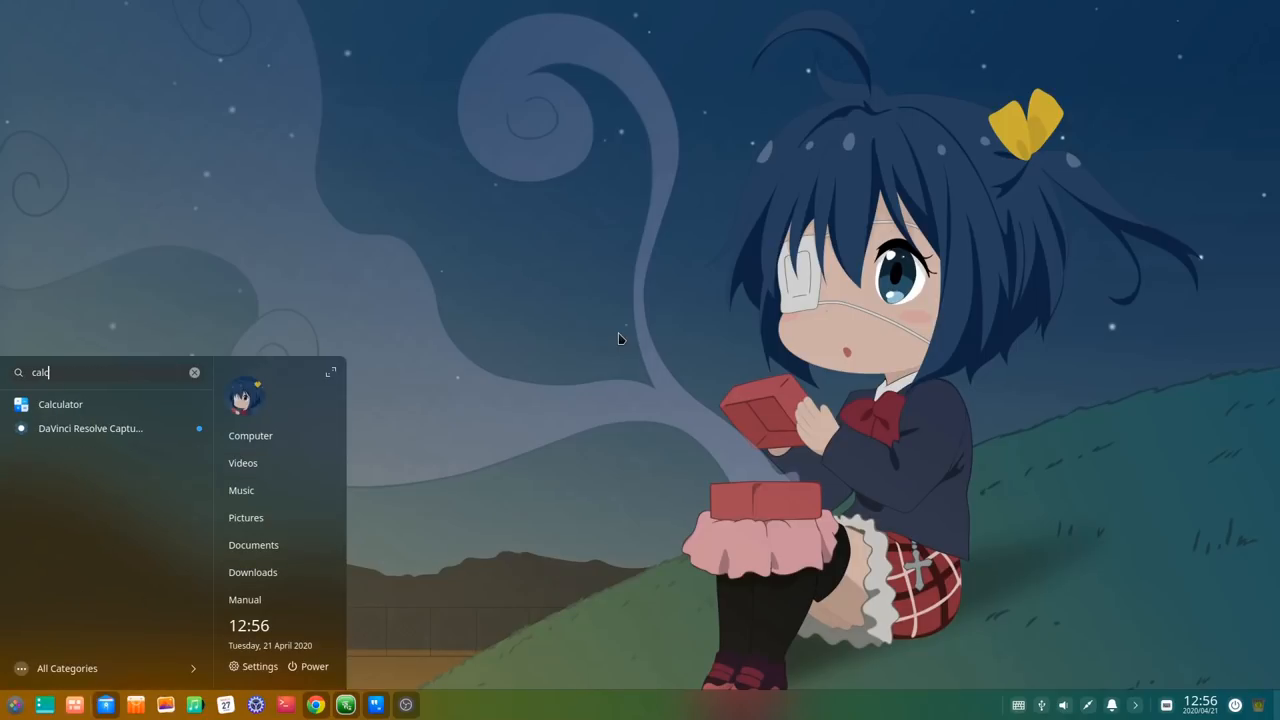
Step: Launch Calculator from the search results and compute 8 + 6 = 14
click(60, 404)
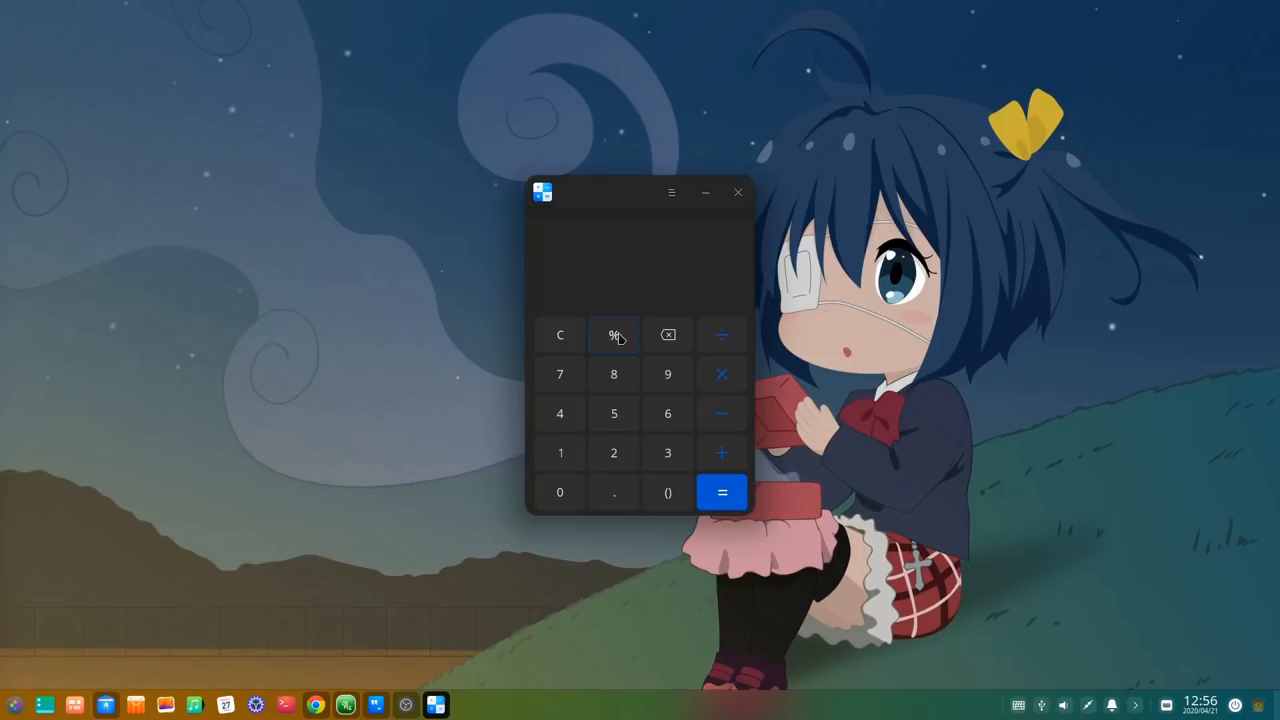
click(612, 374)
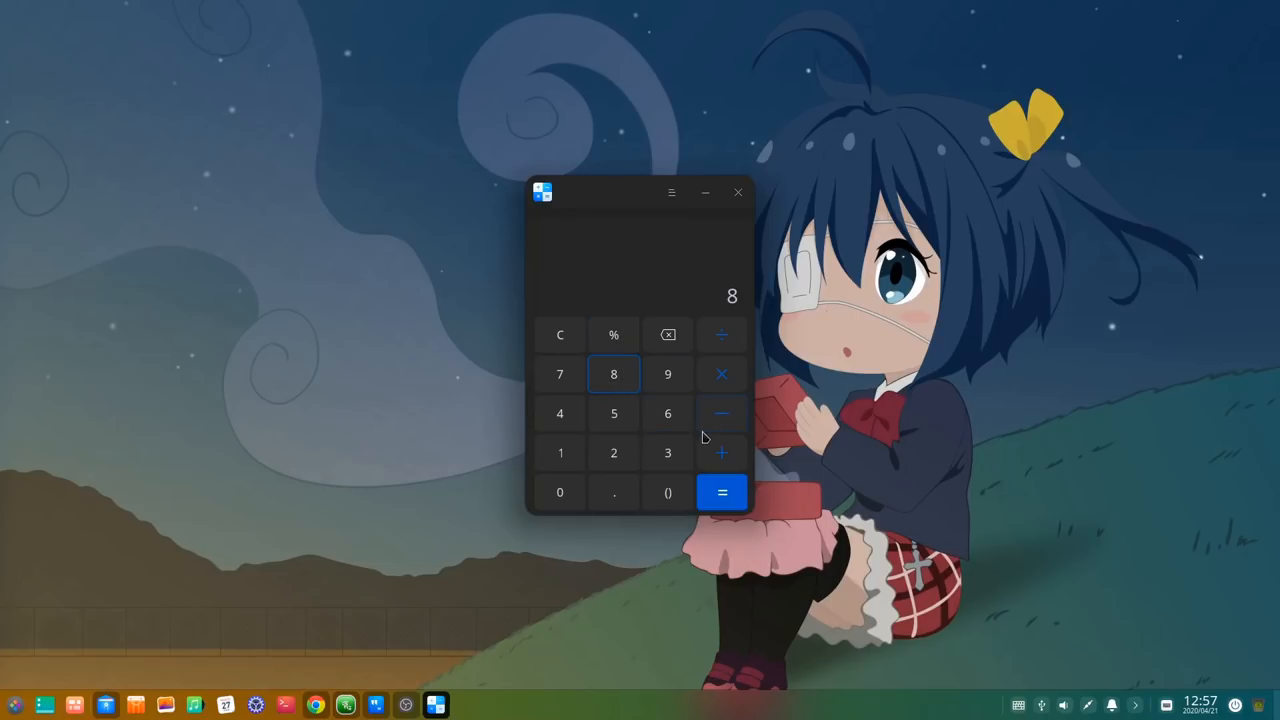
click(722, 492)
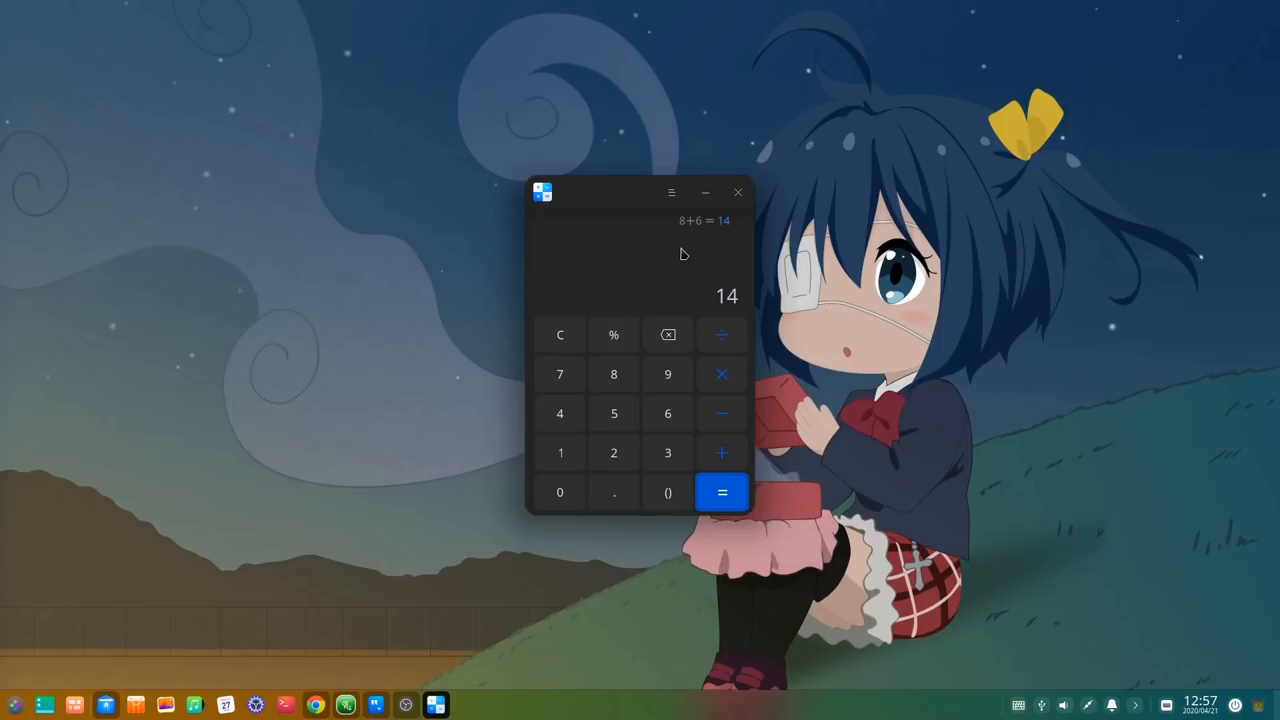
mouse_move(696, 230)
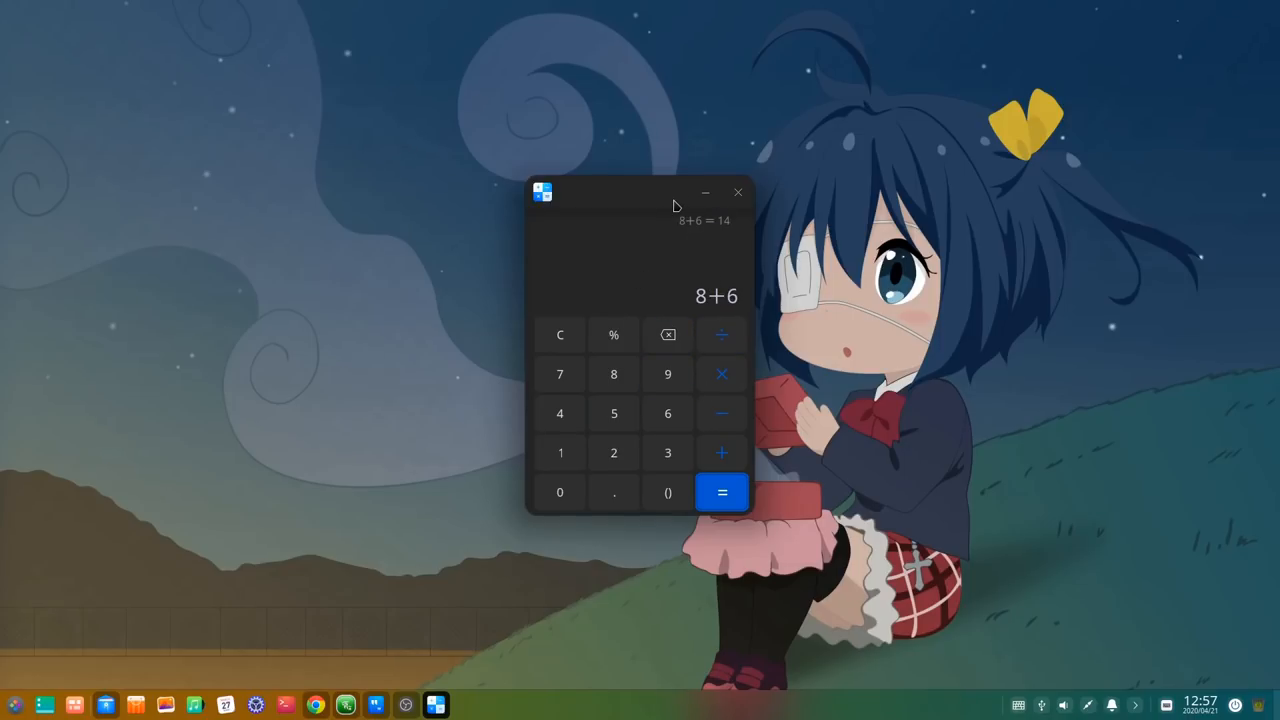
click(672, 192)
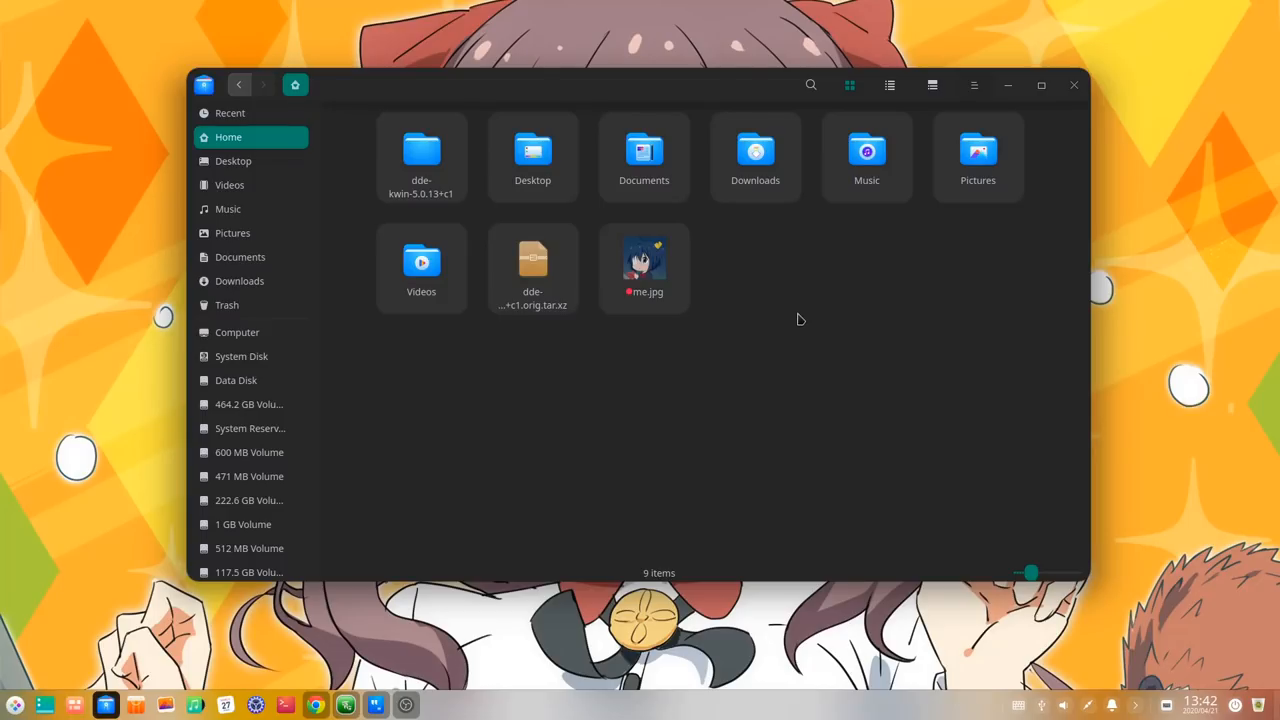
Step: Close the File Manager window showing the Home folder
click(972, 84)
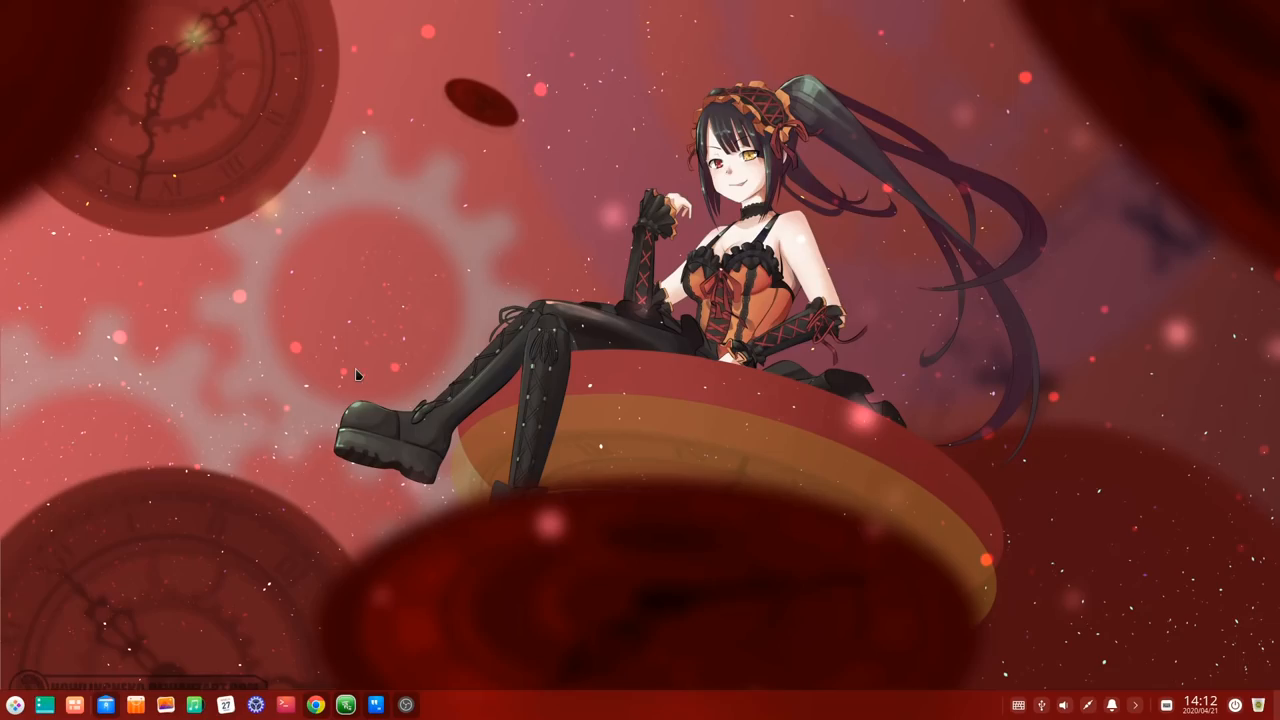
Step: Open the compact launcher from the dock, view Album's options and return to the top of the list
click(16, 704)
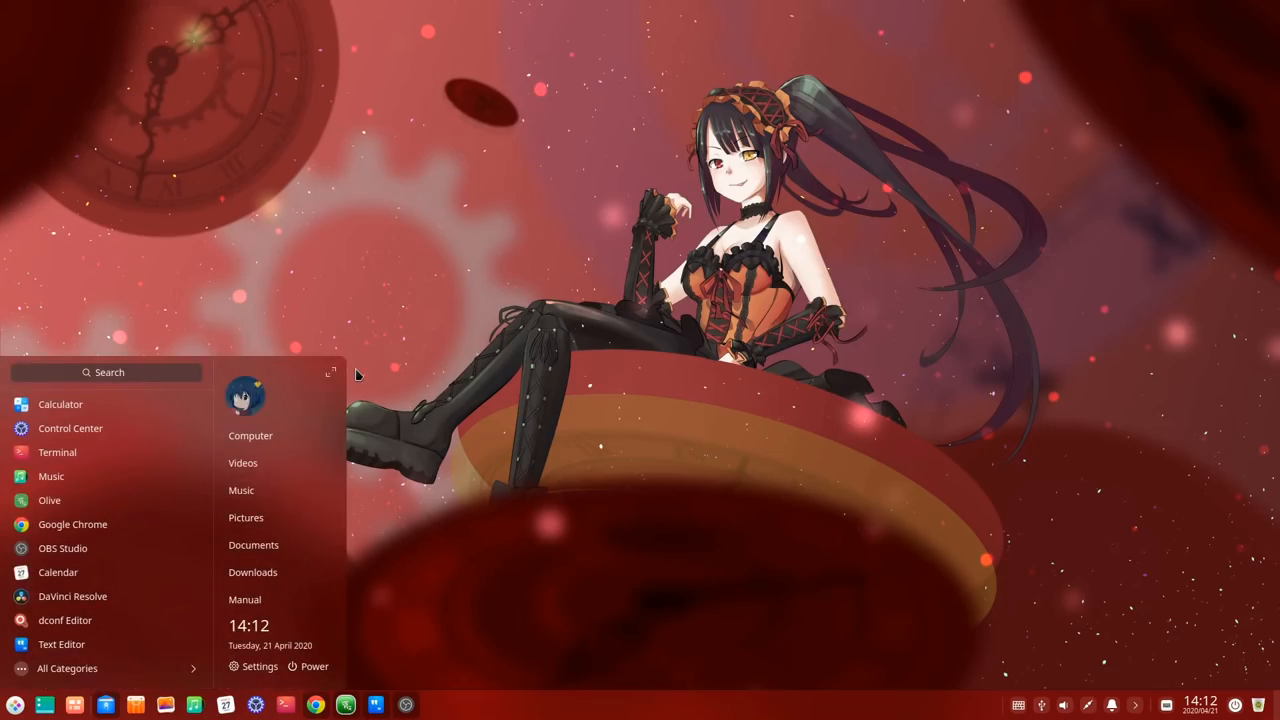
mouse_move(58, 572)
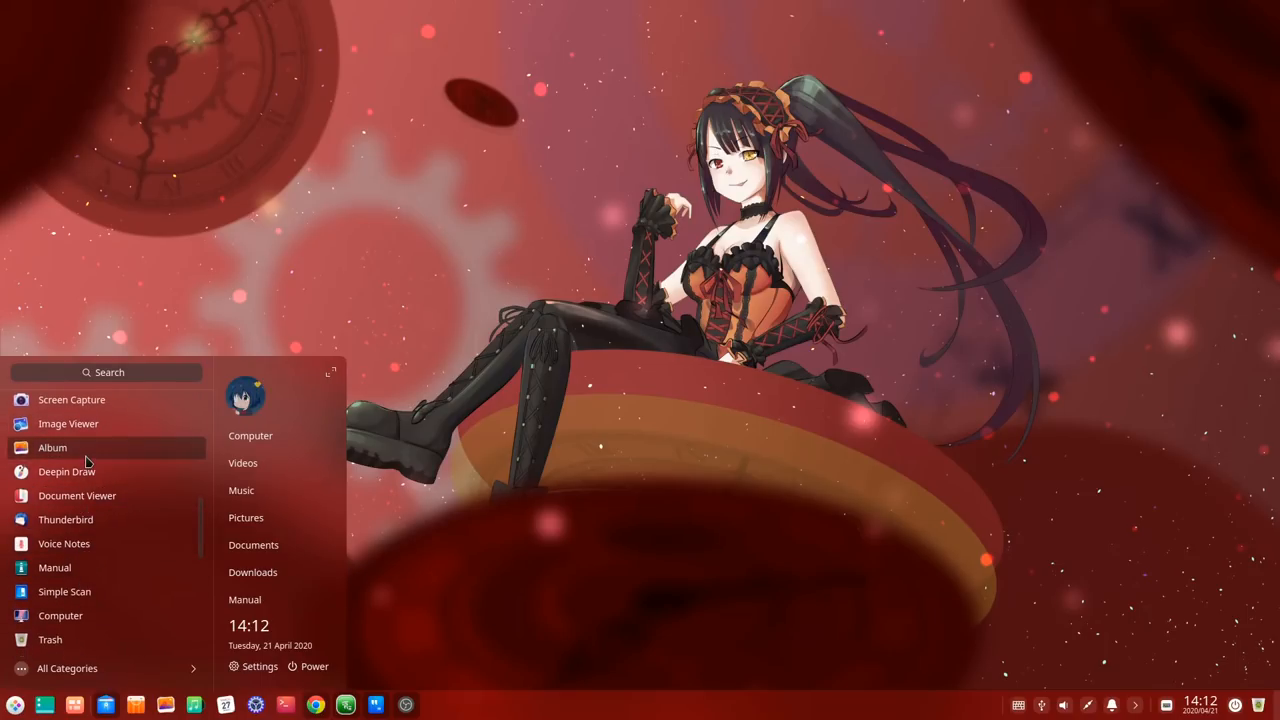
right_click(52, 448)
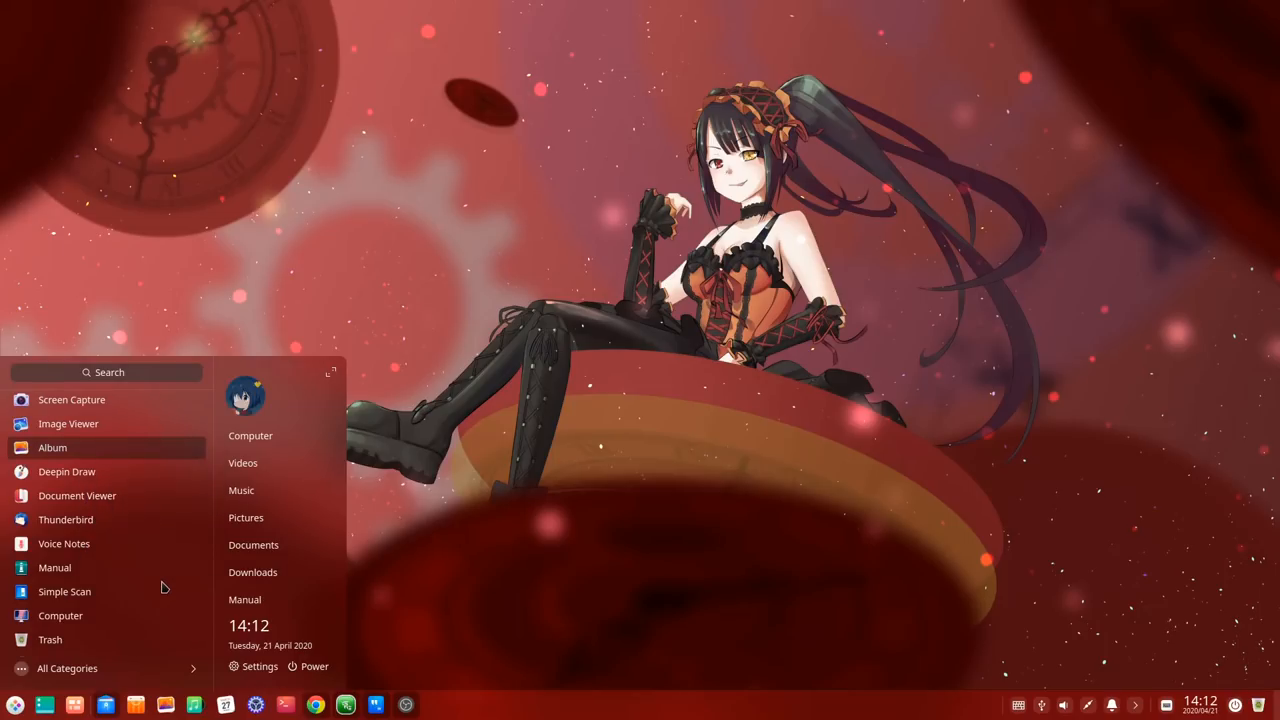
click(68, 668)
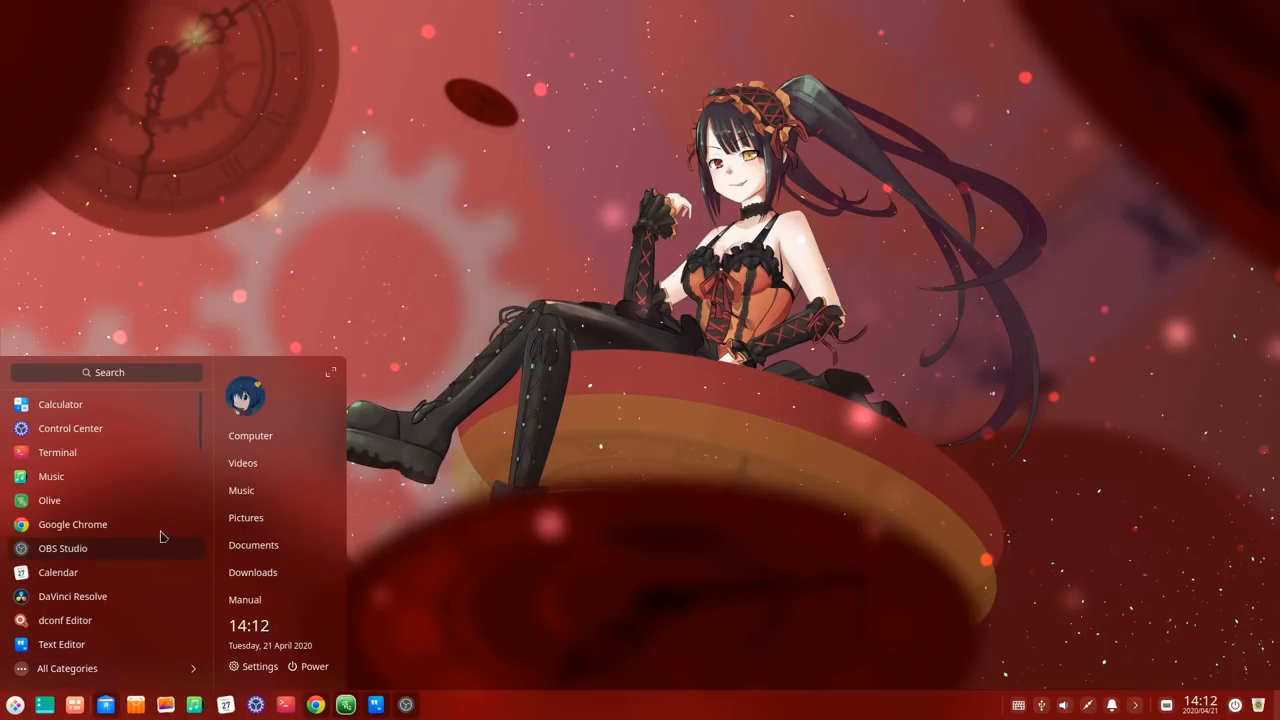
mouse_move(312, 442)
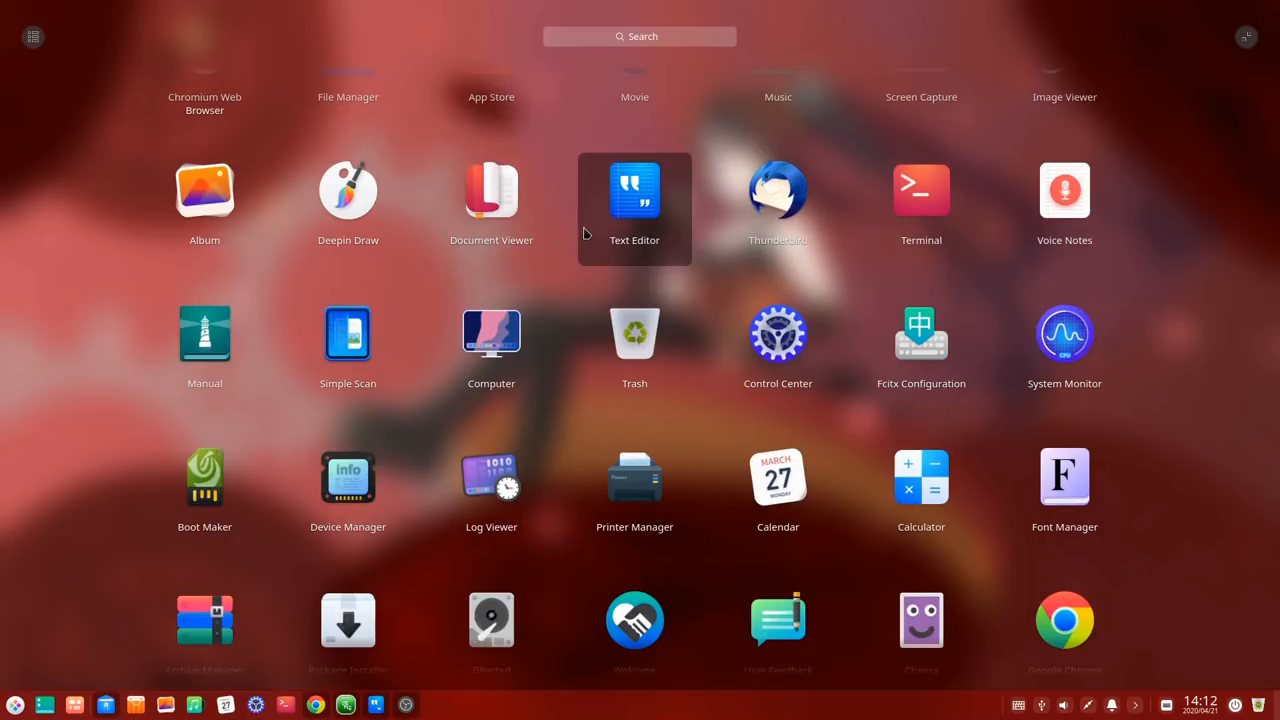
Step: Scroll the full-screen app grid and toggle the launcher back to its compact menu
scroll(down, 3)
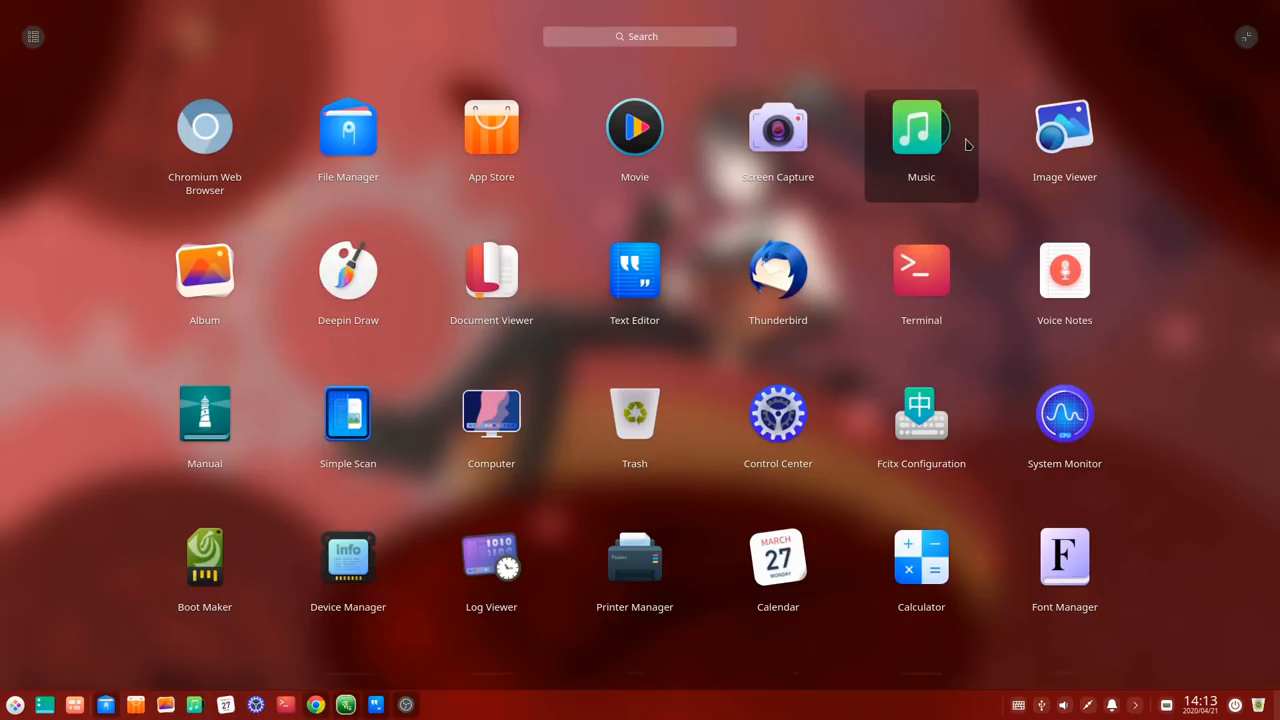
mouse_move(492, 140)
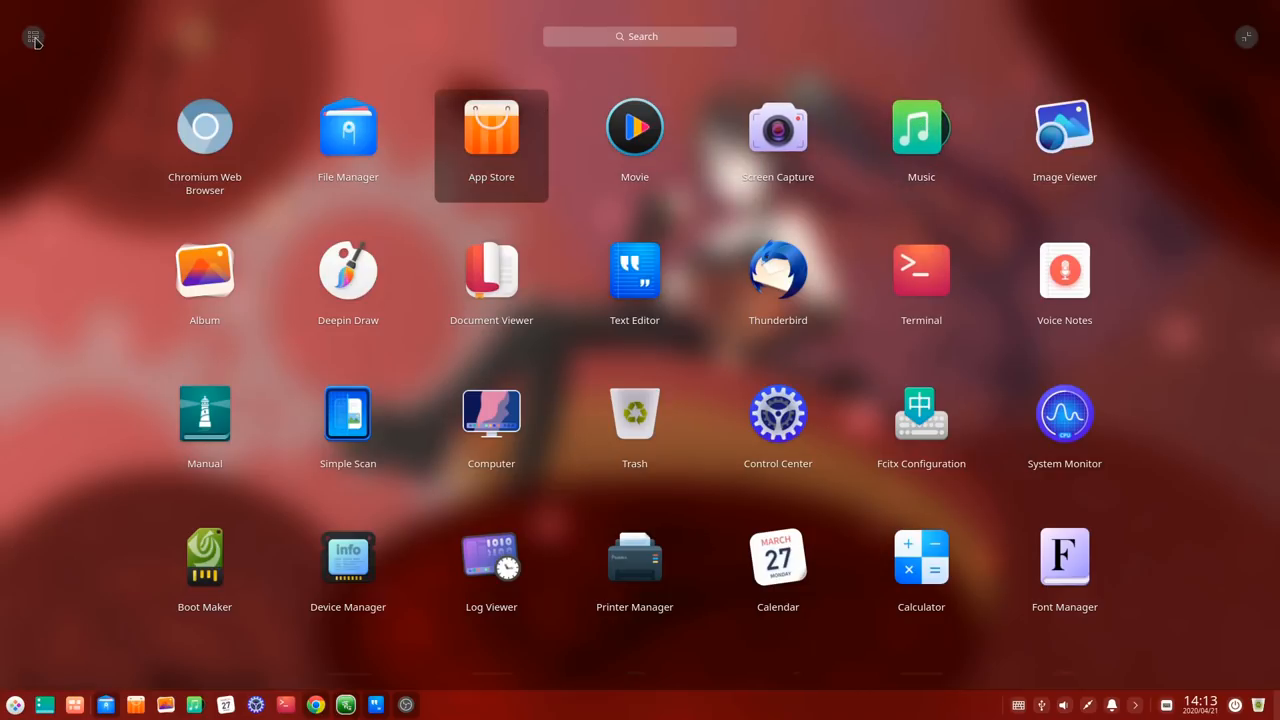
click(32, 36)
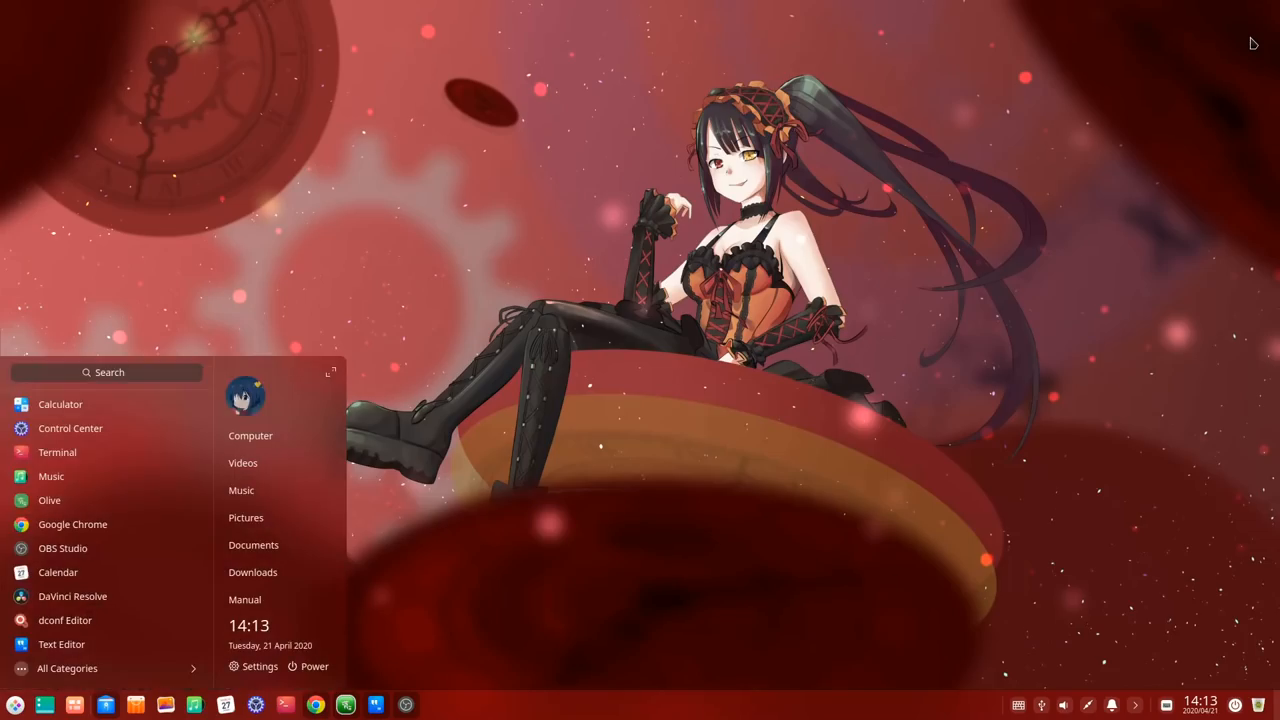
mouse_move(508, 404)
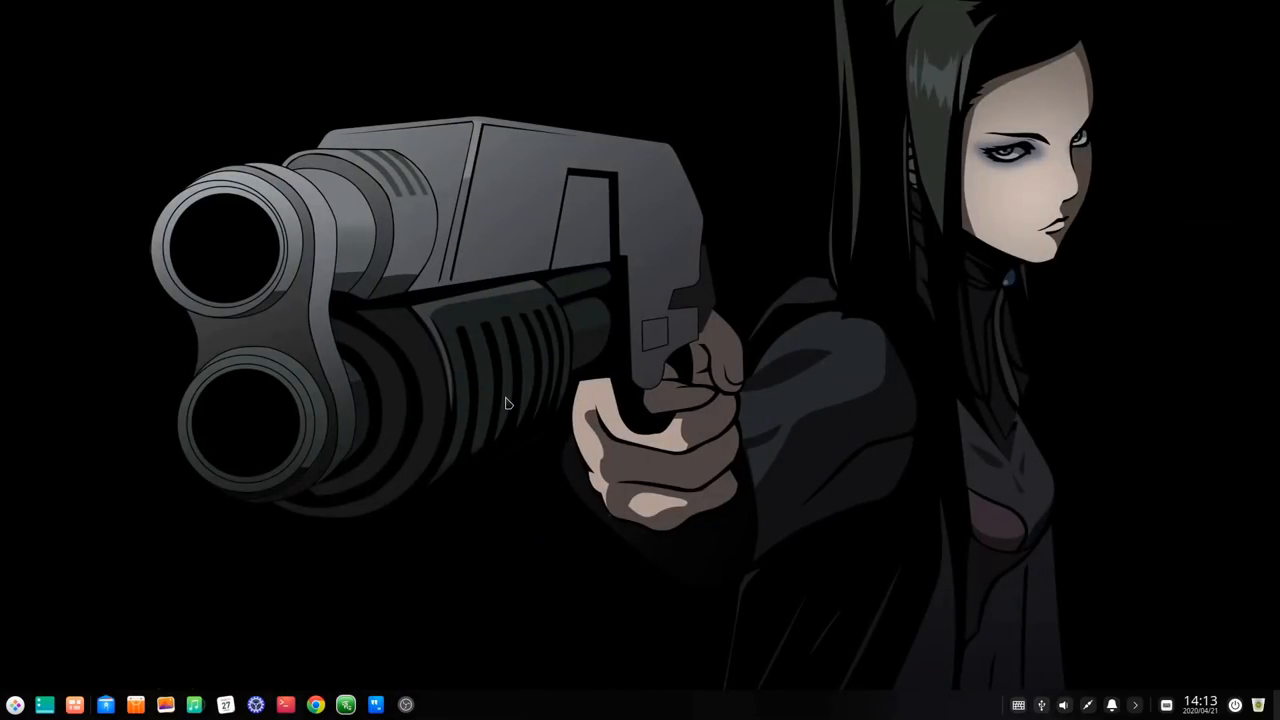
Step: Reopen the compact launcher and filter its app list by typing 're'
click(16, 704)
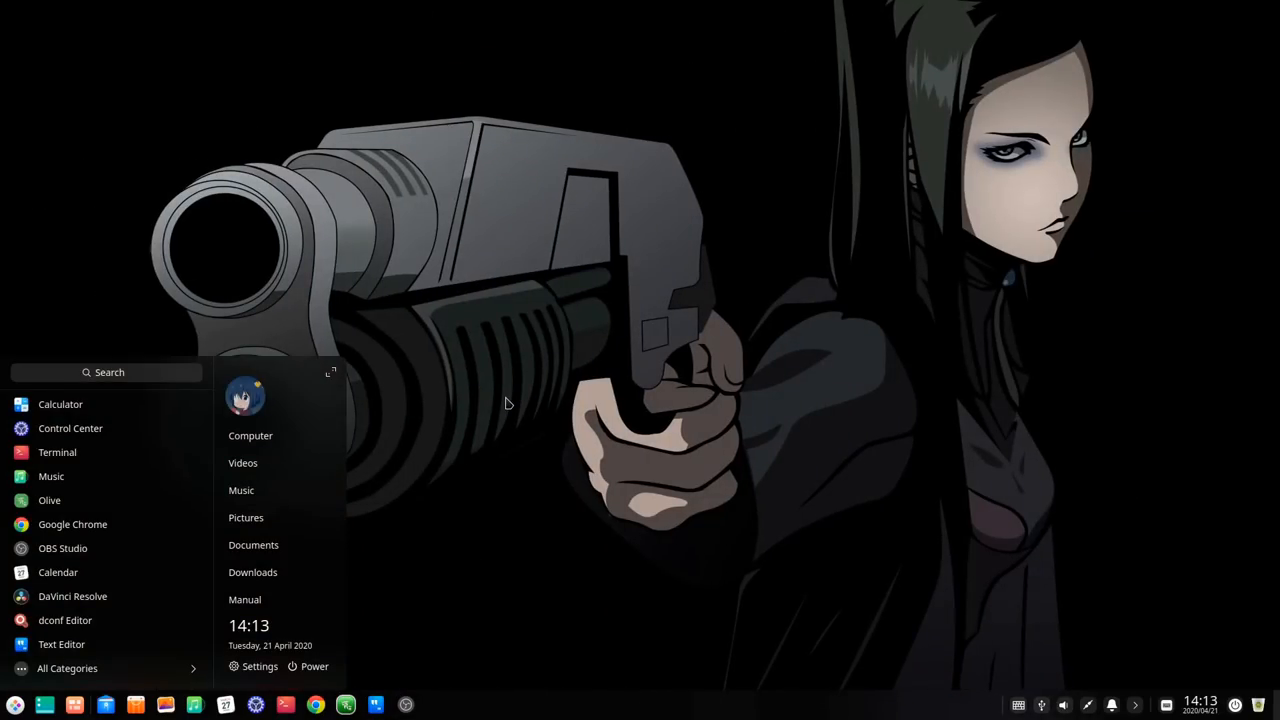
text(re)
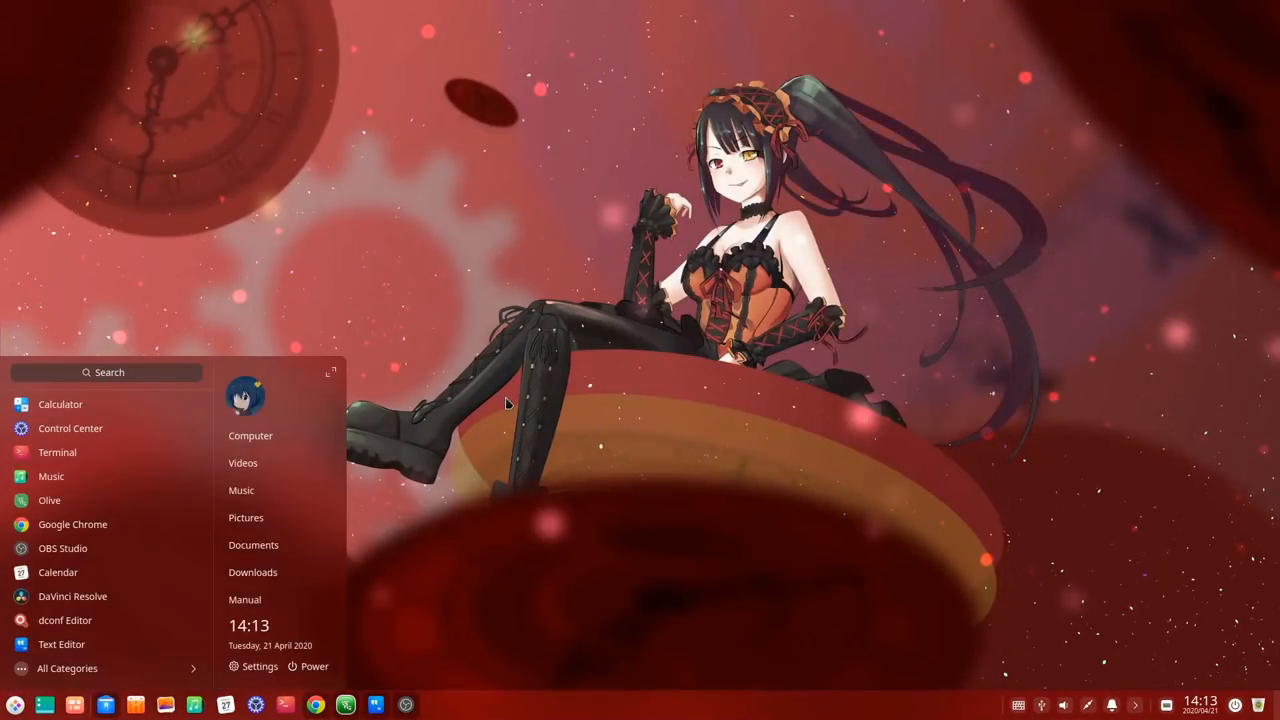
text(re)
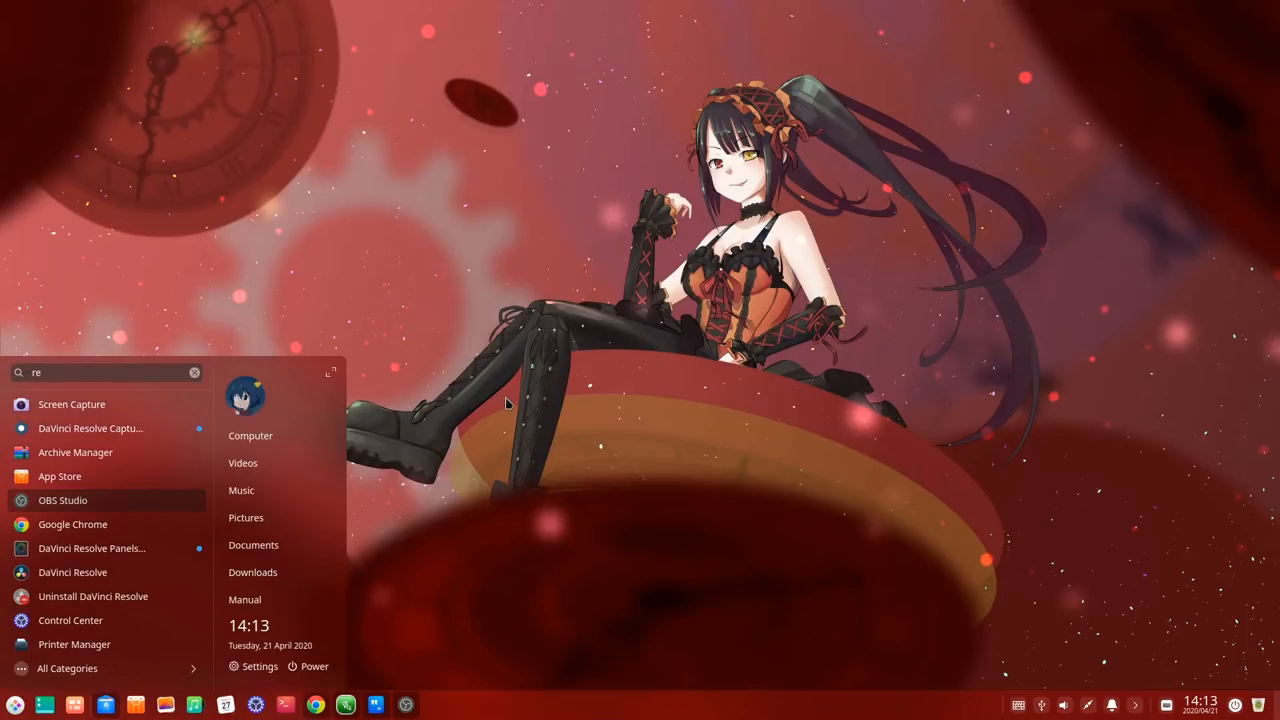
mouse_move(72, 524)
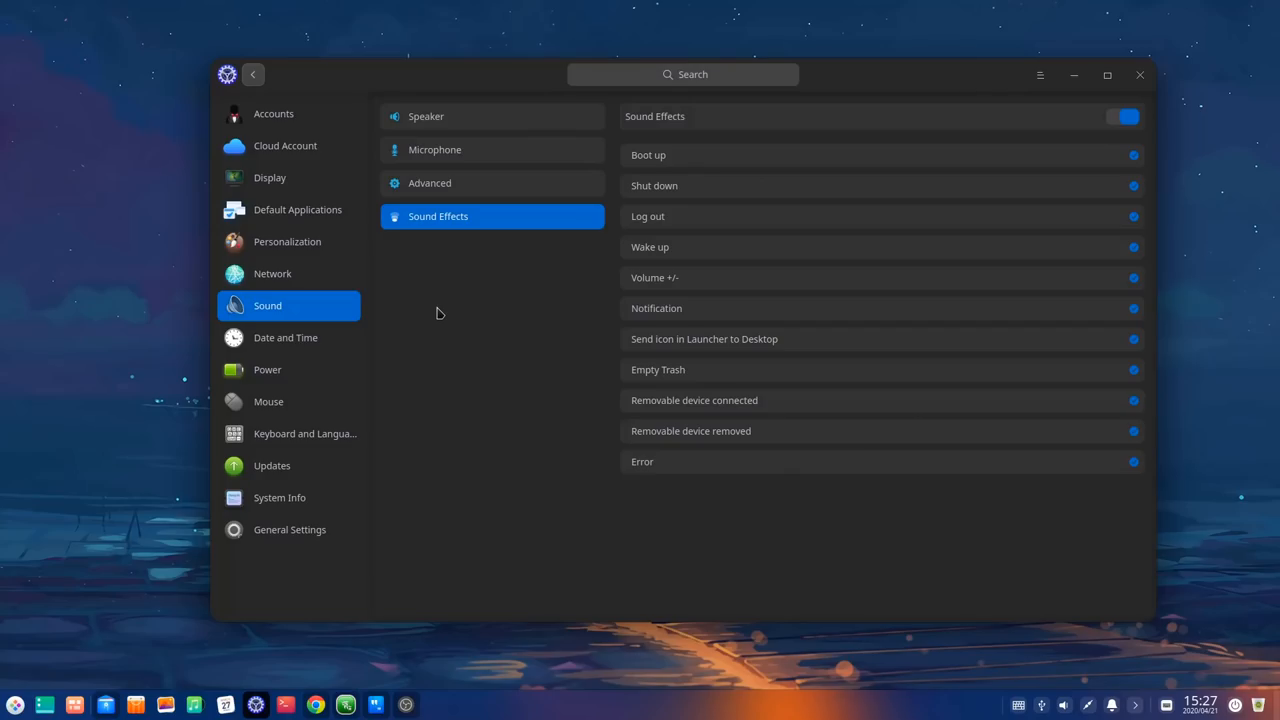
mouse_move(718, 156)
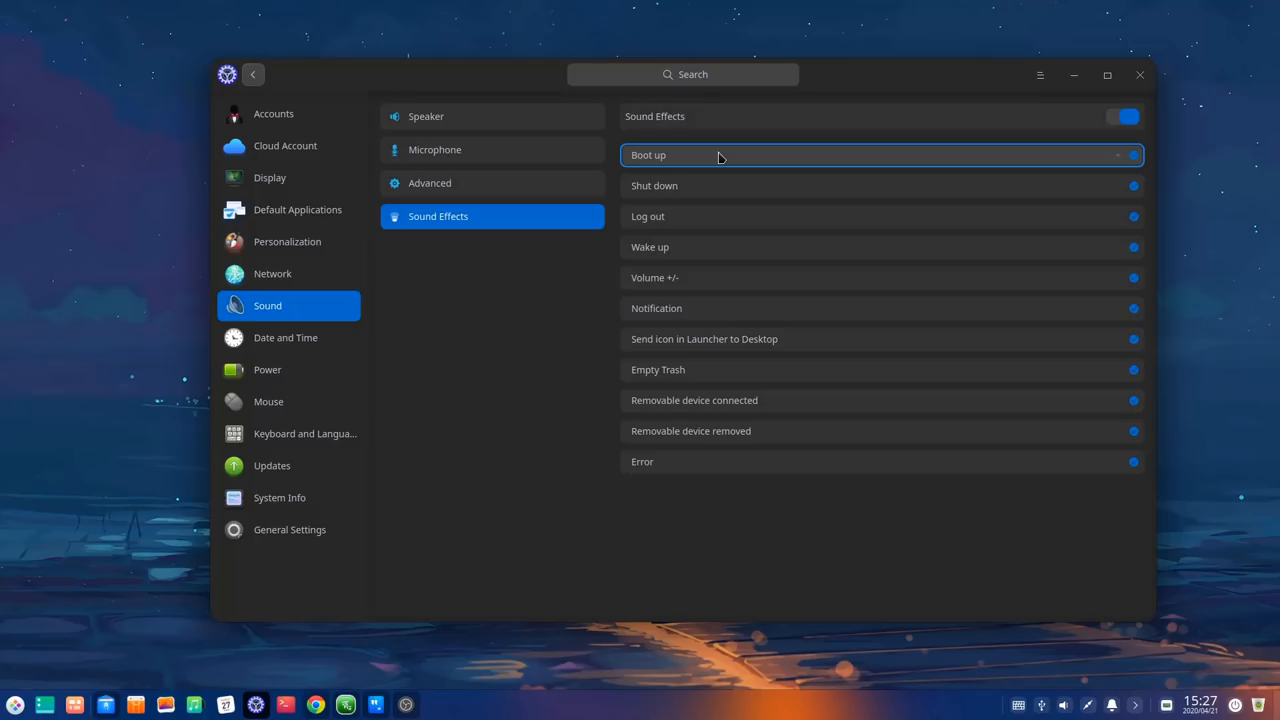
Step: Switch the Sound Effects toggle off so the event sound list disappears
click(1124, 116)
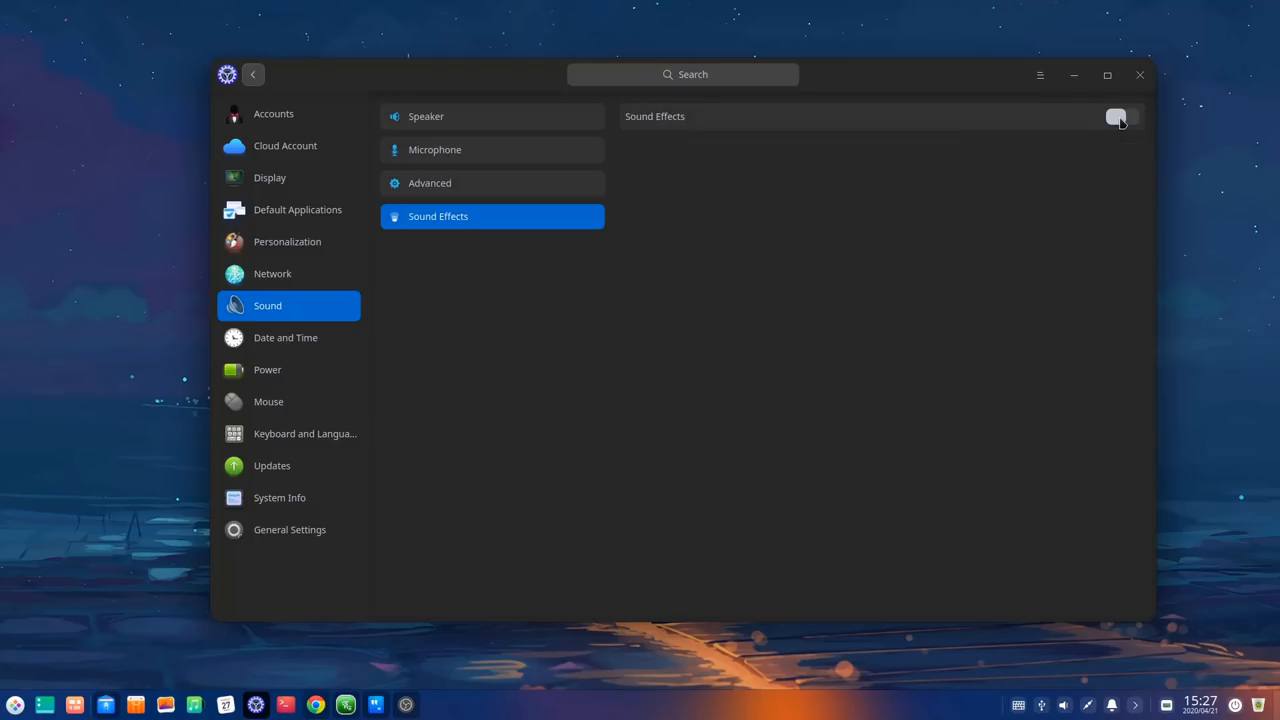
click(1116, 116)
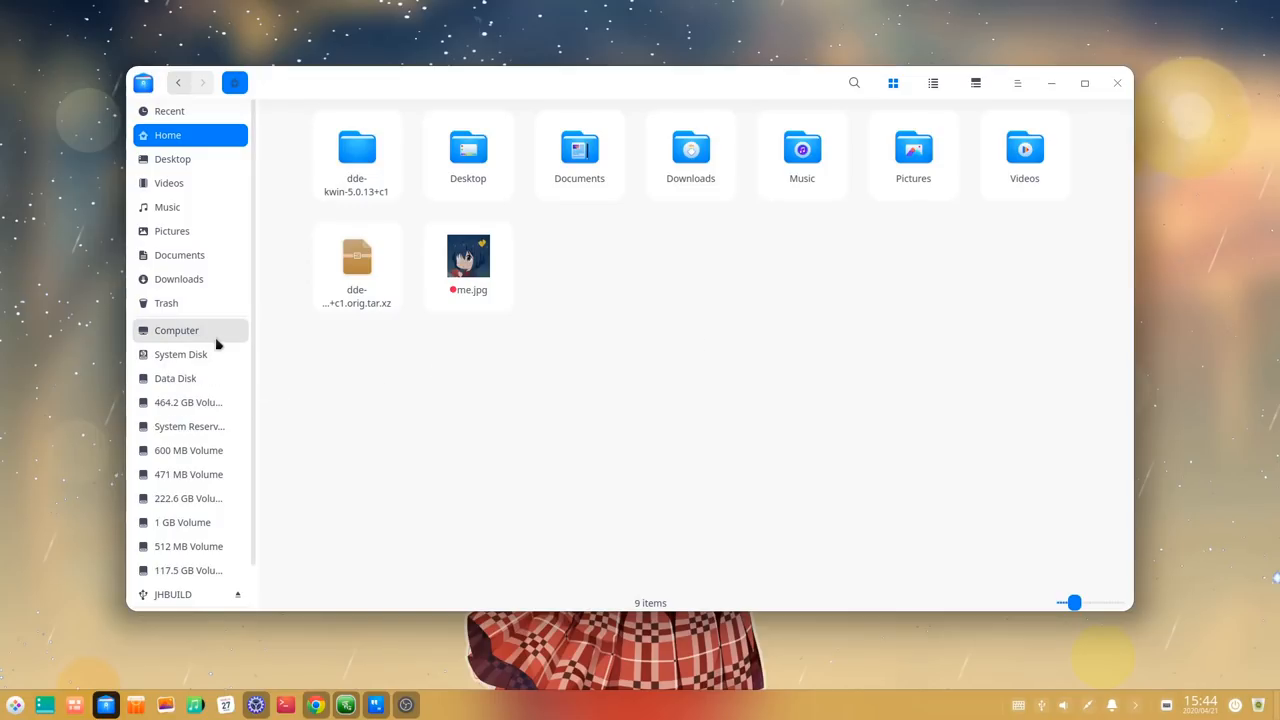
mouse_move(180, 354)
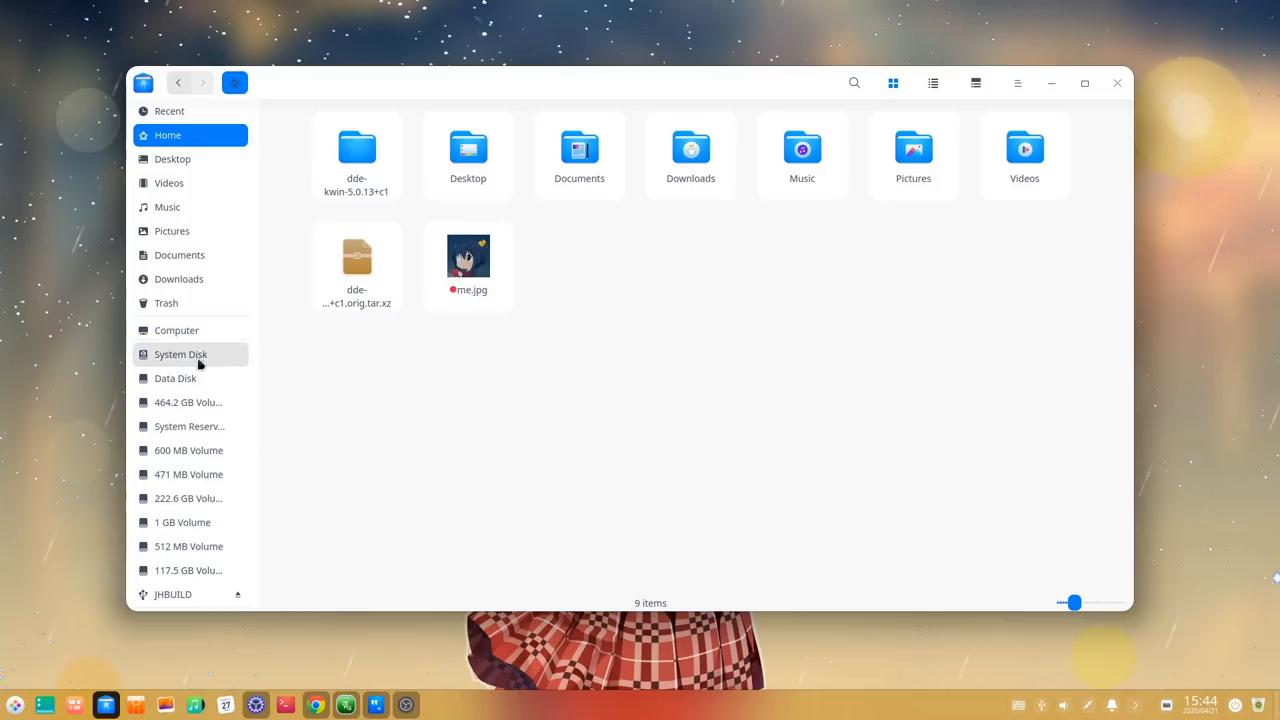
mouse_move(188, 498)
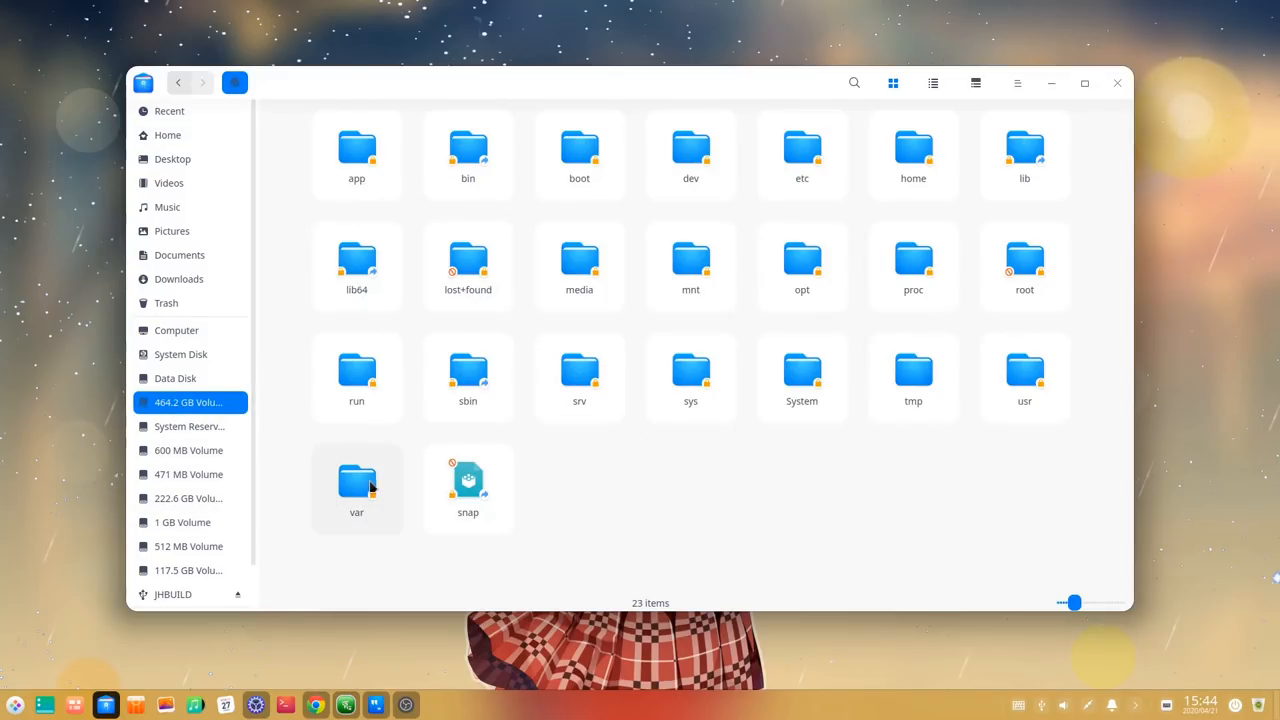
Step: Bring up the file manager's main menu over the 464.2 GB volume's root folders
click(1016, 84)
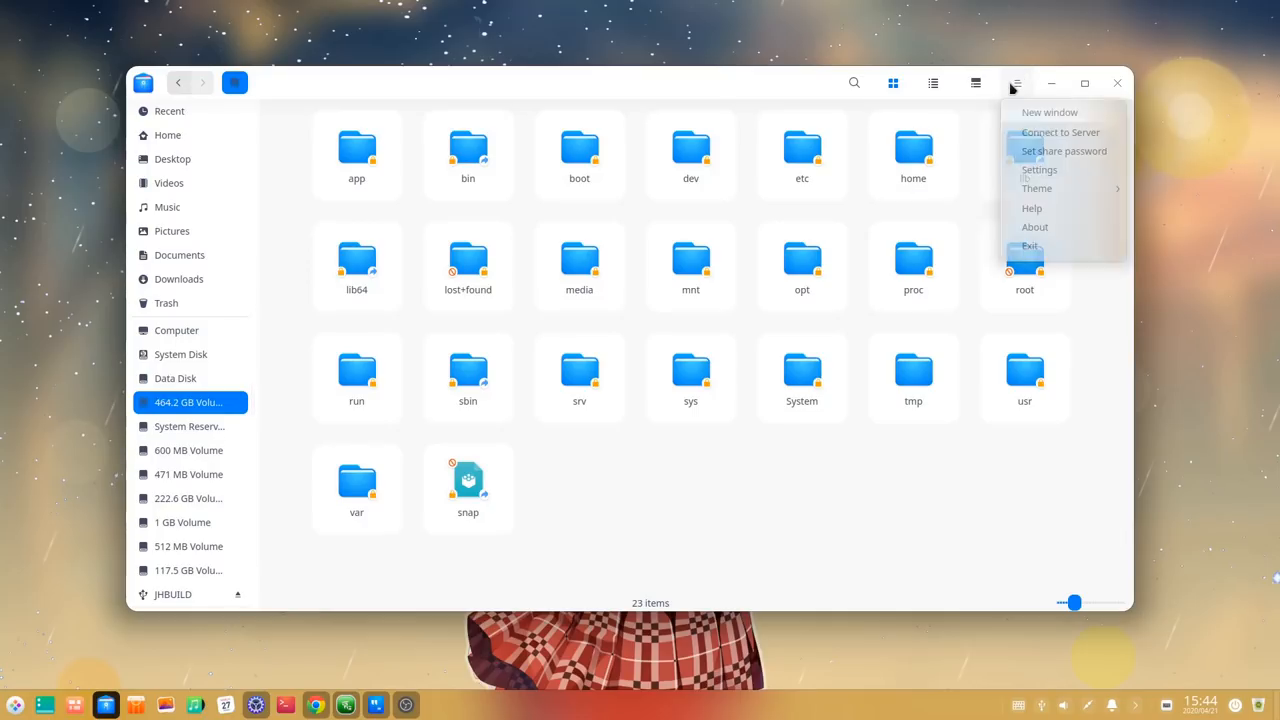
Step: Enable 'Hide system disk' under Other in the file manager settings and close them
click(1040, 168)
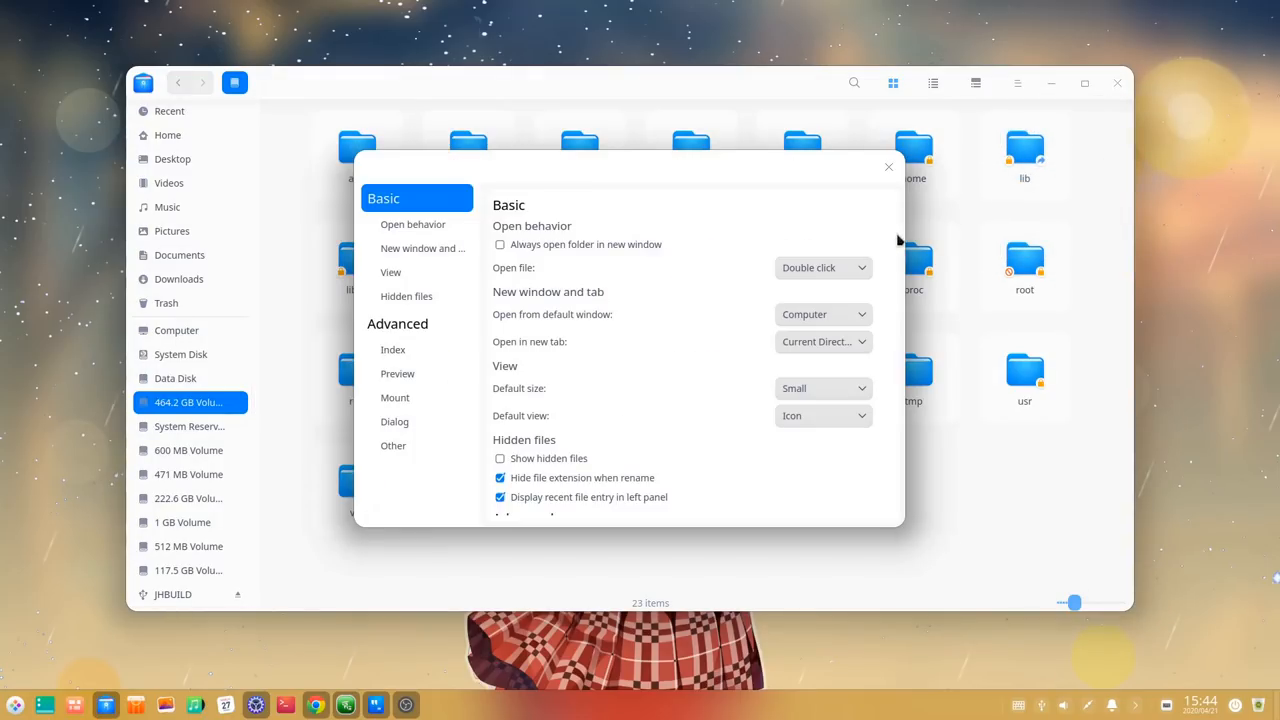
click(392, 444)
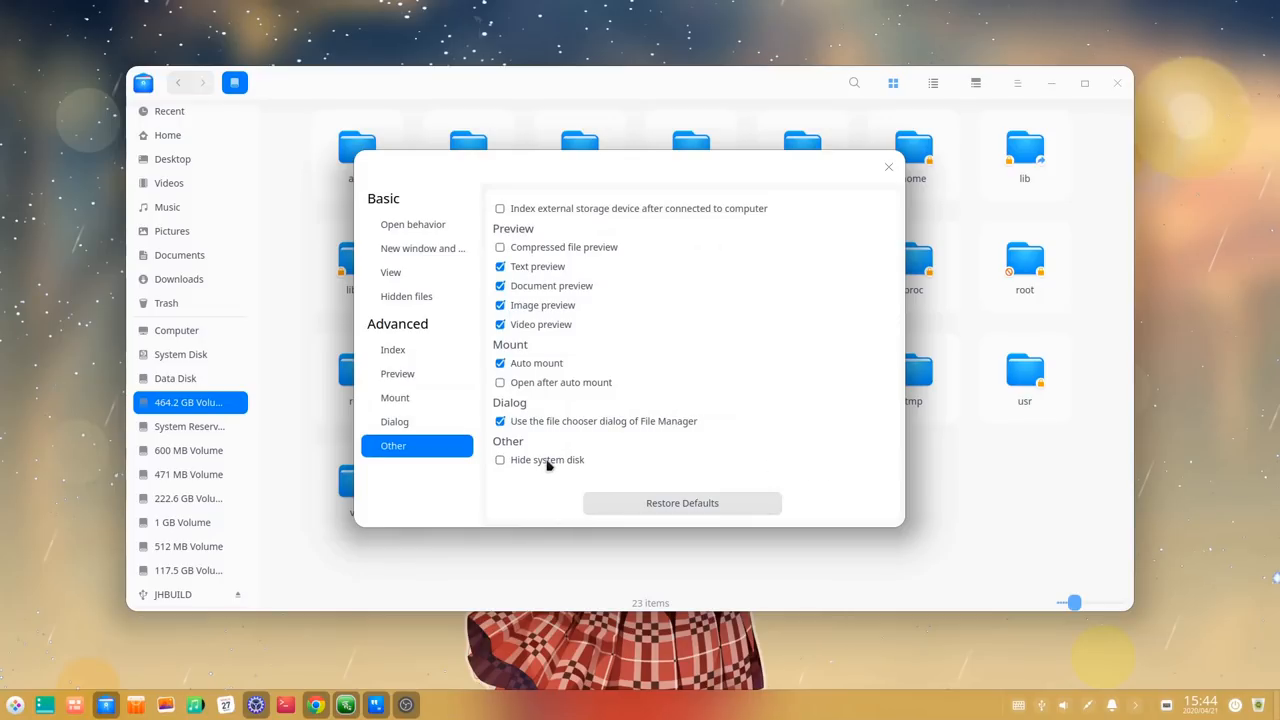
click(500, 458)
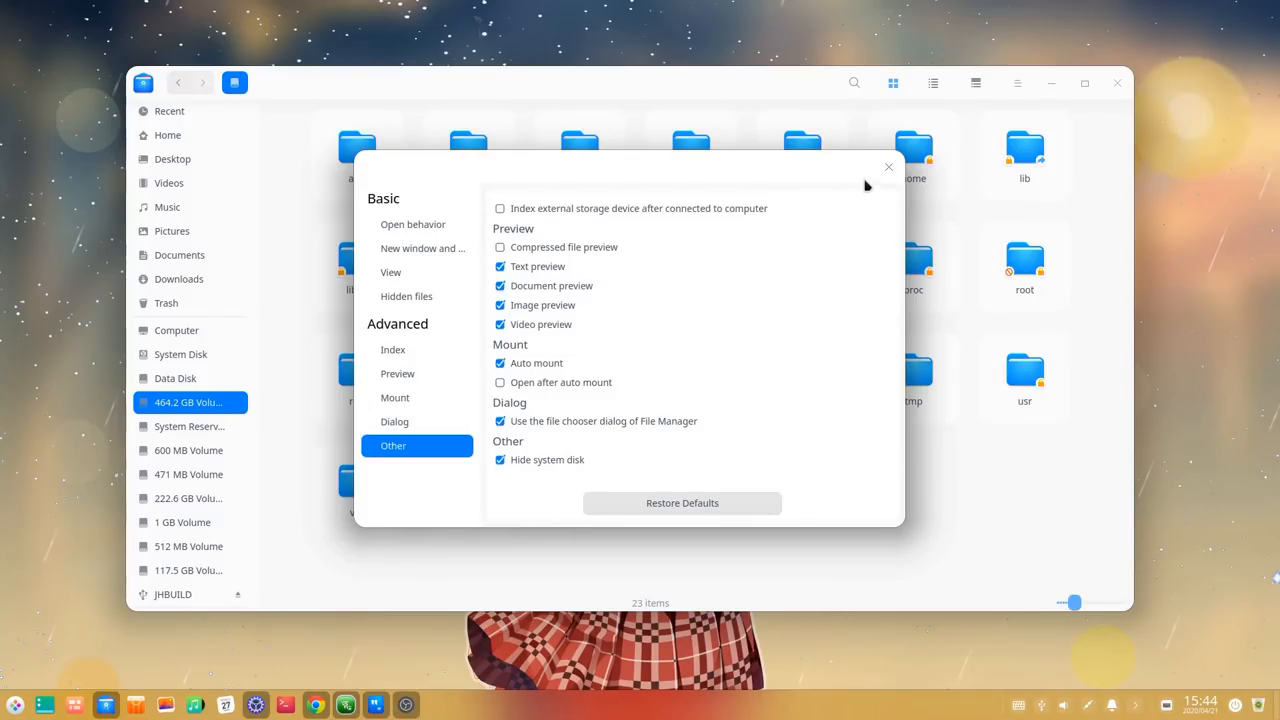
click(888, 166)
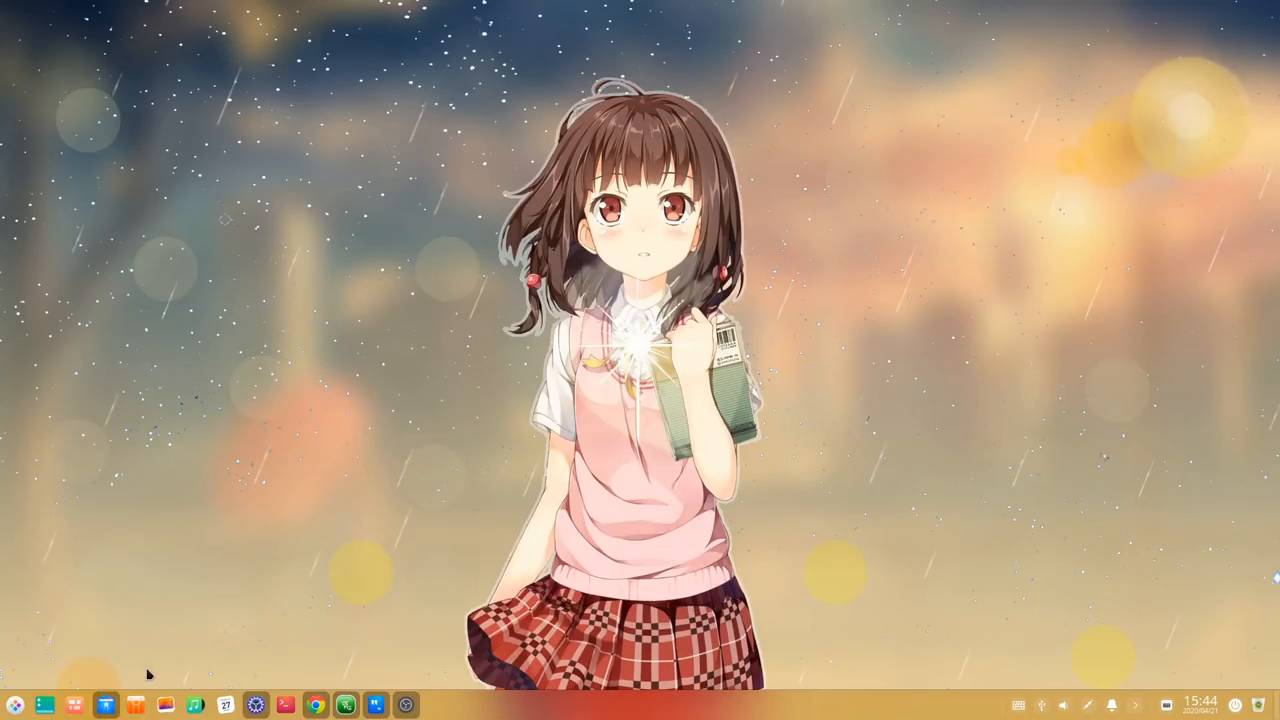
Step: Launch a new file manager window from the dock icon, showing Computer with only JHBUILD listed
right_click(104, 704)
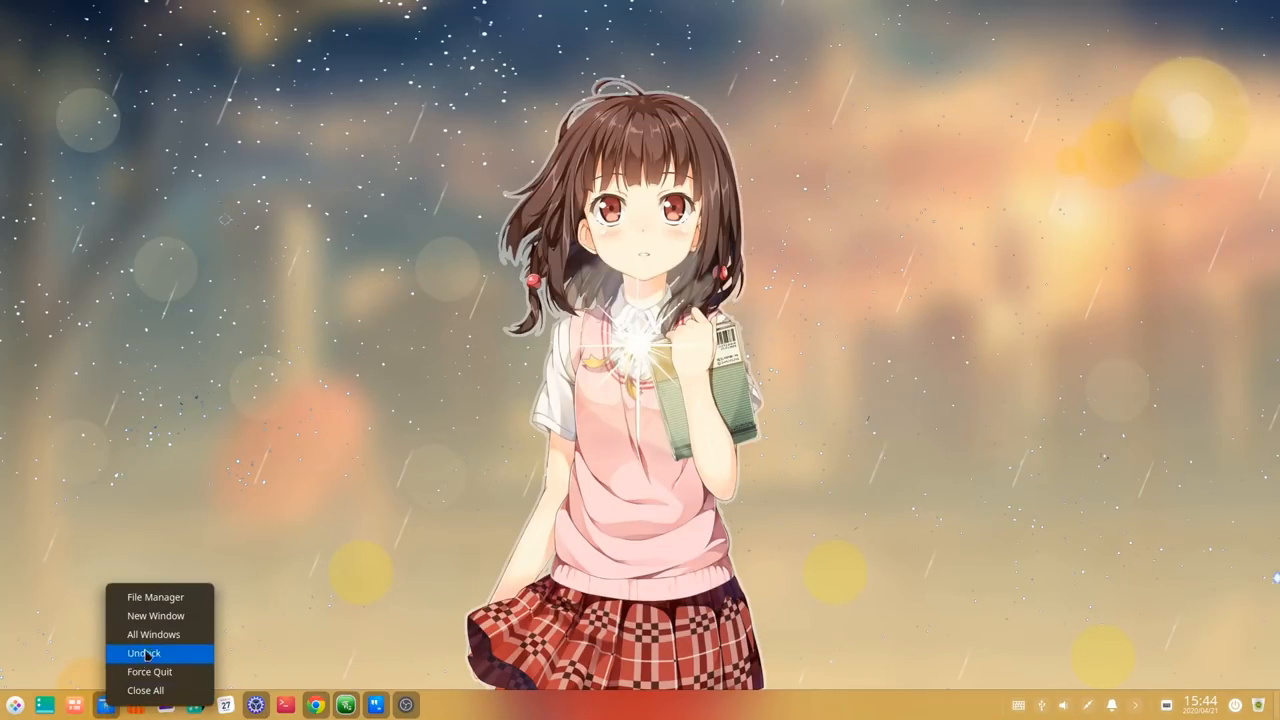
click(156, 596)
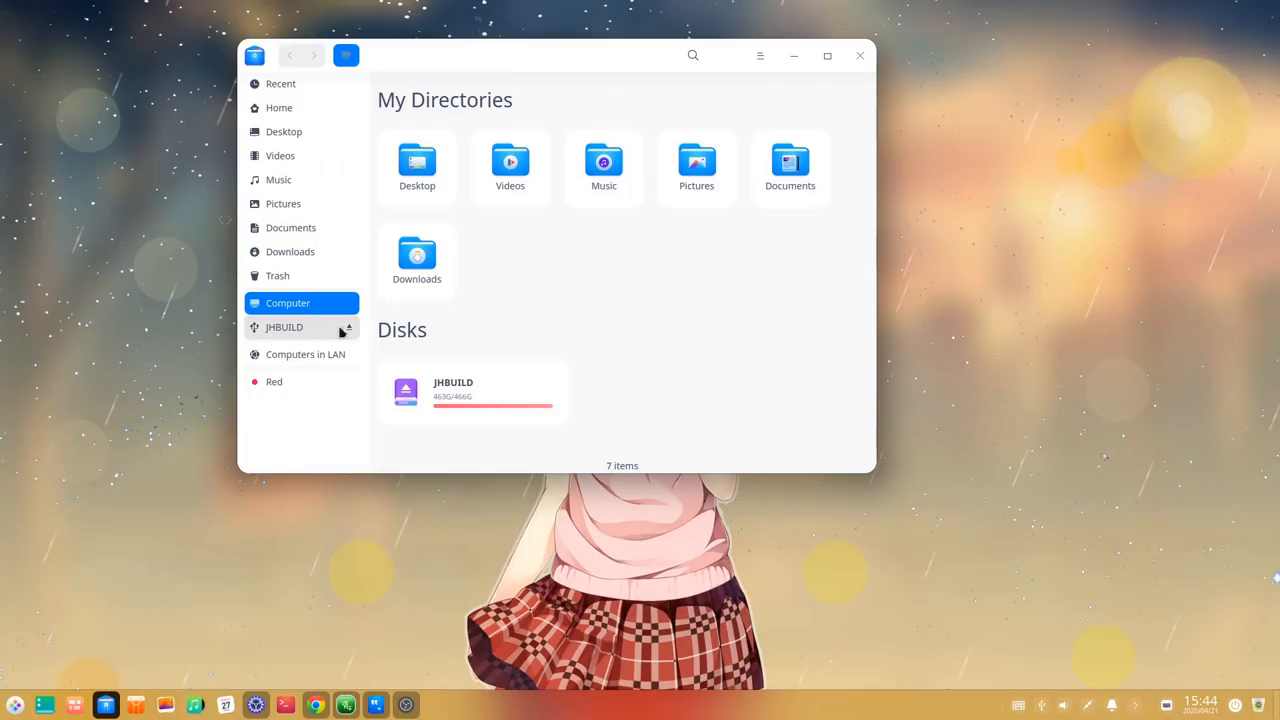
mouse_move(500, 326)
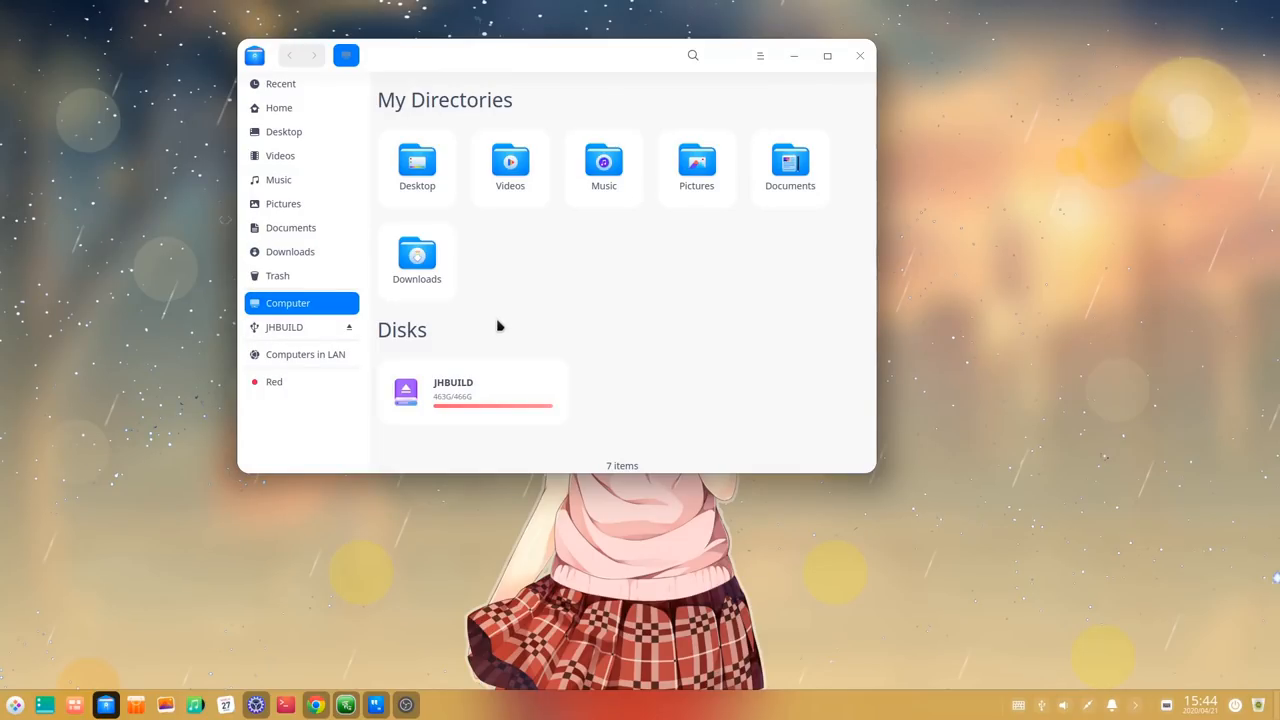
mouse_move(496, 326)
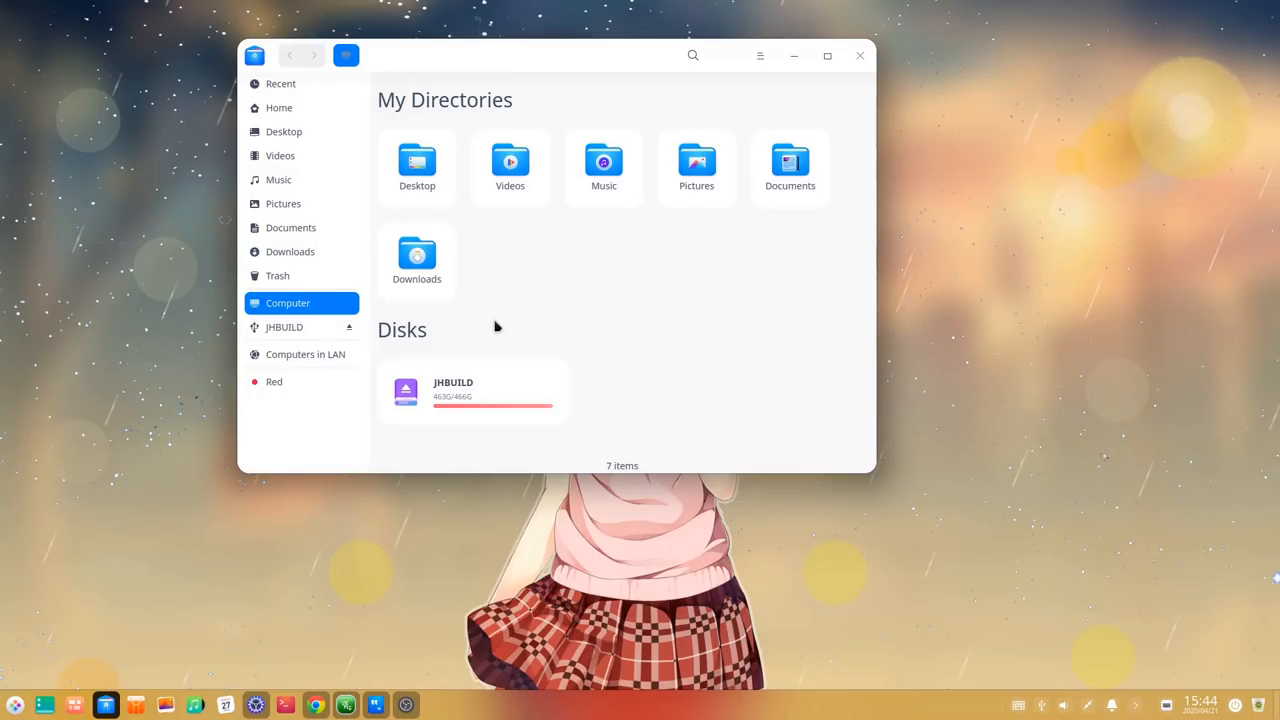
mouse_move(642, 340)
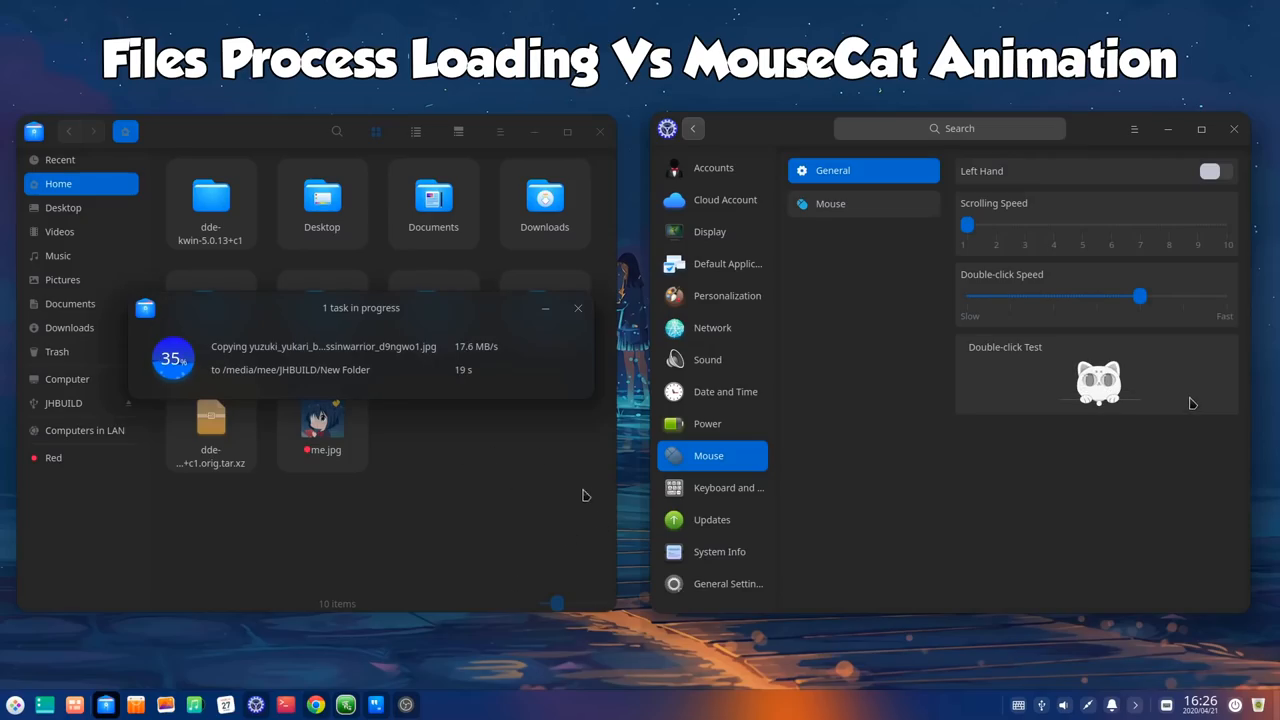
mouse_move(478, 528)
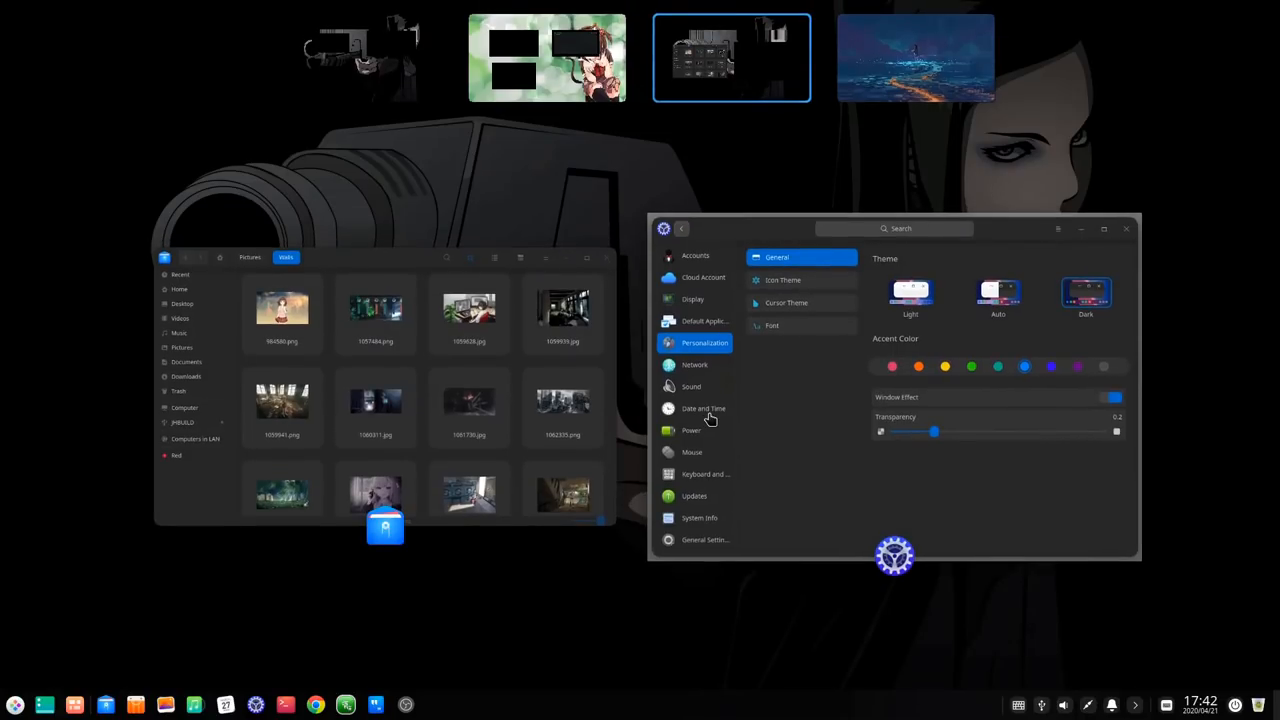
mouse_move(908, 100)
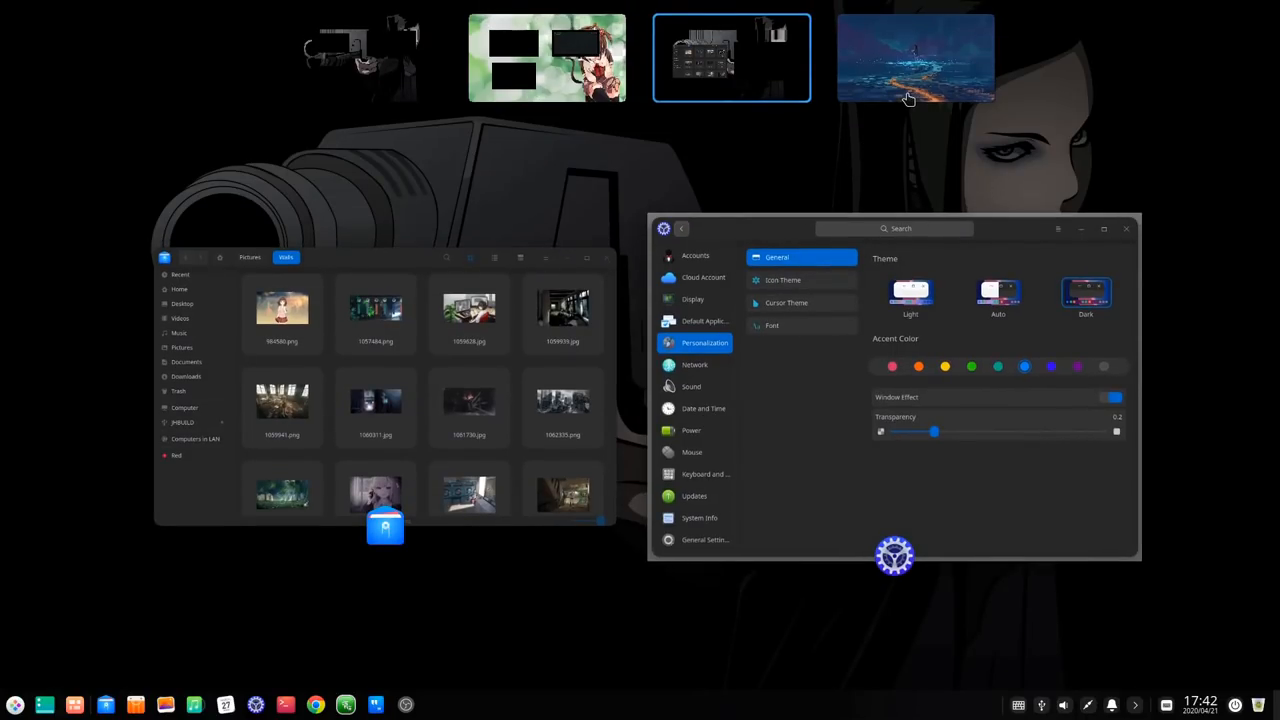
mouse_move(908, 88)
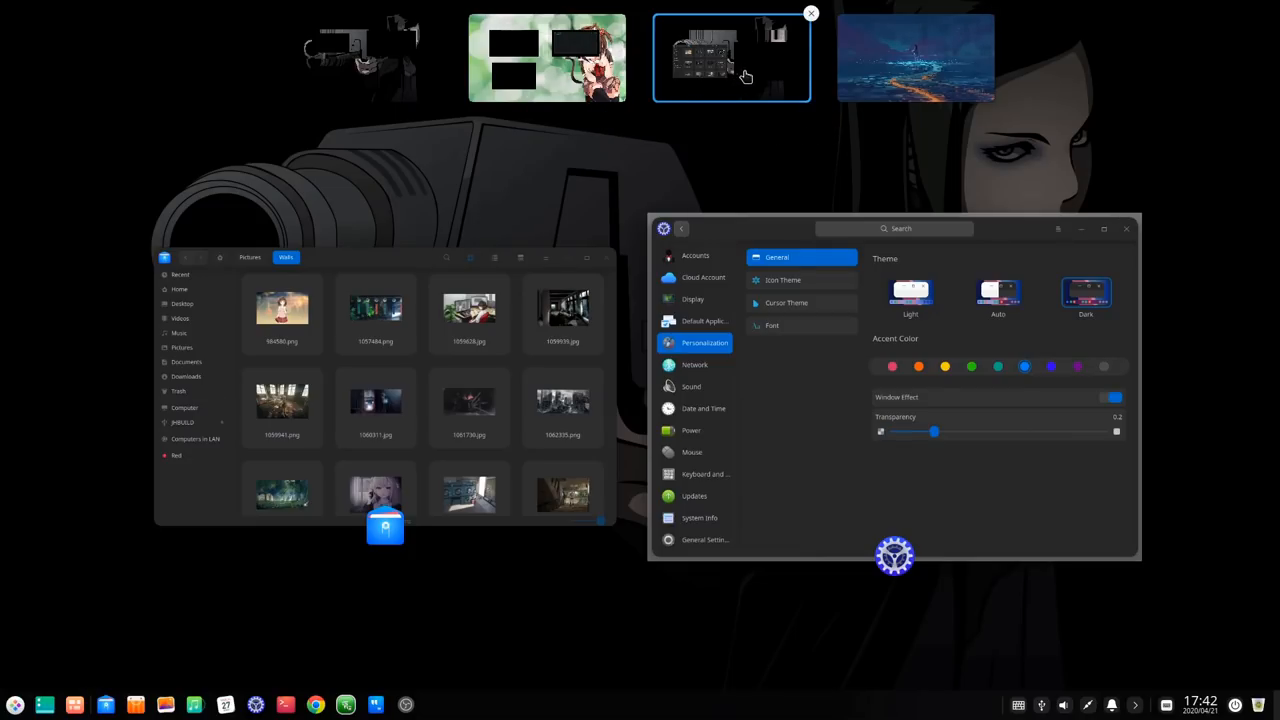
mouse_move(760, 72)
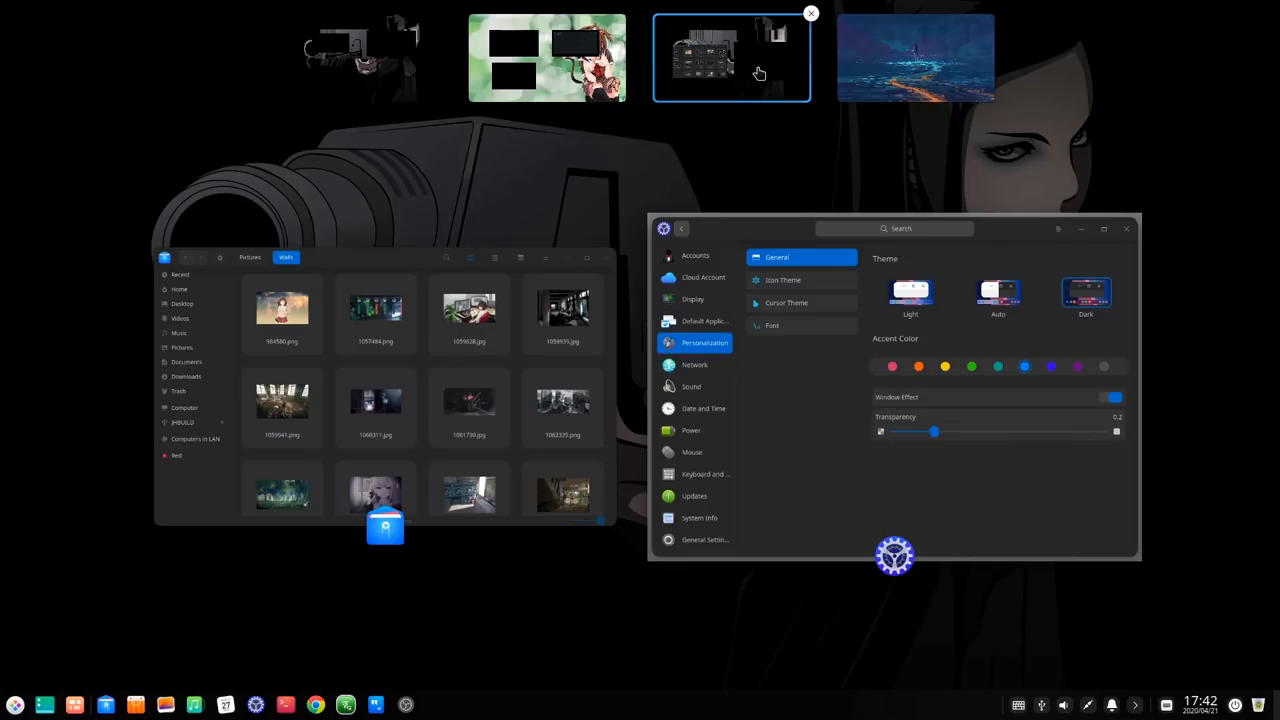
mouse_move(754, 76)
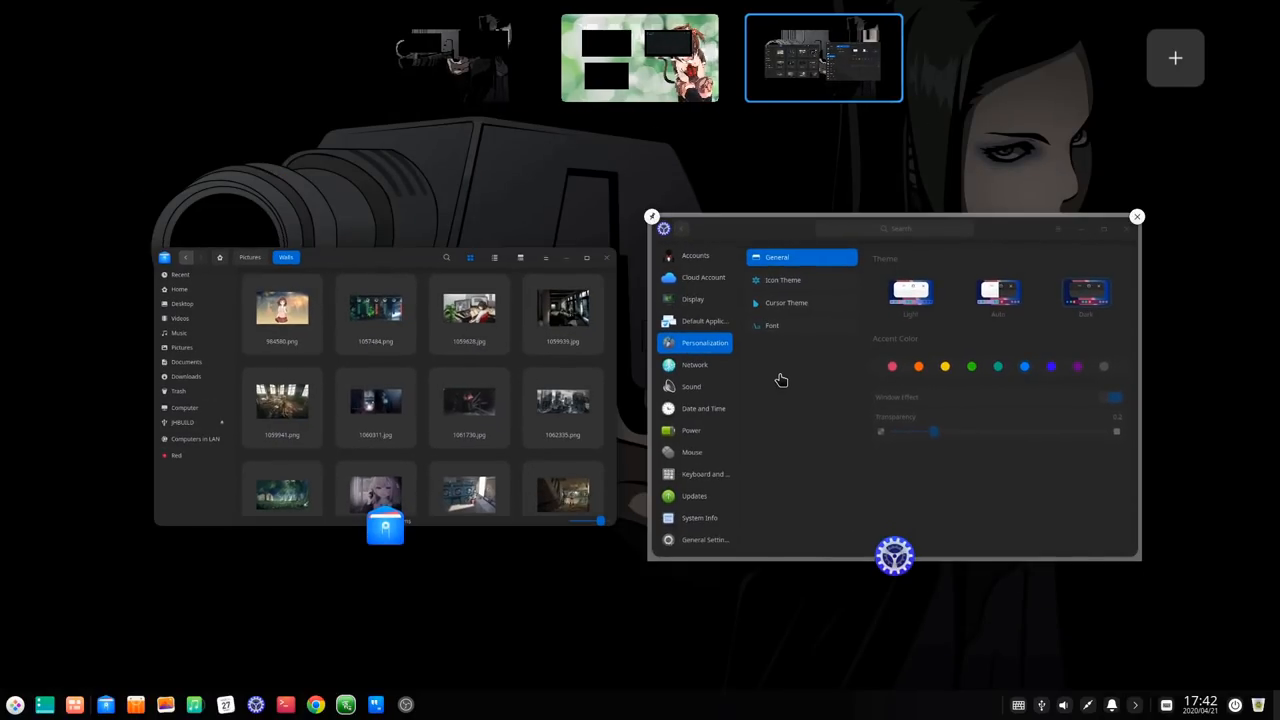
mouse_move(1100, 126)
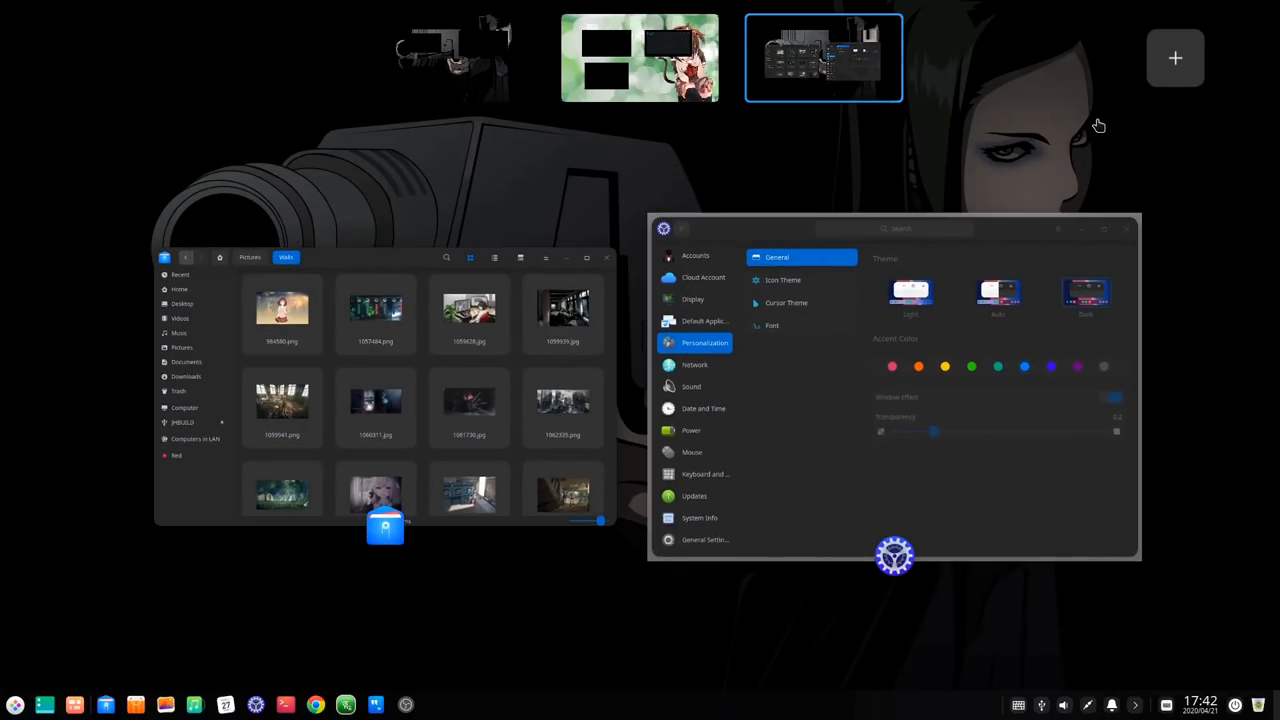
mouse_move(1152, 80)
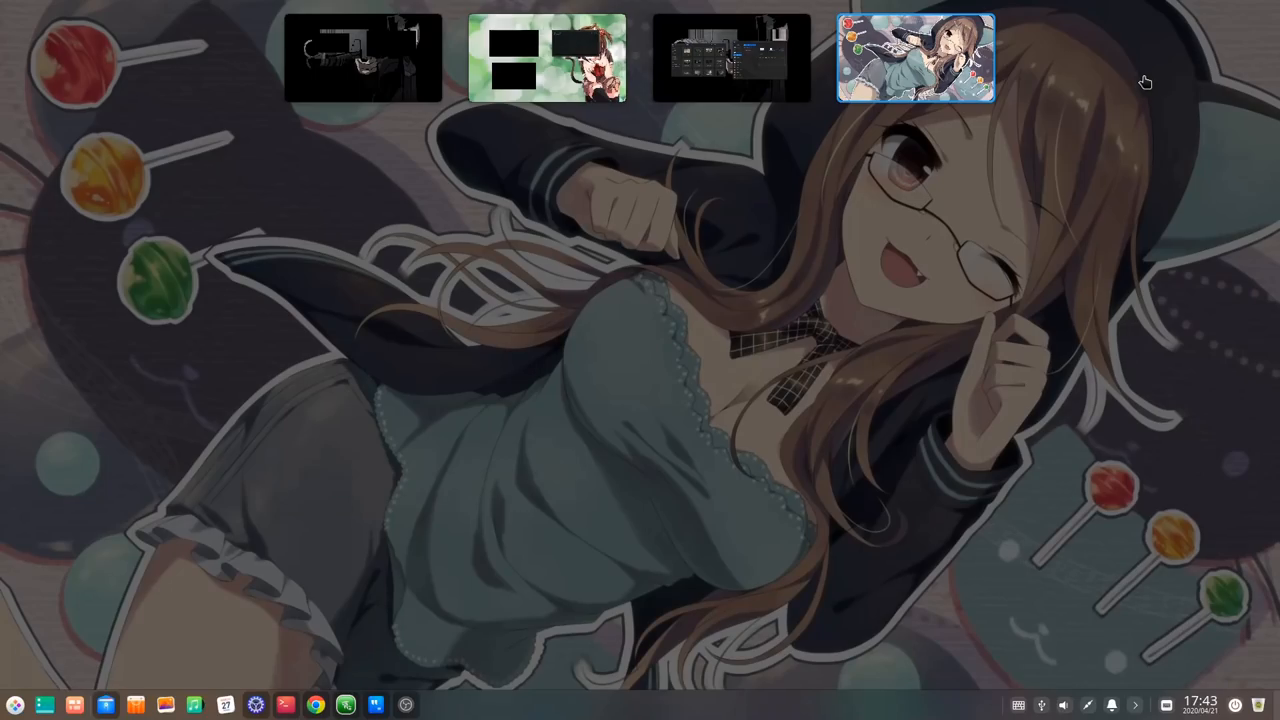
mouse_move(870, 216)
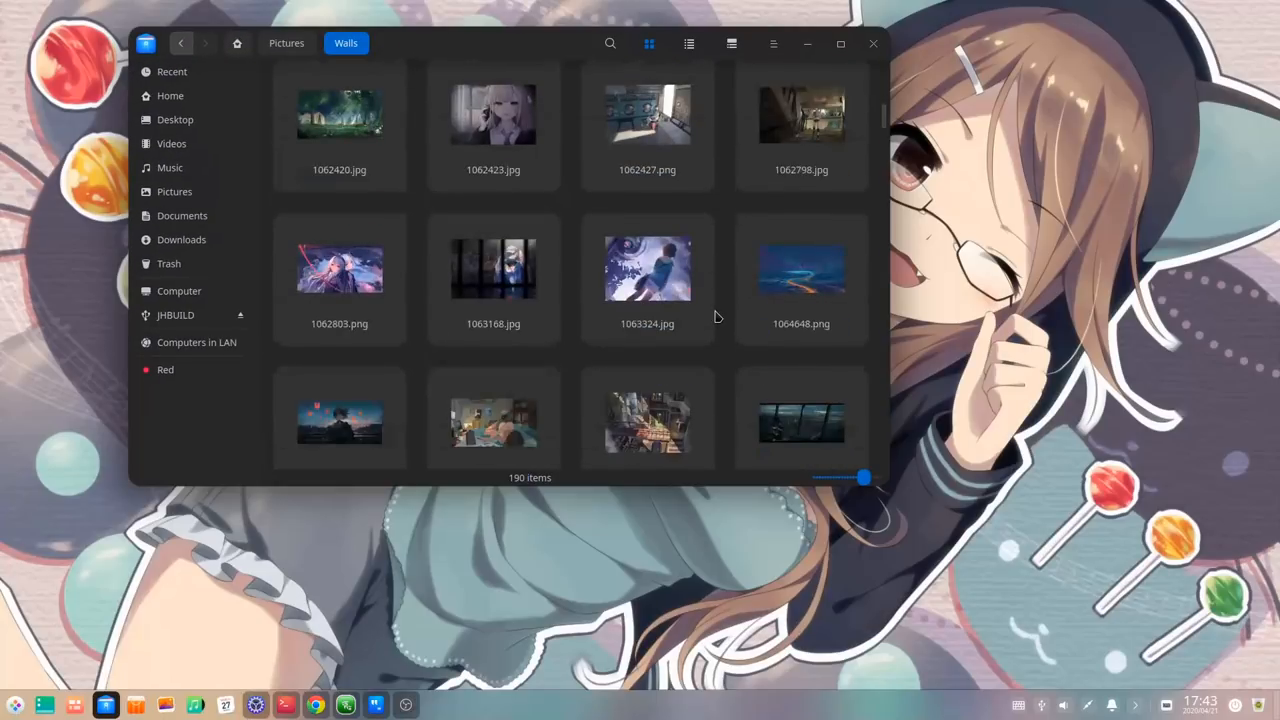
Step: Set 1063324.jpg from the Walls folder as the desktop wallpaper
right_click(648, 268)
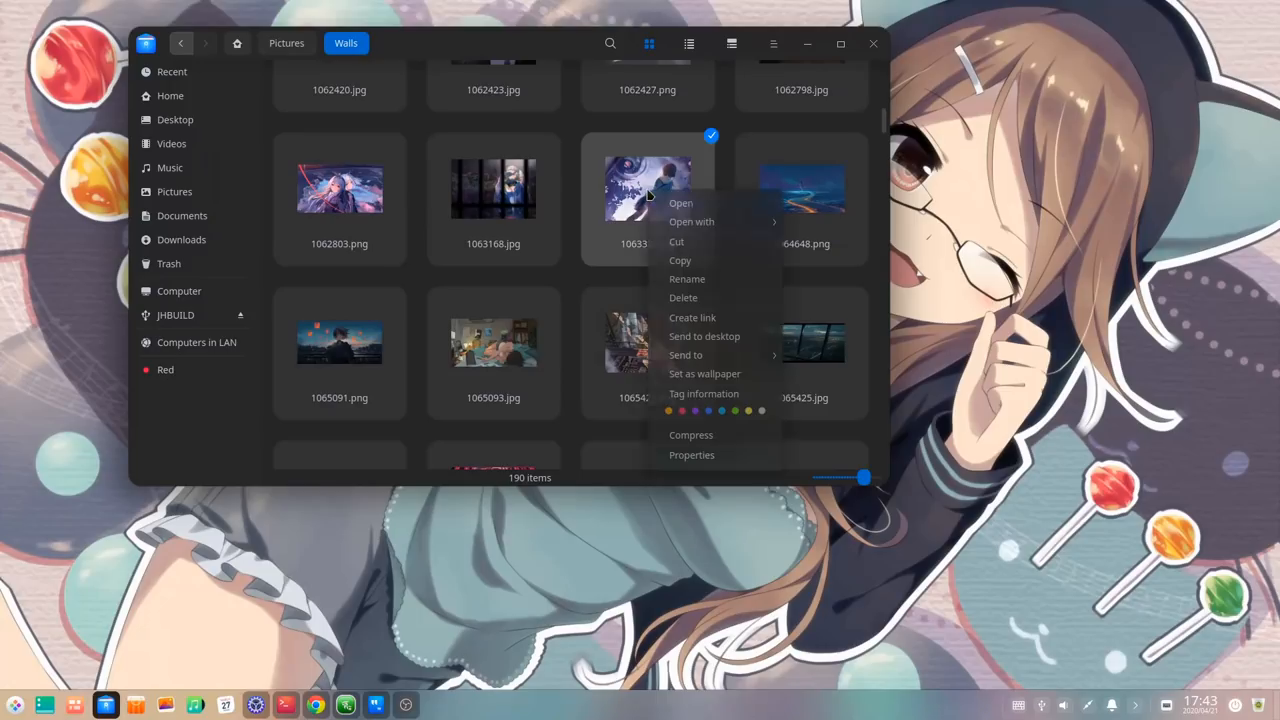
mouse_move(704, 374)
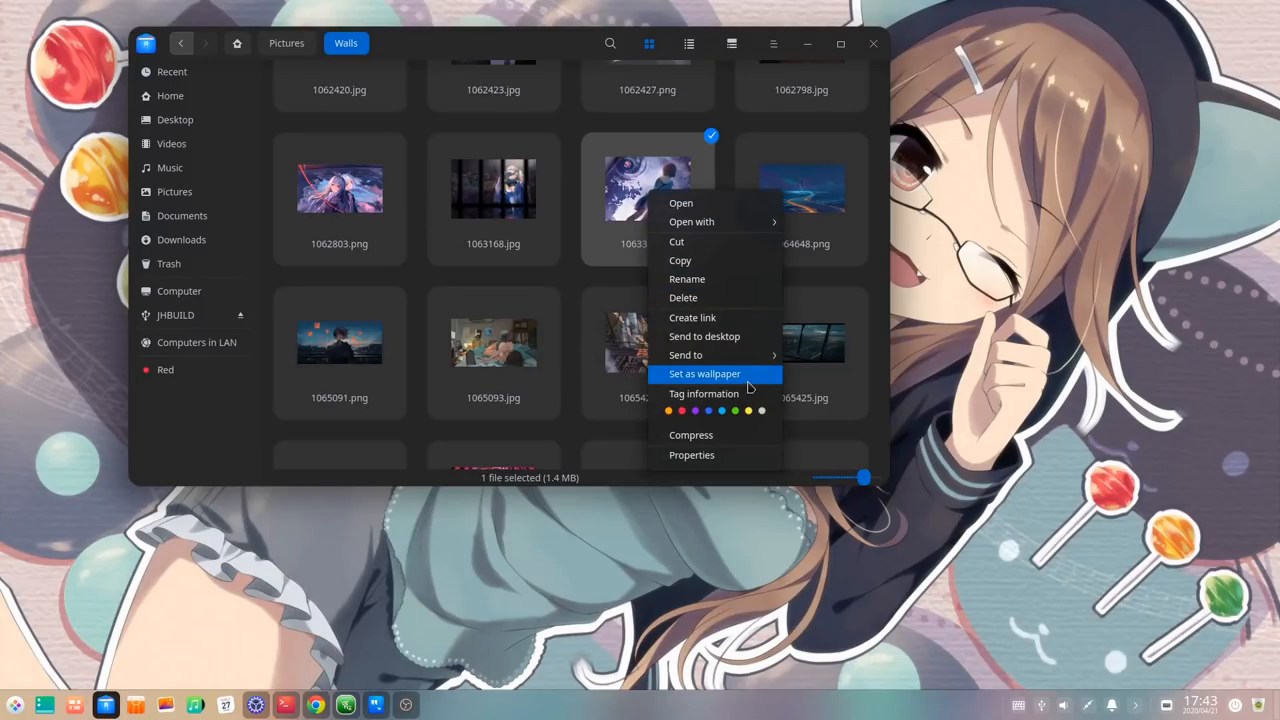
click(704, 374)
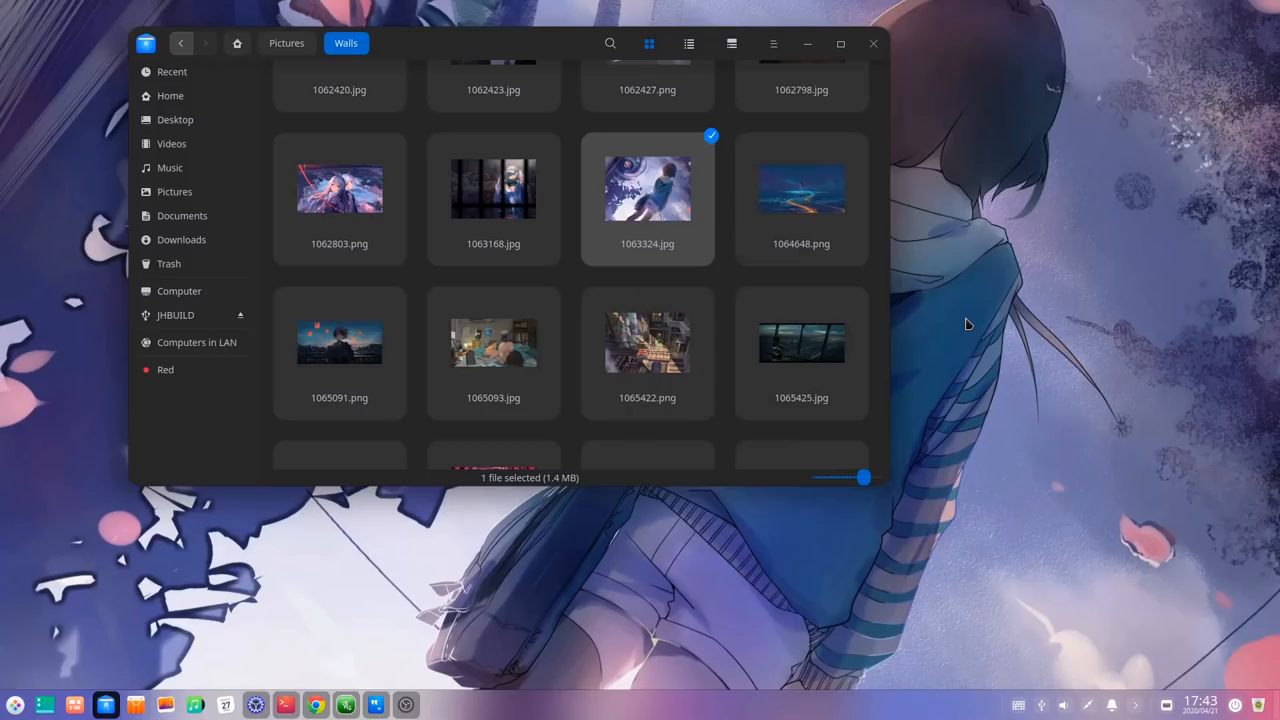
Step: Use the desktop's Wallpaper and Screensaver chooser to try two built-in wallpapers
right_click(968, 324)
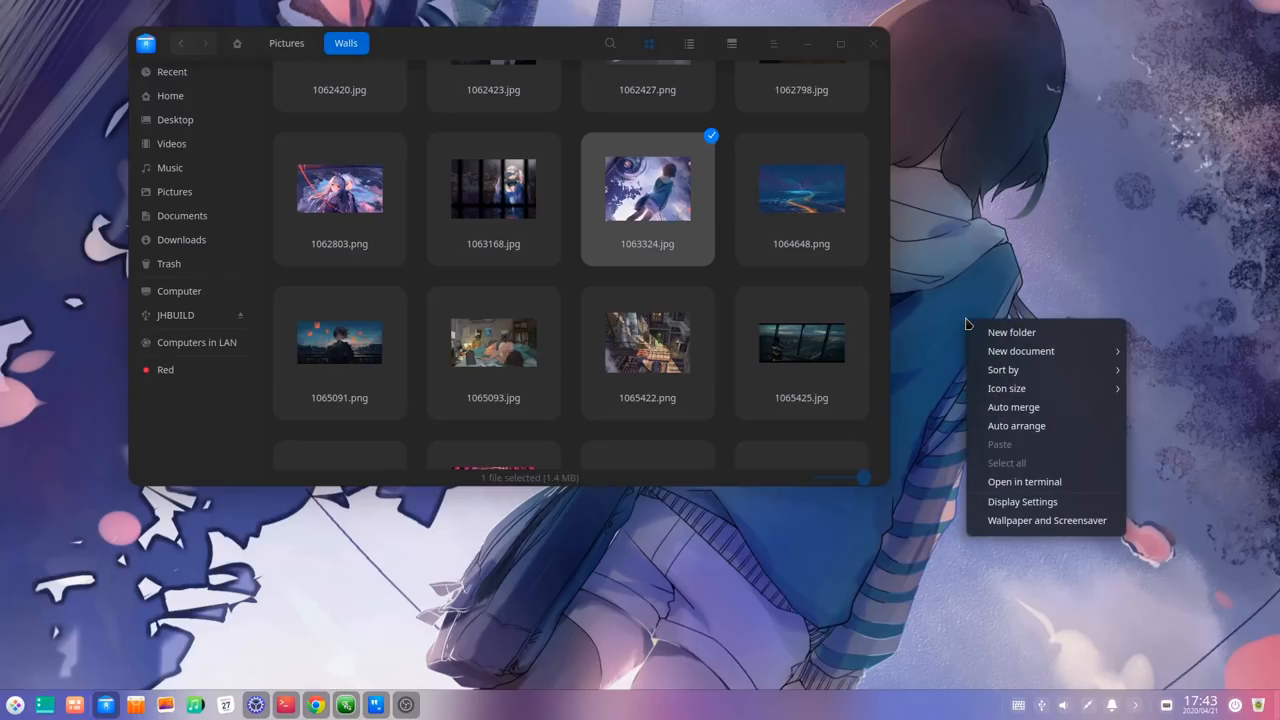
mouse_move(1030, 536)
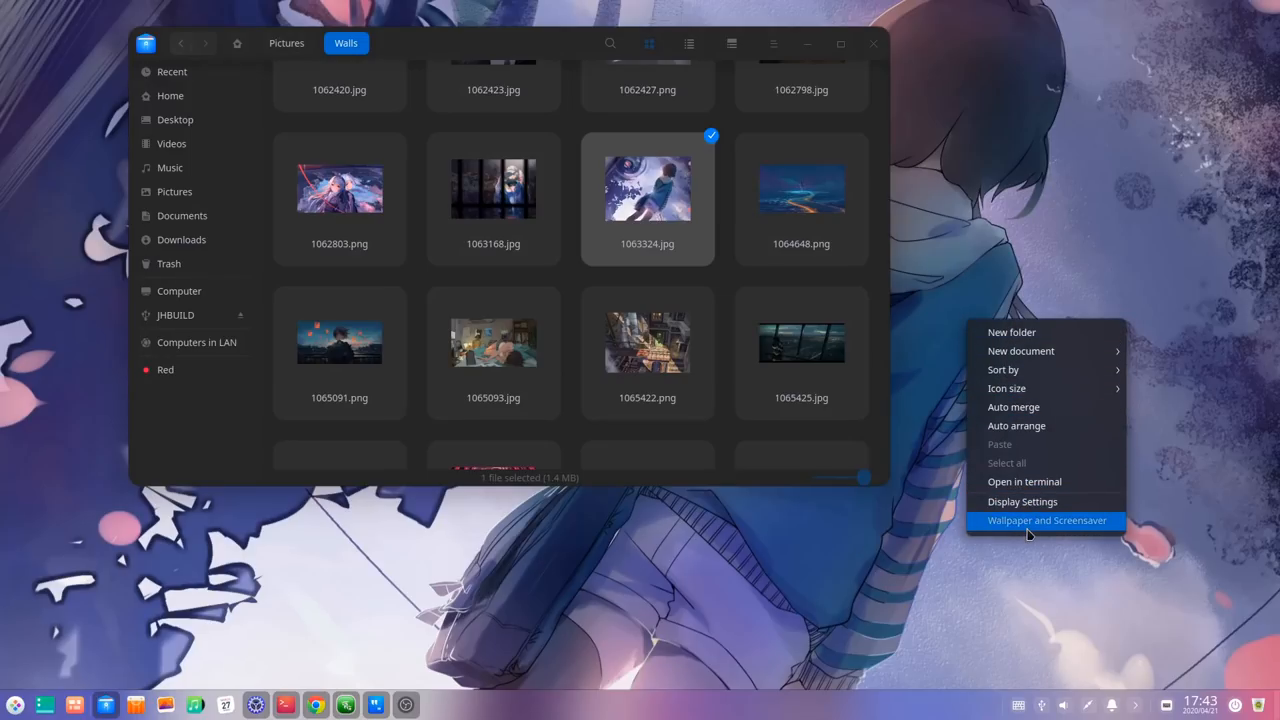
click(1048, 520)
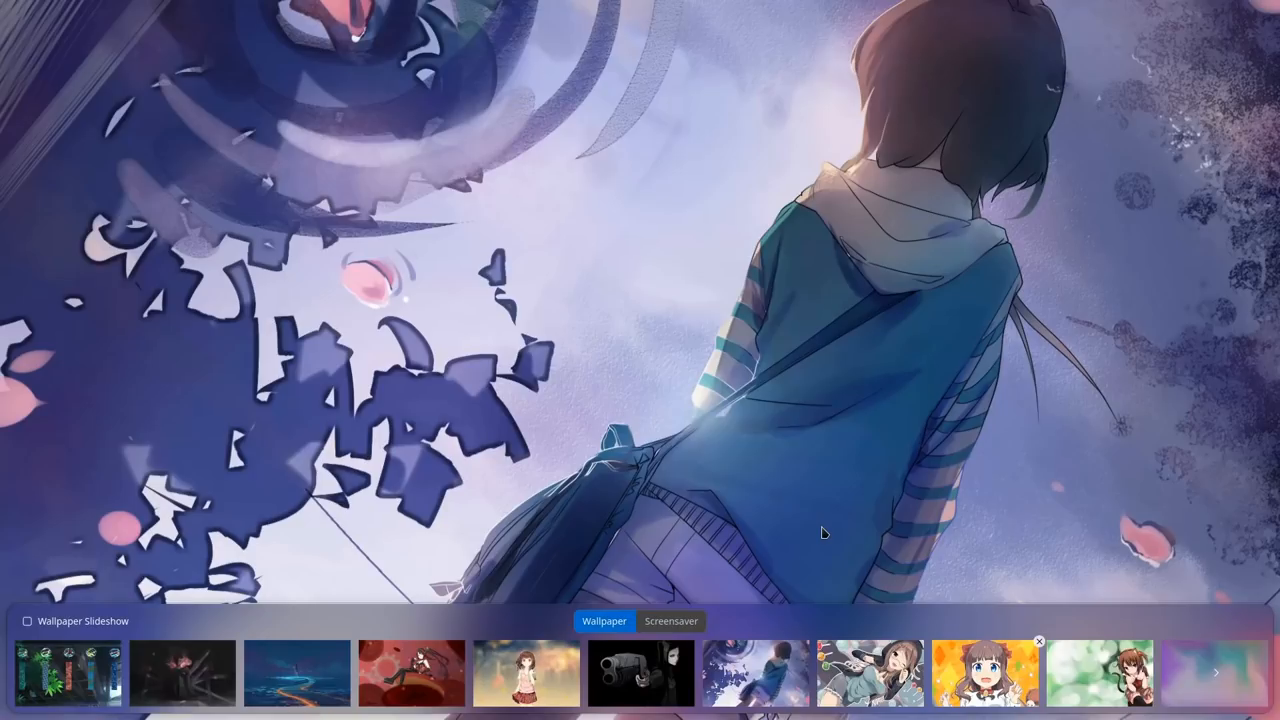
click(524, 672)
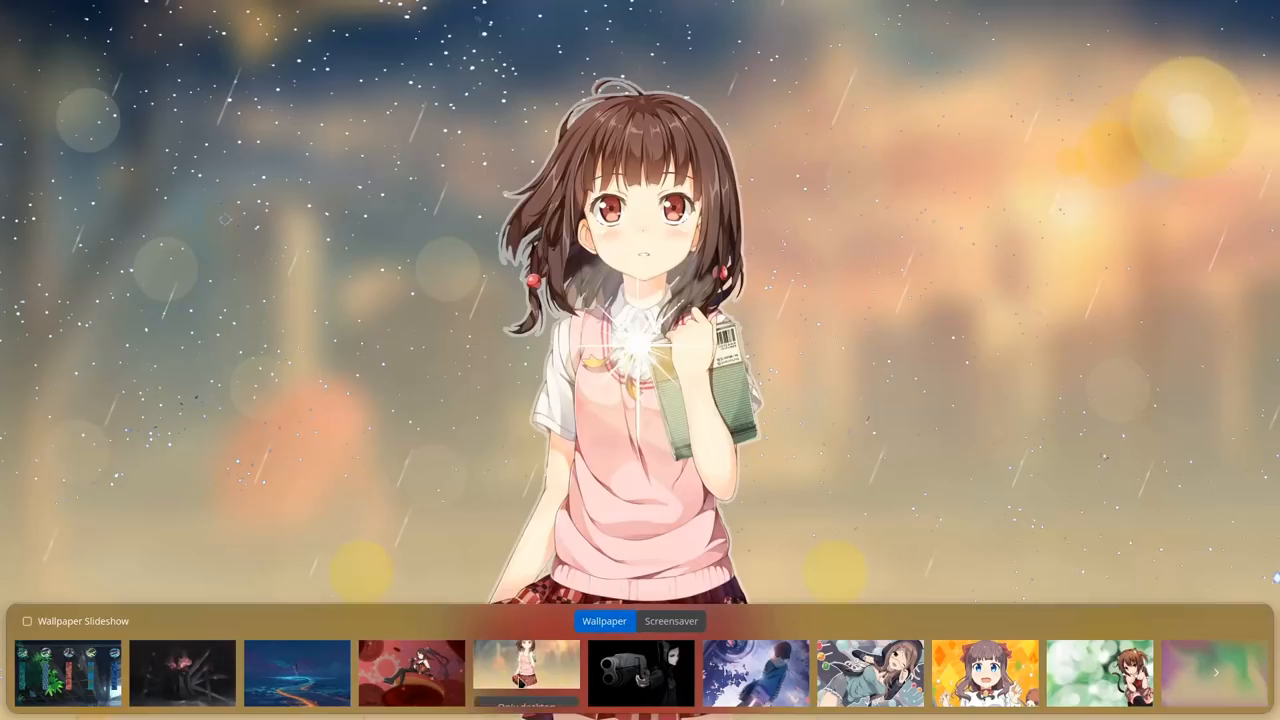
click(296, 672)
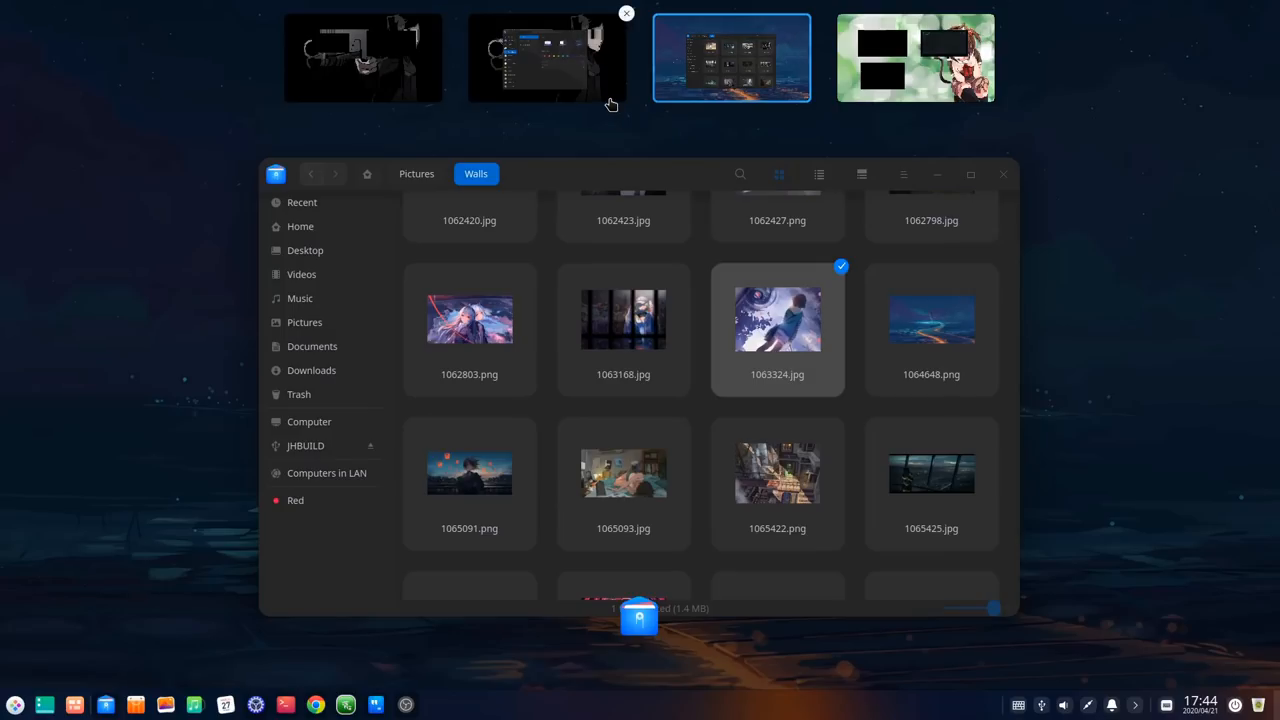
Step: Switch to another workspace from the multitasking overview
click(548, 56)
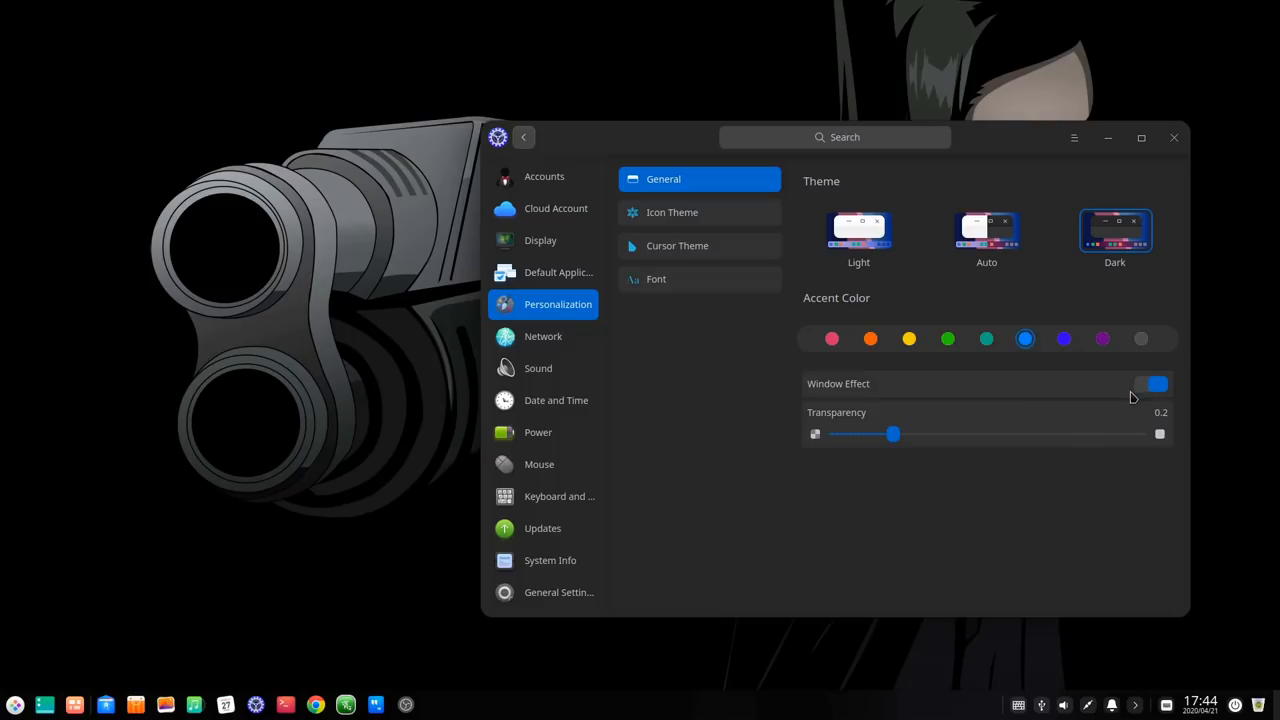
mouse_move(1144, 392)
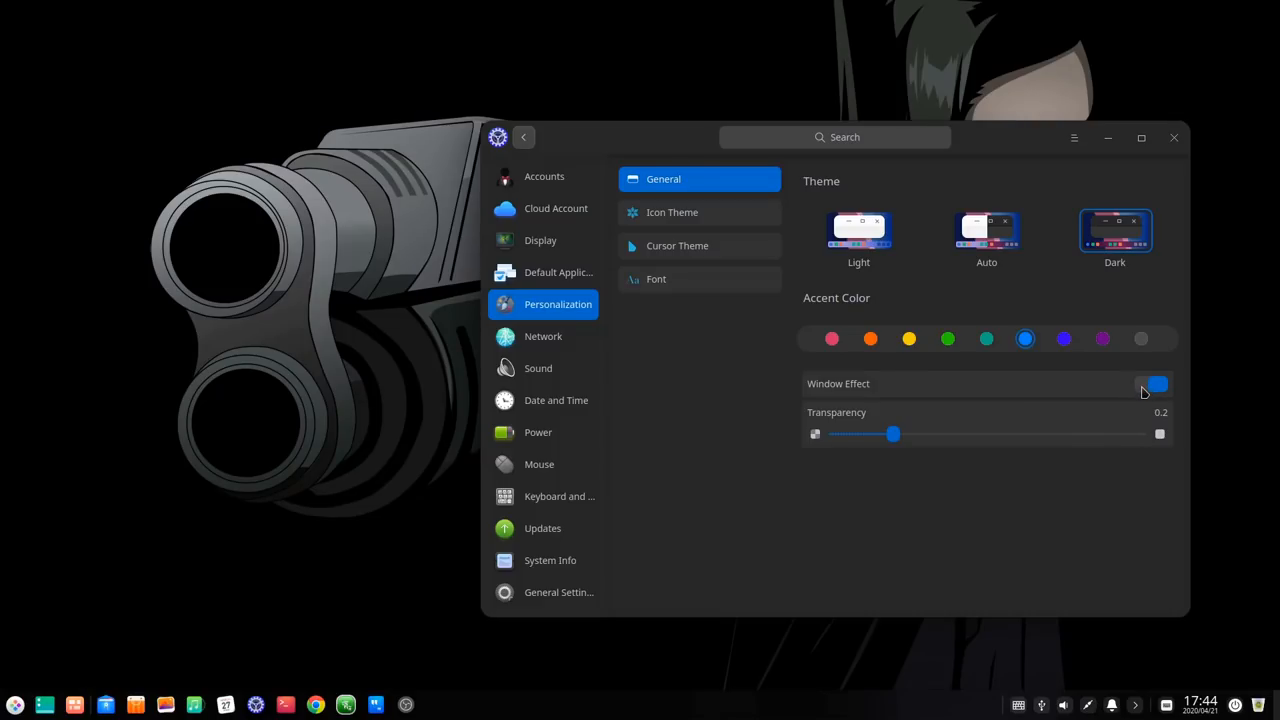
Step: Switch off Window Effect in Personalization's General page and return to the desktop
click(1156, 384)
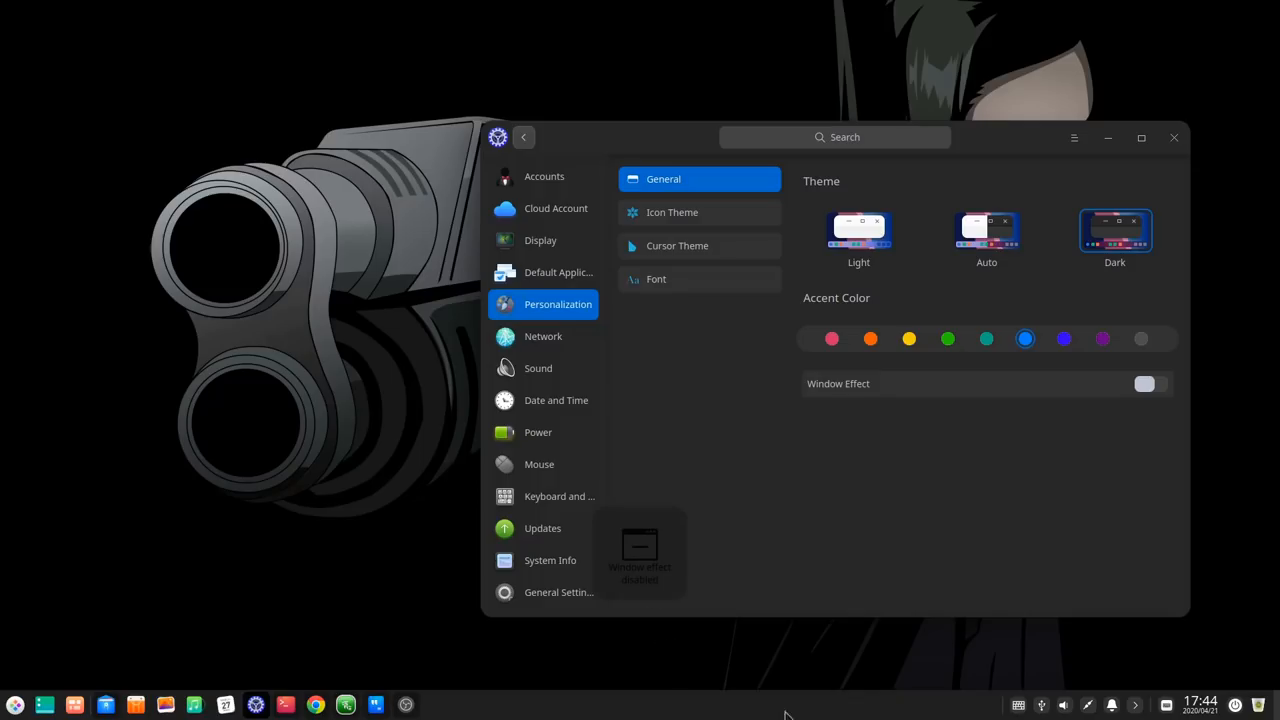
click(16, 704)
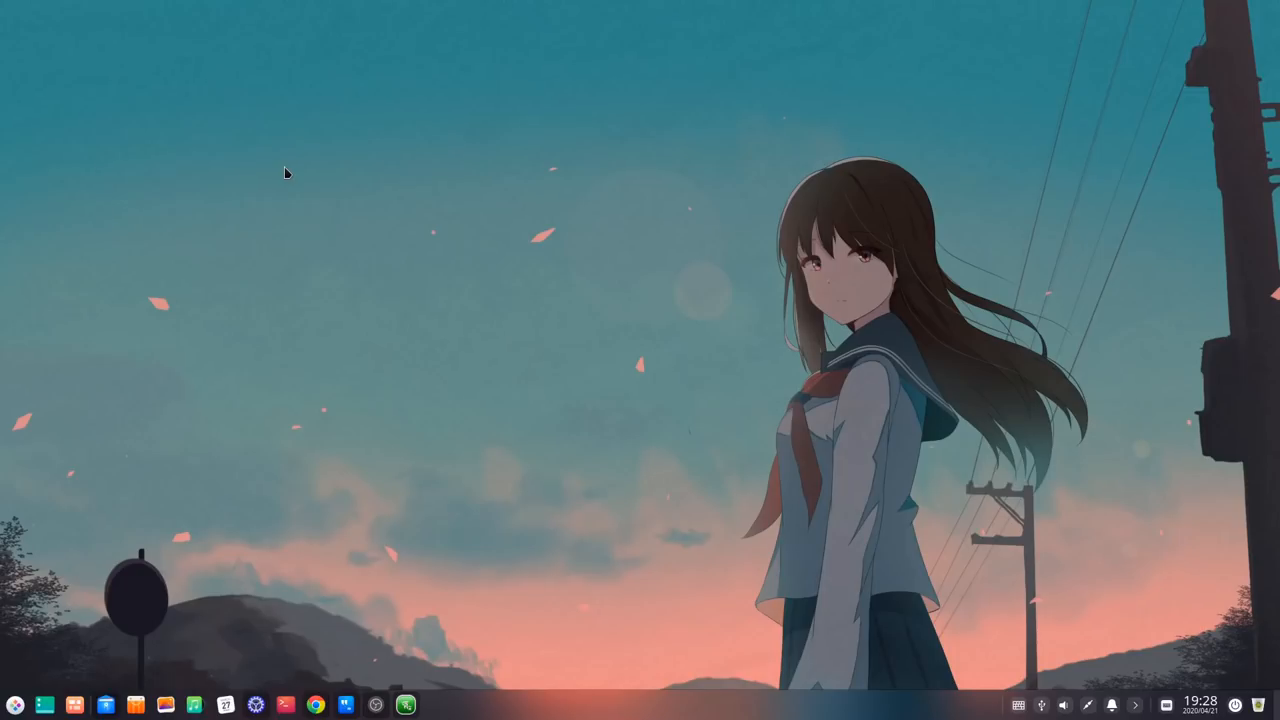
Step: Create a New Folder and Document.doc files on the desktop via its context menu
right_click(284, 172)
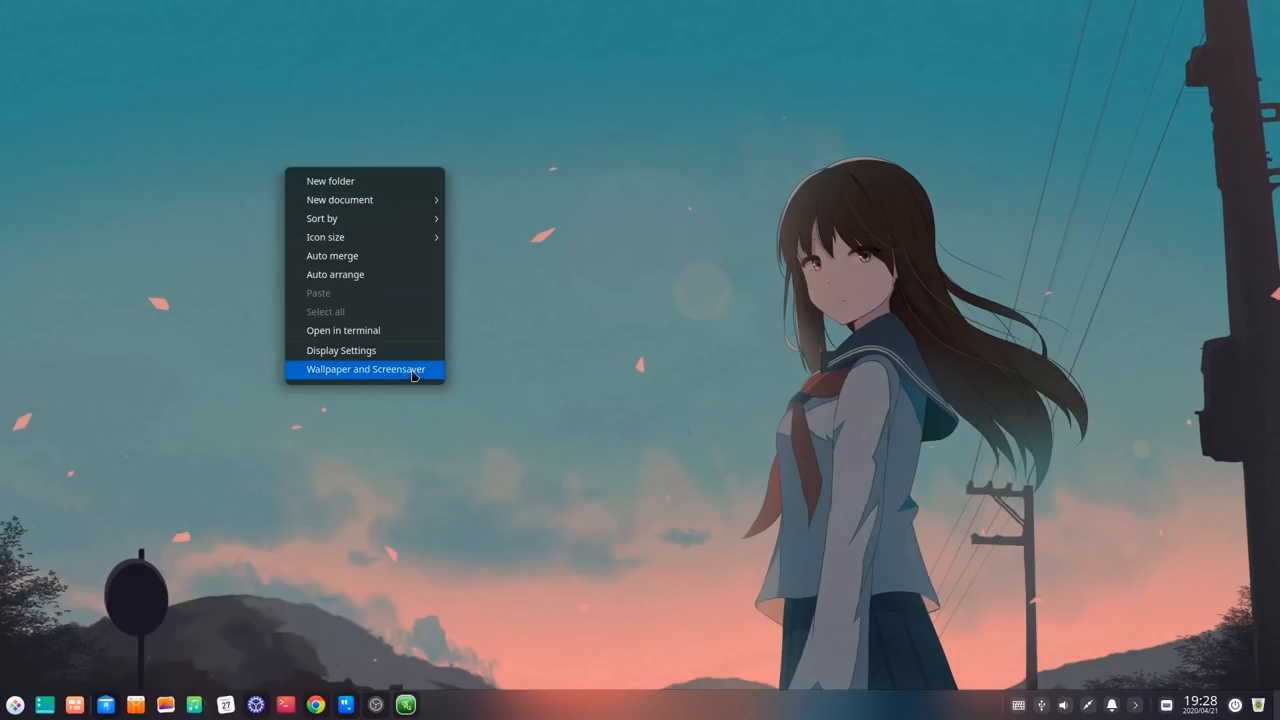
mouse_move(364, 350)
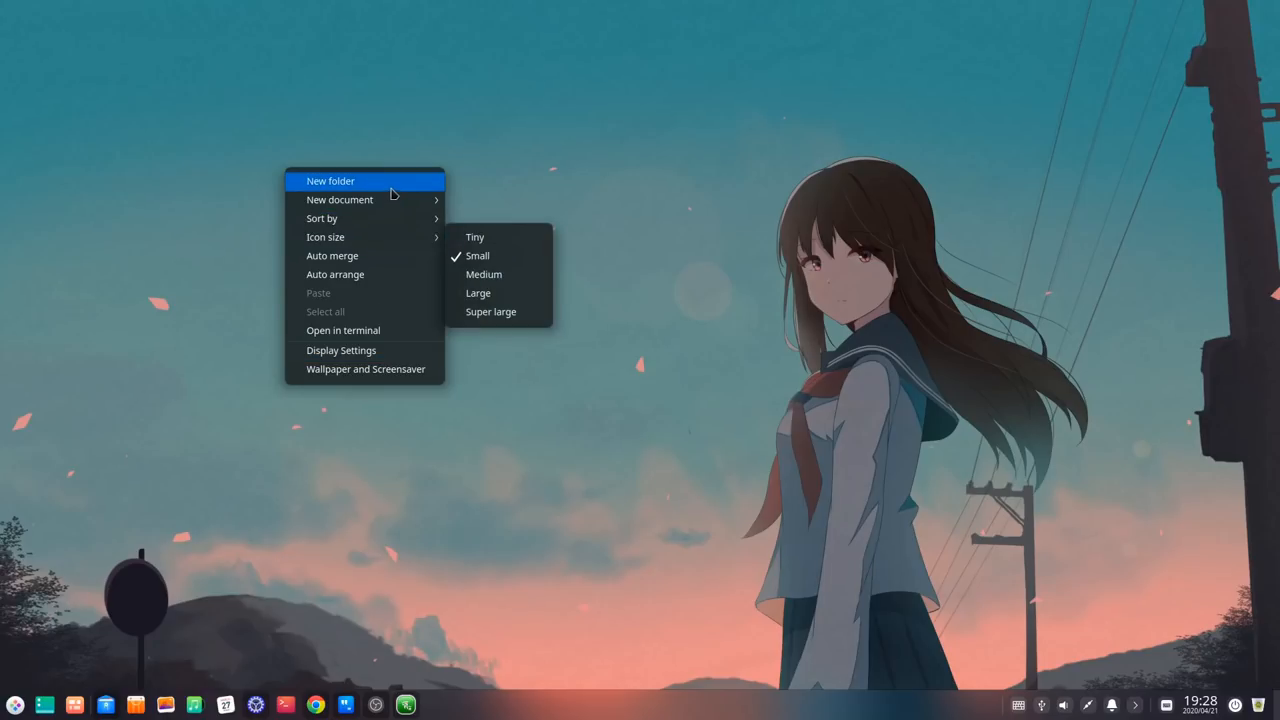
click(330, 180)
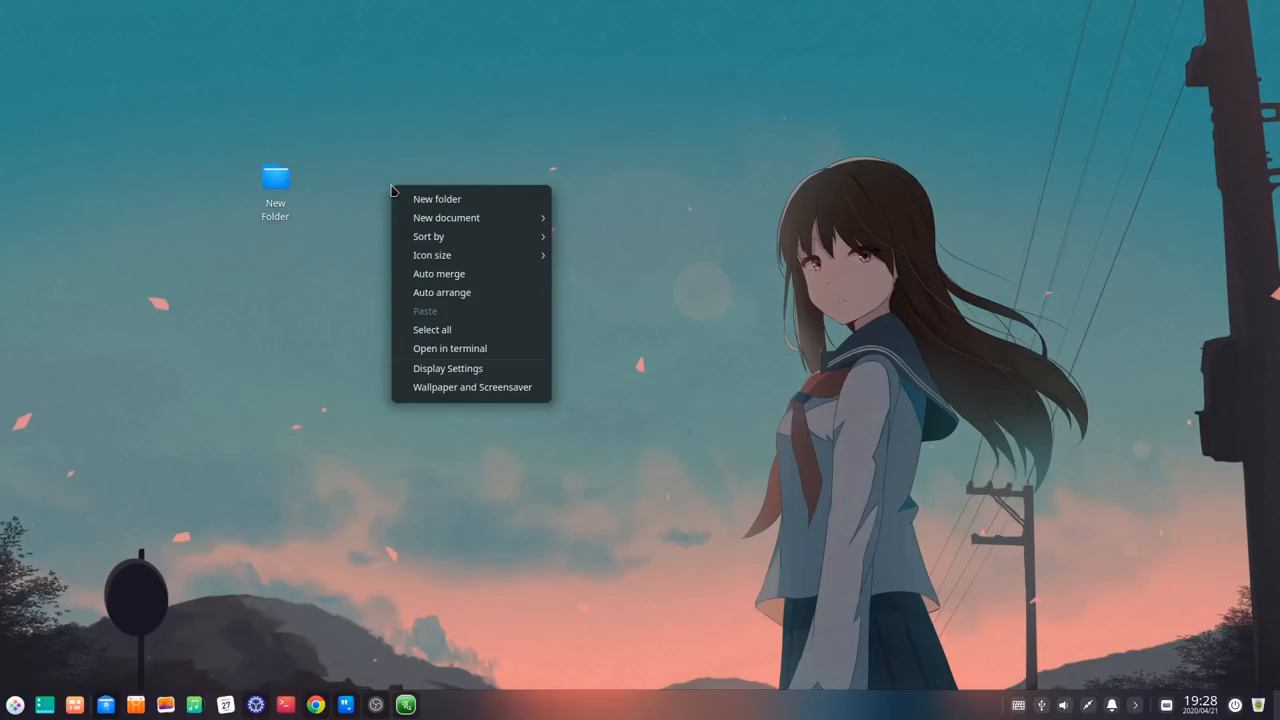
click(446, 216)
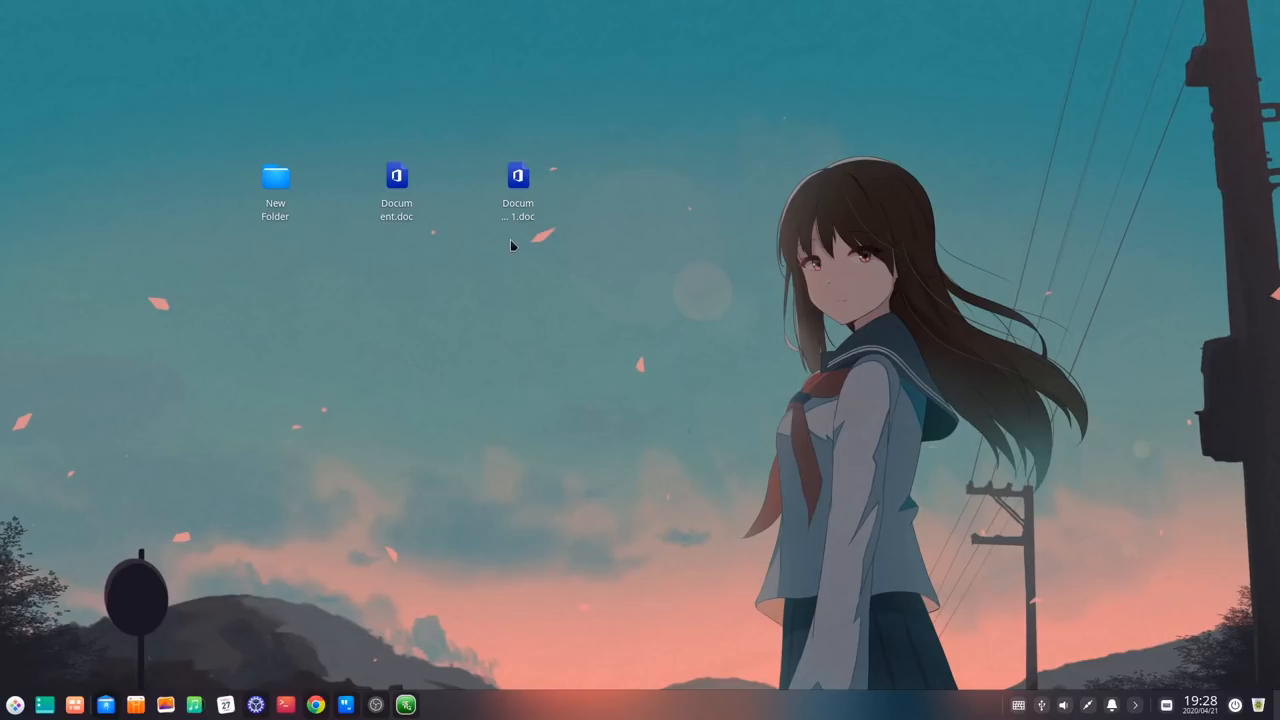
click(396, 190)
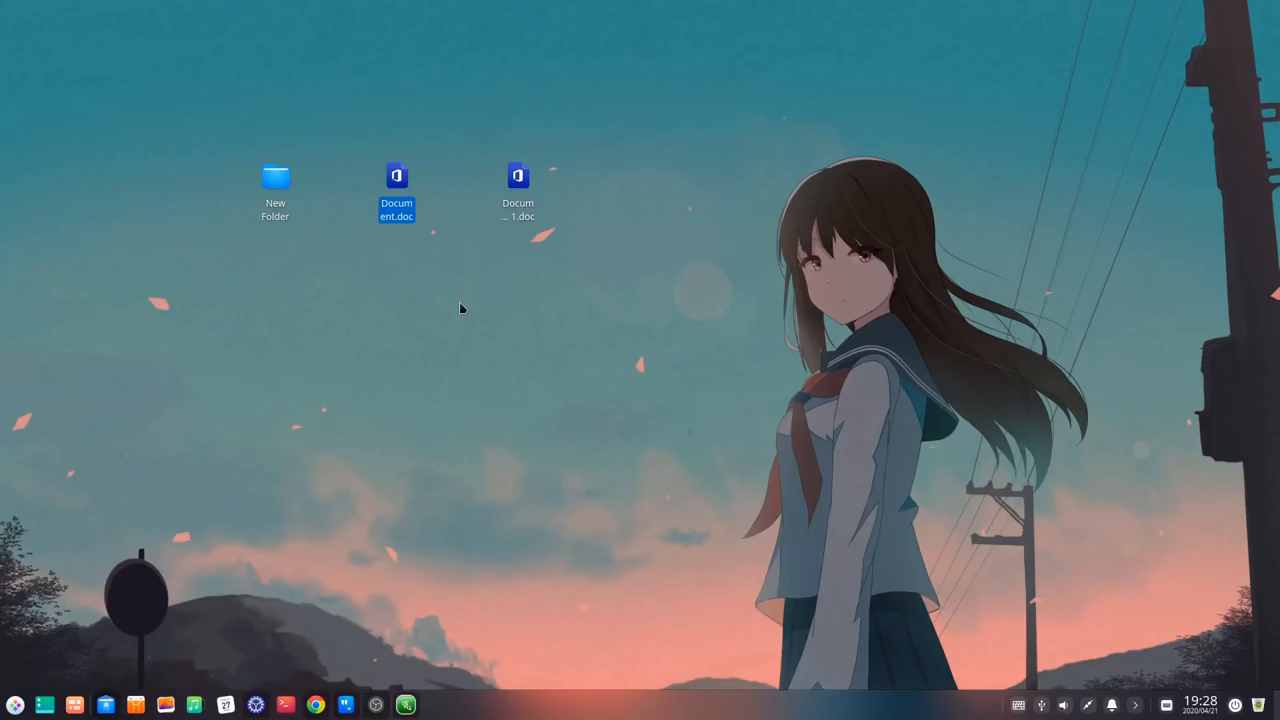
mouse_move(504, 286)
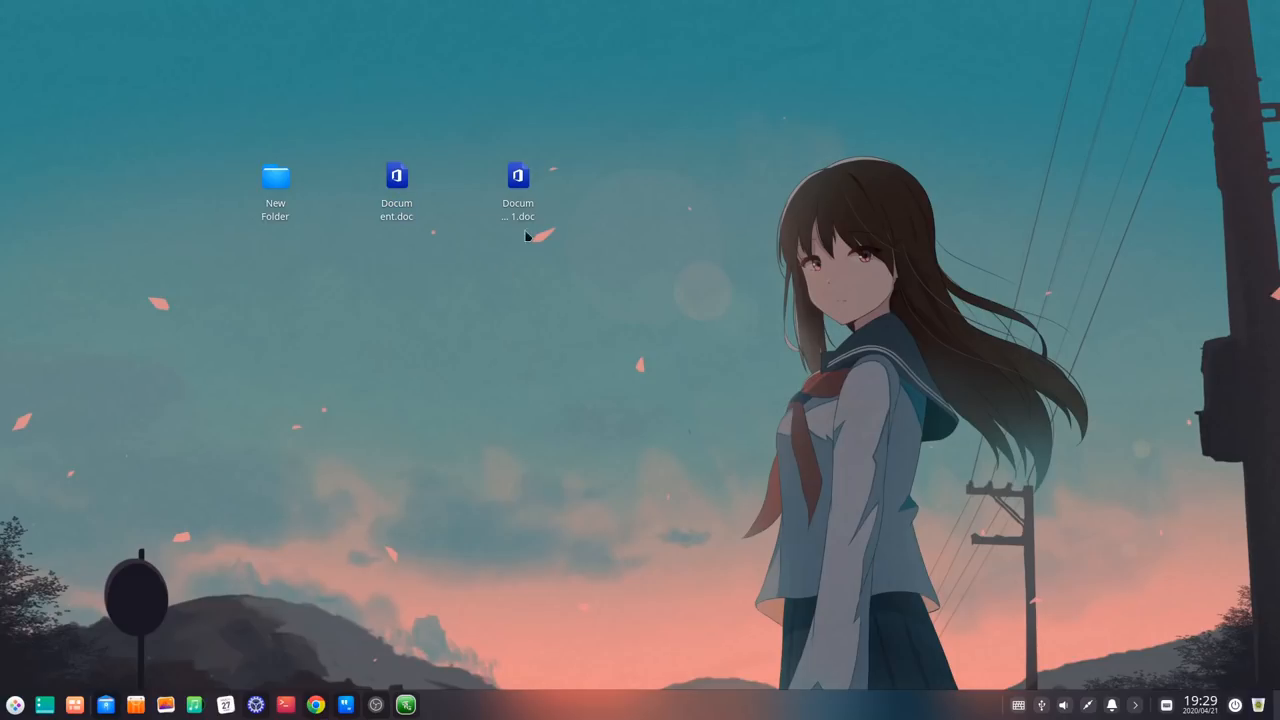
right_click(528, 236)
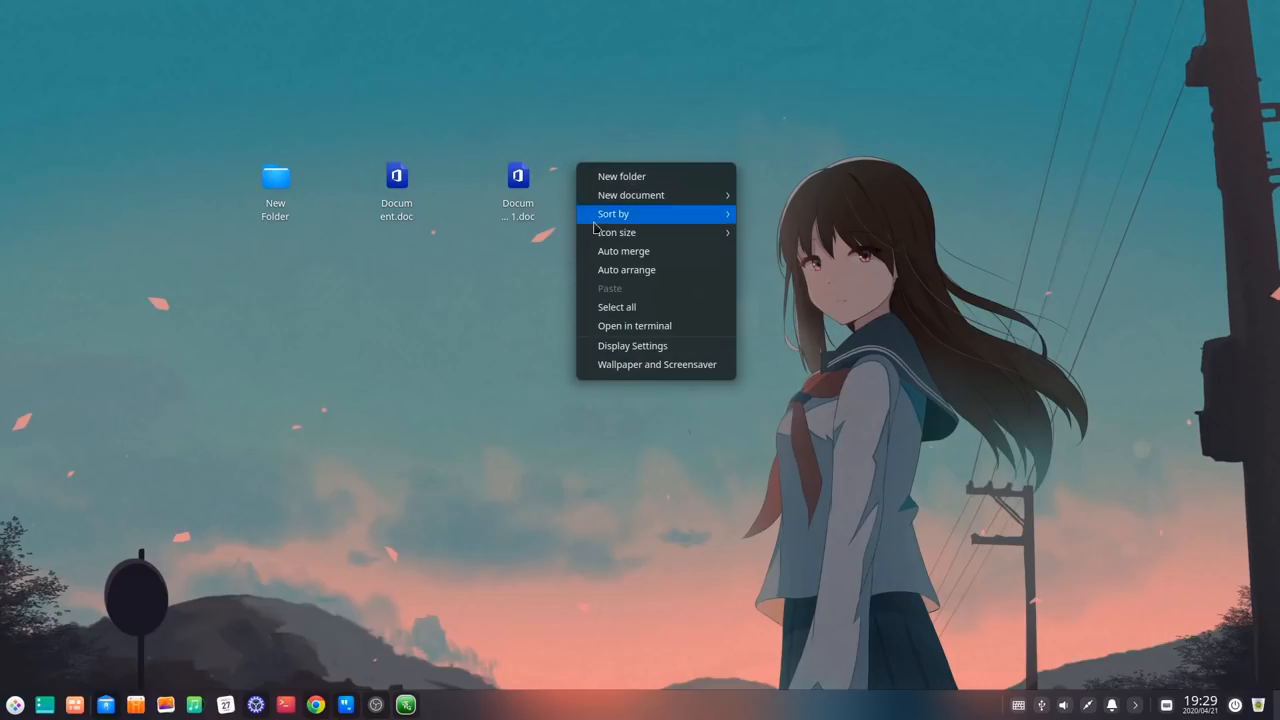
mouse_move(670, 256)
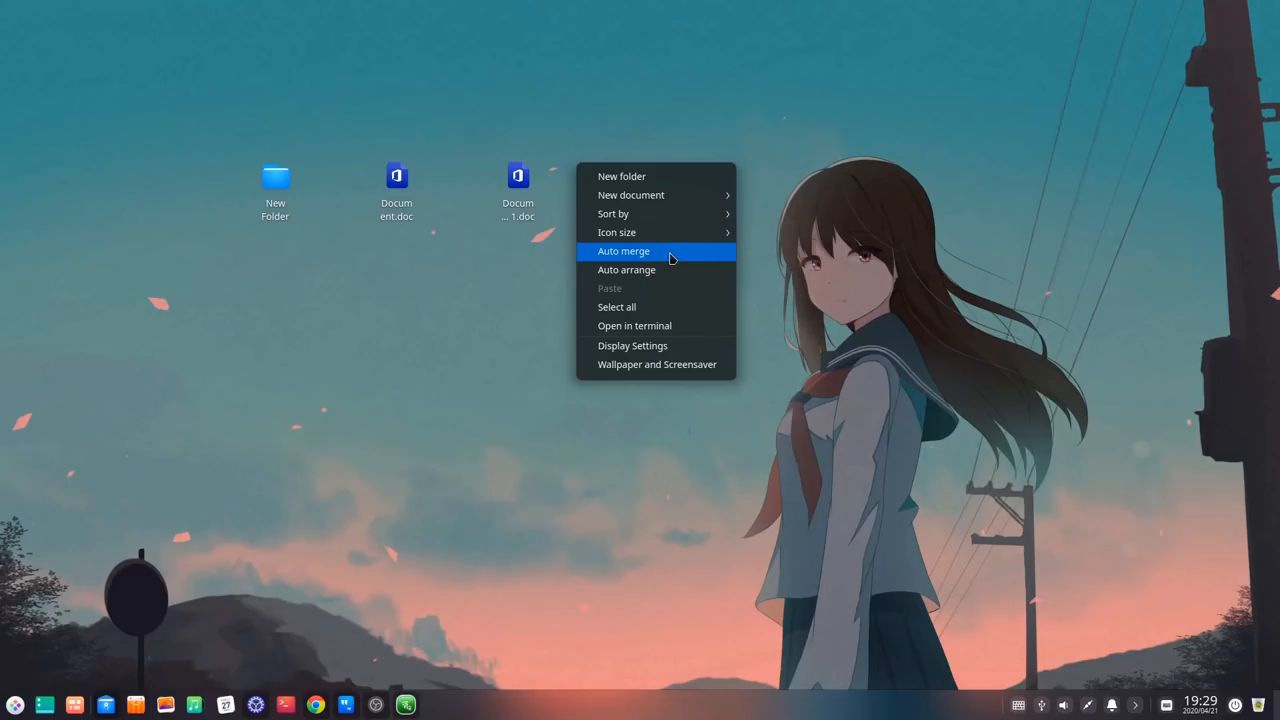
Step: Enable Auto merge so desktop files line up under a Documents group, then rearrange an item
click(624, 252)
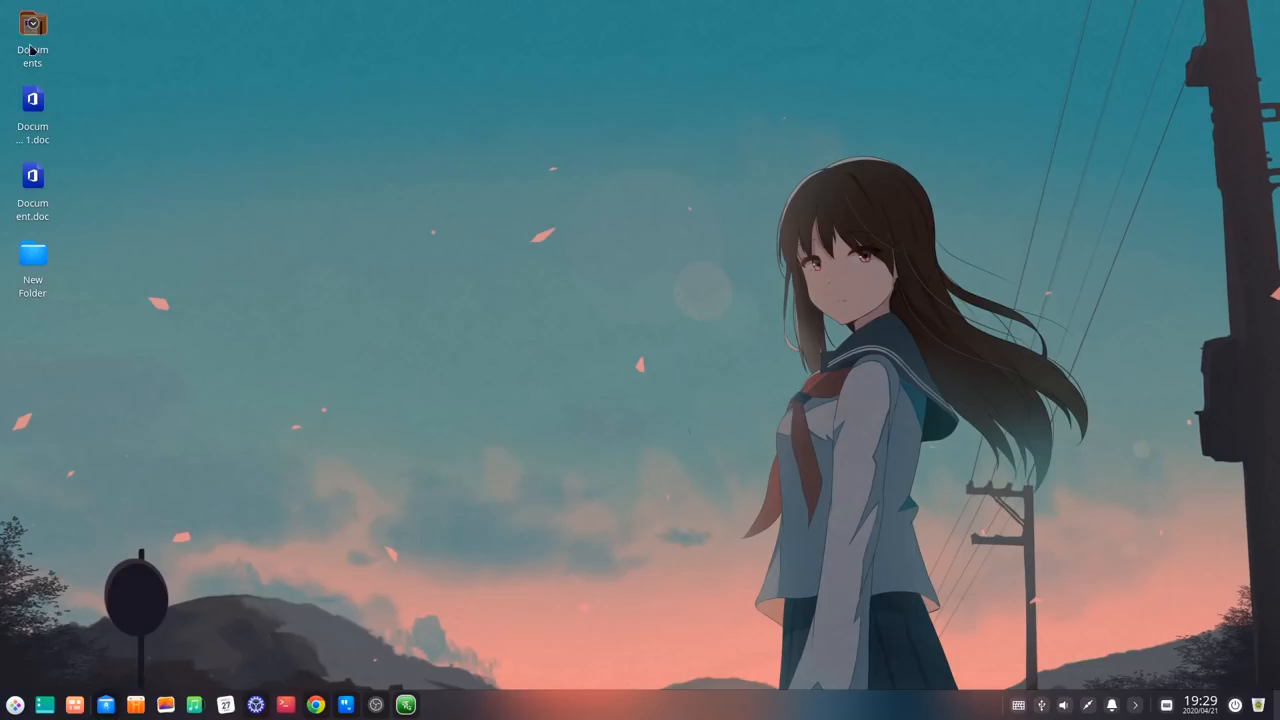
mouse_move(196, 132)
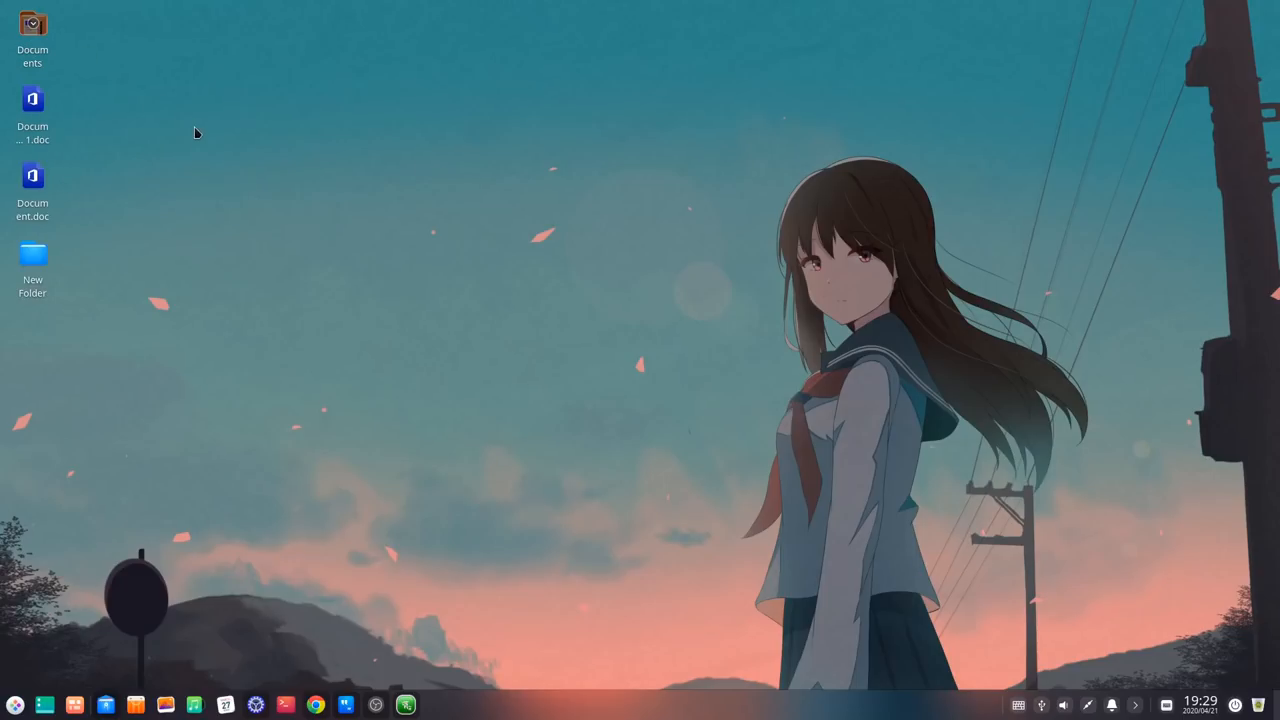
drag(32, 256, 404, 190)
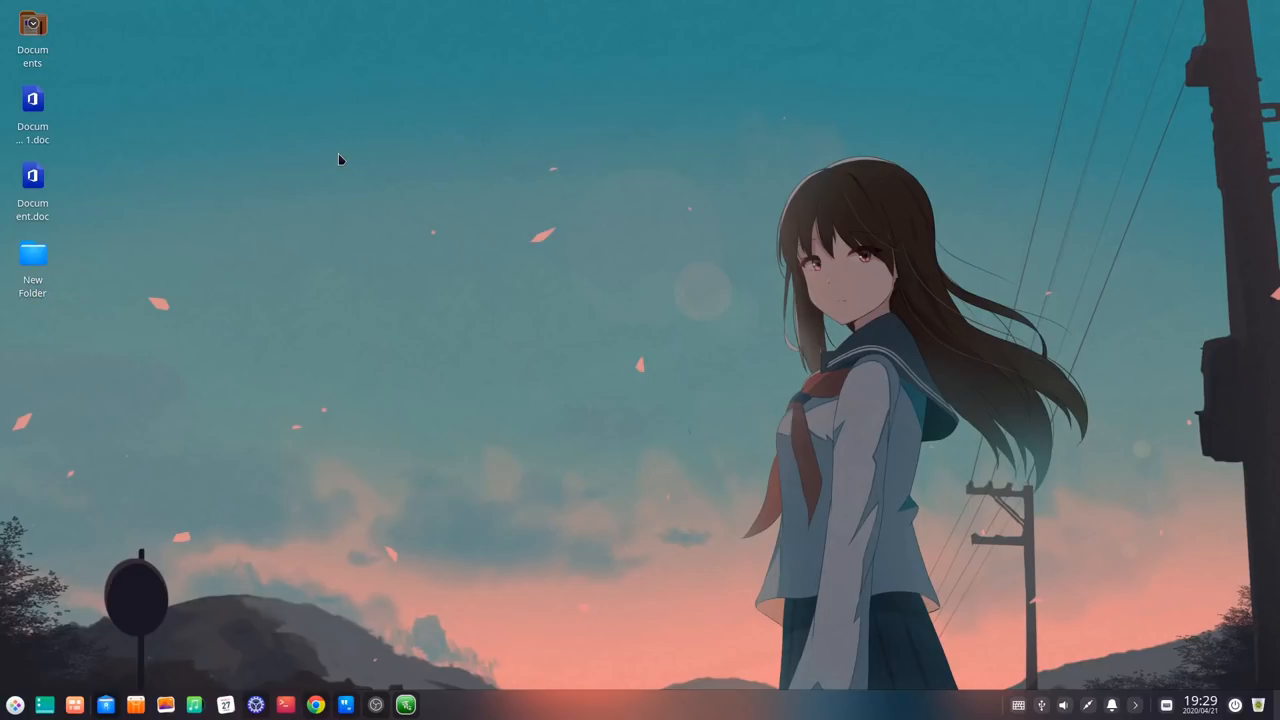
right_click(340, 160)
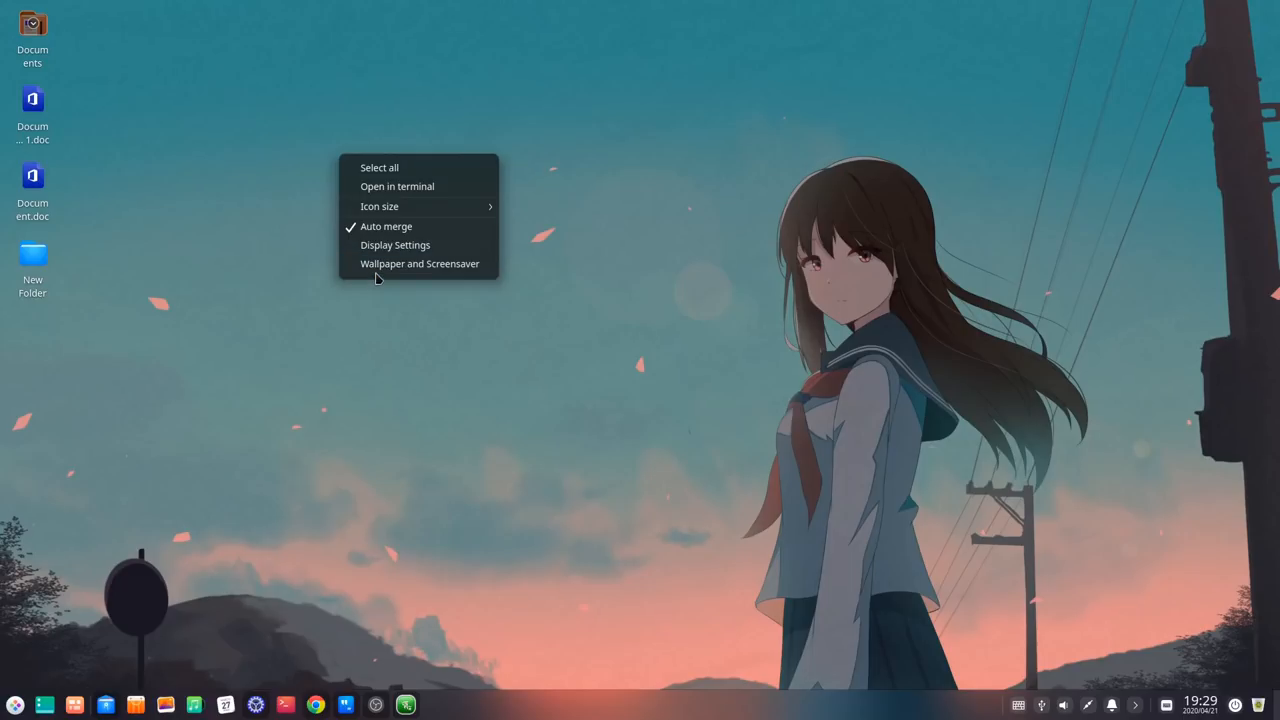
mouse_move(364, 280)
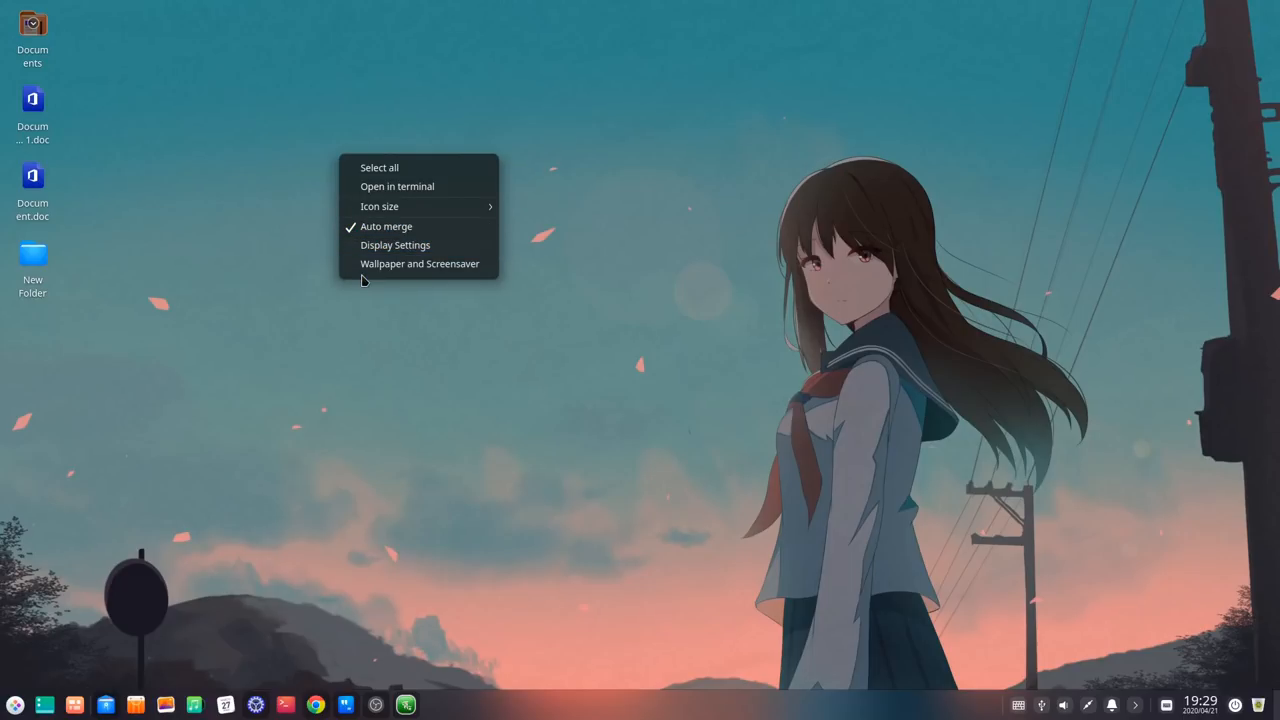
mouse_move(224, 198)
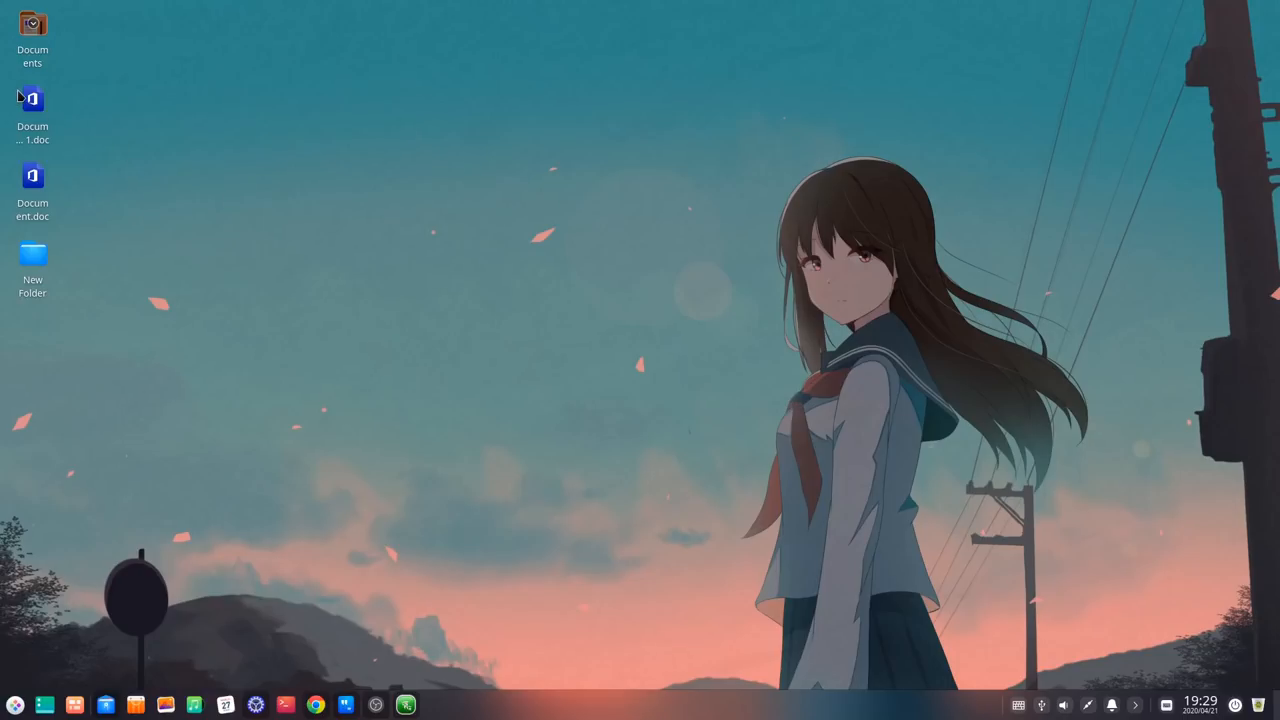
Step: Drag Document 1.doc into Deepin Text Editor, which rejects it and stays on Untitled
drag(32, 110, 316, 344)
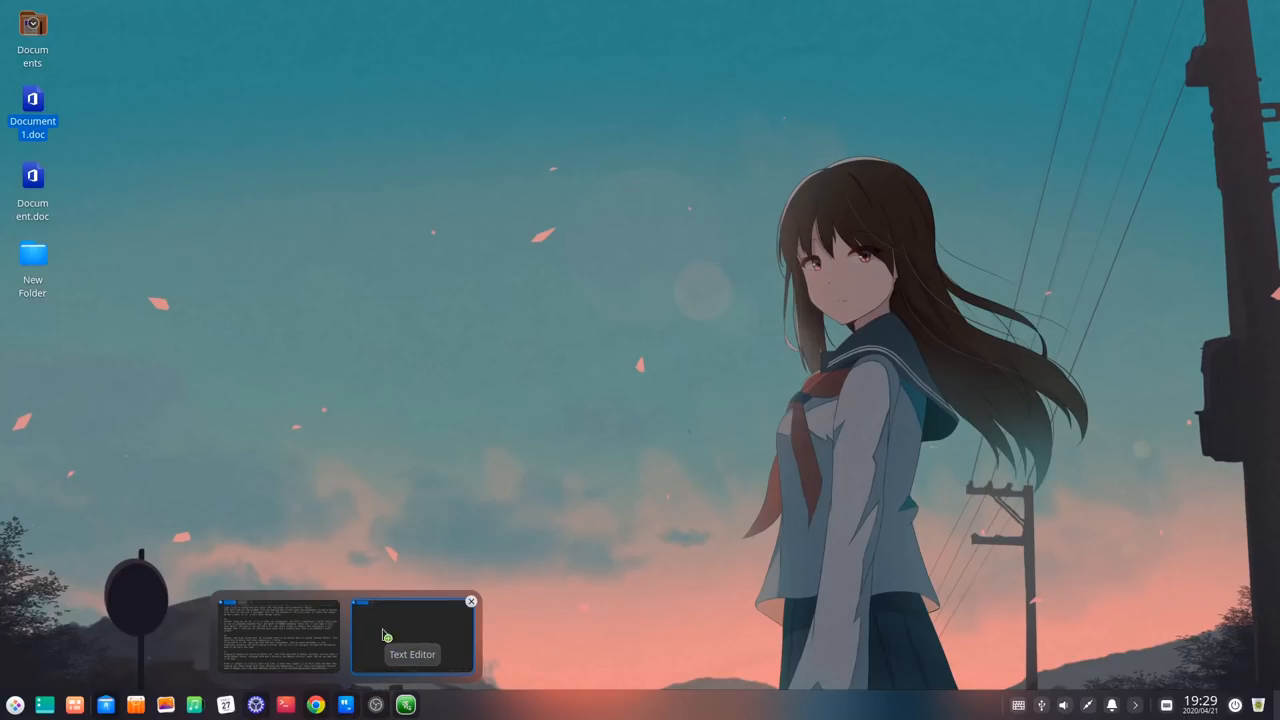
click(412, 636)
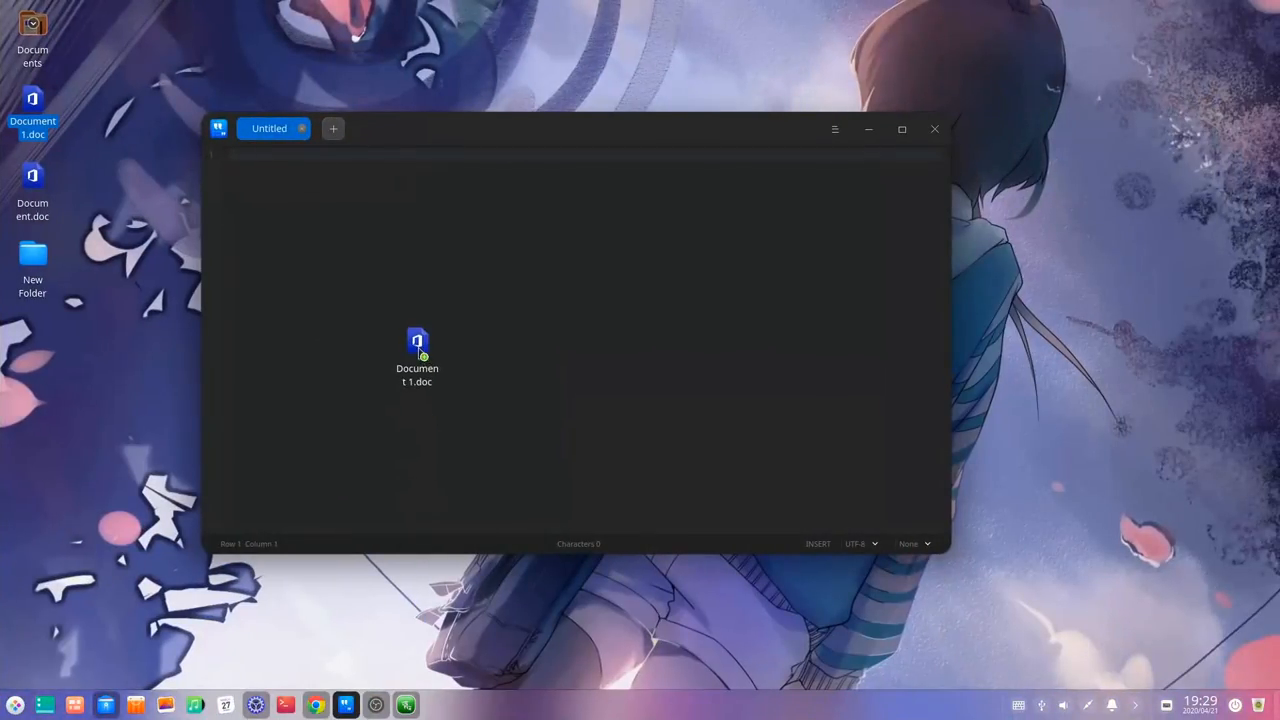
drag(416, 356, 438, 280)
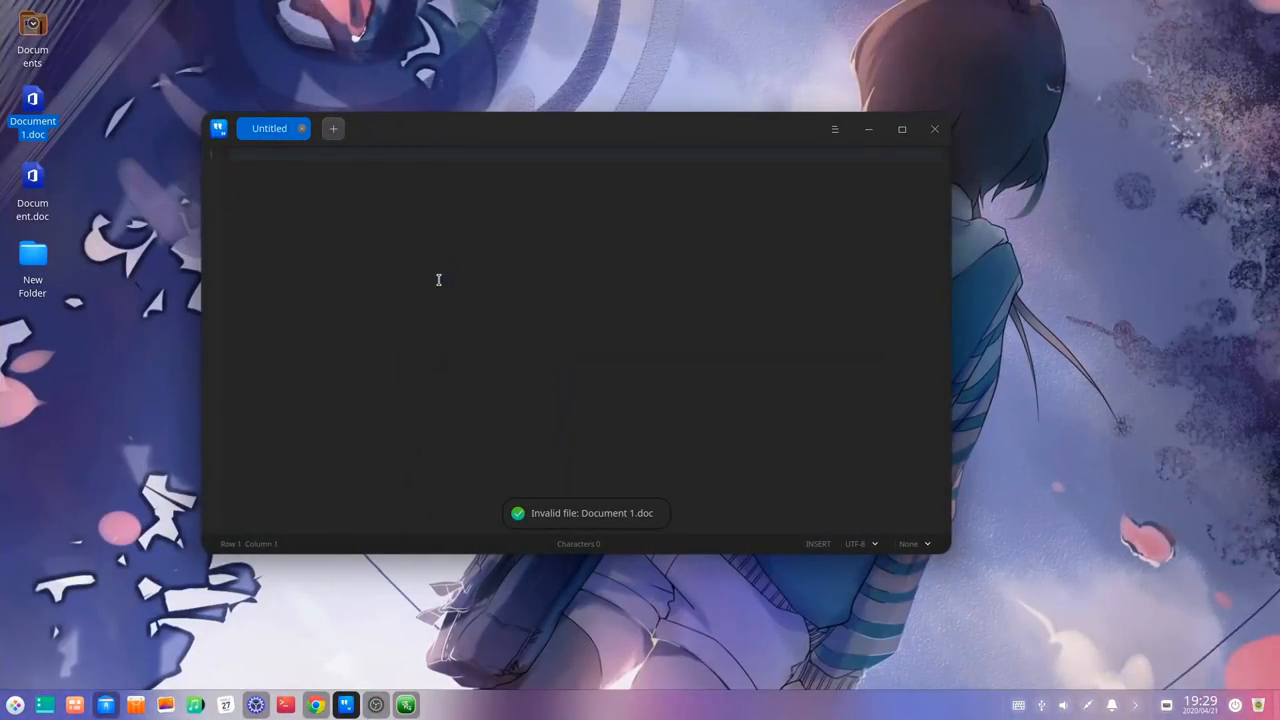
mouse_move(608, 520)
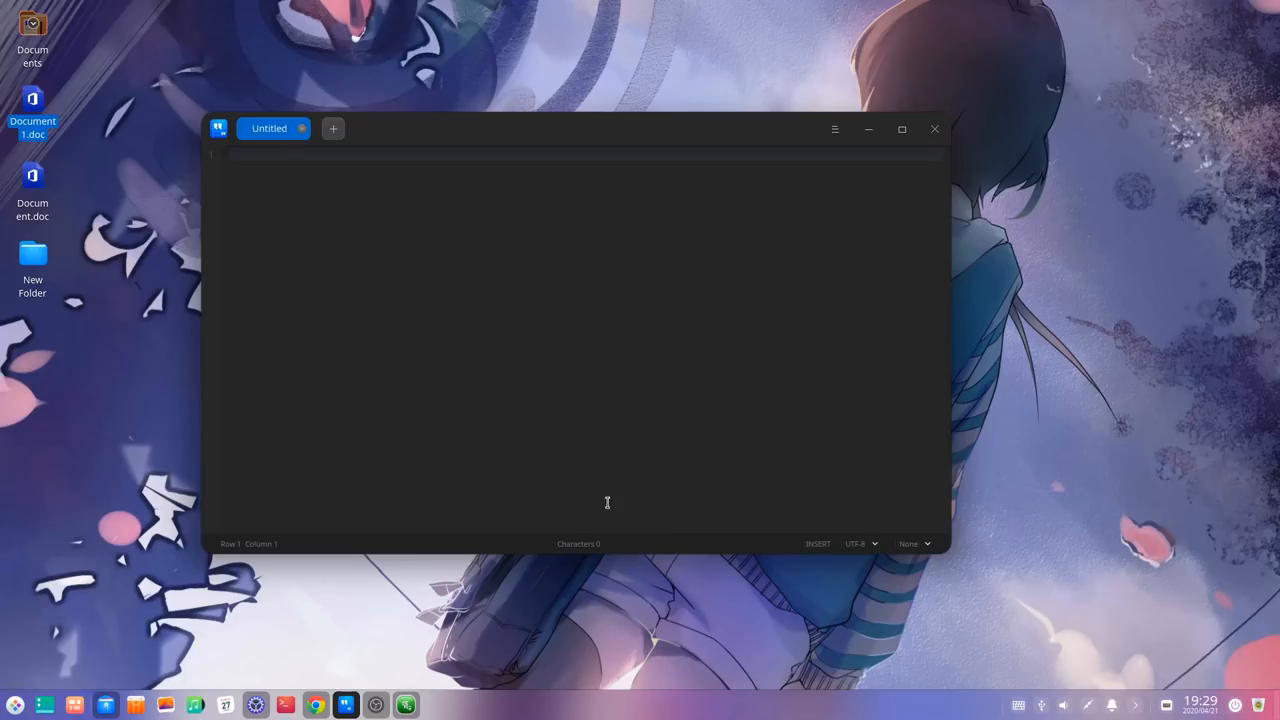
mouse_move(630, 380)
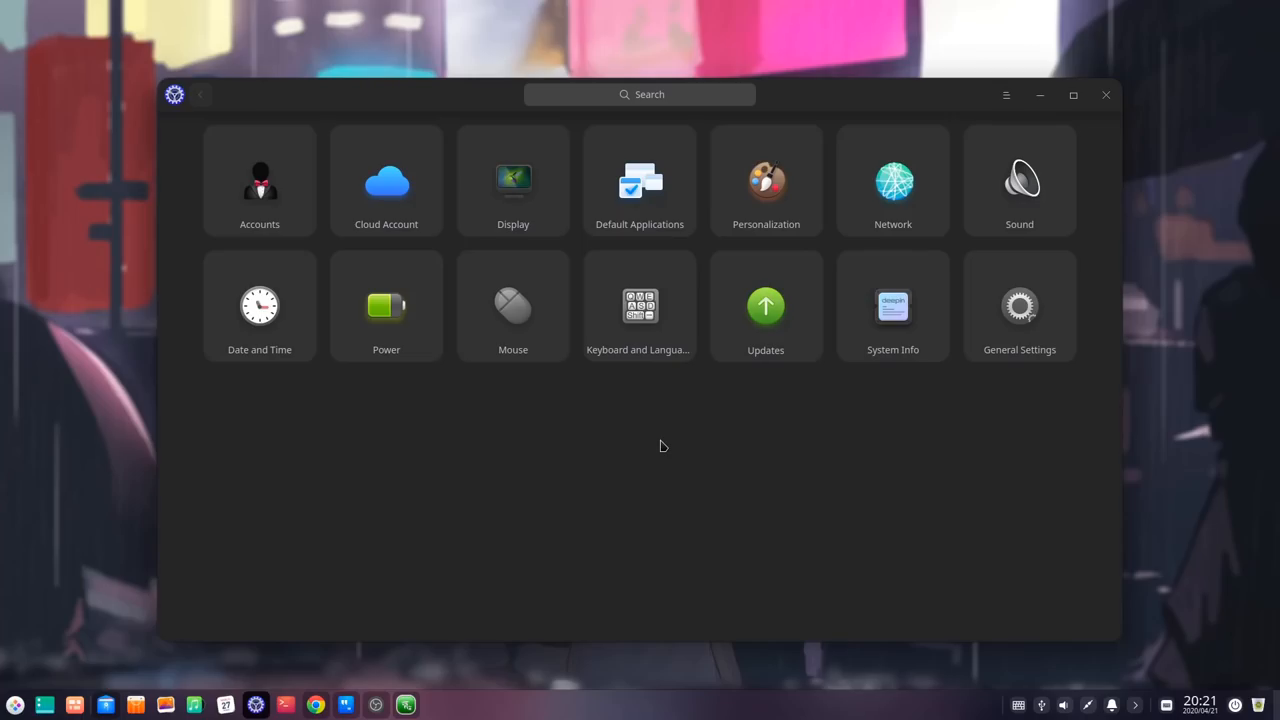
mouse_move(386, 304)
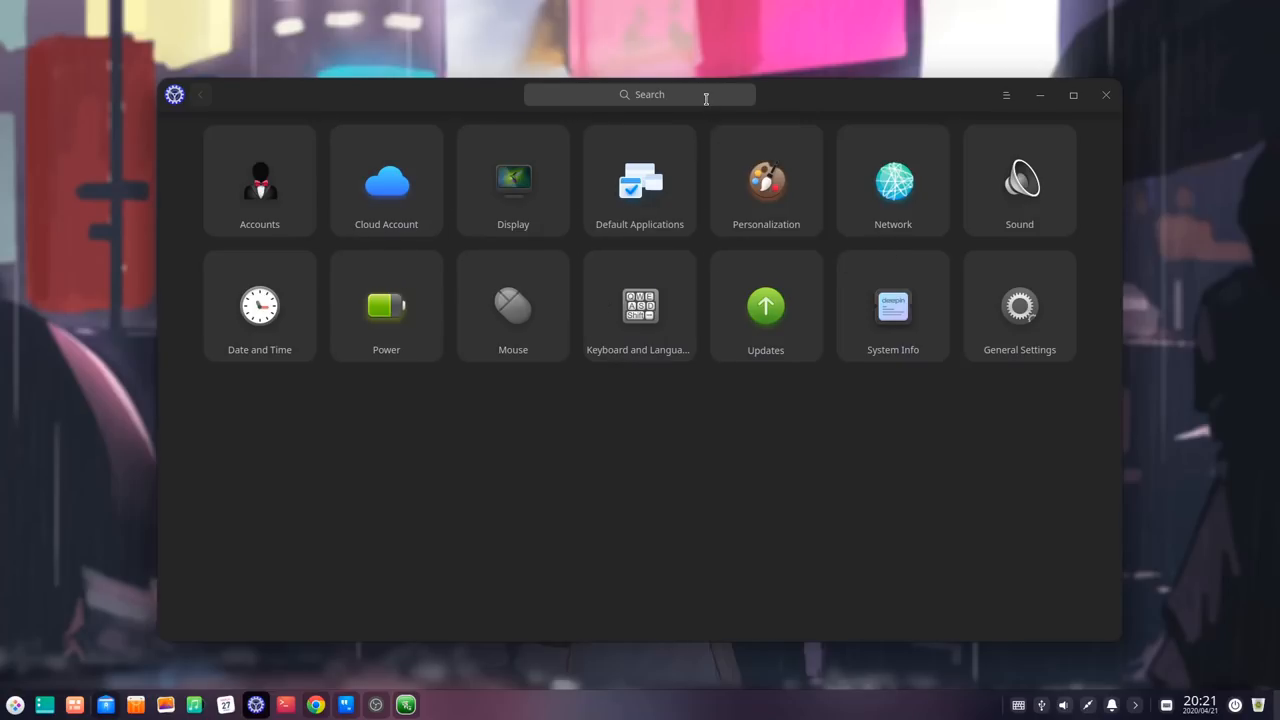
text(the)
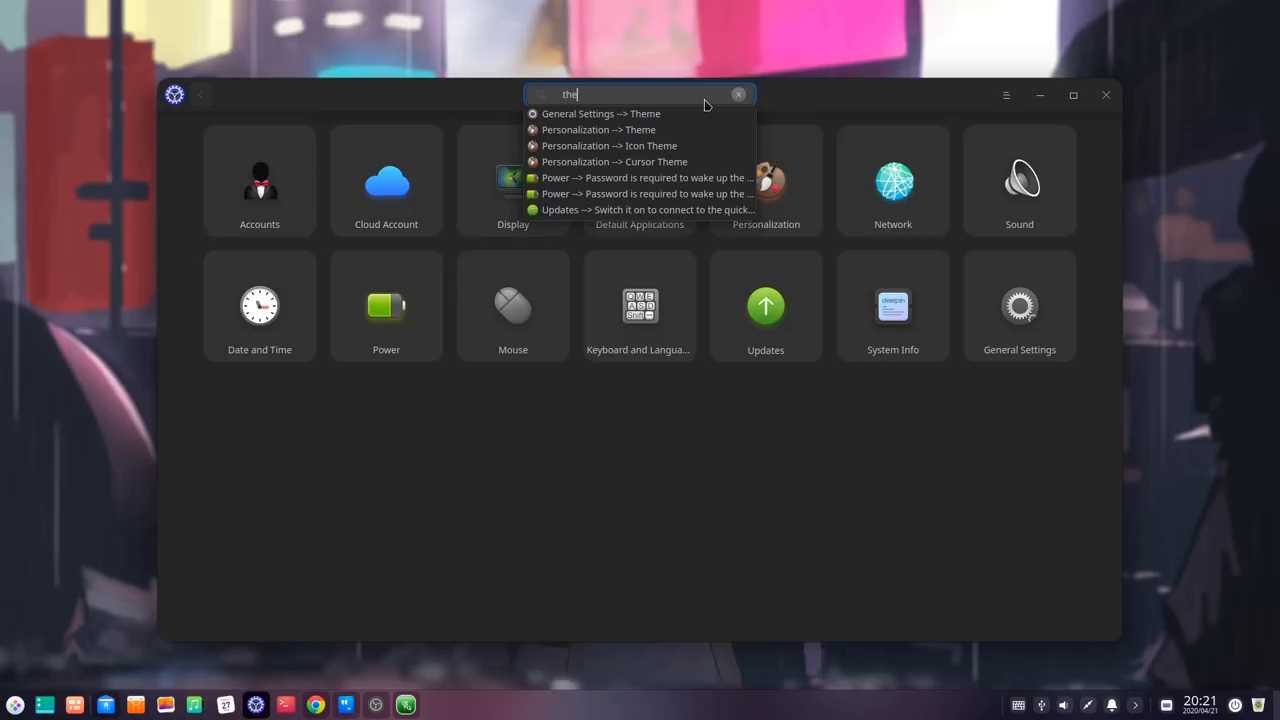
click(644, 192)
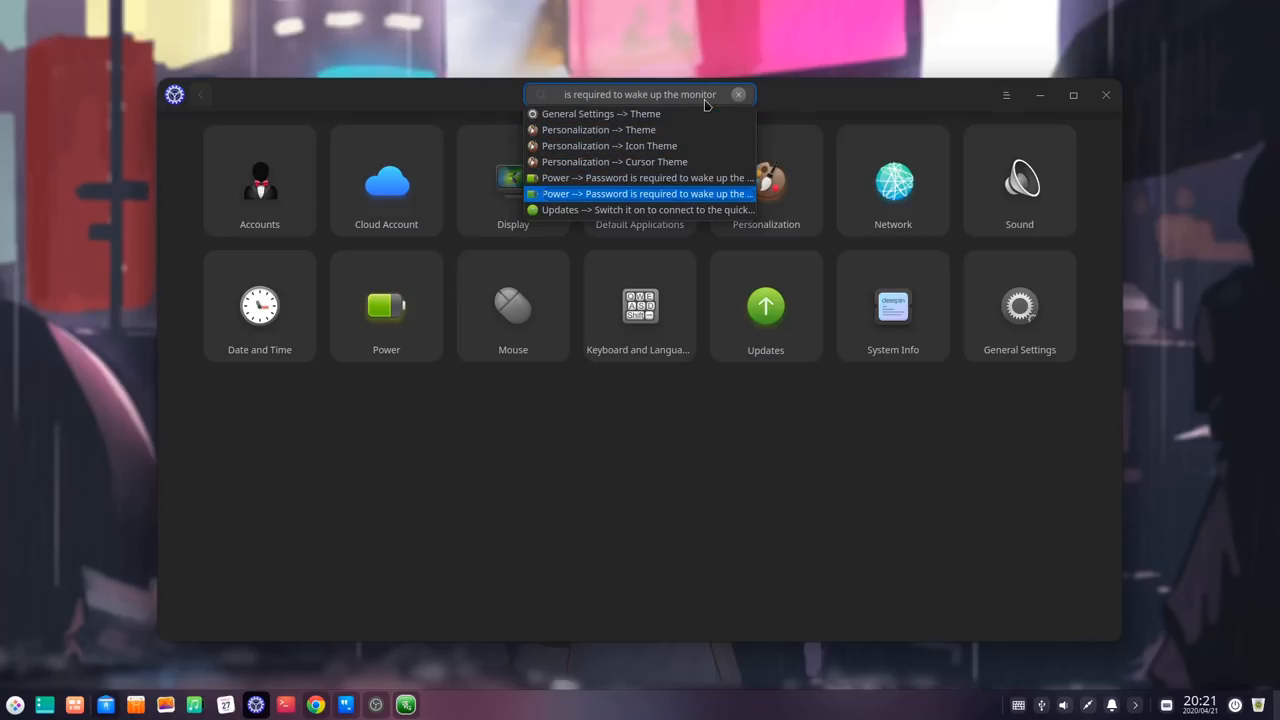
click(740, 94)
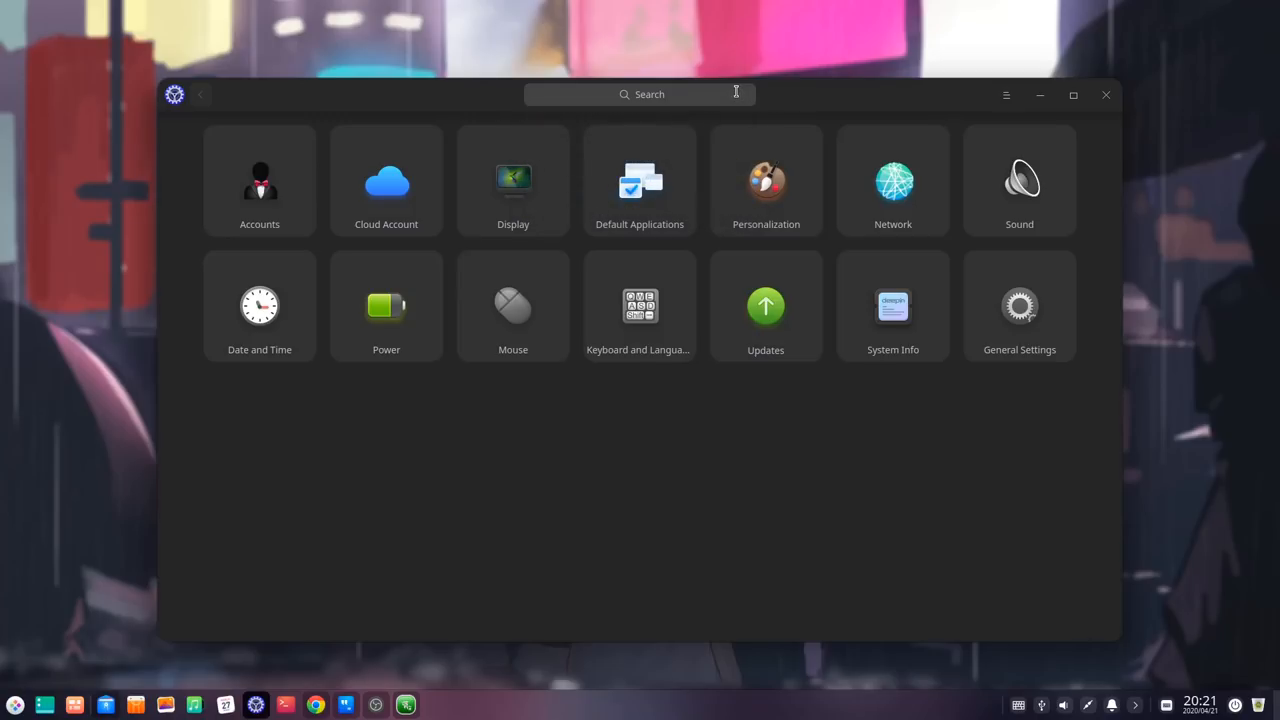
mouse_move(640, 306)
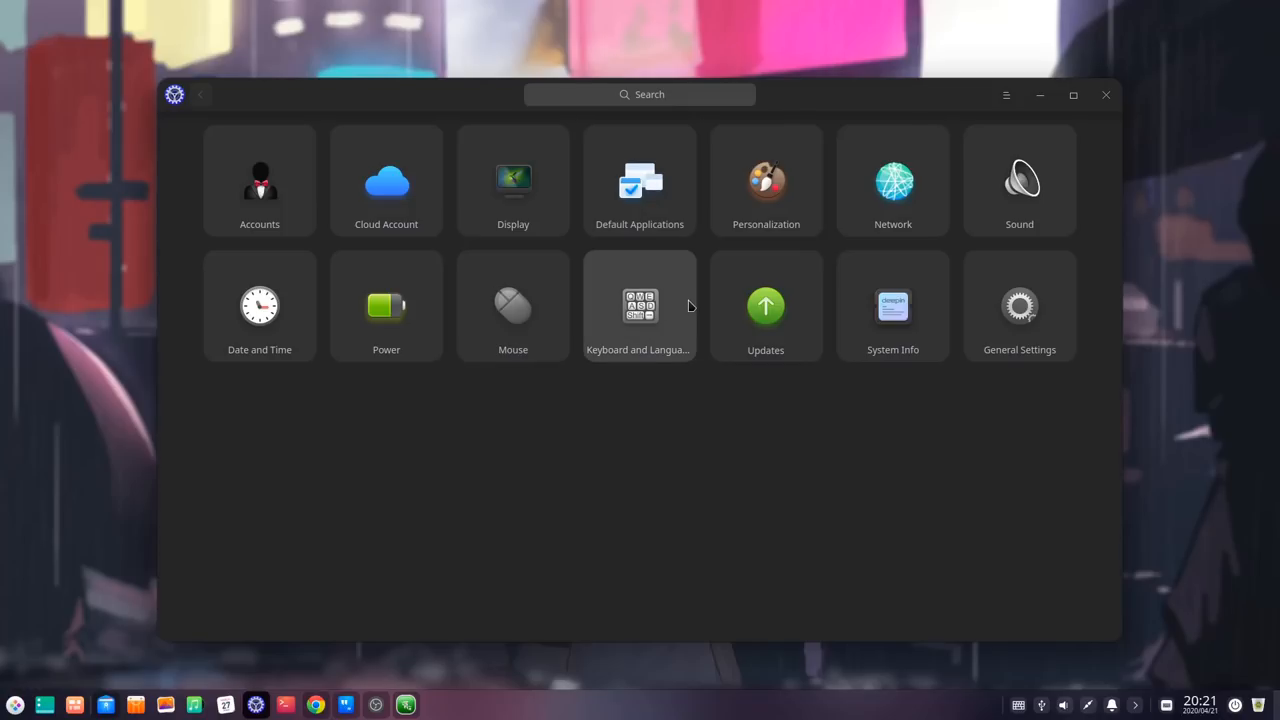
Step: Go to Default Applications in Control Center to manage the default web browser
click(640, 184)
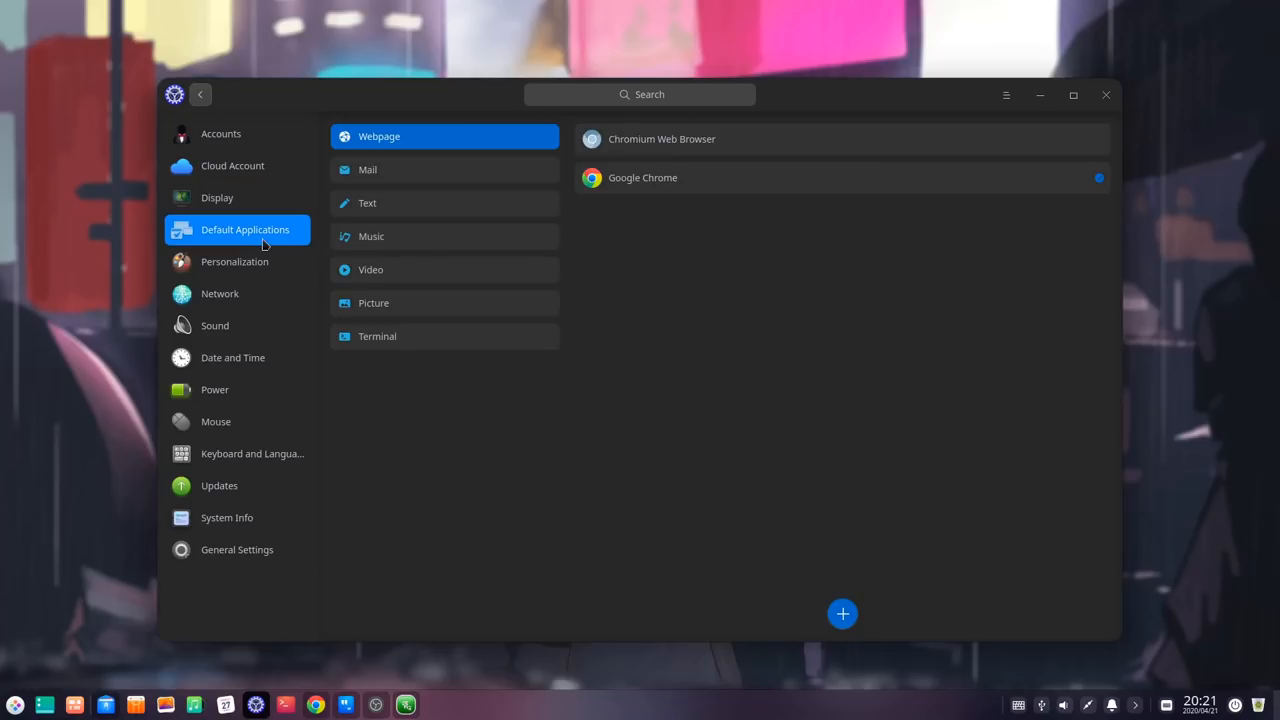
mouse_move(264, 240)
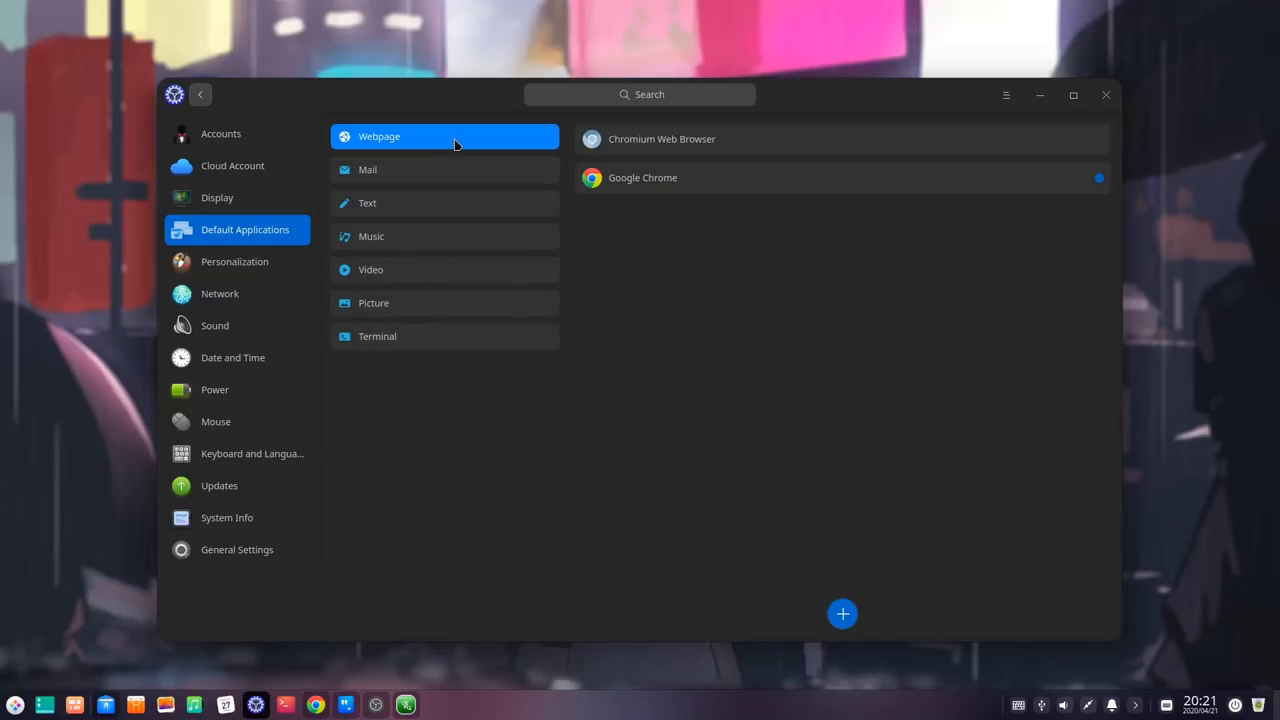
mouse_move(448, 148)
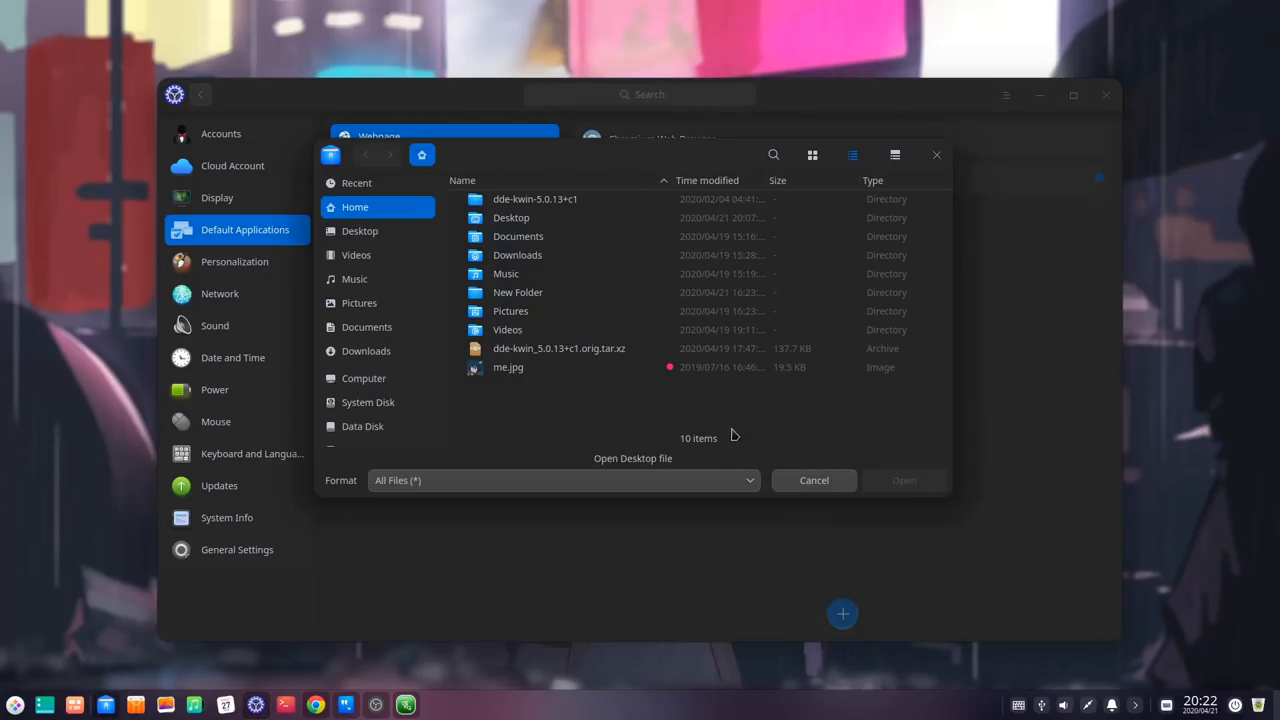
mouse_move(670, 422)
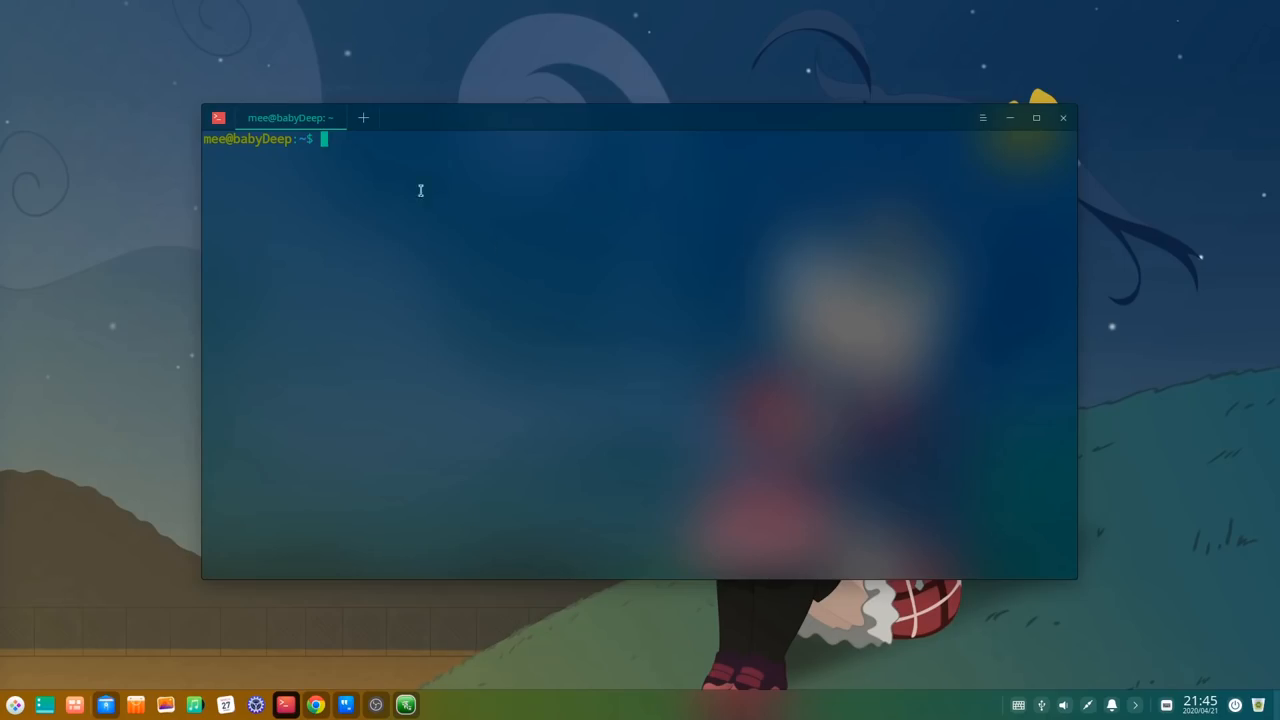
Step: Add two more terminal tabs and run the Update custom command (sudo apt update)
click(364, 116)
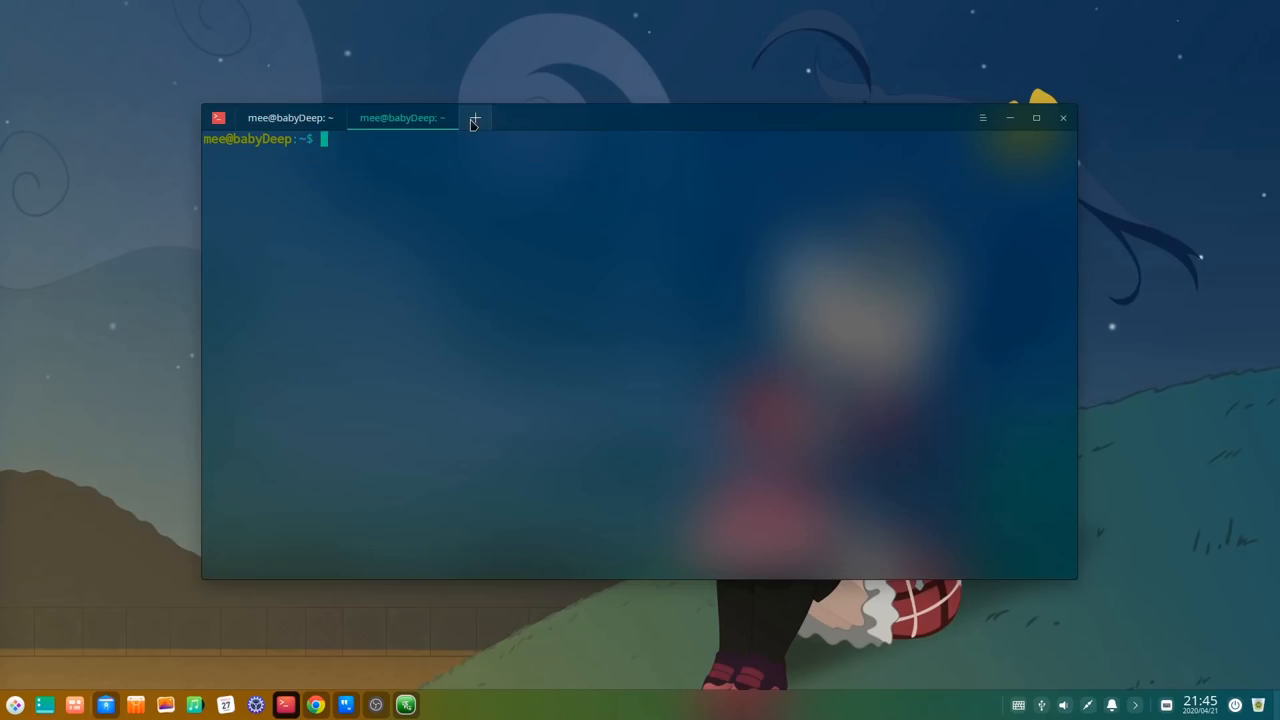
click(474, 118)
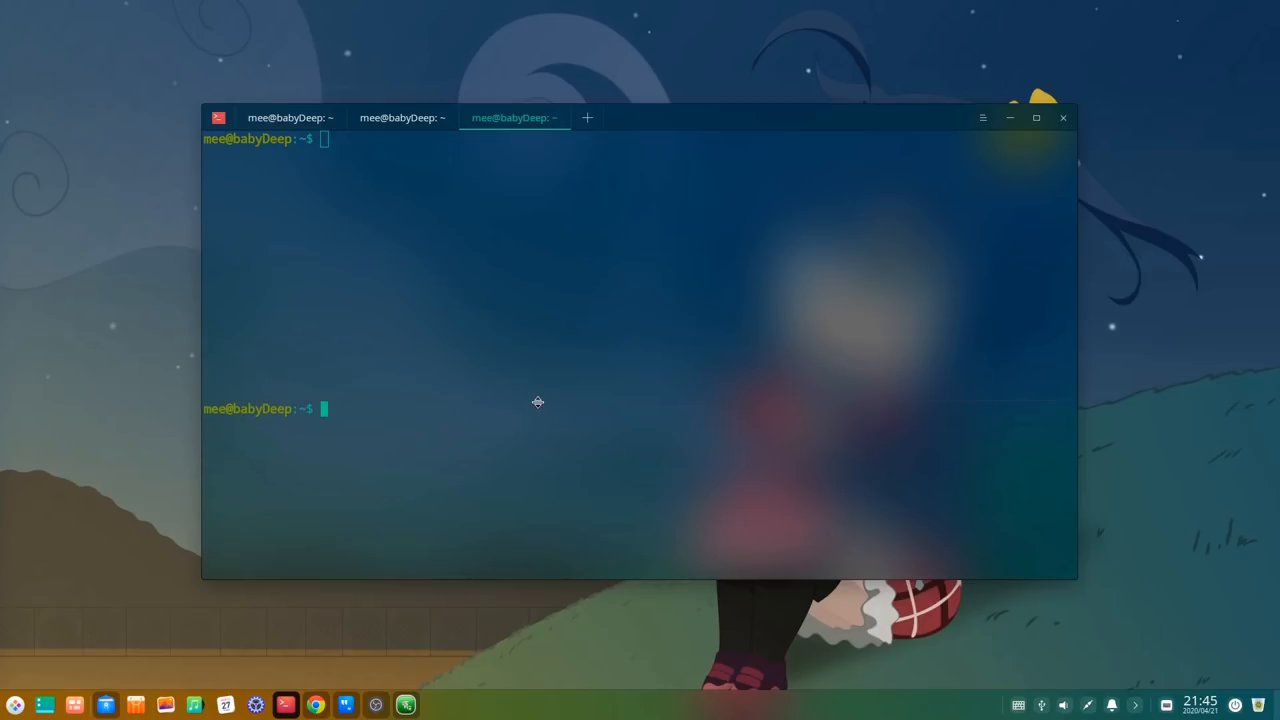
right_click(538, 402)
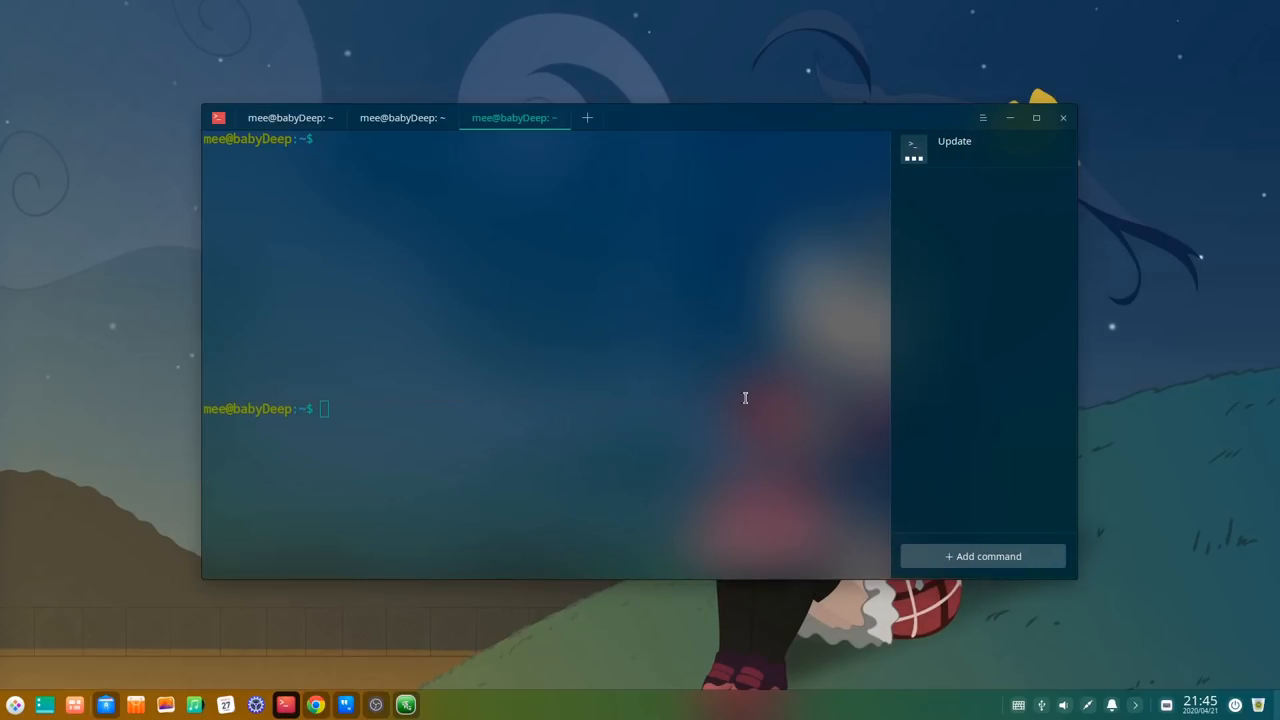
click(954, 148)
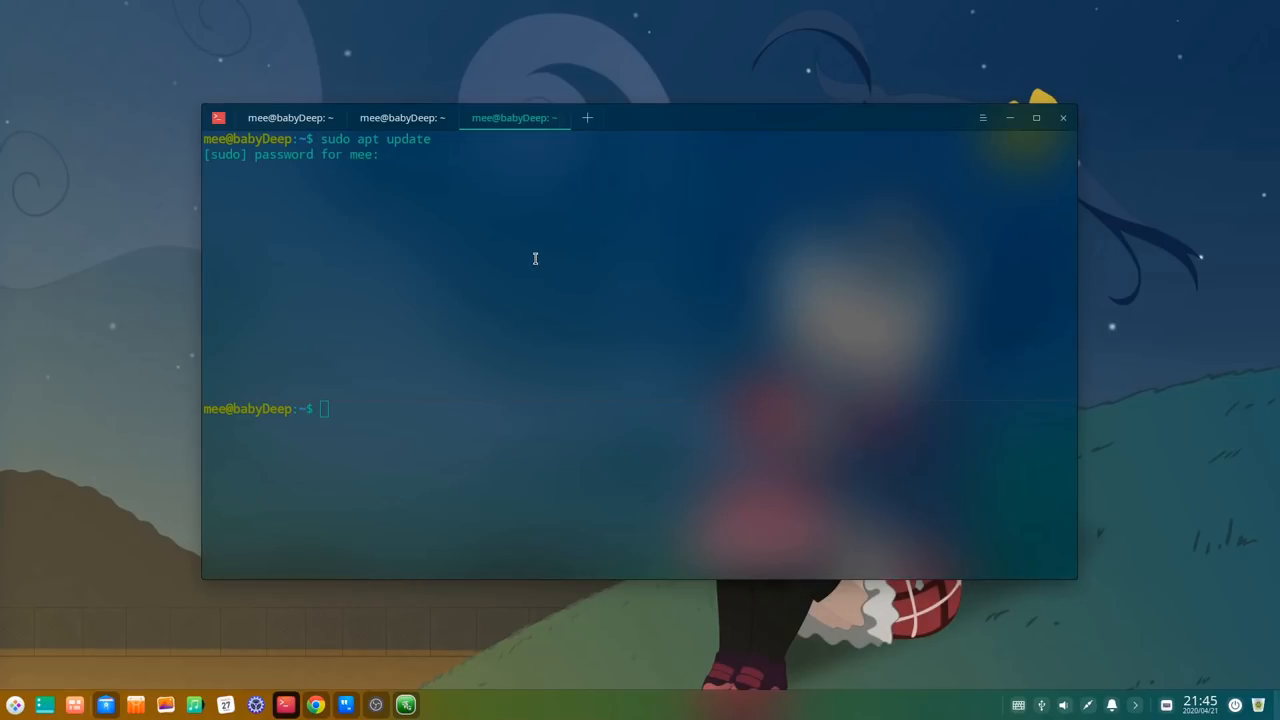
Step: Look at Remote management (cancelling a new server) and browse the terminal colour themes
right_click(536, 258)
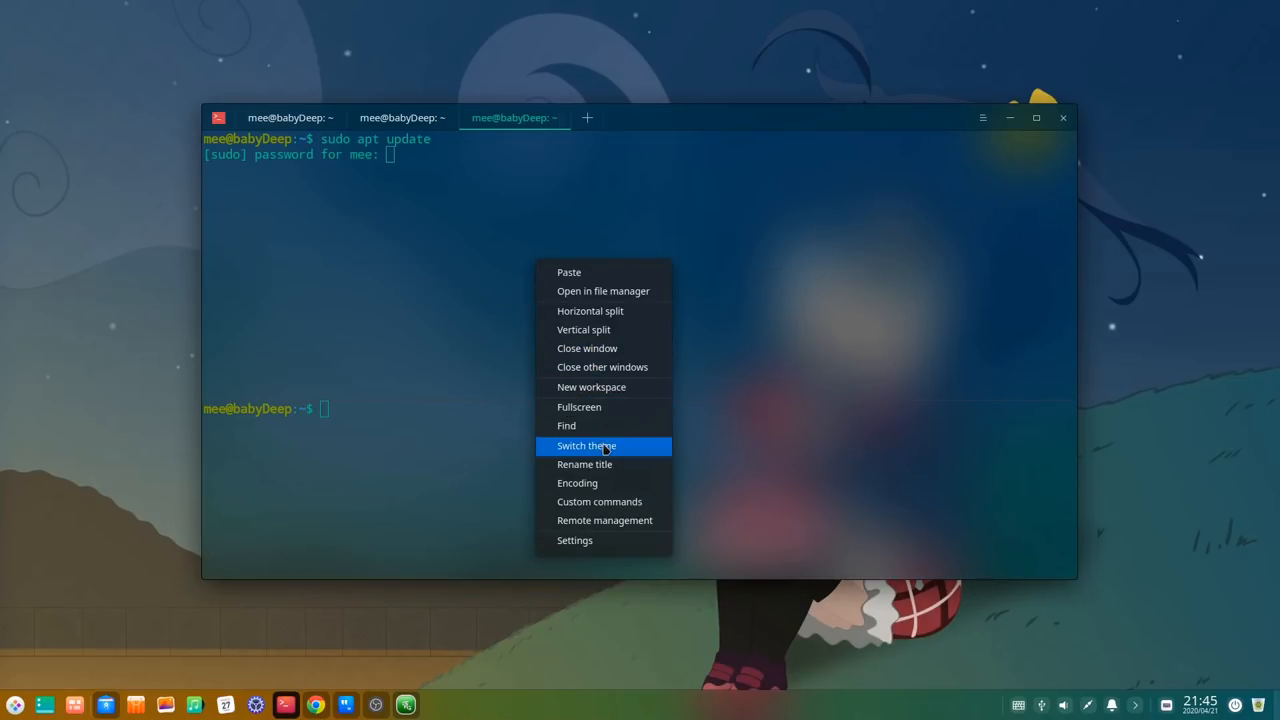
click(604, 520)
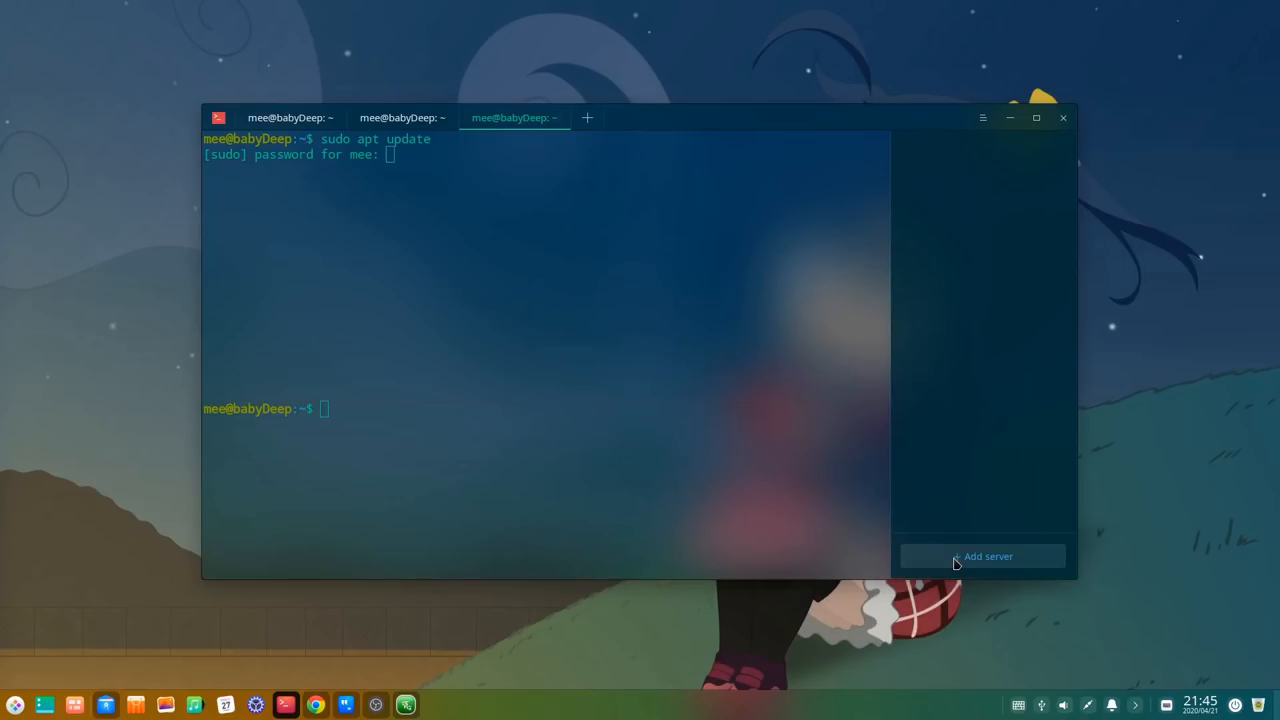
click(982, 556)
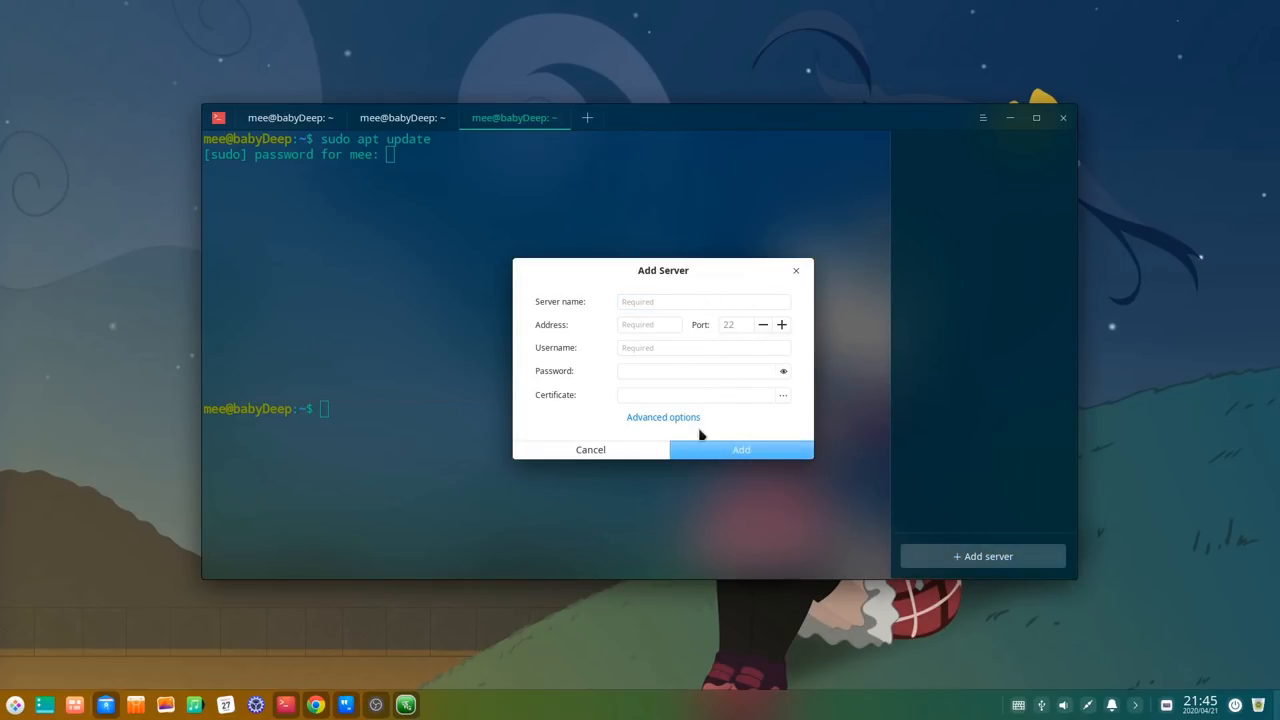
click(590, 448)
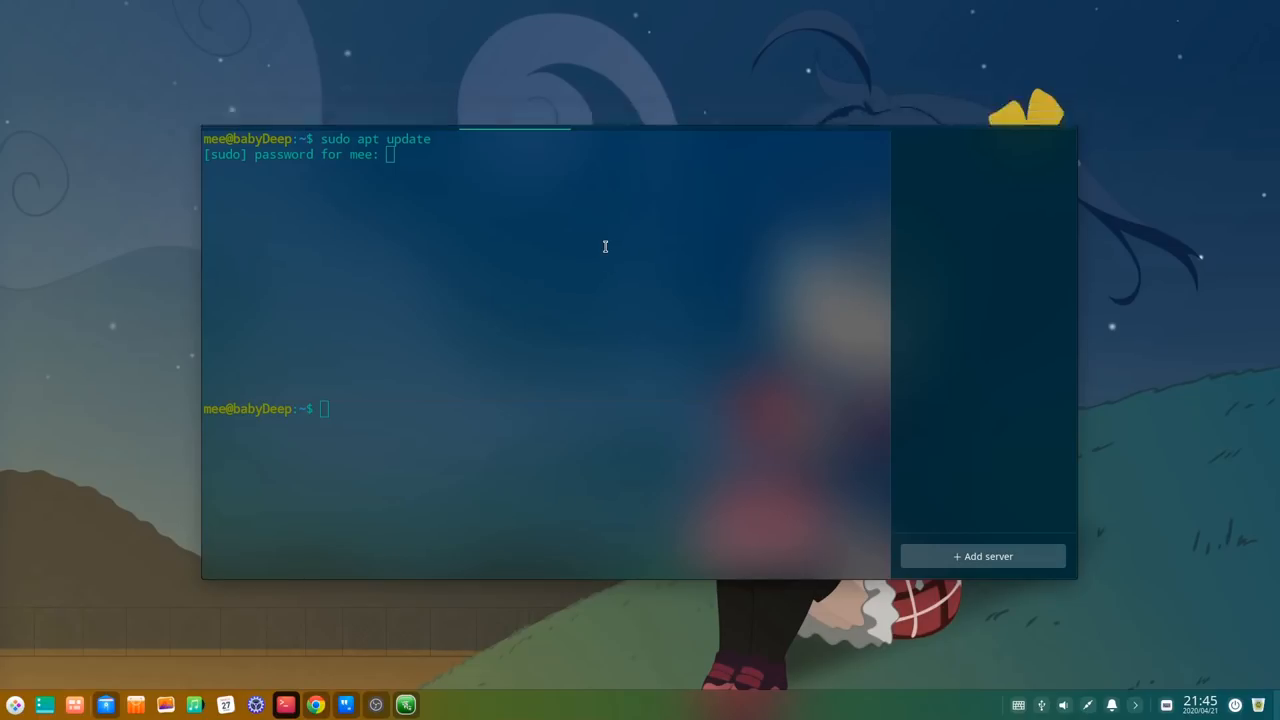
right_click(604, 248)
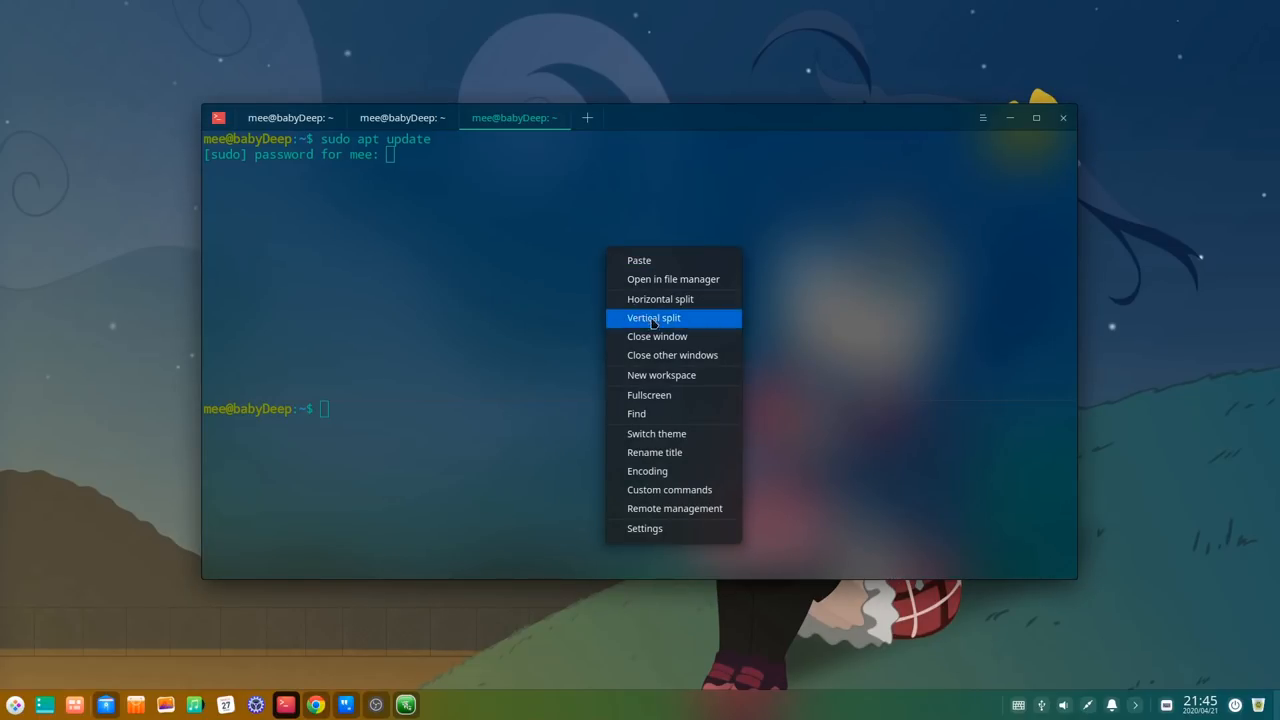
click(656, 432)
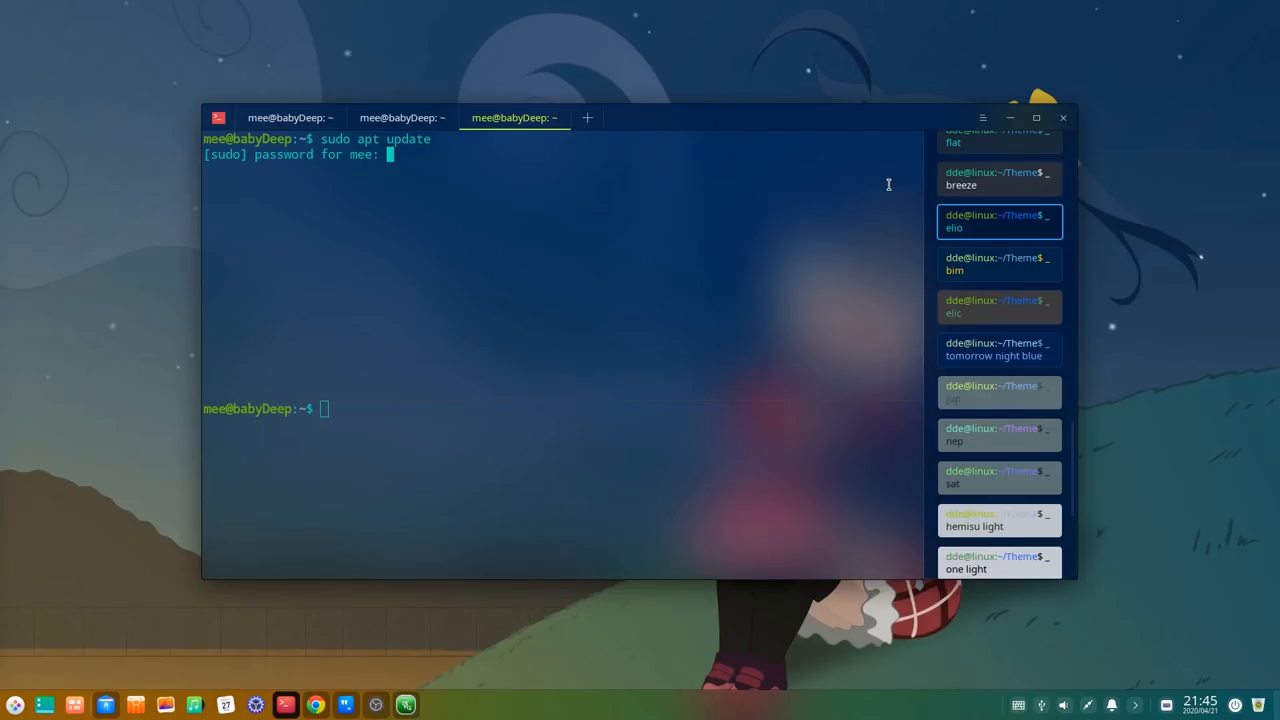
Step: Lower the terminal window opacity in Settings, nudge it back slightly, and close the settings
click(982, 116)
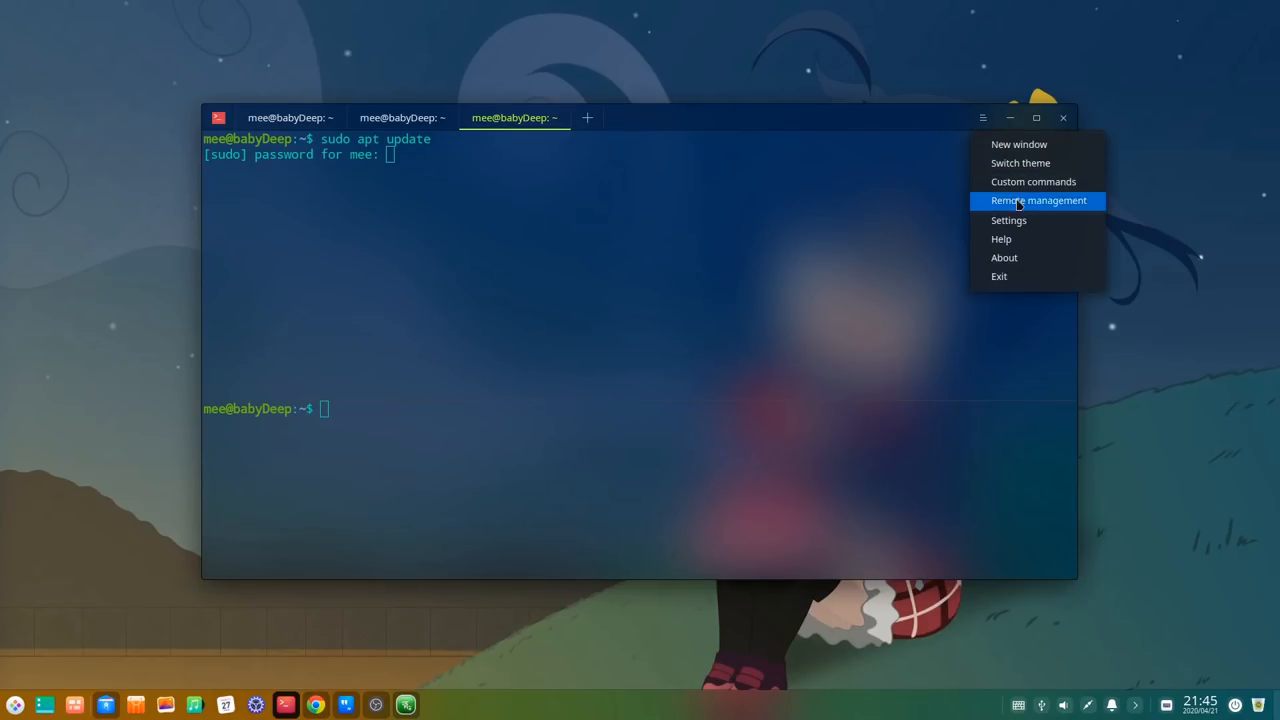
click(1008, 220)
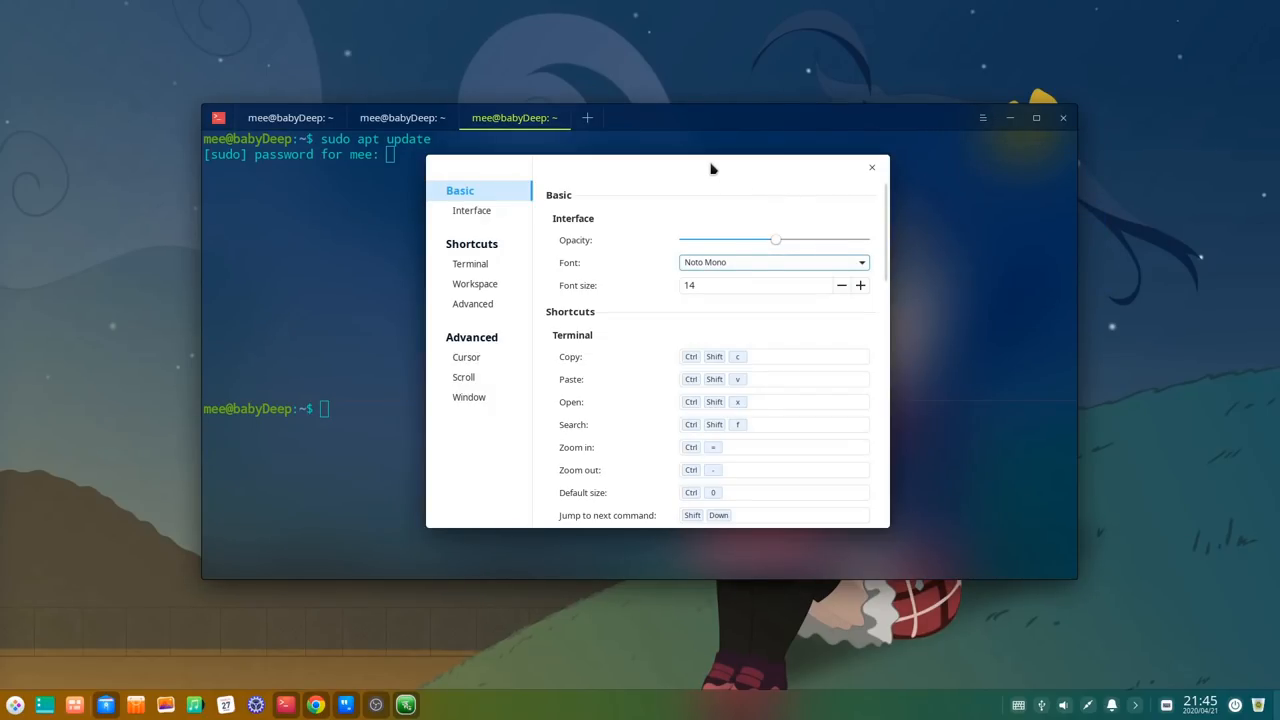
drag(776, 240, 716, 240)
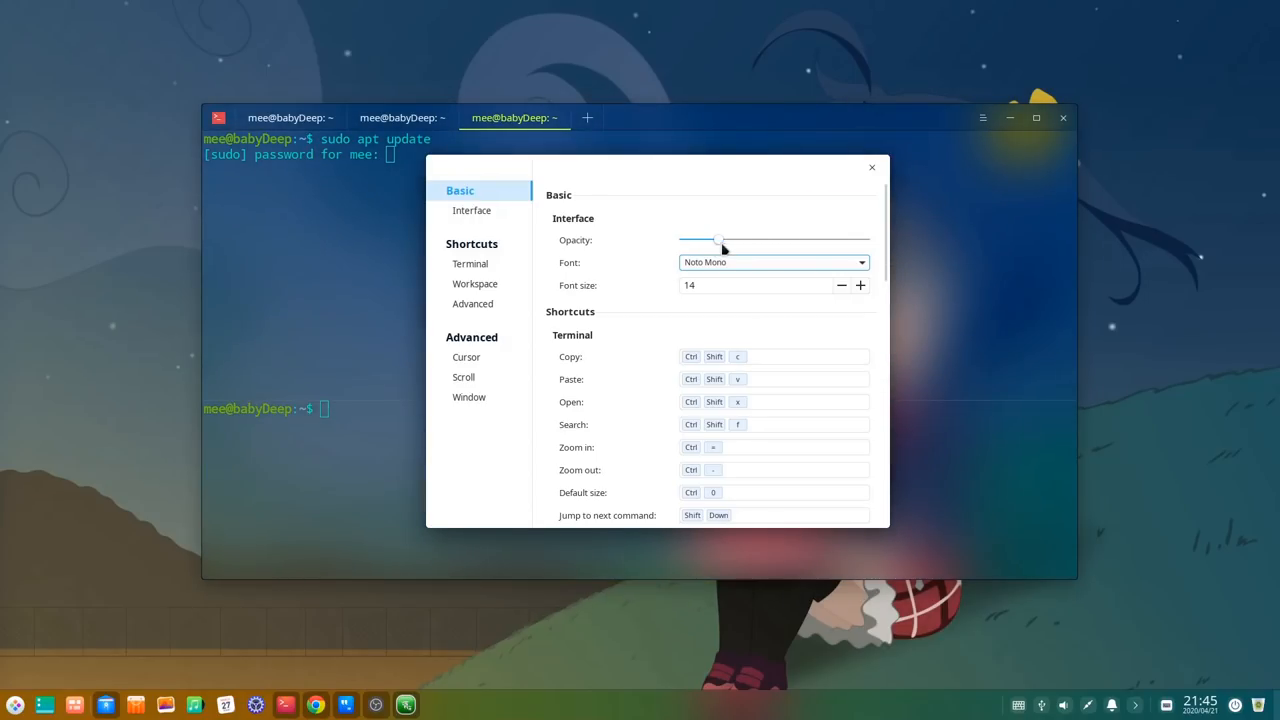
drag(724, 240, 710, 240)
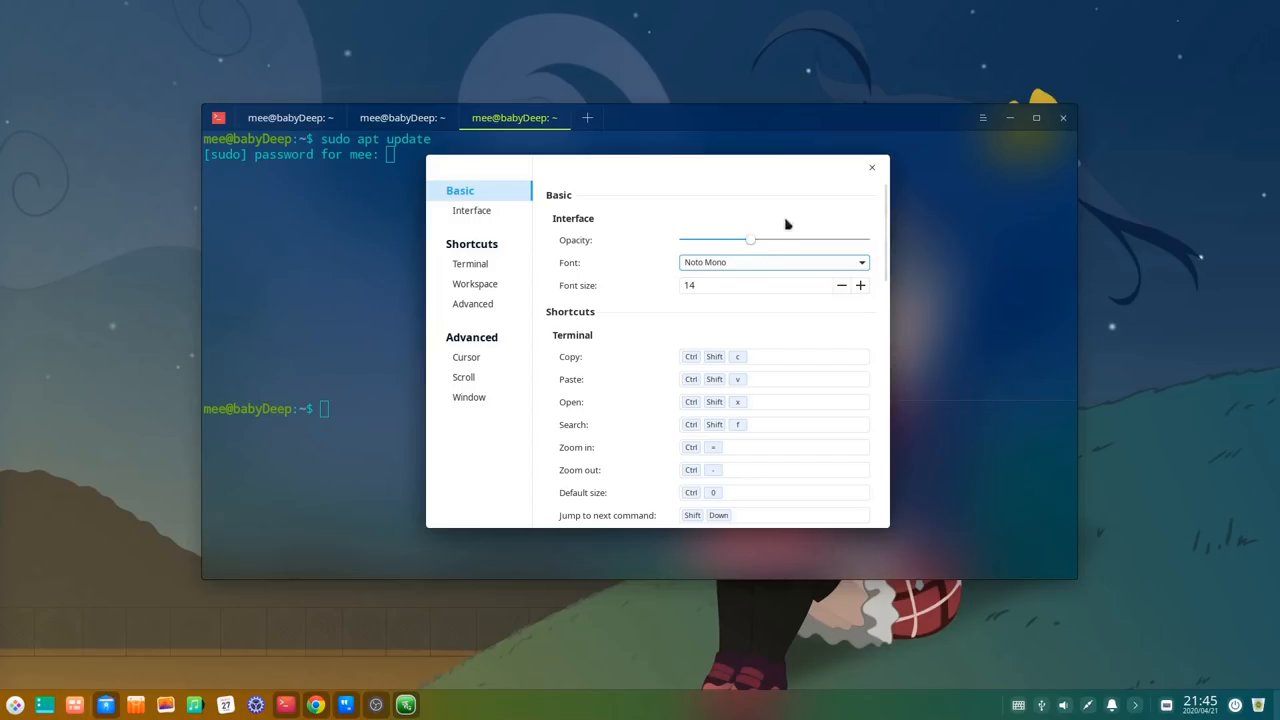
click(872, 168)
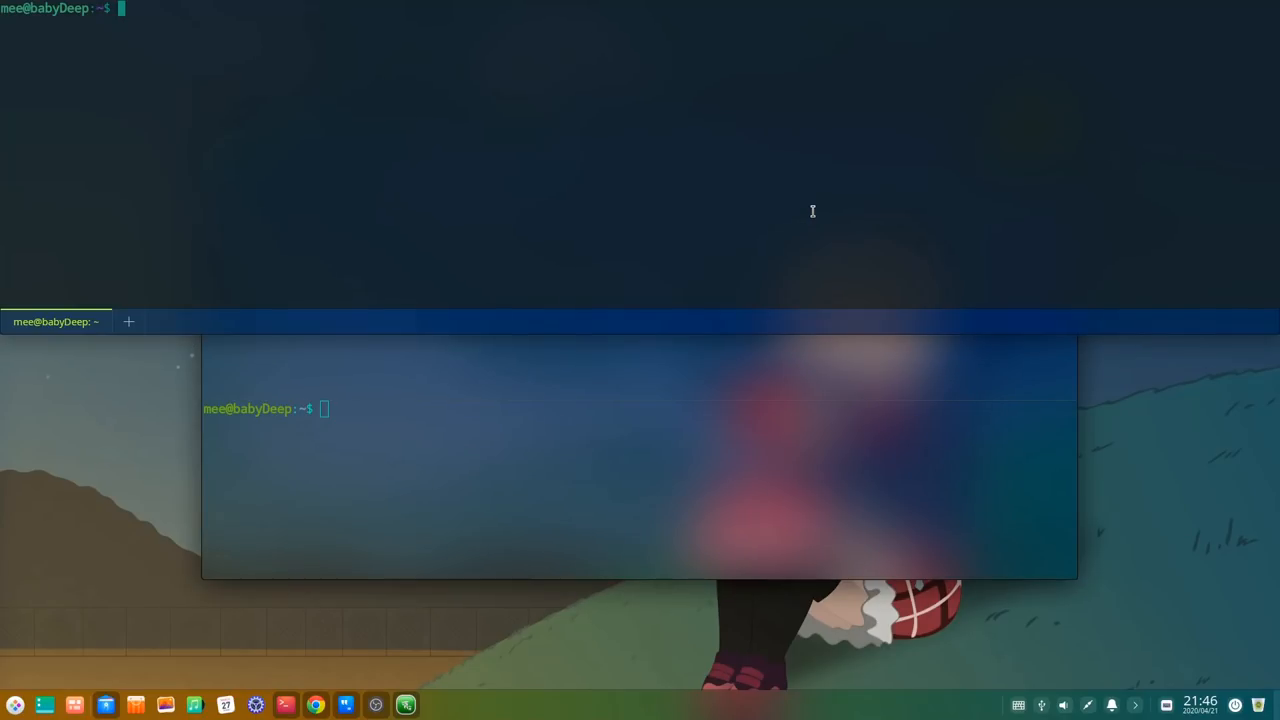
mouse_move(704, 190)
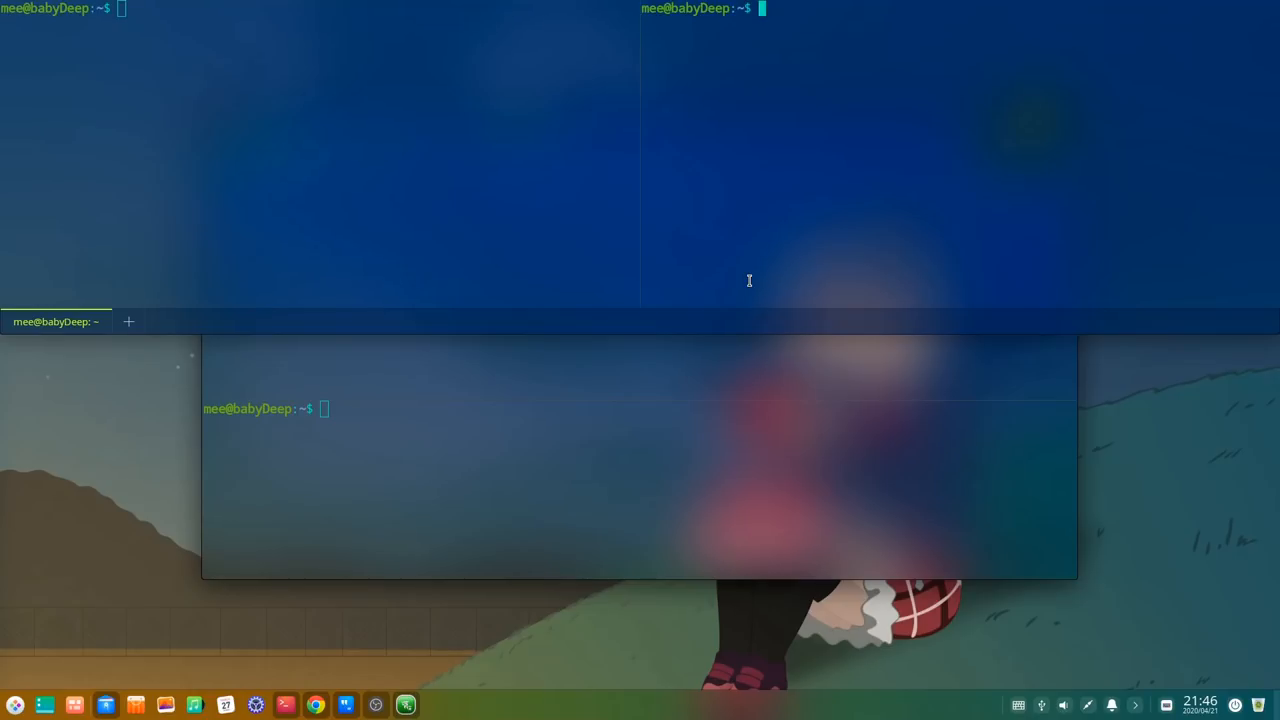
mouse_move(432, 182)
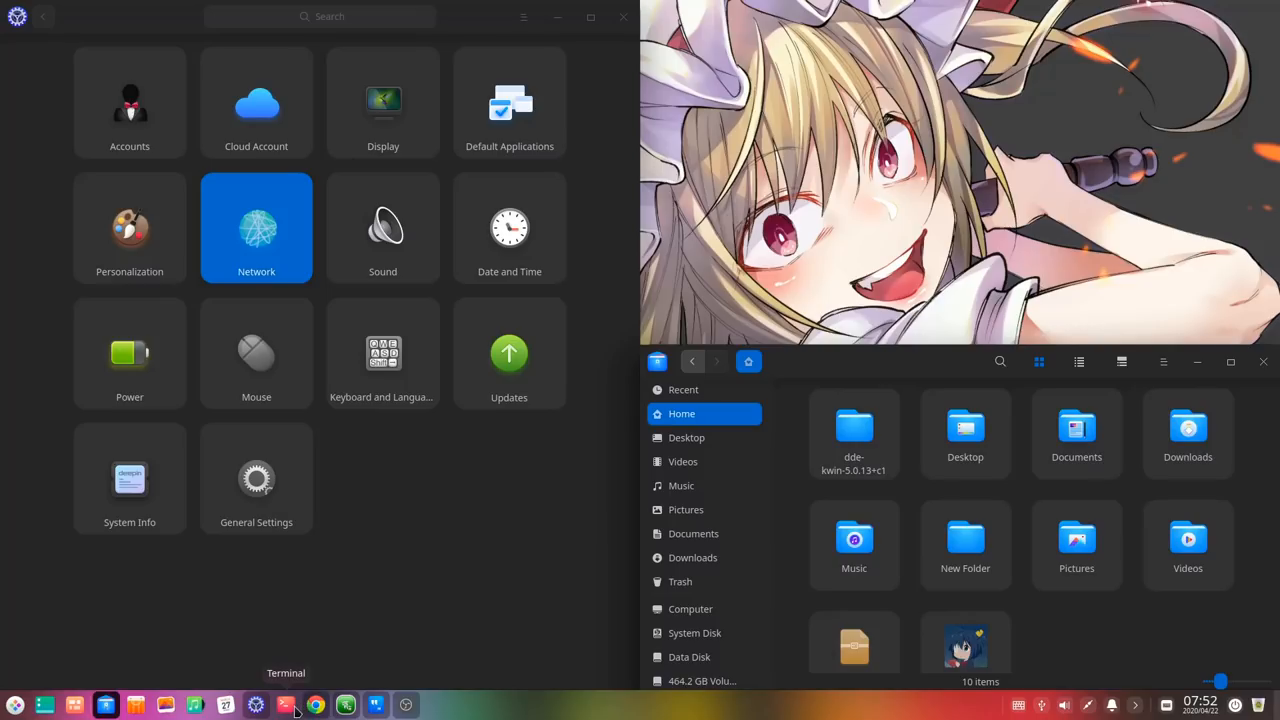
Step: Bring the file manager and Control Center personalization page up floating over the desktop
click(284, 704)
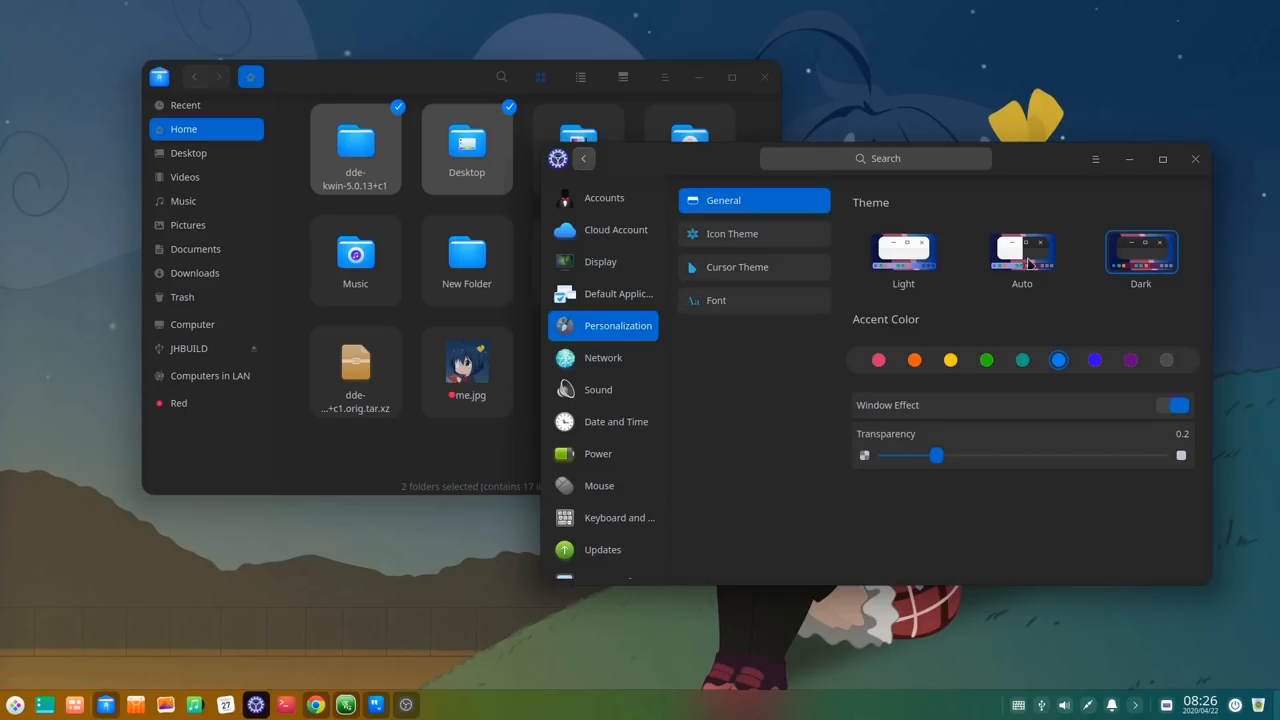
Step: Try the light theme, return to dark, and settle the accent colour on pink-red after green and orange
click(904, 252)
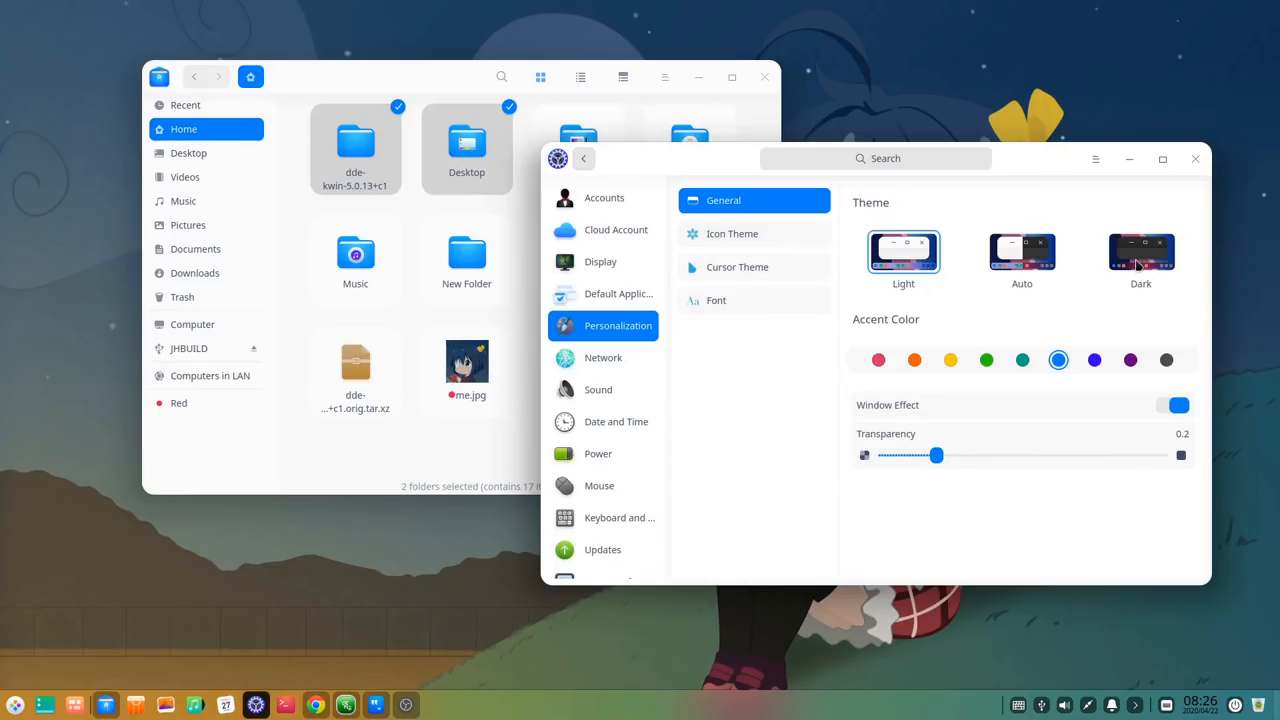
click(1140, 252)
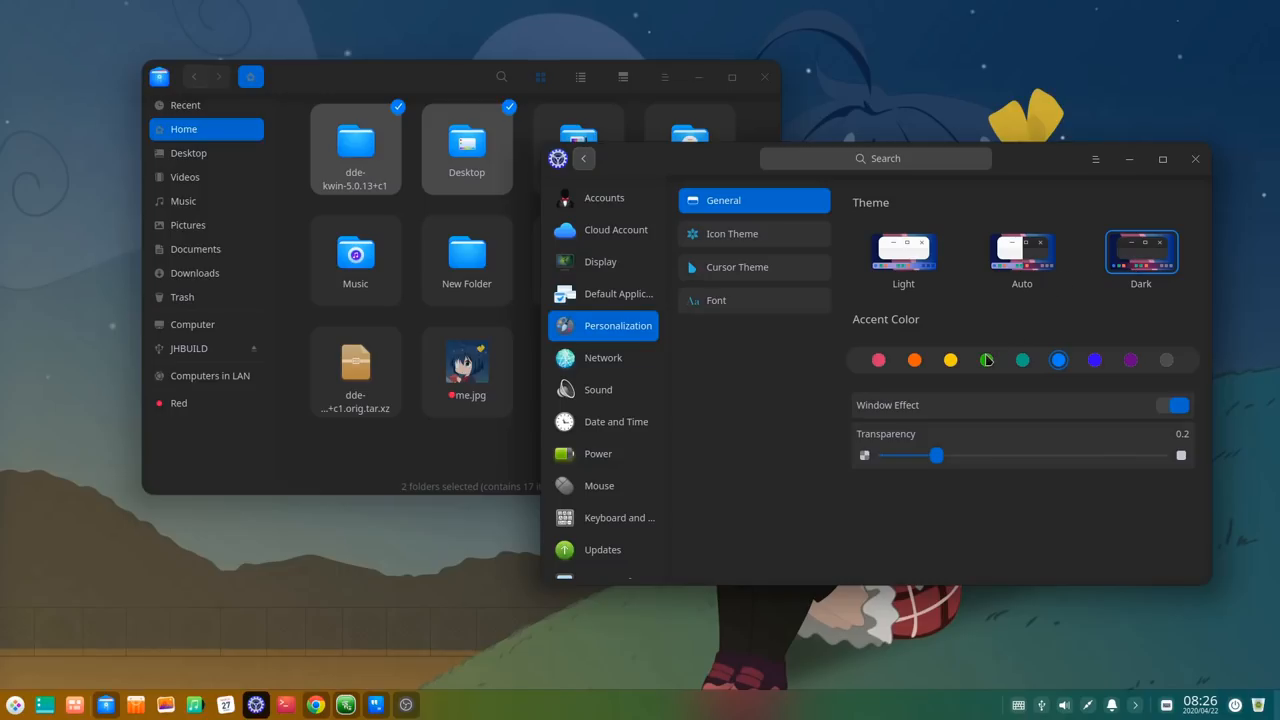
click(986, 360)
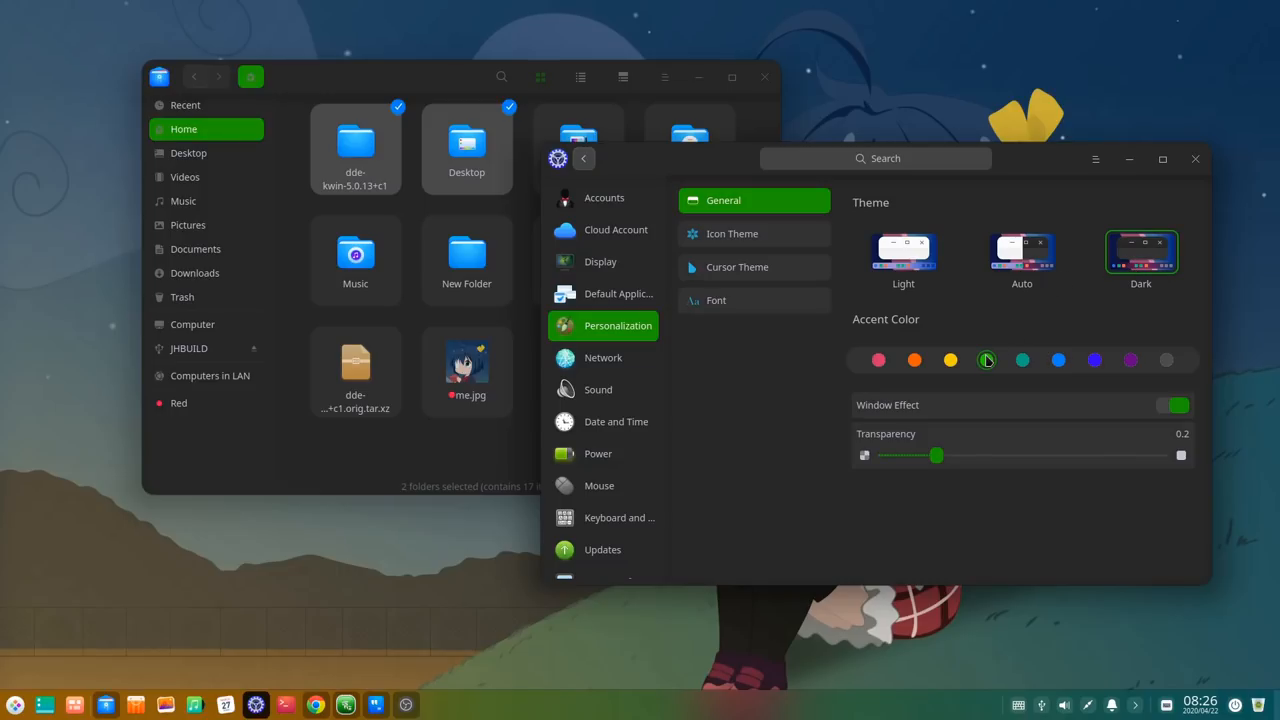
click(914, 360)
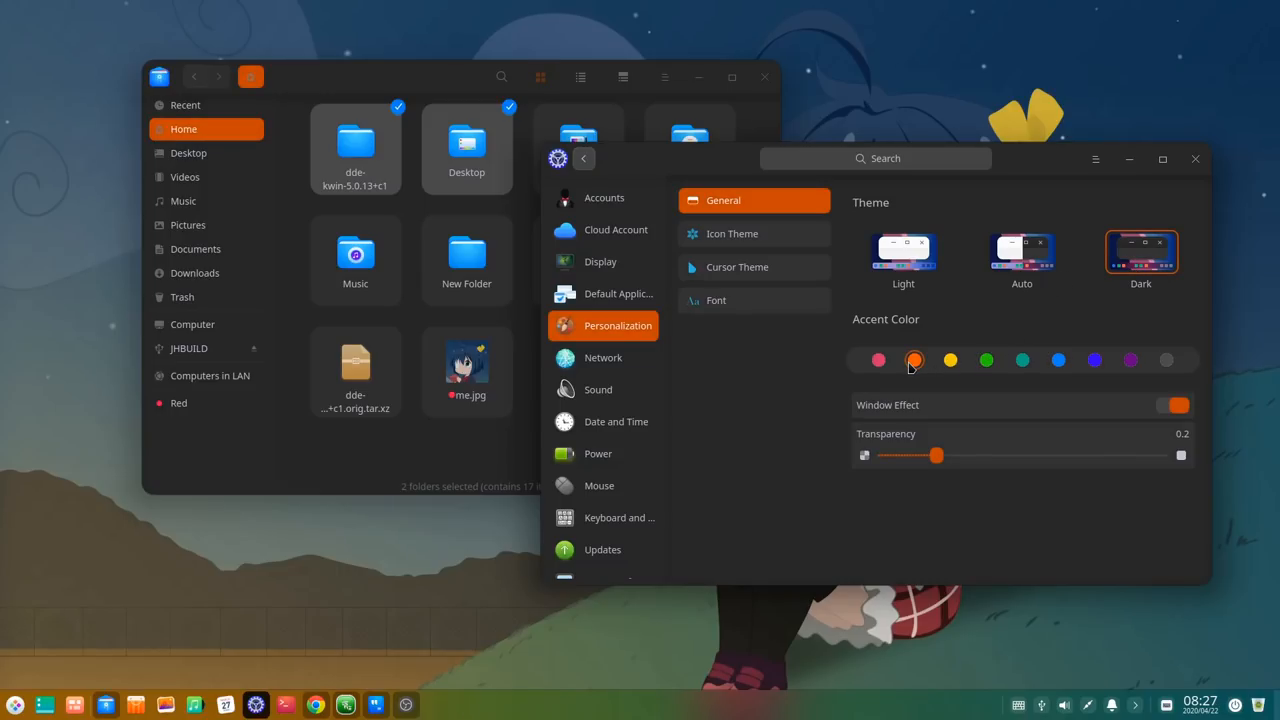
click(878, 360)
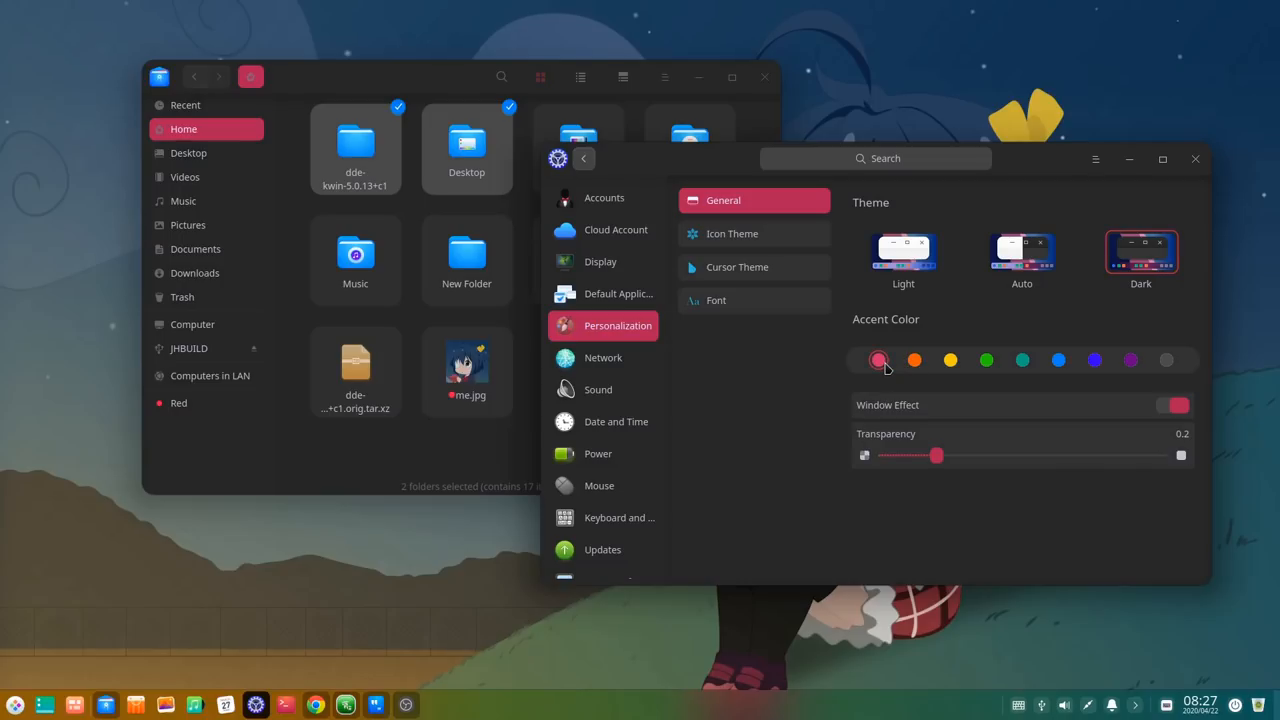
mouse_move(930, 462)
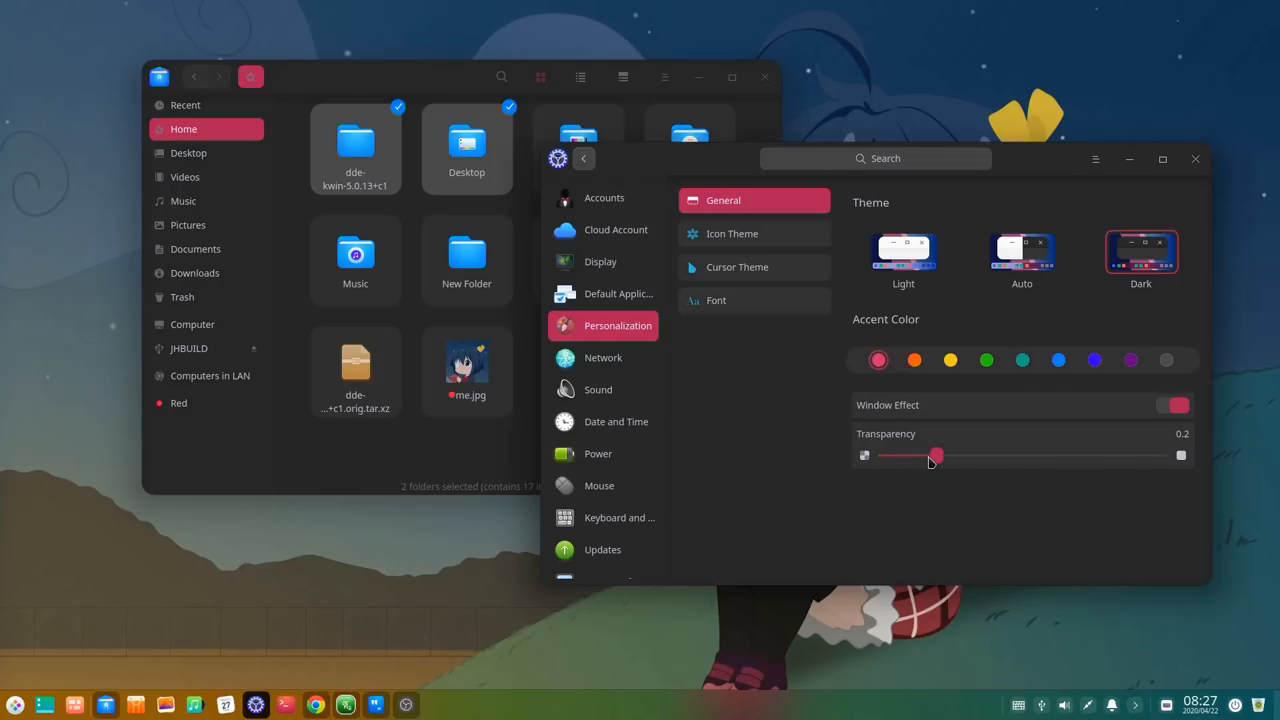
Step: Raise window transparency from 0.2 to about 0.87
drag(936, 456, 1004, 456)
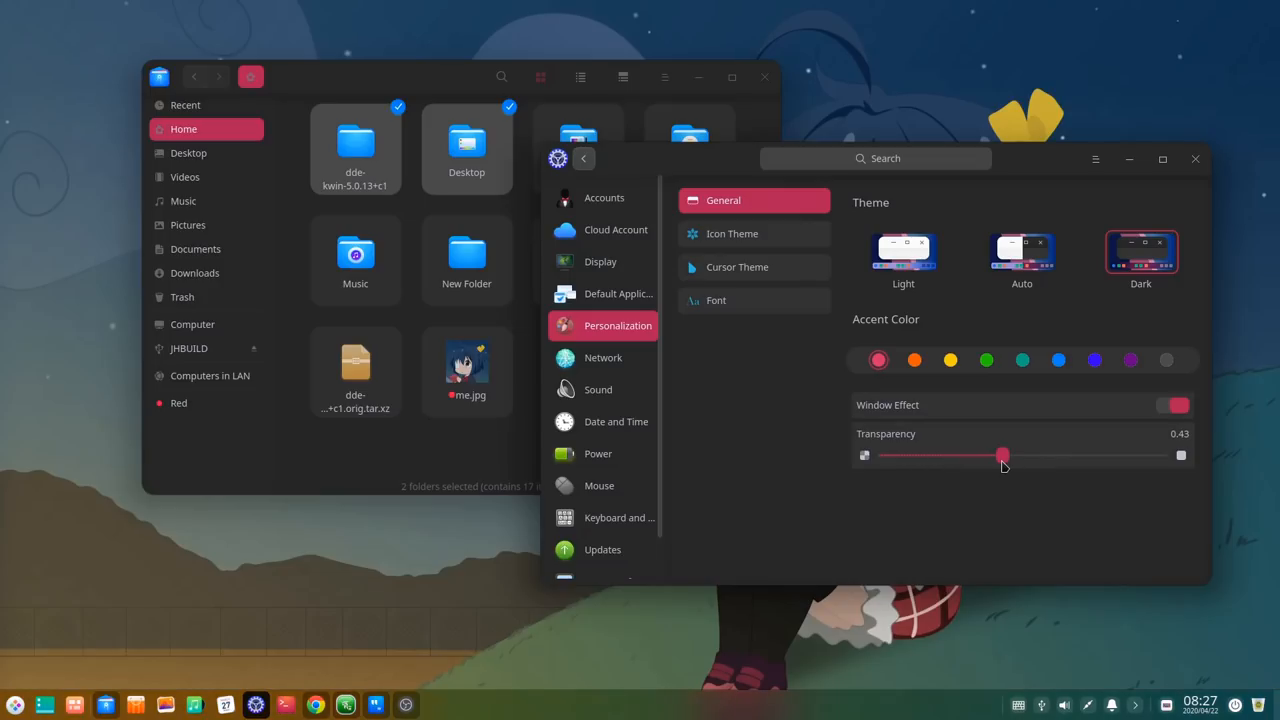
drag(1004, 456, 1080, 456)
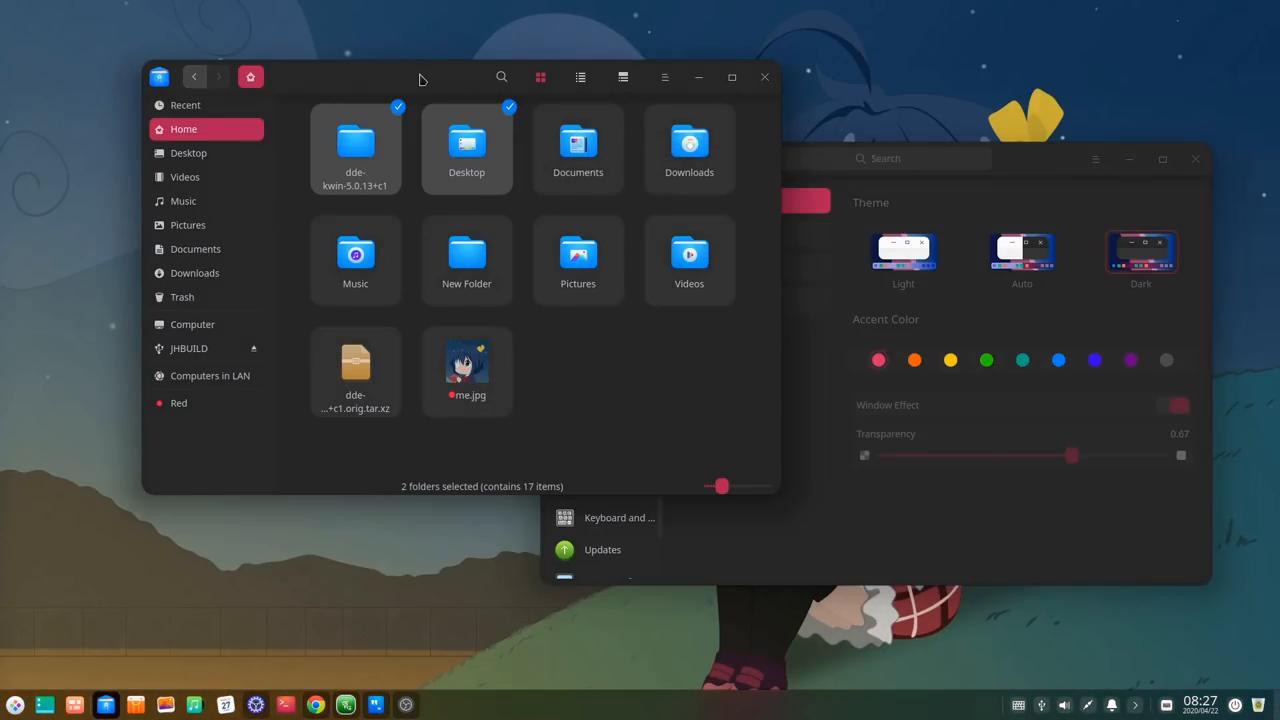
Step: Set the file manager's theme to follow System Theme so it turns light
click(664, 76)
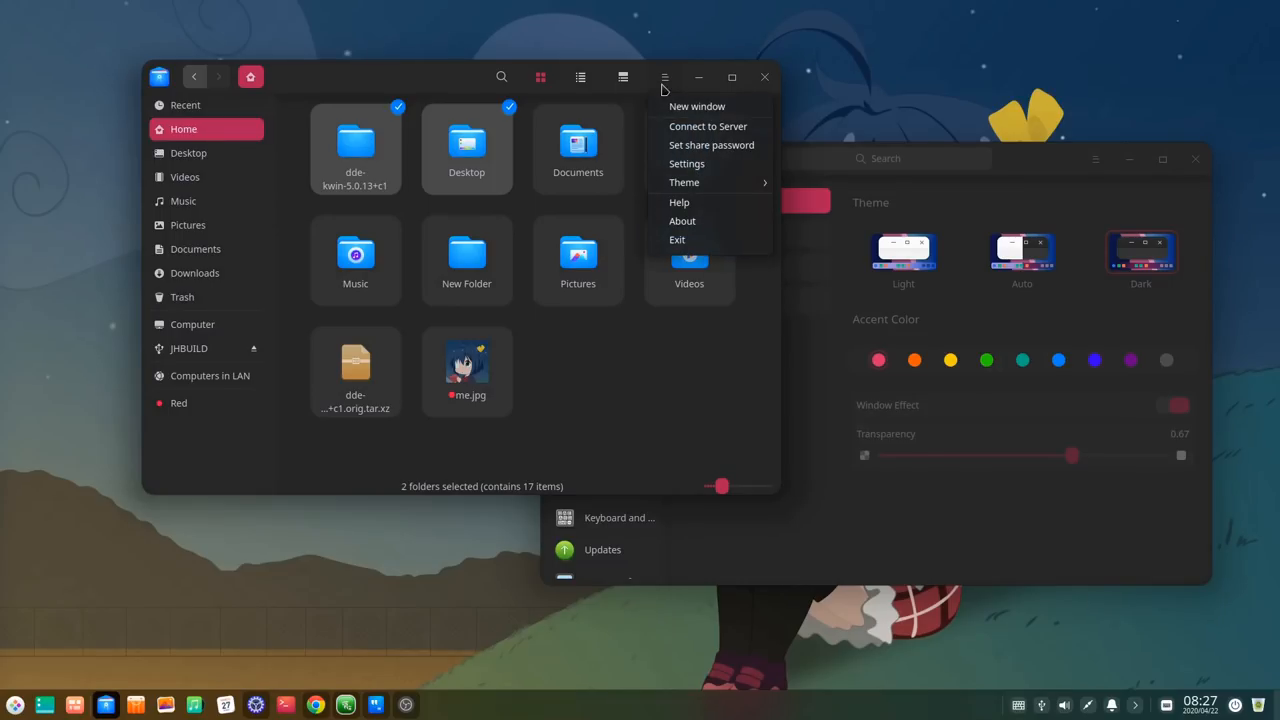
mouse_move(684, 182)
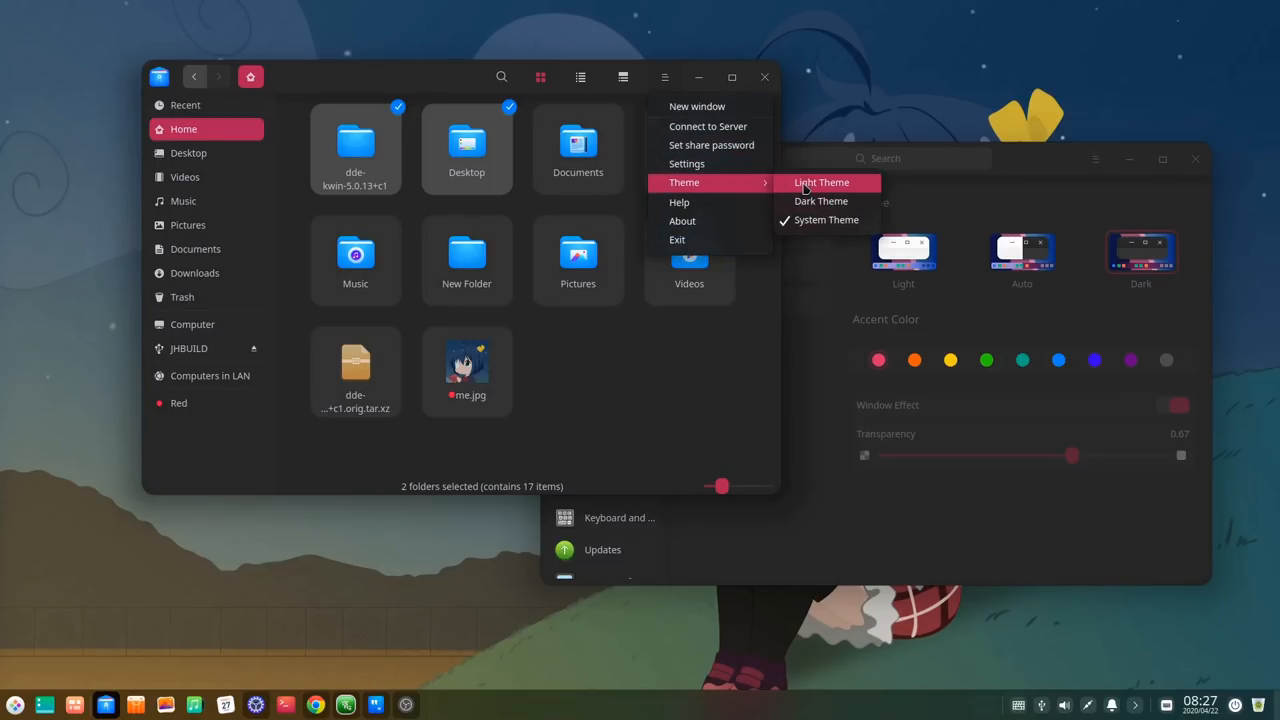
mouse_move(826, 218)
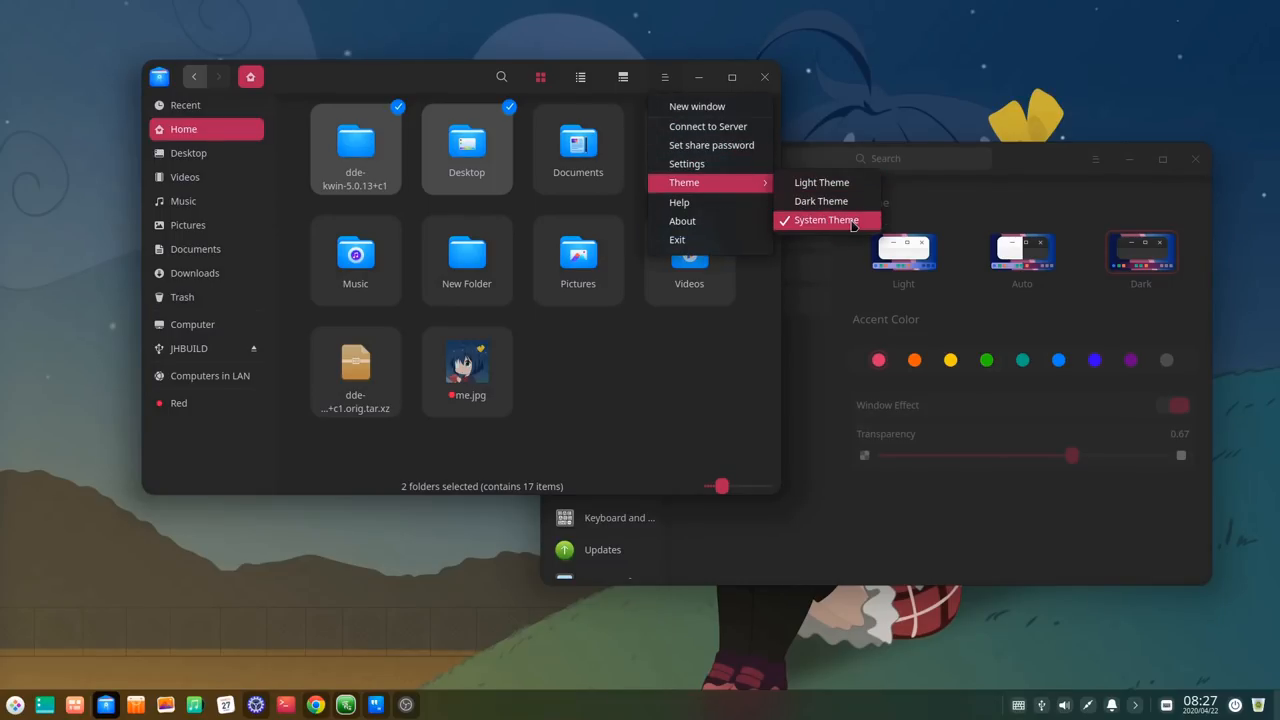
click(826, 220)
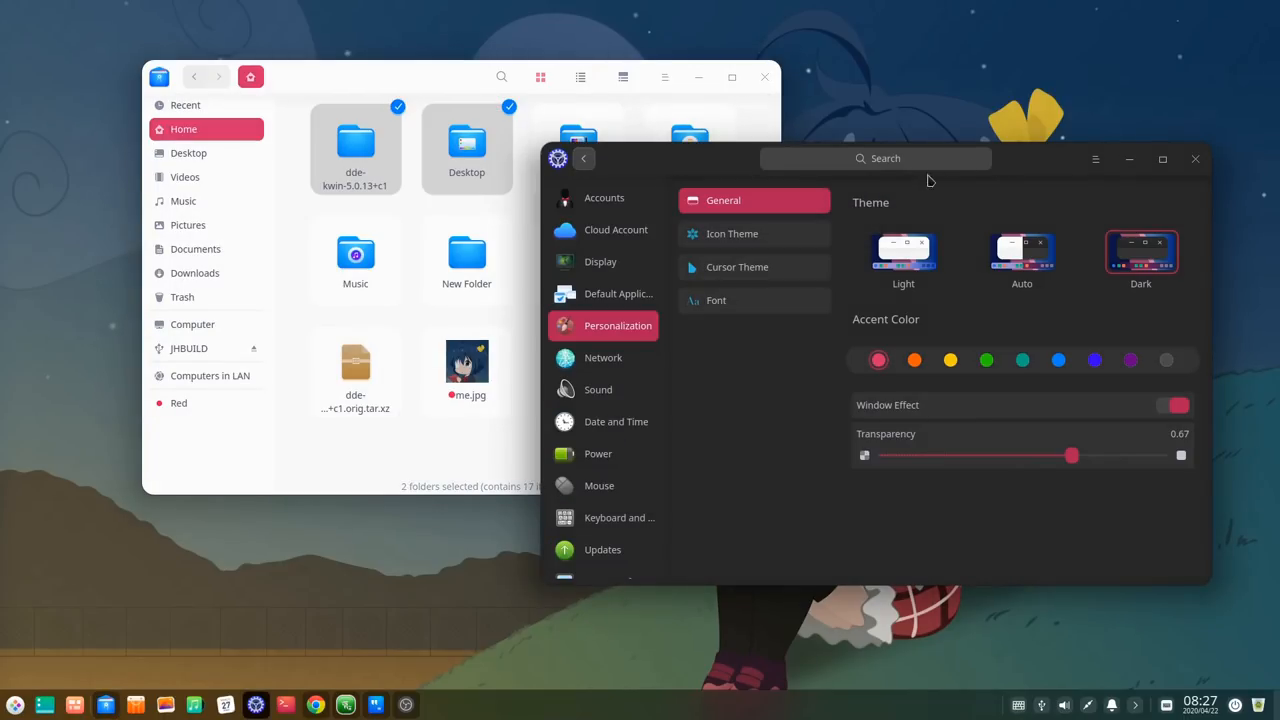
Step: Review icon and cursor themes, keeping bloom icons, then go to the Font settings
click(732, 232)
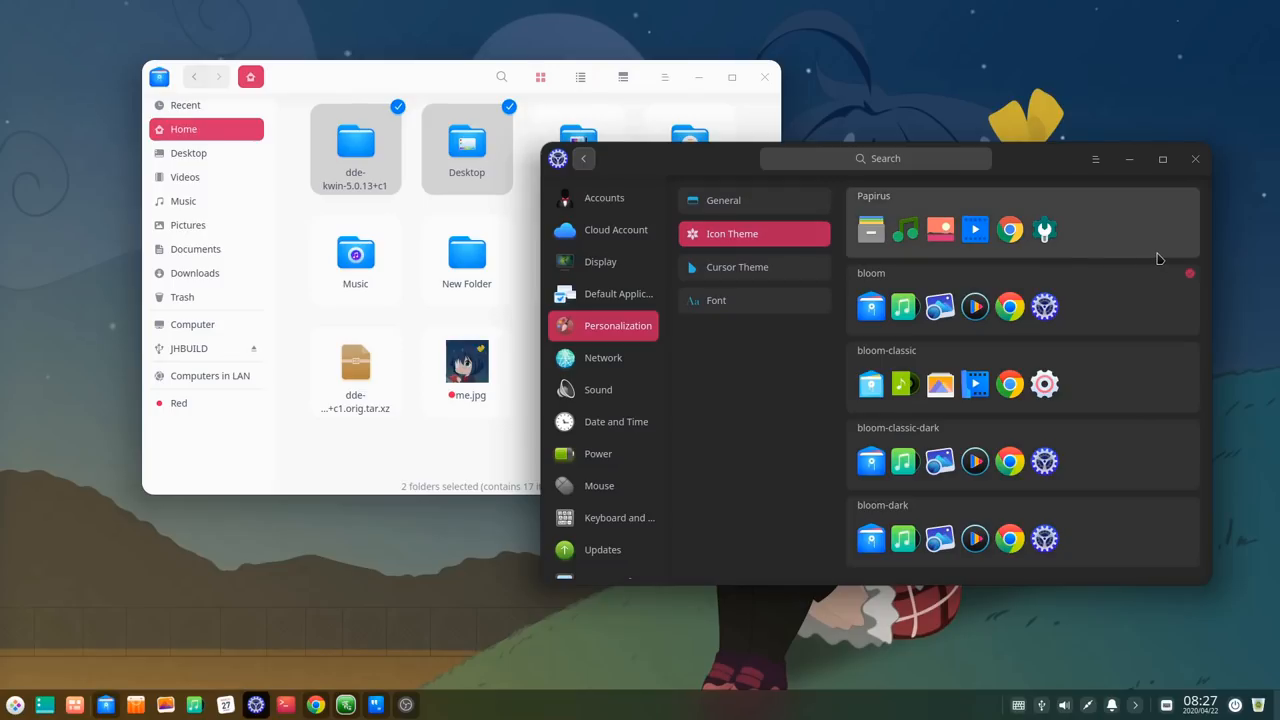
click(1020, 304)
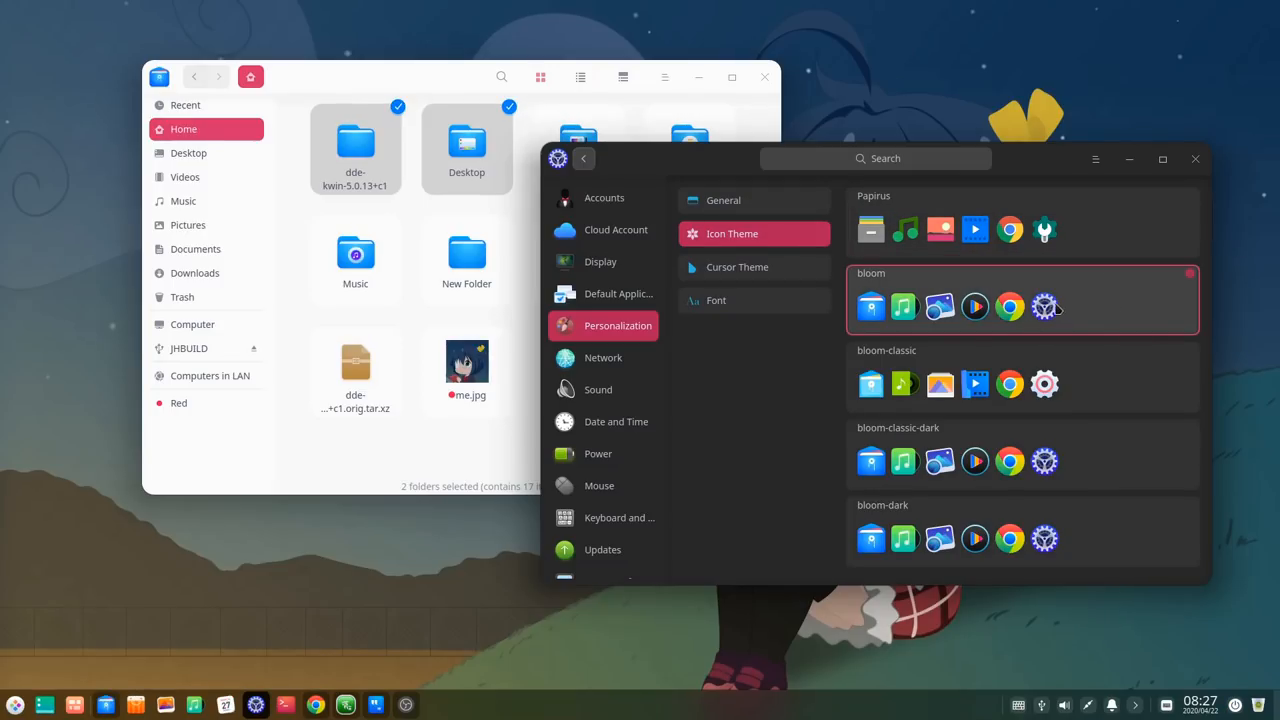
click(736, 268)
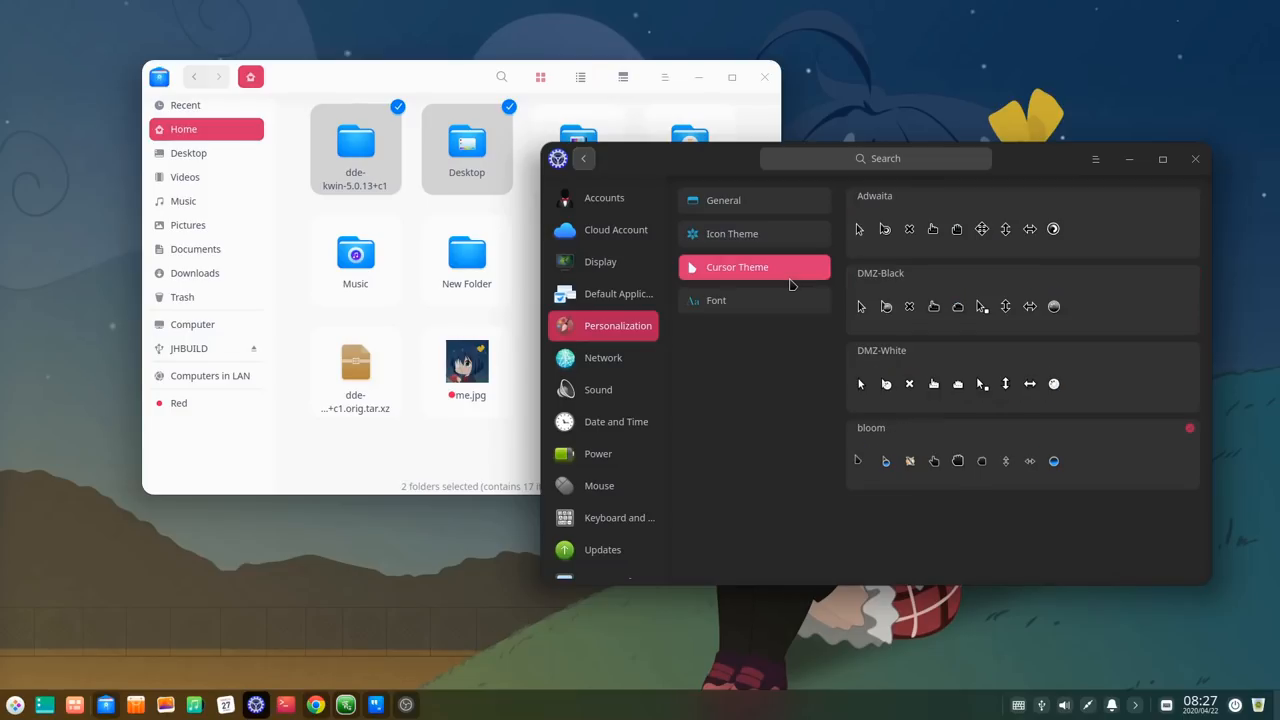
mouse_move(744, 308)
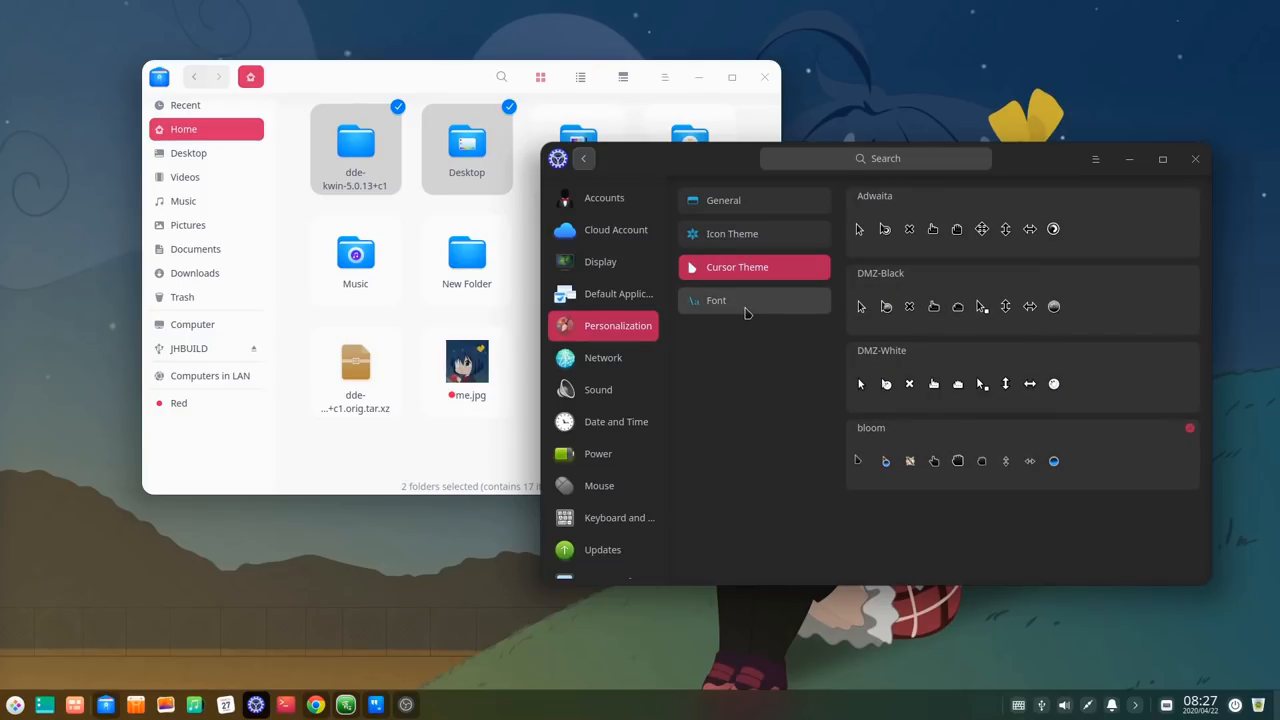
click(716, 300)
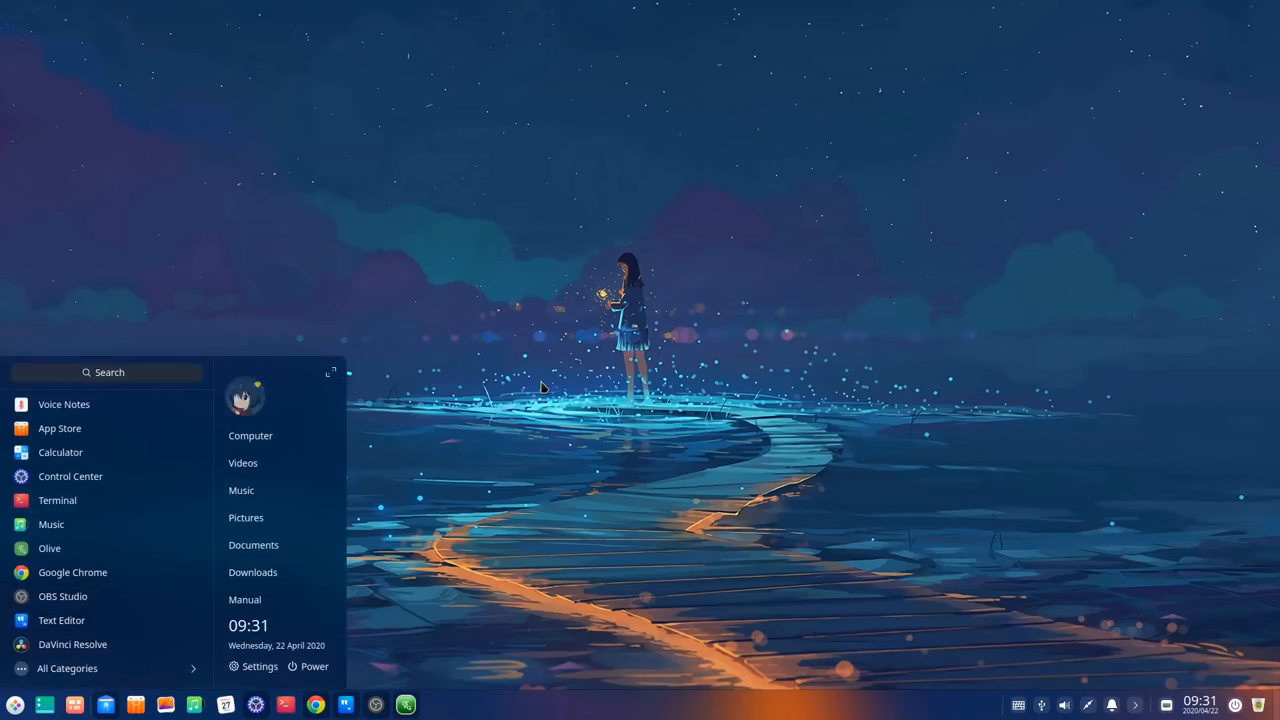
Step: Launch Voice Notes from the launcher search 'voice' and create a new notebook with a note
text(voice)
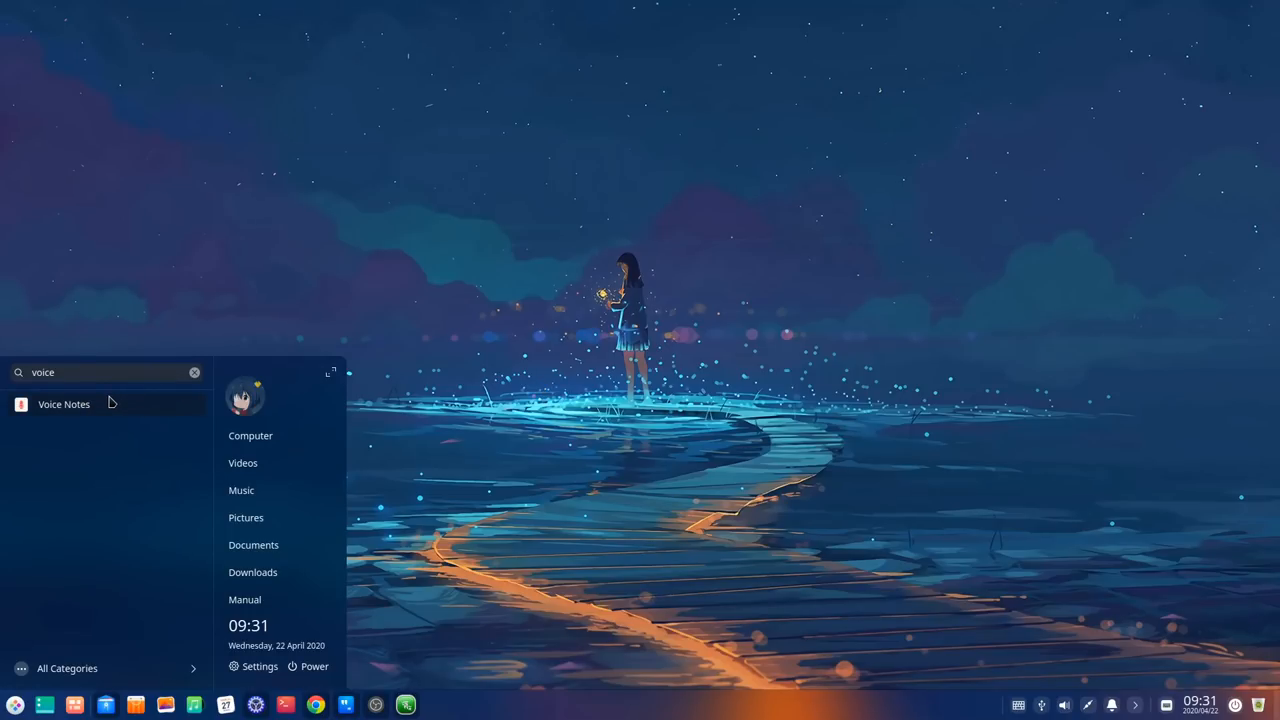
click(64, 404)
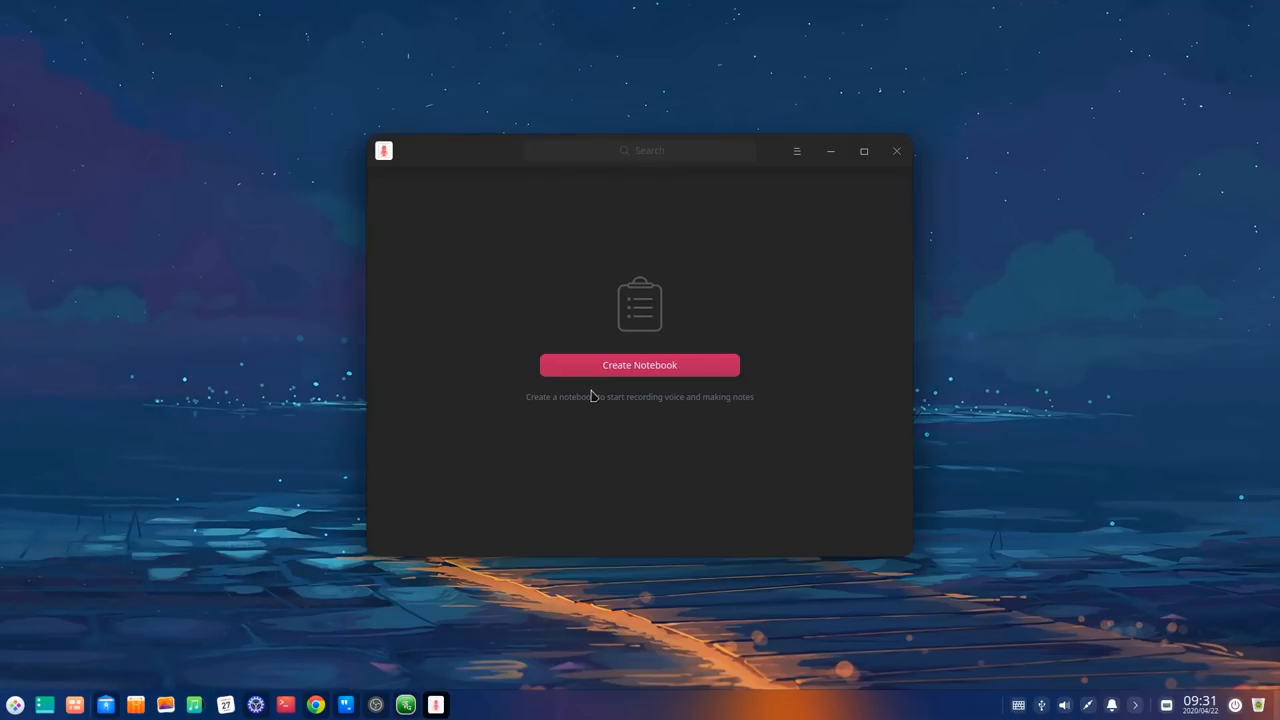
click(640, 364)
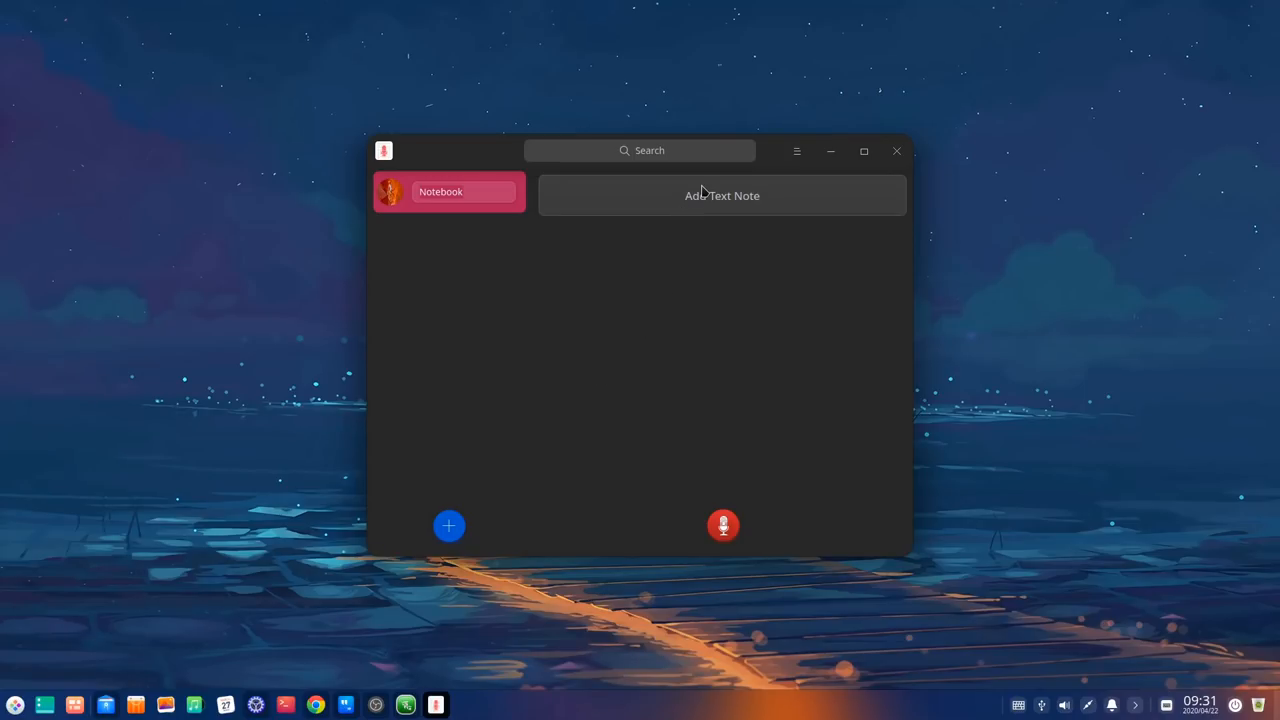
click(722, 196)
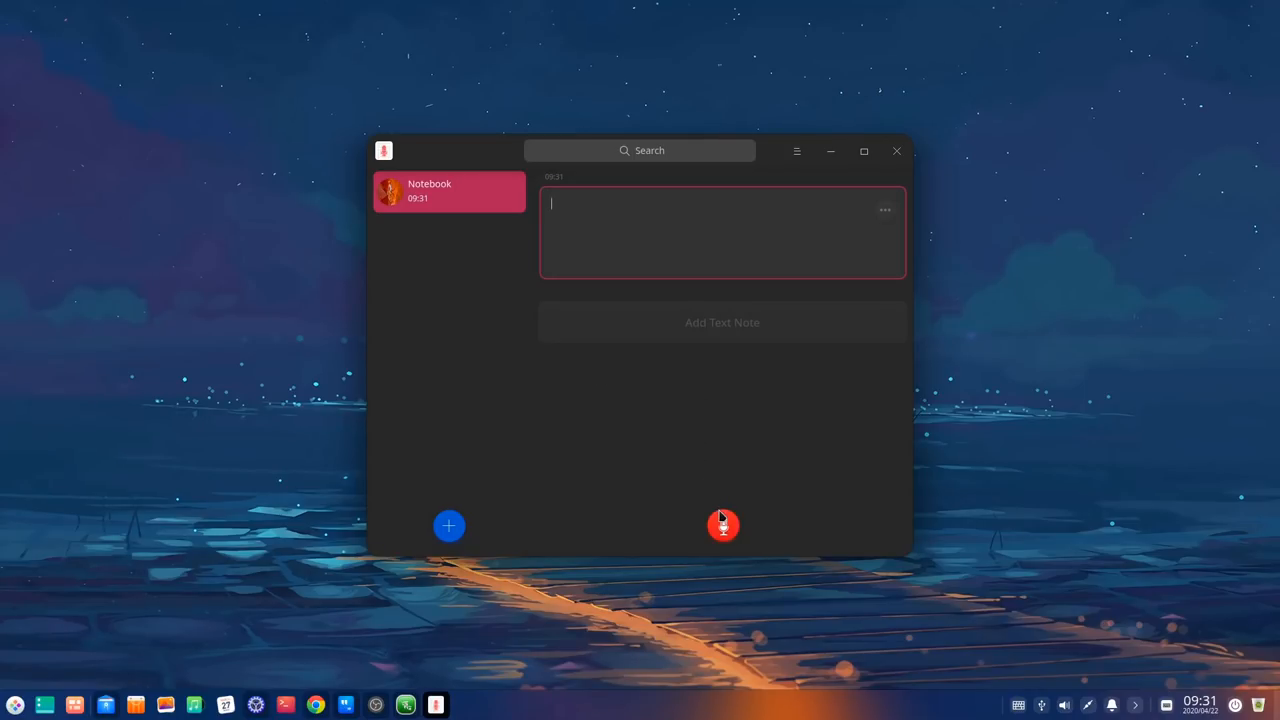
Step: Record a roughly 5-second voice note, play it back, and close Voice Notes
click(722, 526)
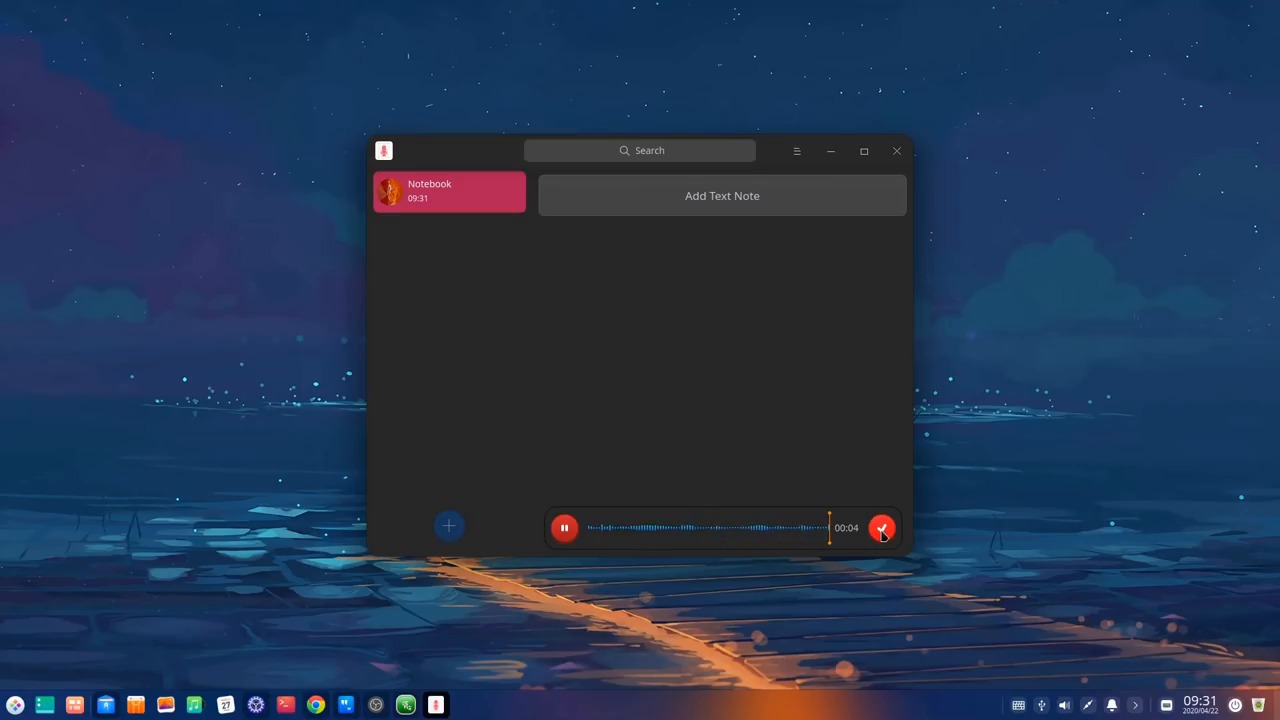
click(880, 528)
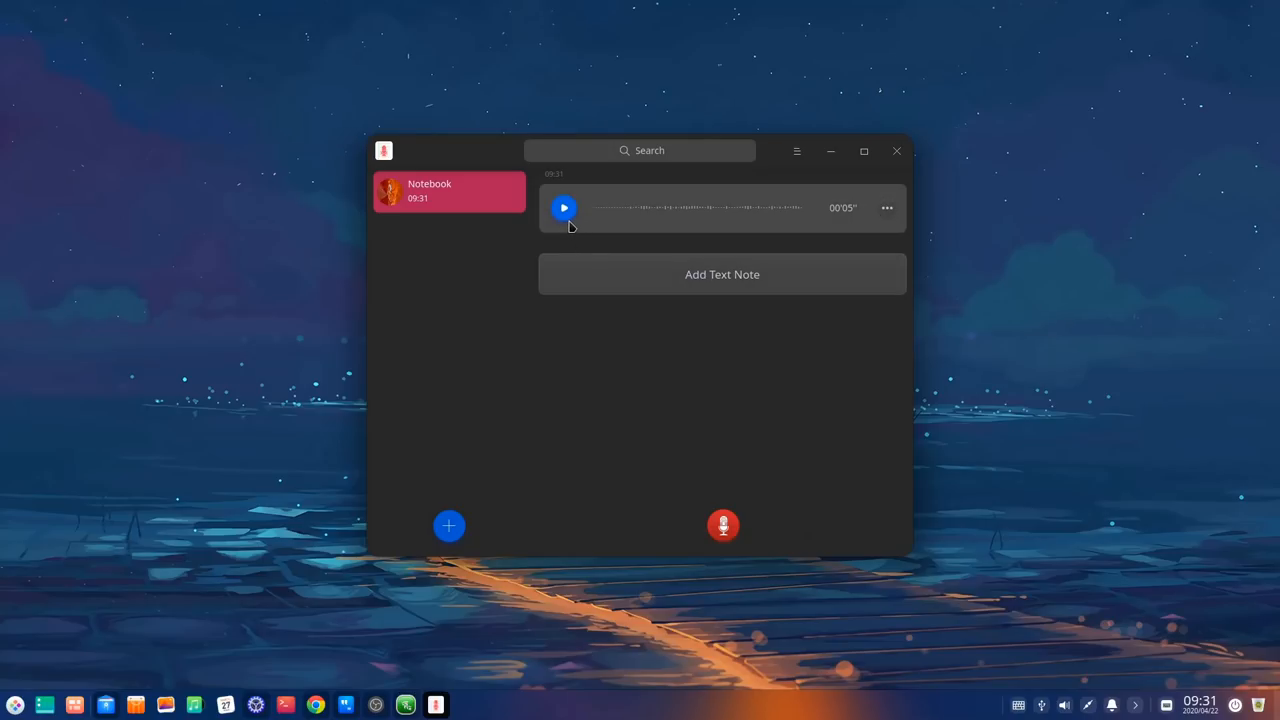
click(564, 206)
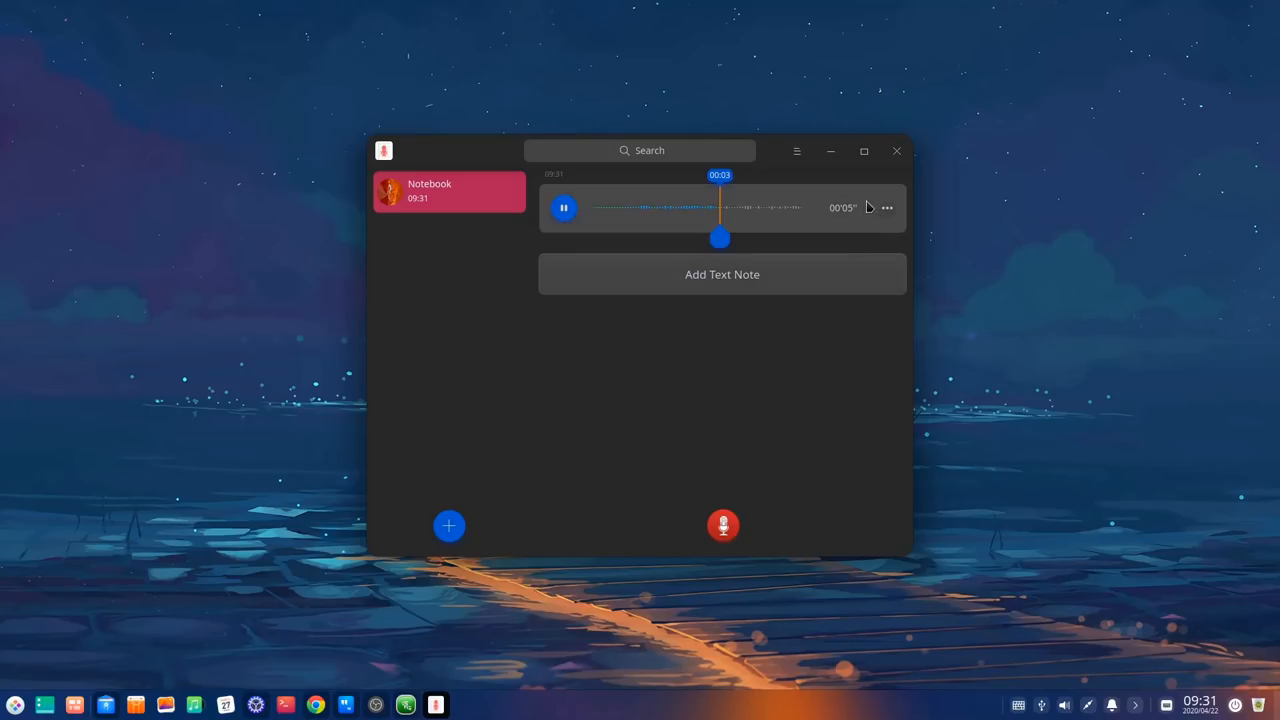
click(896, 150)
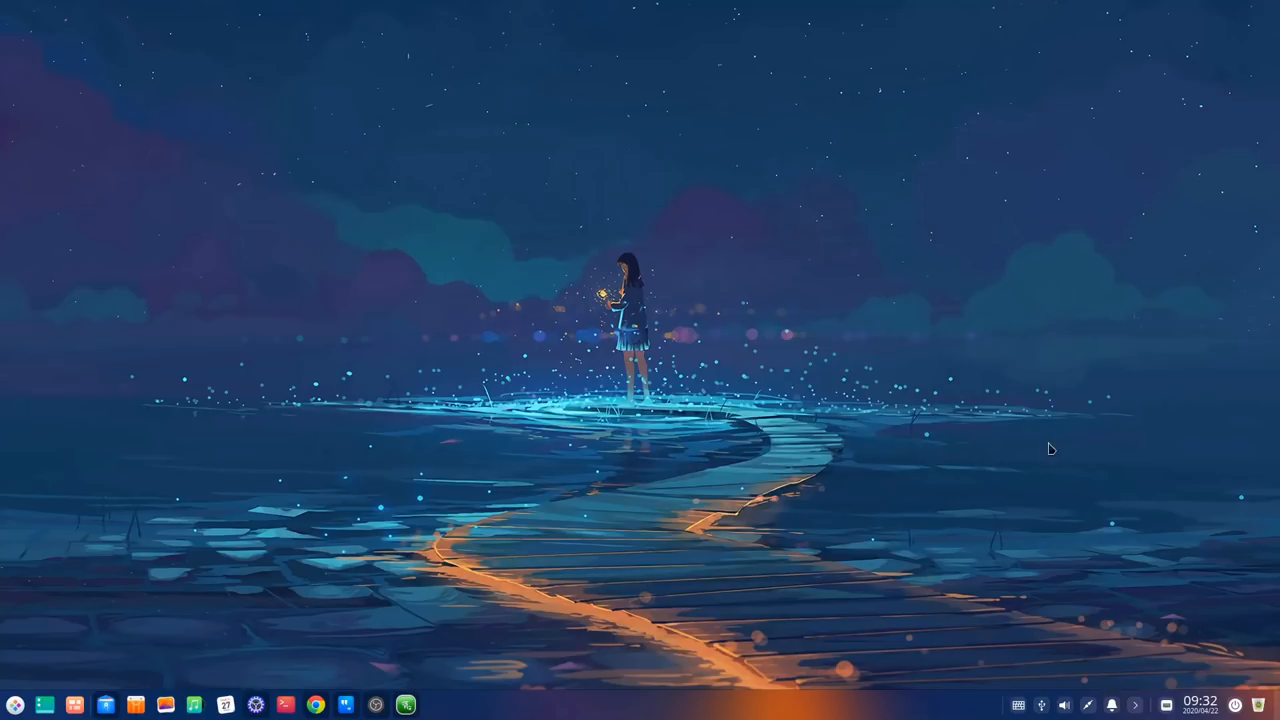
Step: Show the Notification Center and act on a Control Center notification
click(1112, 704)
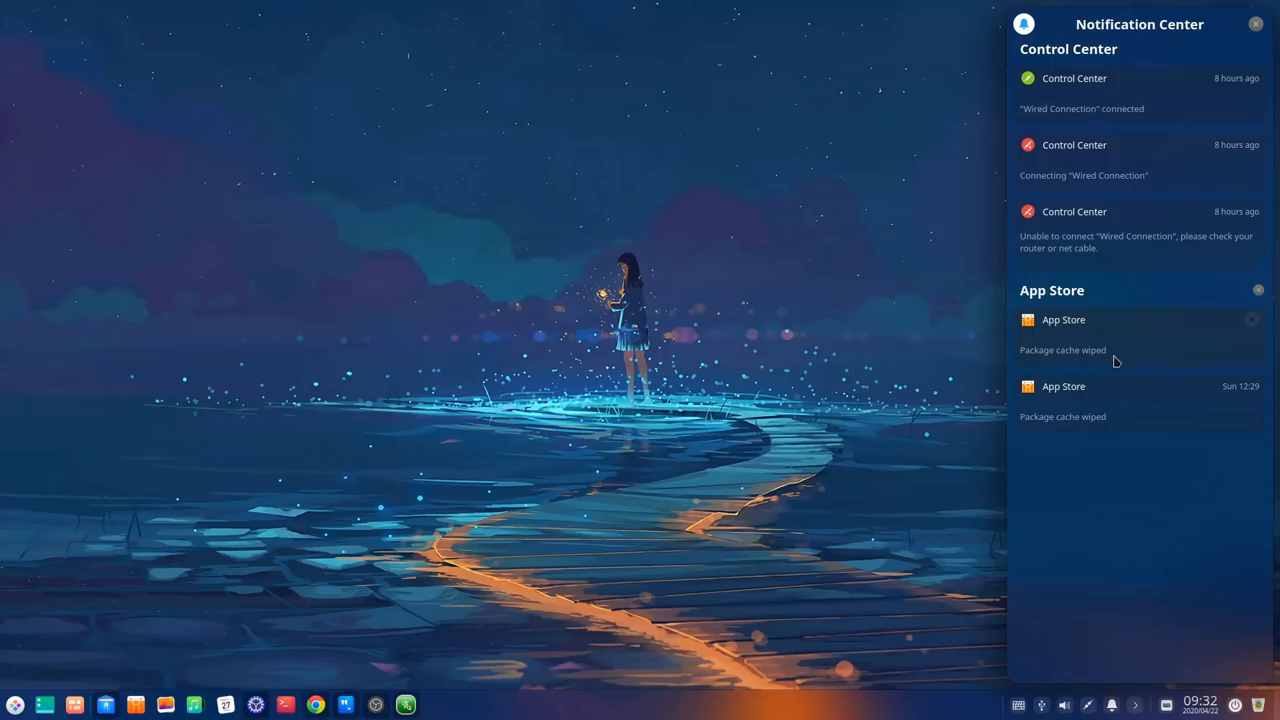
mouse_move(1100, 130)
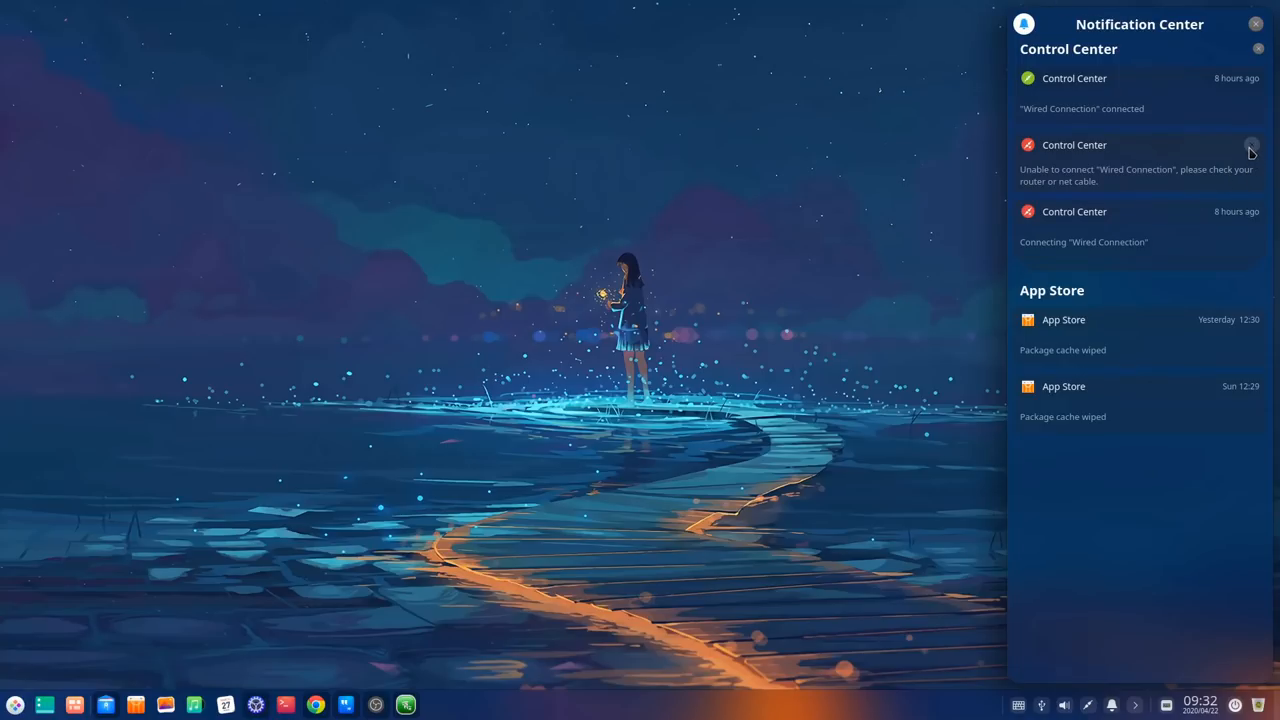
click(1252, 144)
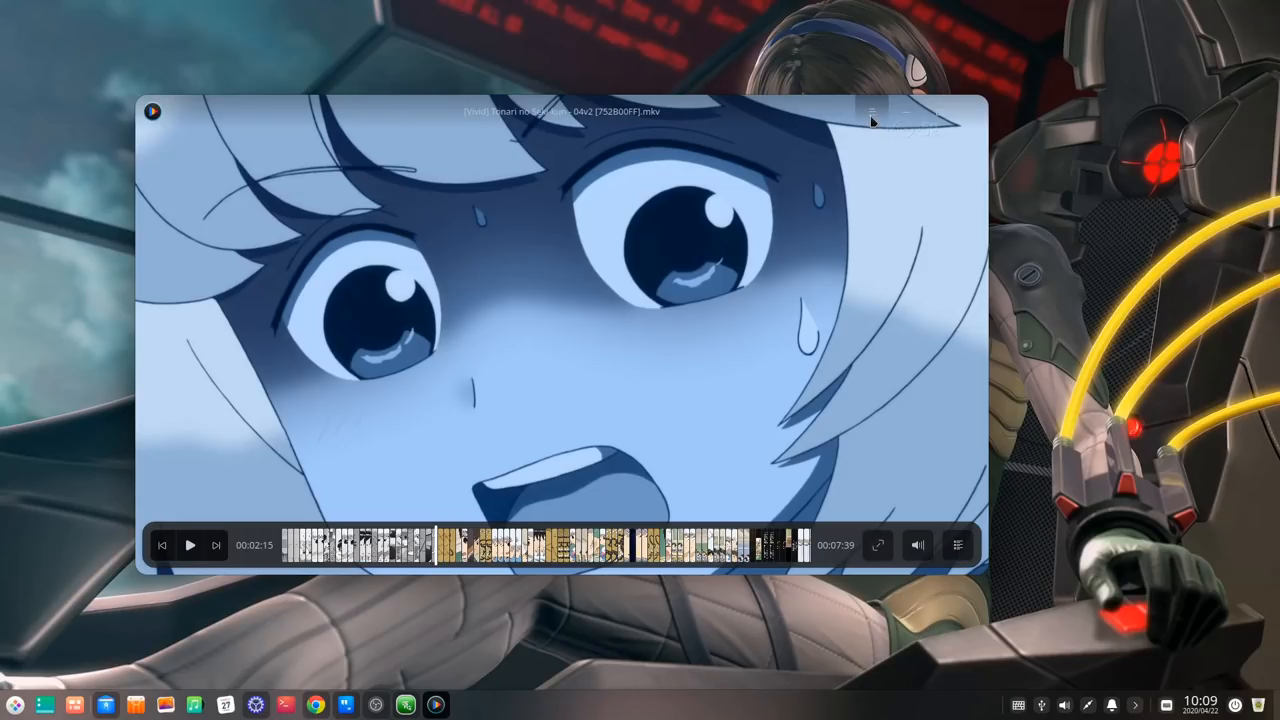
Step: Resume the anime video in Deepin Movie so it plays on with subtitles
click(872, 112)
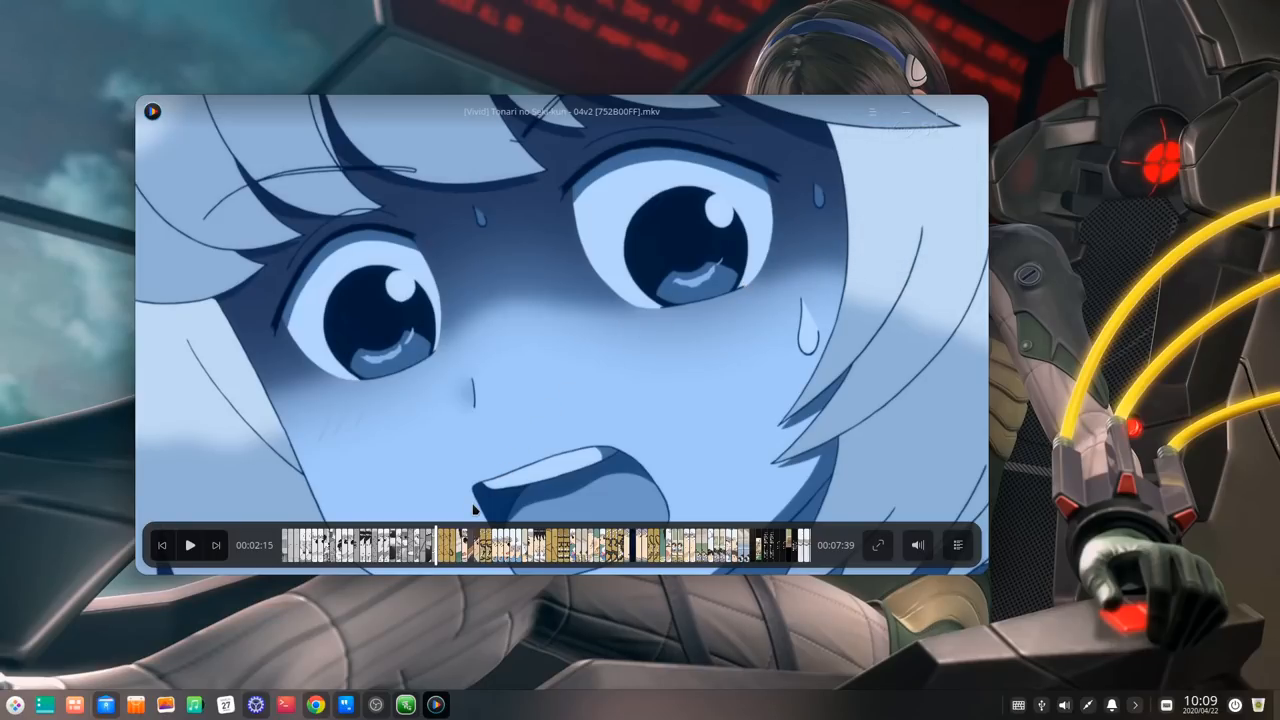
mouse_move(512, 544)
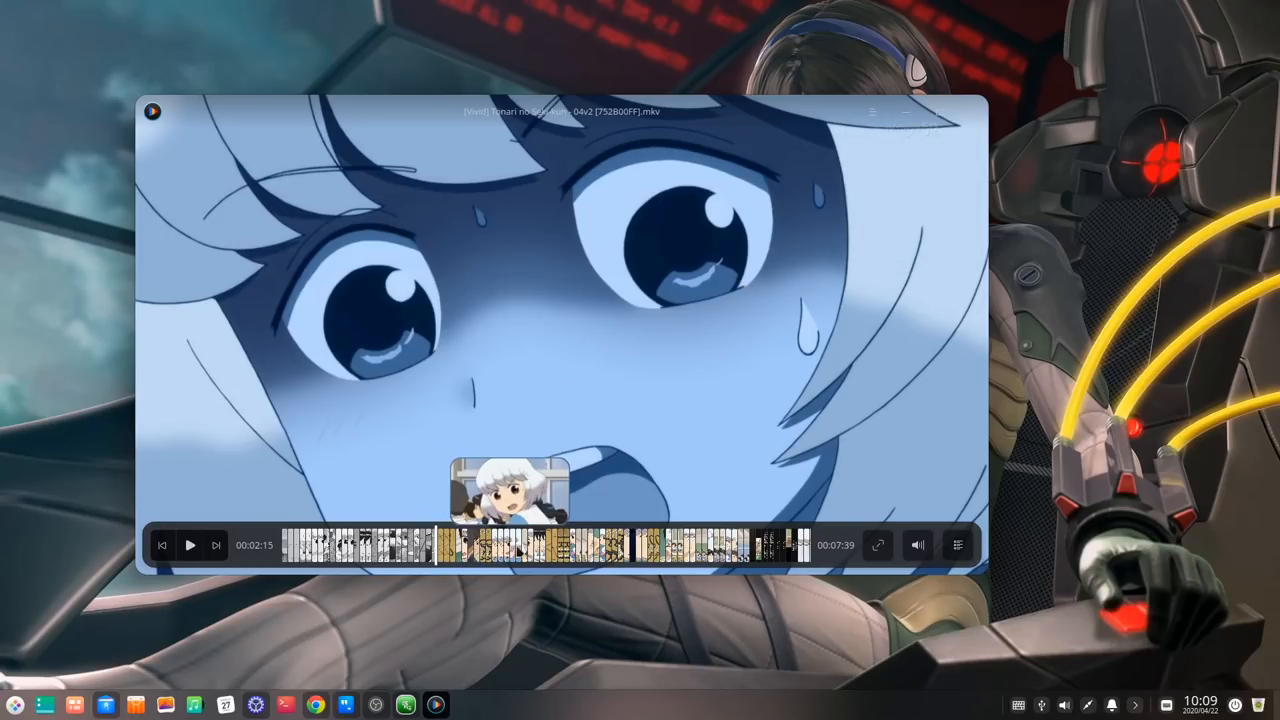
mouse_move(716, 544)
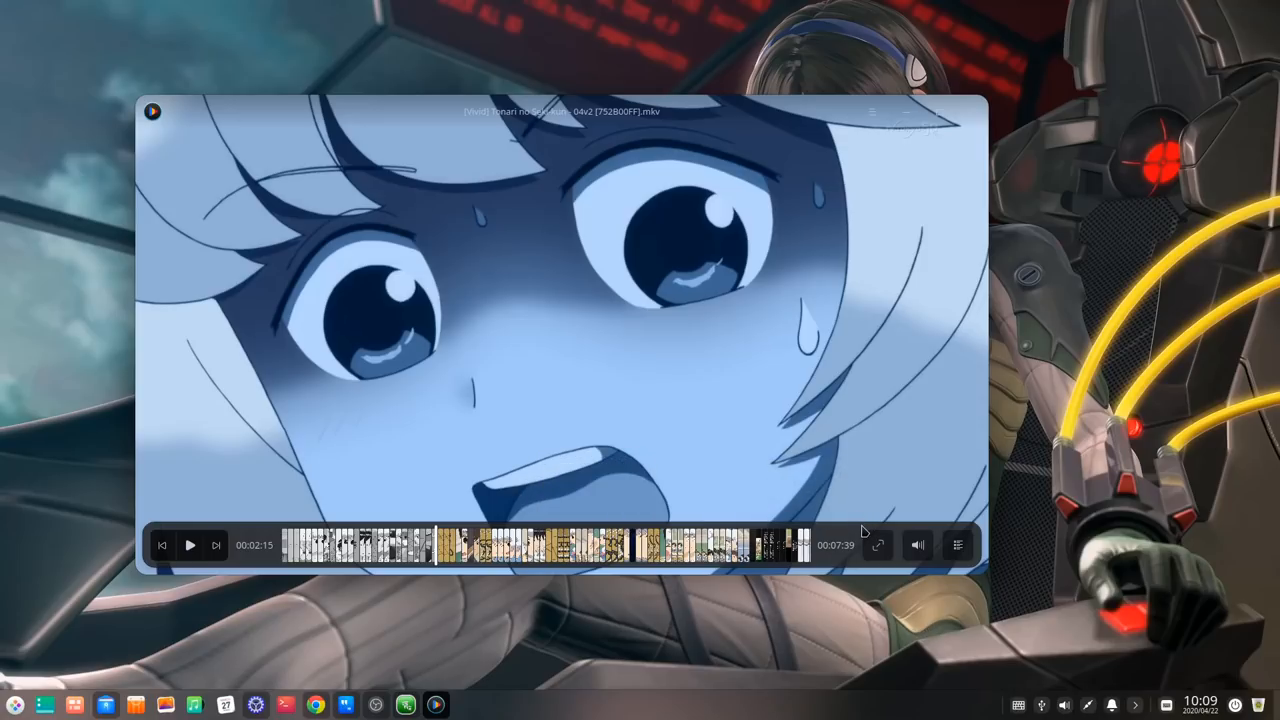
click(956, 544)
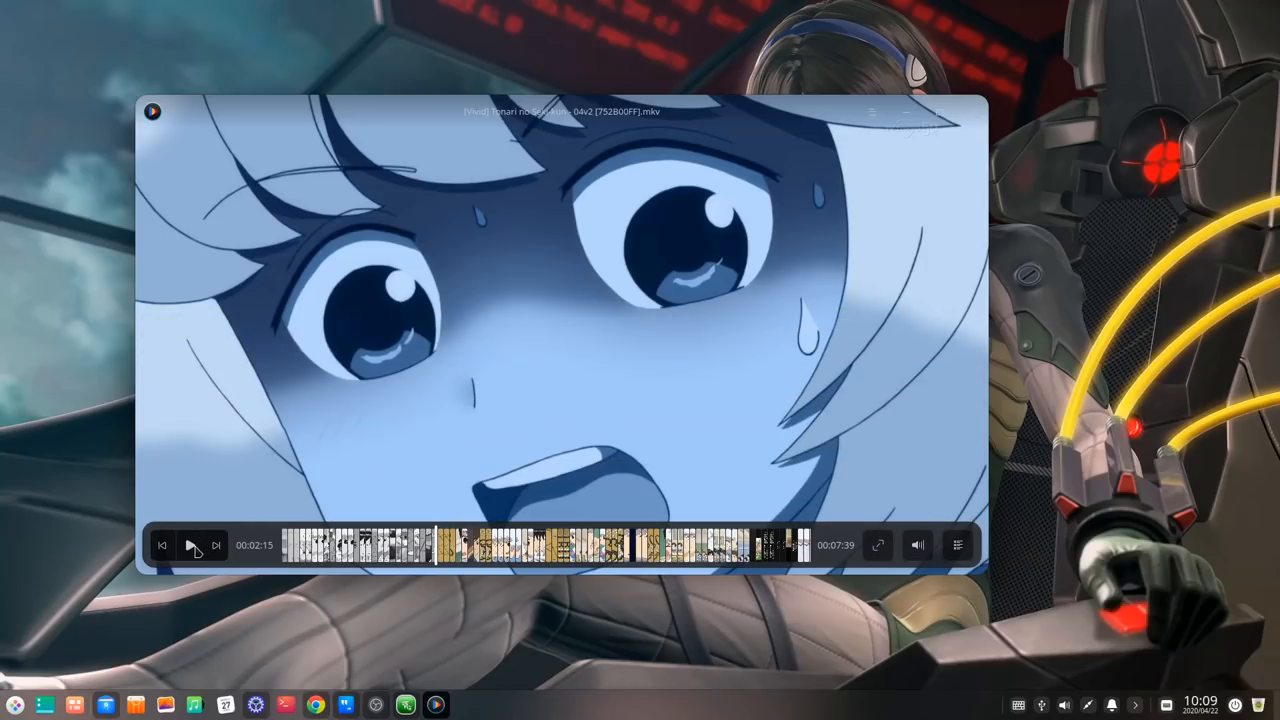
click(188, 544)
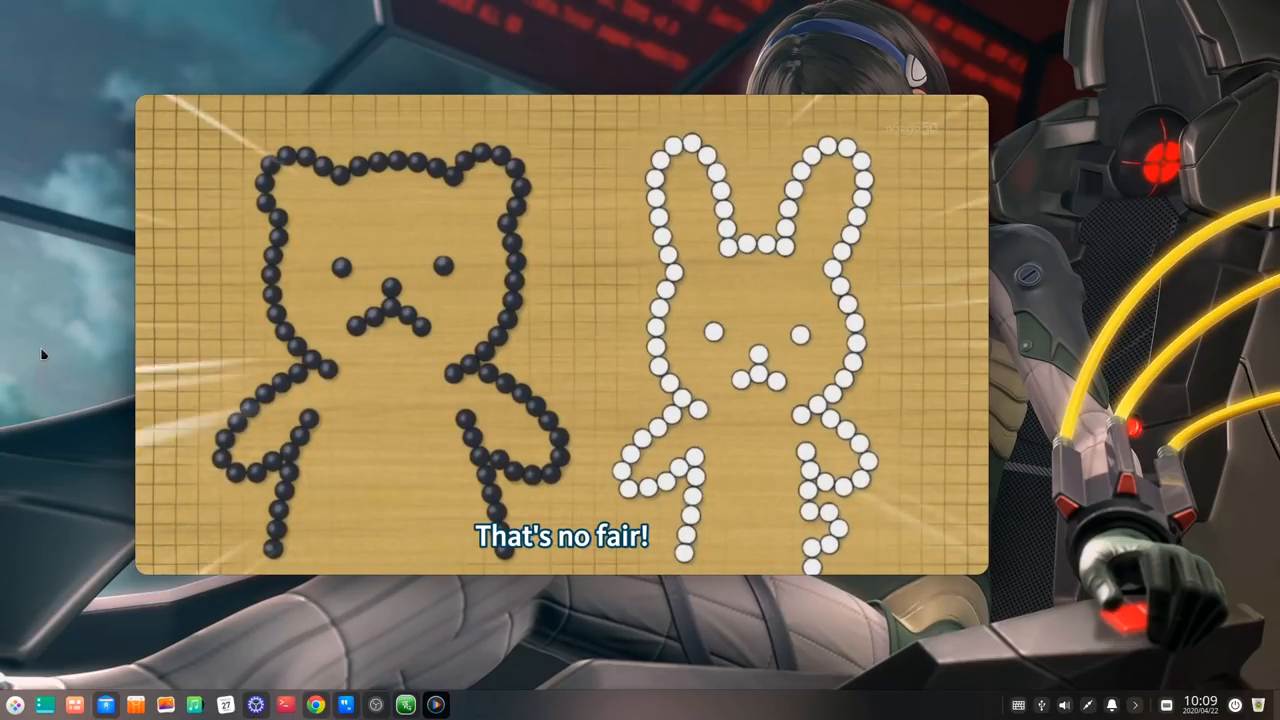
Step: Lock the session with Super+L, then enter the password to unlock it
key(Super+L)
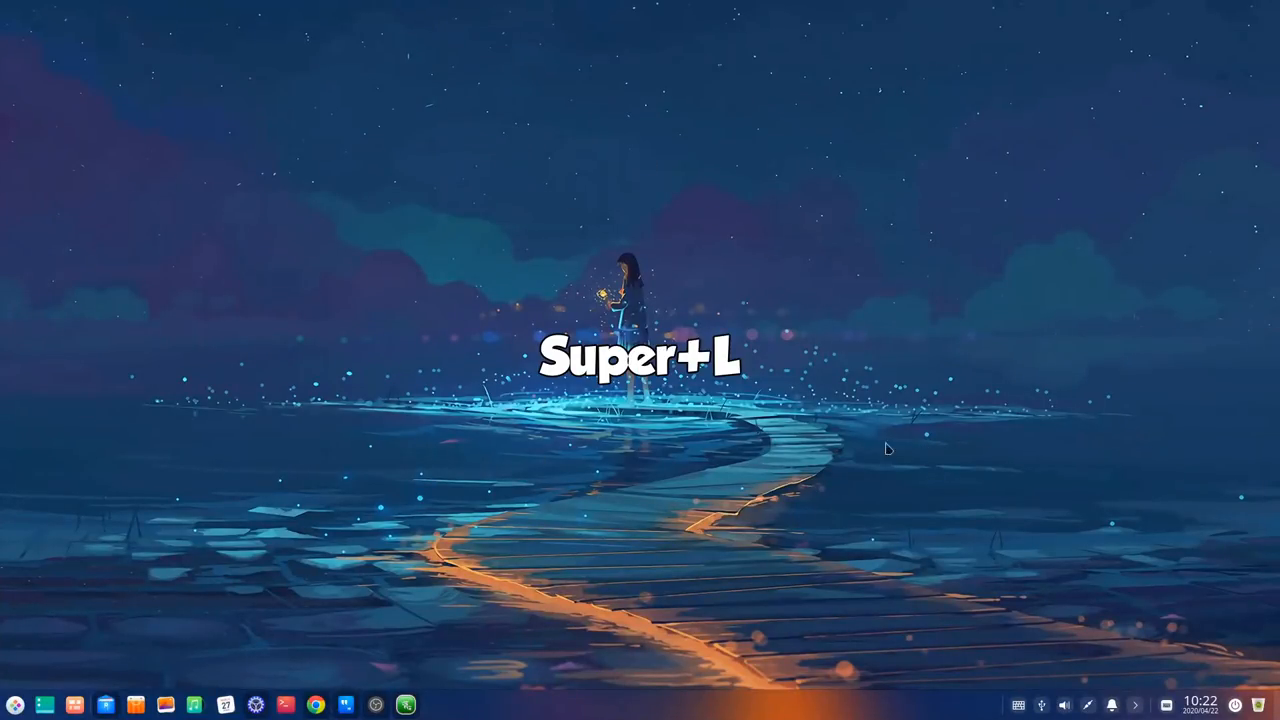
mouse_move(638, 486)
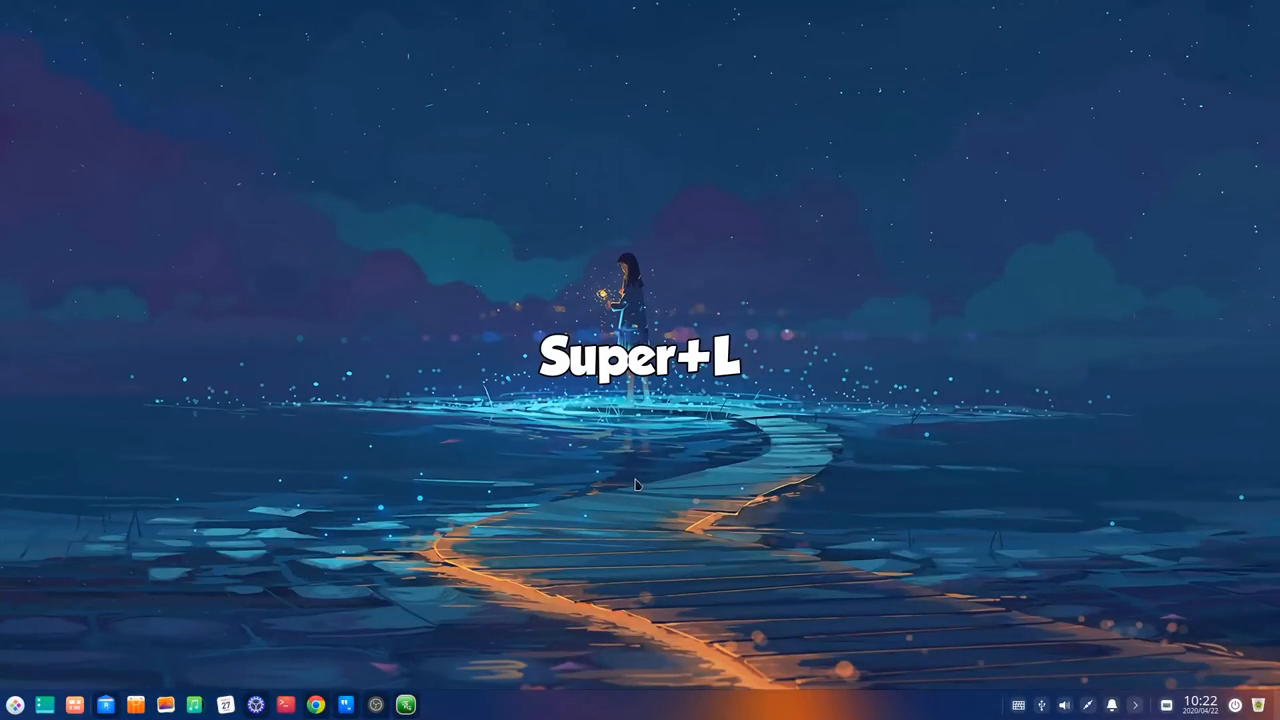
key(Super+l)
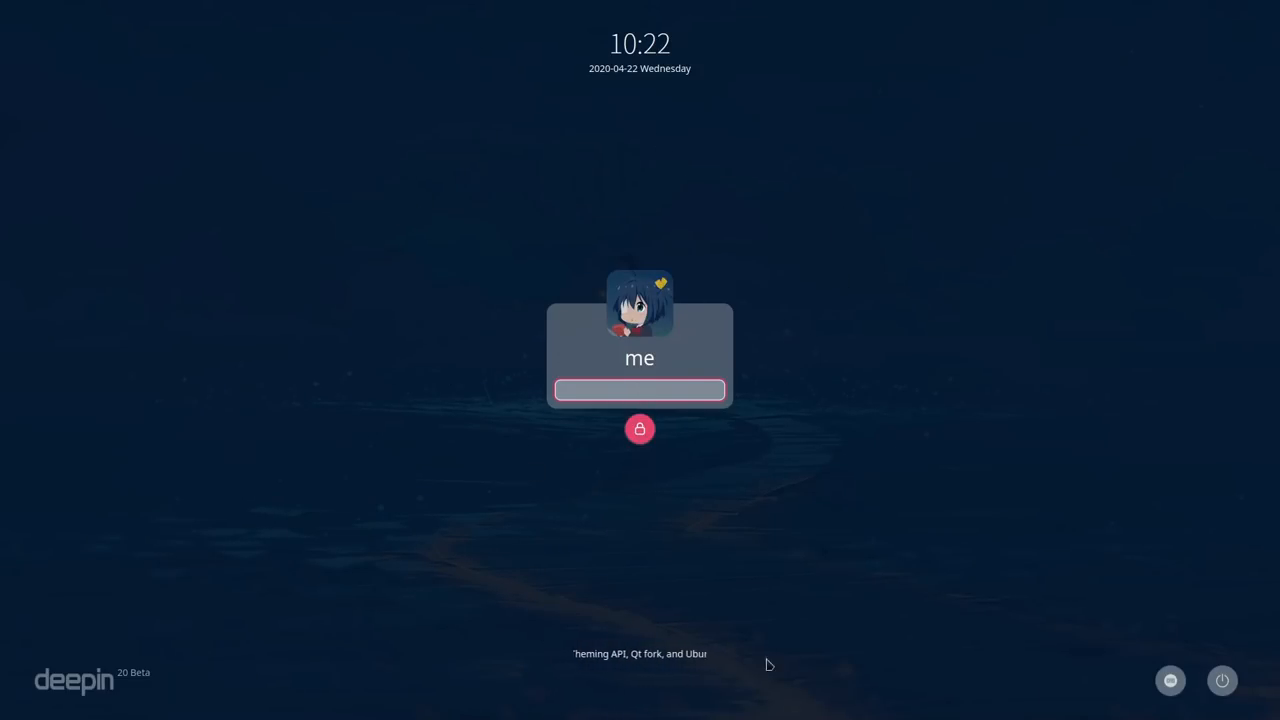
text(••)
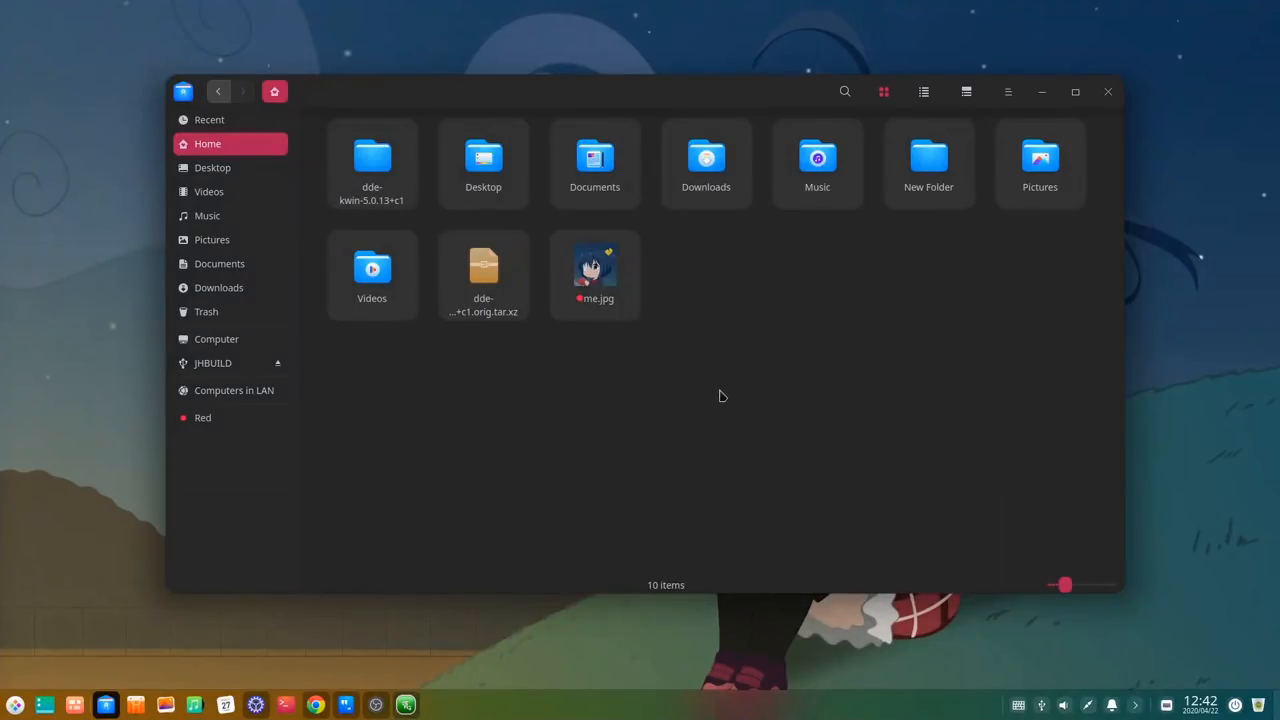
mouse_move(732, 392)
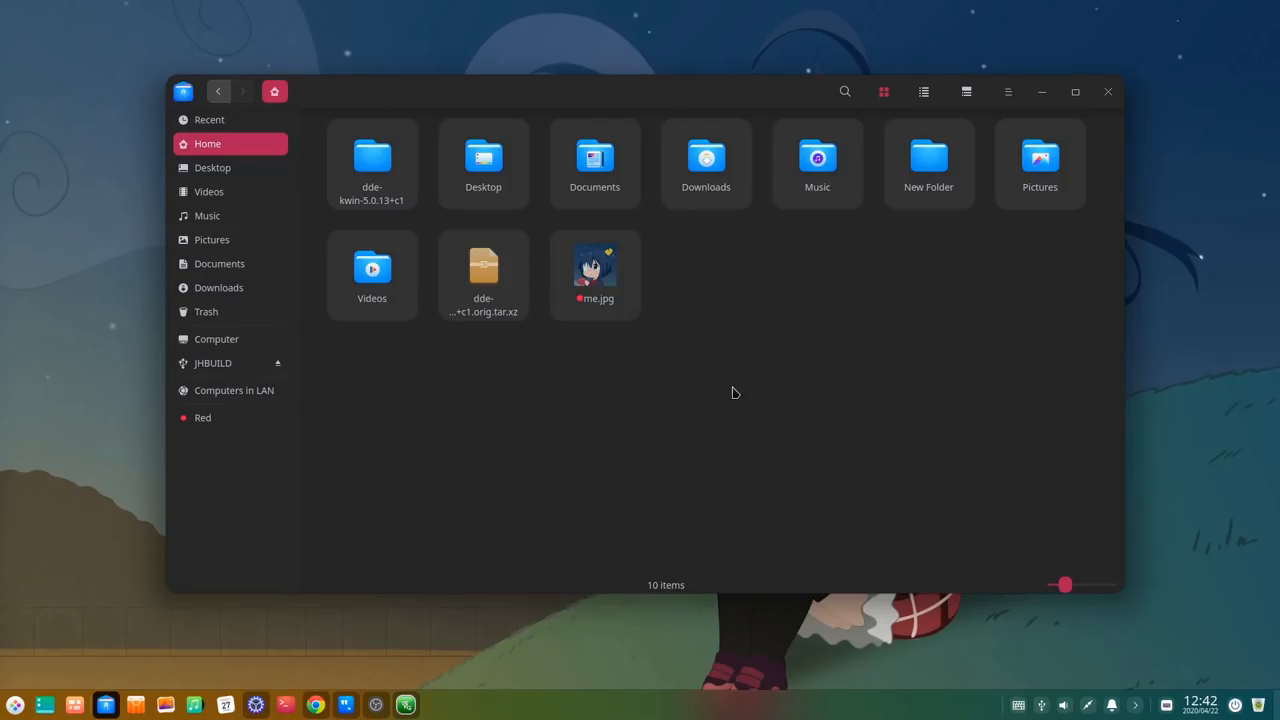
mouse_move(610, 172)
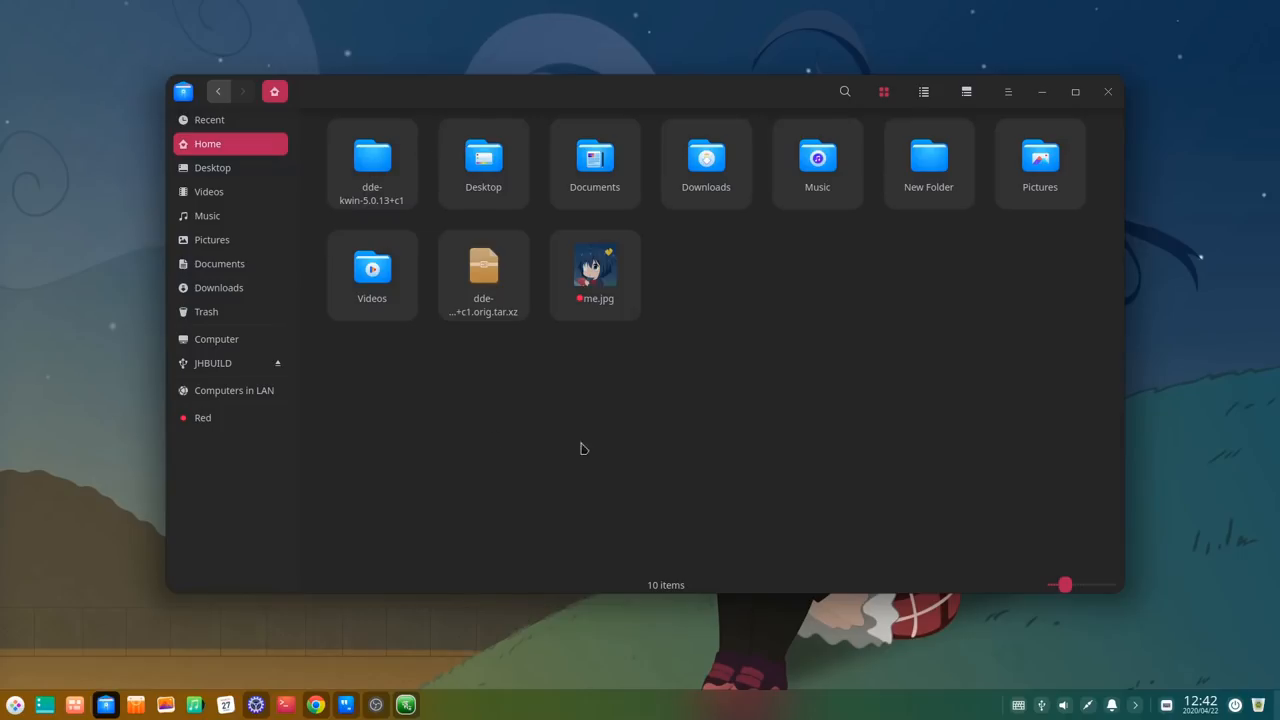
mouse_move(730, 354)
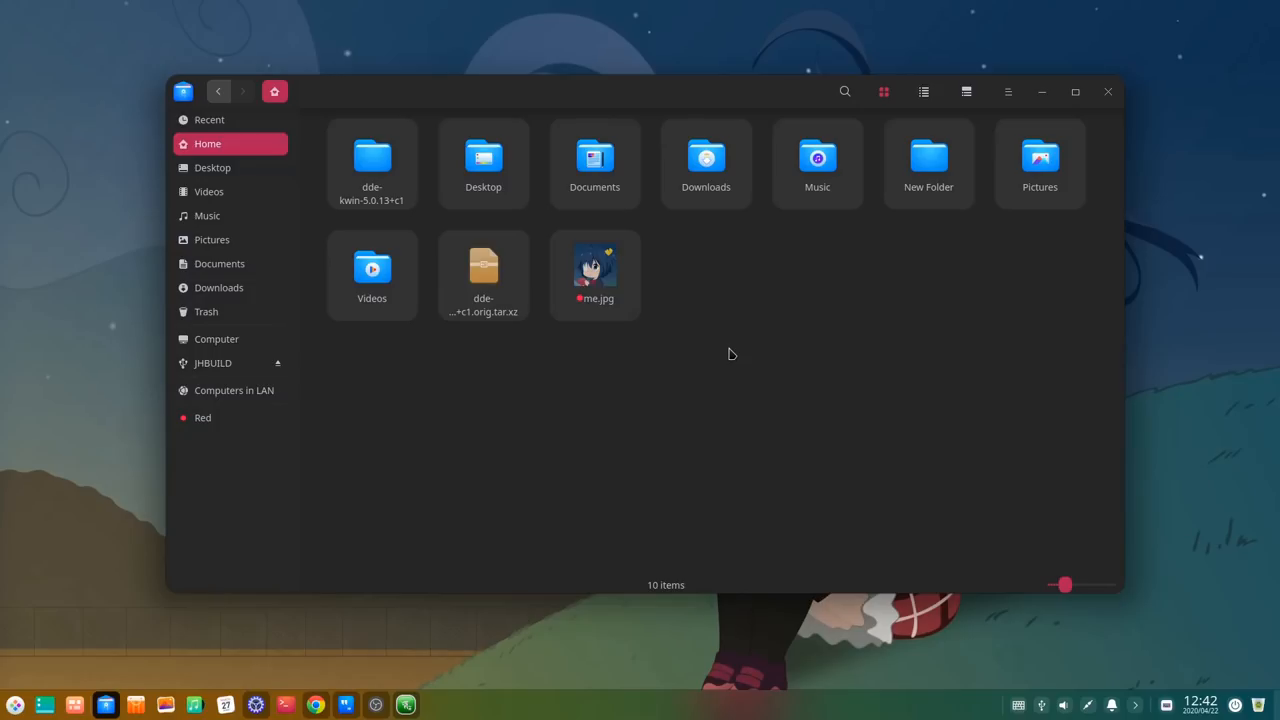
mouse_move(622, 292)
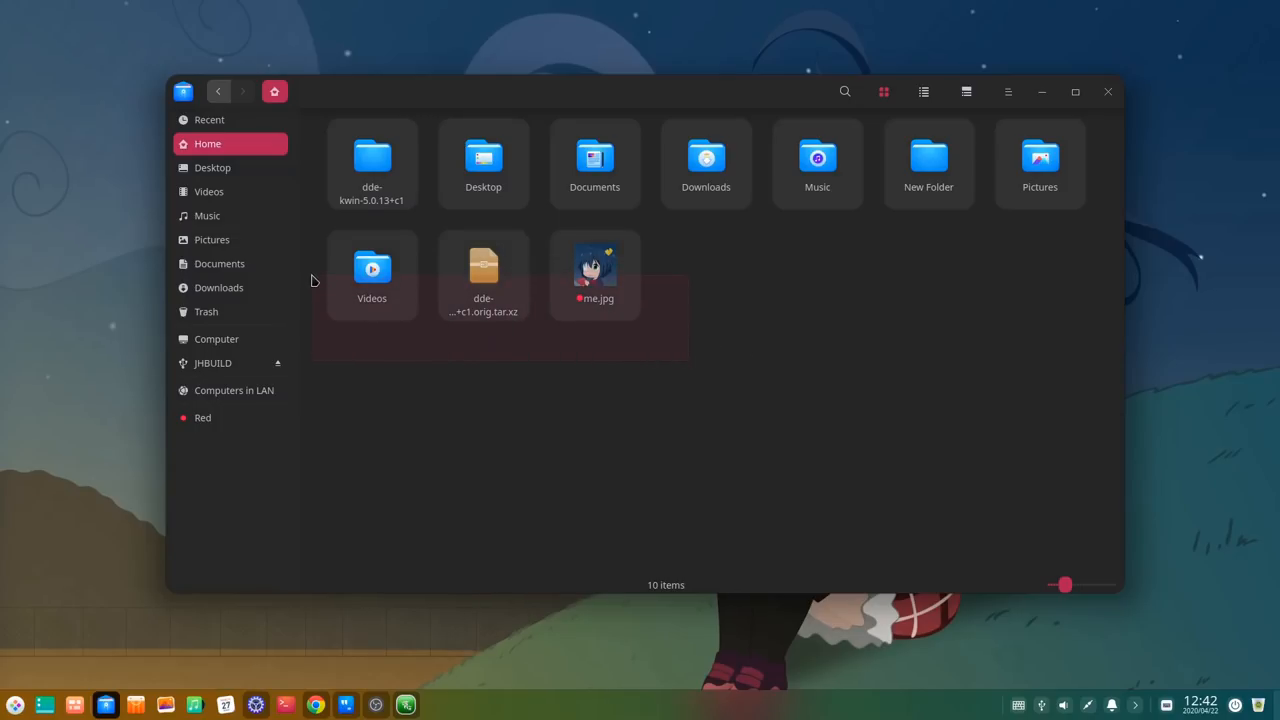
click(648, 320)
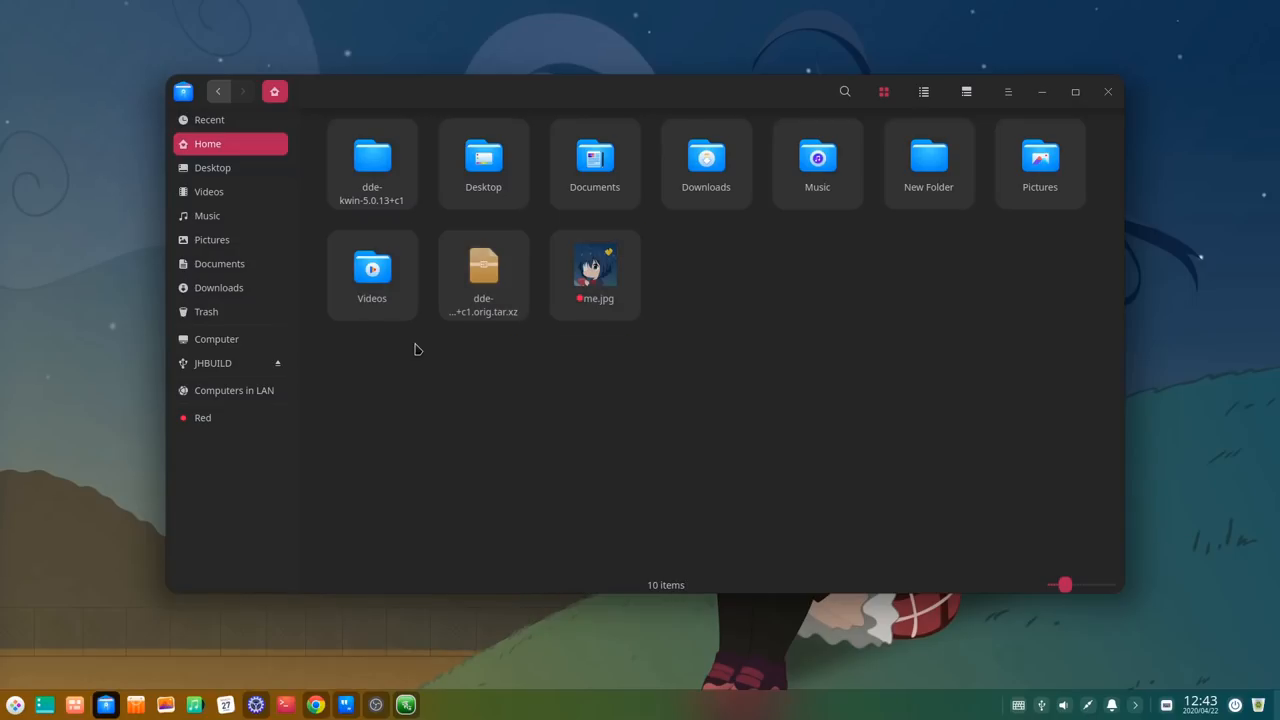
click(596, 270)
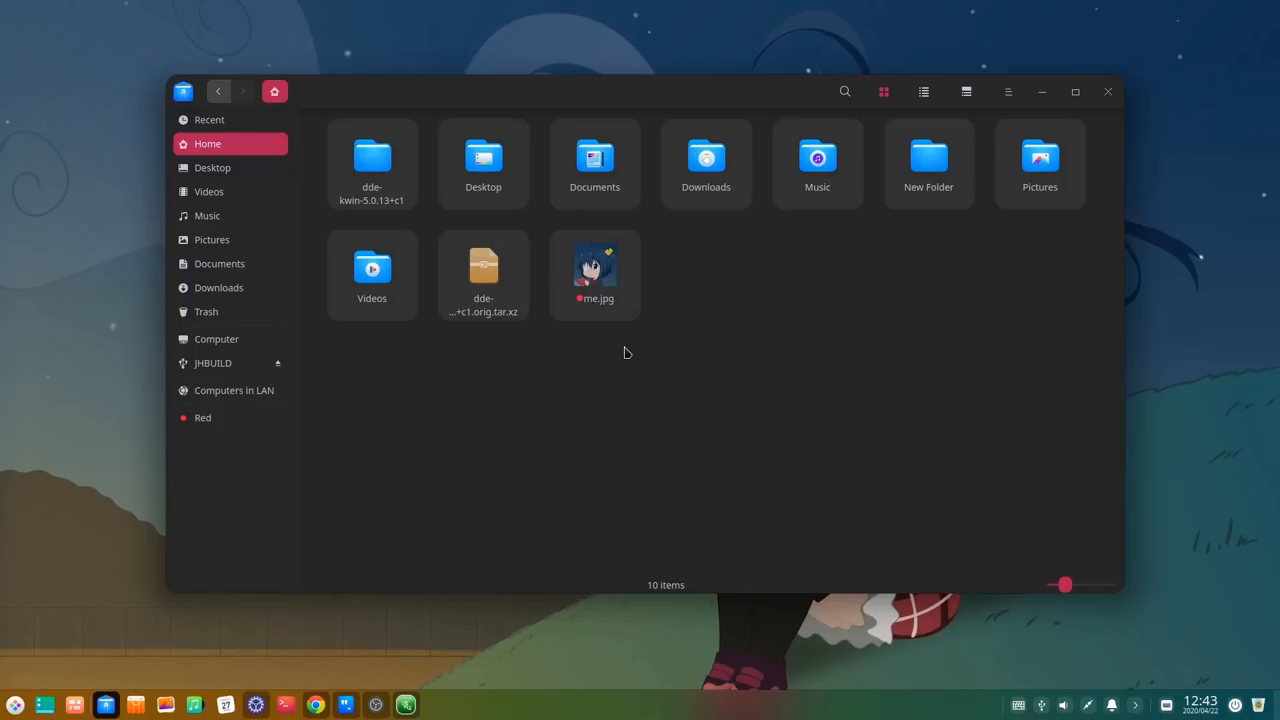
Step: Preview me.jpg in the image viewer and return to the Home folder
double_click(596, 268)
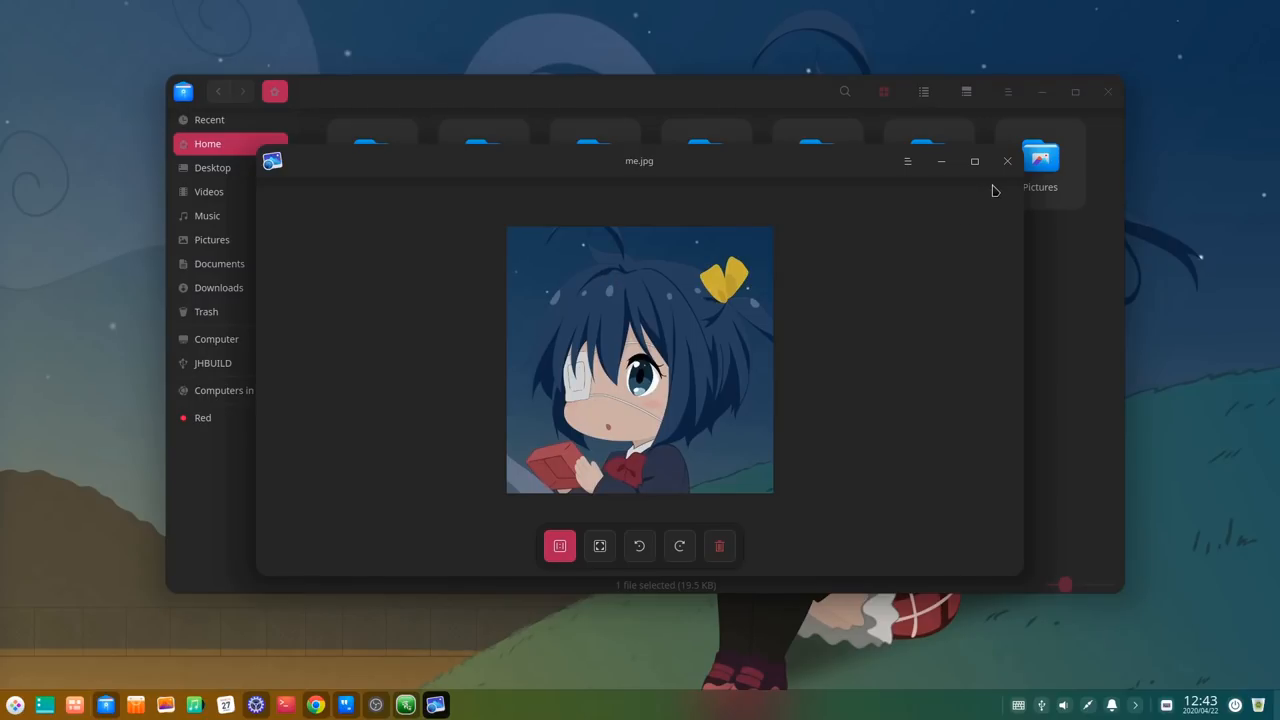
click(1008, 160)
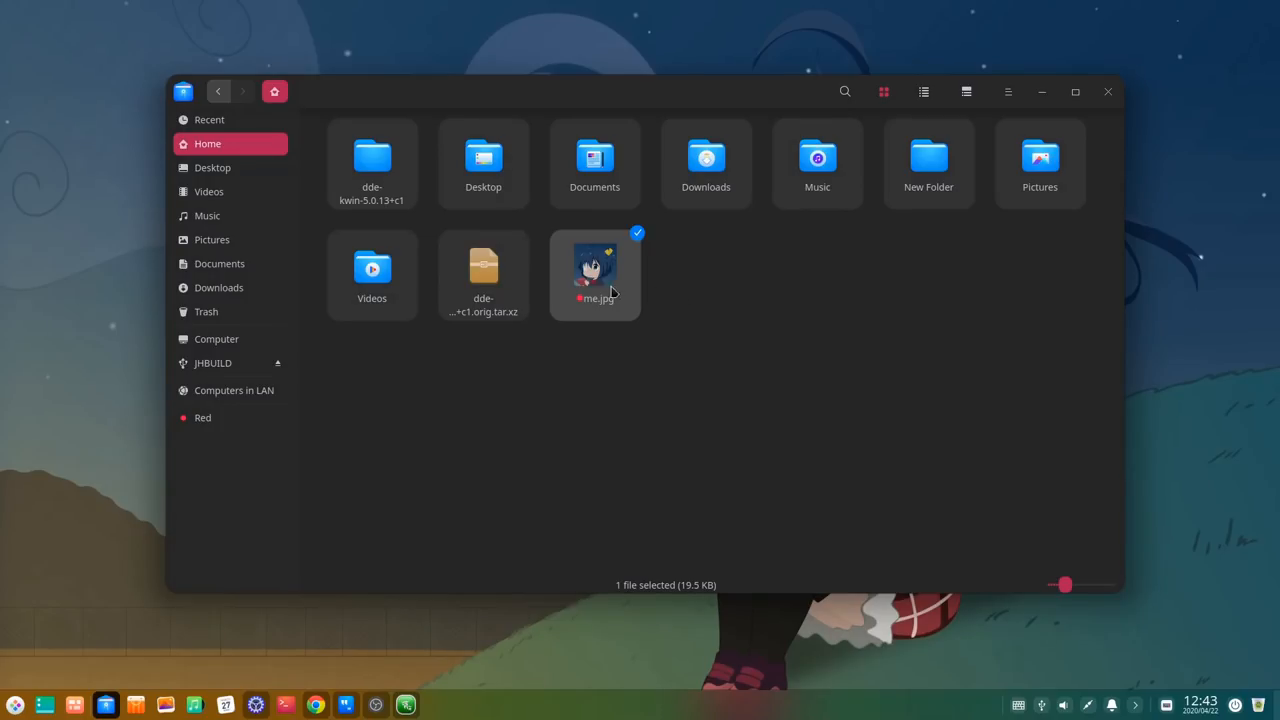
Step: Show the tar.xz archive's details: 137.7 KB, type Archive, with its timestamps
click(484, 270)
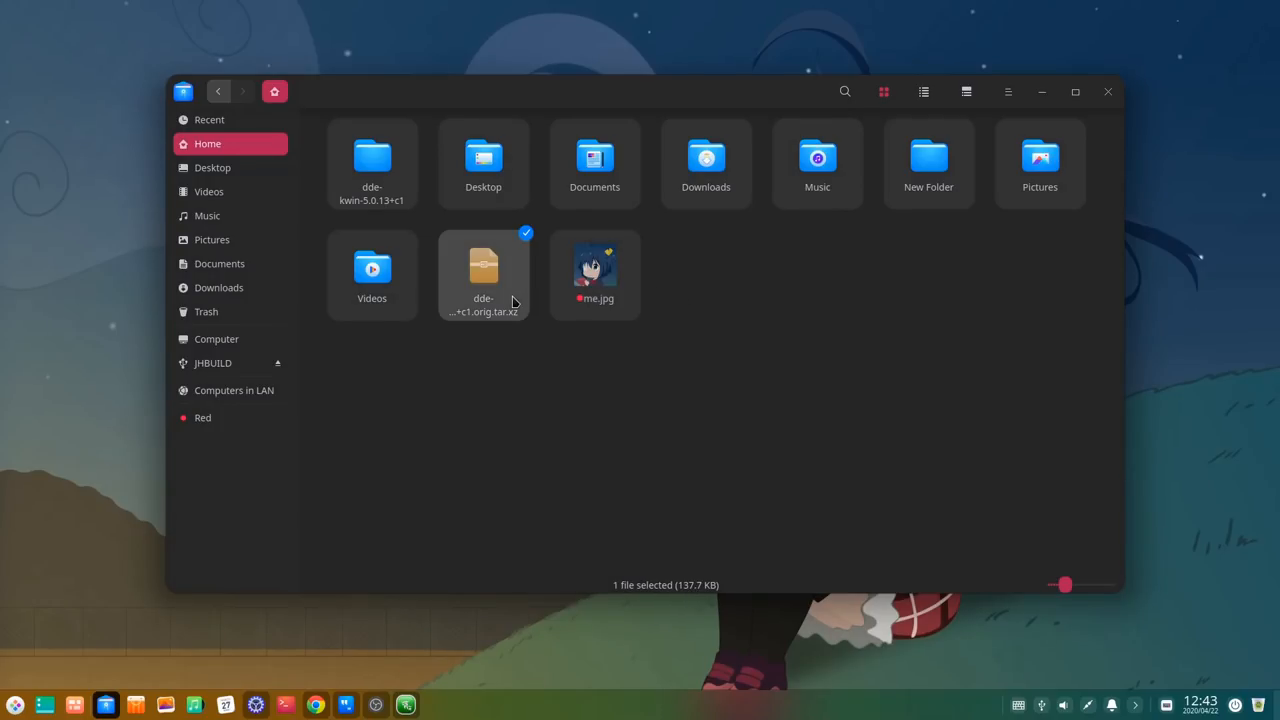
mouse_move(612, 406)
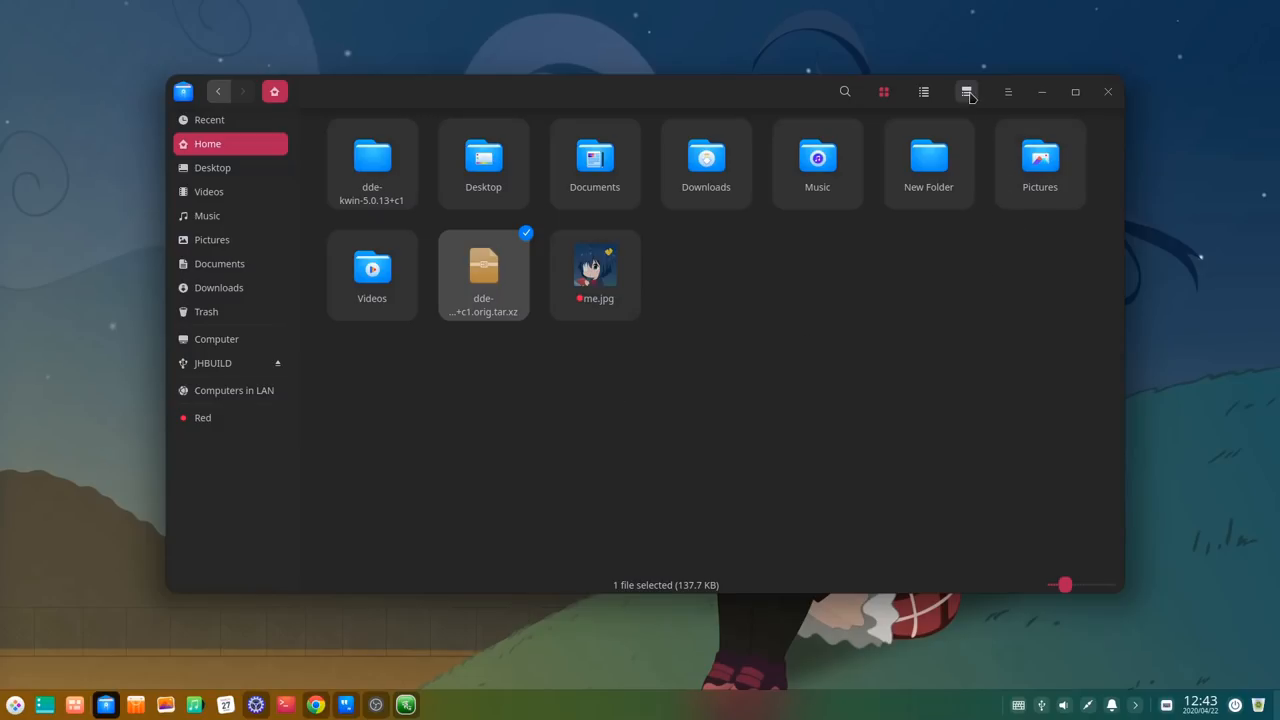
click(966, 92)
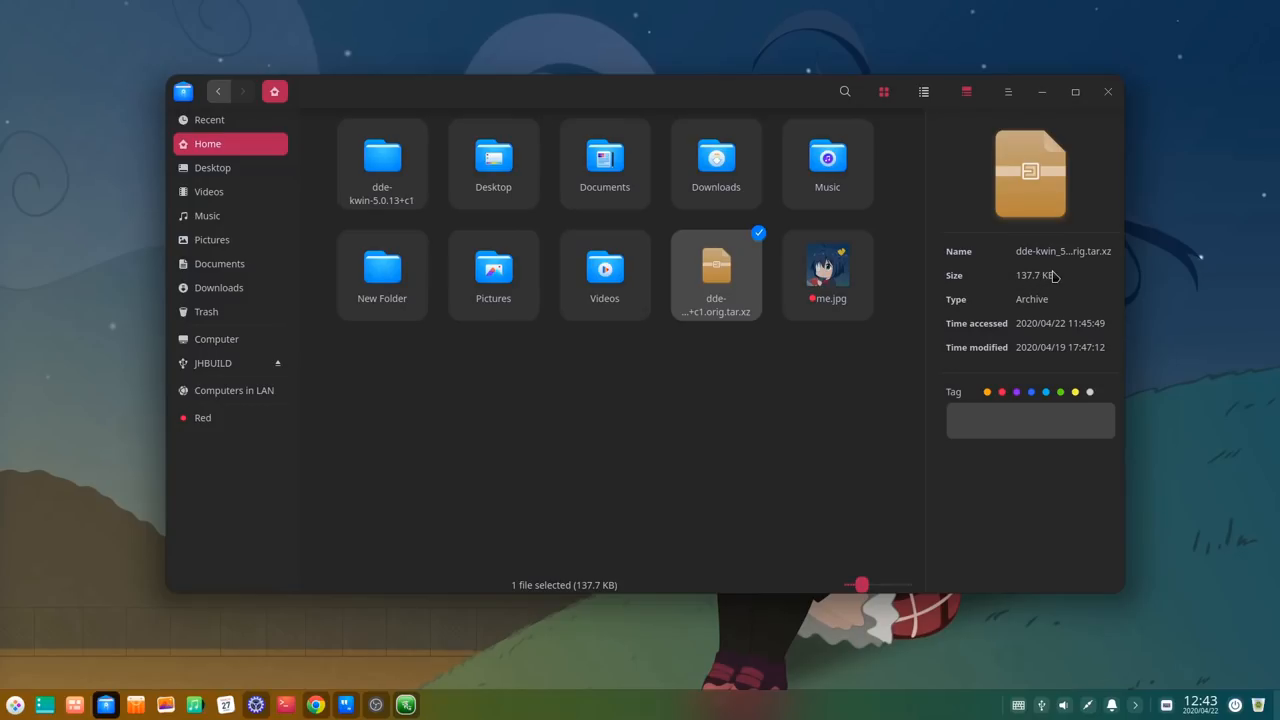
mouse_move(714, 362)
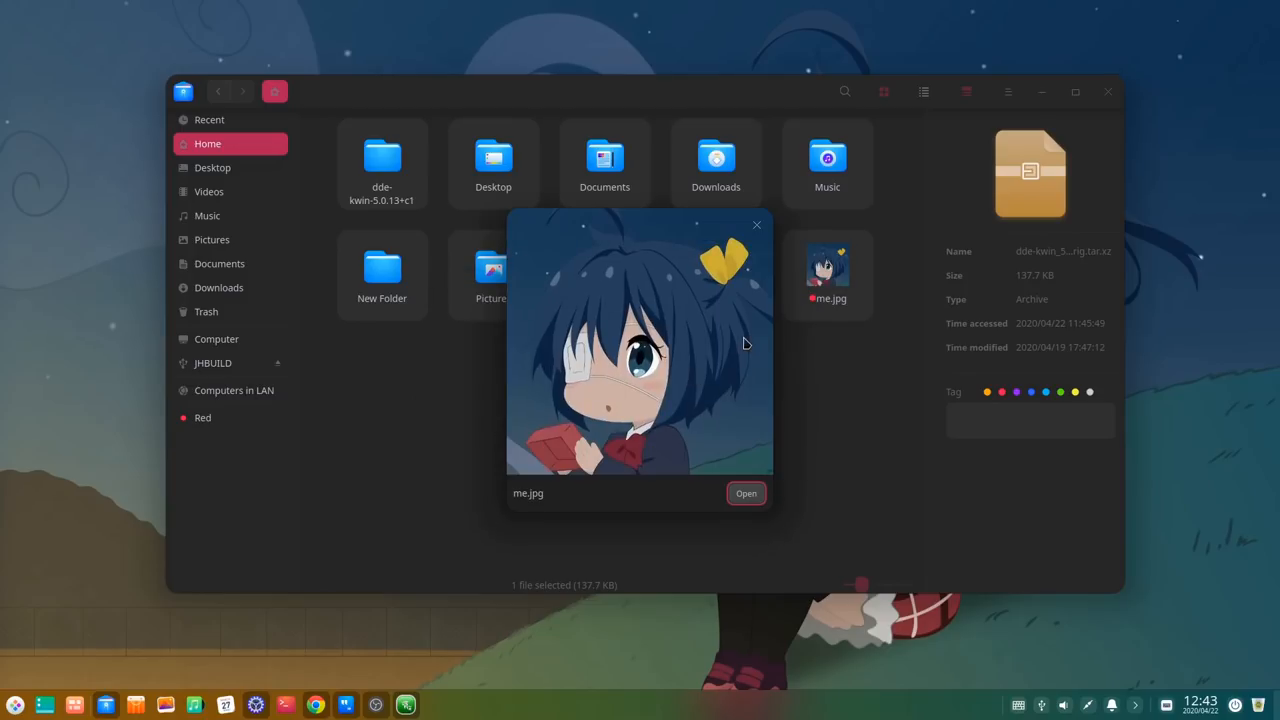
mouse_move(748, 228)
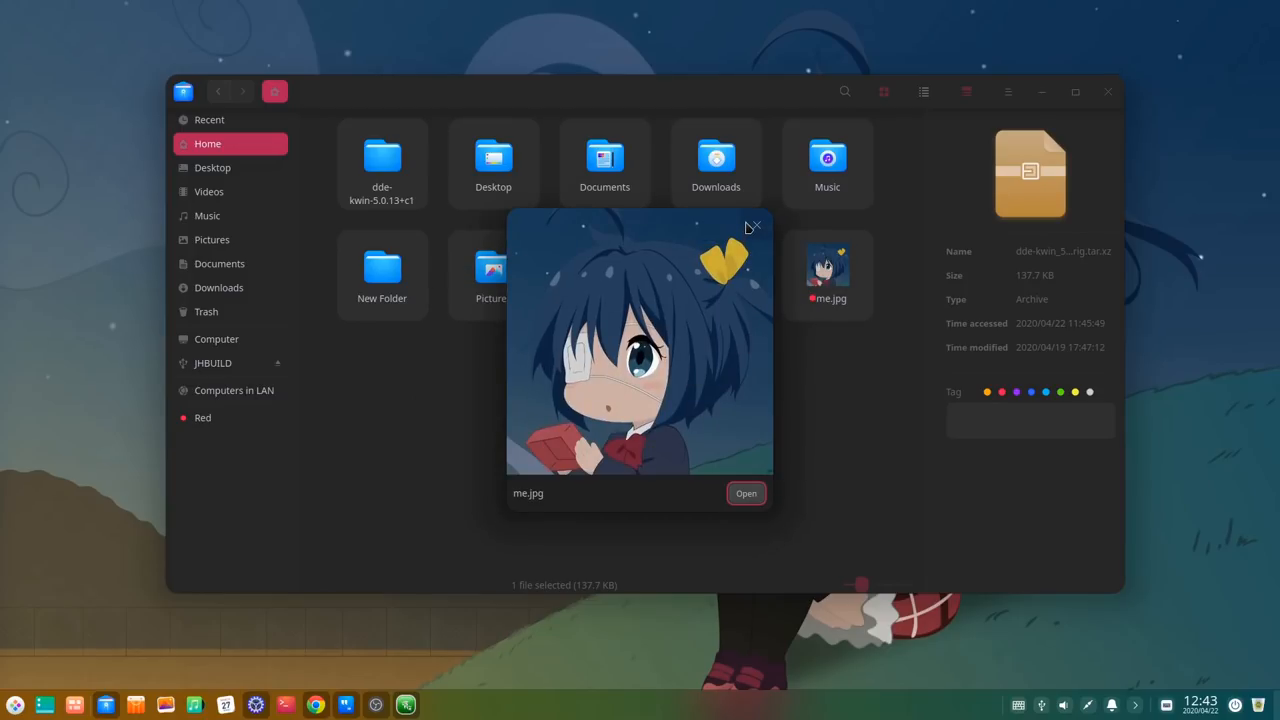
click(754, 226)
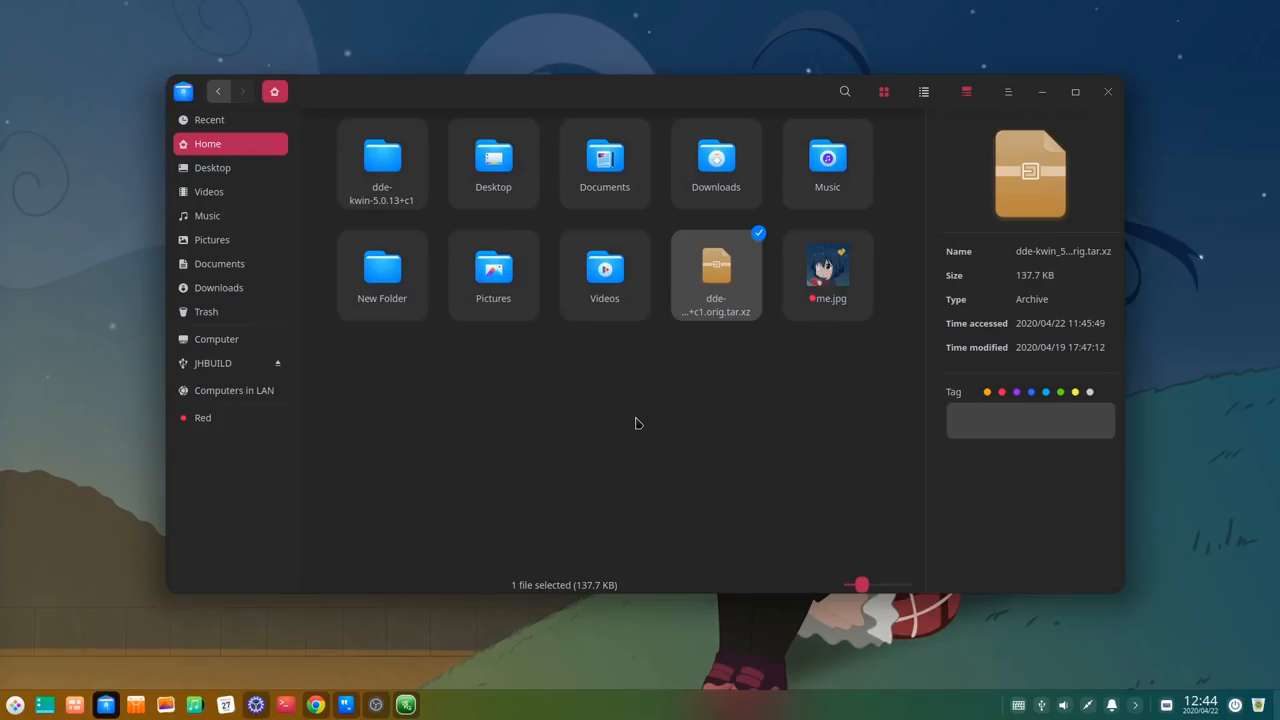
mouse_move(212, 240)
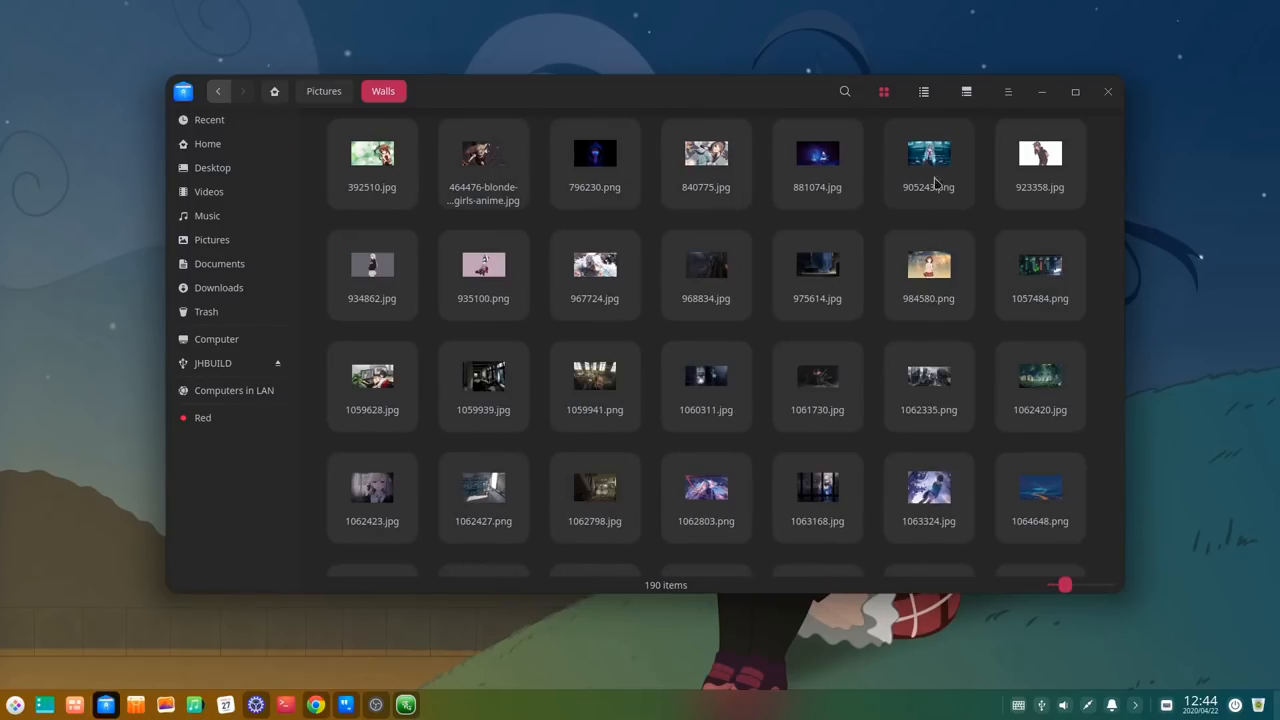
Step: Scroll through the 190 Walls wallpapers as large thumbnails and reopen Walls from Pictures
scroll(down, 3)
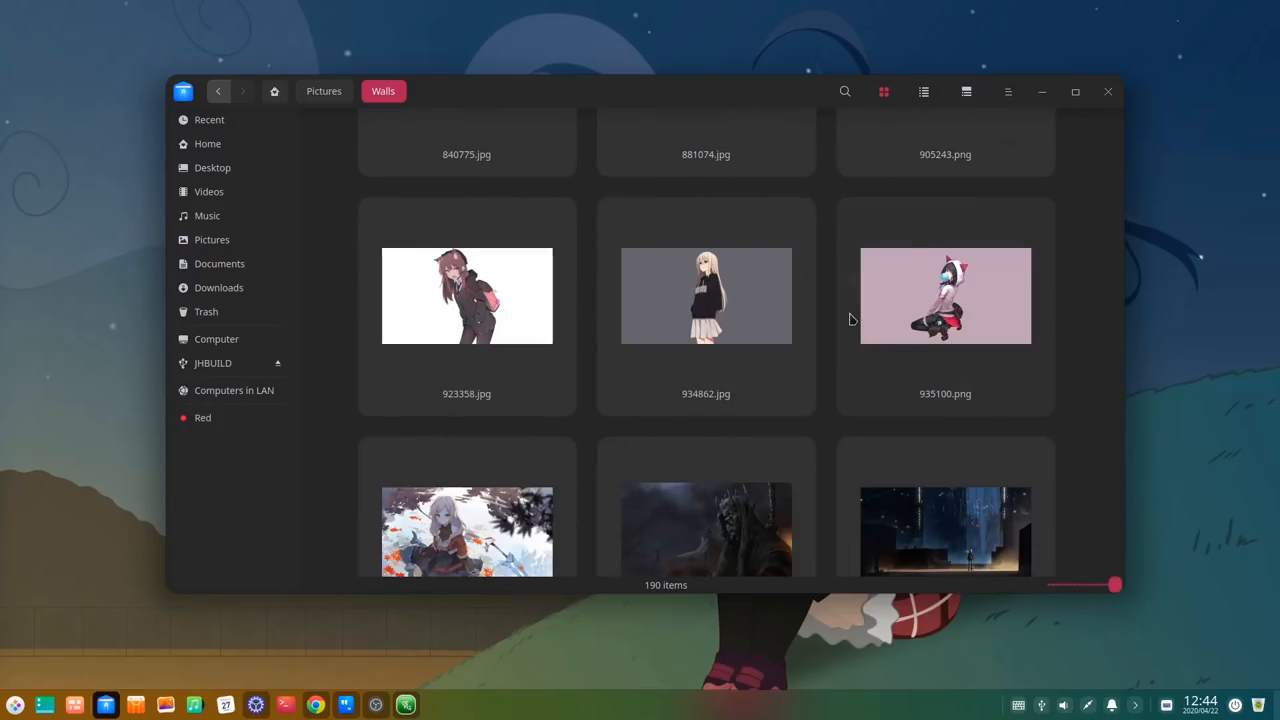
scroll(down, 3)
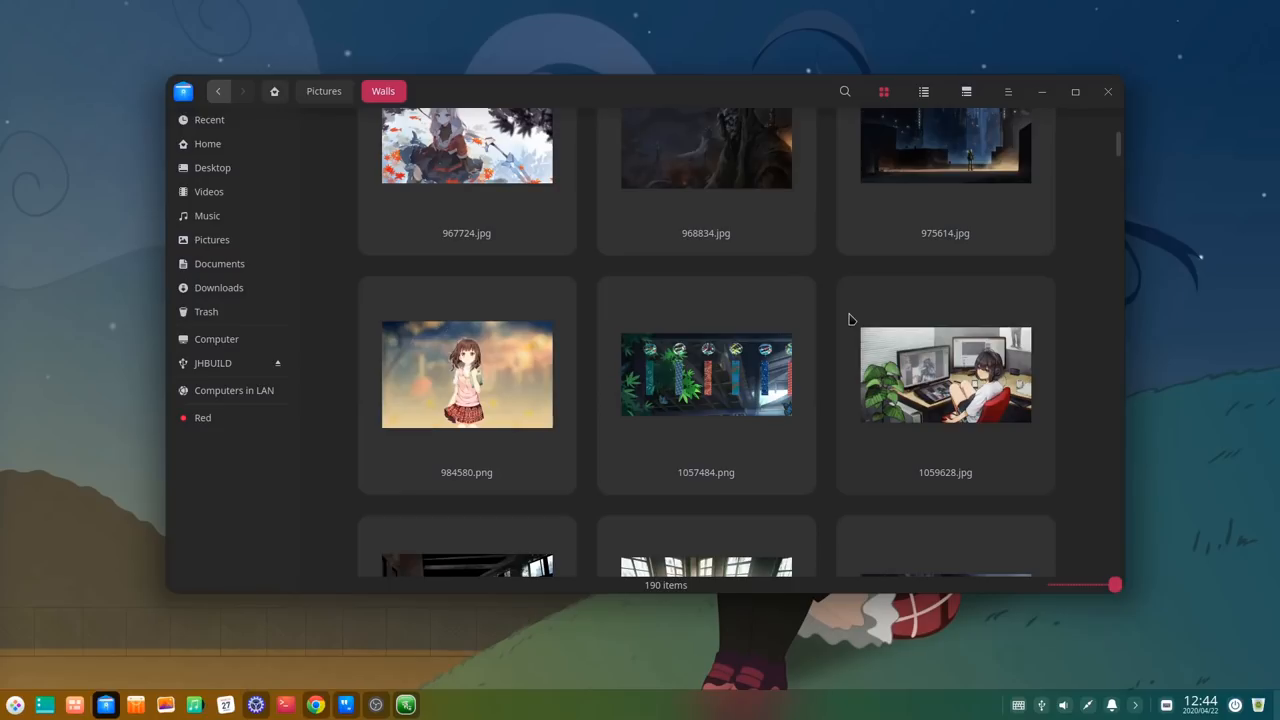
scroll(down, 3)
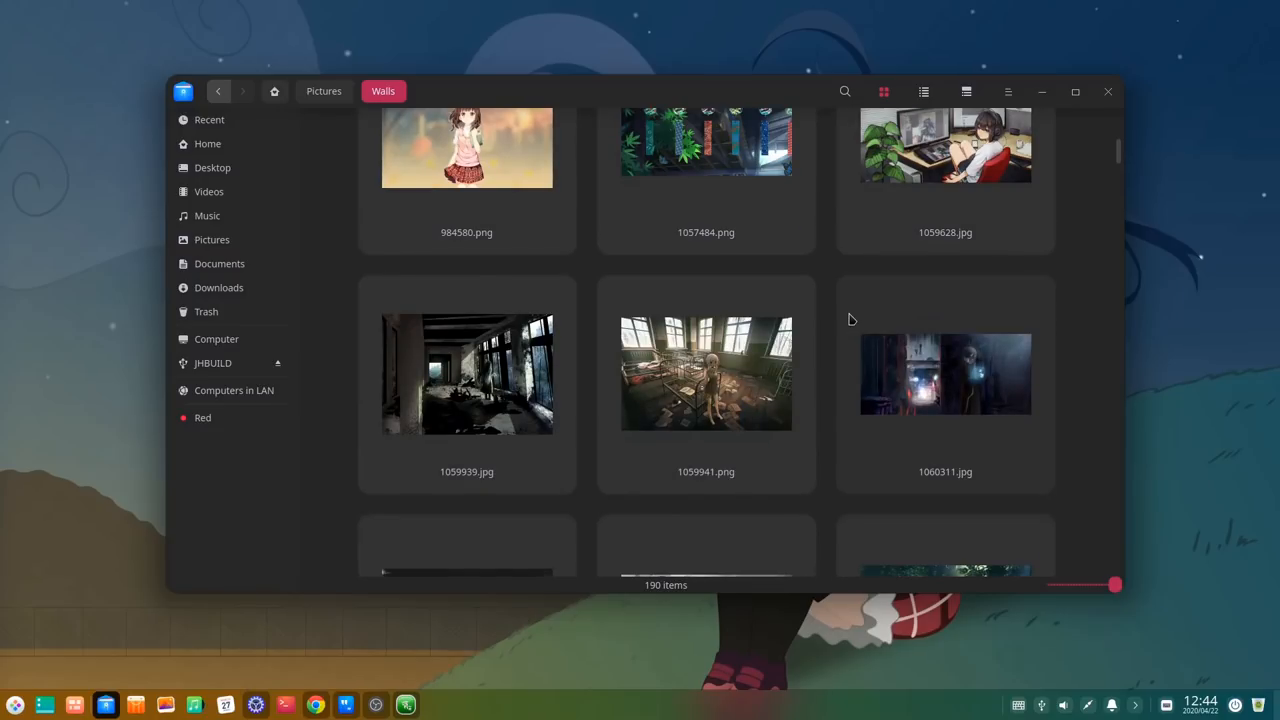
scroll(down, 3)
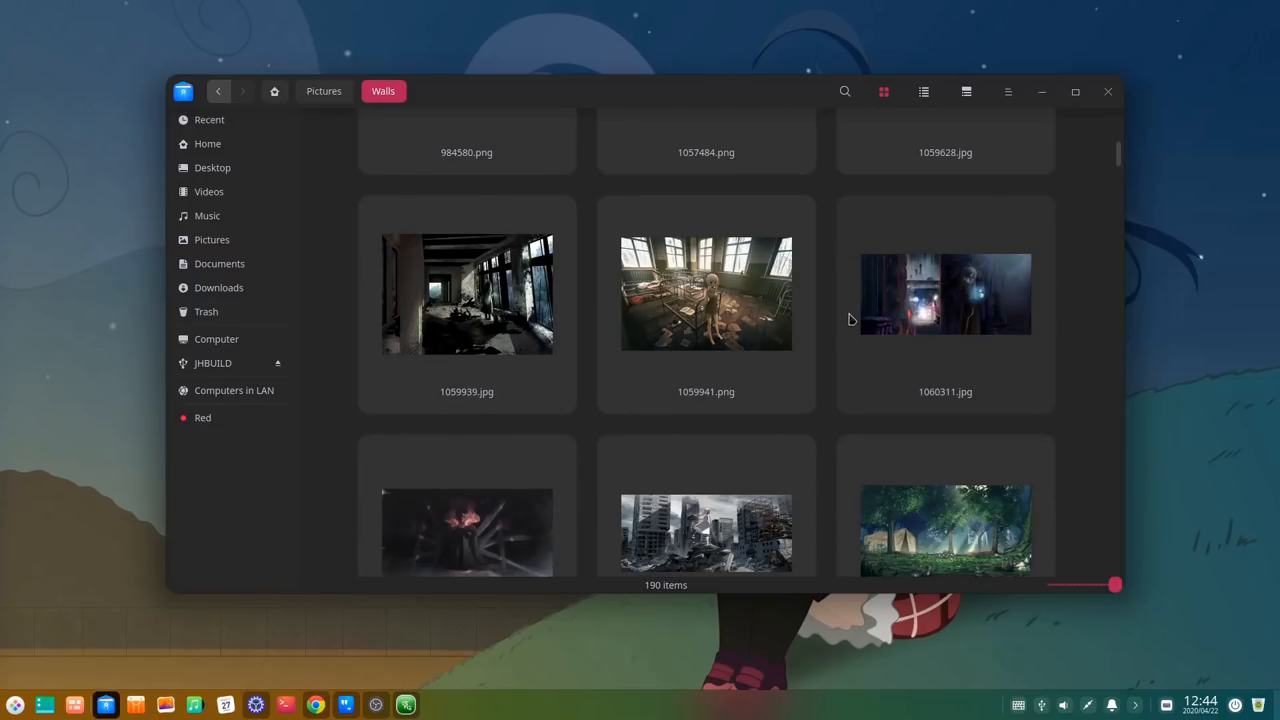
mouse_move(392, 204)
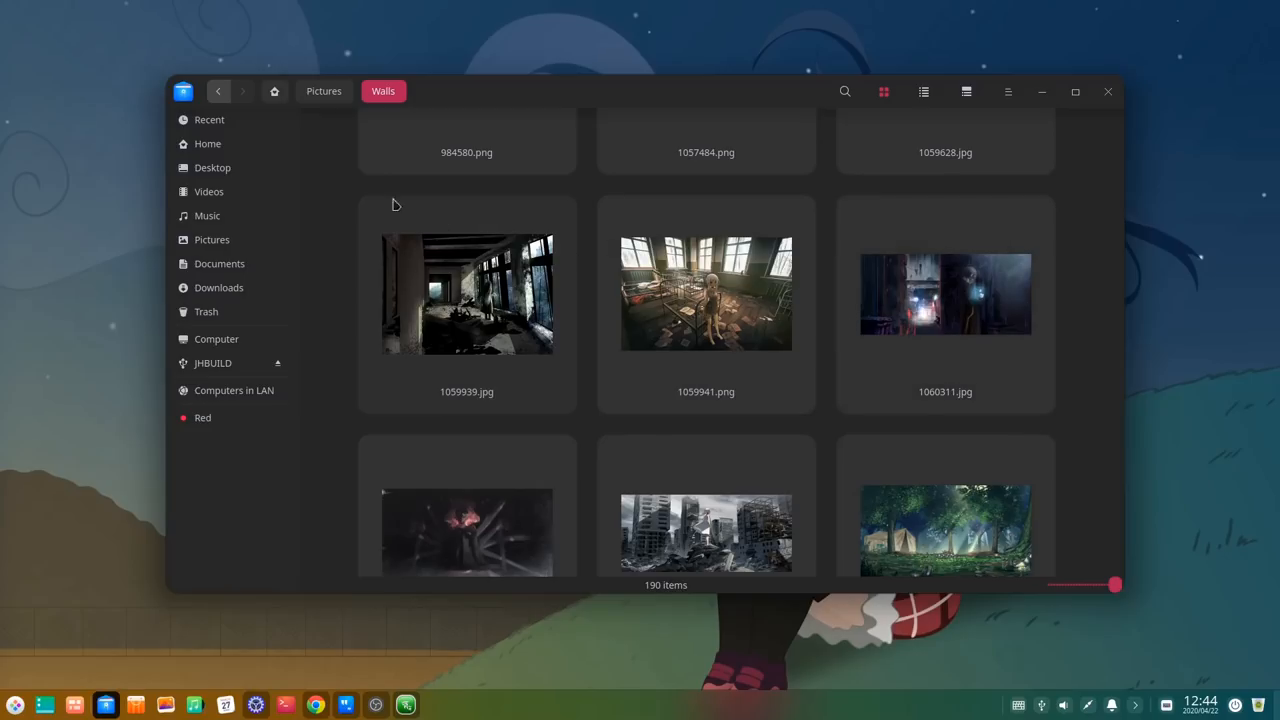
click(324, 92)
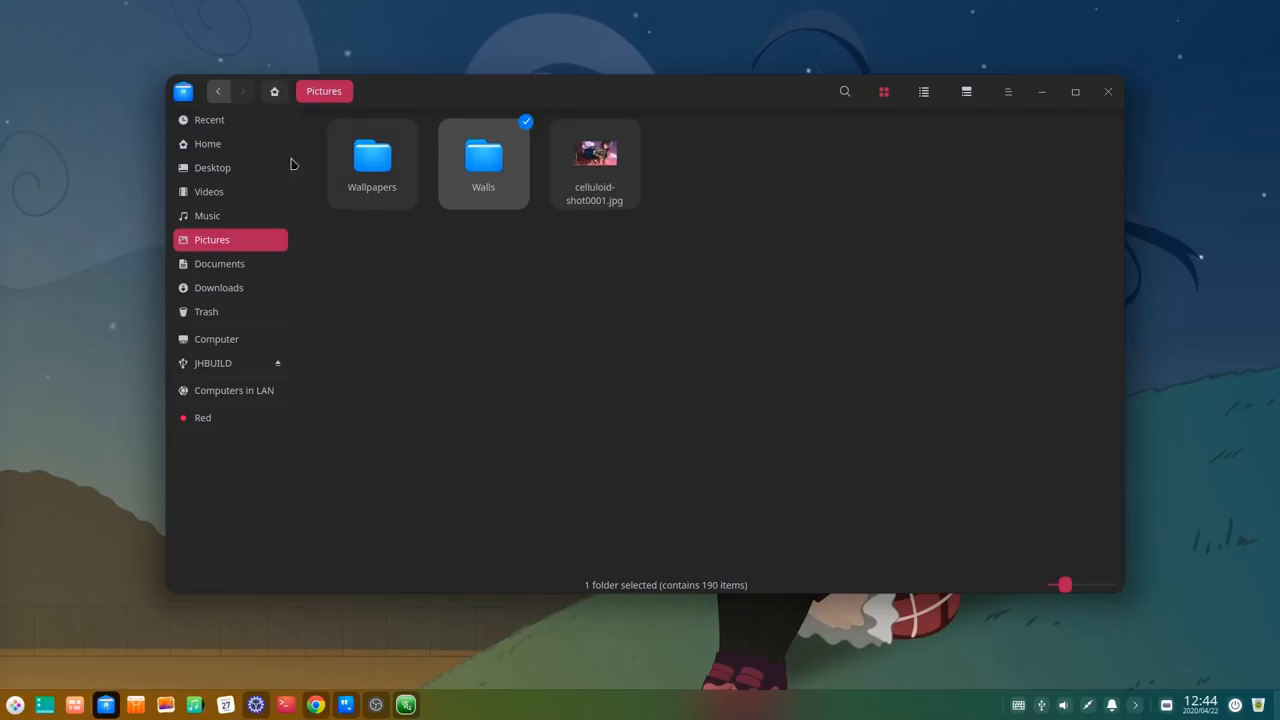
double_click(484, 156)
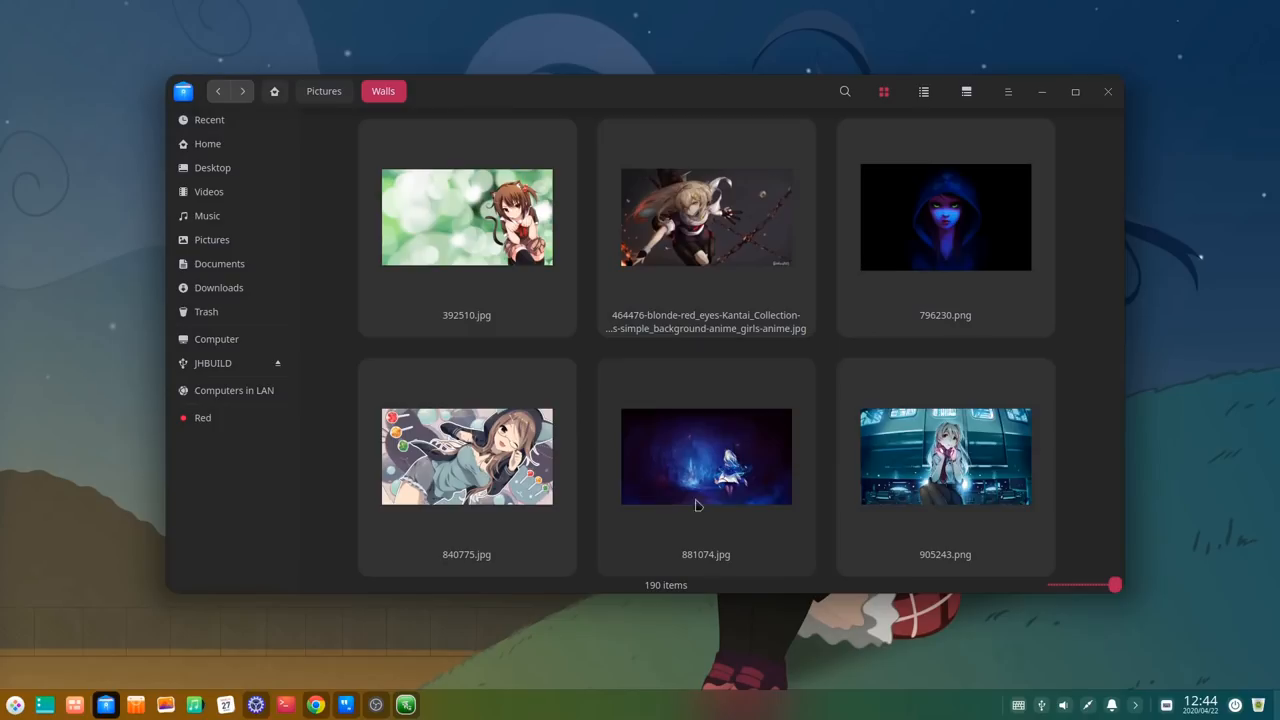
mouse_move(824, 364)
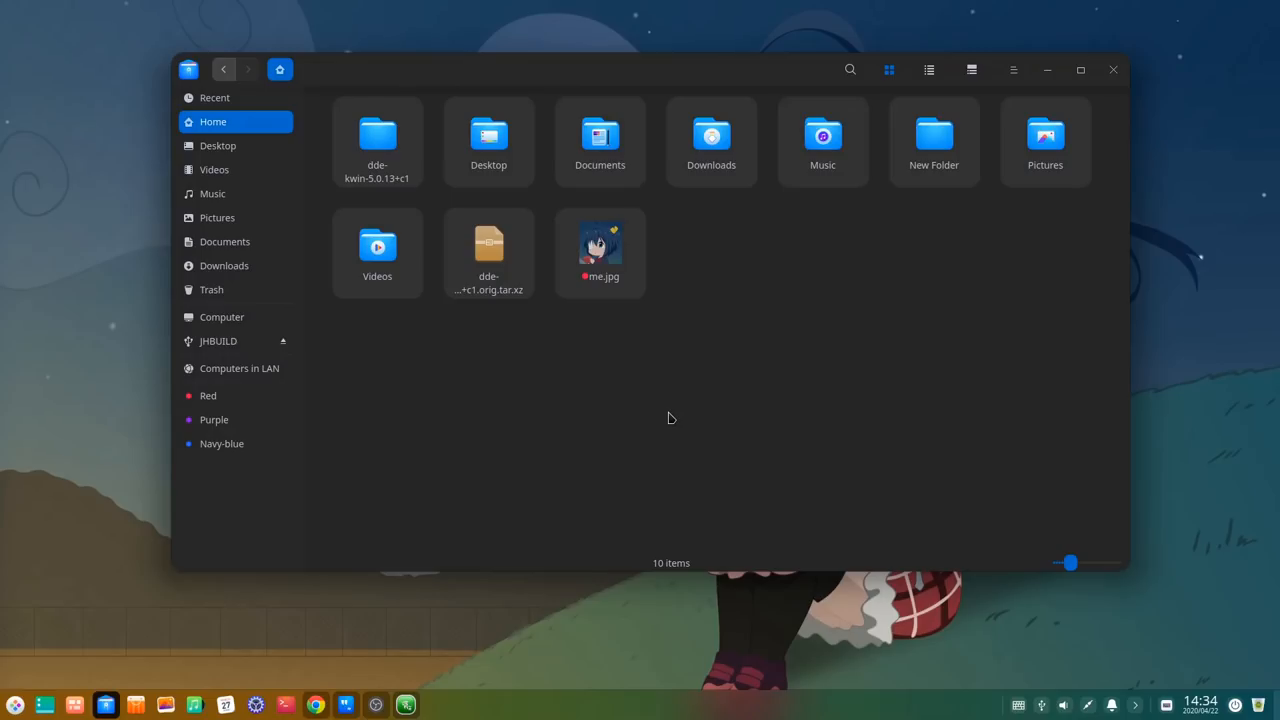
mouse_move(608, 264)
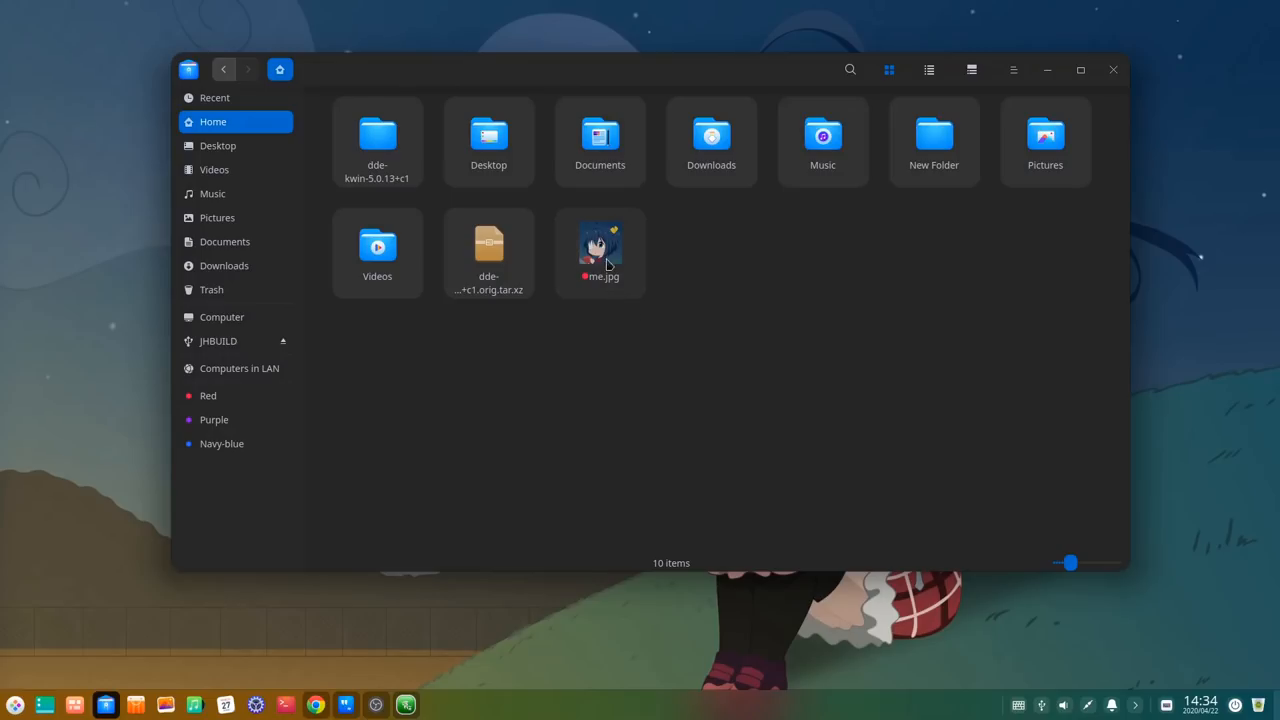
Step: View me.jpg's properties, expanding the Open with and Permissions sections
right_click(600, 250)
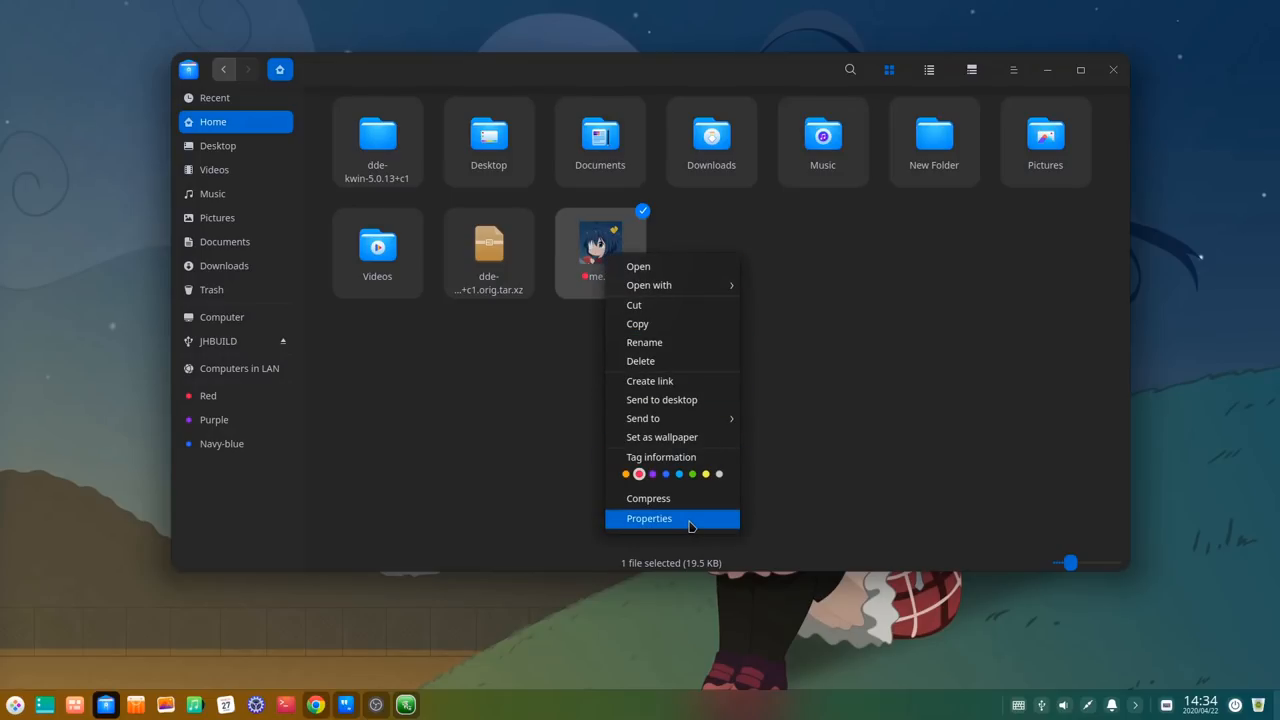
click(648, 518)
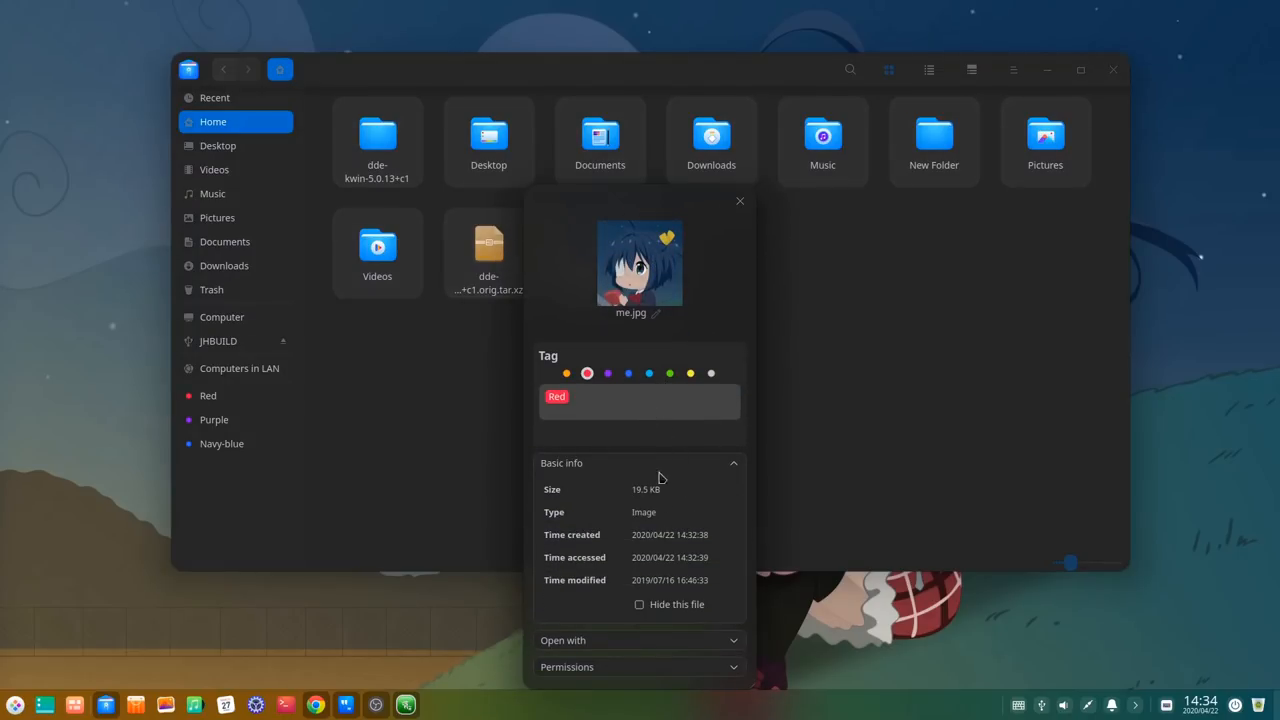
click(564, 640)
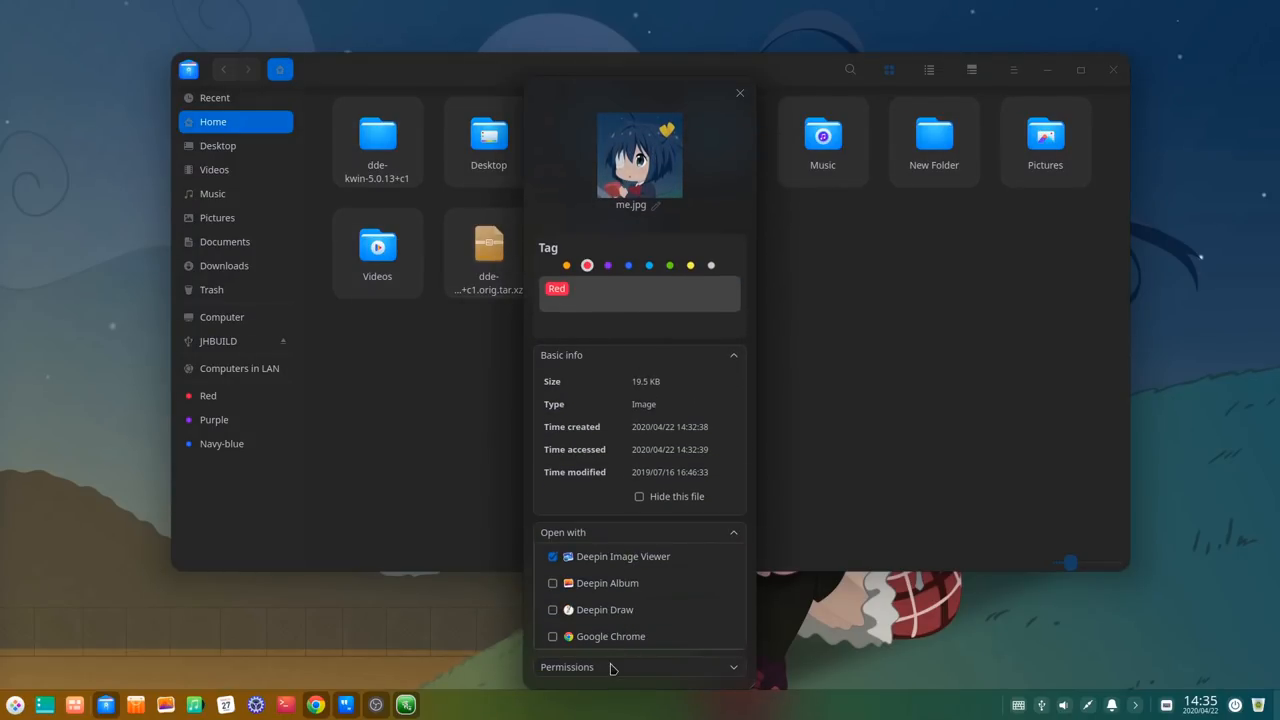
click(568, 668)
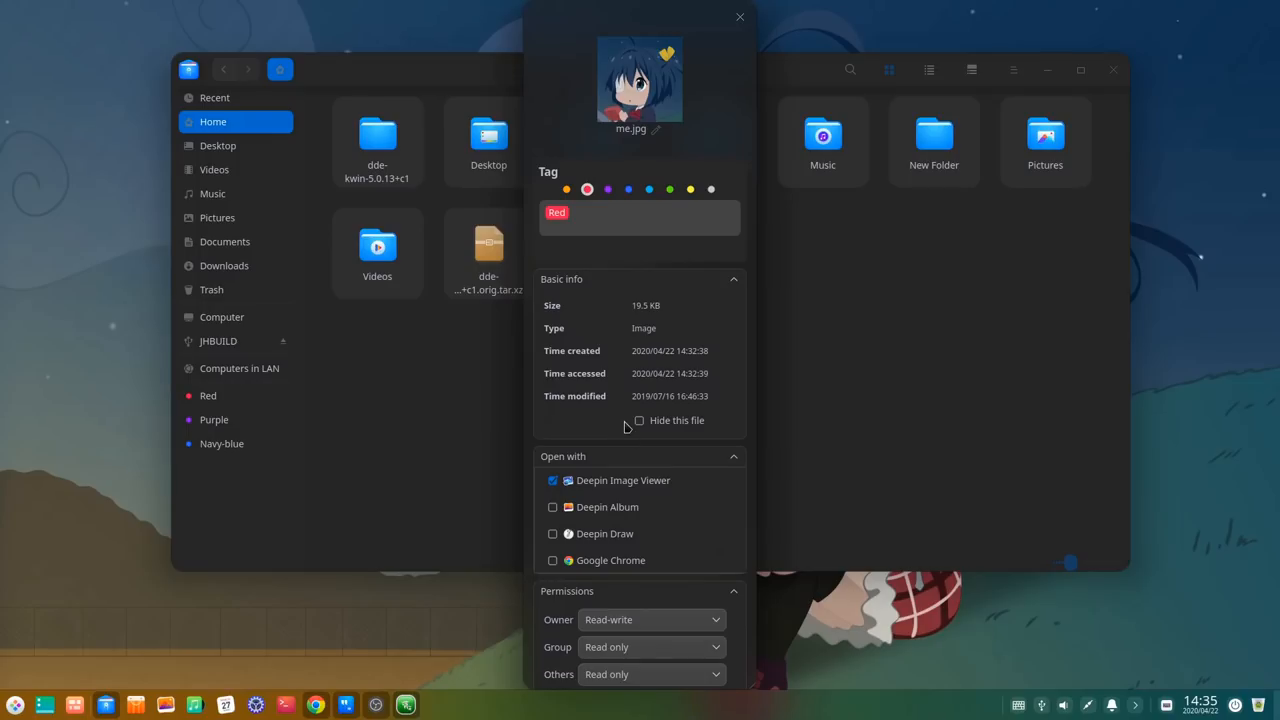
mouse_move(608, 300)
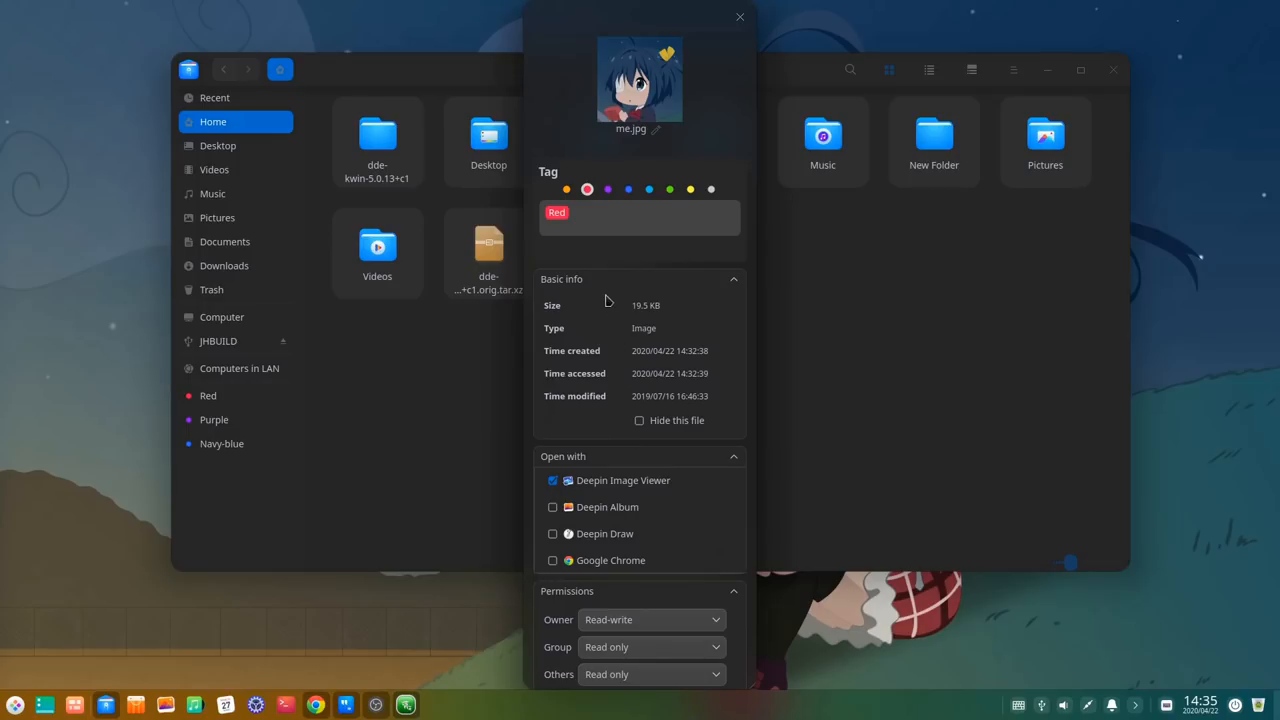
Step: Add the Purple tag to me.jpg and confirm it is the only Purple-tagged file
click(608, 188)
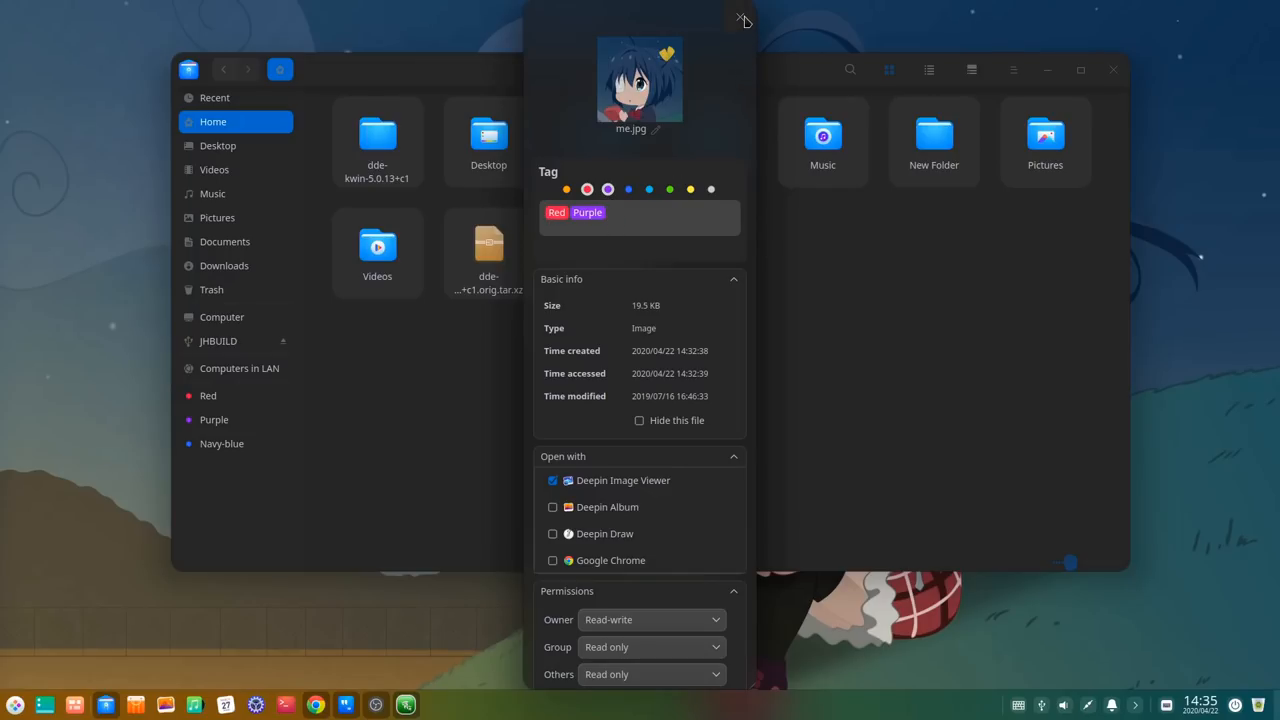
click(740, 20)
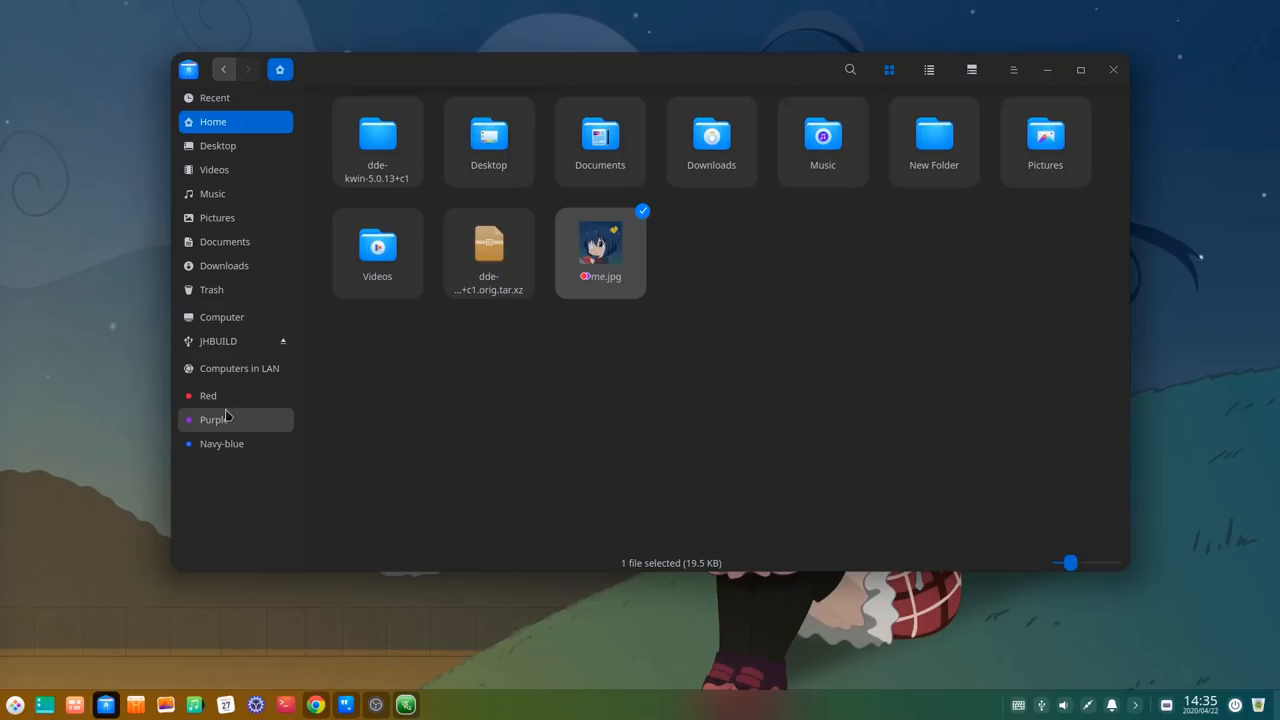
click(214, 420)
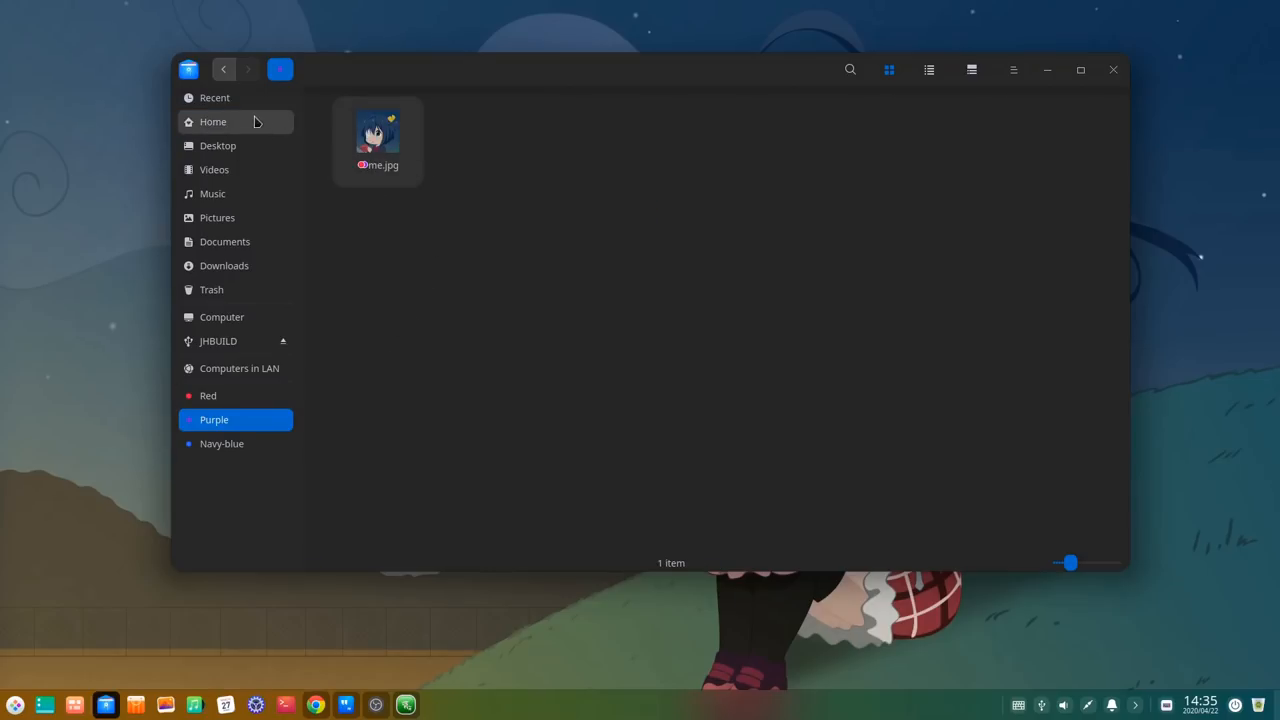
click(212, 122)
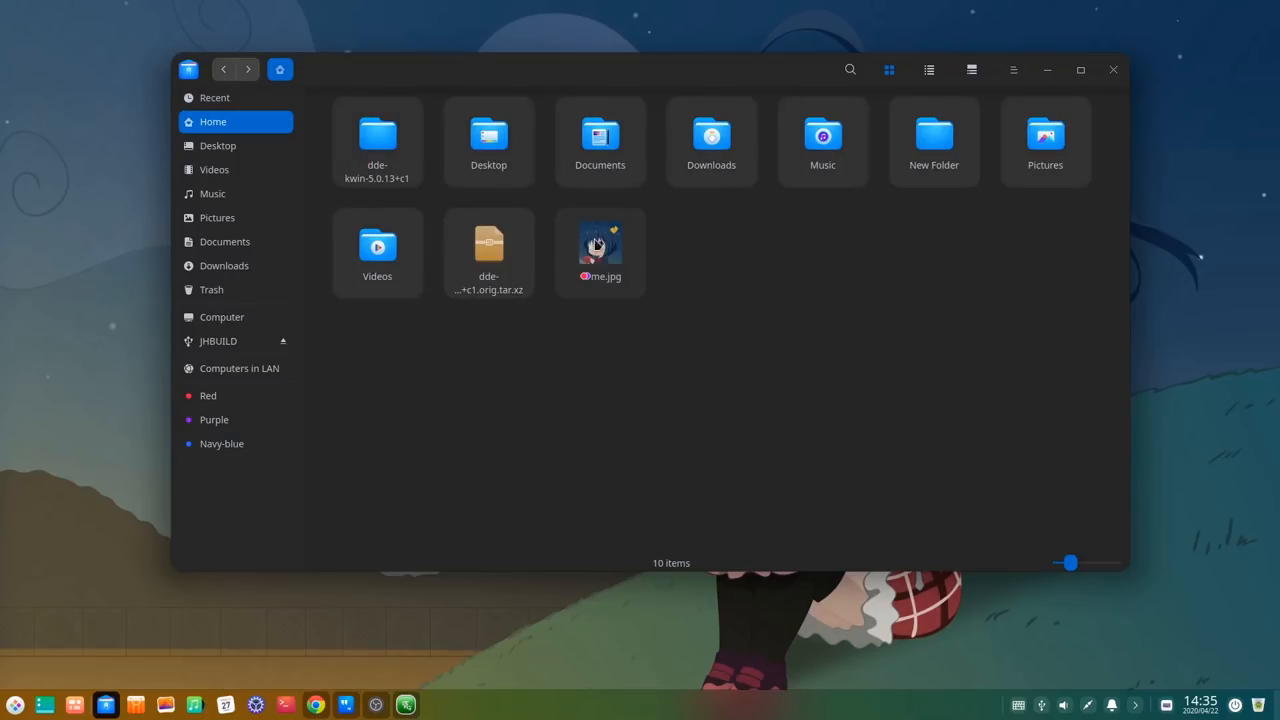
right_click(600, 250)
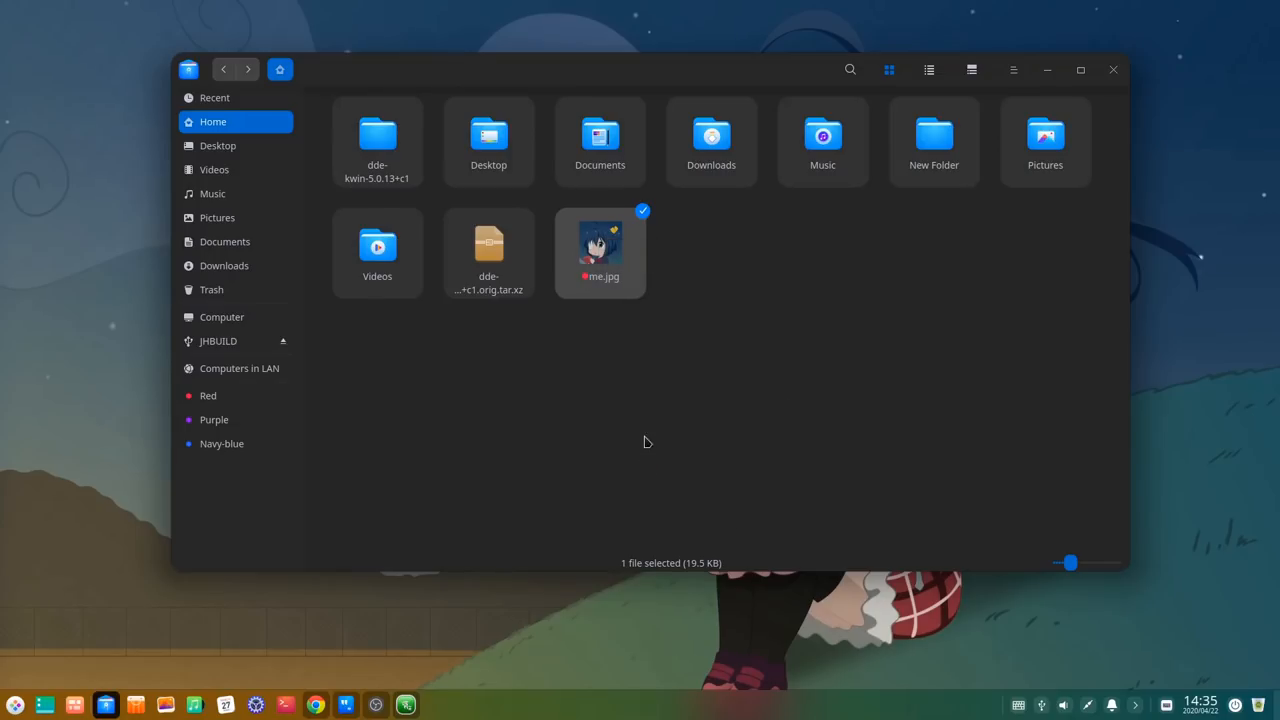
Step: Compress me.jpg into a password-protected zip archive named me.zip
right_click(600, 244)
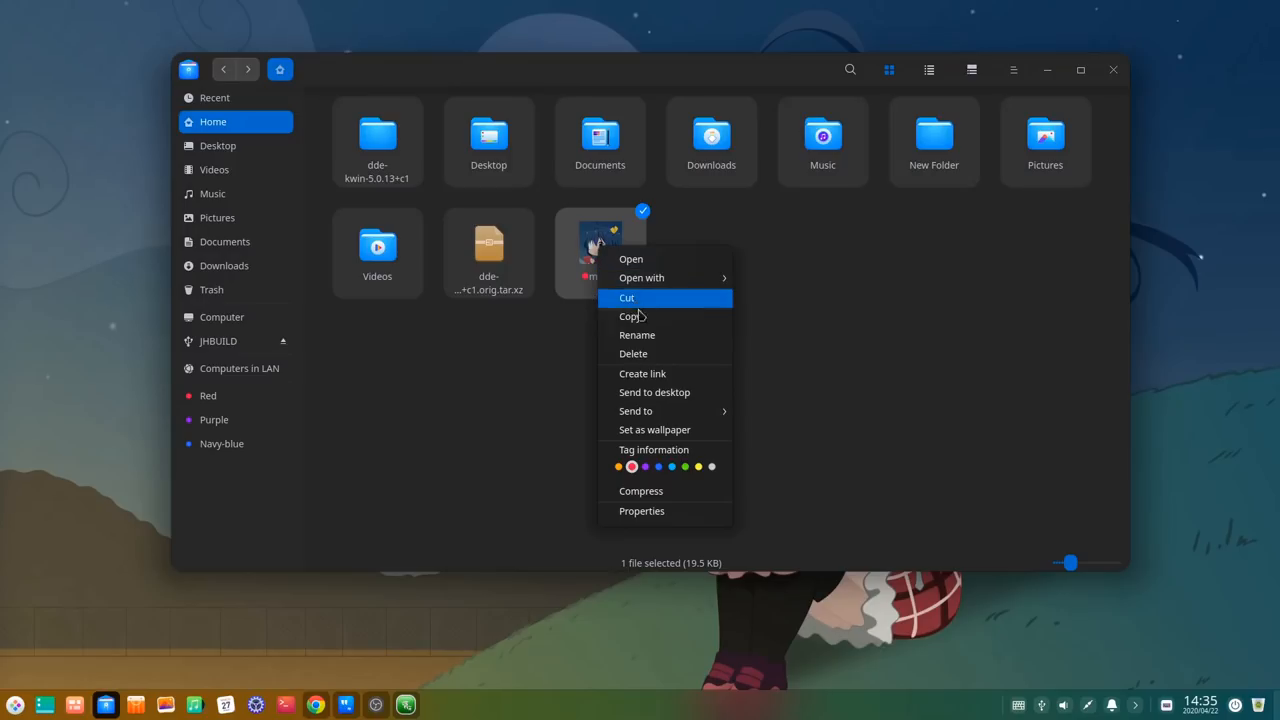
click(690, 490)
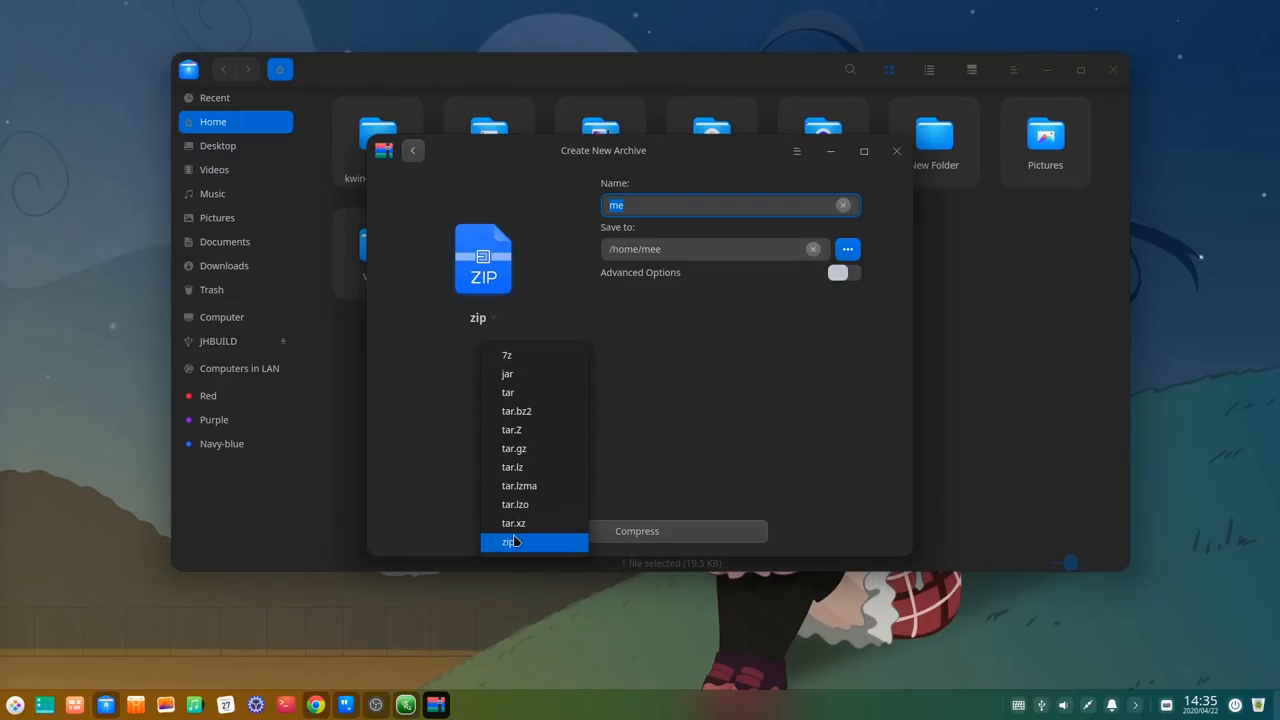
click(512, 540)
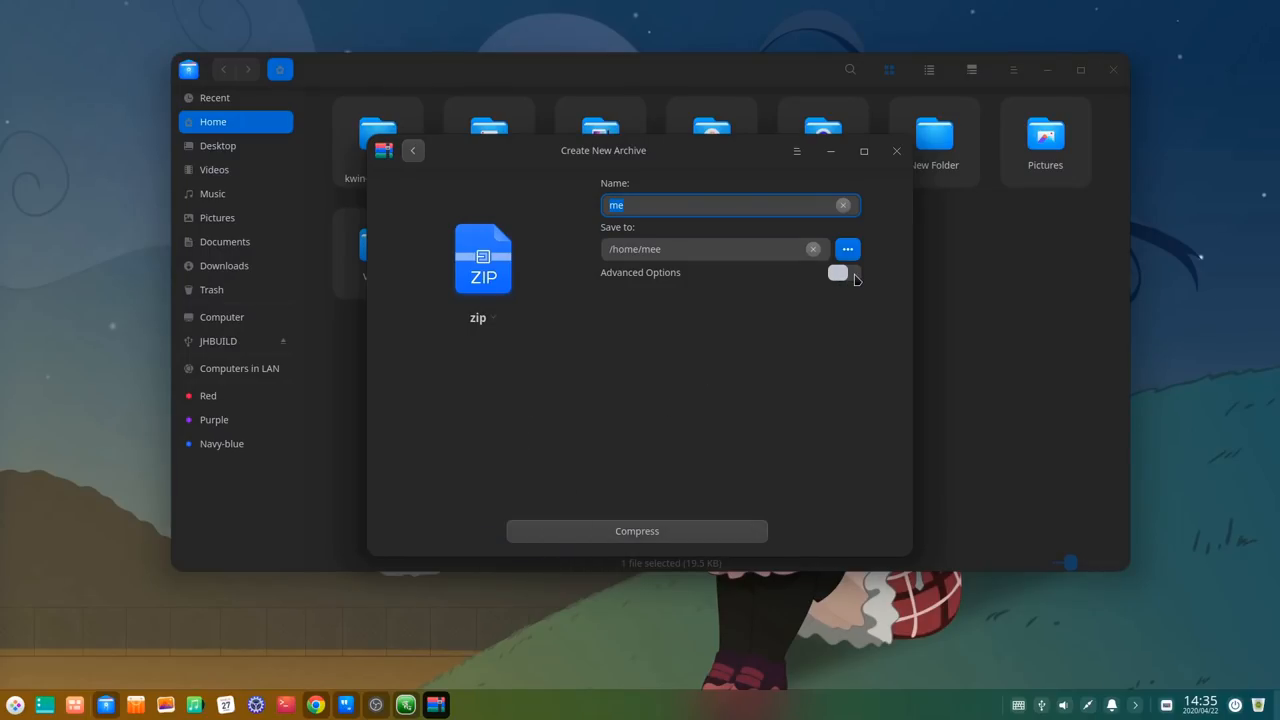
click(838, 272)
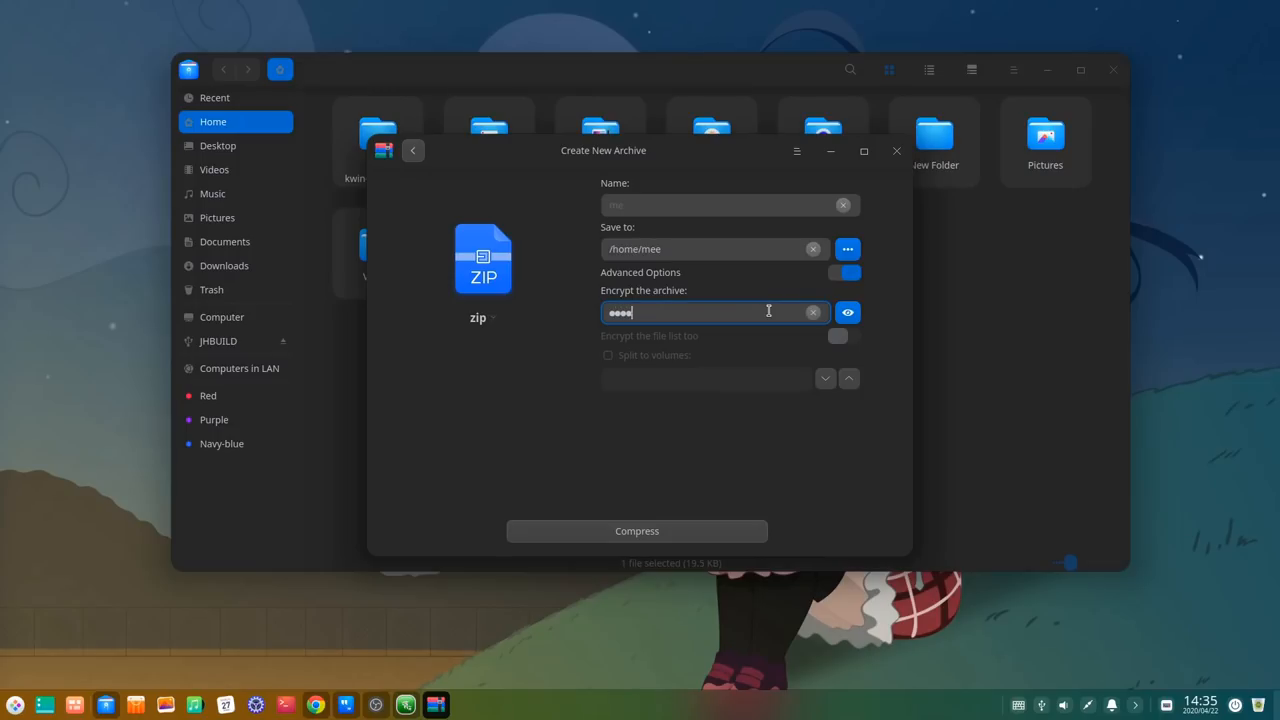
click(636, 532)
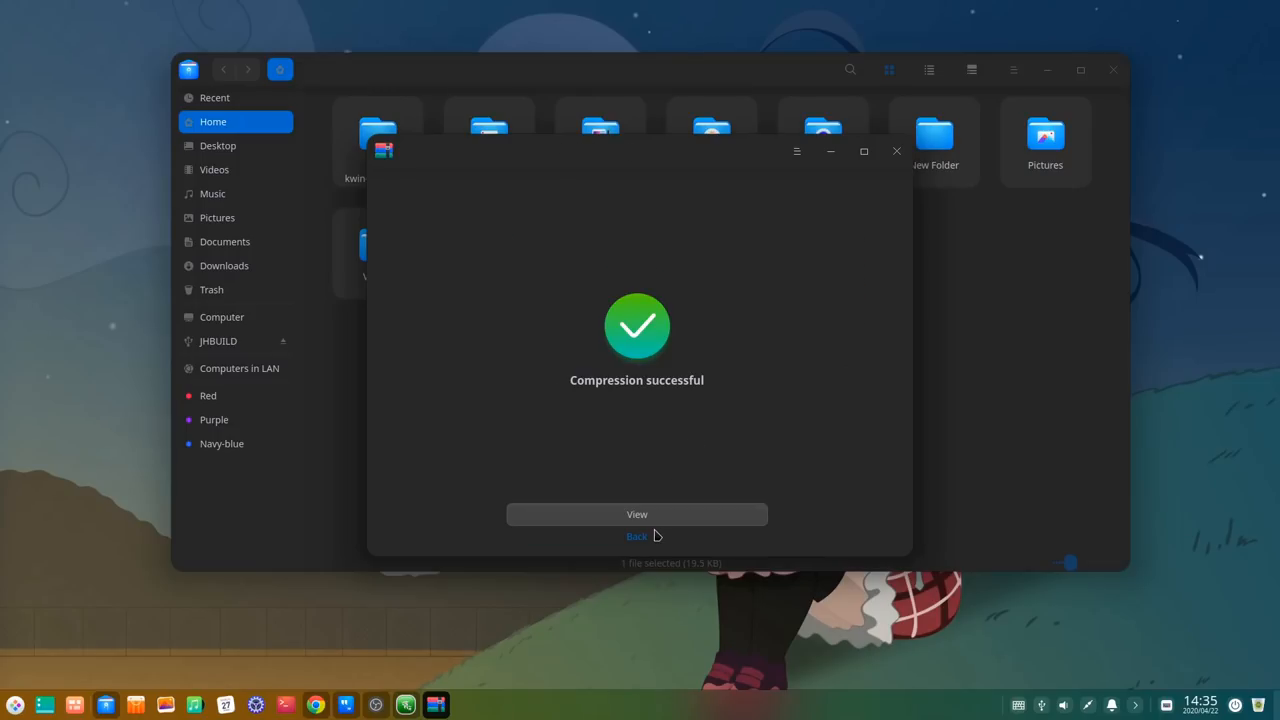
click(636, 536)
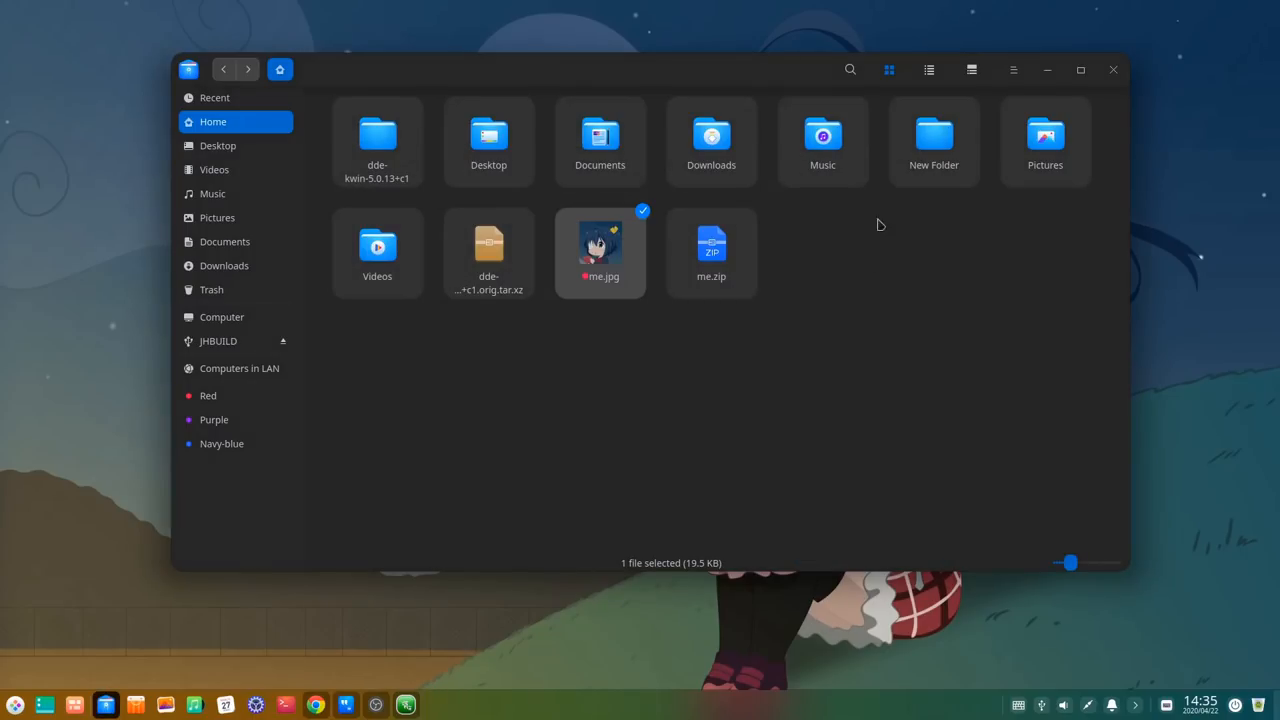
Step: Open me.jpg from inside me.zip by entering the archive password
double_click(712, 248)
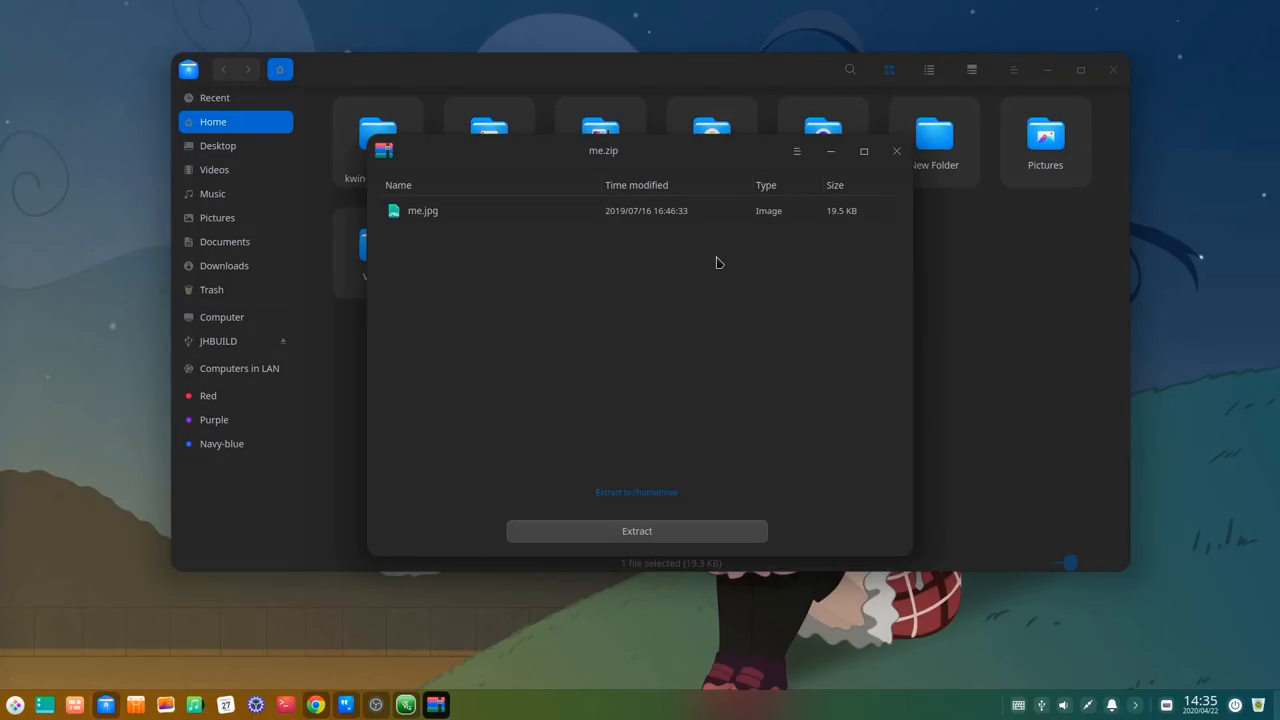
click(636, 532)
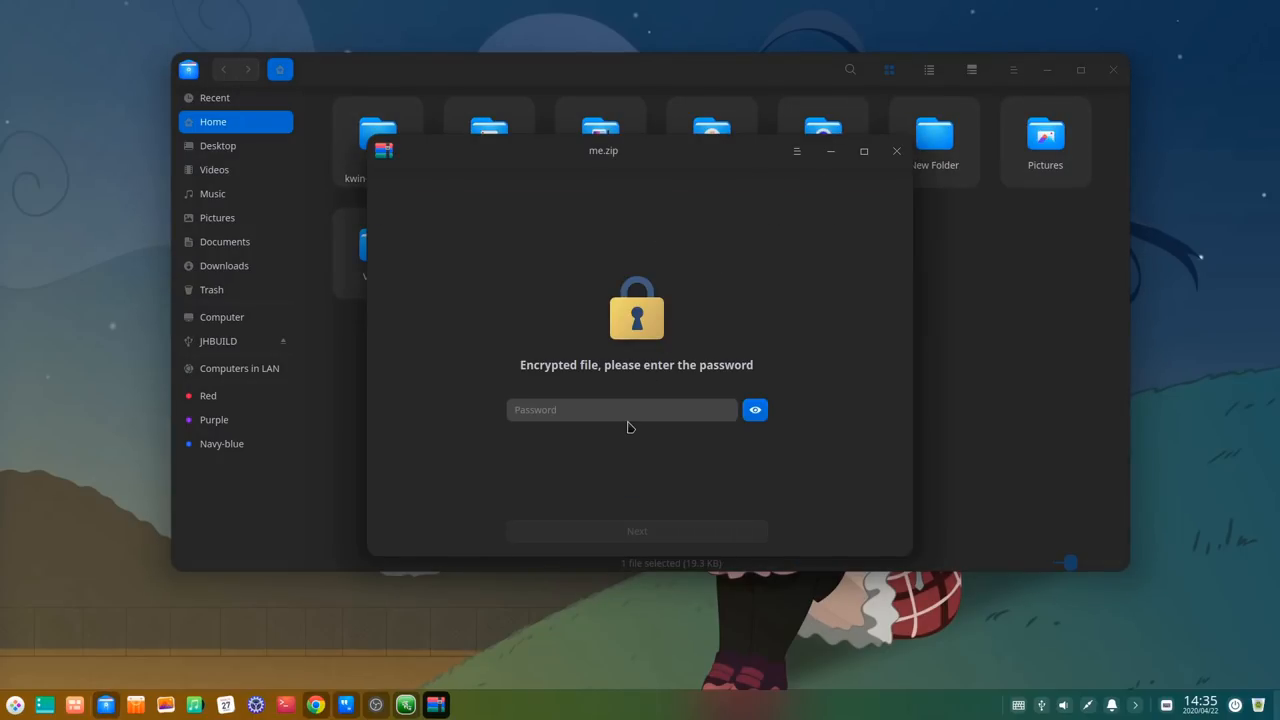
text(••••)
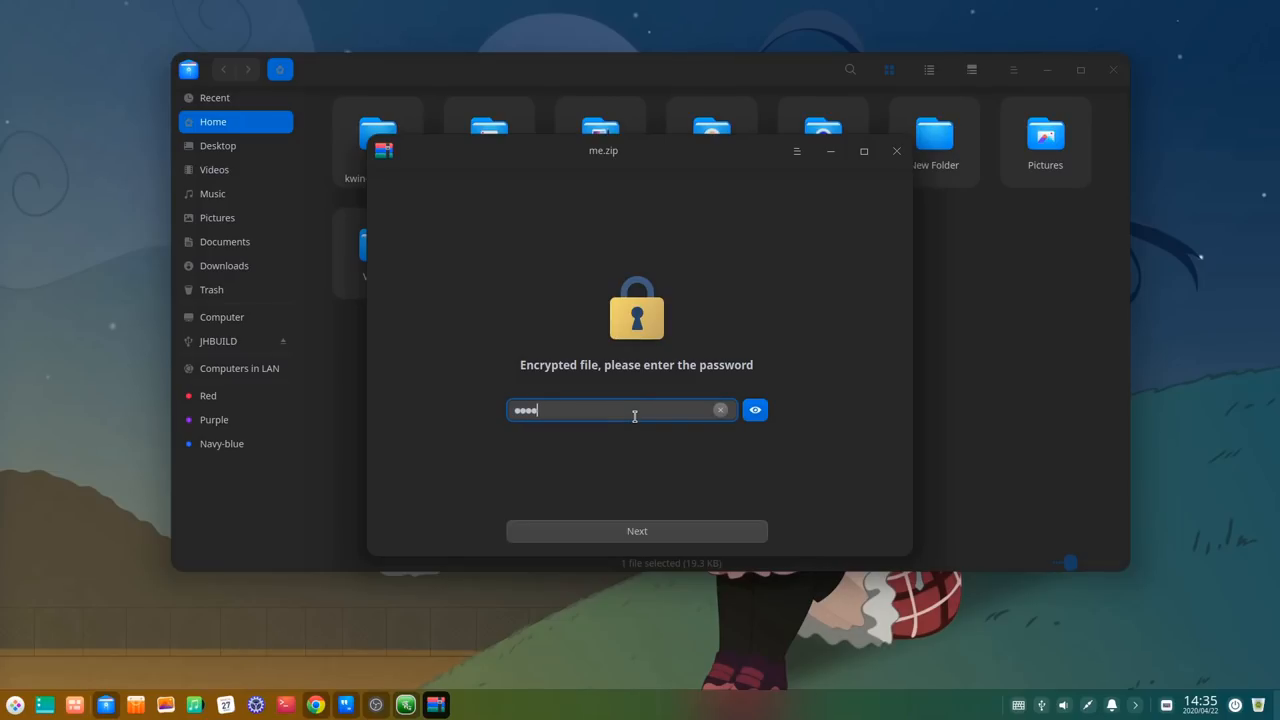
click(636, 532)
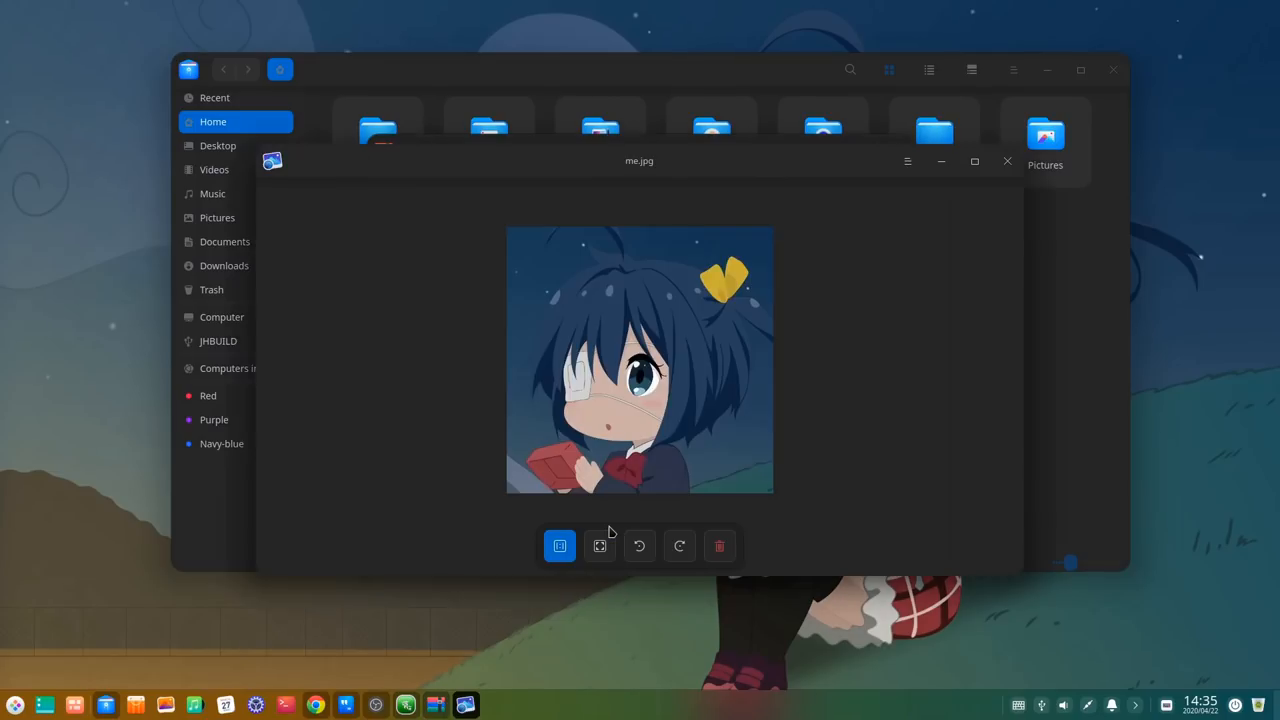
mouse_move(760, 338)
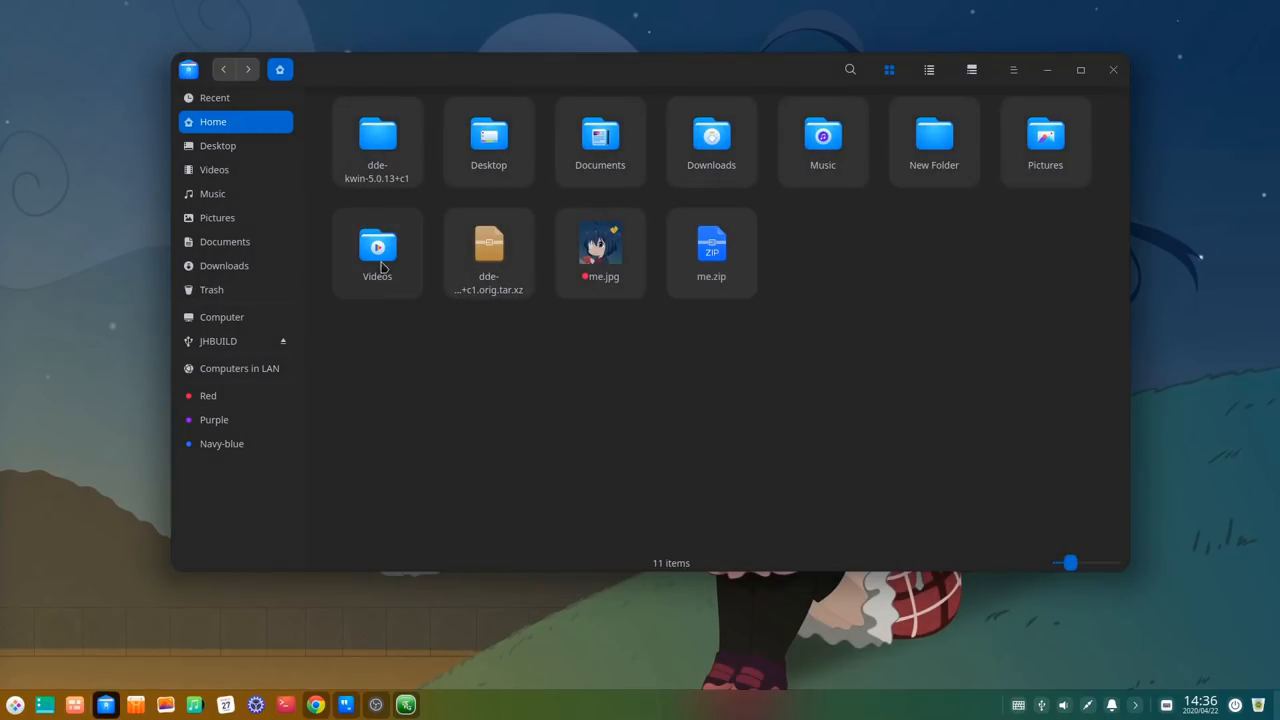
right_click(376, 250)
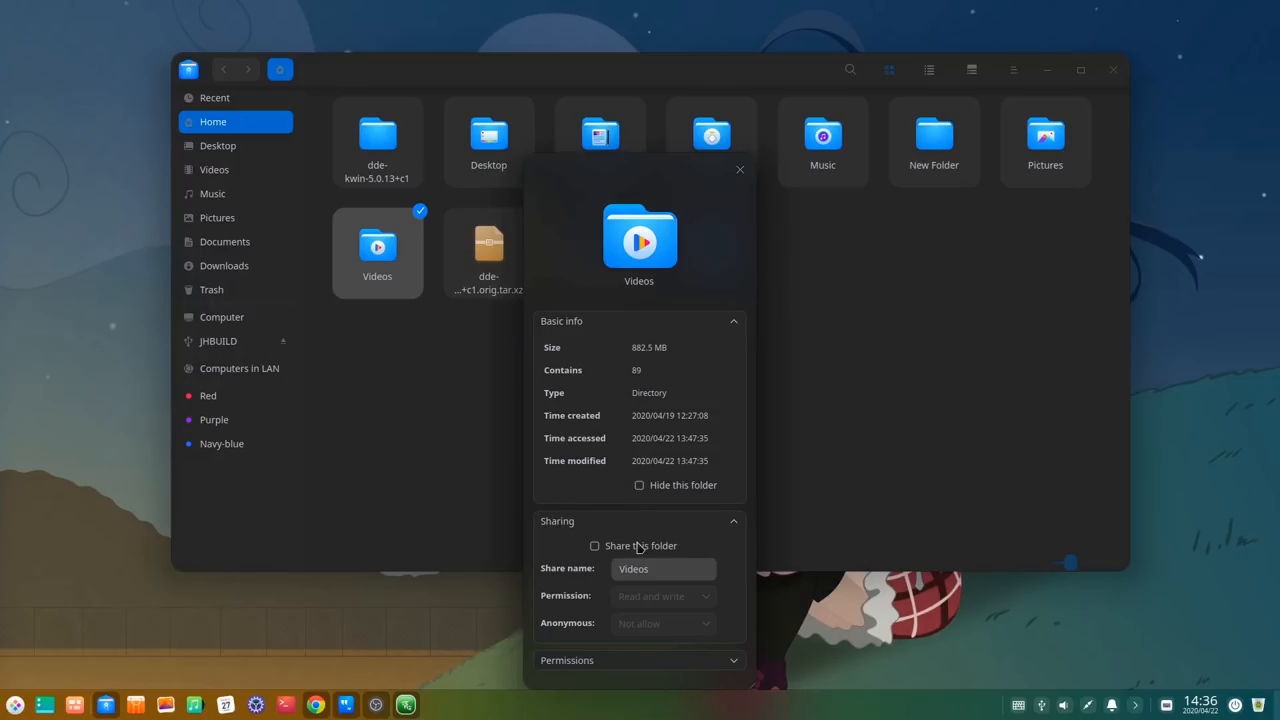
click(594, 544)
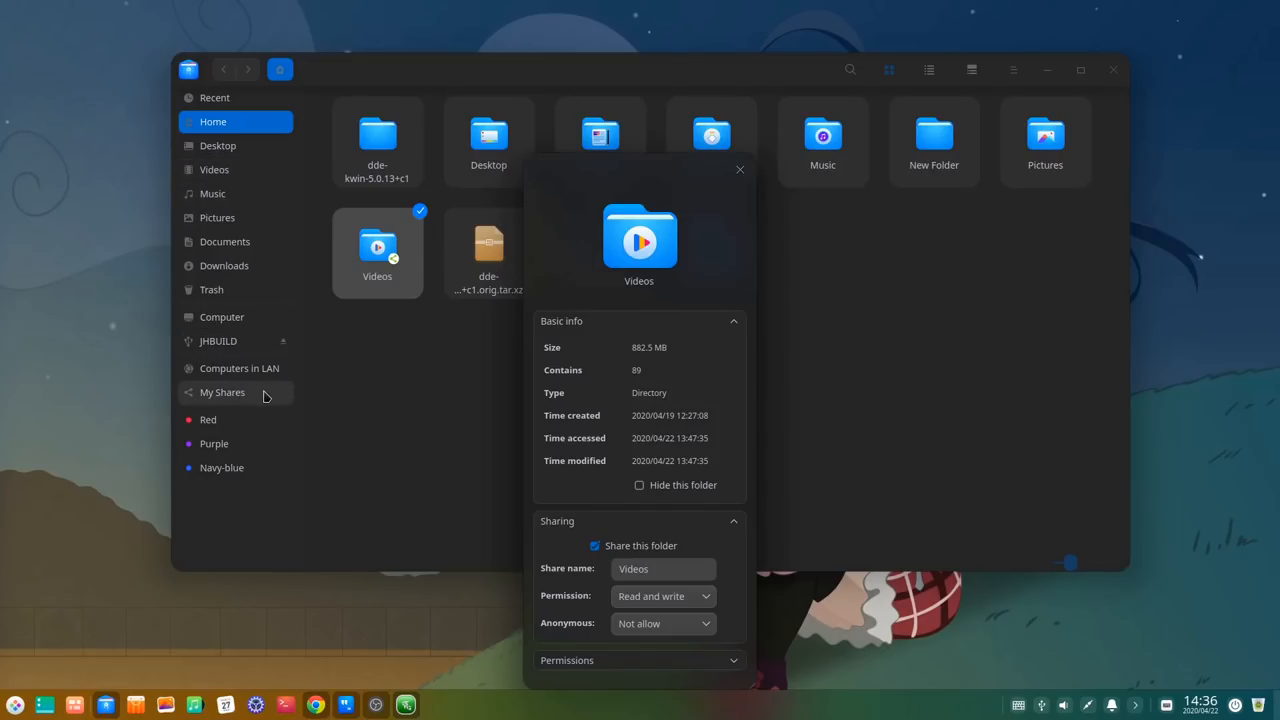
click(594, 544)
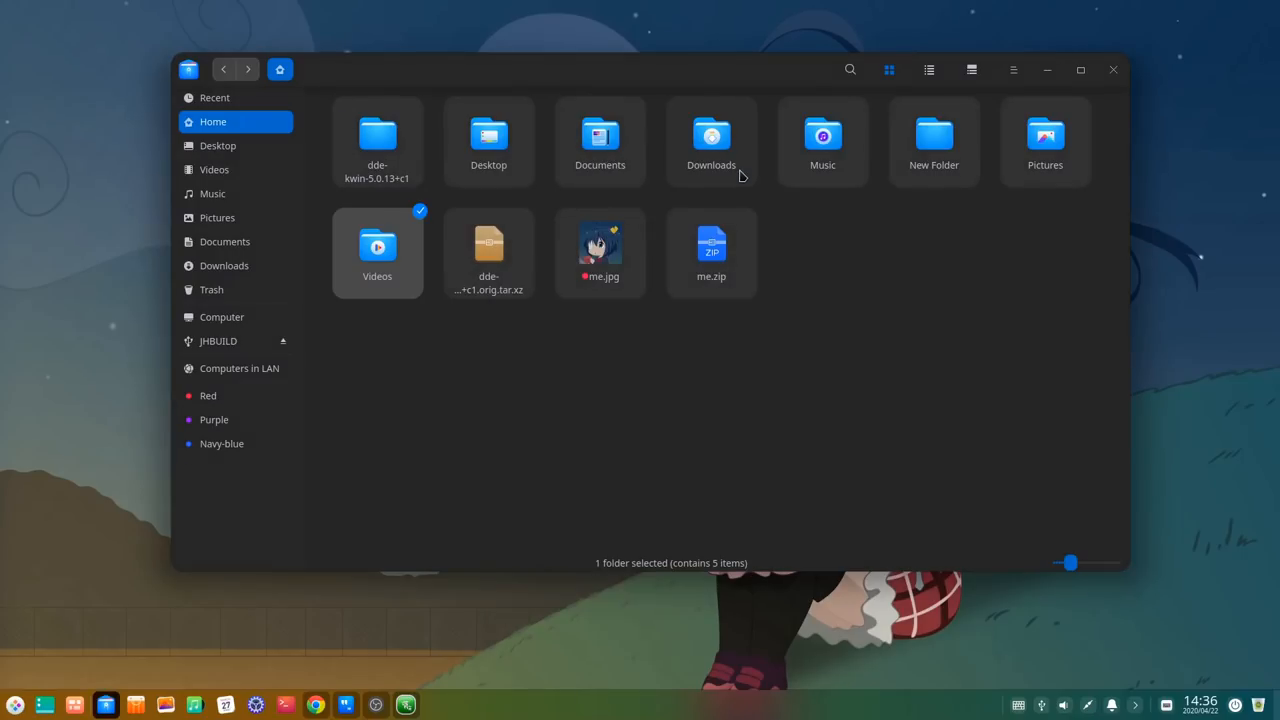
mouse_move(936, 140)
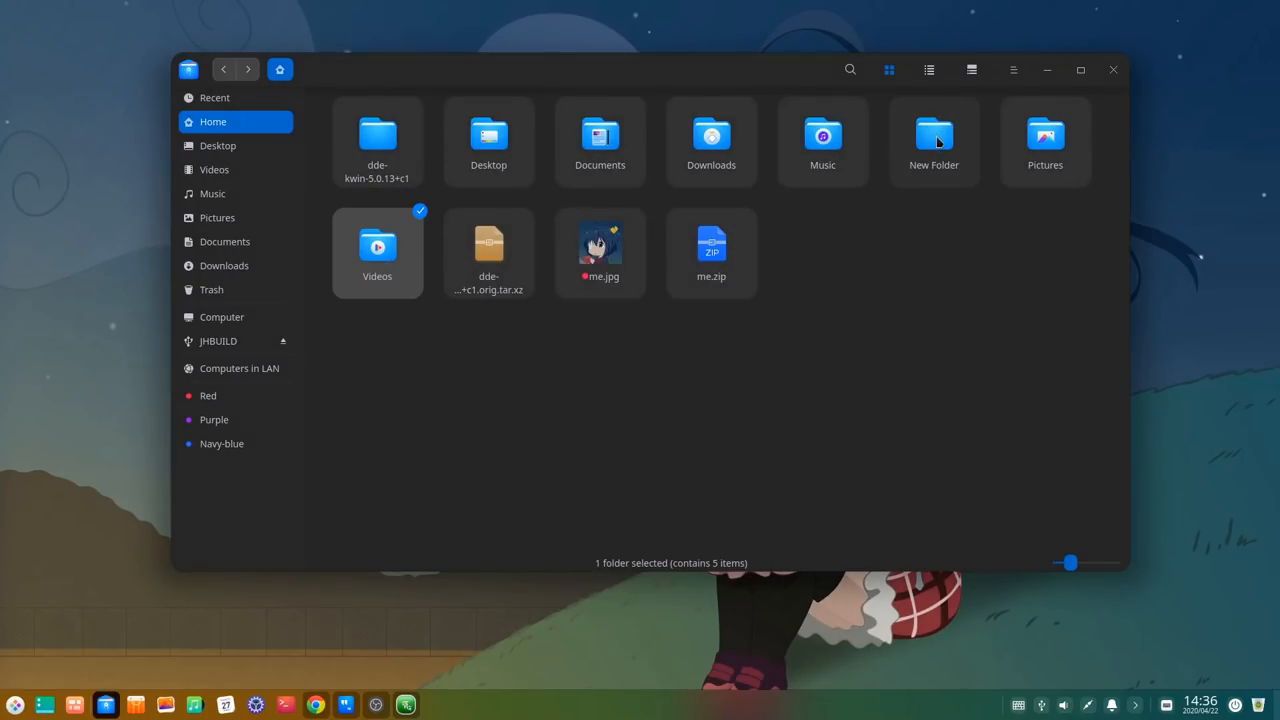
Step: Bookmark New Folder for quick access in the sidebar
right_click(932, 140)
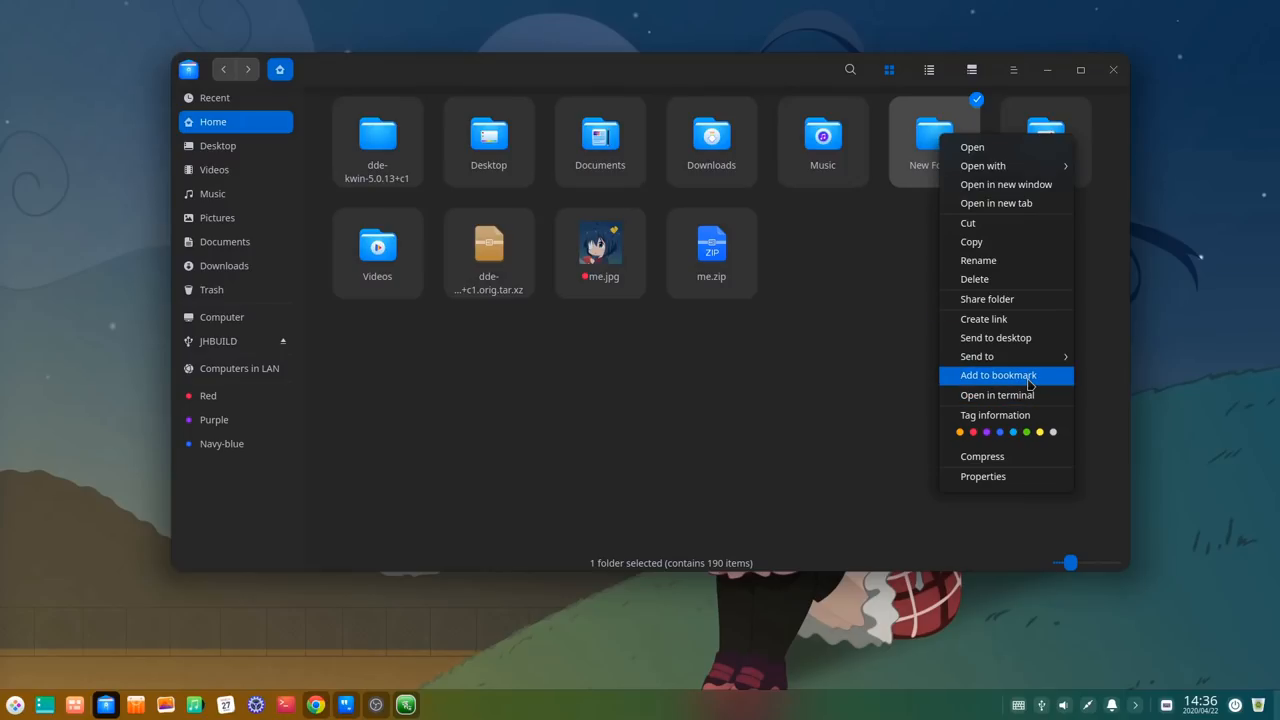
click(998, 376)
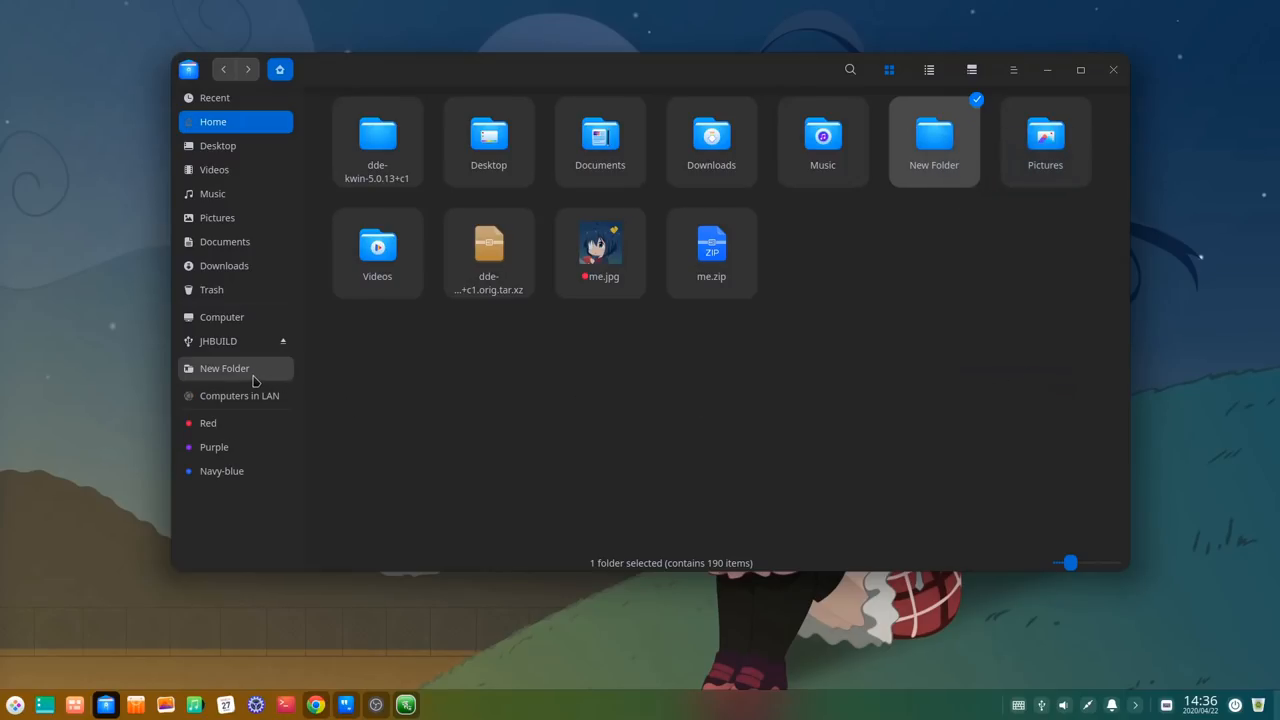
Step: Remove the New Folder bookmark again and return to Home
right_click(224, 368)
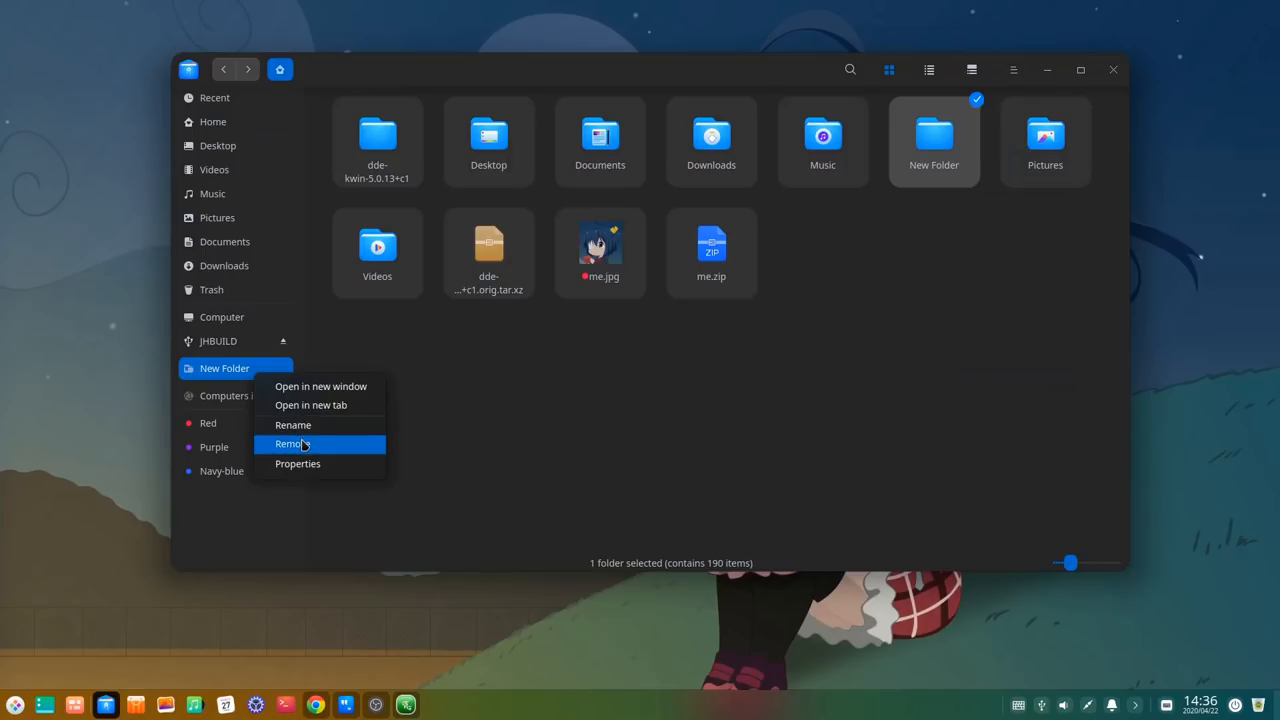
click(292, 424)
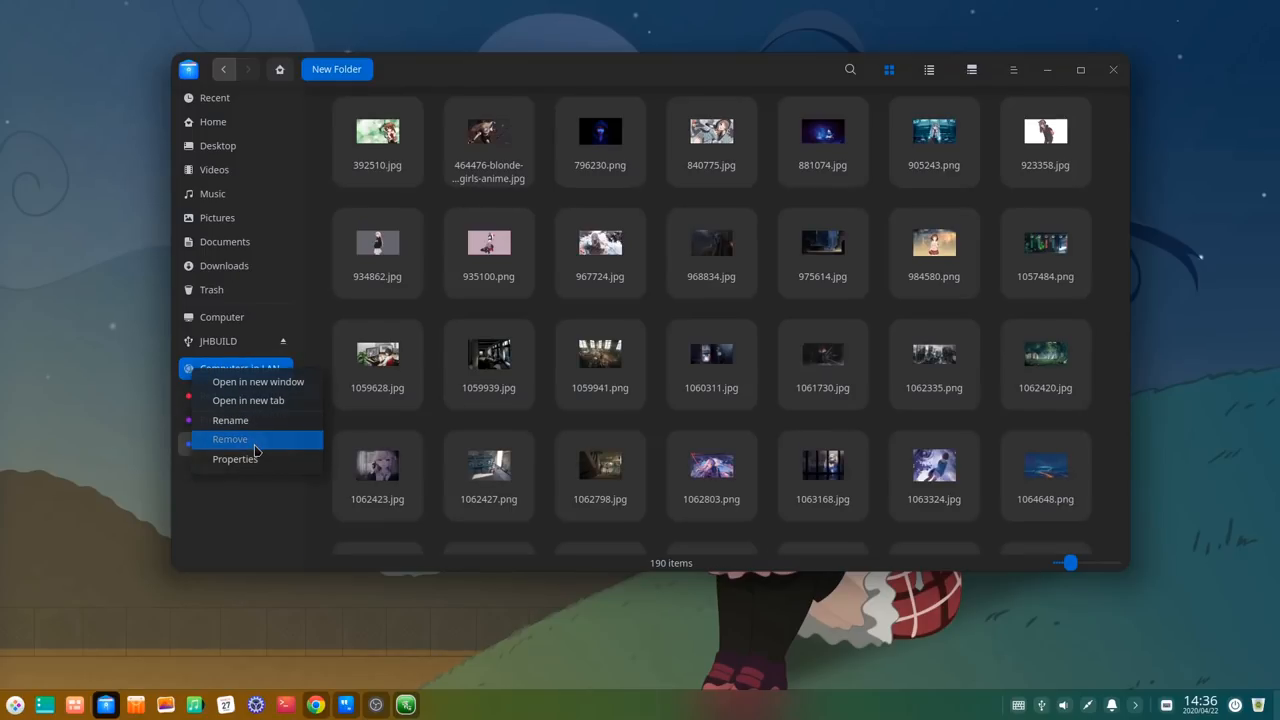
click(212, 122)
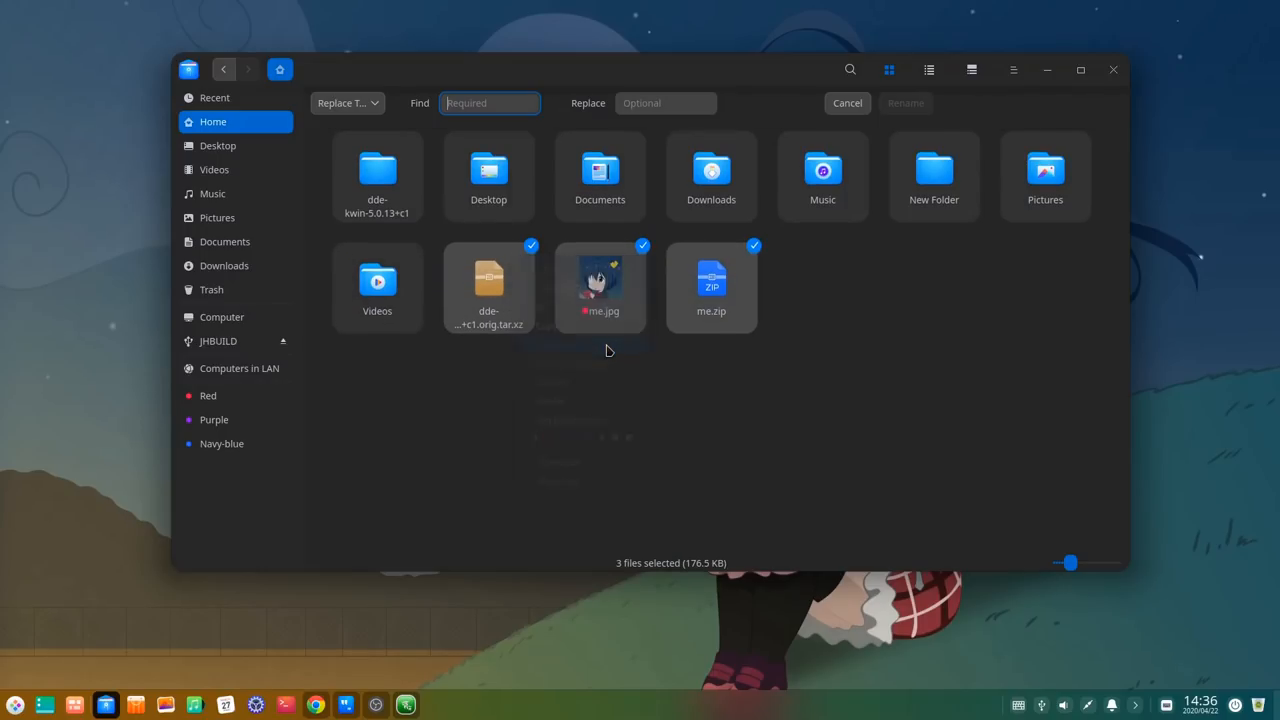
Step: Review the Replace/Add/Custom Text rename modes and cancel the bulk rename unchanged
click(348, 104)
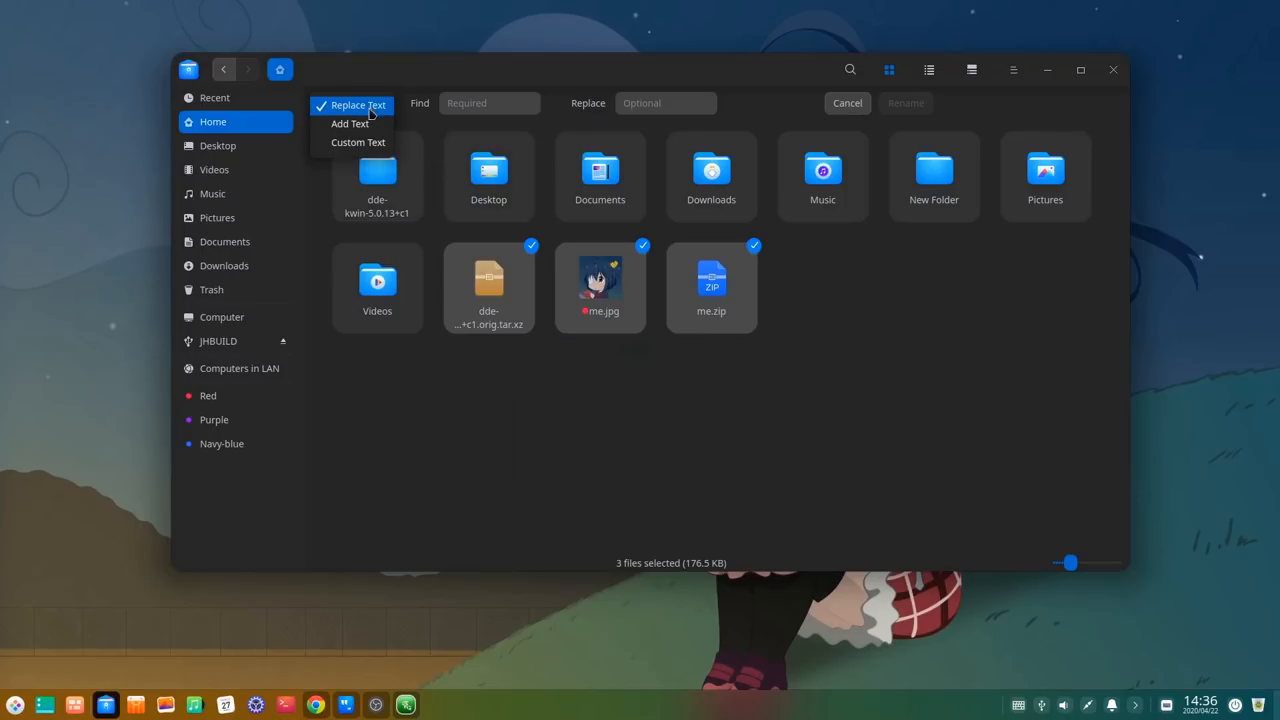
click(358, 104)
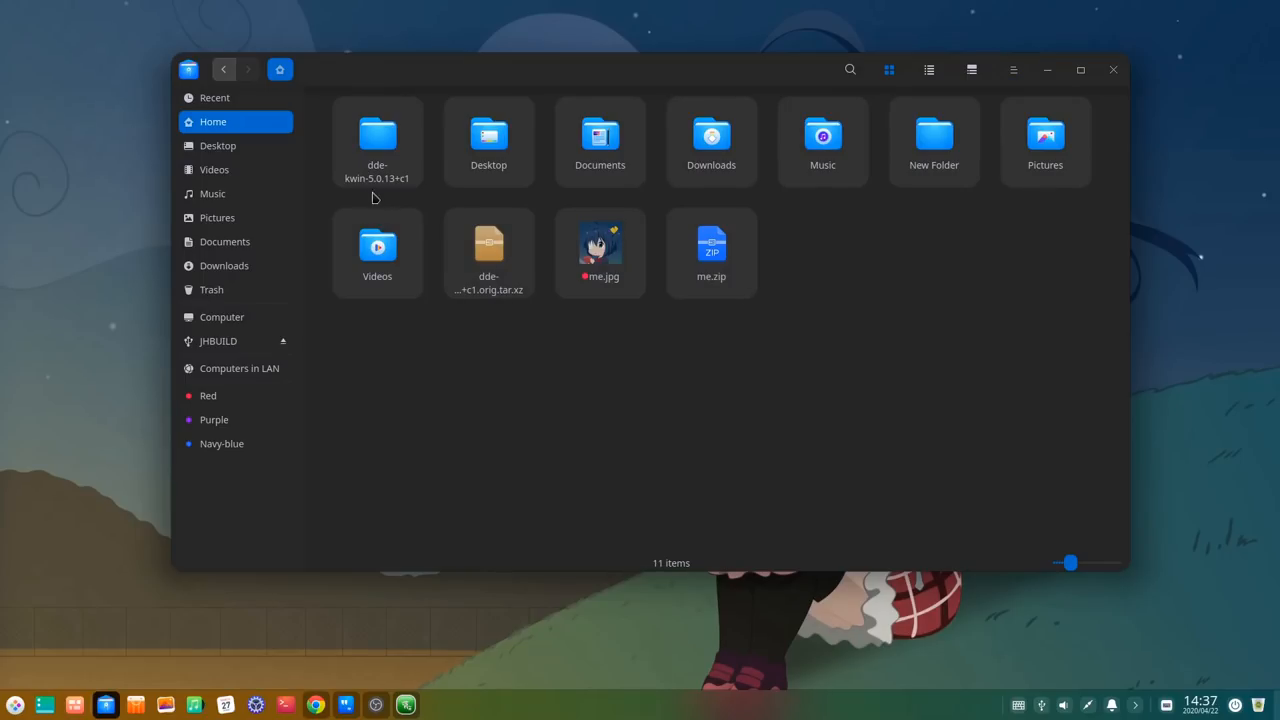
right_click(216, 216)
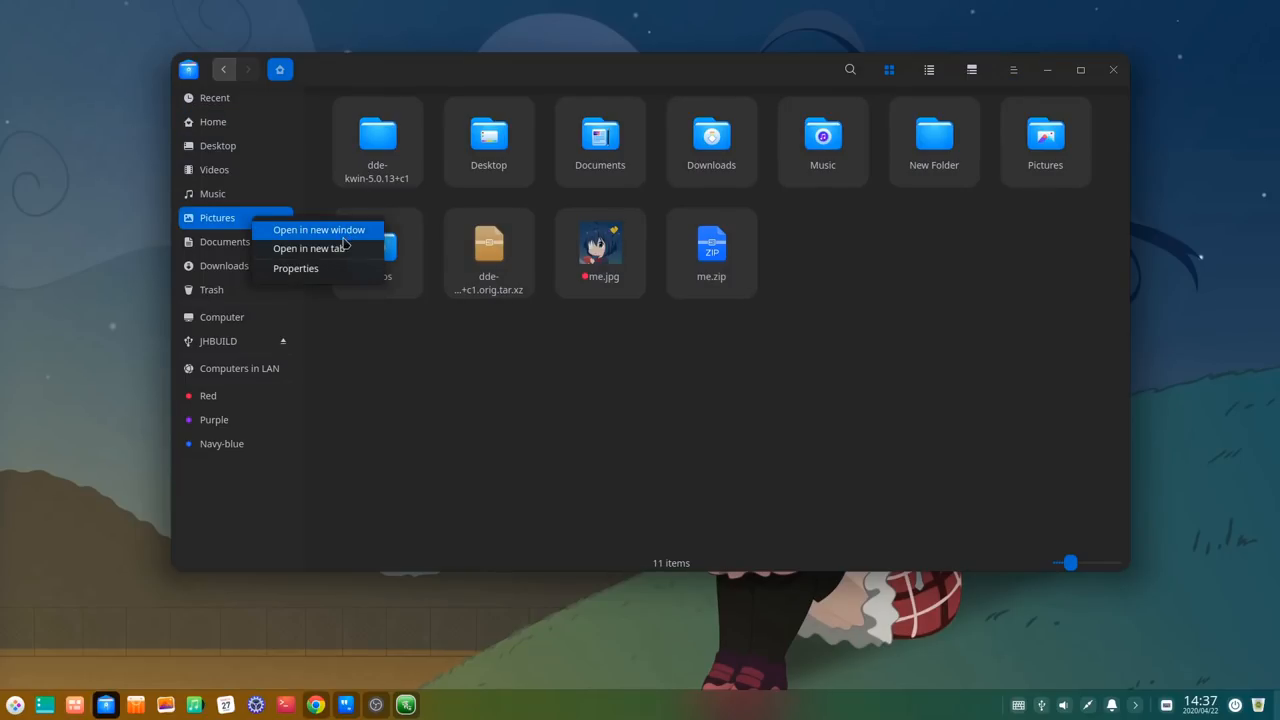
click(310, 248)
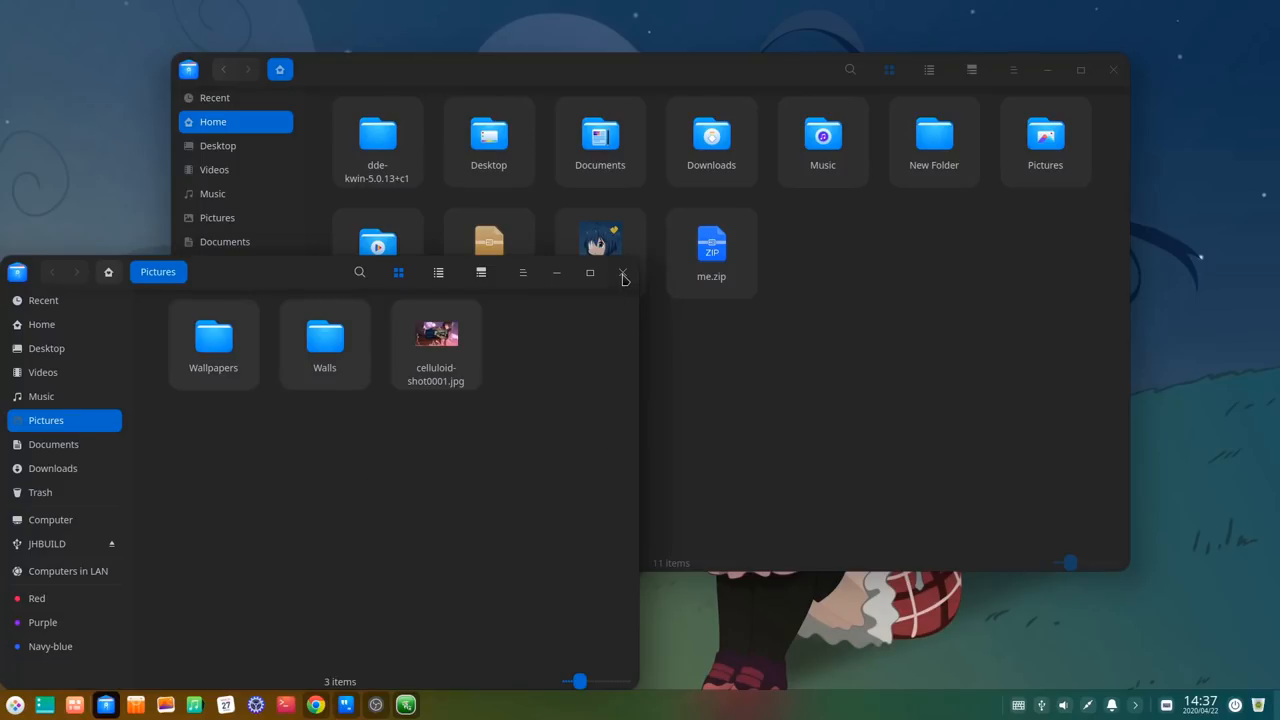
click(624, 272)
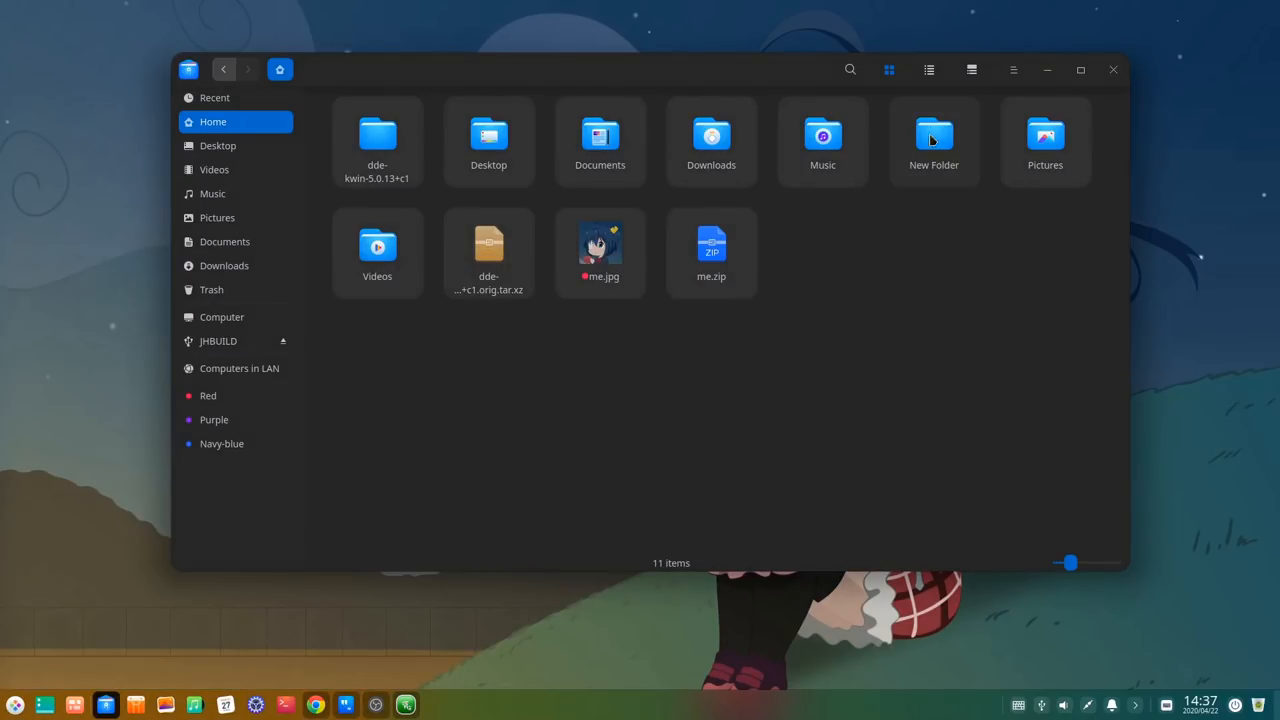
click(928, 68)
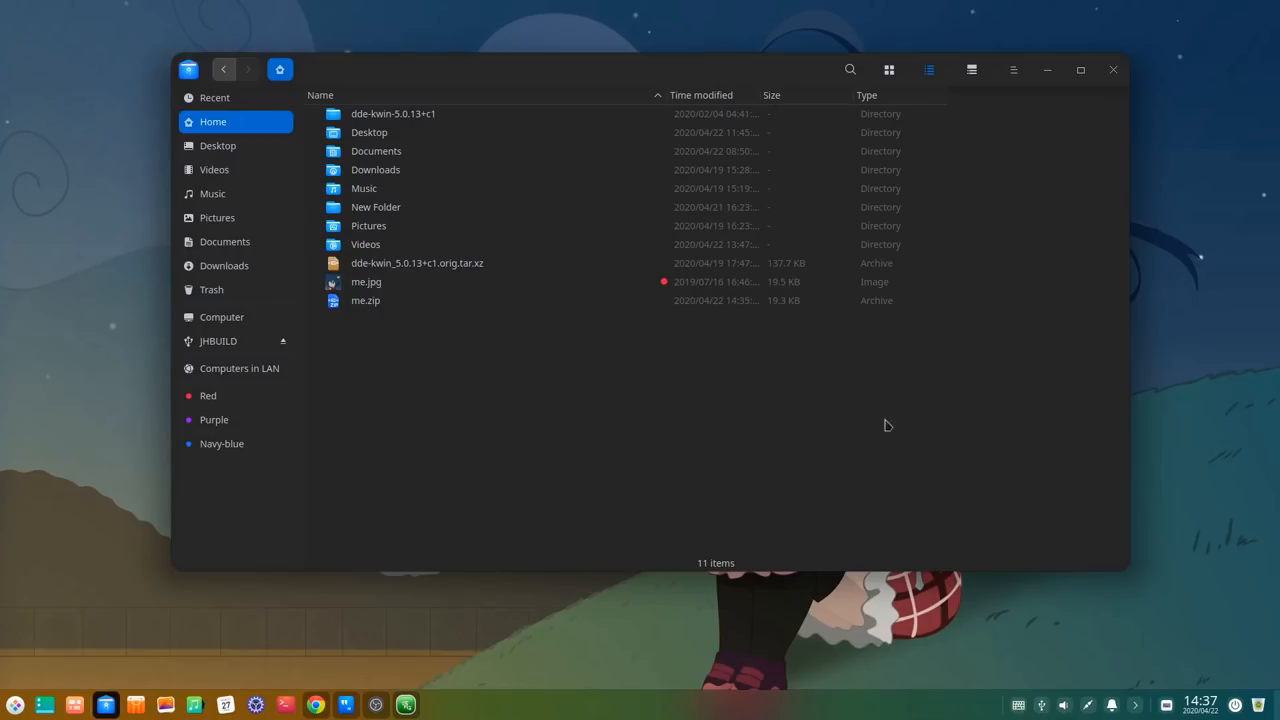
mouse_move(916, 456)
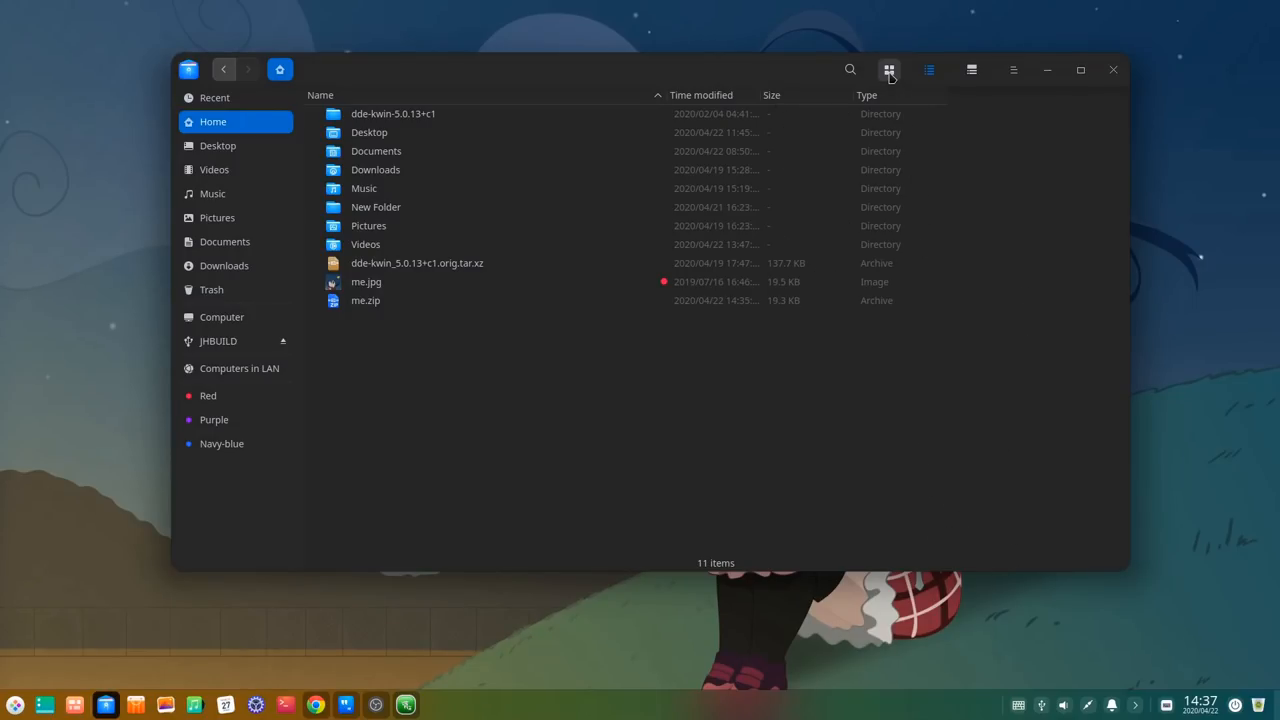
click(888, 68)
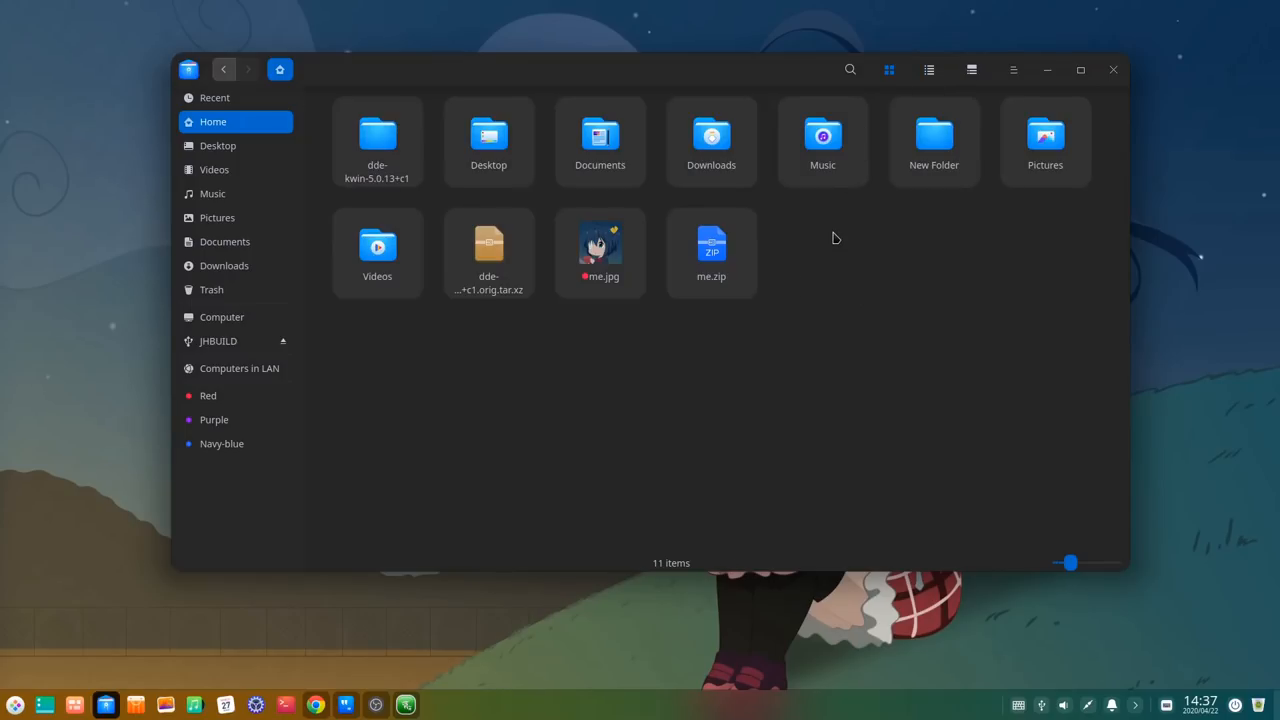
click(600, 250)
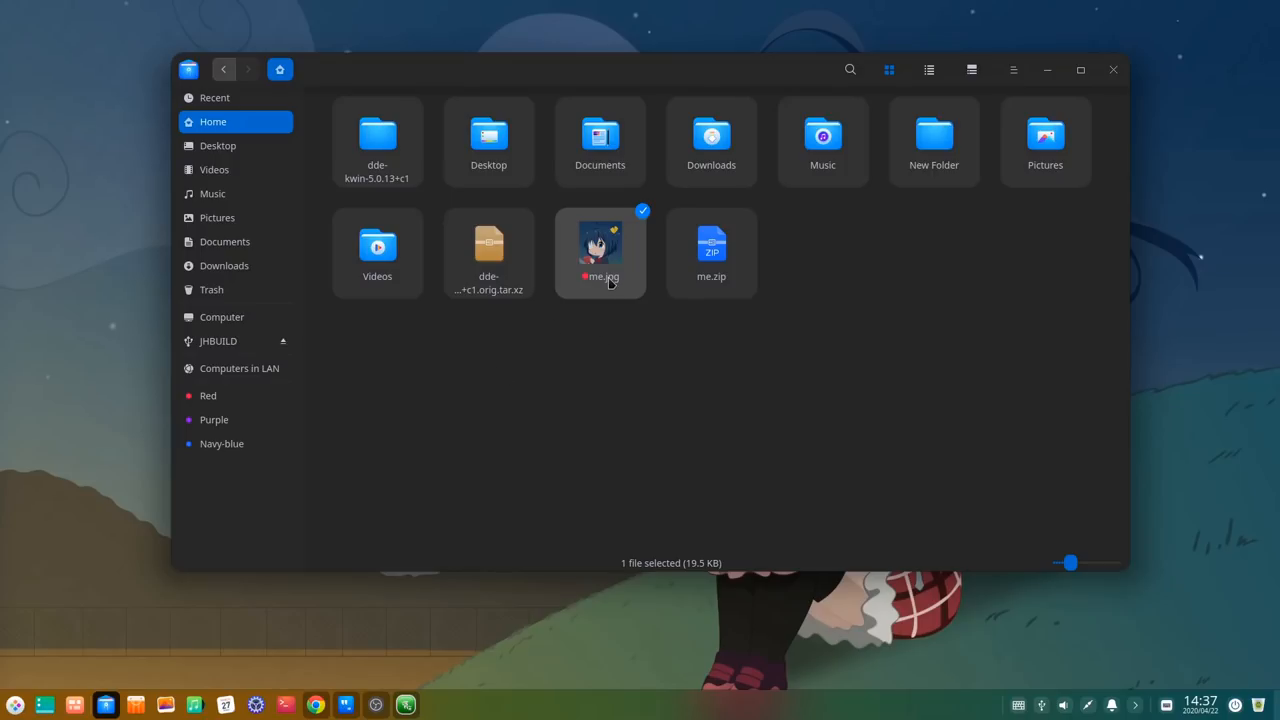
mouse_move(852, 80)
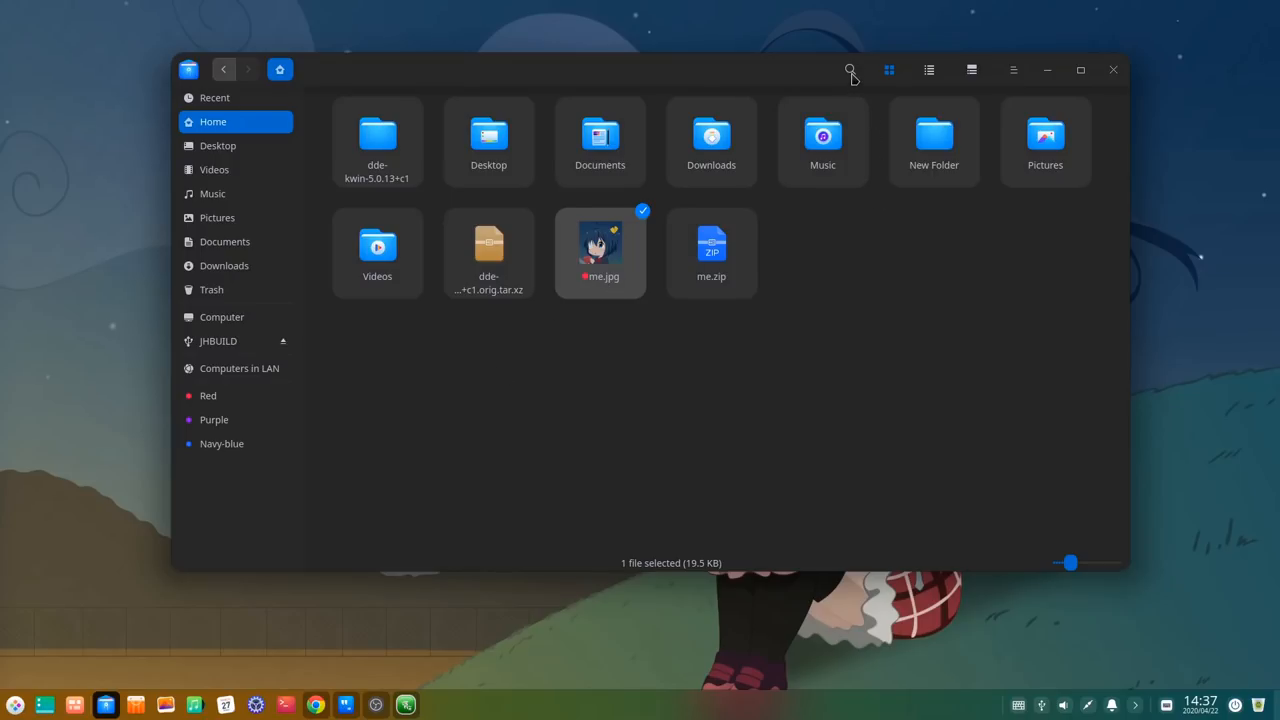
text(me)
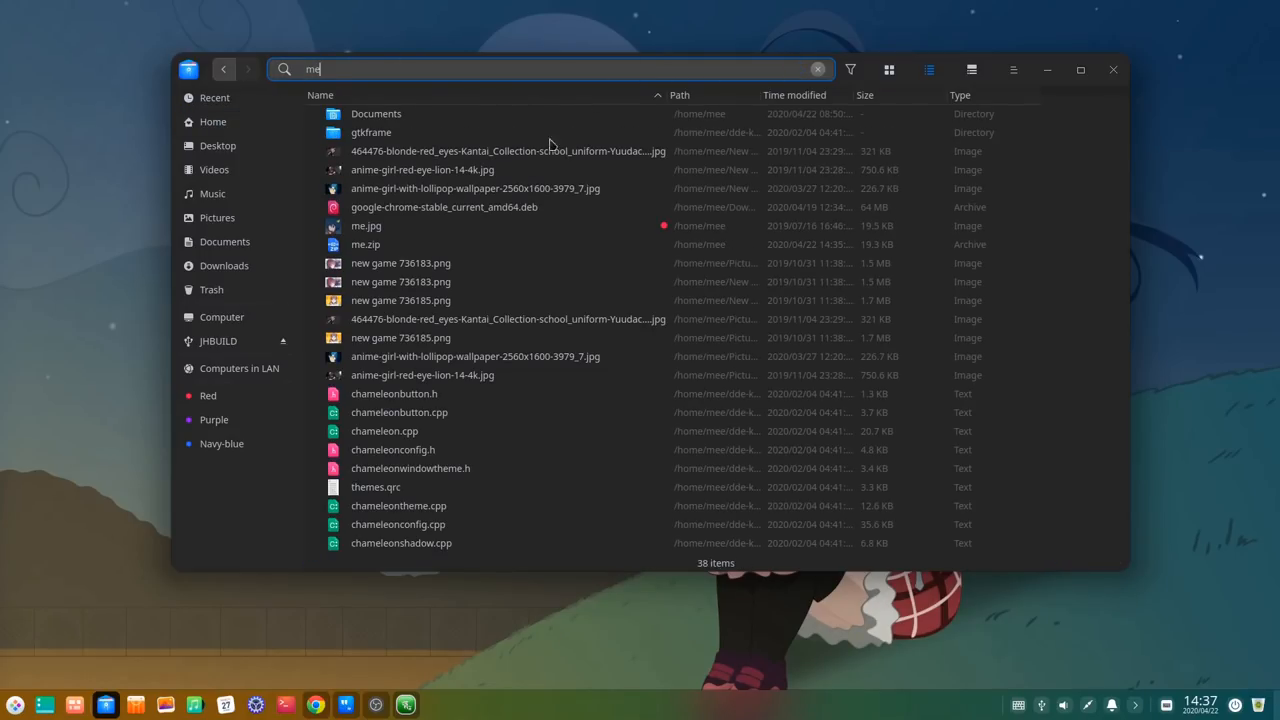
click(364, 224)
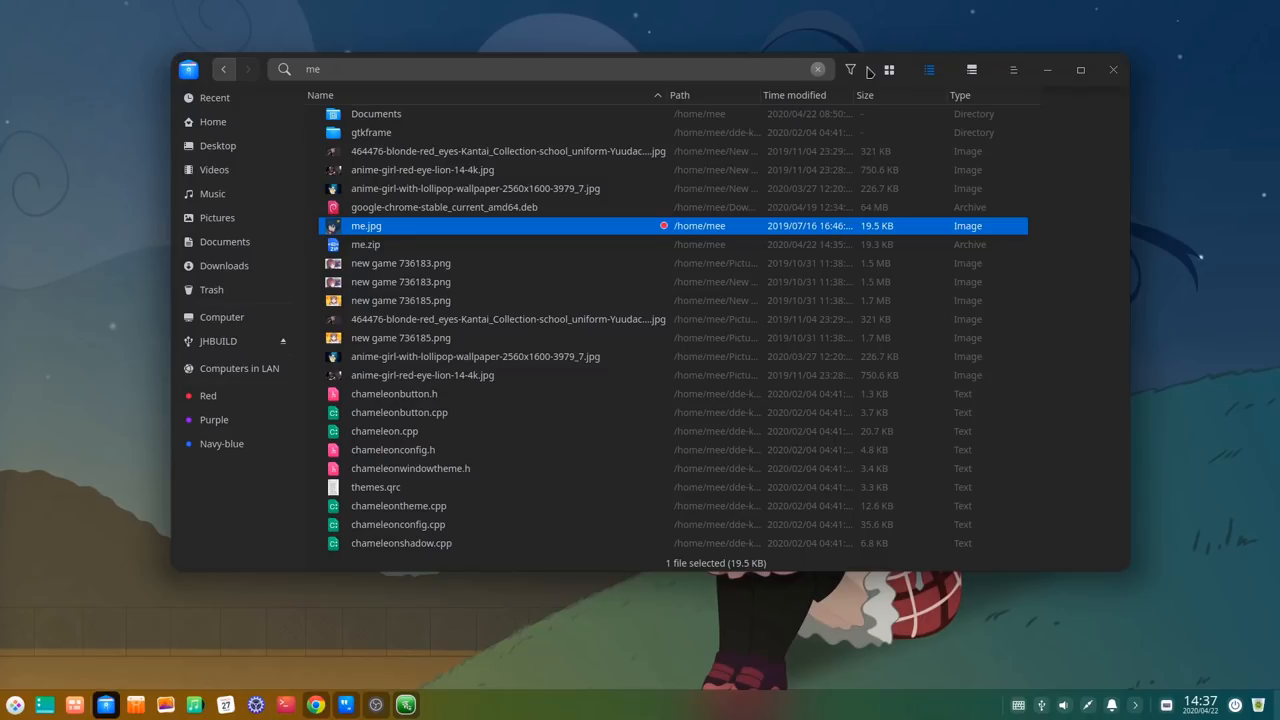
click(850, 68)
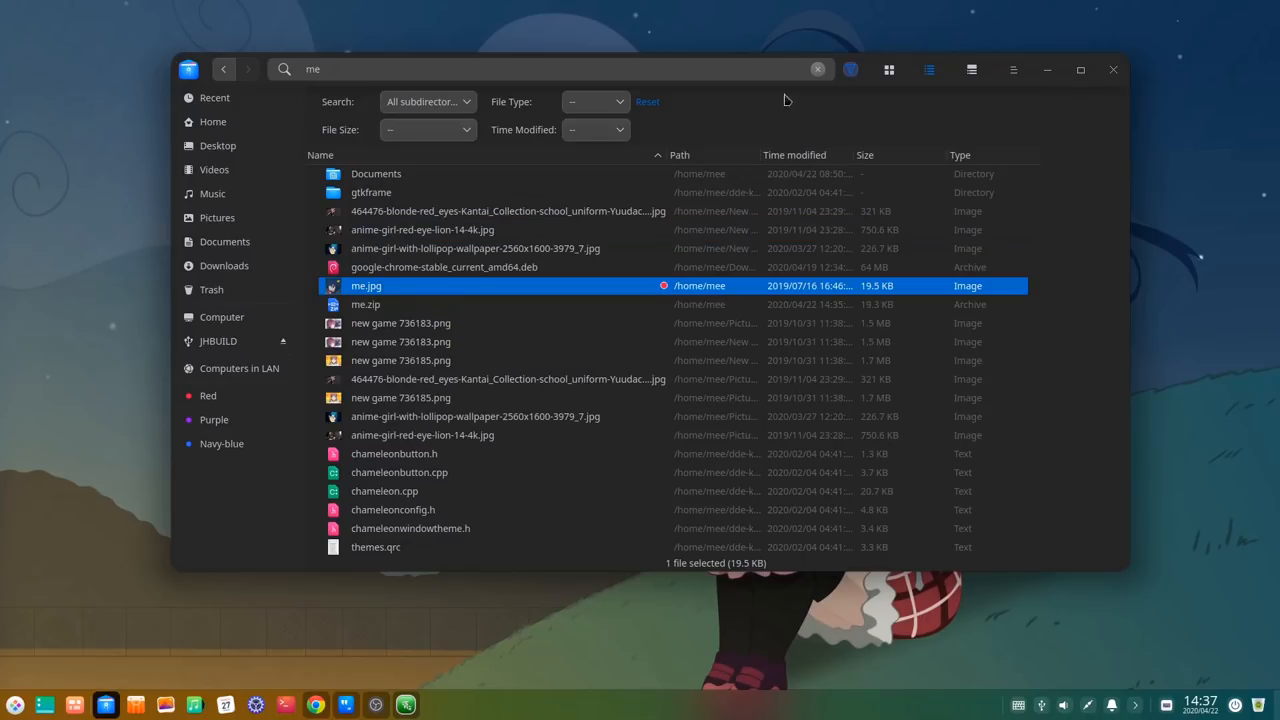
click(422, 100)
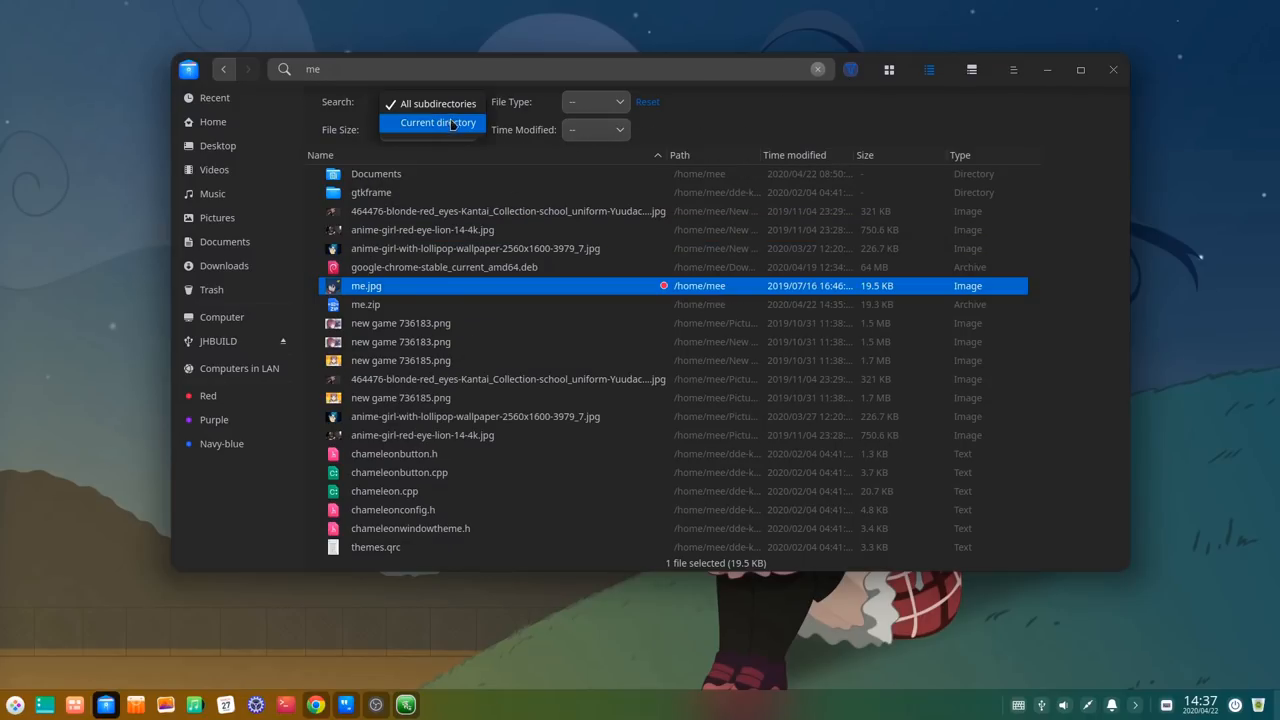
click(436, 122)
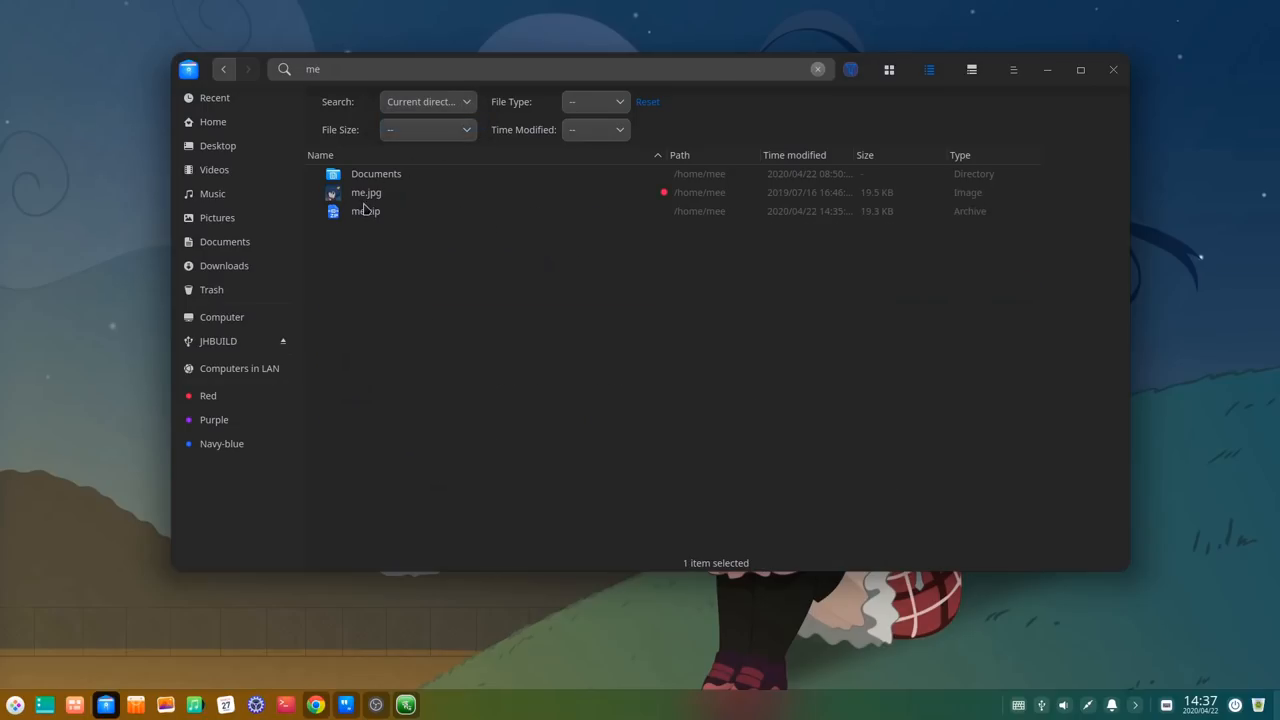
mouse_move(376, 204)
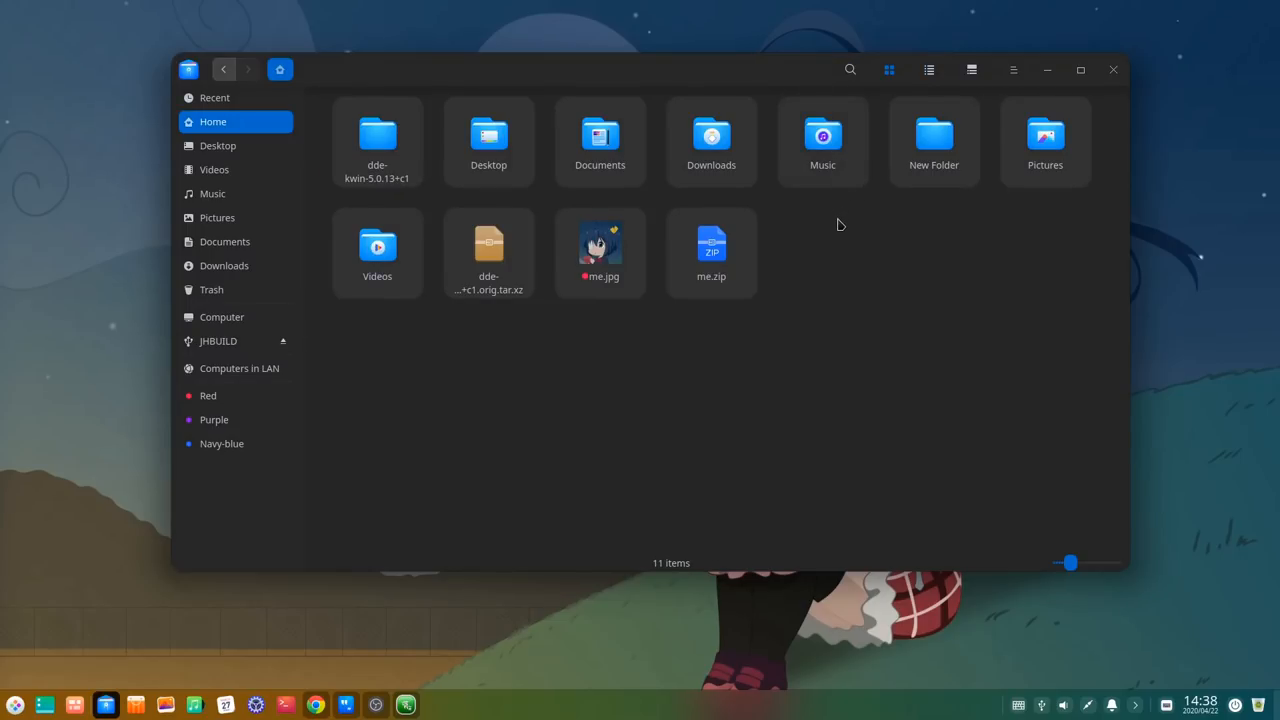
click(1012, 70)
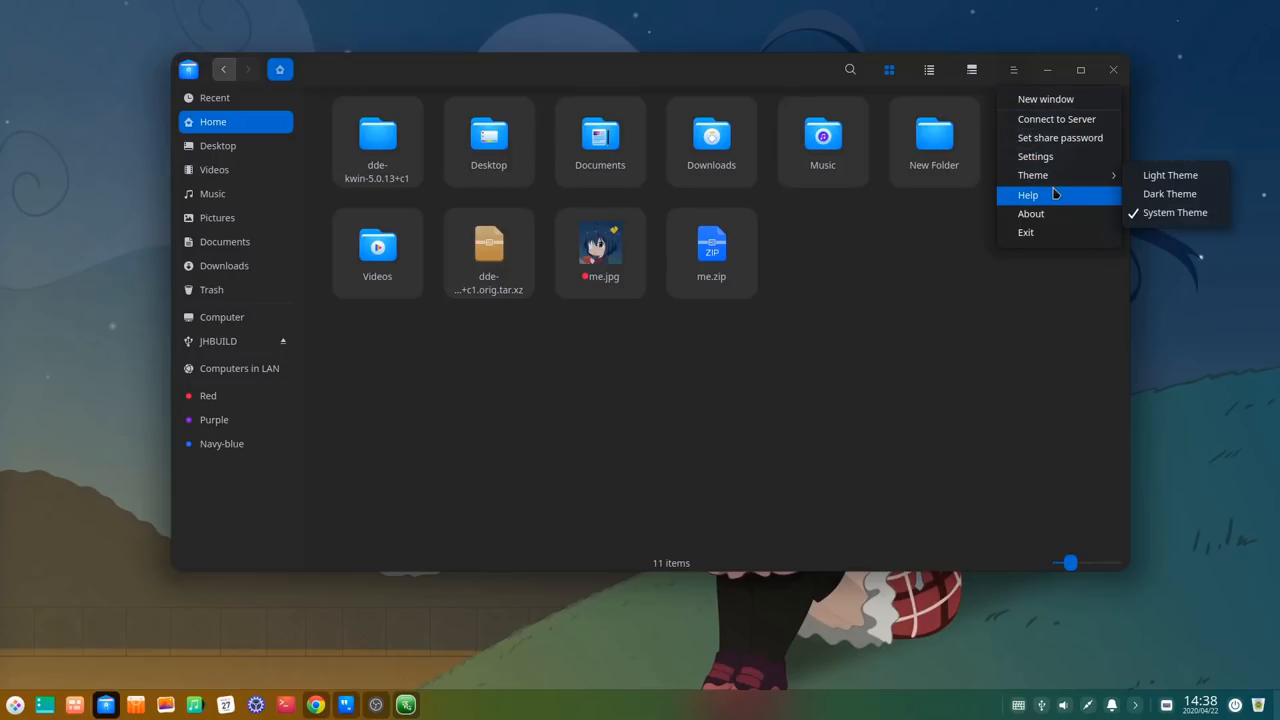
click(1036, 156)
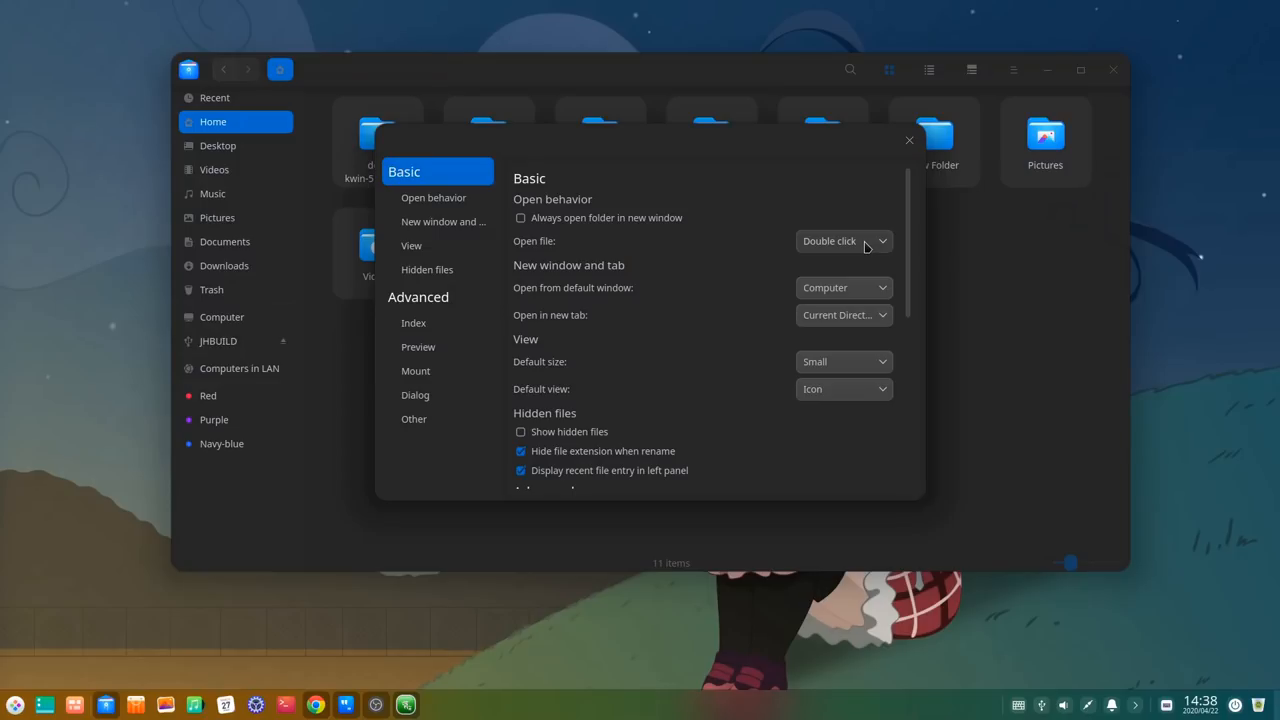
click(844, 240)
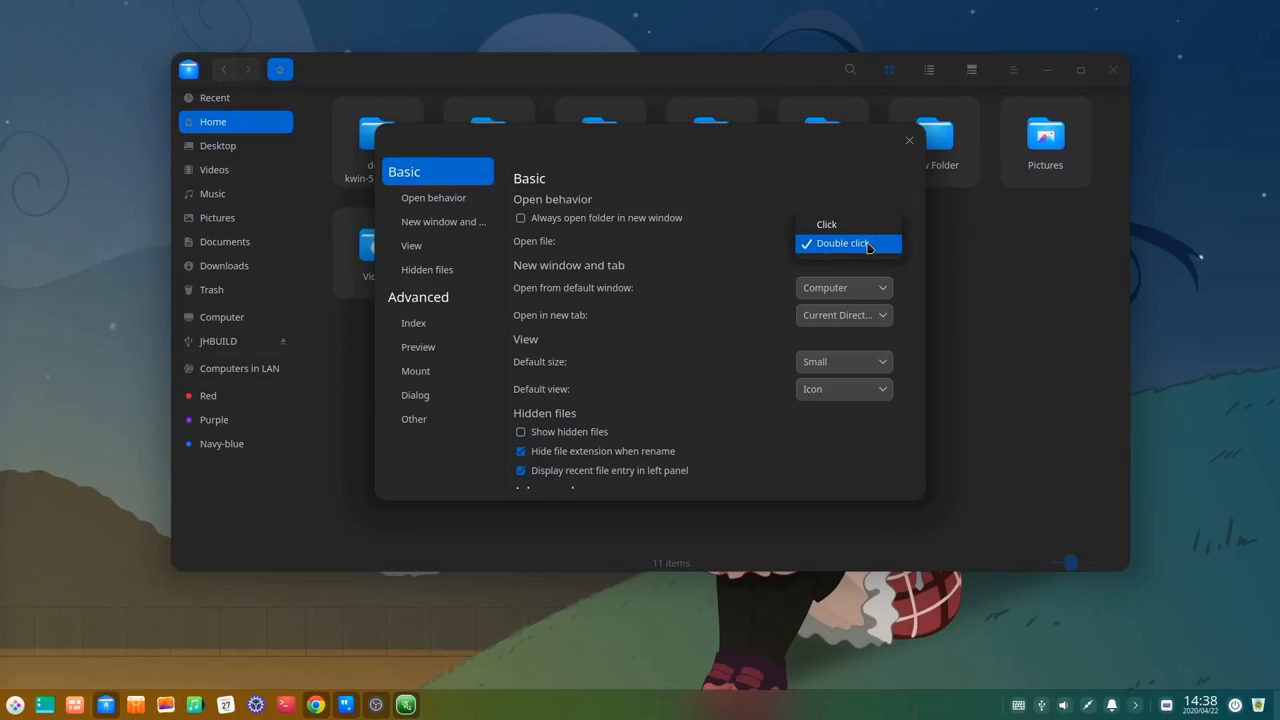
click(908, 140)
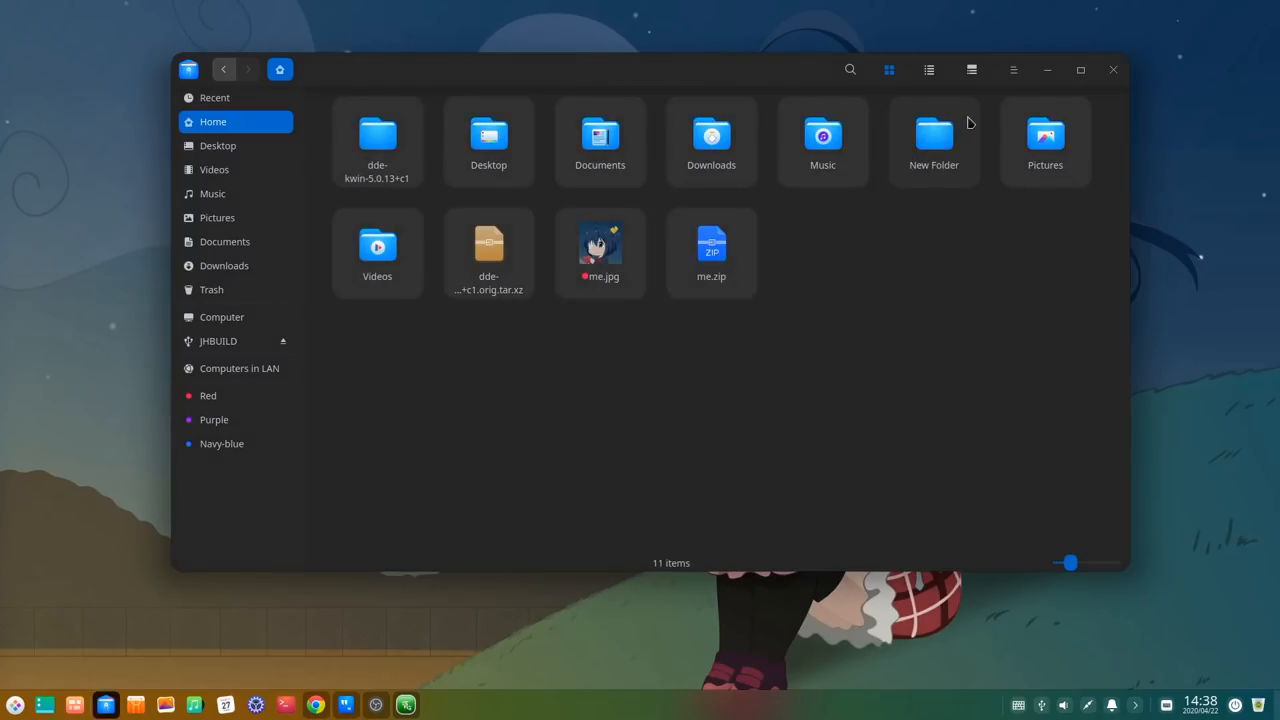
click(1012, 68)
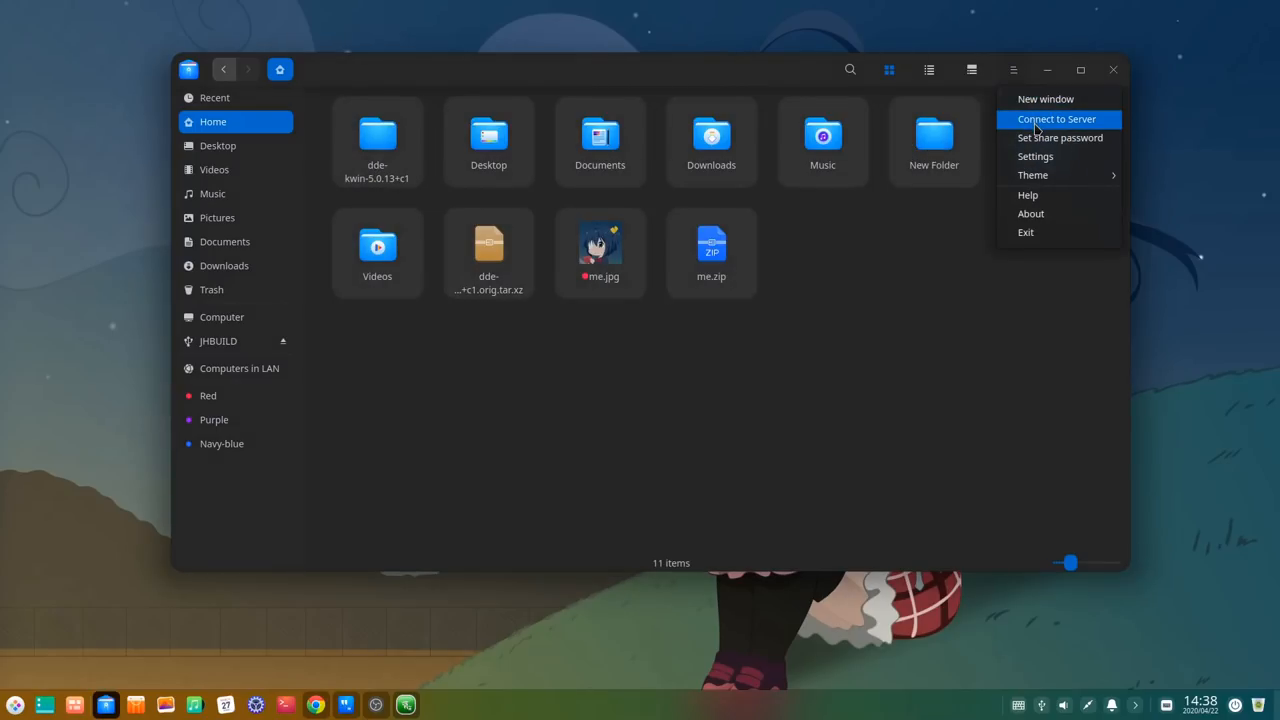
click(1056, 118)
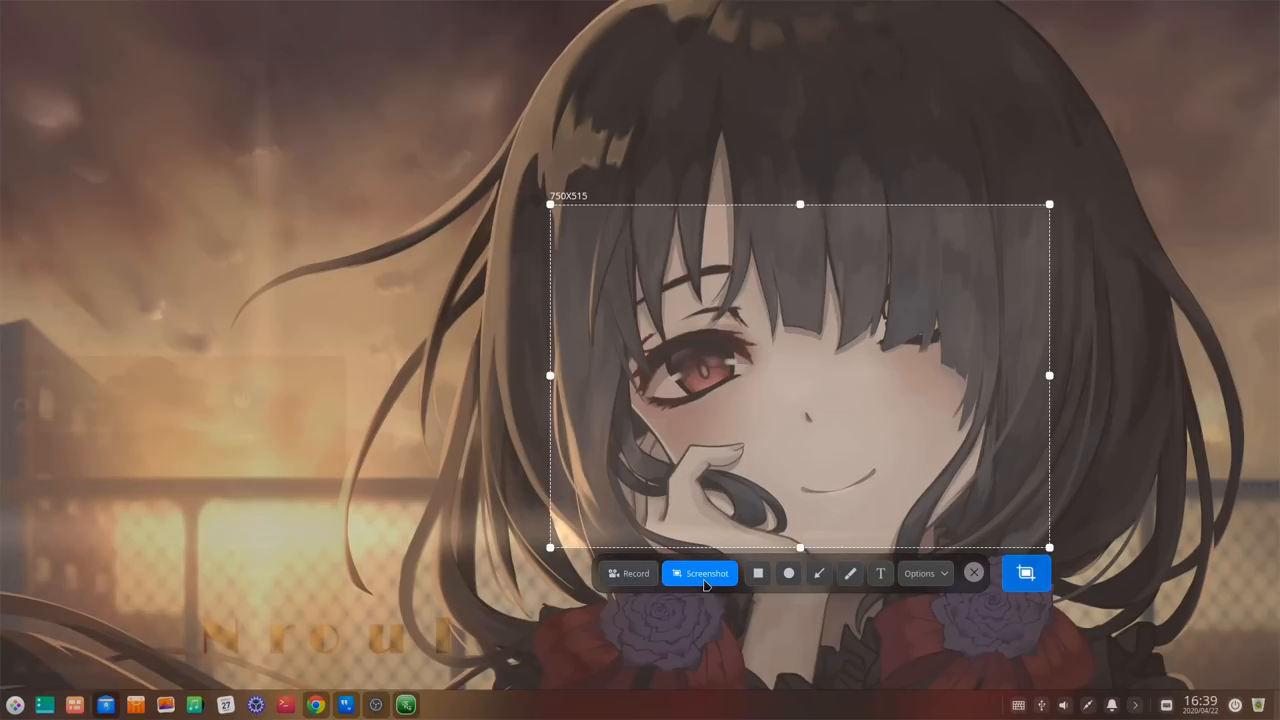
Step: Take a still screenshot of the face with a blue freehand circle around the eye, saved to Desktop
click(850, 572)
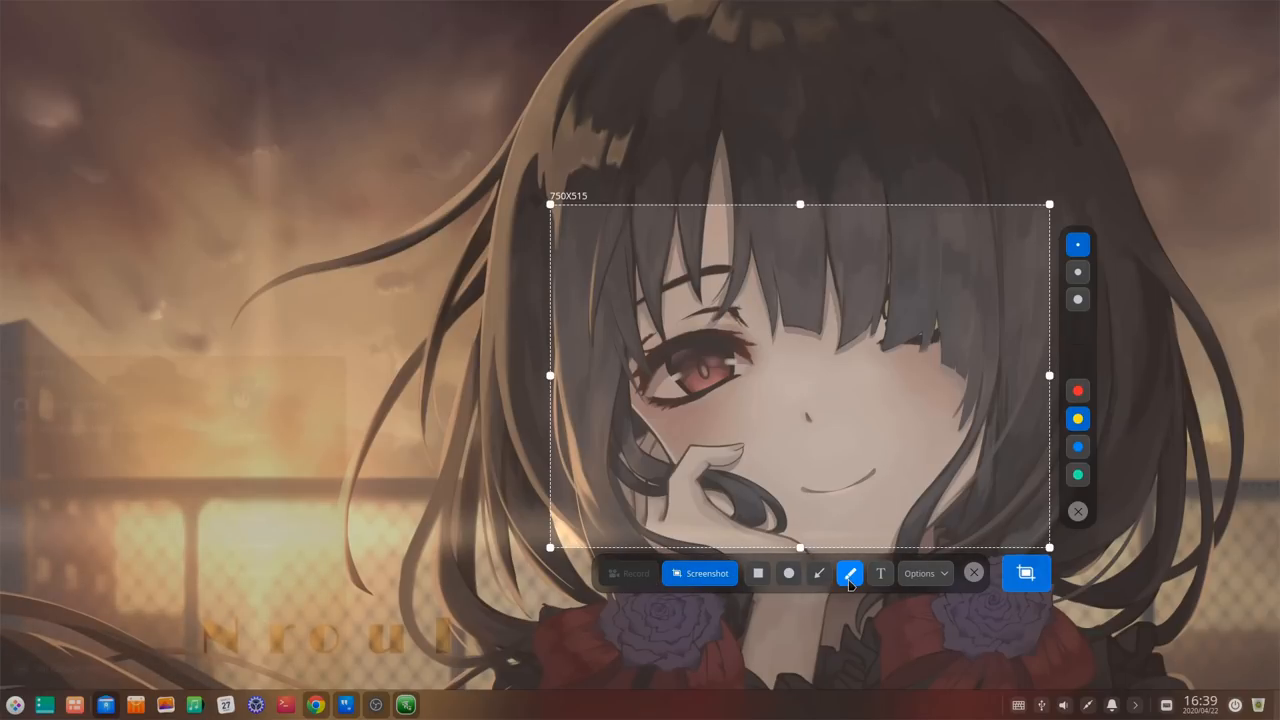
click(1078, 300)
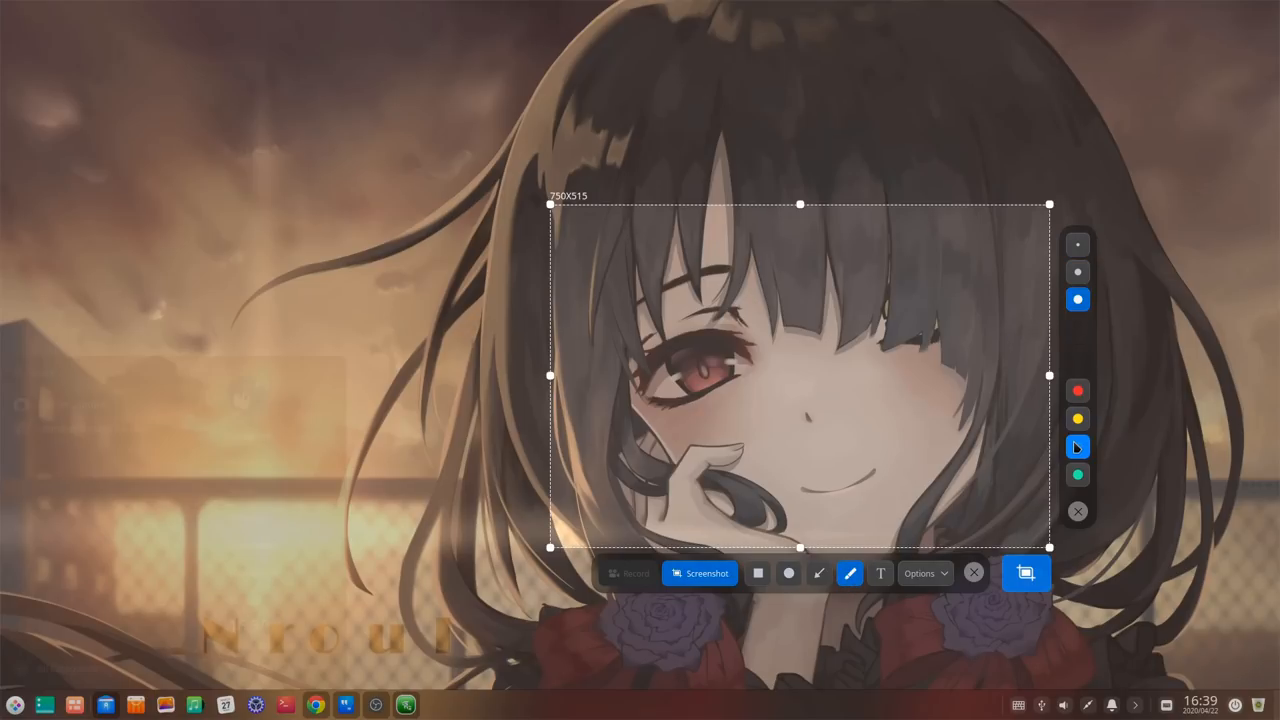
drag(624, 362, 684, 324)
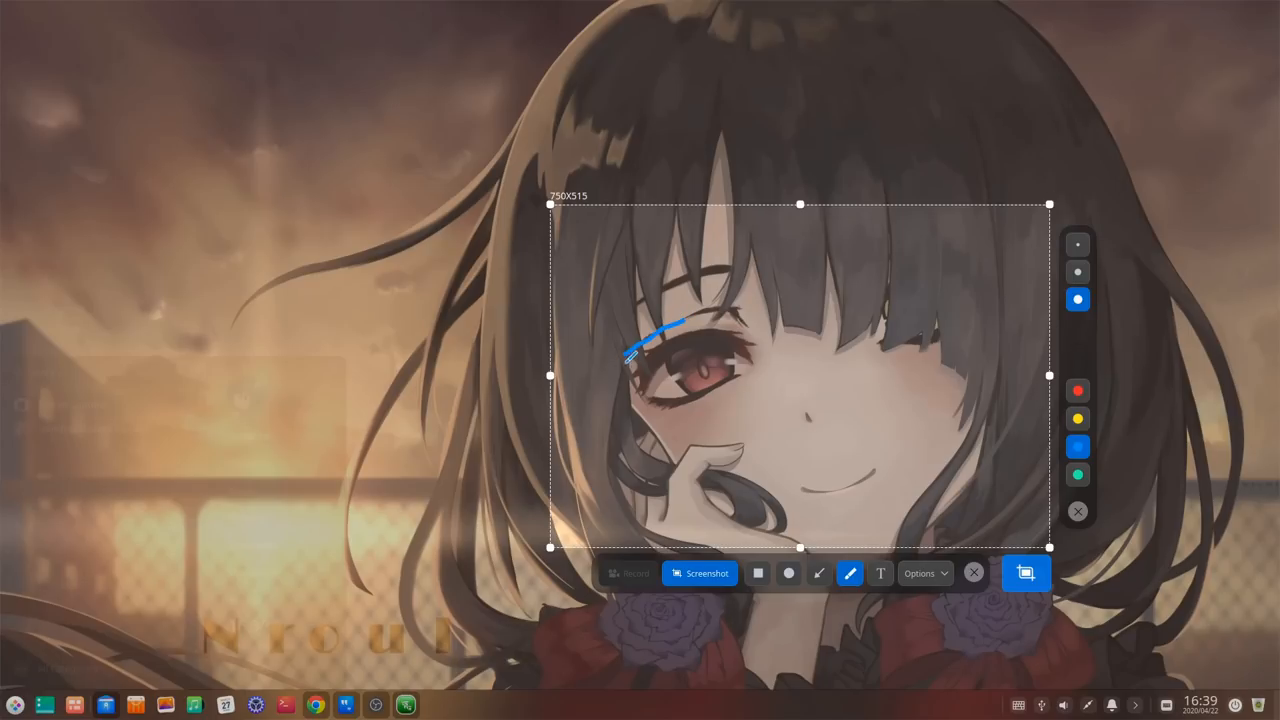
drag(624, 356, 730, 316)
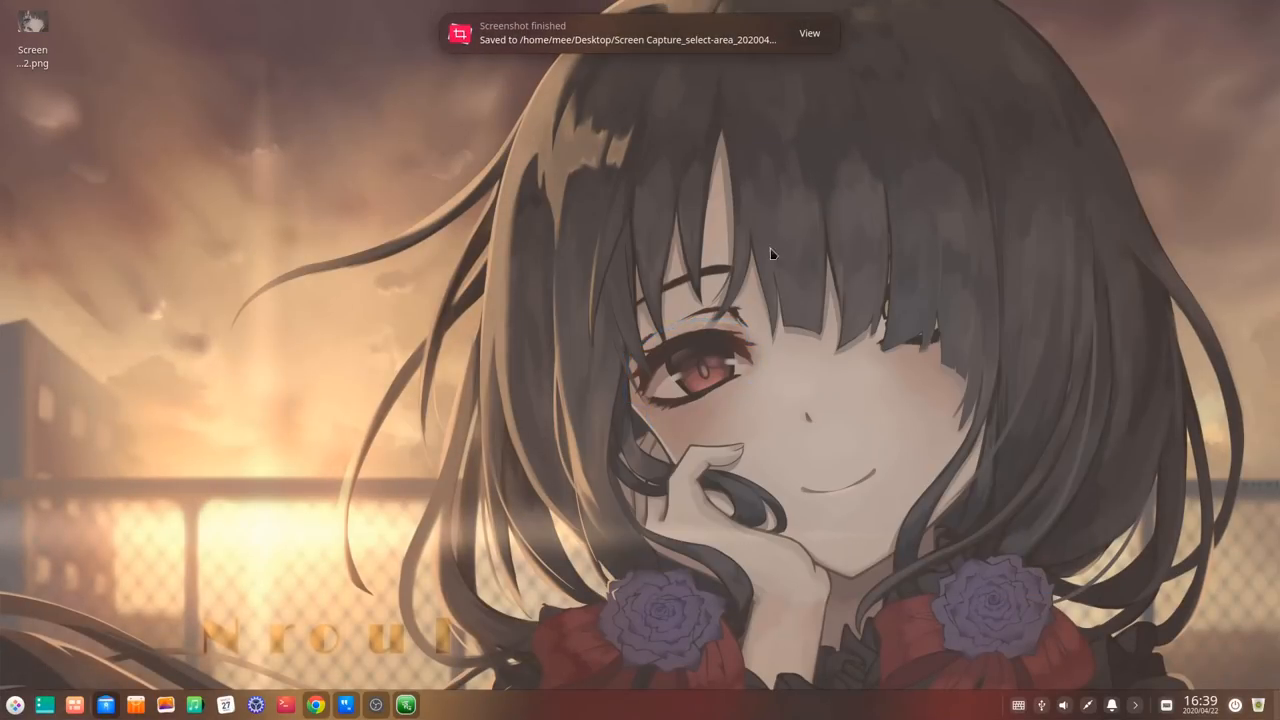
mouse_move(628, 52)
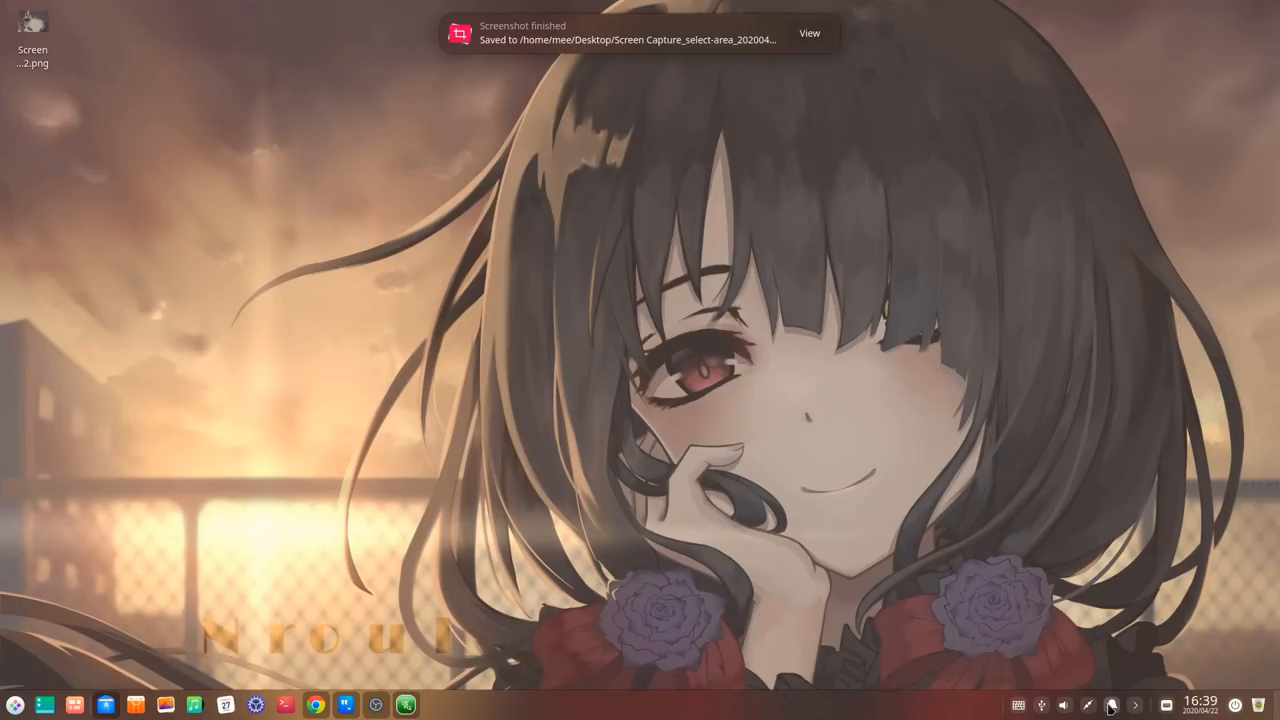
Step: Dismiss the screenshot-finished notification, leaving the PNG on the desktop
click(1110, 704)
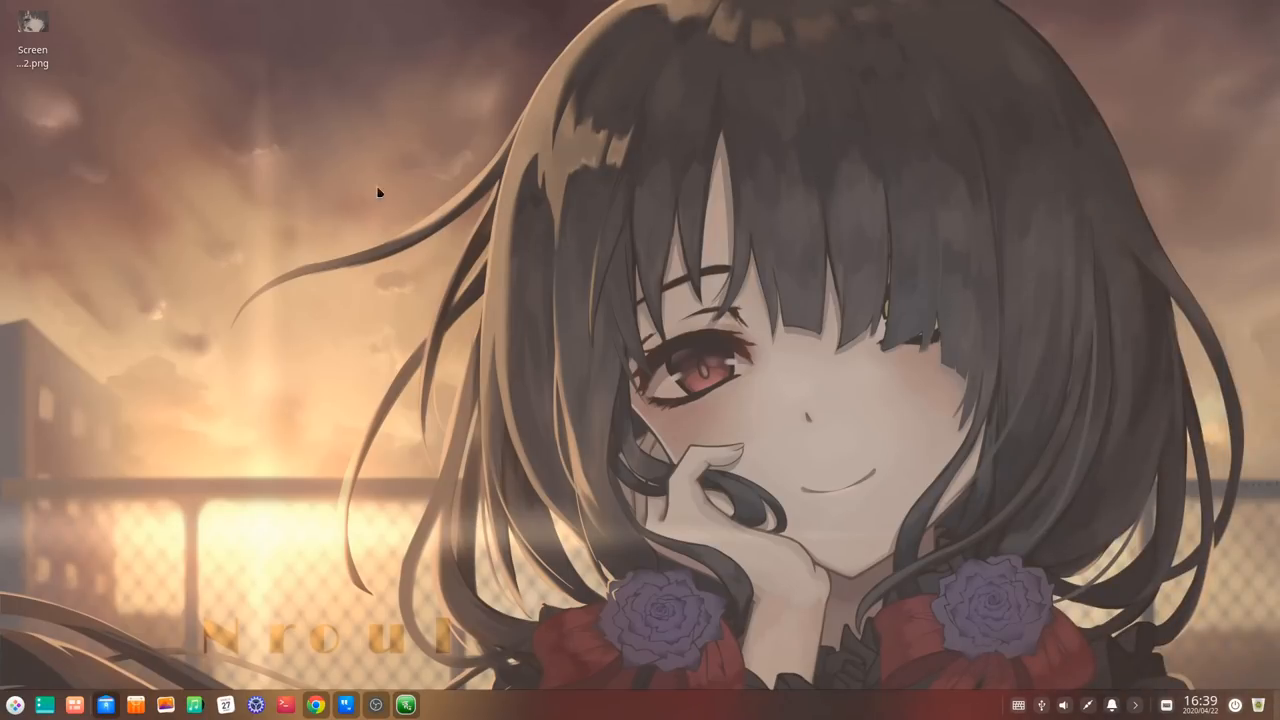
Step: View the saved screenshot PNG with the blue circled eye in Image Viewer
double_click(32, 22)
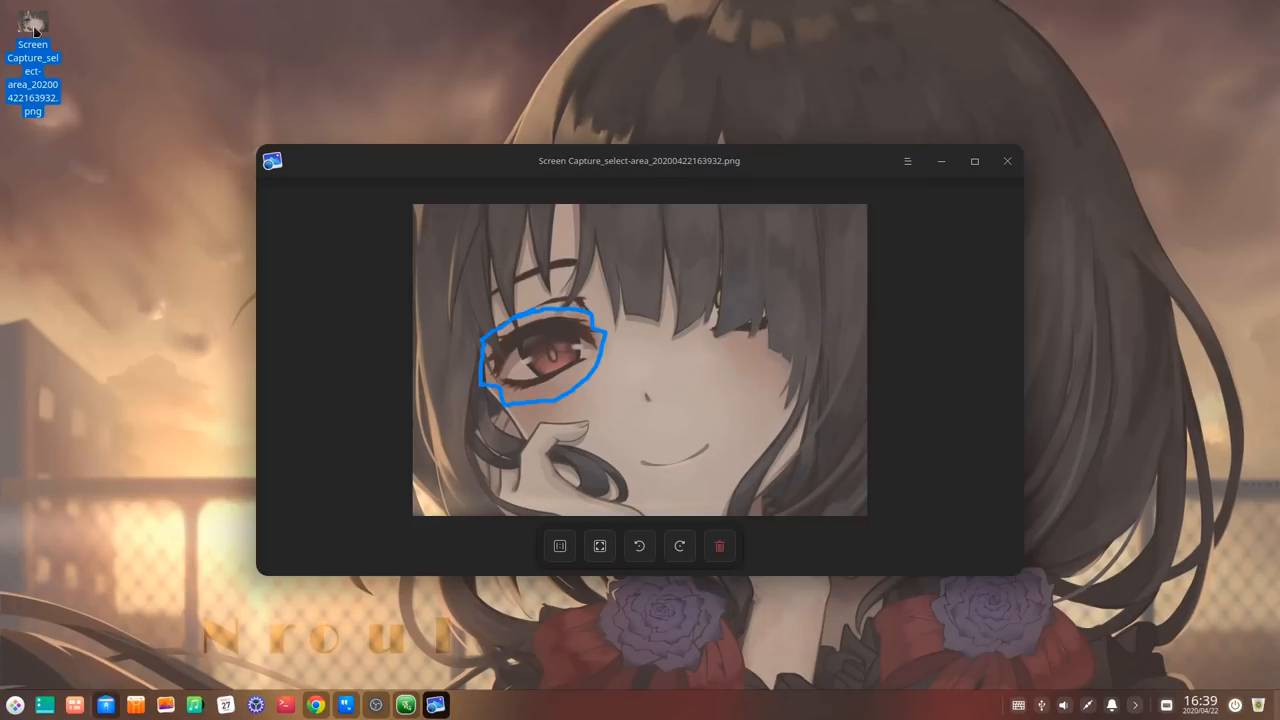
mouse_move(640, 440)
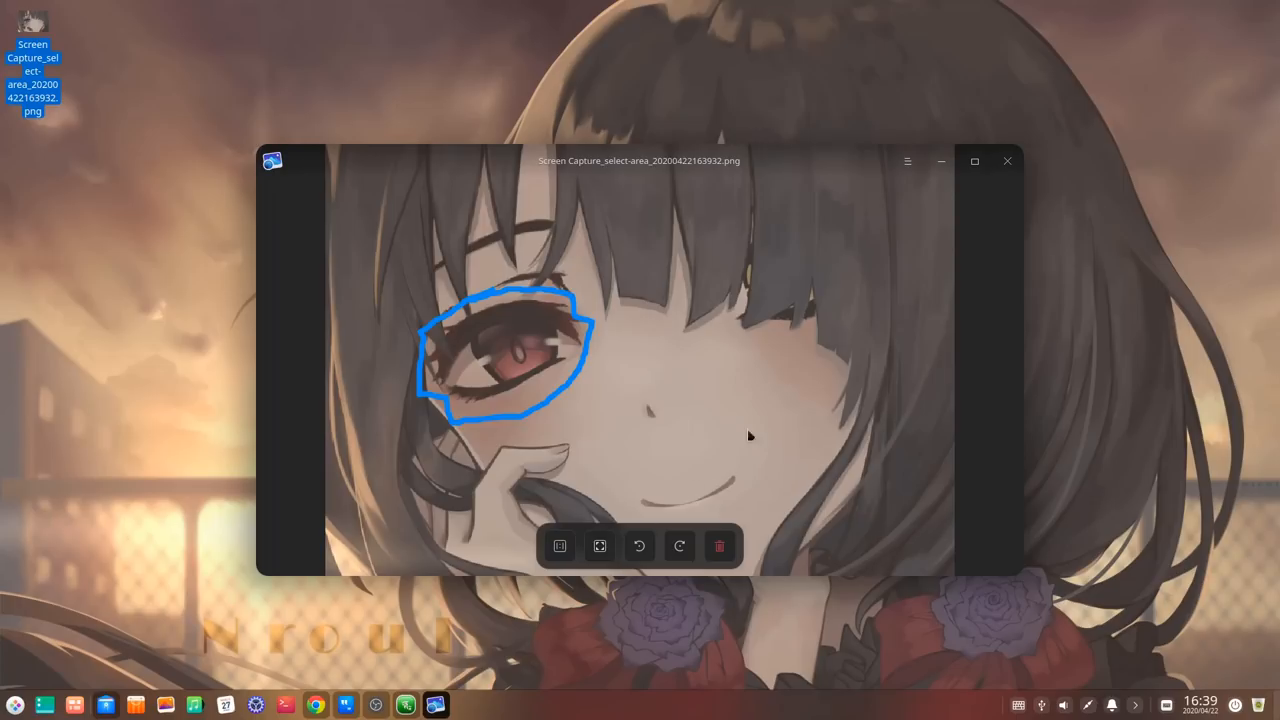
click(908, 160)
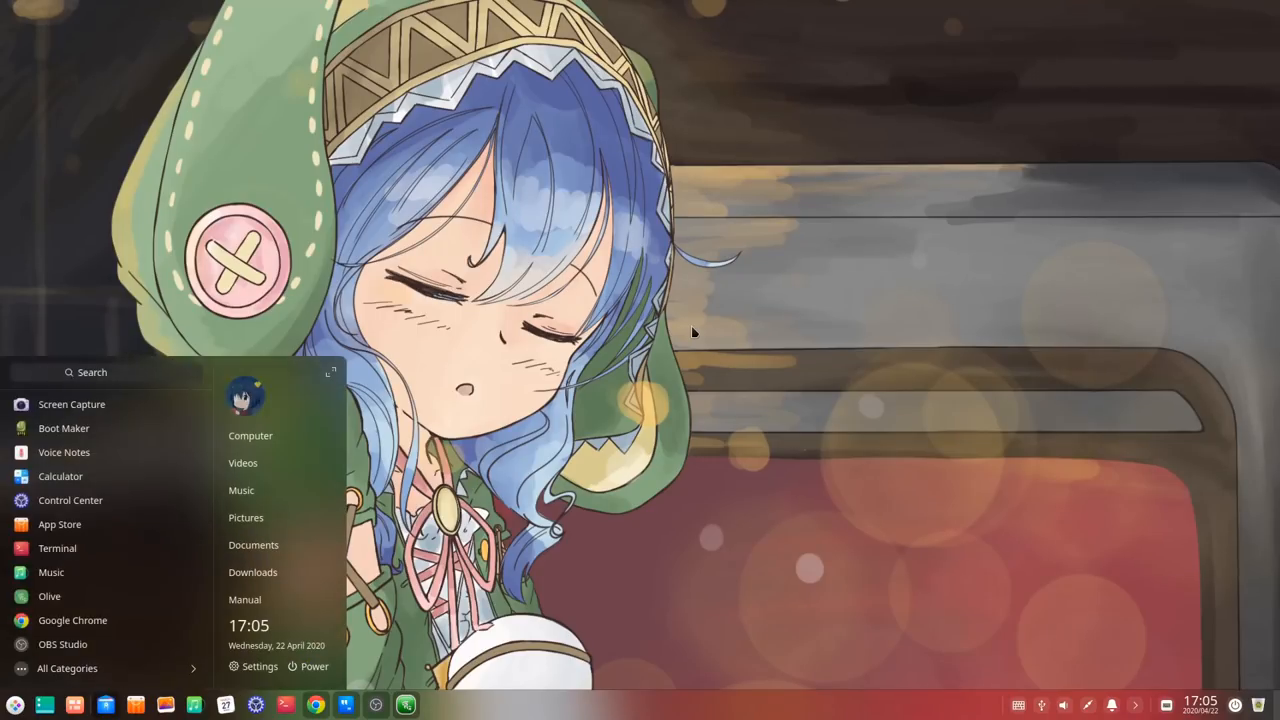
Step: Search the Launcher for 'device' and start Device Manager
text(device)
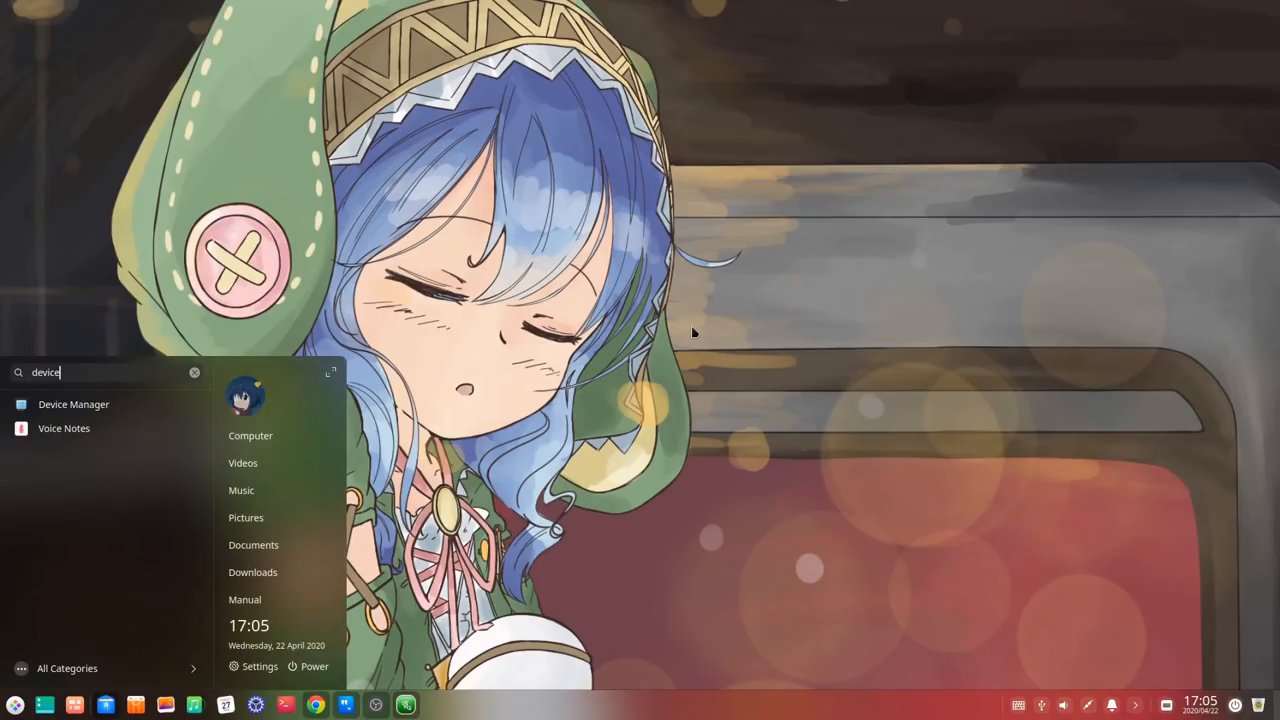
click(74, 404)
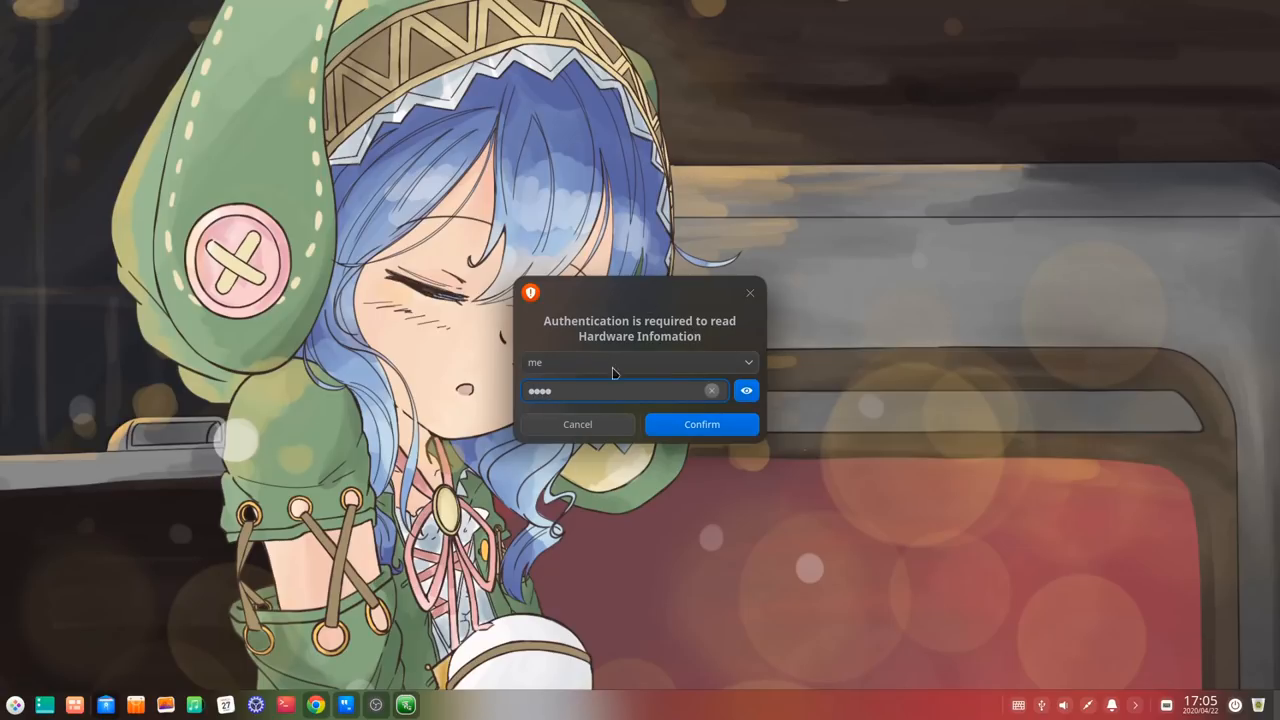
Step: Confirm authentication, then view the CPU, memory and storage details in Device Manager
click(700, 424)
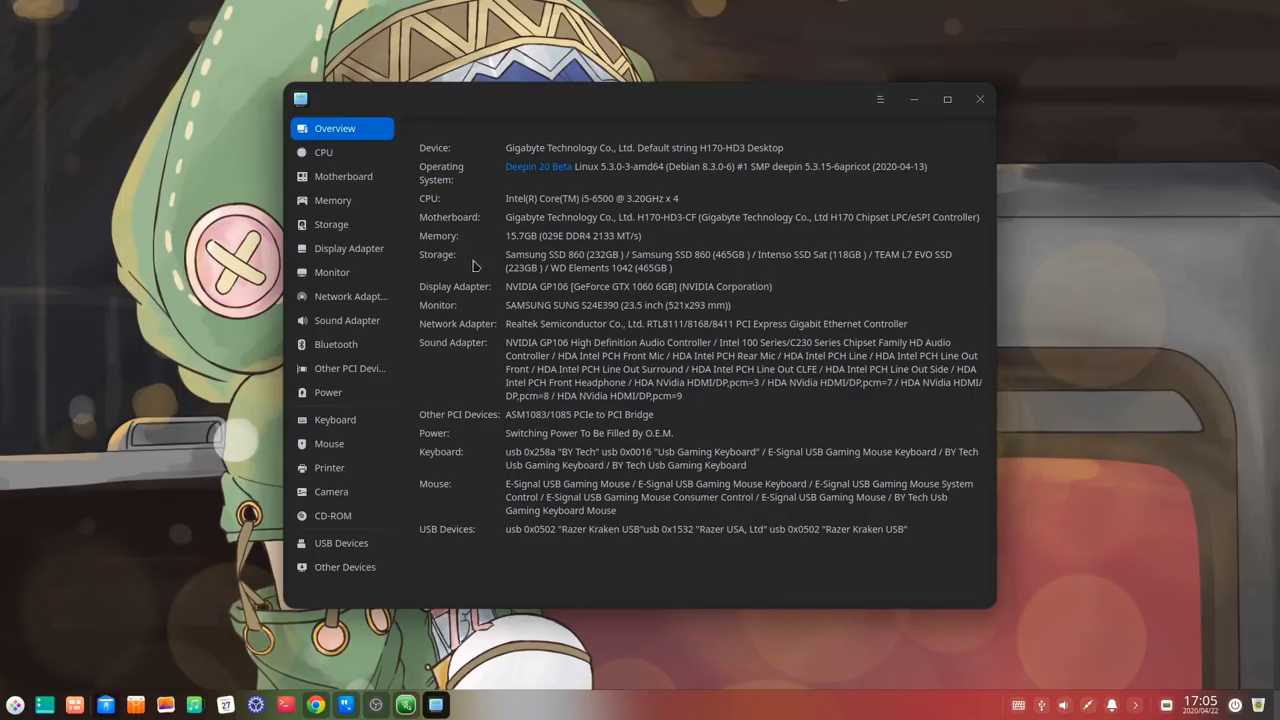
click(324, 152)
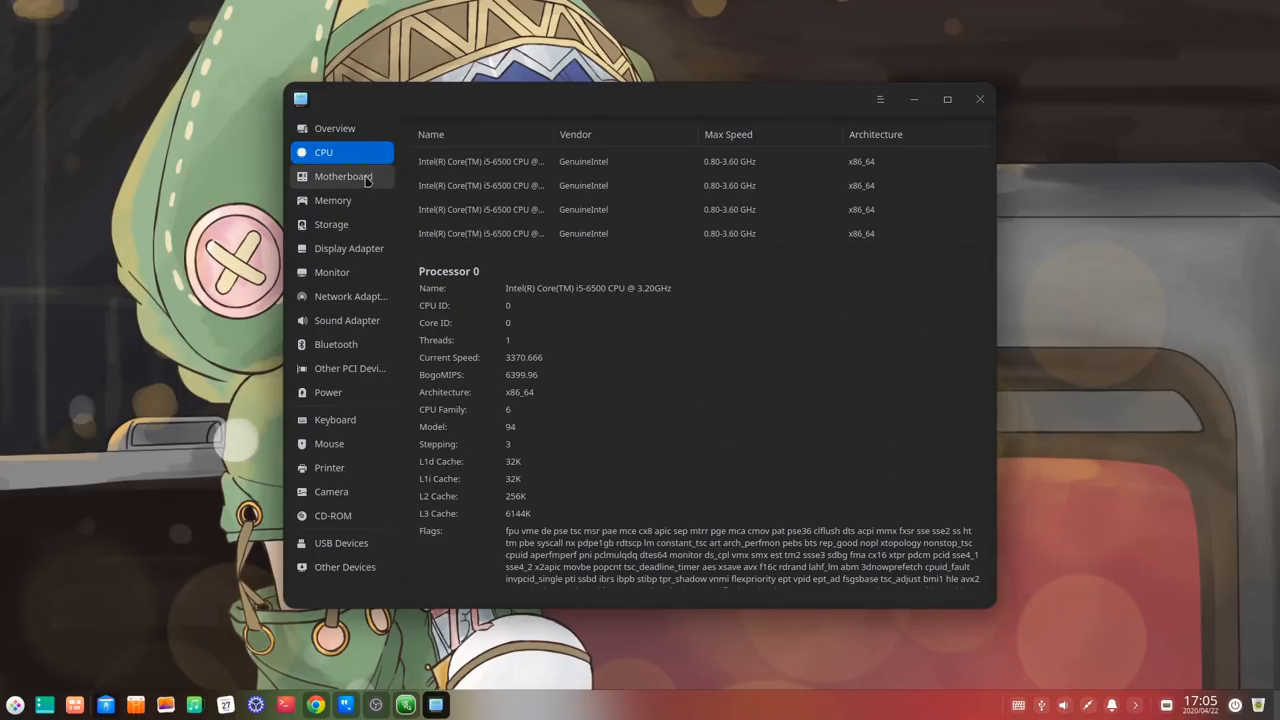
click(332, 200)
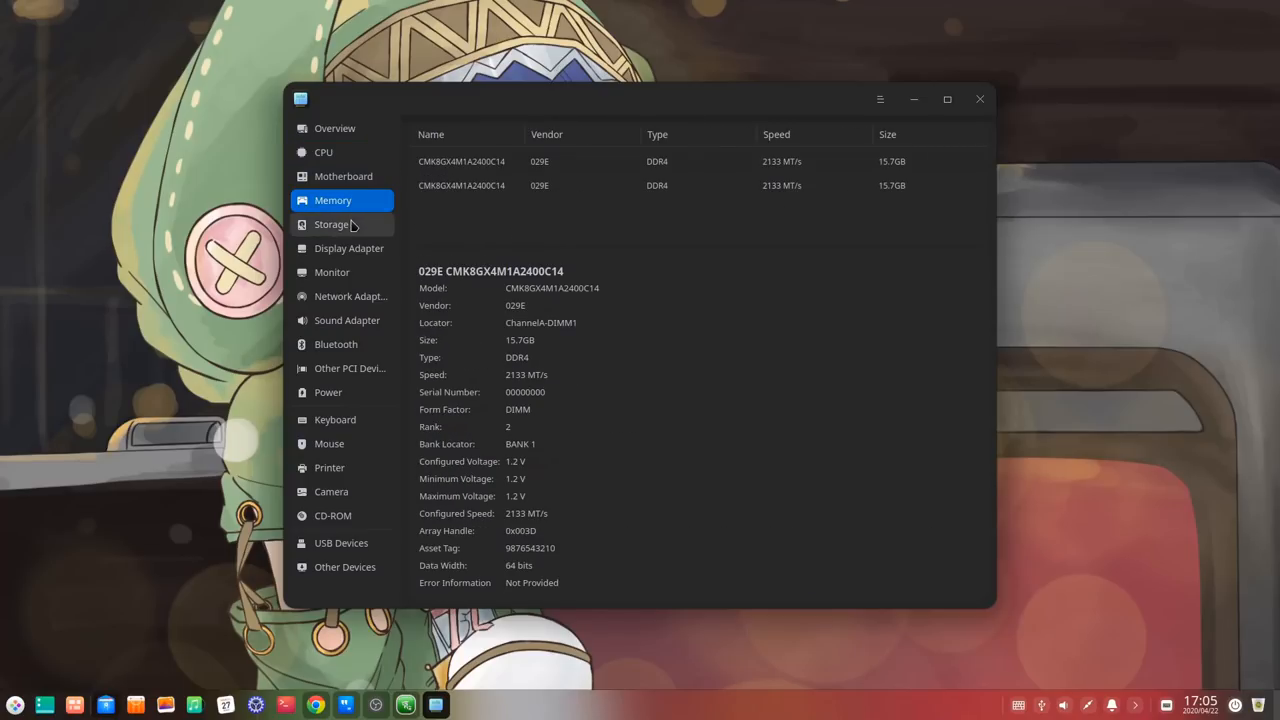
click(348, 248)
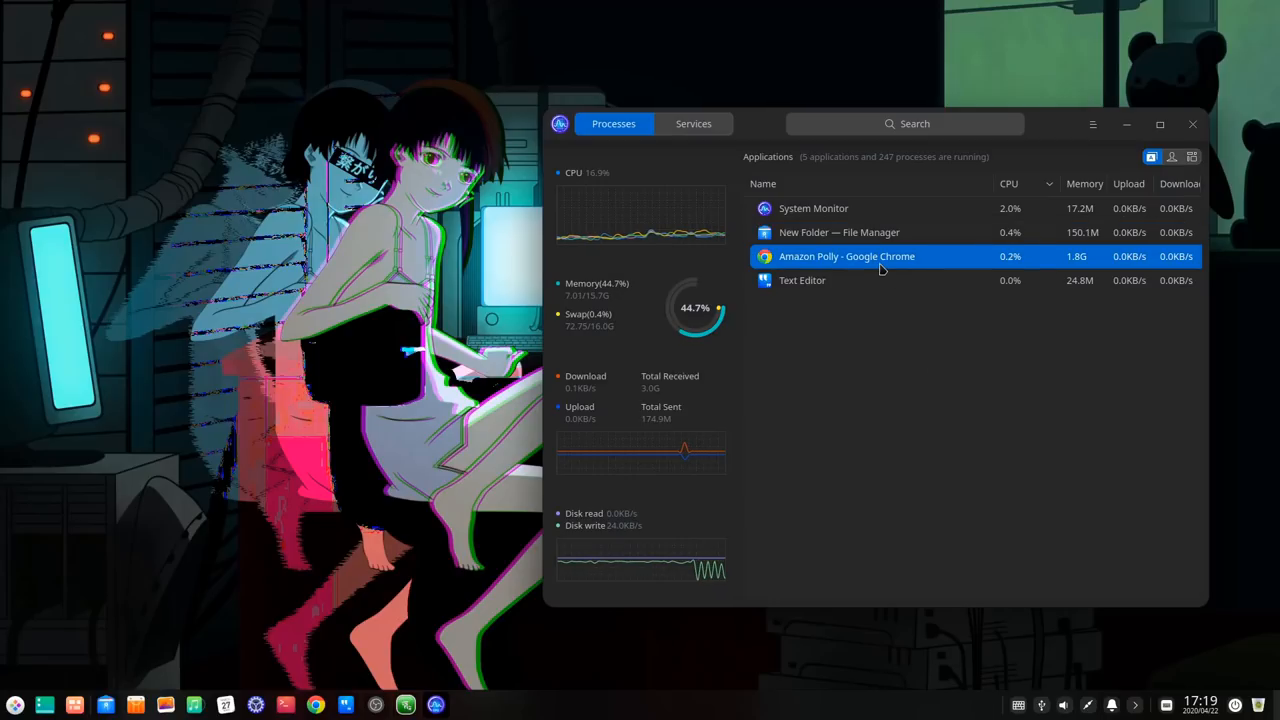
Step: Inspect the Chrome process menu, filter My processes and All processes, then list system services
right_click(846, 232)
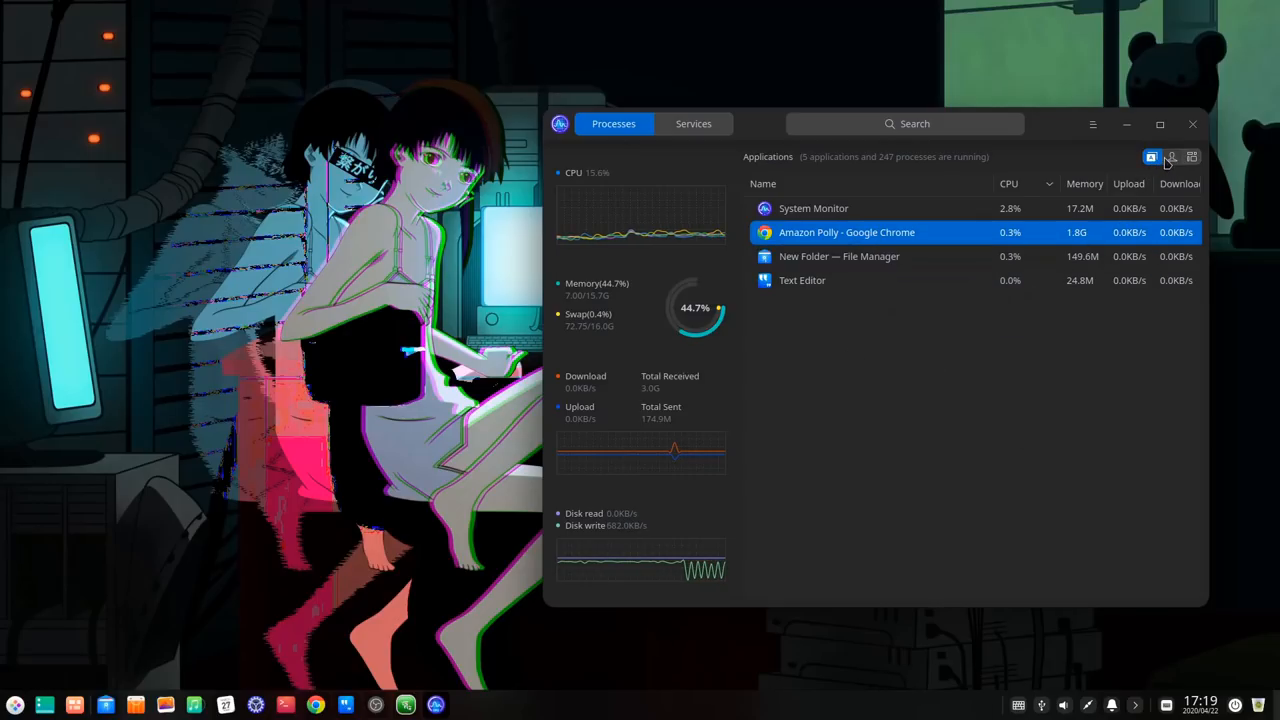
click(1172, 156)
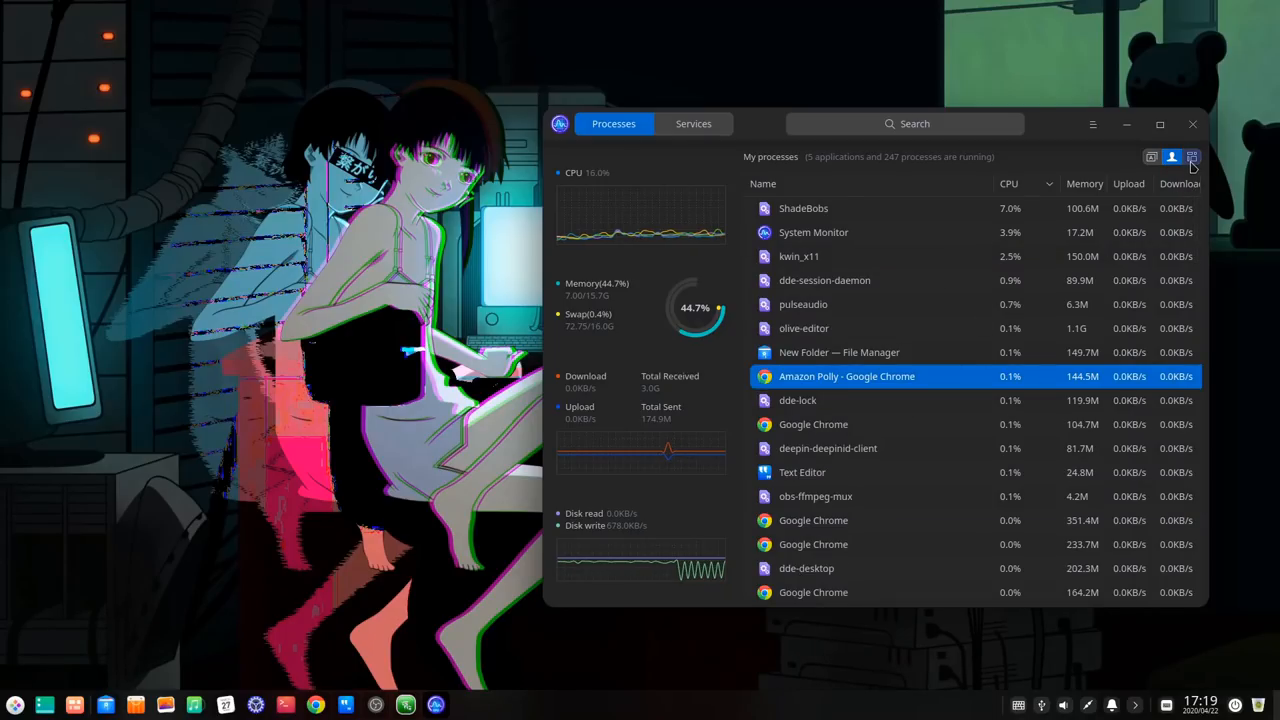
click(1192, 156)
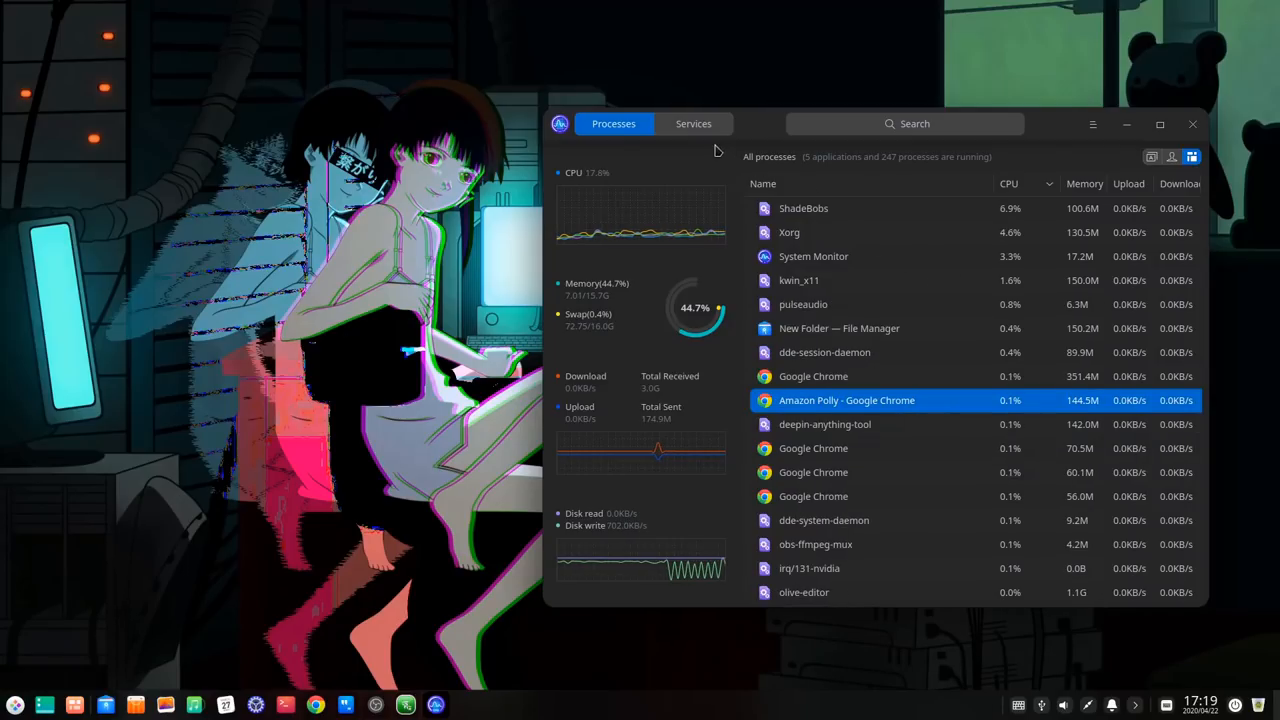
click(692, 124)
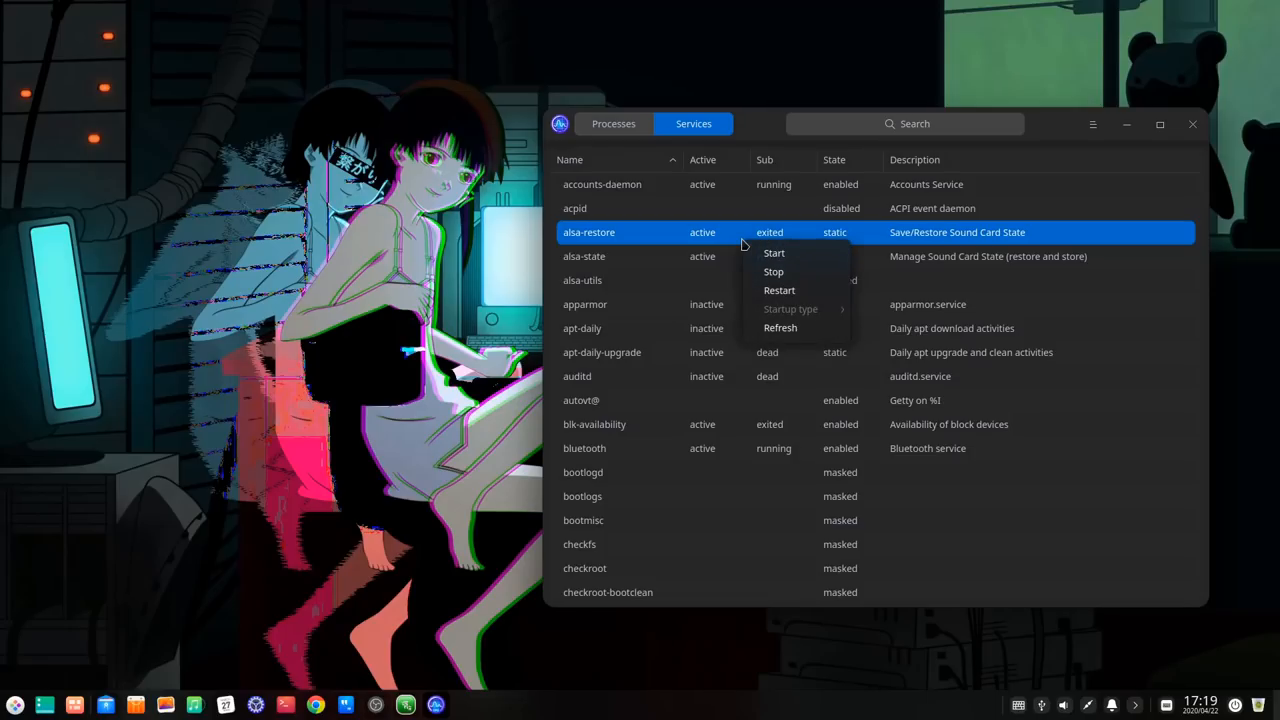
click(772, 272)
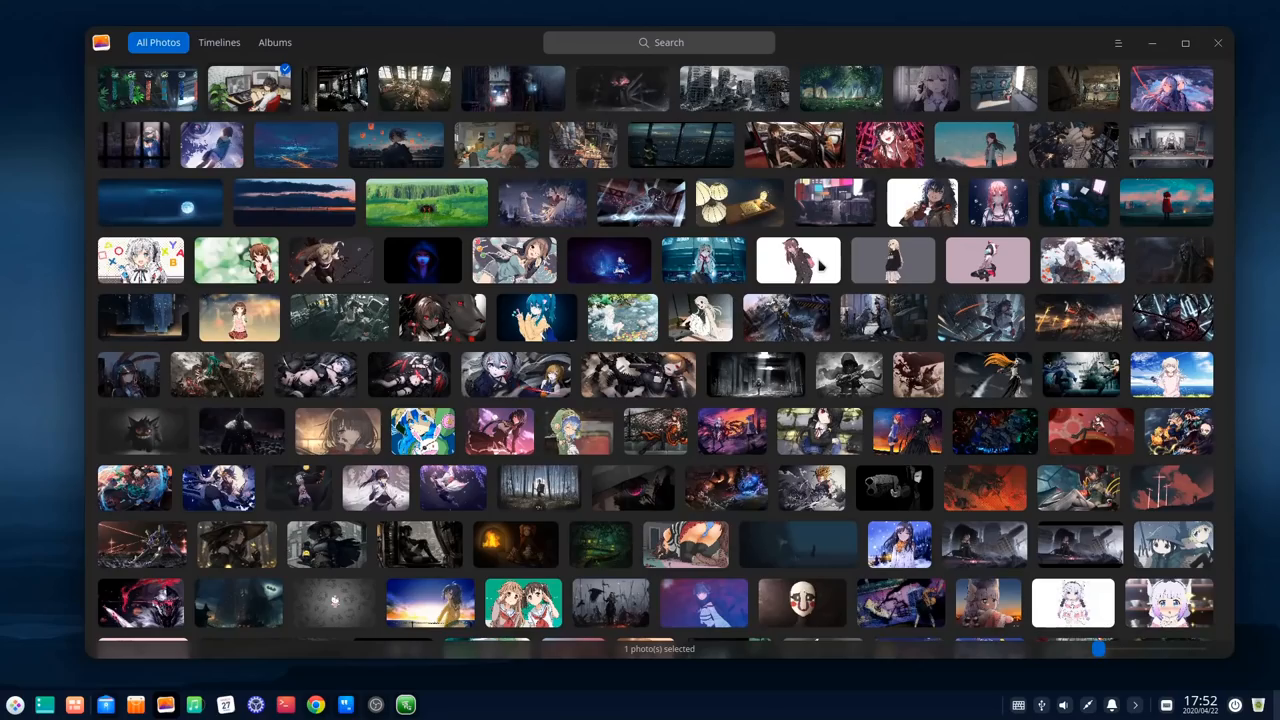
mouse_move(730, 500)
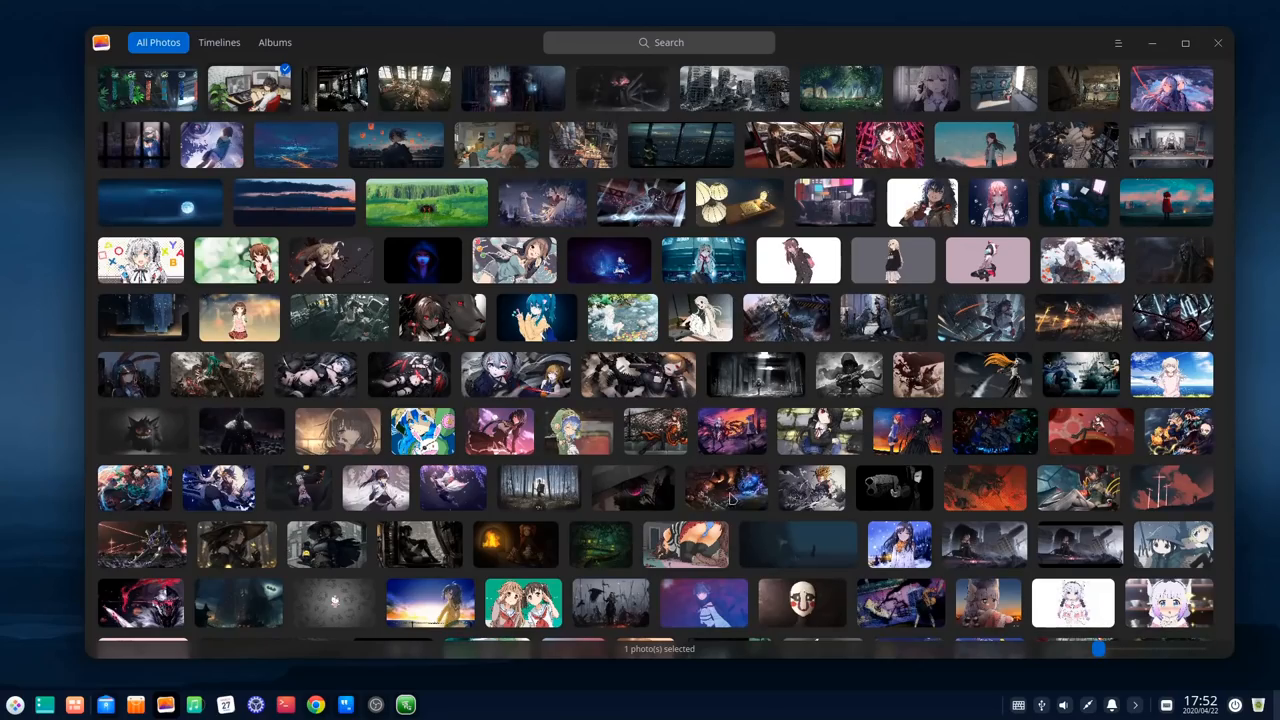
Step: Browse the photos in All Photos and Timelines, then switch to the Albums view
scroll(down, 3)
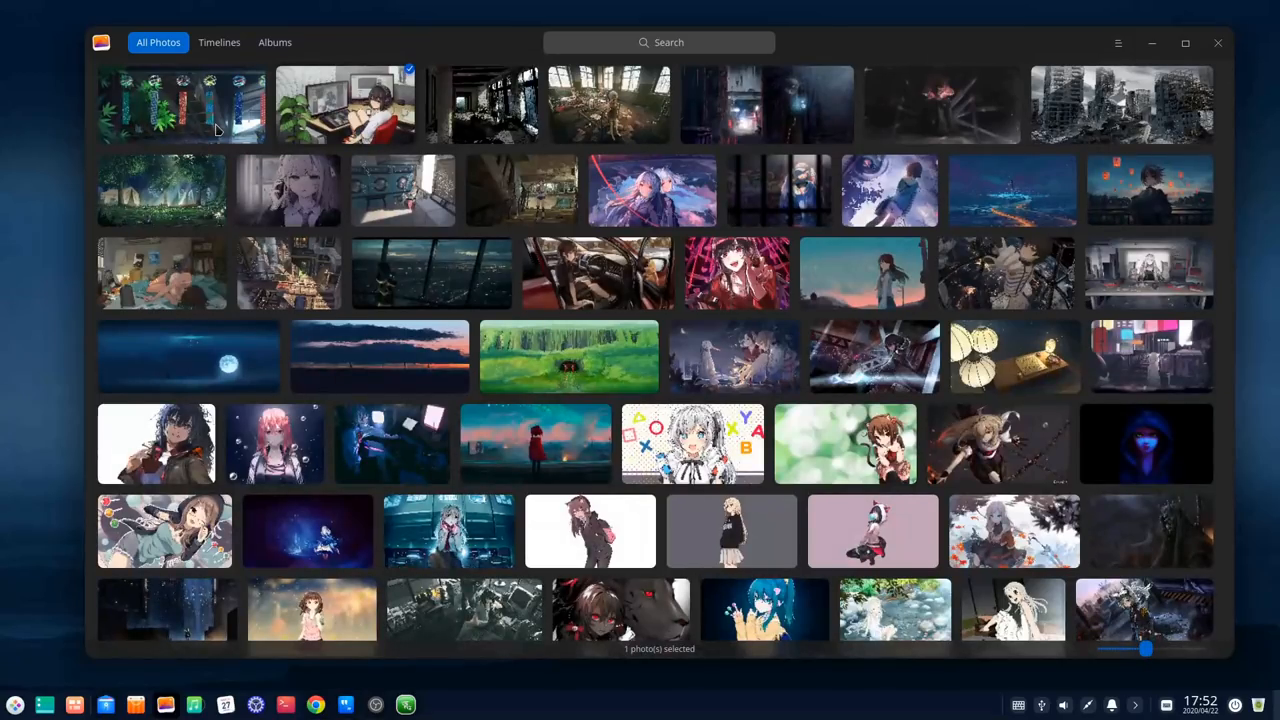
click(220, 42)
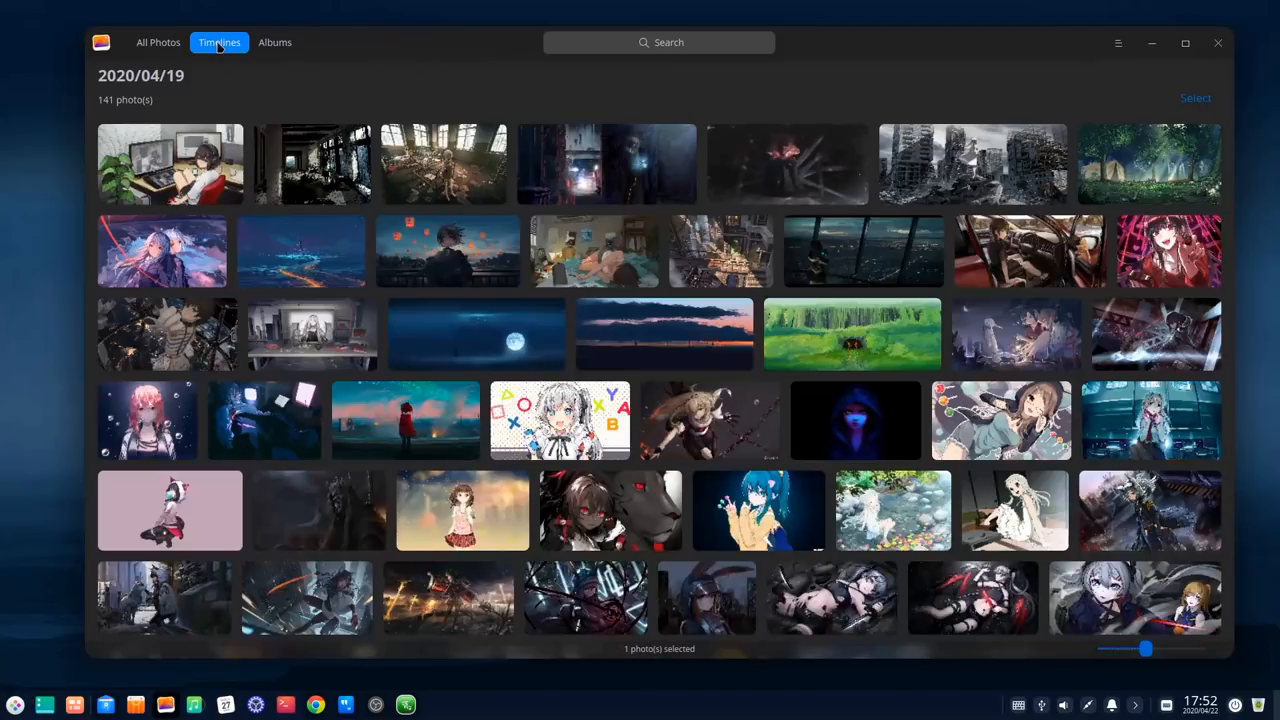
scroll(down, 3)
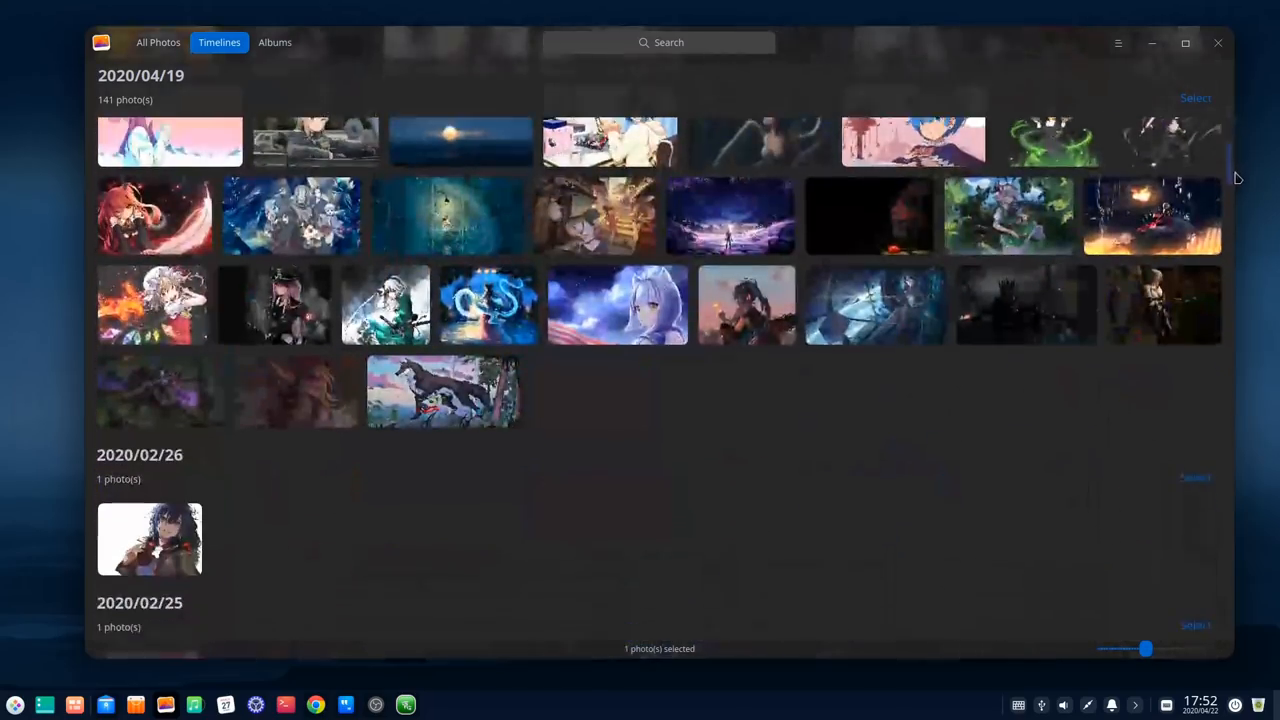
scroll(down, 3)
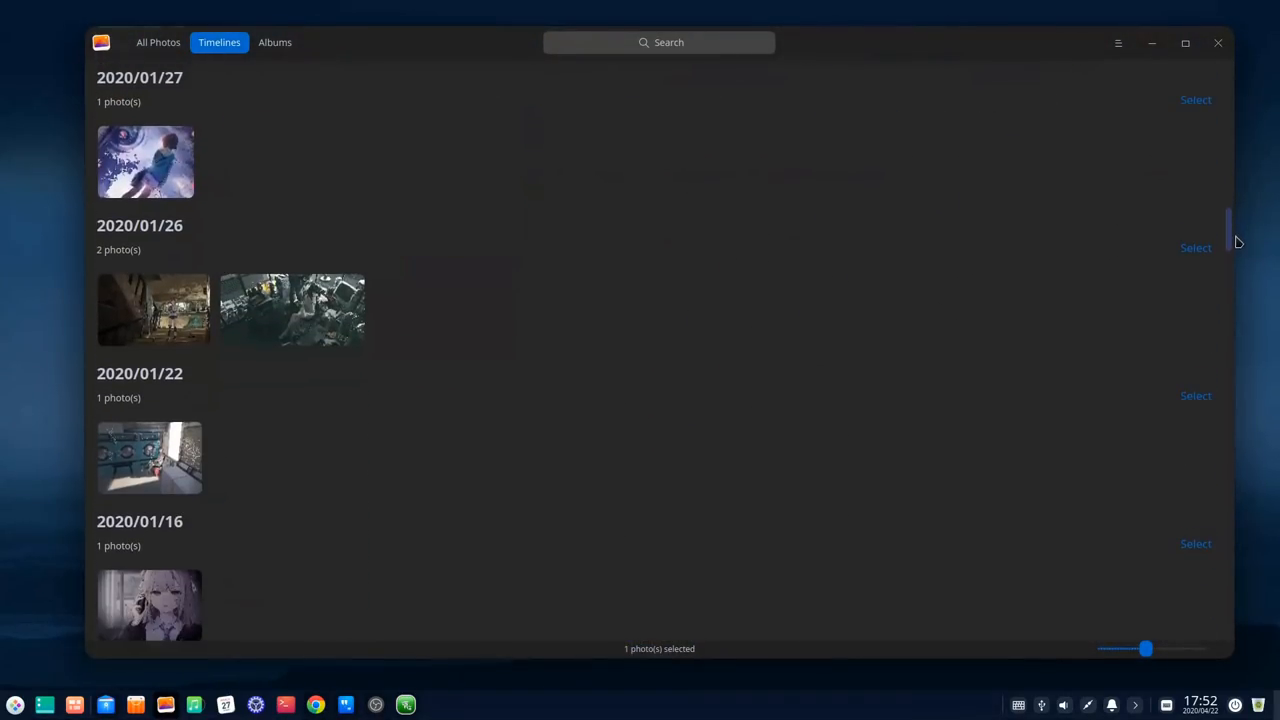
click(276, 42)
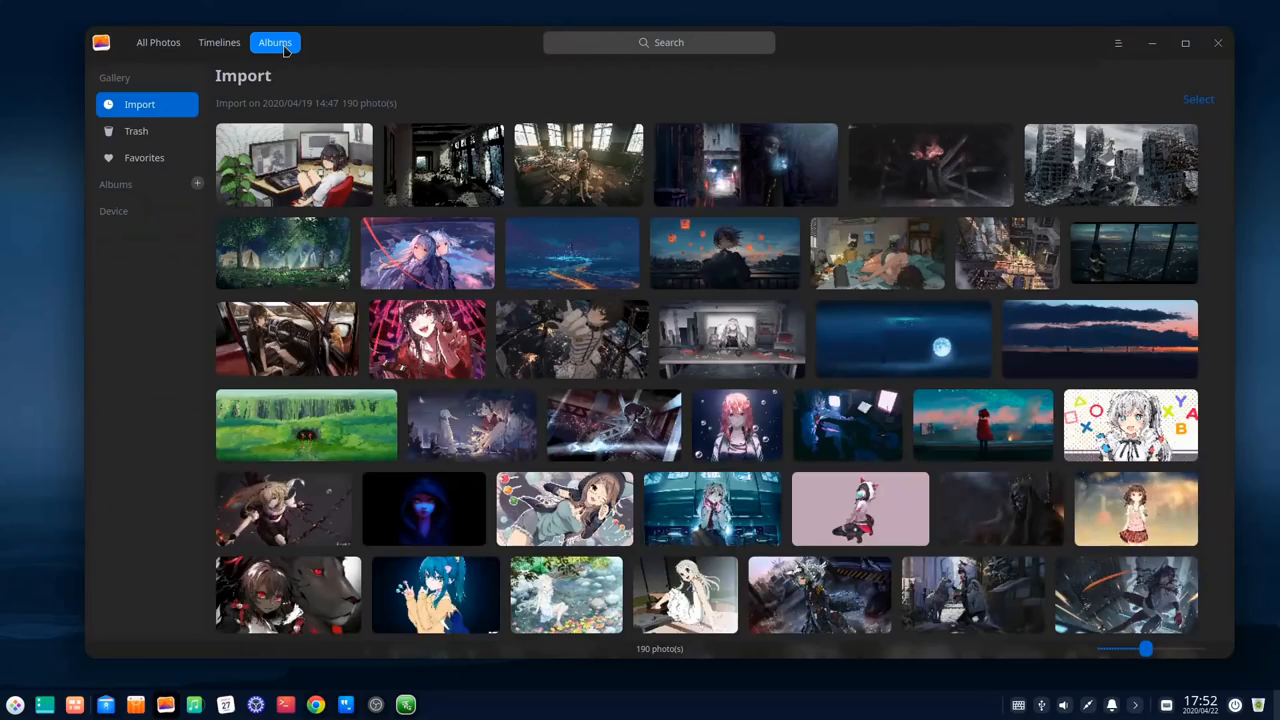
Step: Create a new album named 'Album'
click(196, 184)
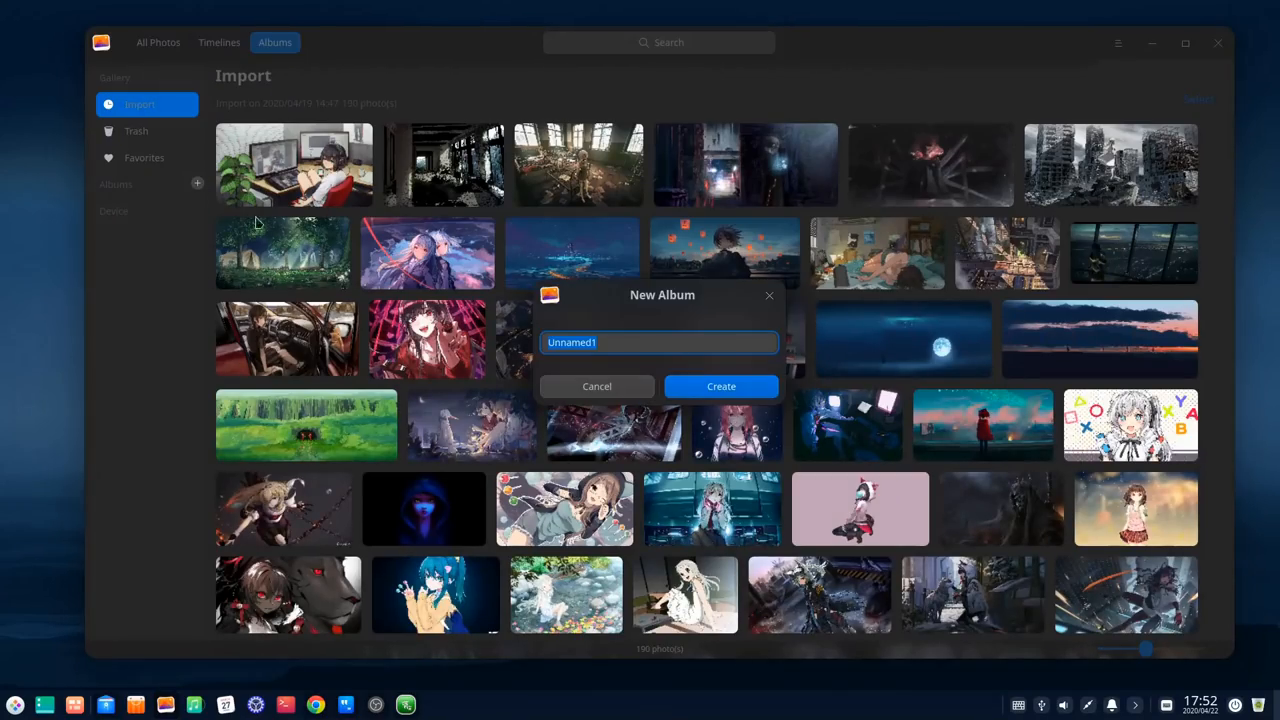
mouse_move(452, 318)
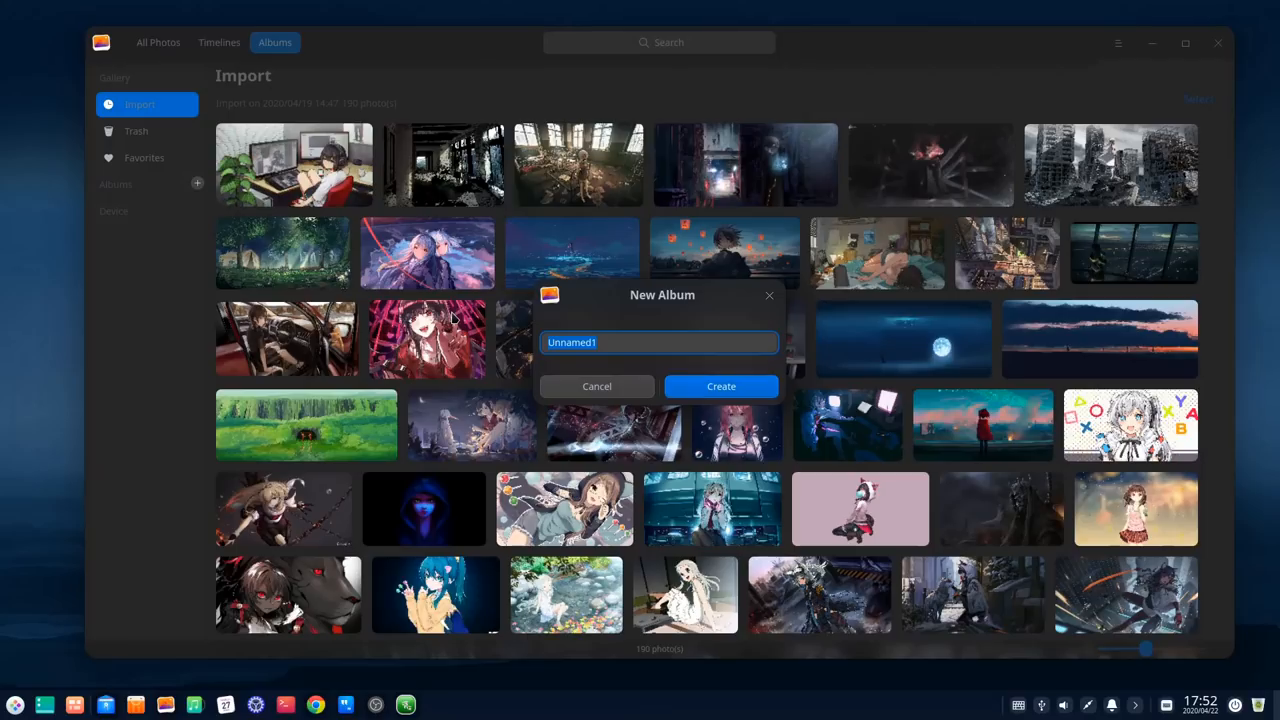
text(Album)
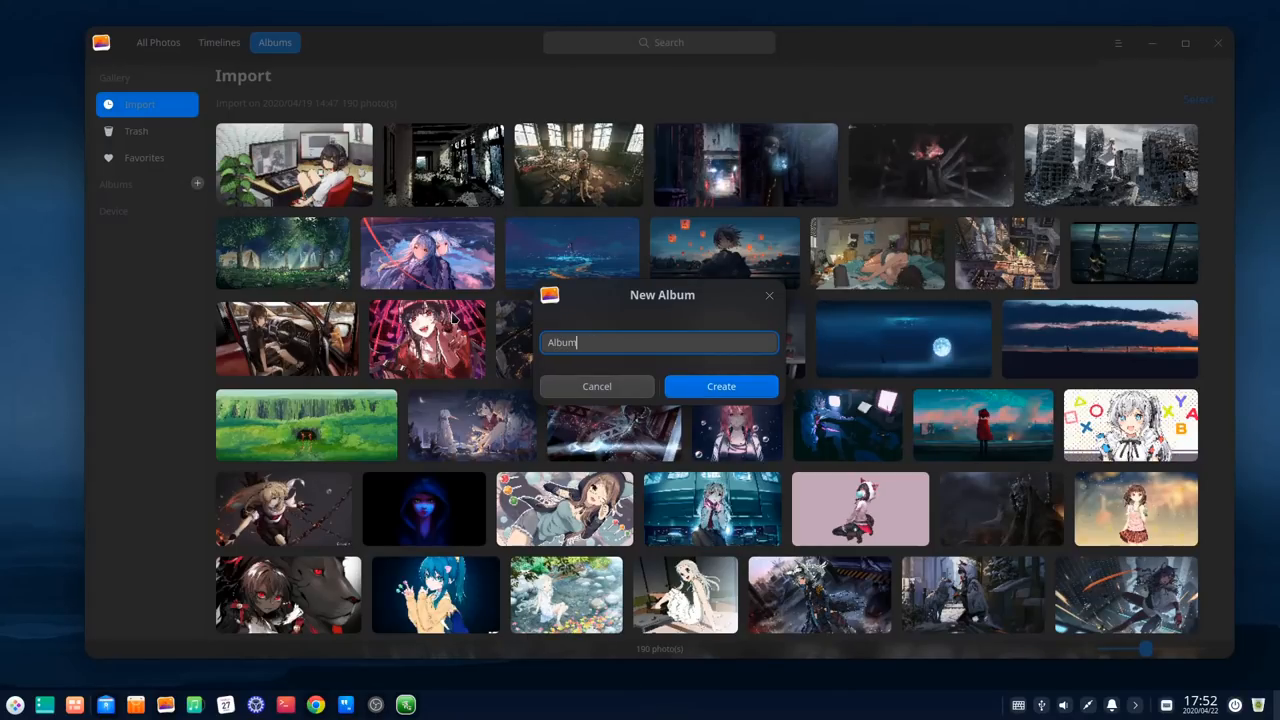
click(720, 386)
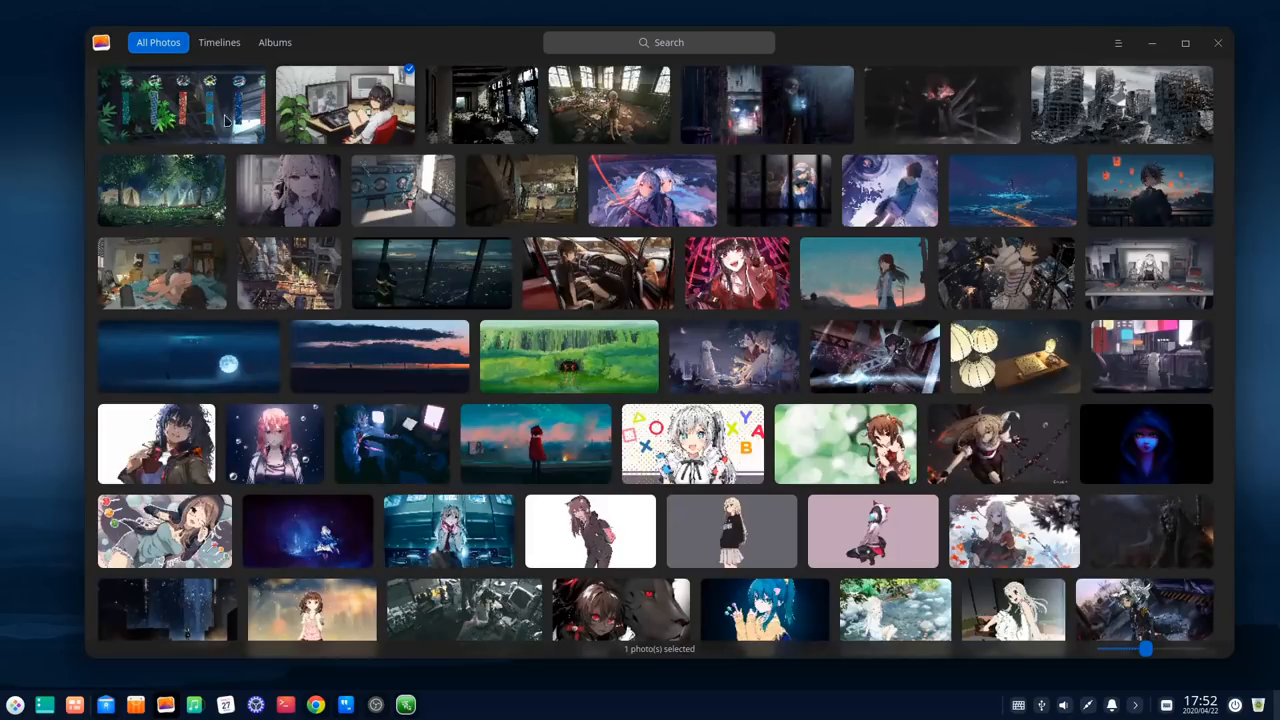
Step: Add seven selected photos to Album, check them there, and return to All Photos
click(404, 190)
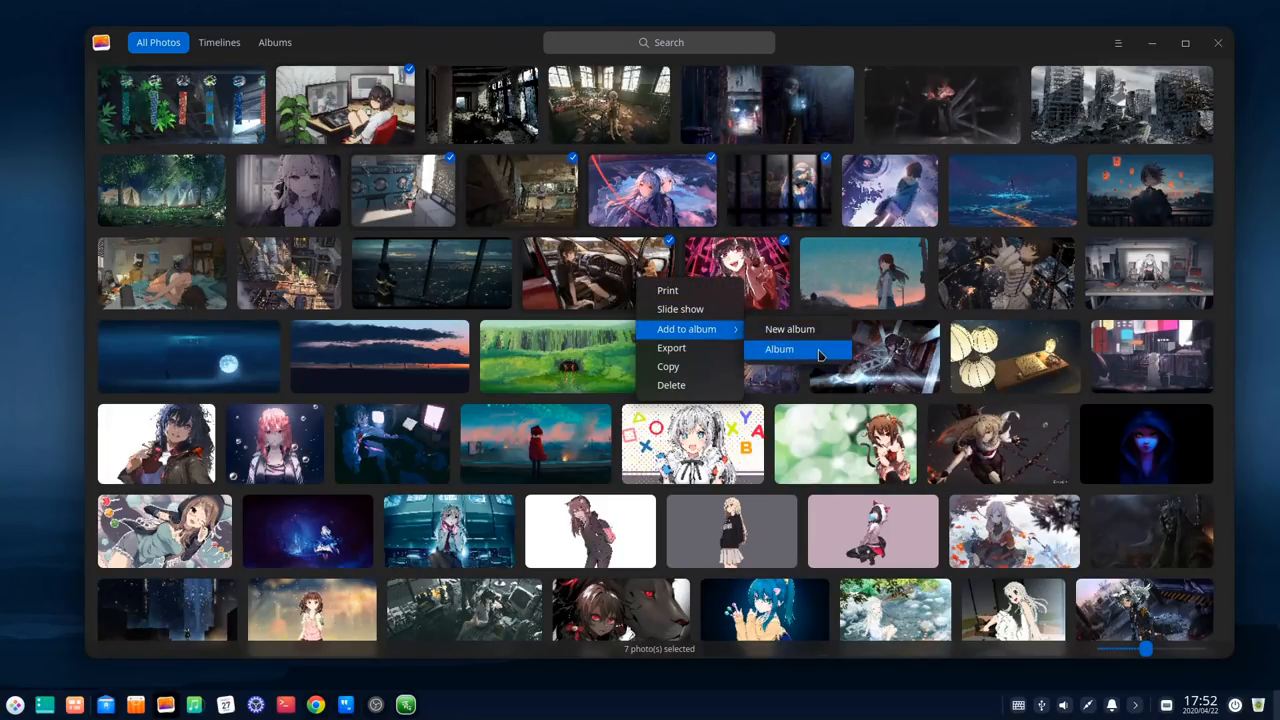
click(780, 348)
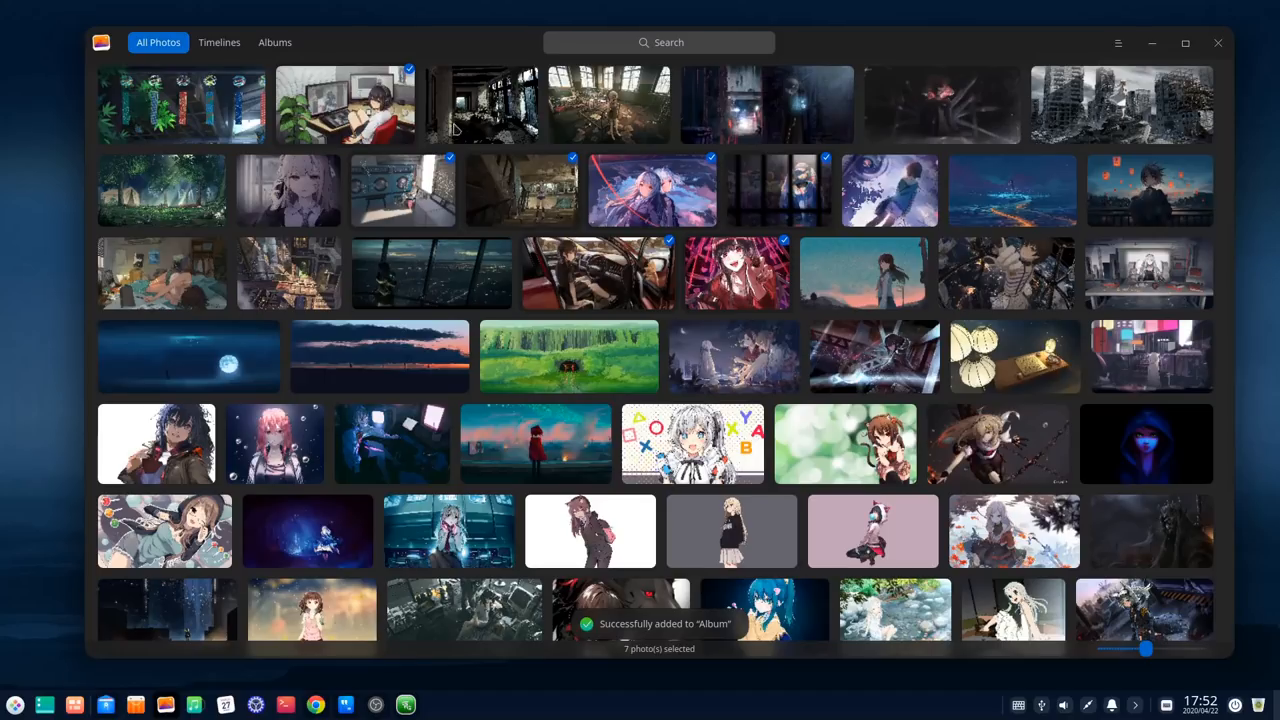
click(274, 42)
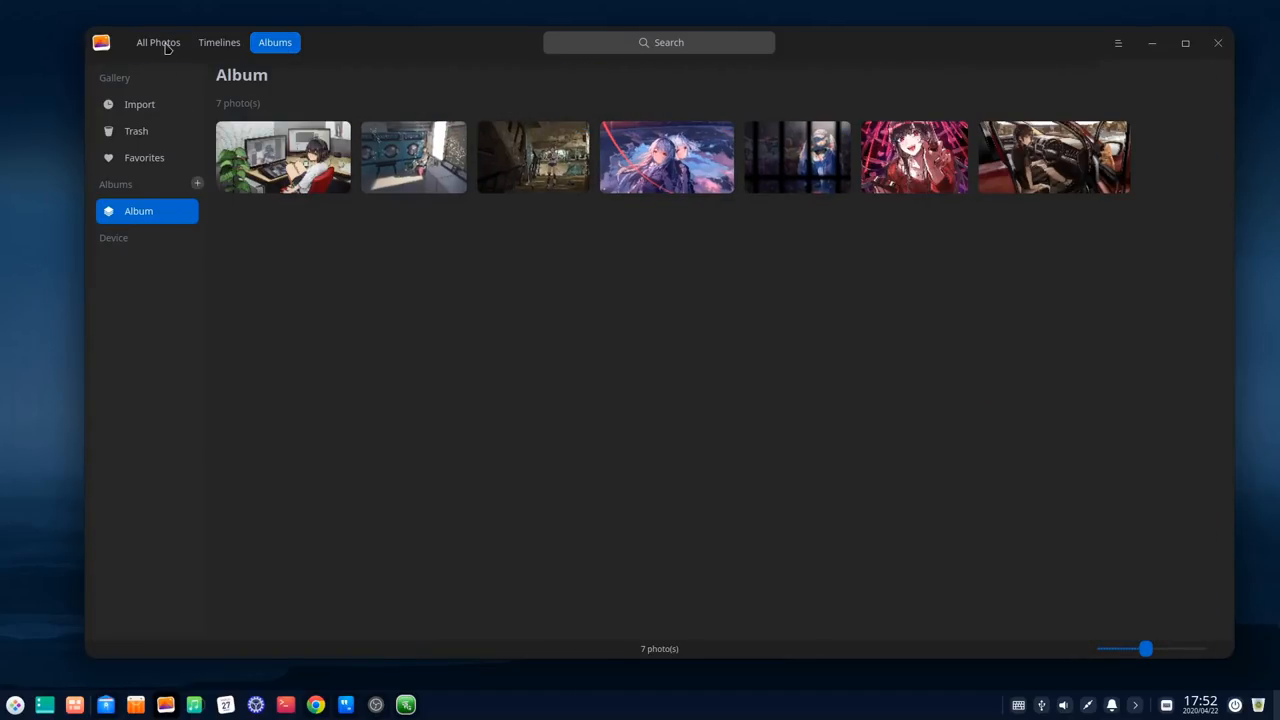
click(158, 42)
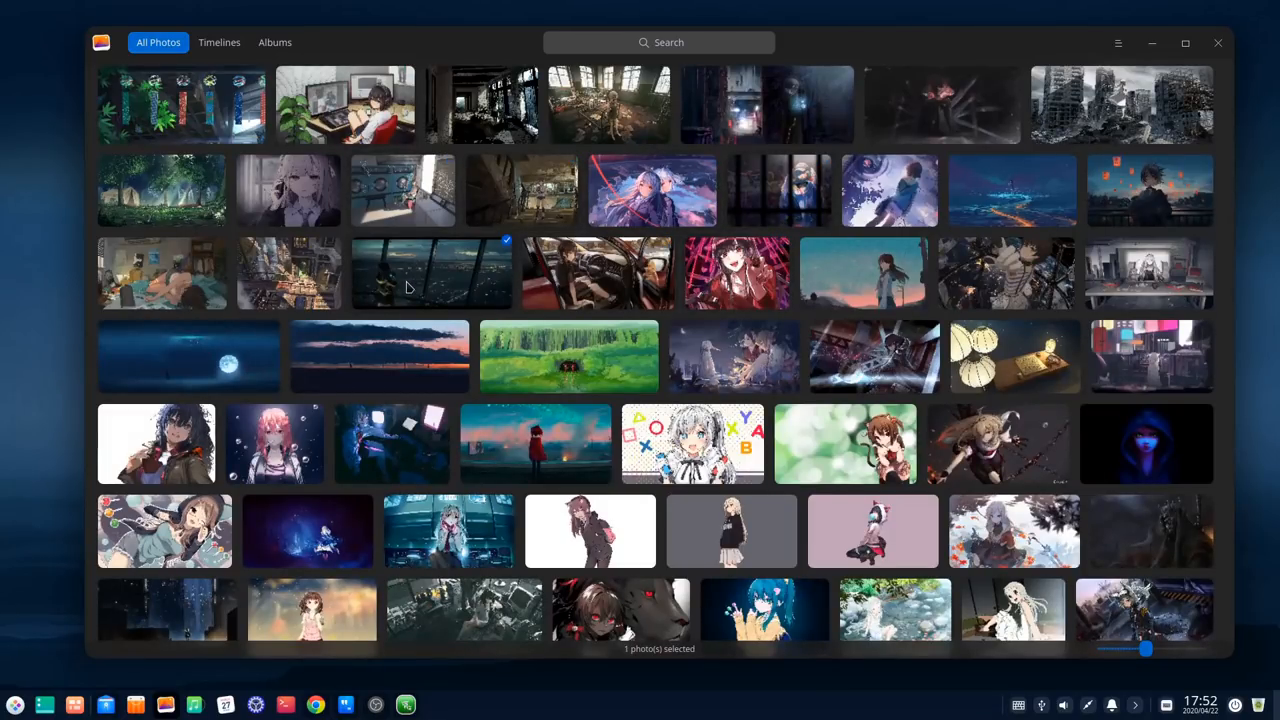
Step: View the city skyline photo full size, step to the next photos, and return to the grid
double_click(430, 272)
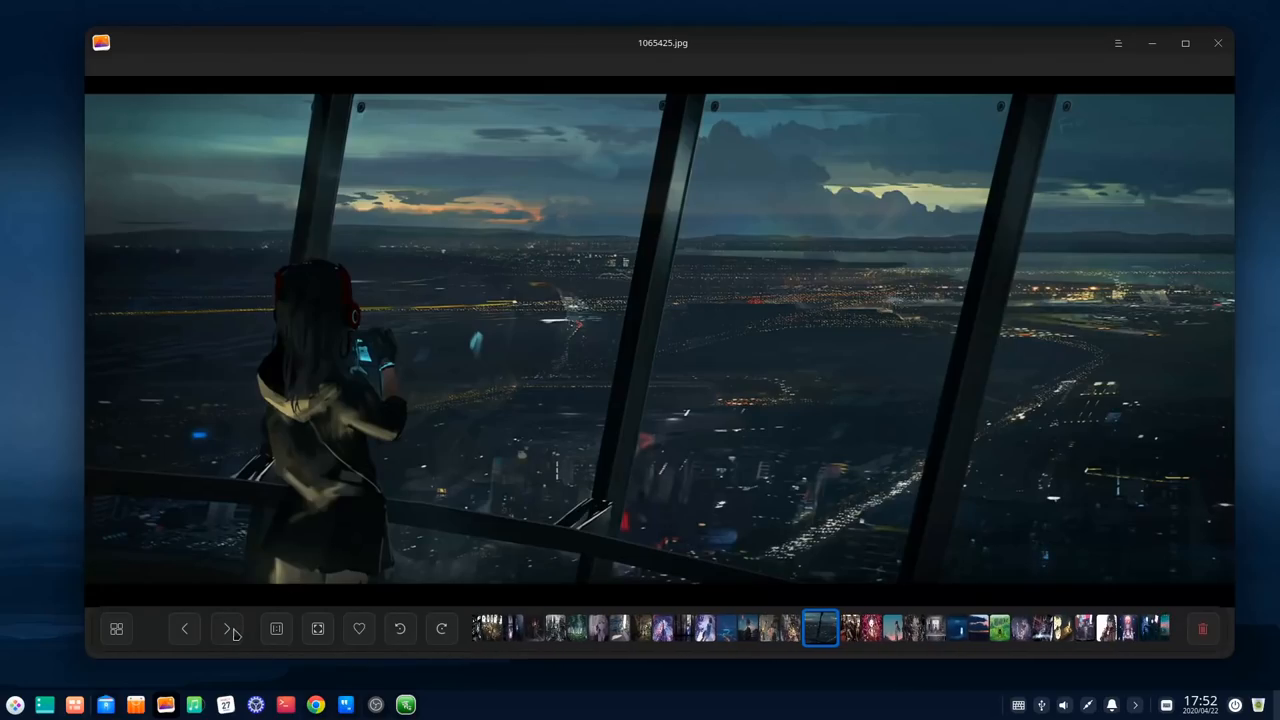
click(230, 628)
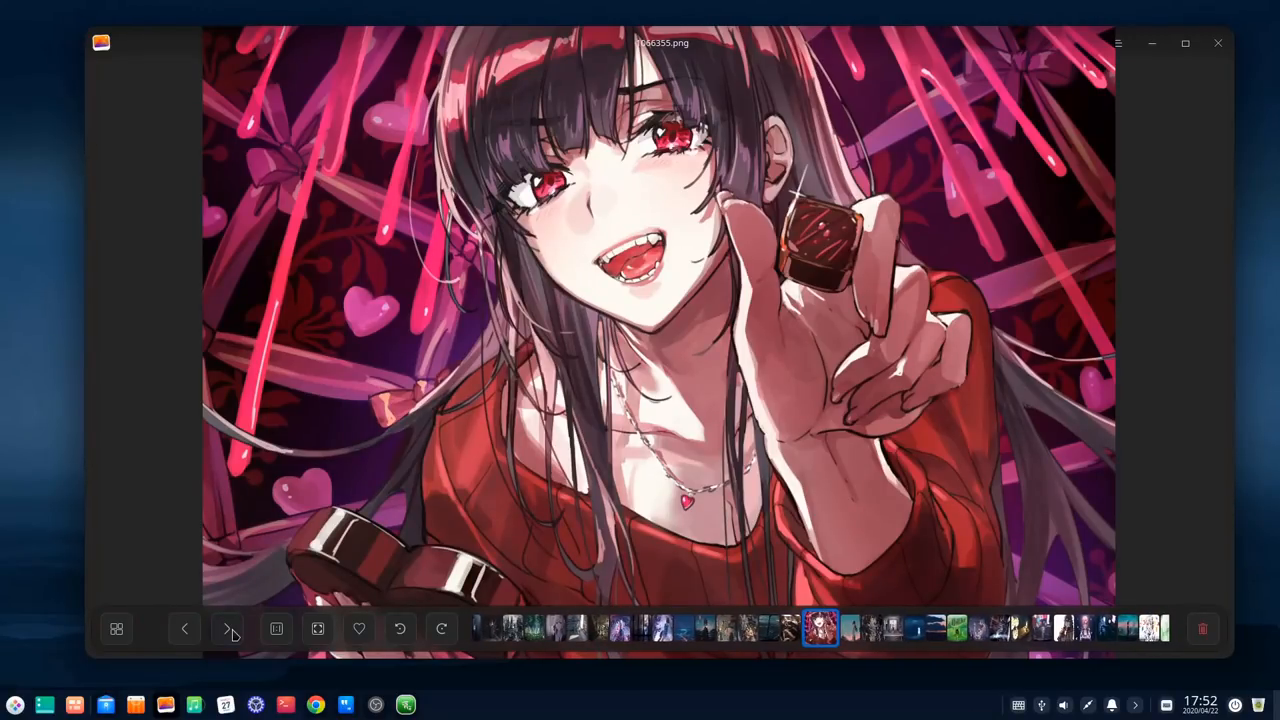
click(228, 628)
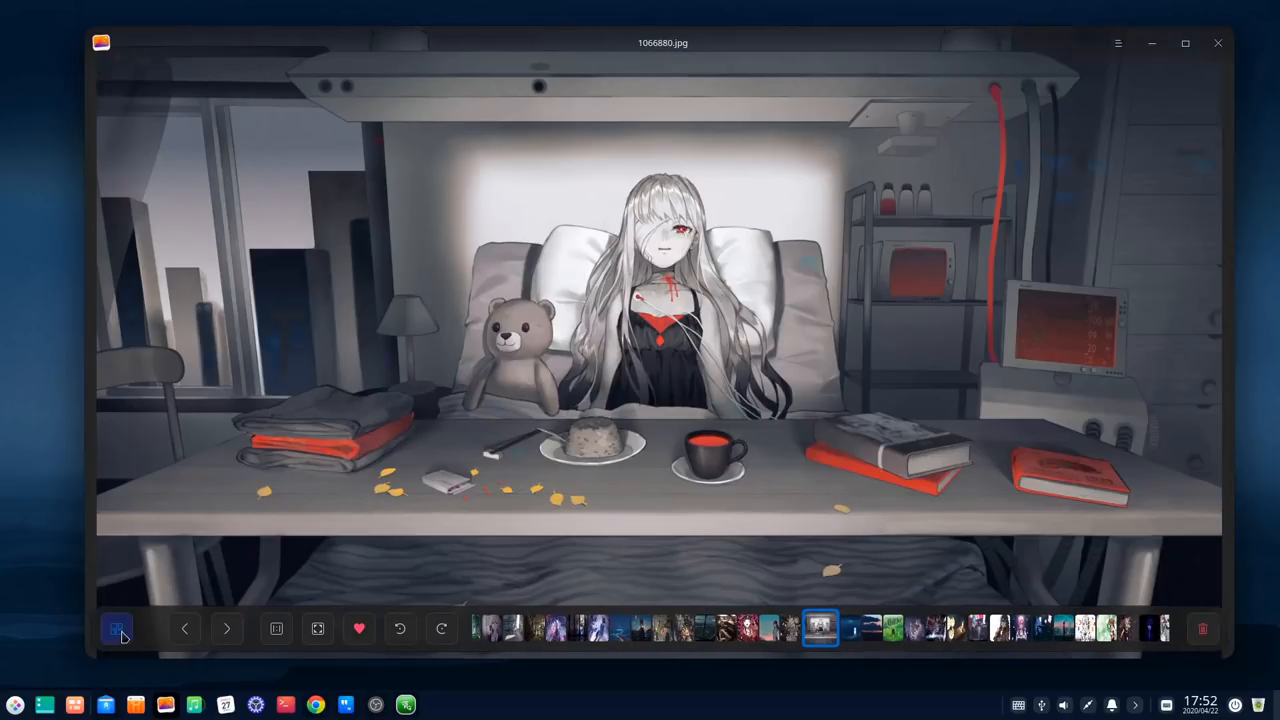
click(116, 628)
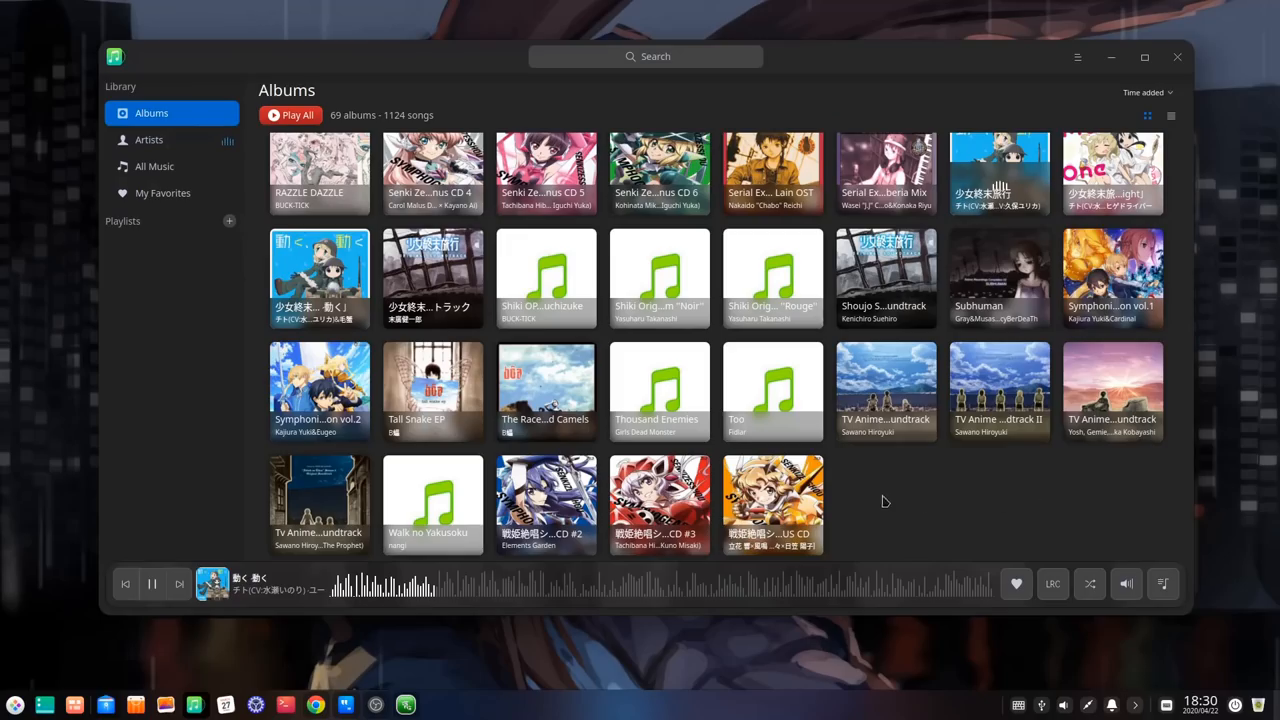
Step: Favourite the playing song and compare the album list and cover grid views
text(im here :p)
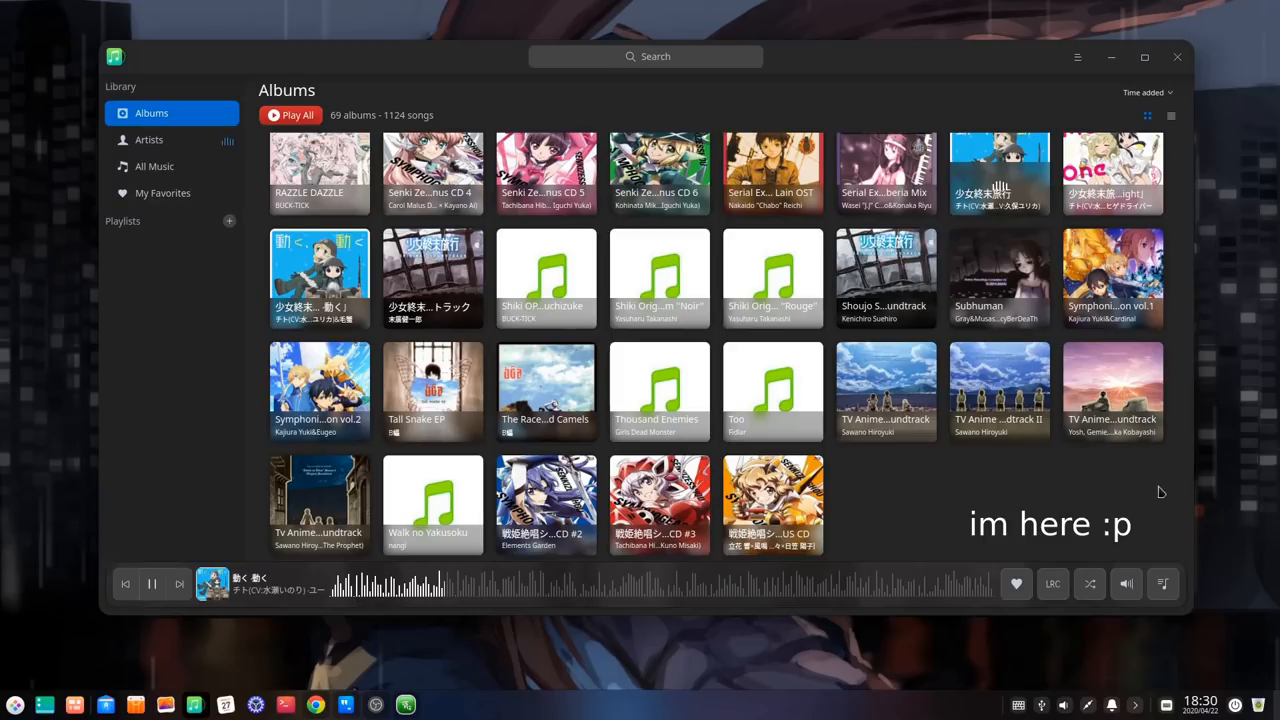
click(1016, 584)
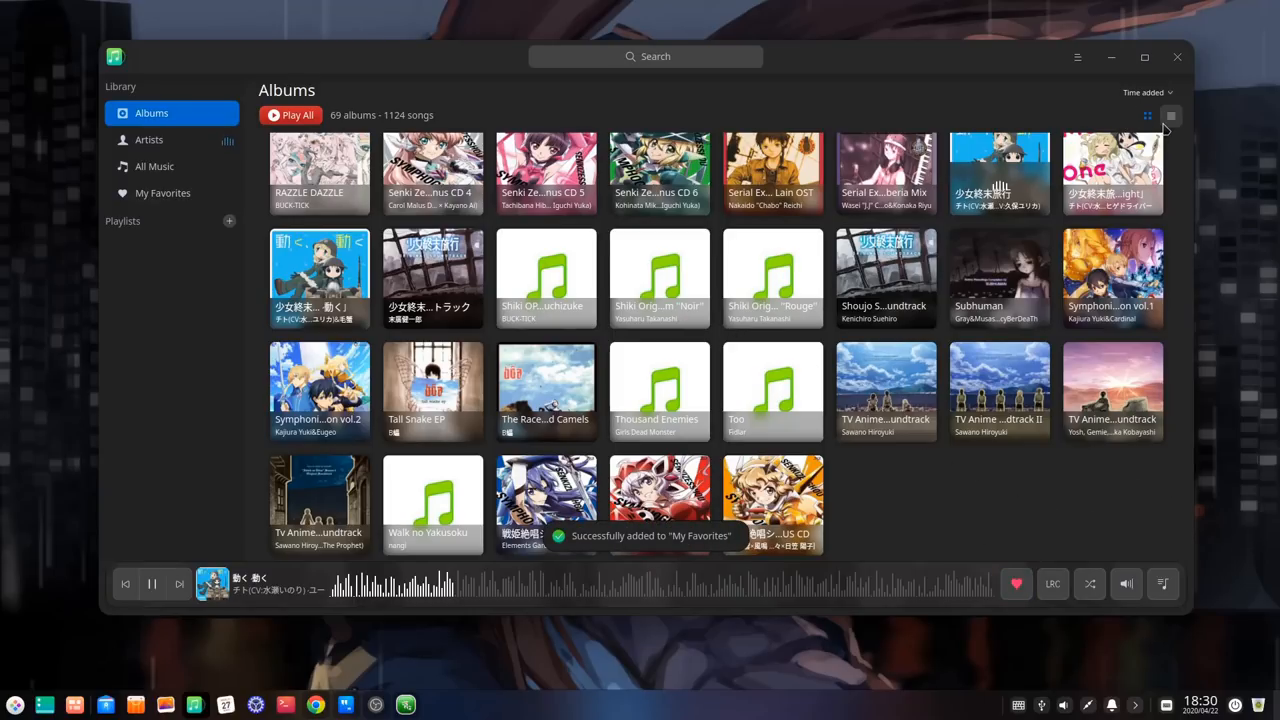
click(1172, 116)
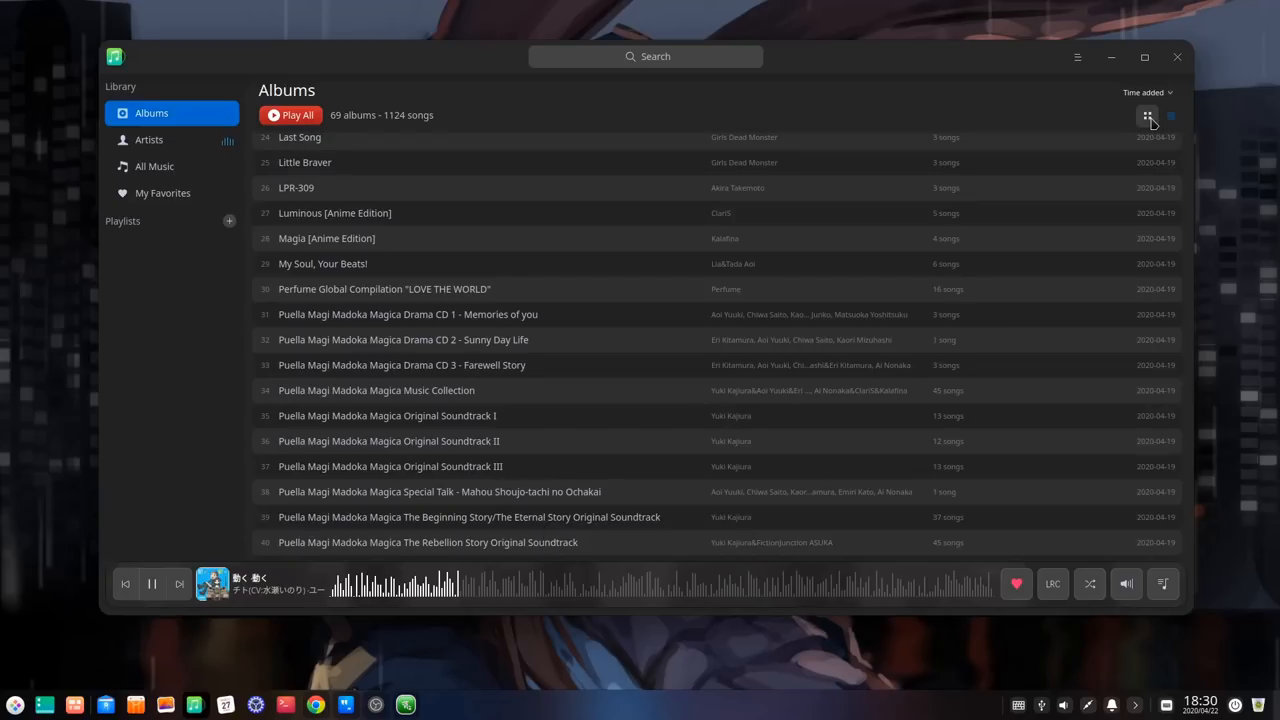
click(1148, 114)
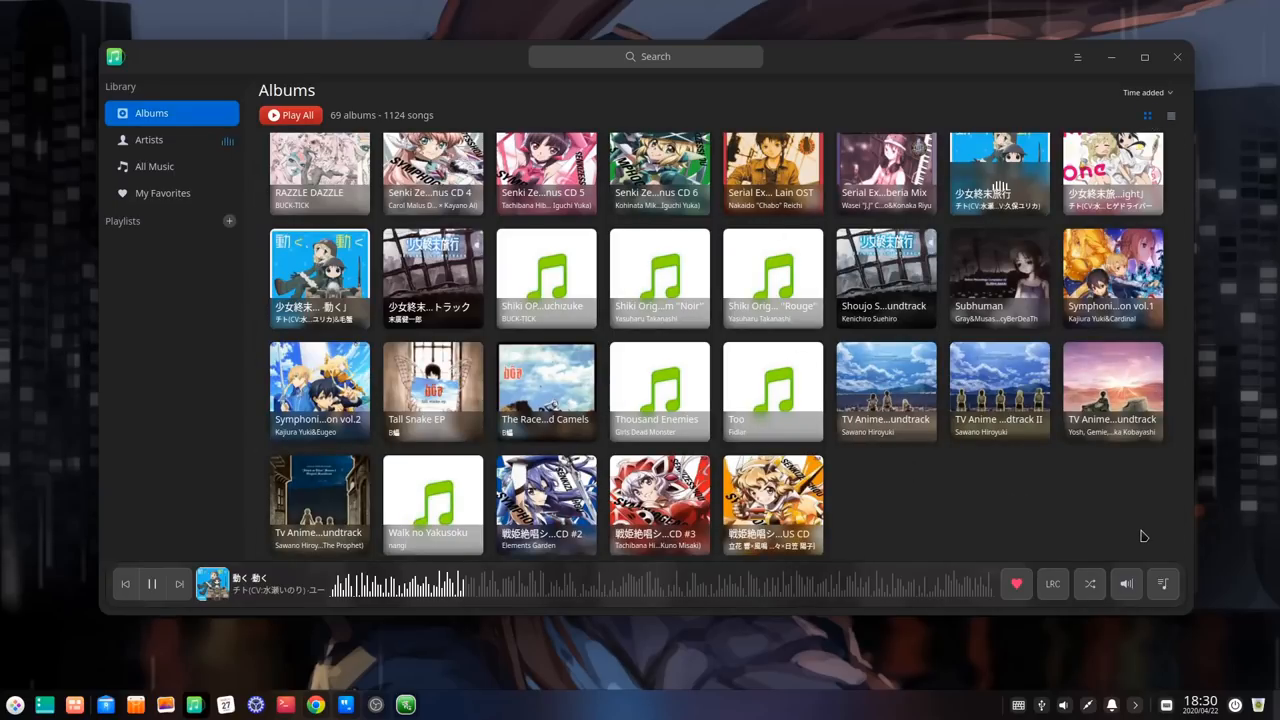
Step: Check the play queue, an album's tracks and the volume, then search the library for 're'
click(1164, 584)
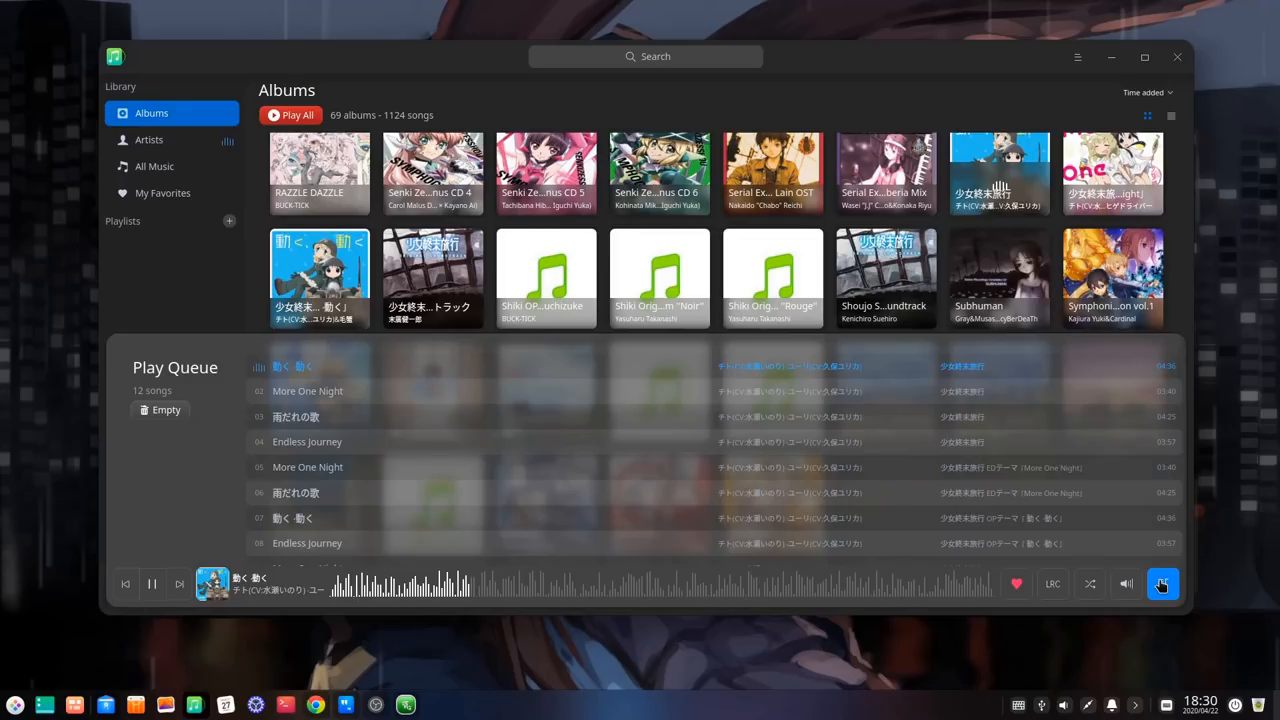
click(1162, 584)
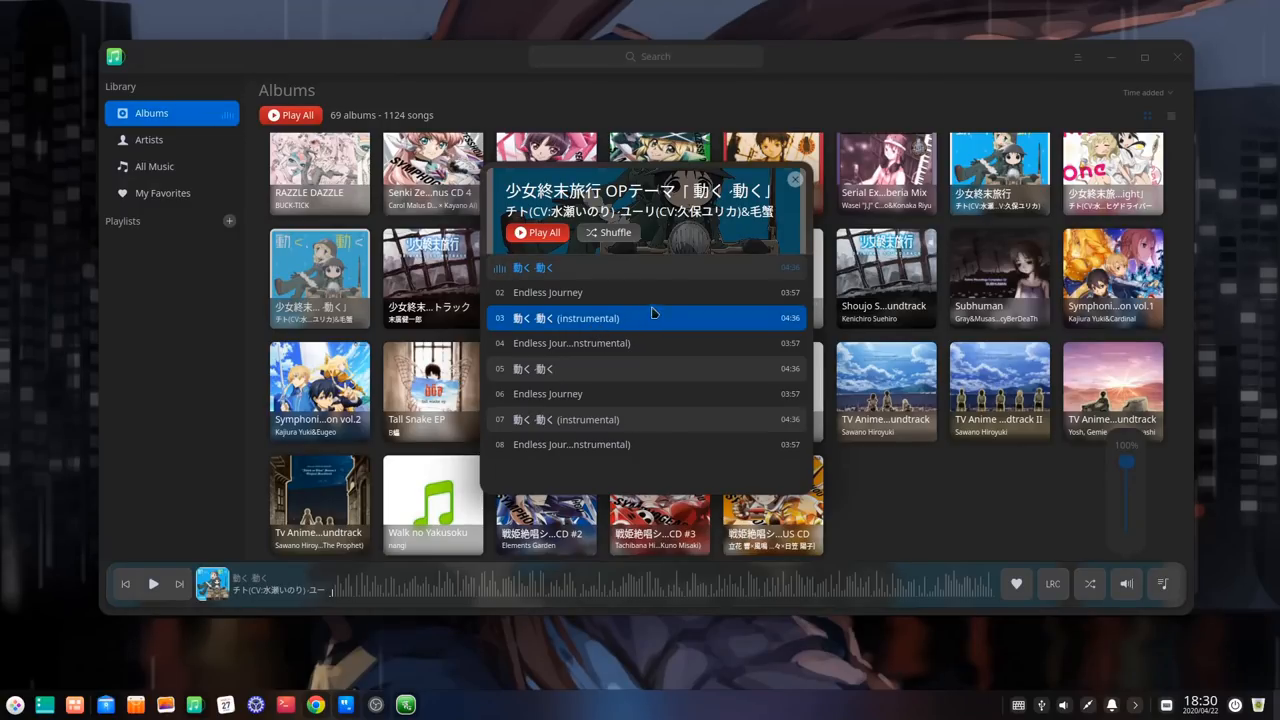
click(794, 180)
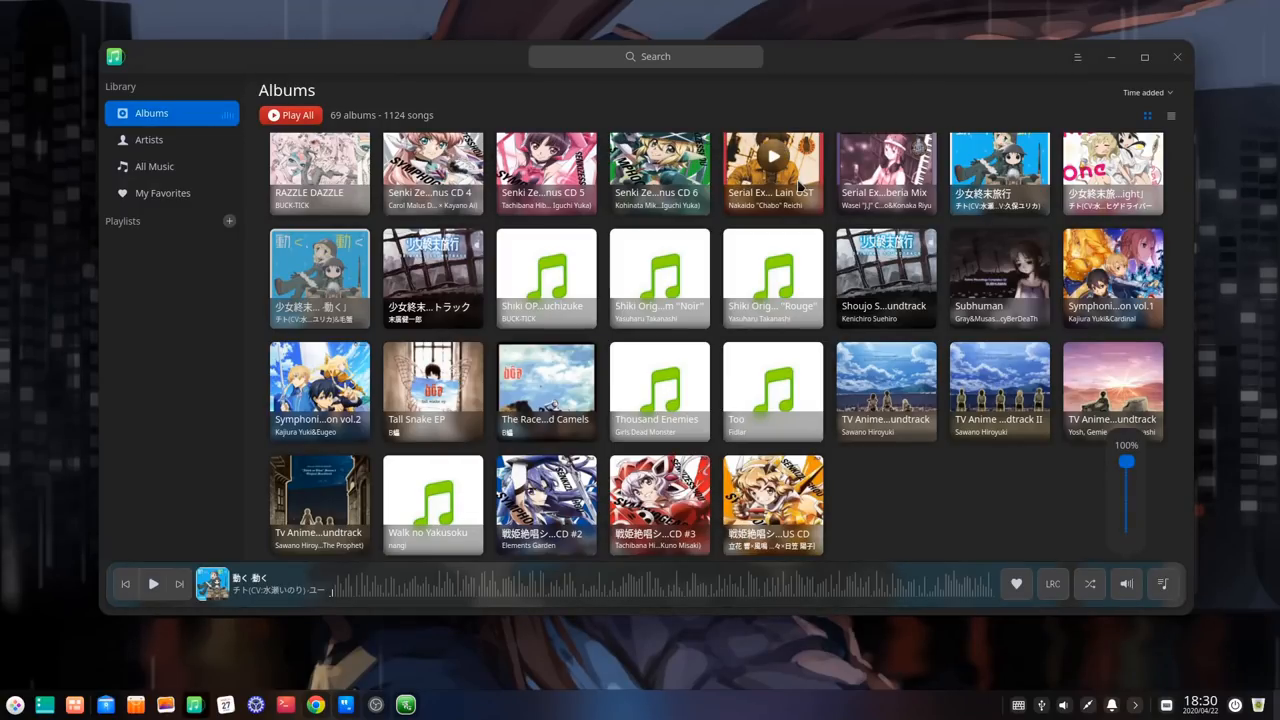
click(644, 56)
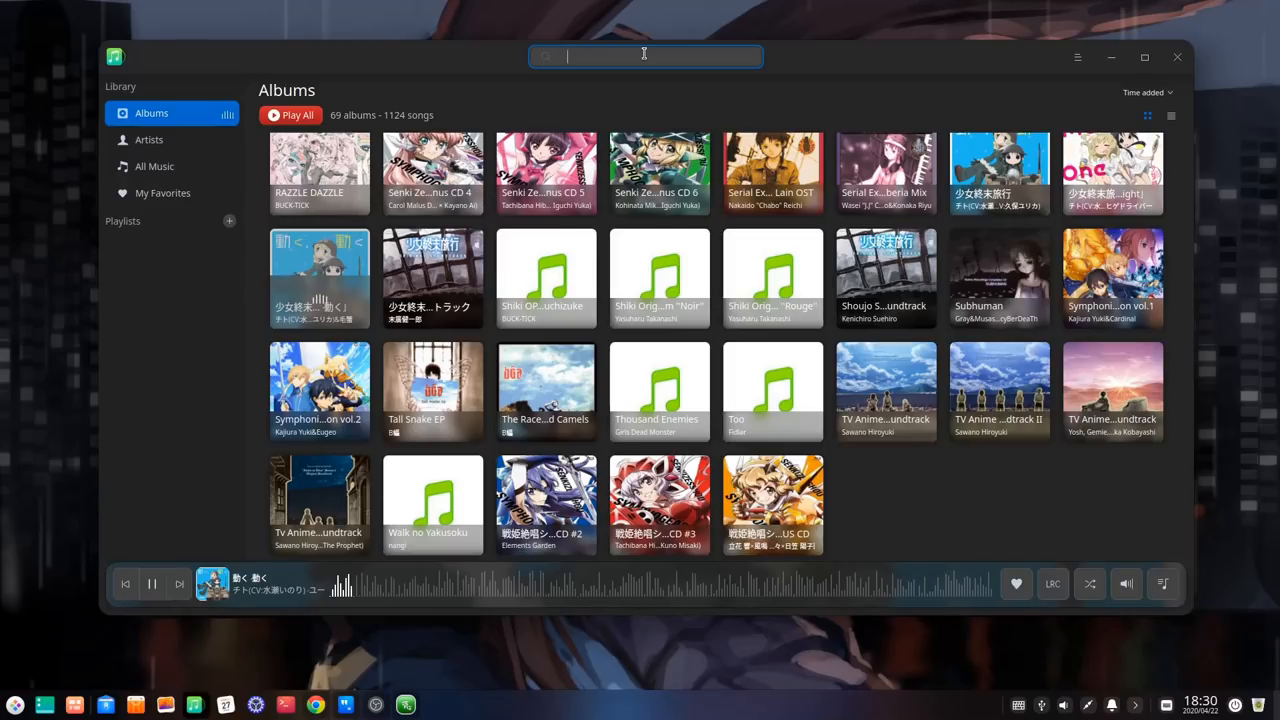
text(re)
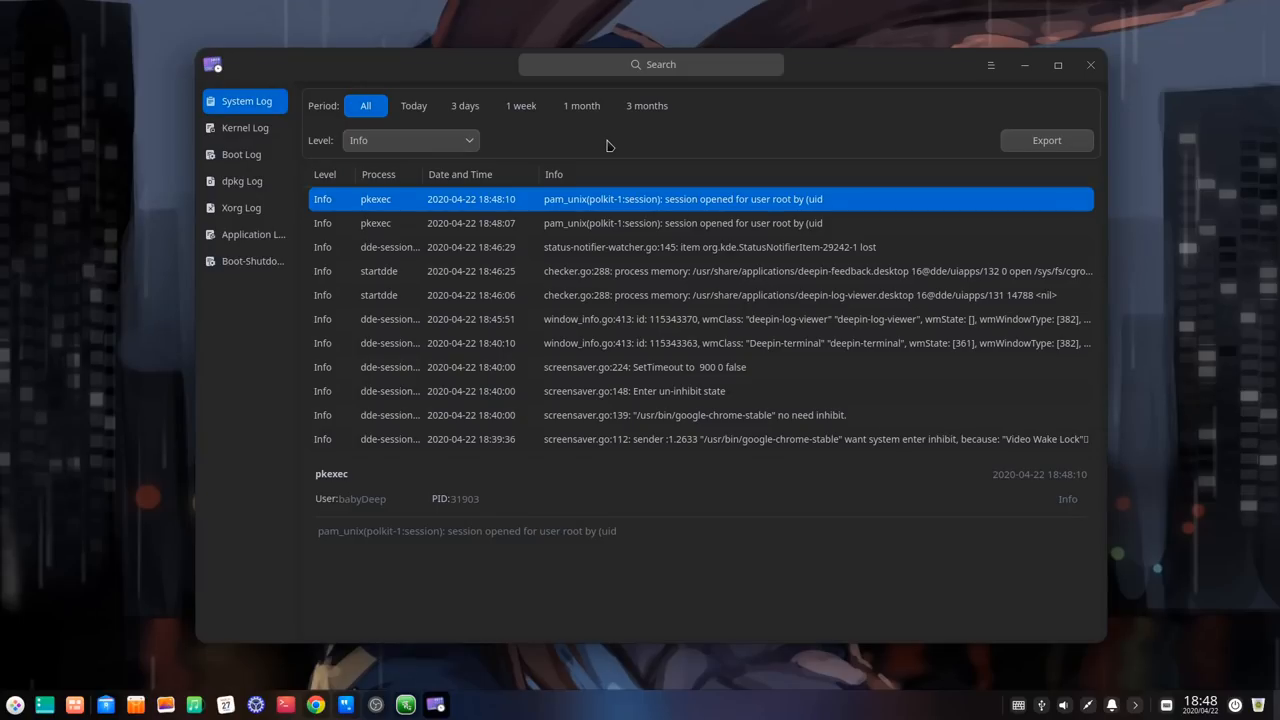
Step: Filter the system log to entries from the last 3 days
click(464, 104)
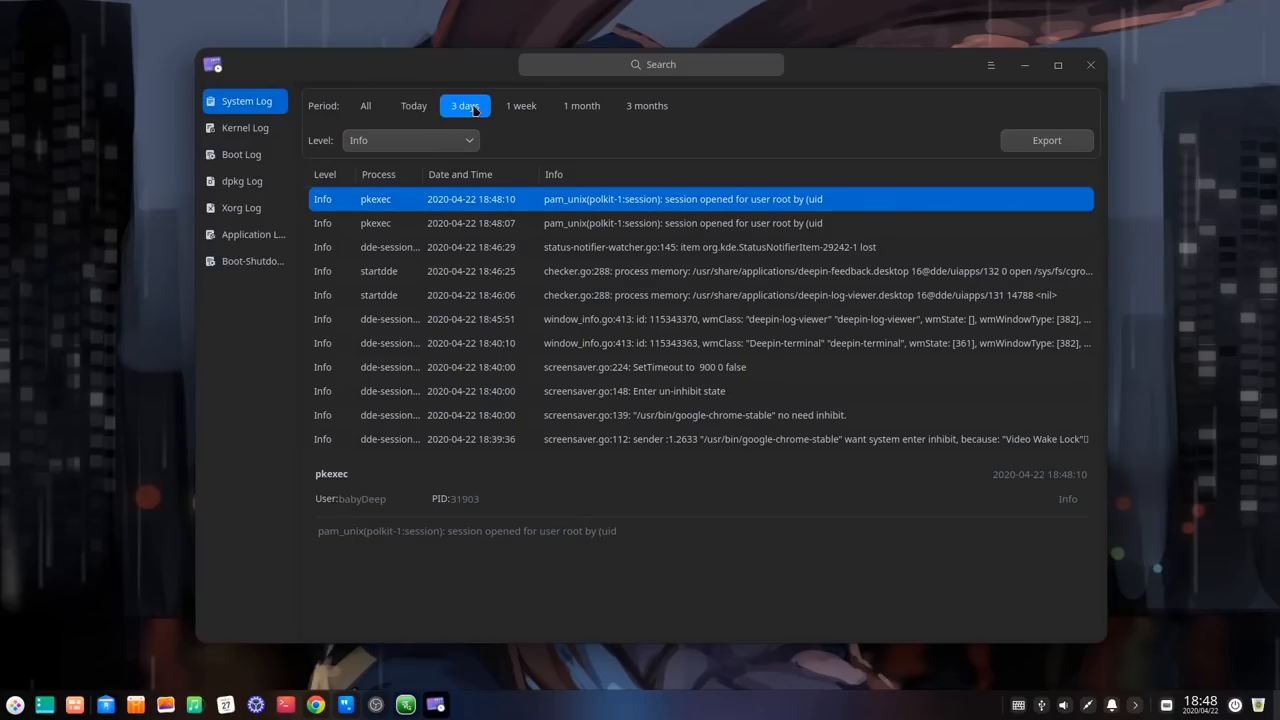
click(410, 140)
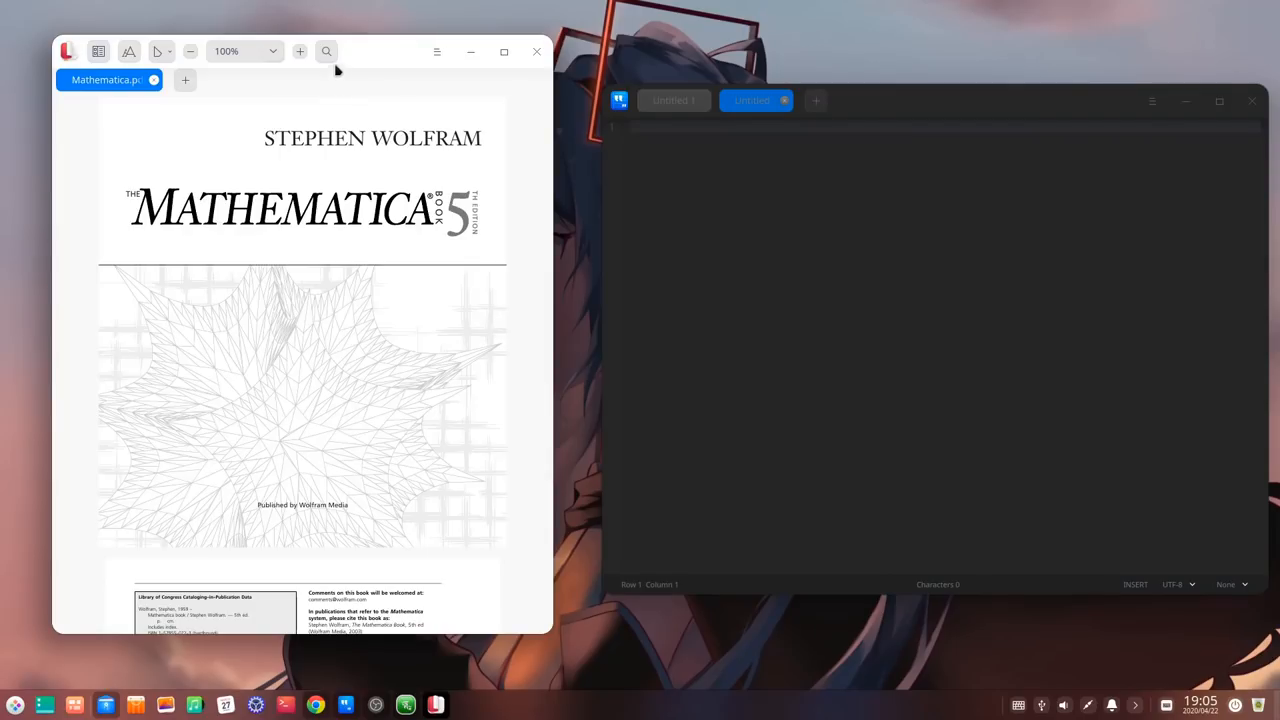
Step: Try the PDF search, then add blank documents until four Untitled tabs are open
click(326, 52)
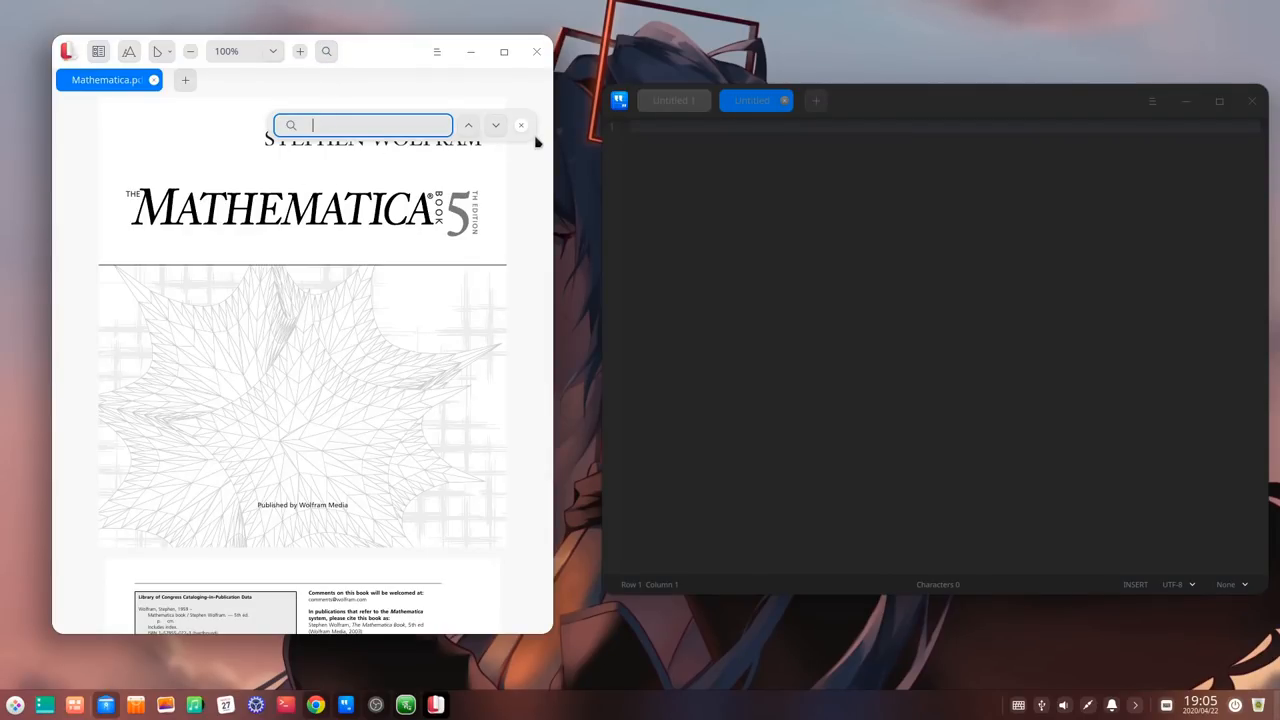
click(520, 124)
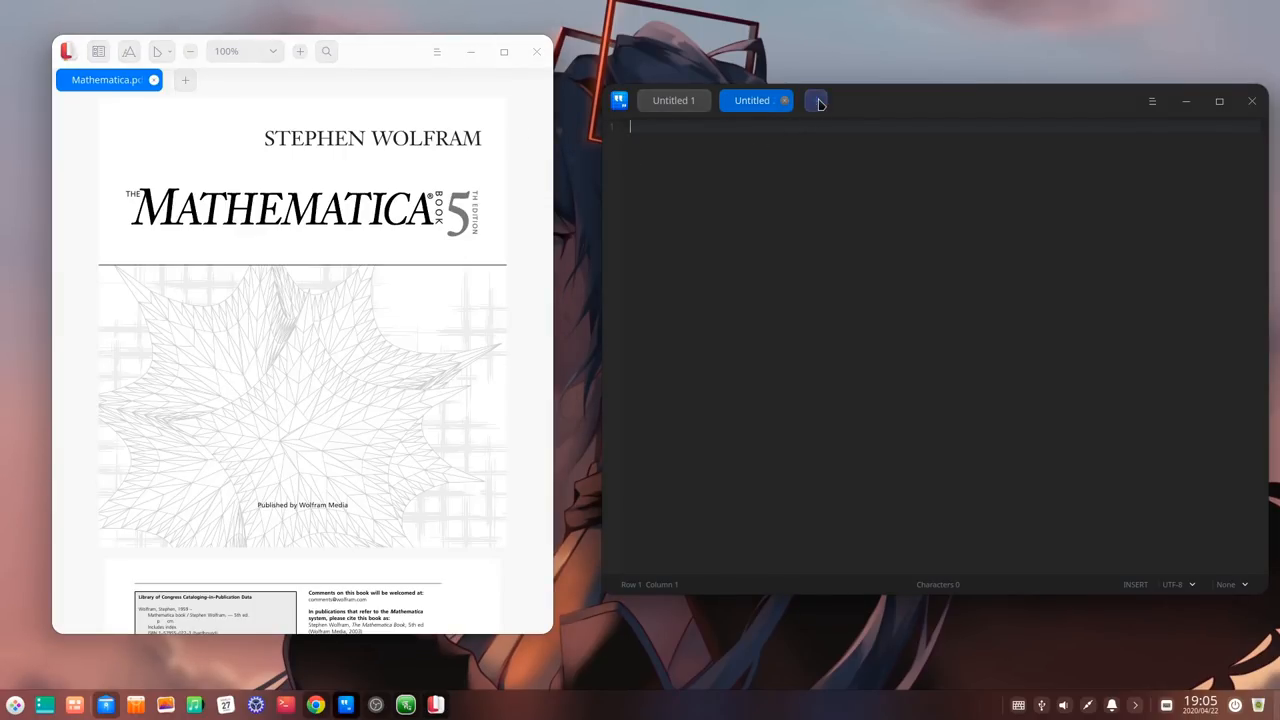
click(816, 100)
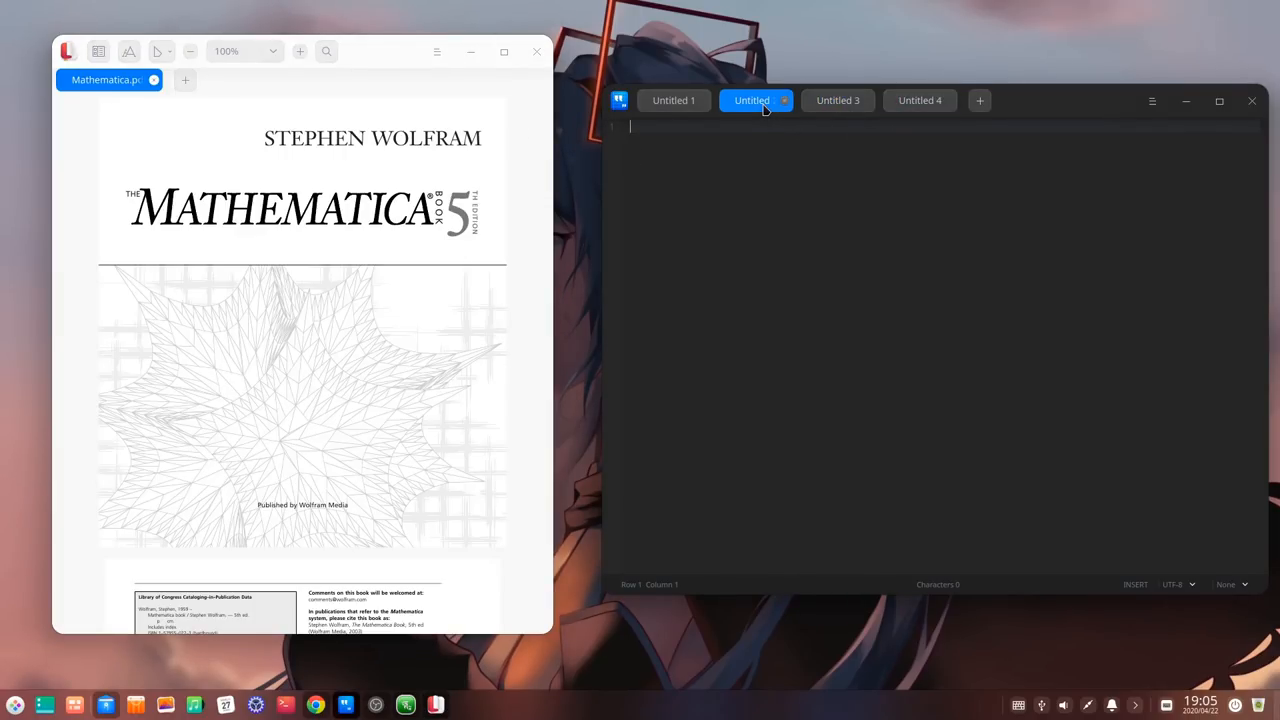
click(856, 100)
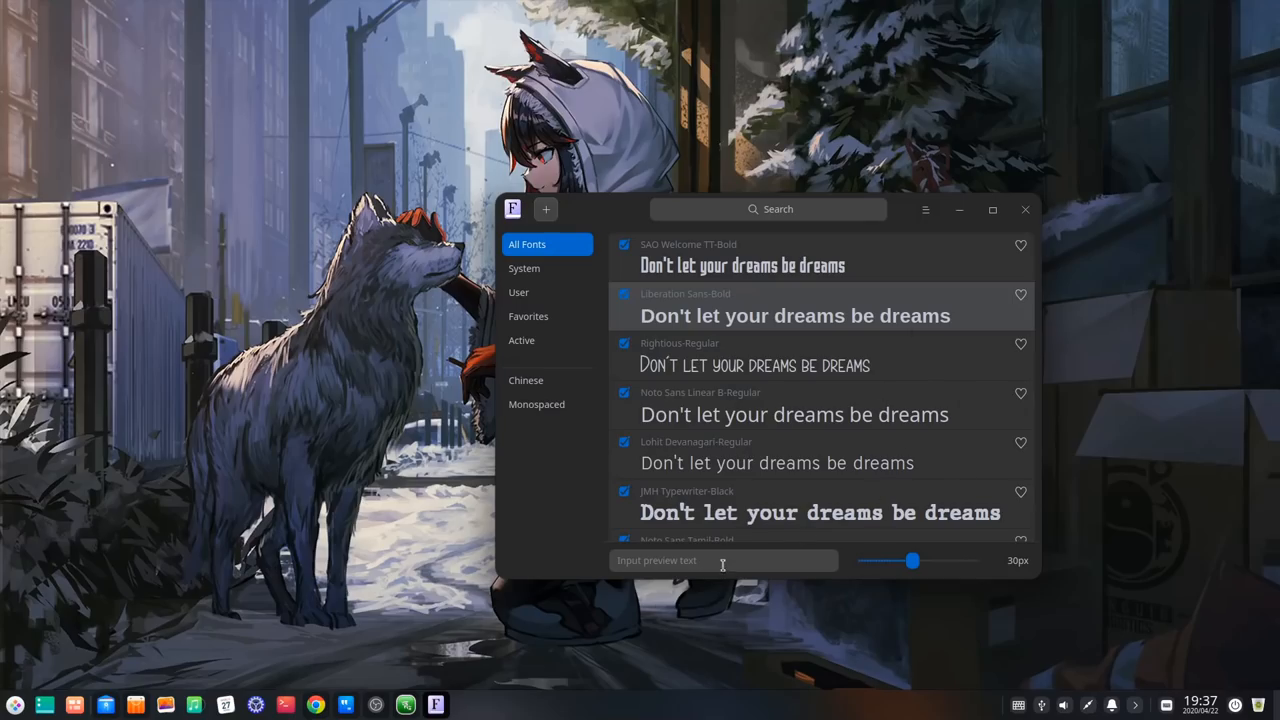
Step: Set the preview text to 'sajdhjas hjdhs jdhs jdhjs' and favourite a font
text(sajdhjas)
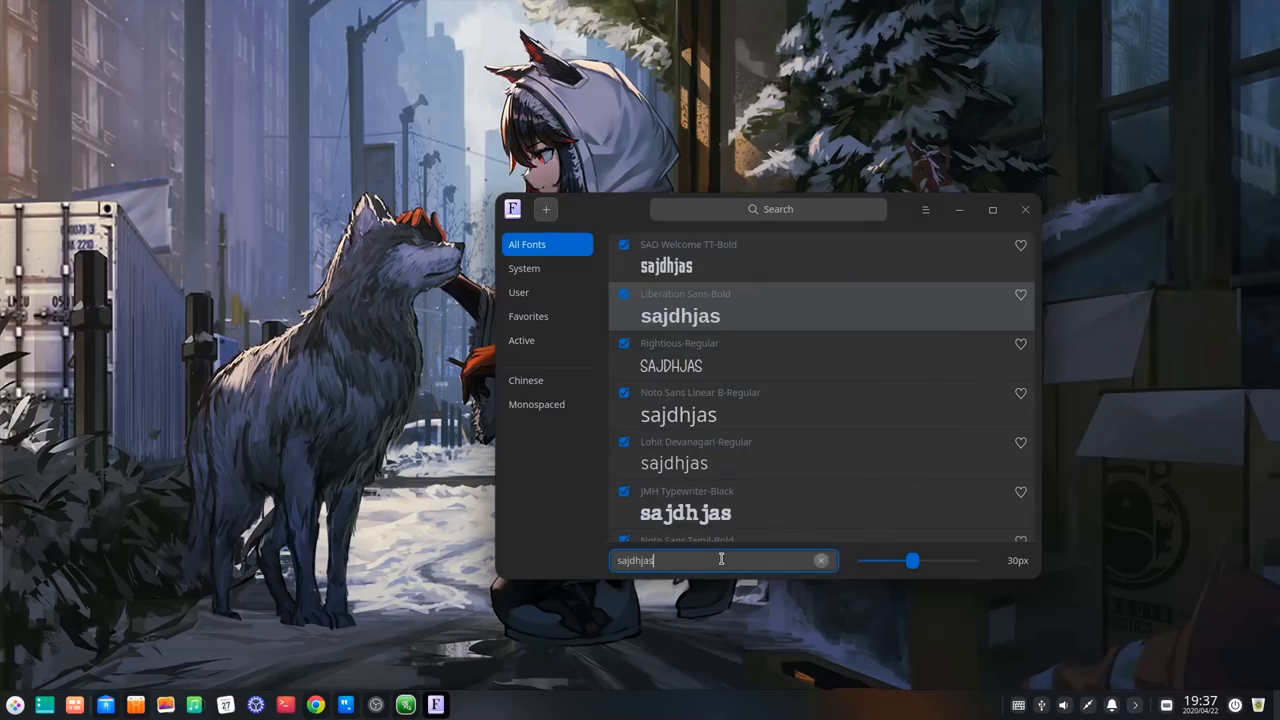
text(hjdhs jdhs jdhjs)
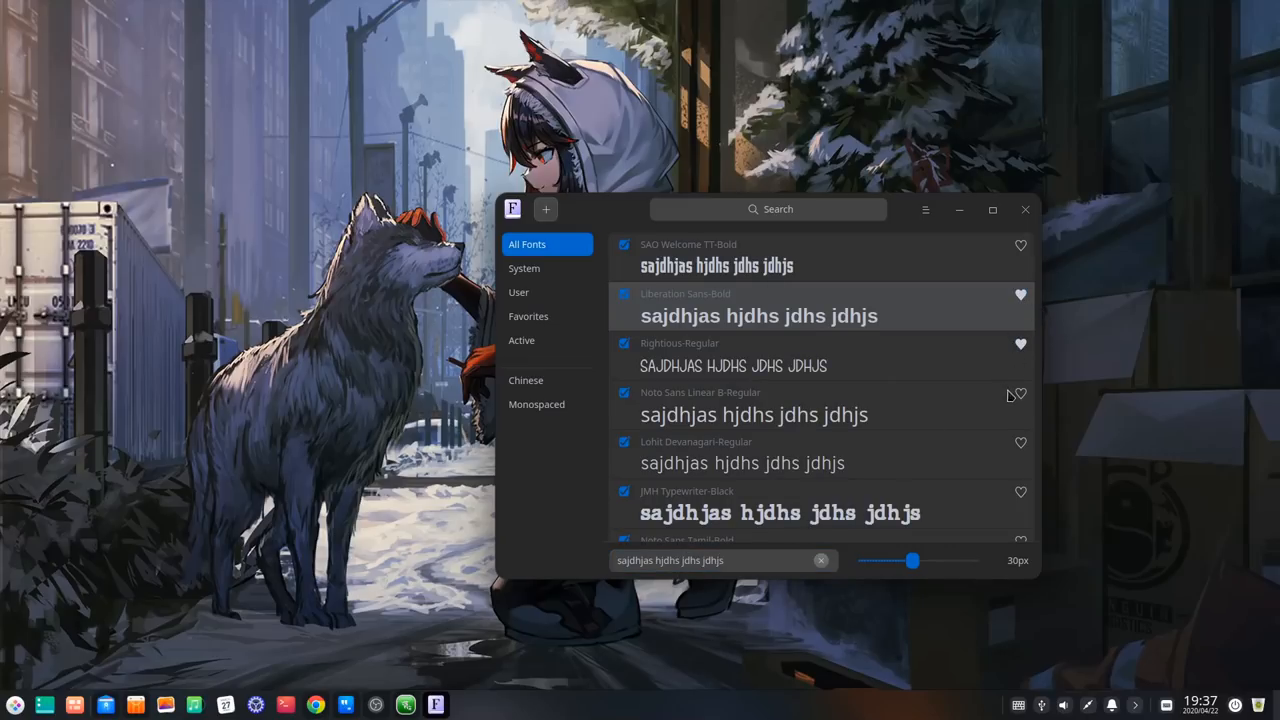
click(528, 316)
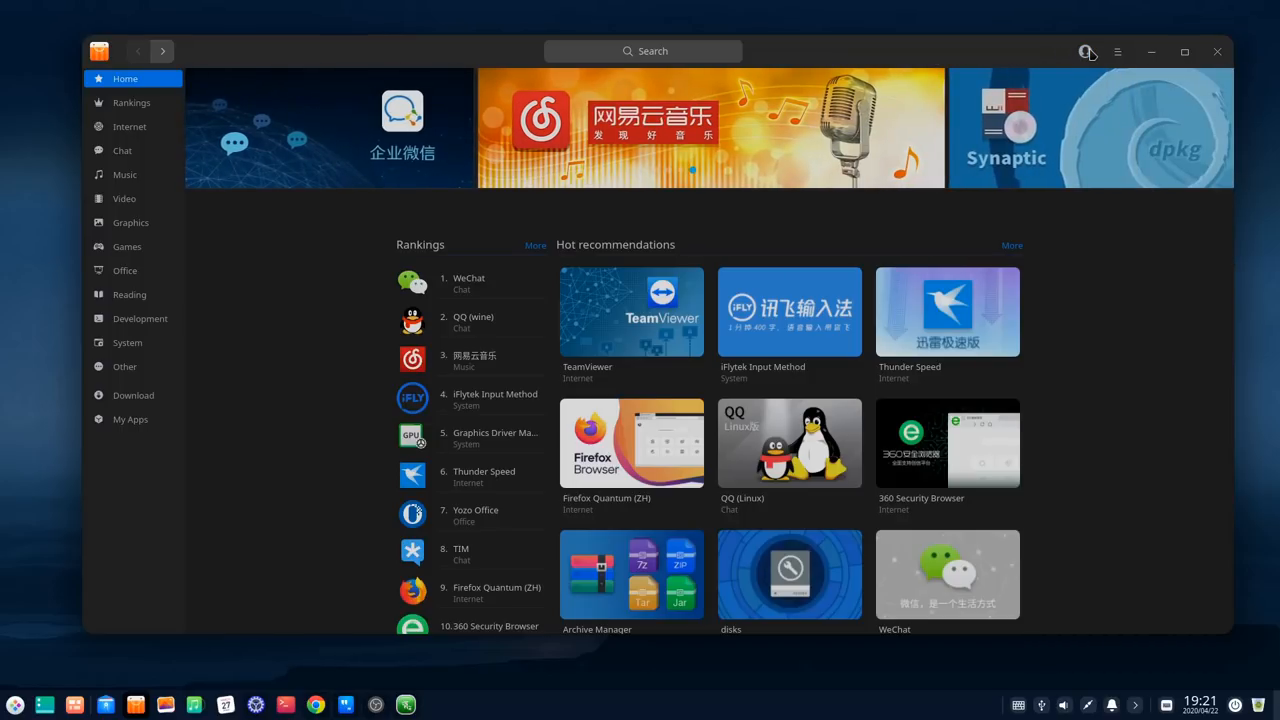
click(1084, 52)
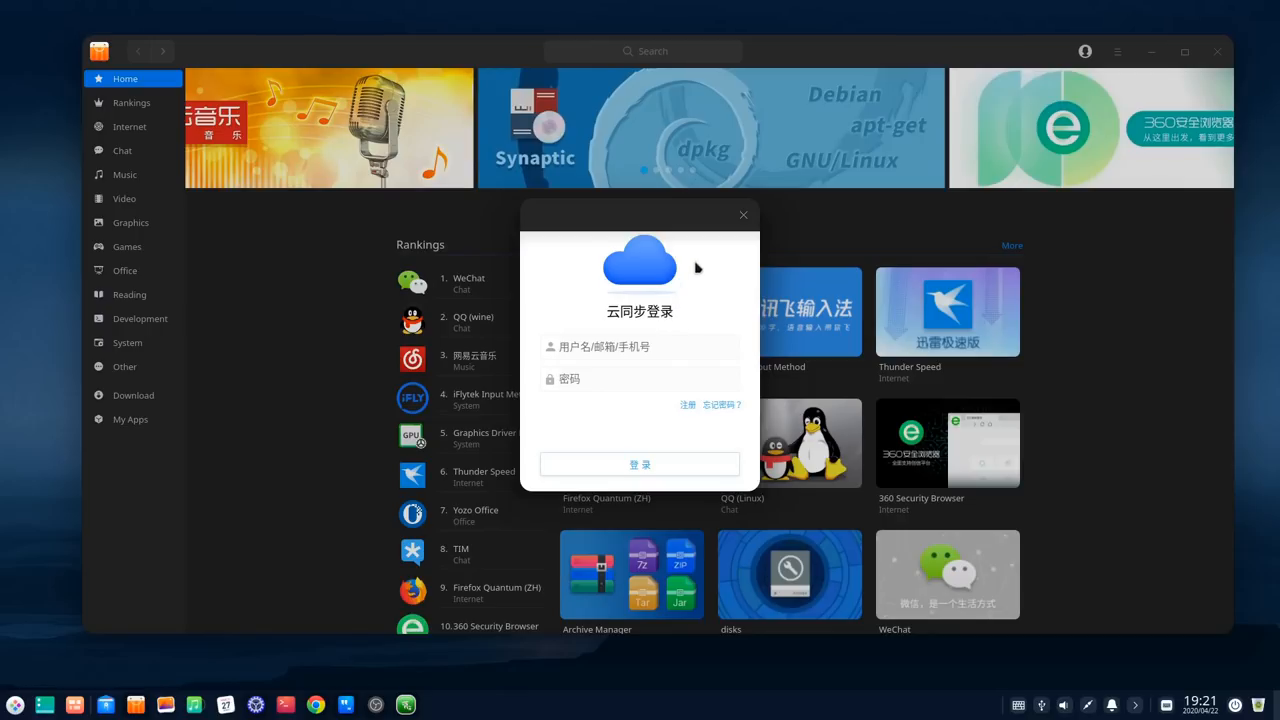
click(744, 214)
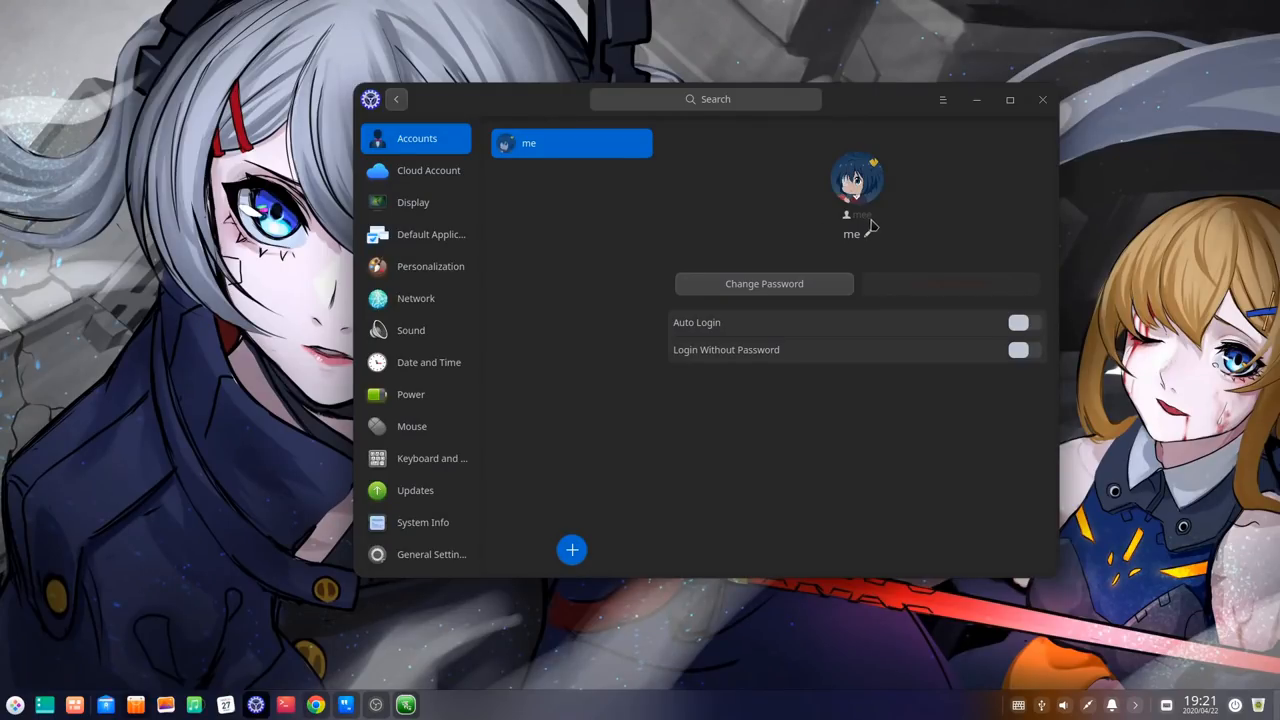
mouse_move(884, 220)
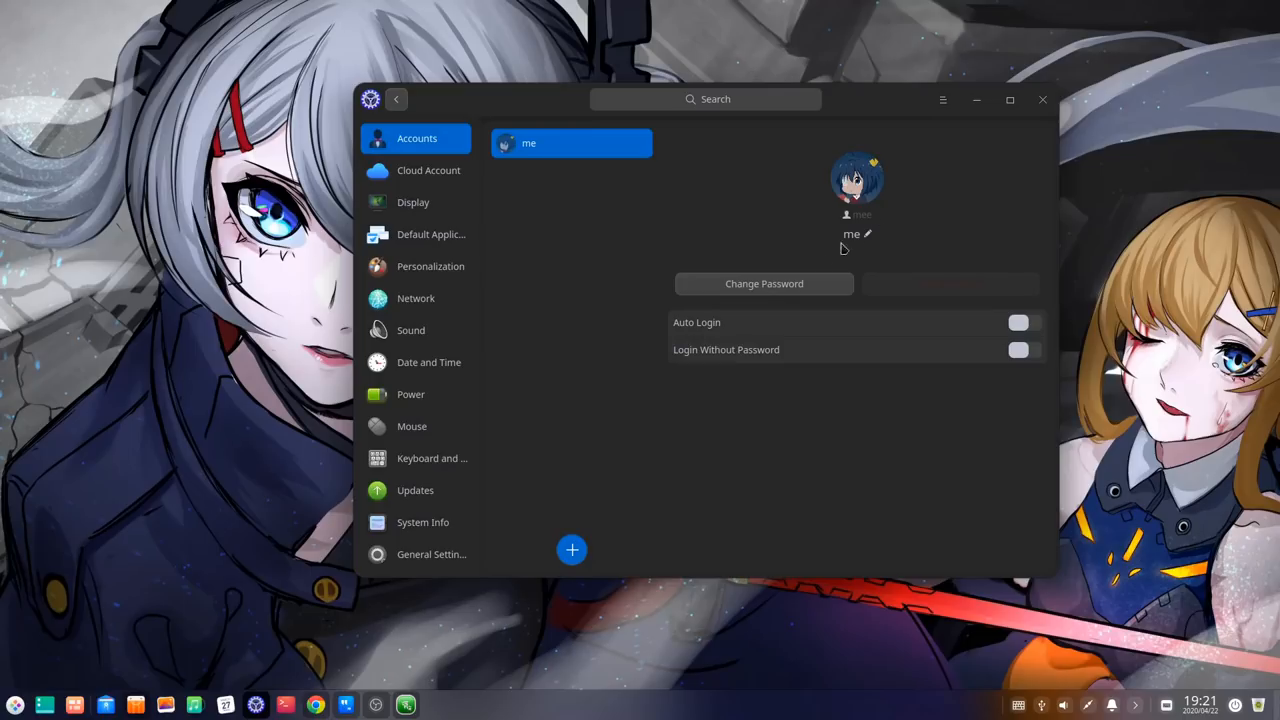
Step: Submit a new account with username 'me' and a password, getting a username error
click(572, 550)
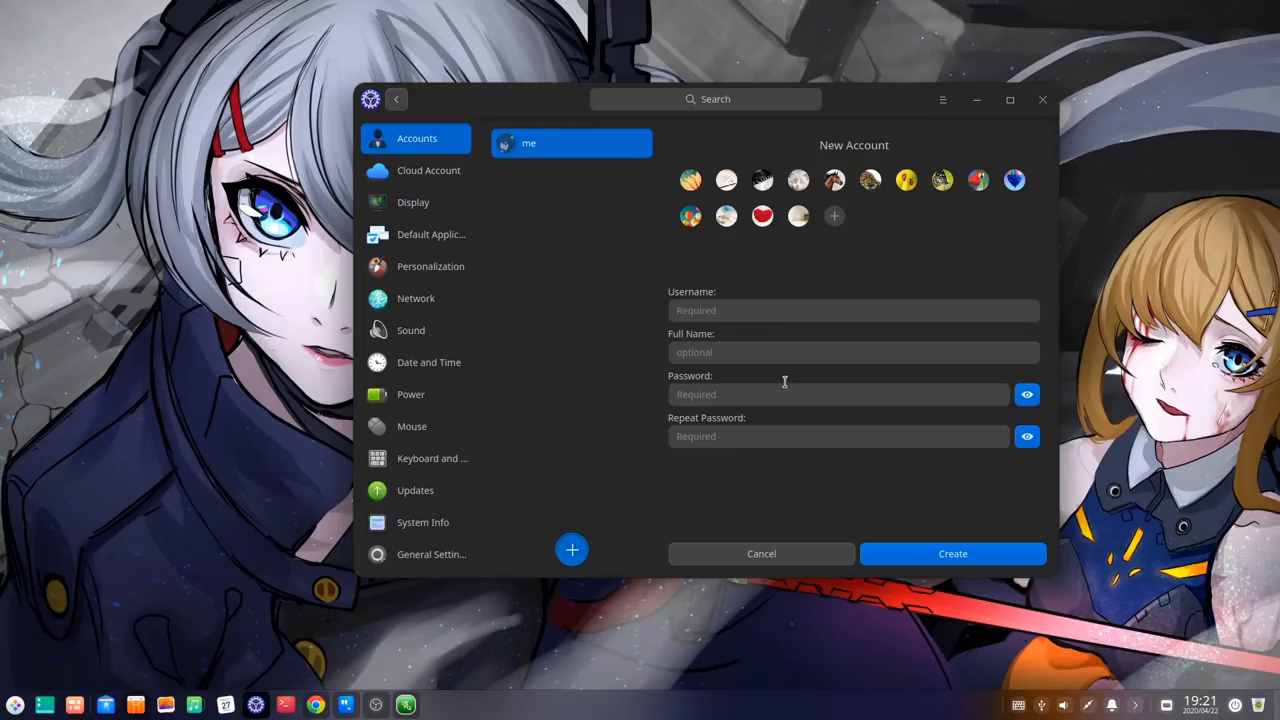
text(me)
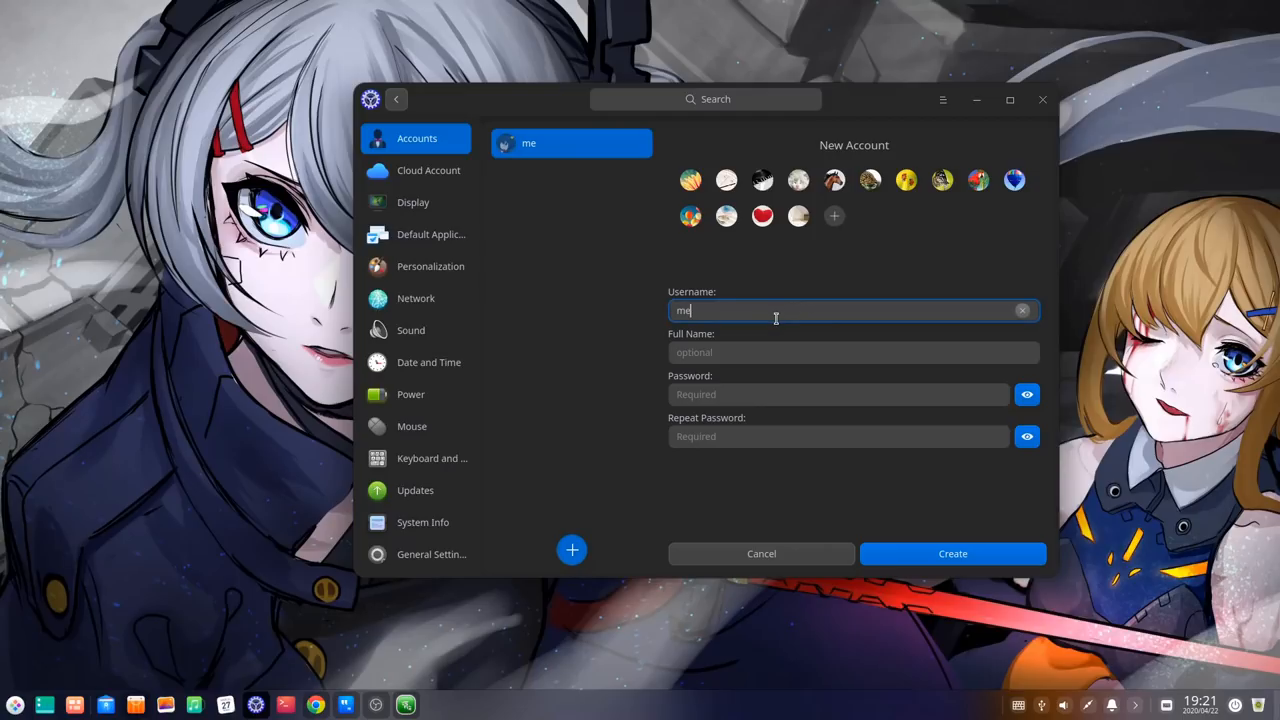
text(••••)
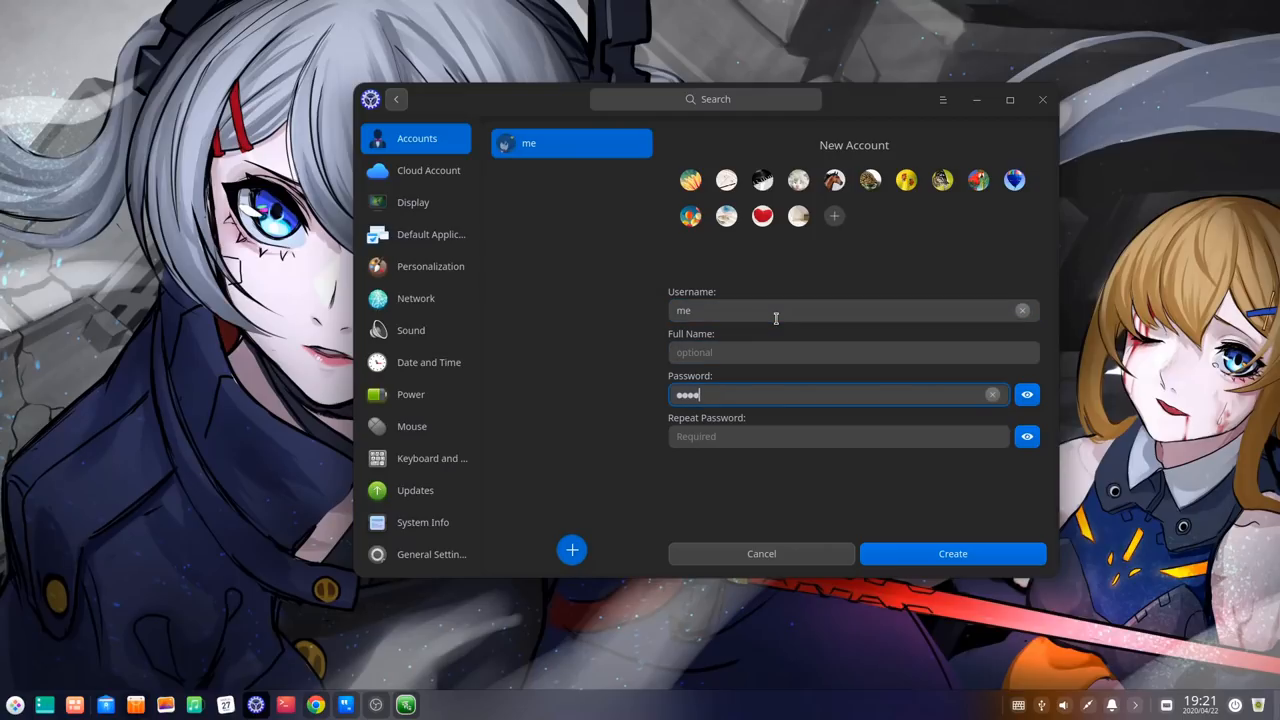
text(••••)
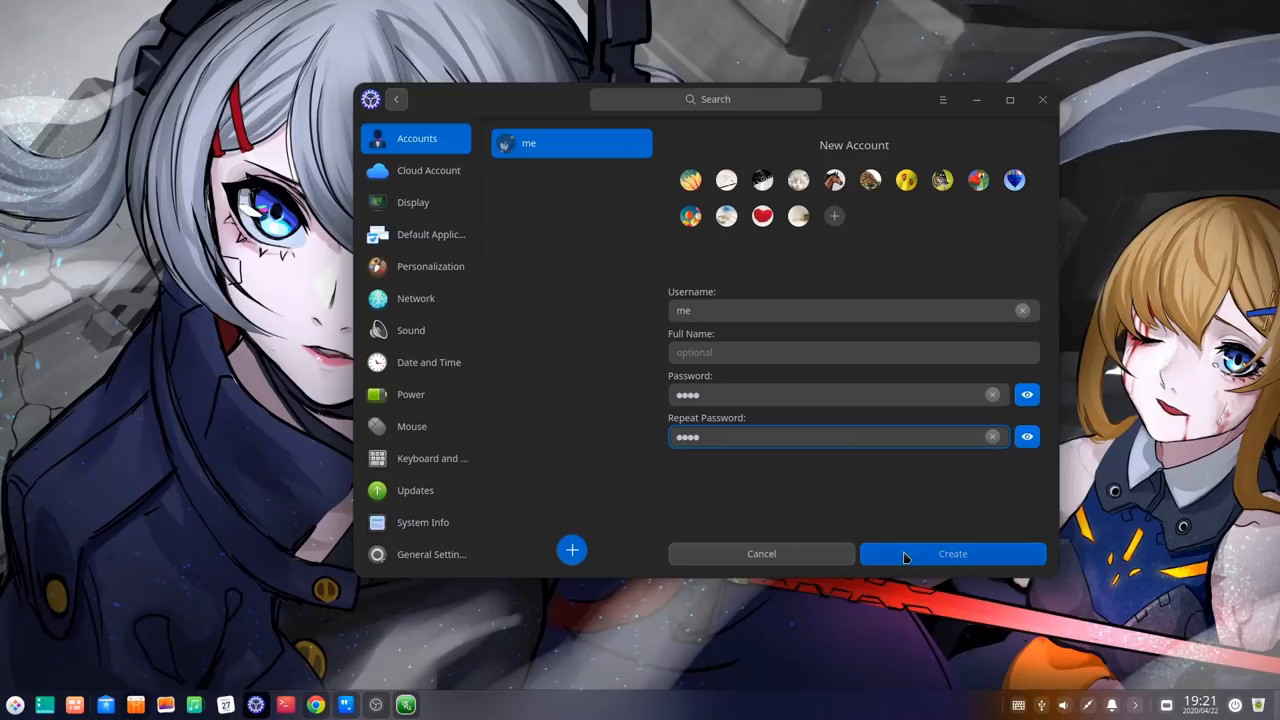
click(952, 552)
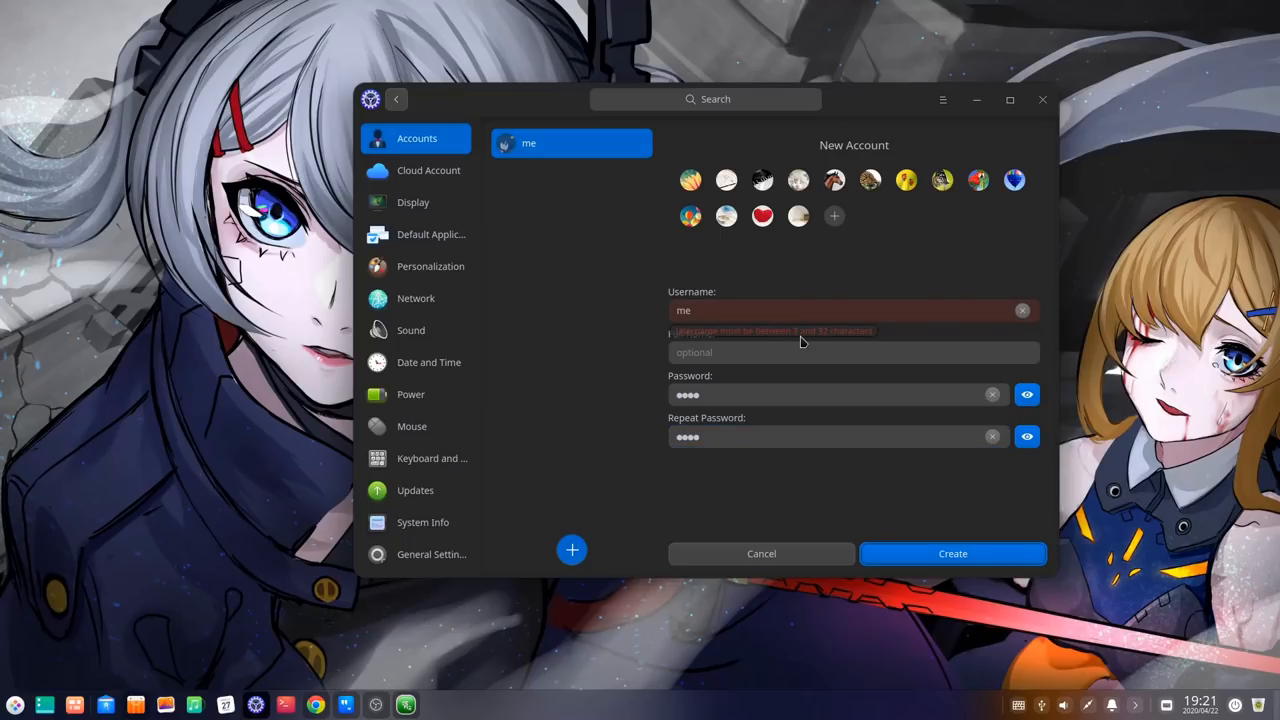
mouse_move(722, 488)
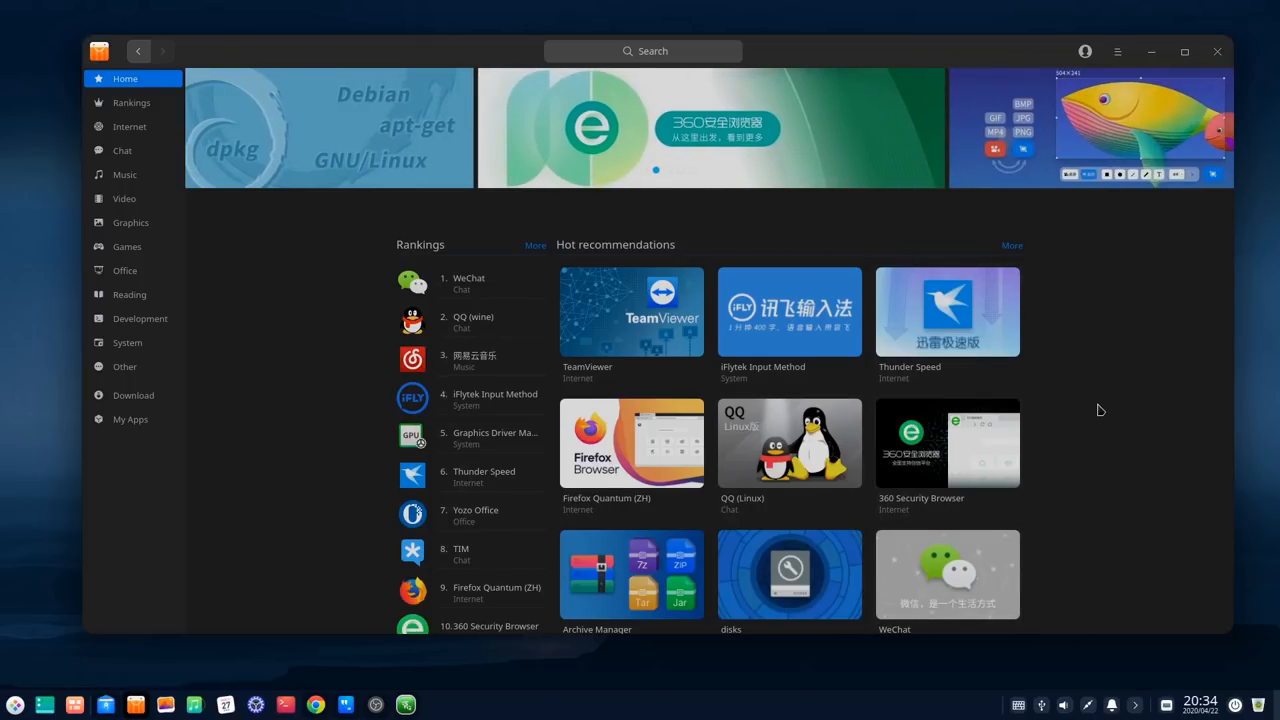
Step: Browse the App Store home rankings, then show the Development category listing Visual Studio Code
scroll(down, 3)
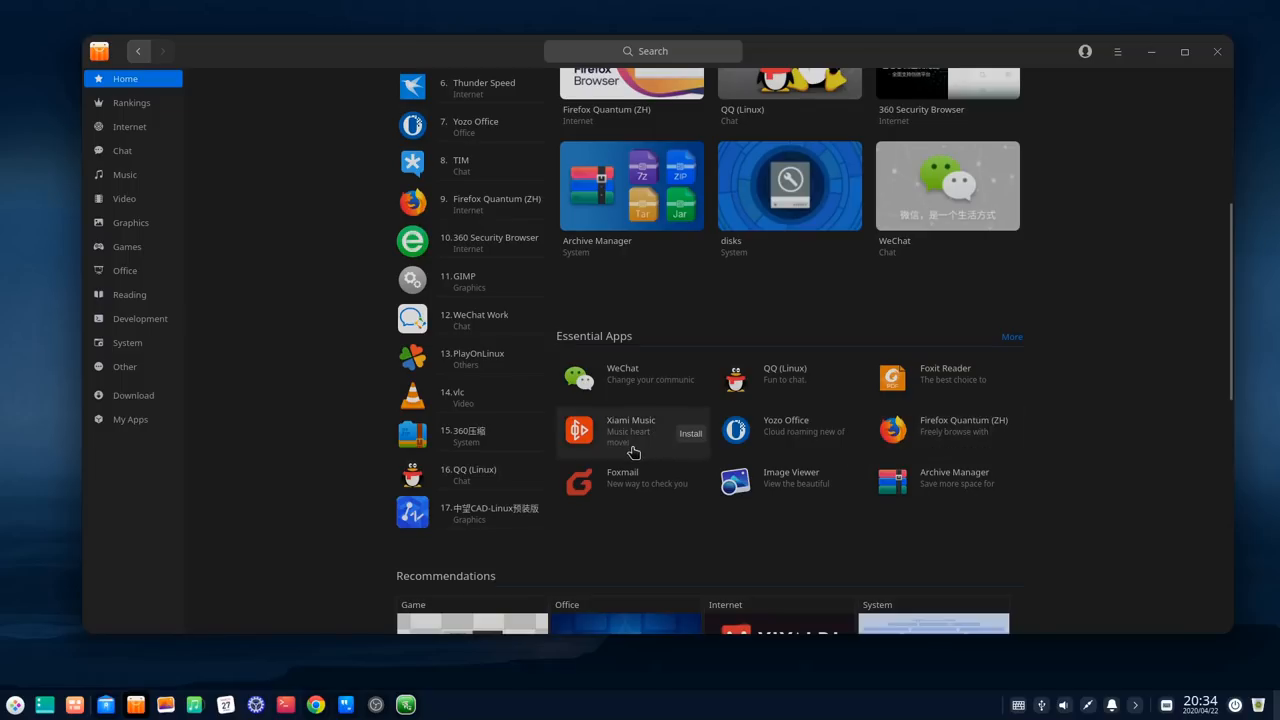
scroll(down, 3)
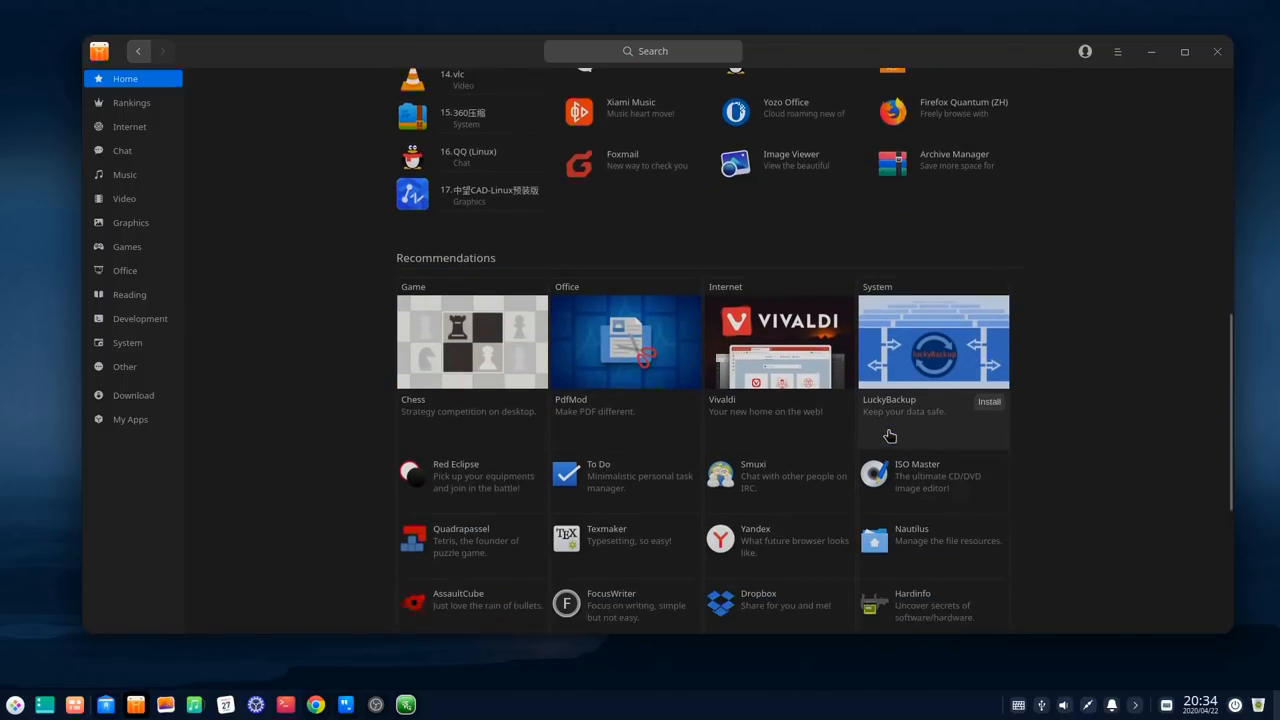
mouse_move(304, 290)
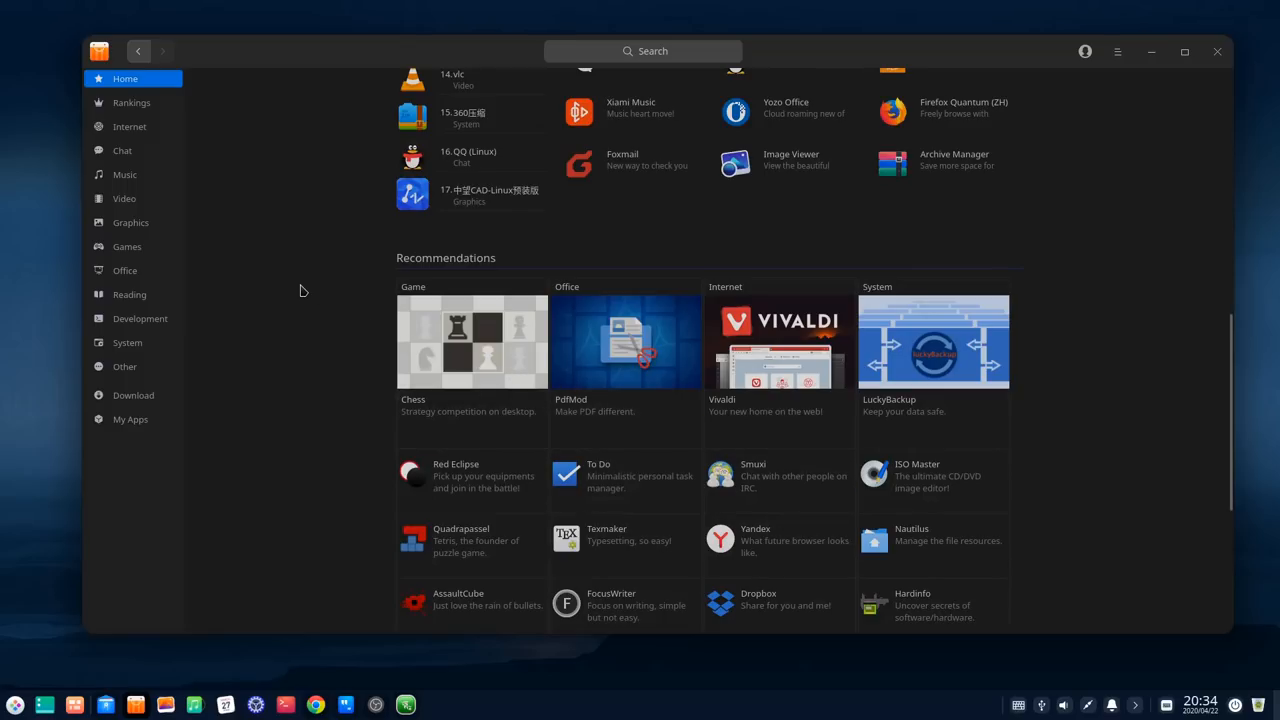
mouse_move(150, 316)
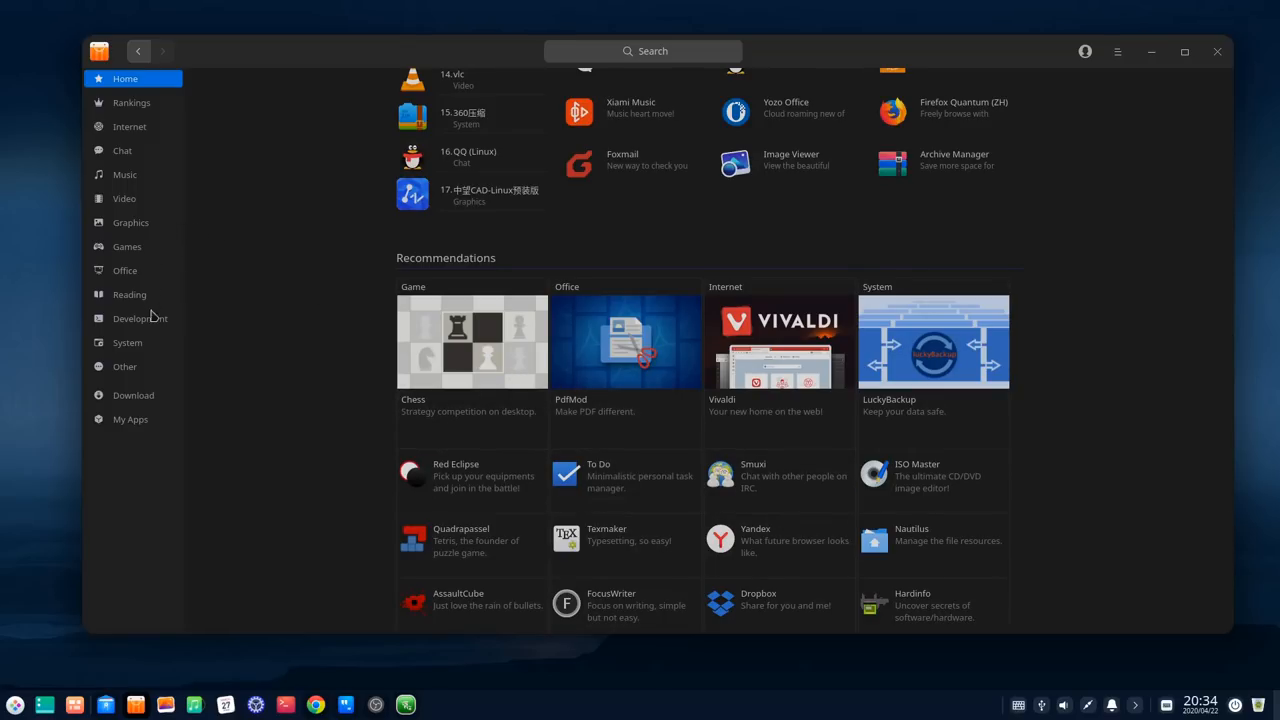
click(140, 318)
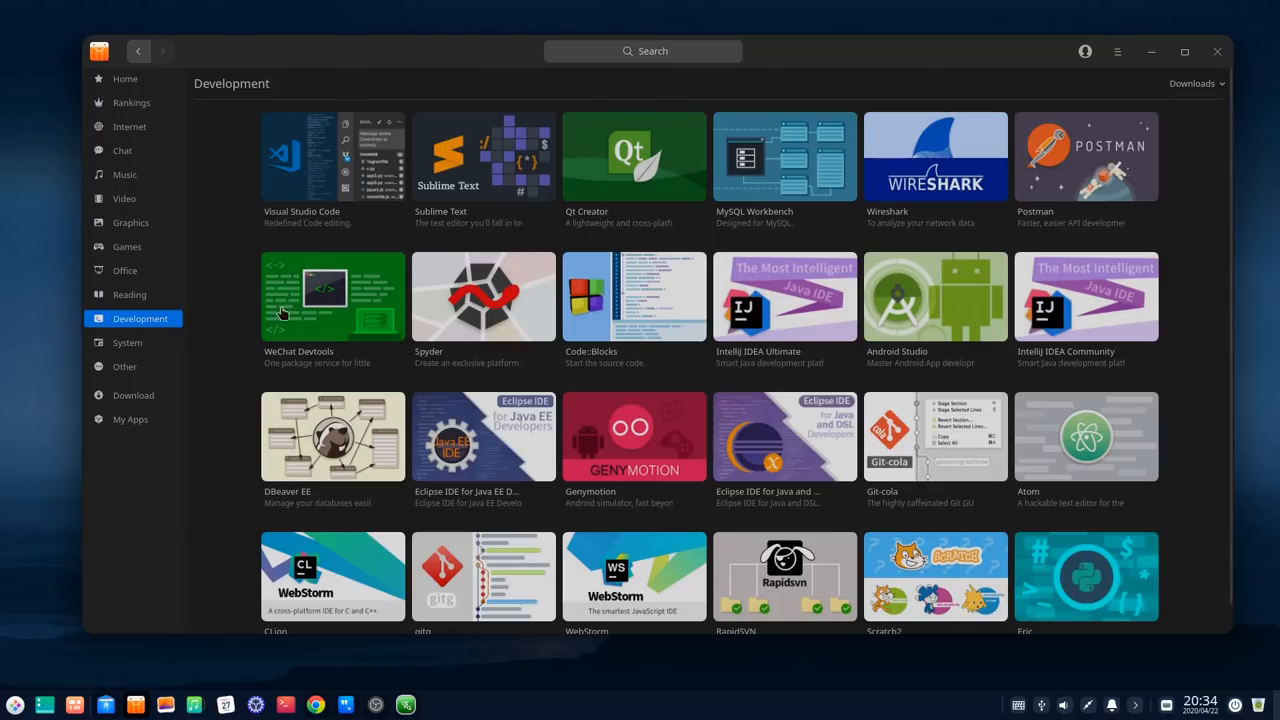
mouse_move(600, 122)
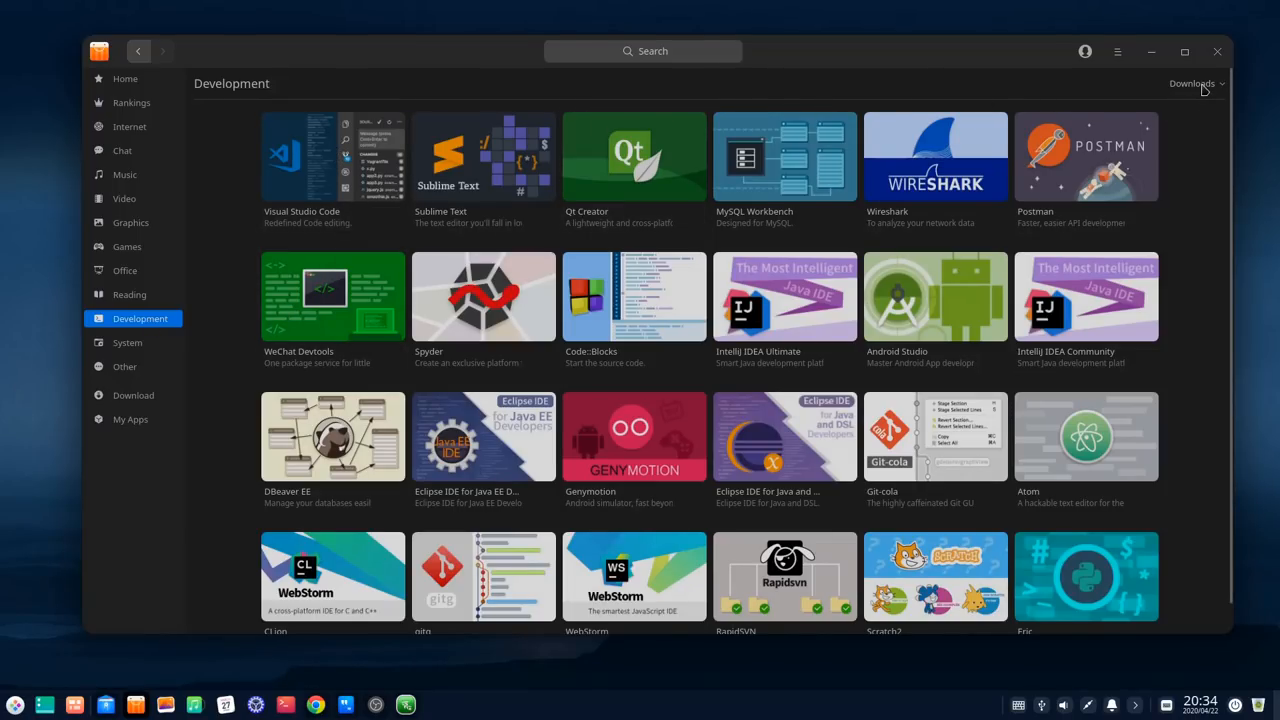
mouse_move(1024, 96)
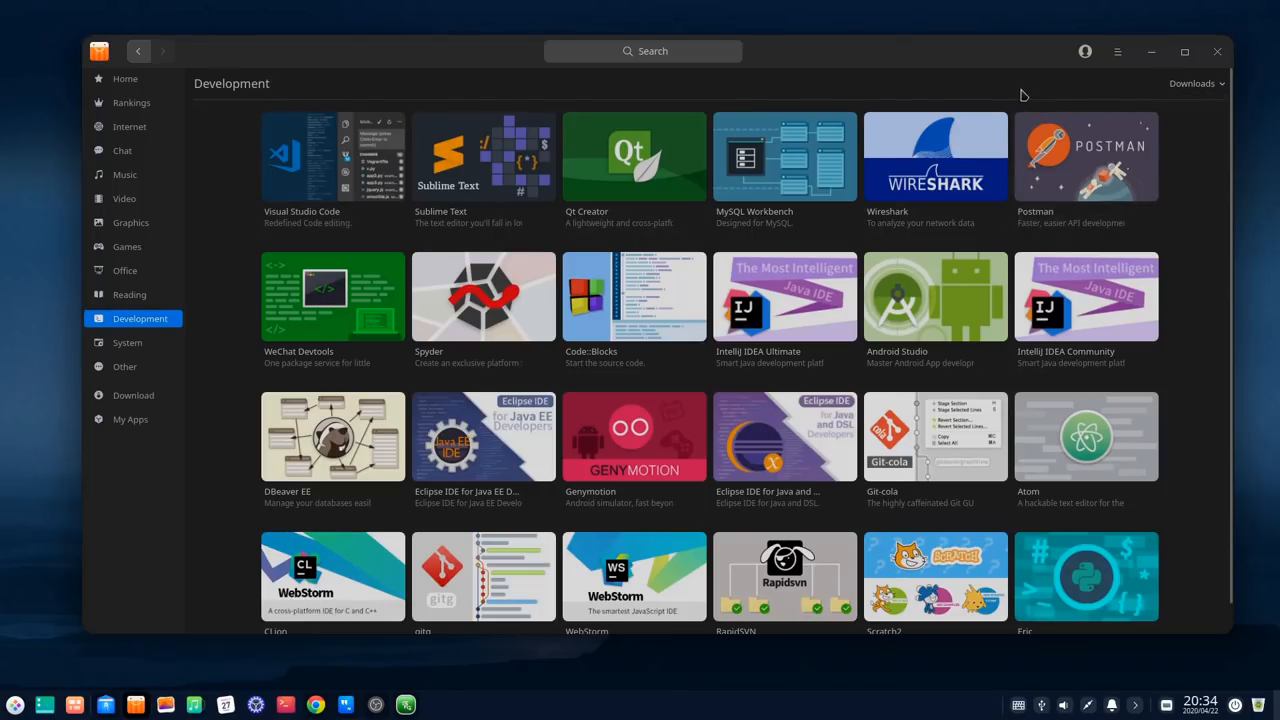
Step: Install Visual Studio Code from its store page and view it waiting on the Download page
click(300, 156)
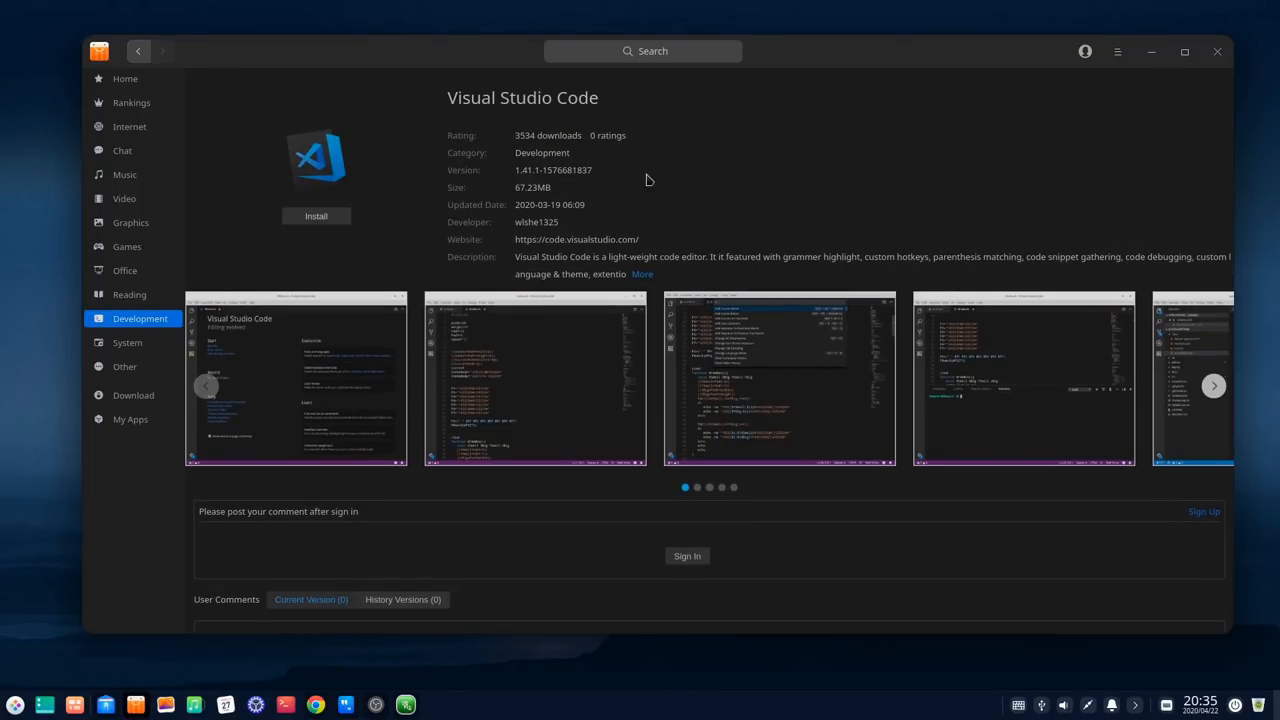
scroll(down, 3)
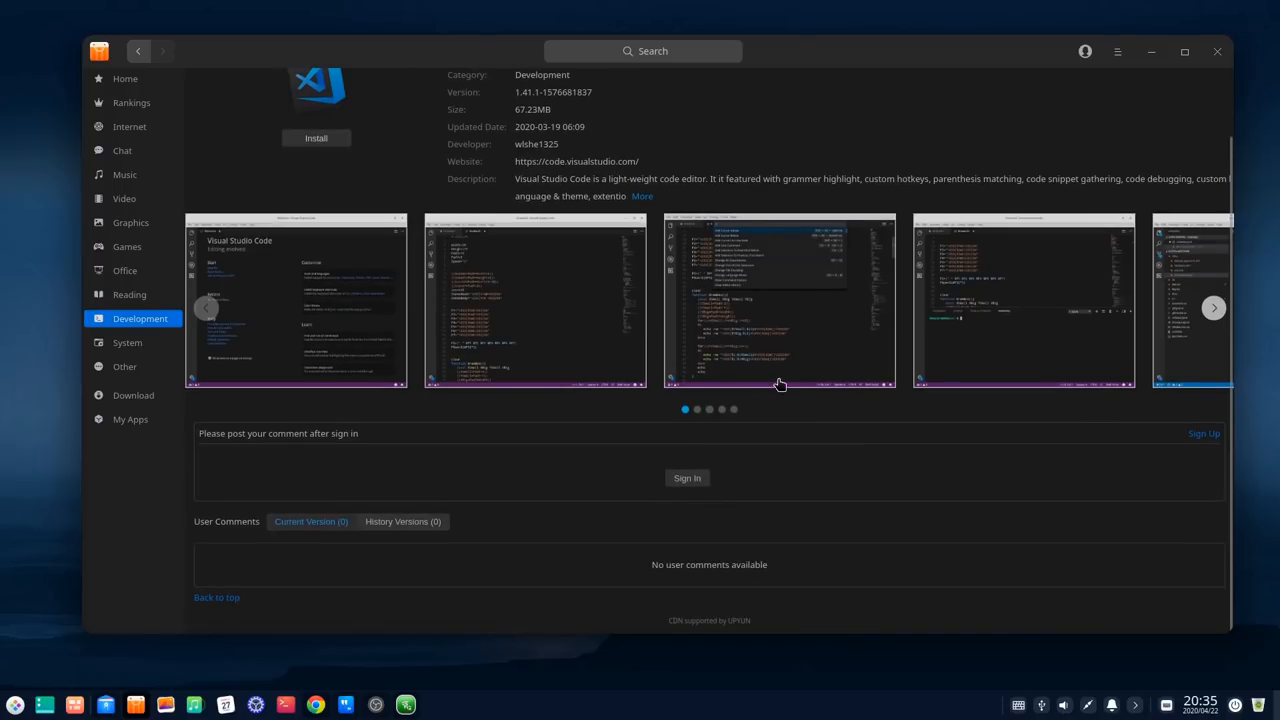
scroll(up, 3)
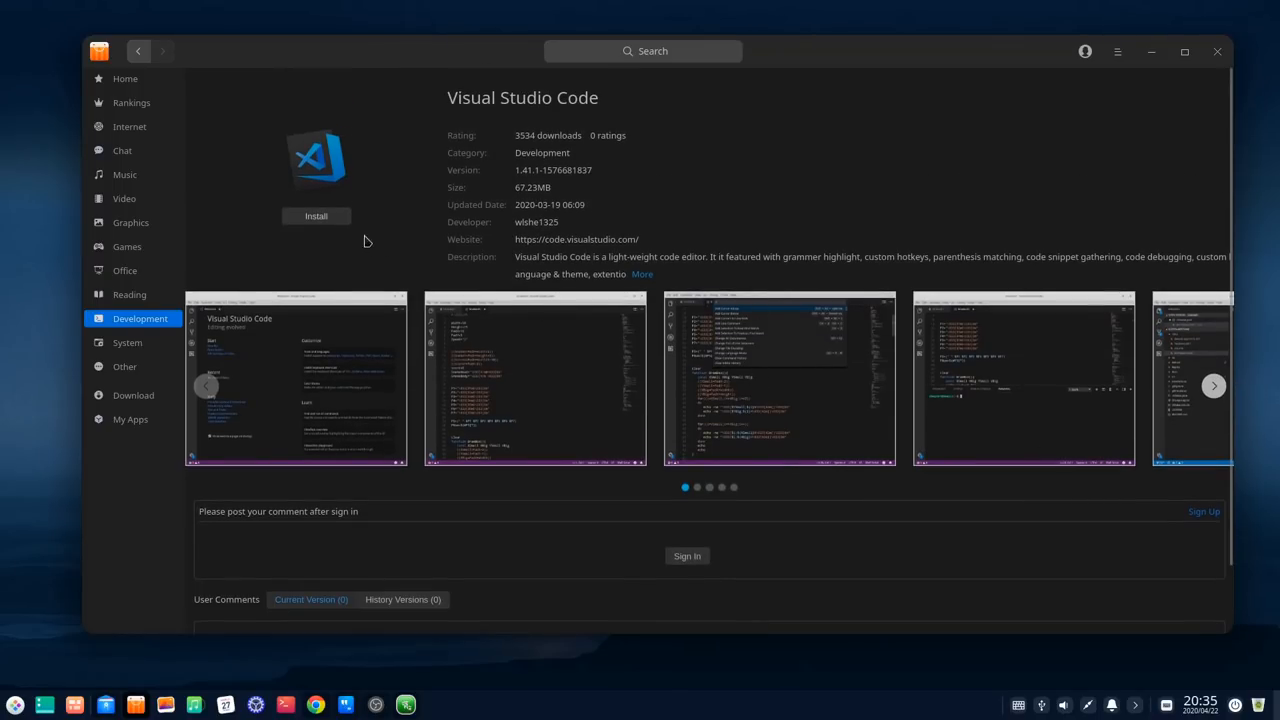
click(316, 216)
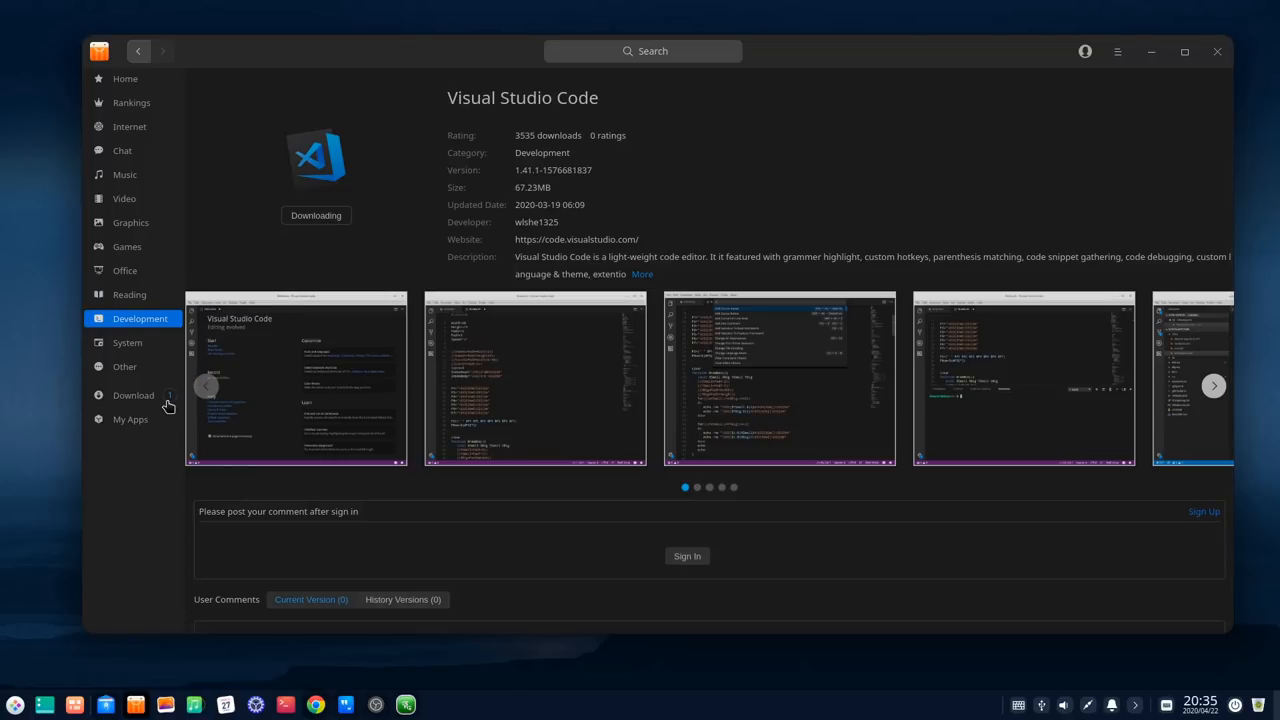
click(132, 396)
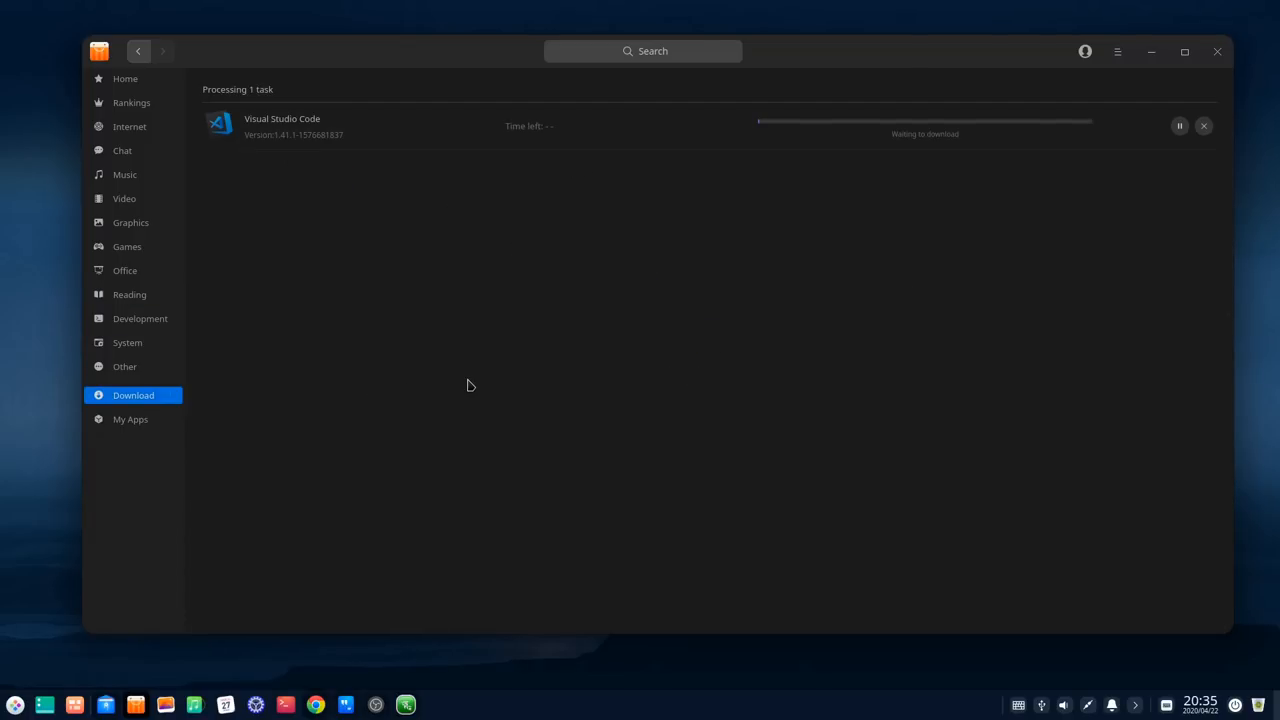
mouse_move(928, 148)
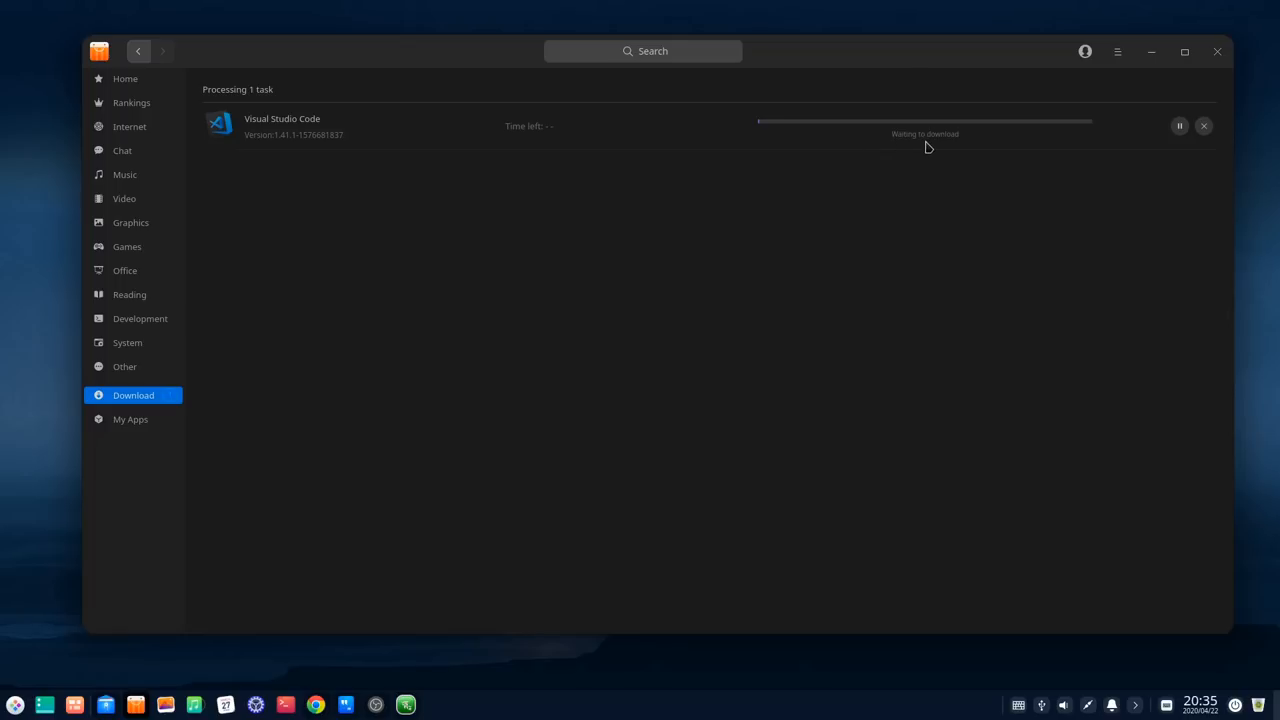
mouse_move(1204, 126)
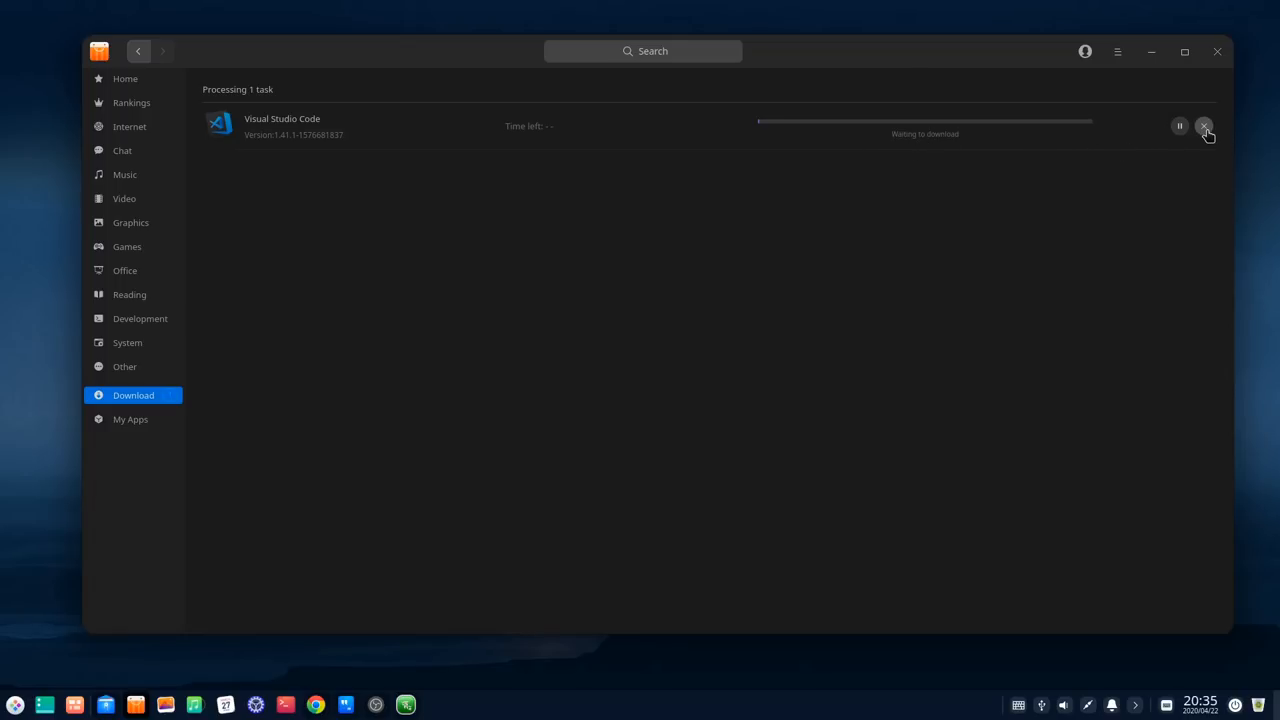
mouse_move(132, 420)
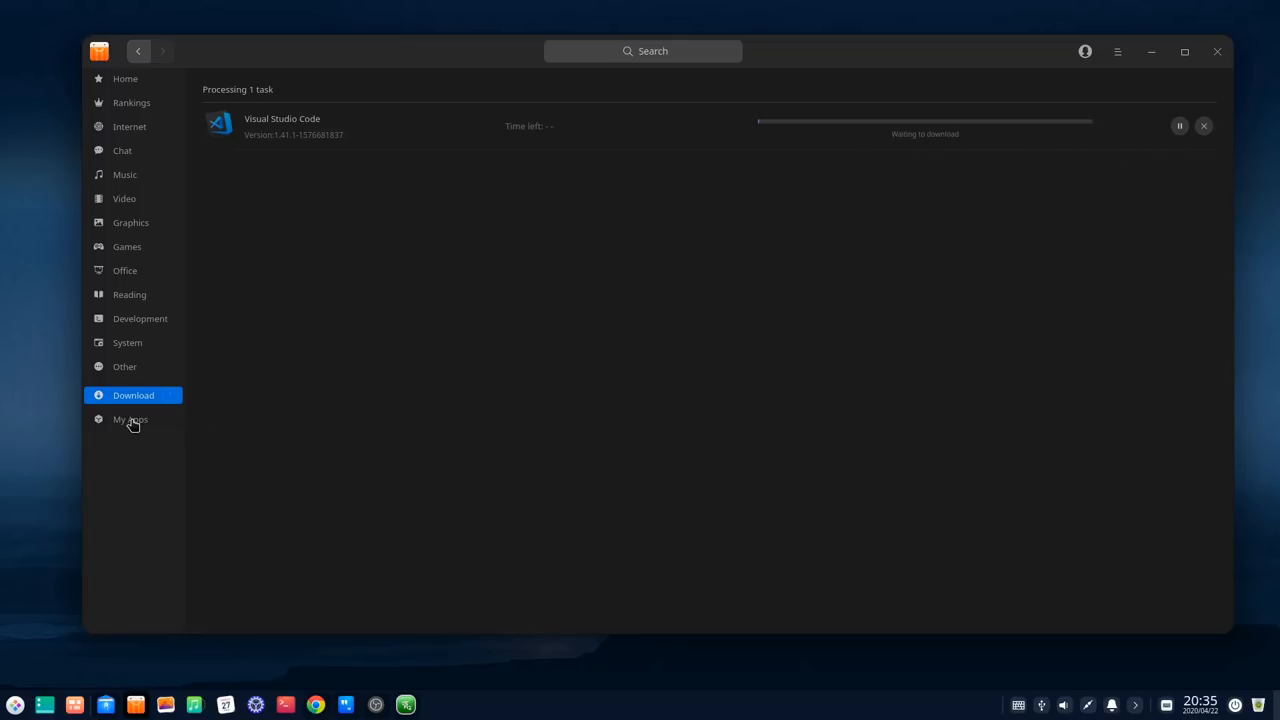
Step: Show My Apps listing installed apps like Thunderbird, Simple Scan and Calculator
click(130, 420)
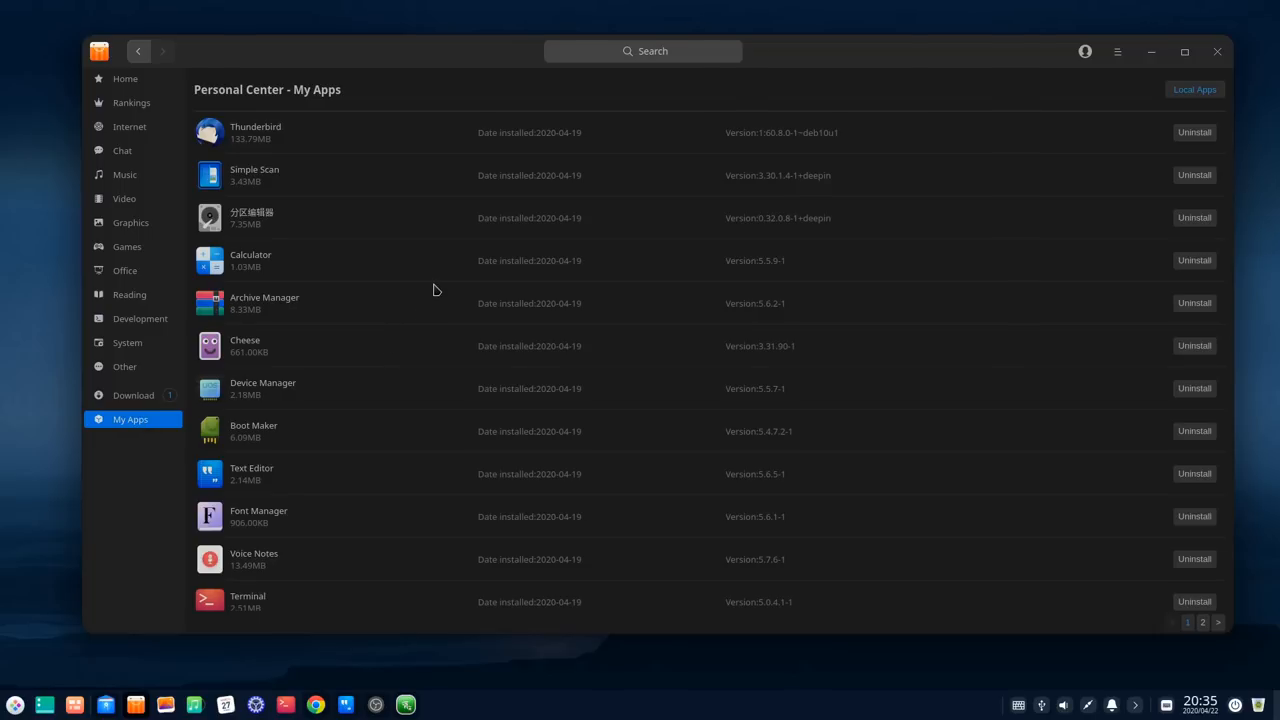
Step: Search the store for 'weather' while Visual Studio Code finishes installing
scroll(down, 3)
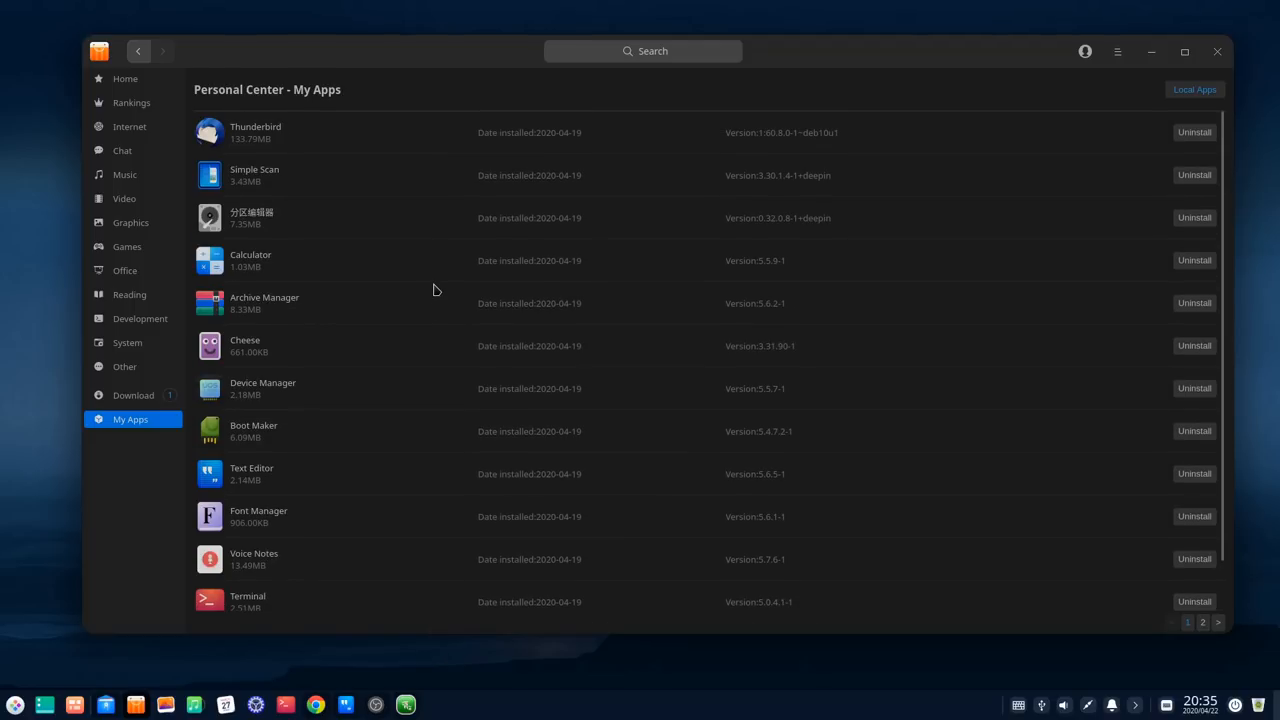
mouse_move(644, 308)
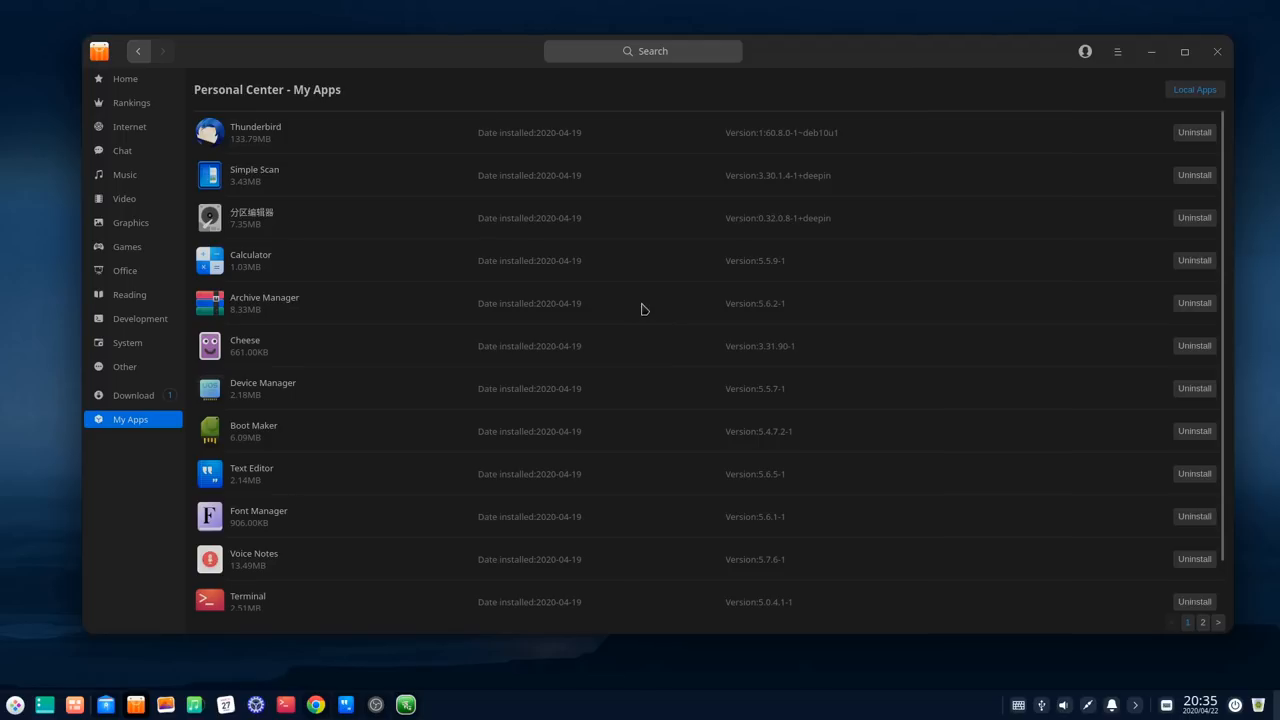
click(642, 52)
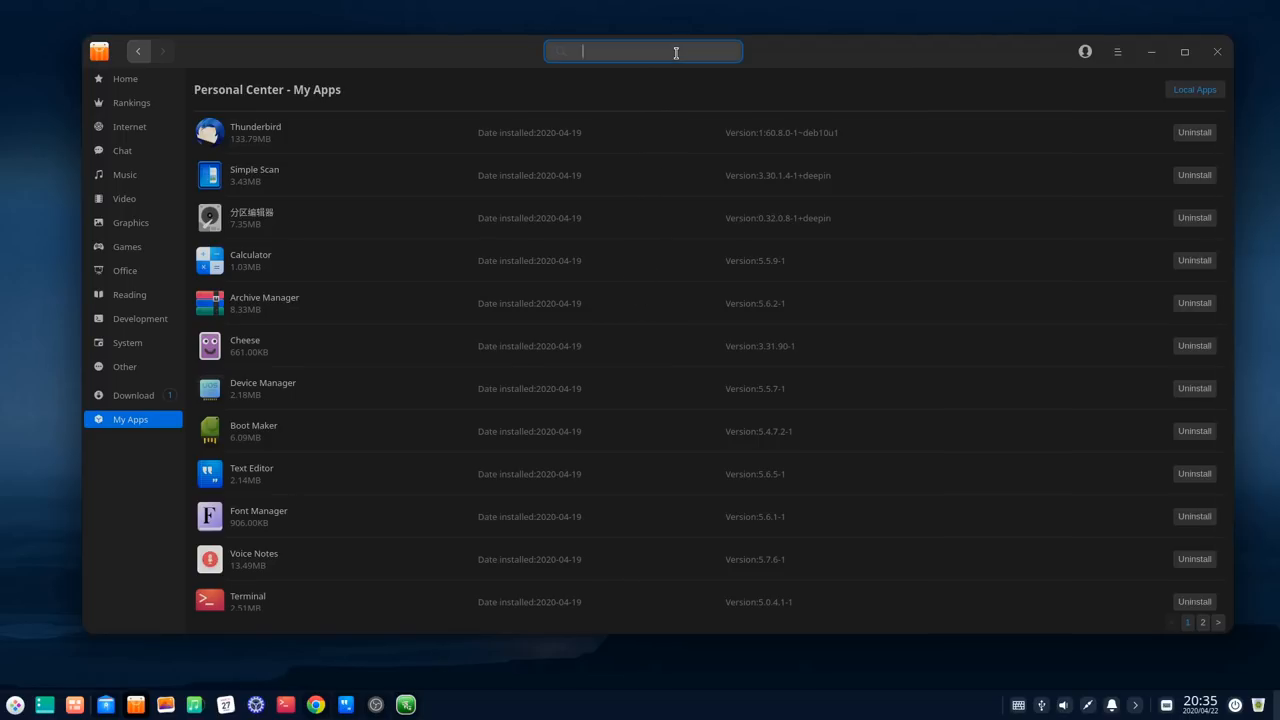
text(wea)
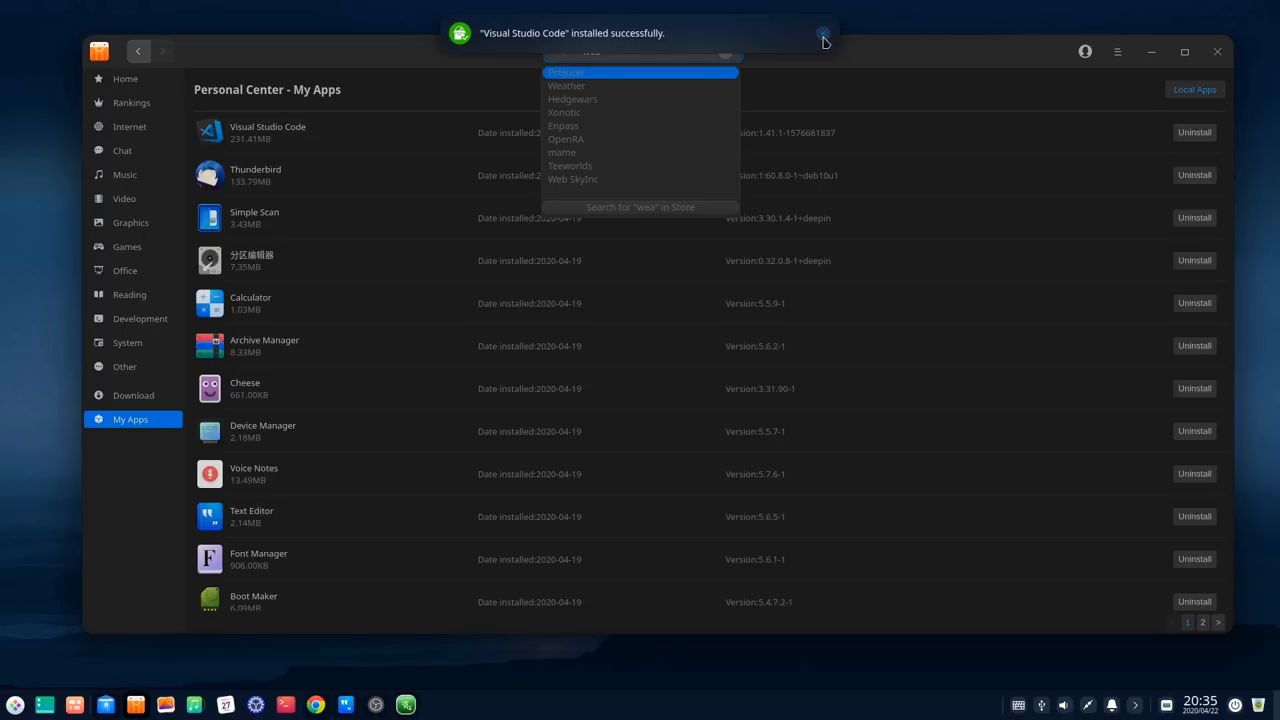
text(weather)
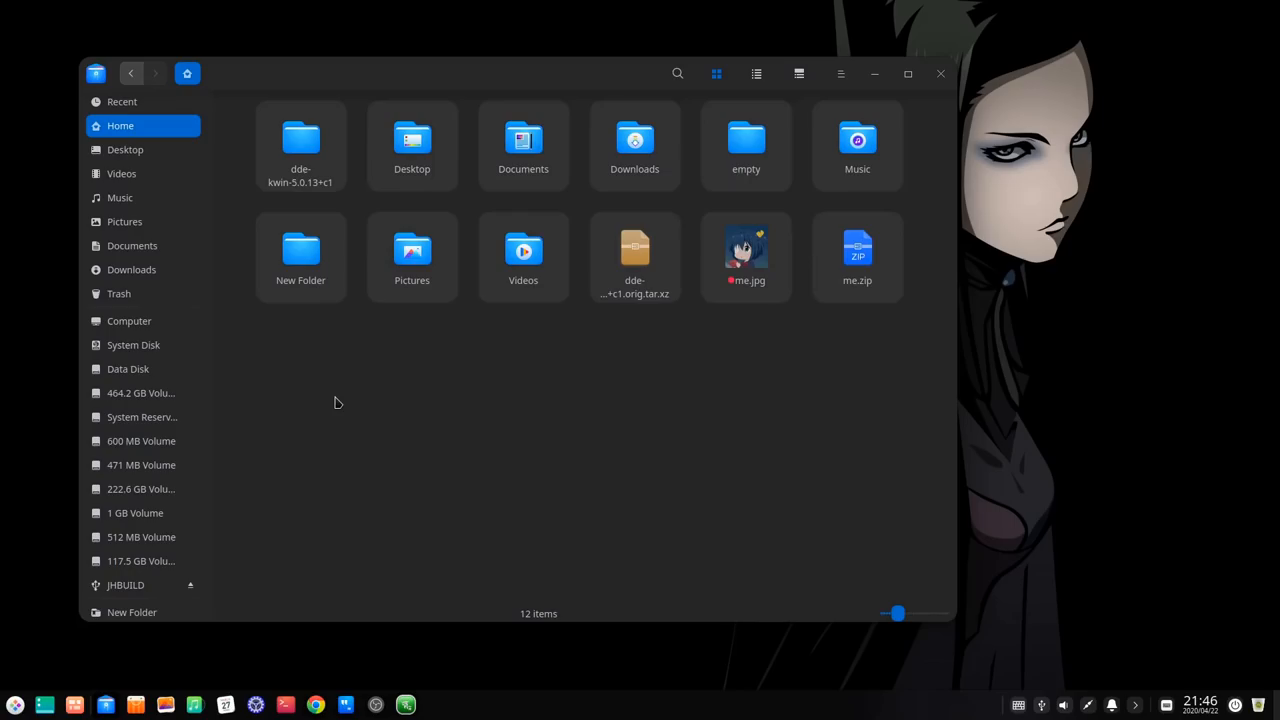
mouse_move(136, 512)
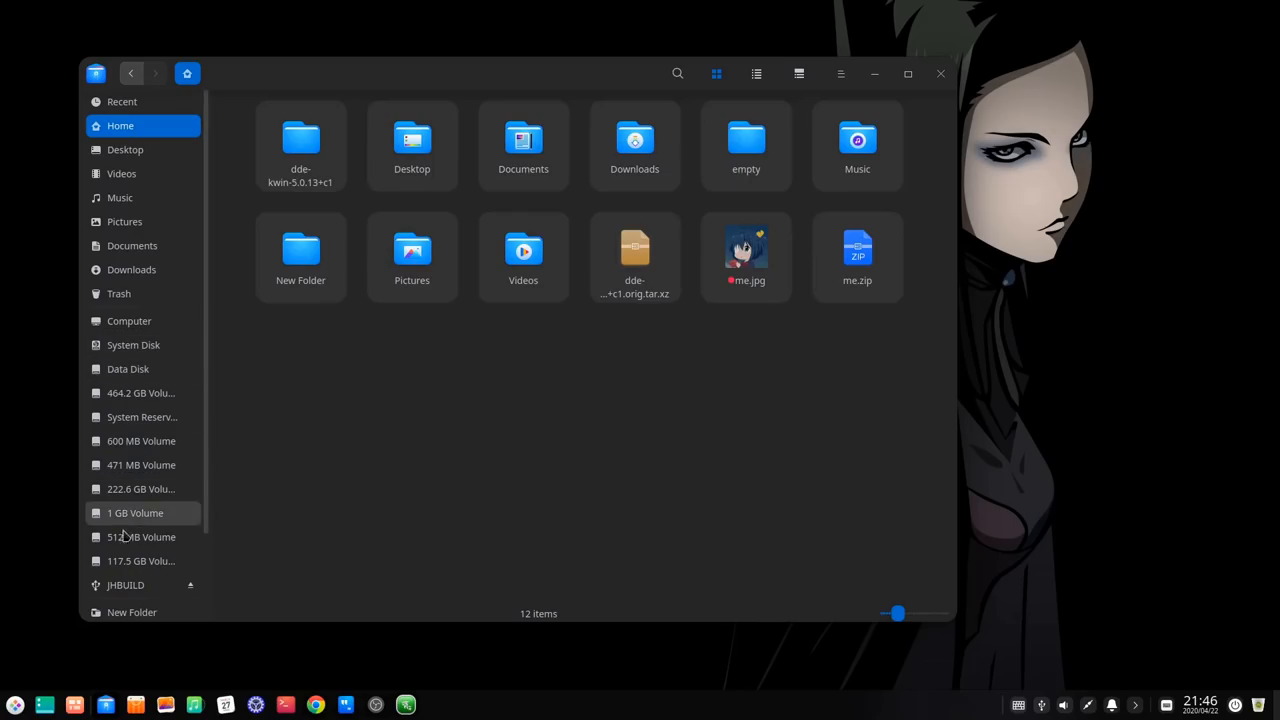
mouse_move(204, 444)
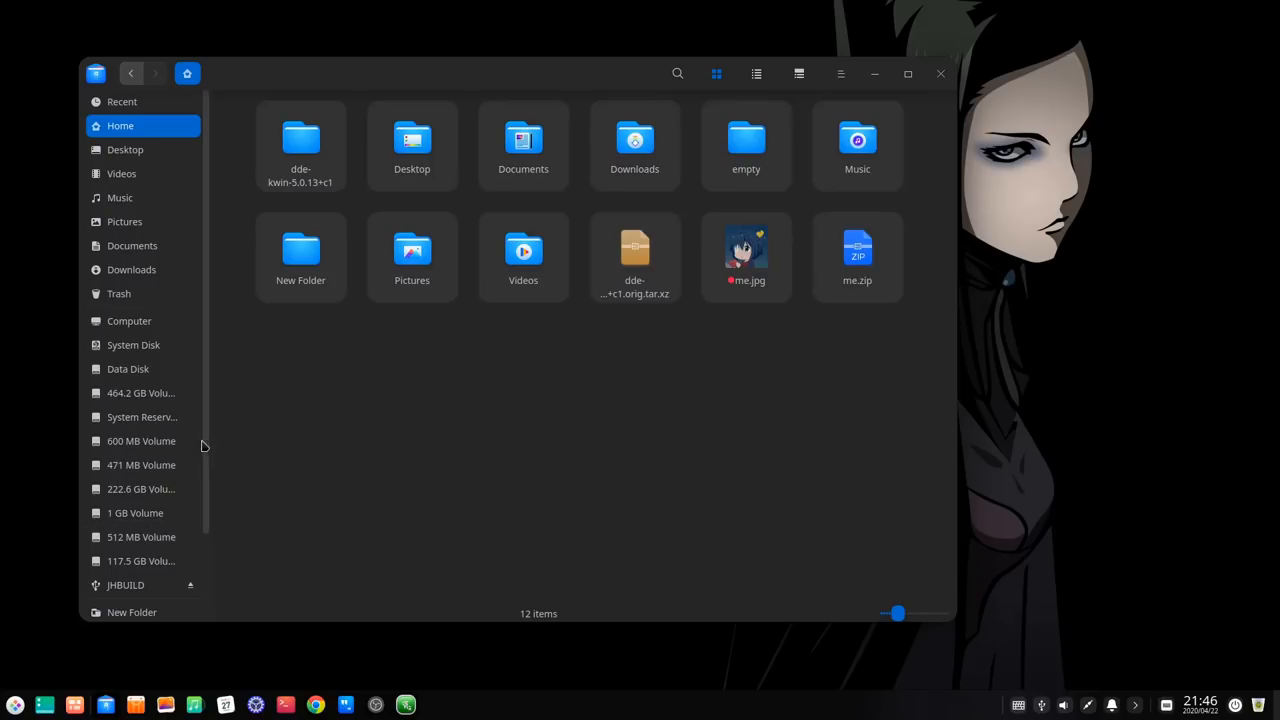
mouse_move(252, 400)
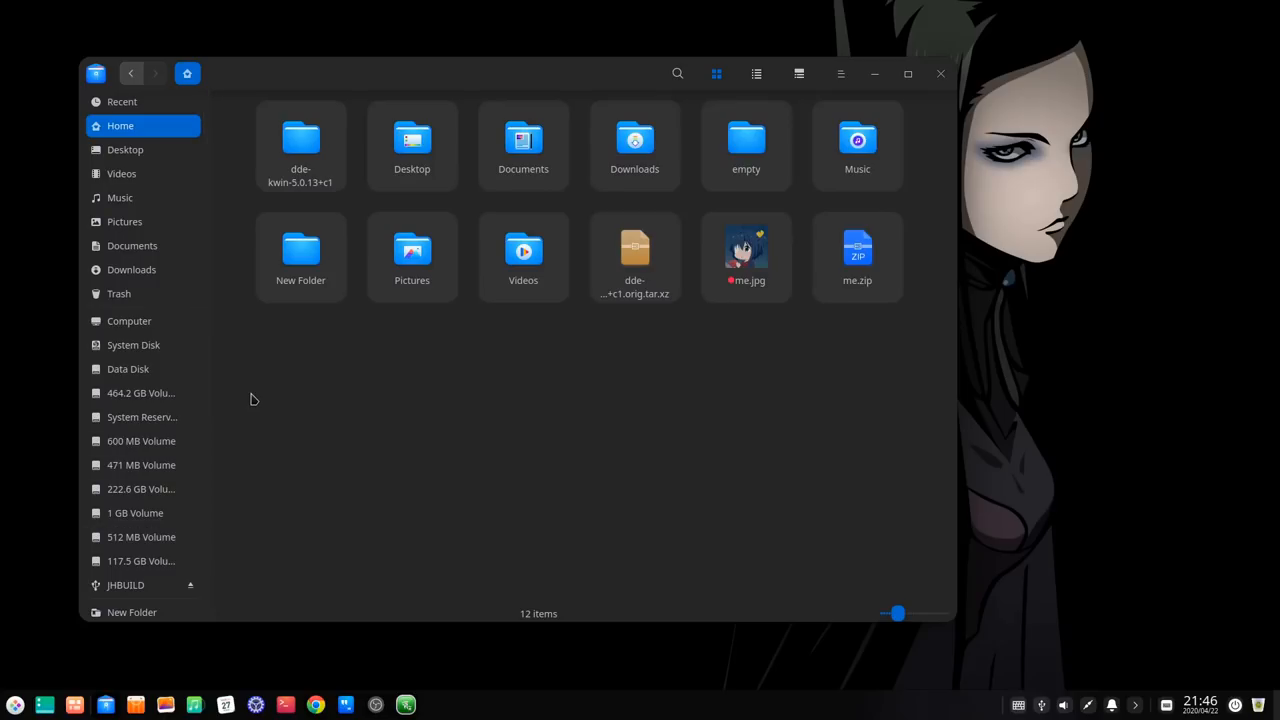
mouse_move(190, 336)
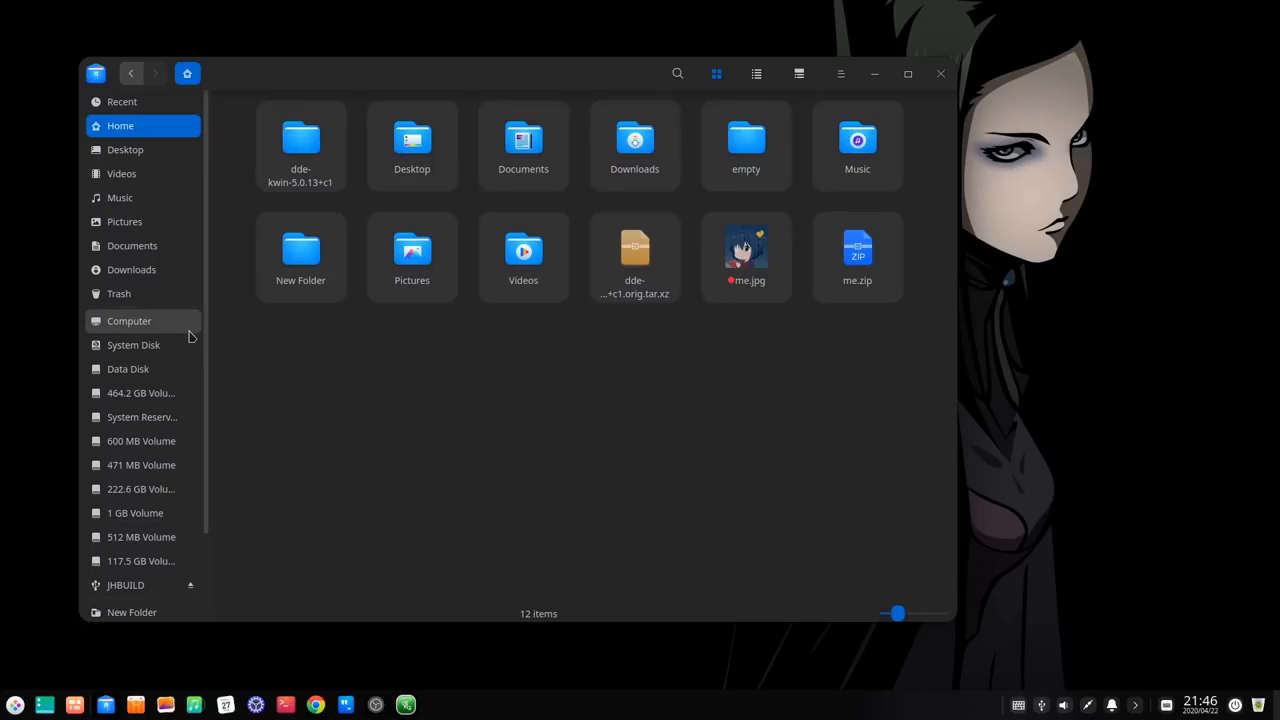
Step: Switch to the Computer view listing My Directories and all disks, 17 items
click(128, 320)
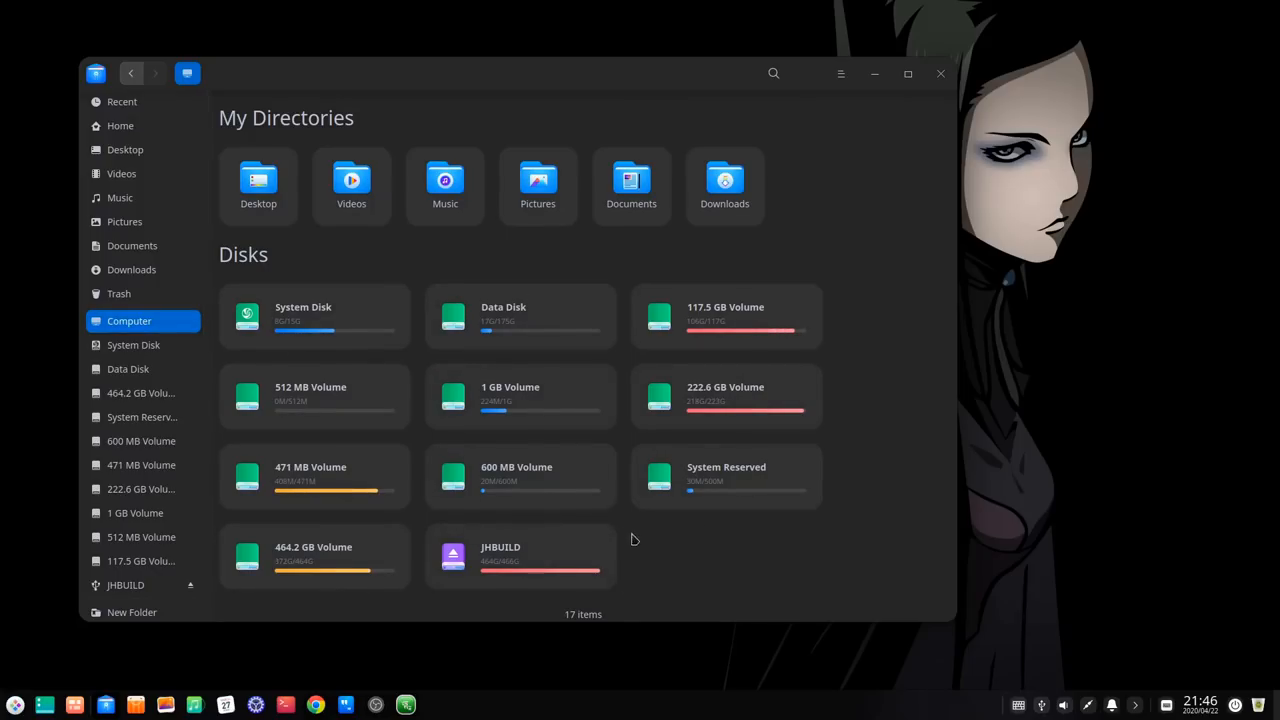
mouse_move(668, 544)
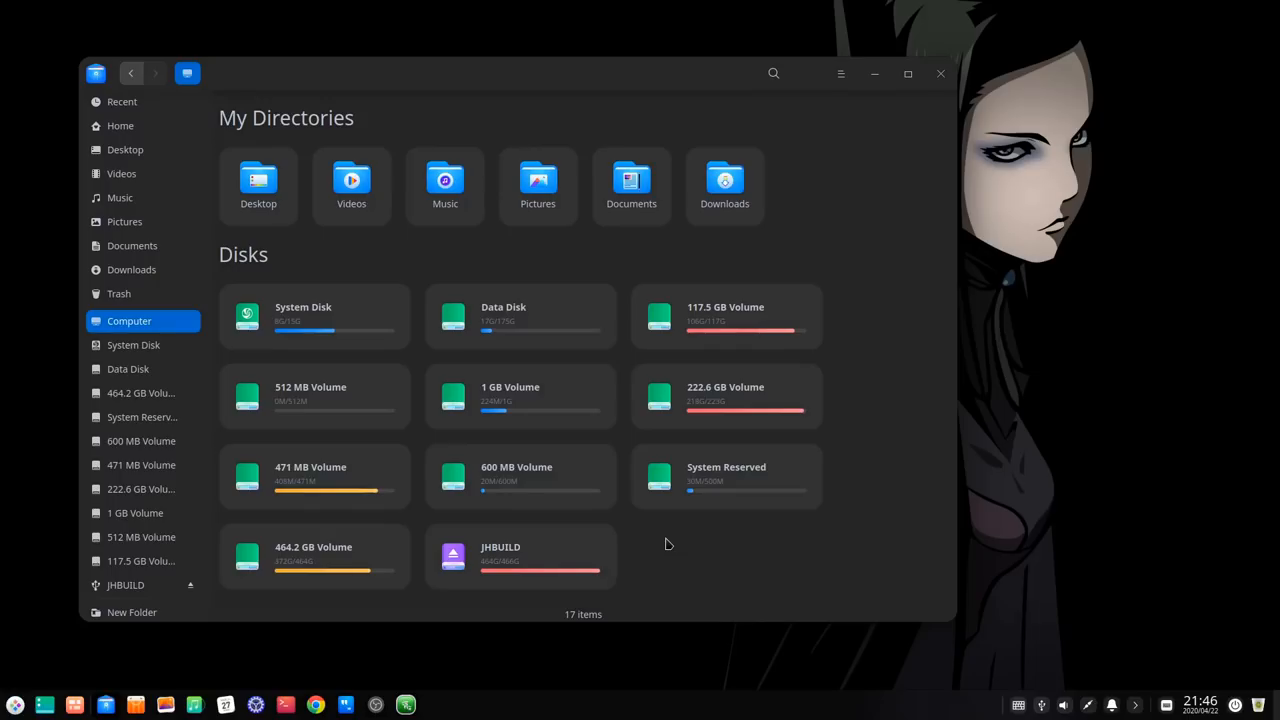